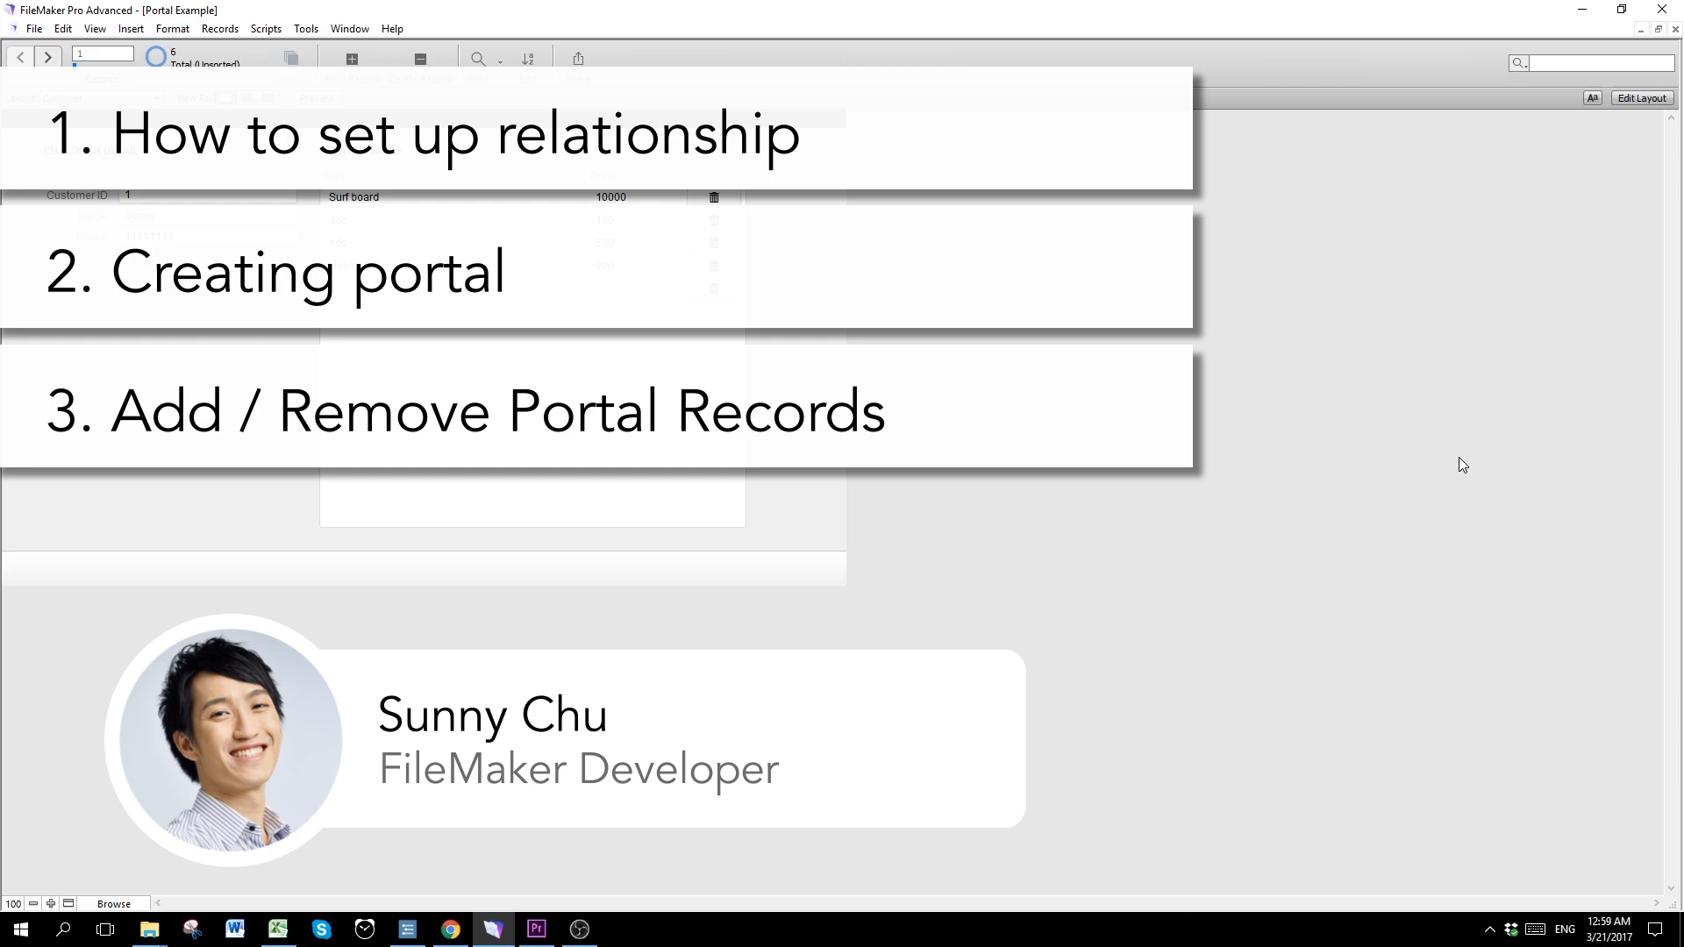
# Step: Label B15 'Primary Key' under the Customer Table and F15 'Foreign Key' under Sales Record
pyautogui.click(276, 930)
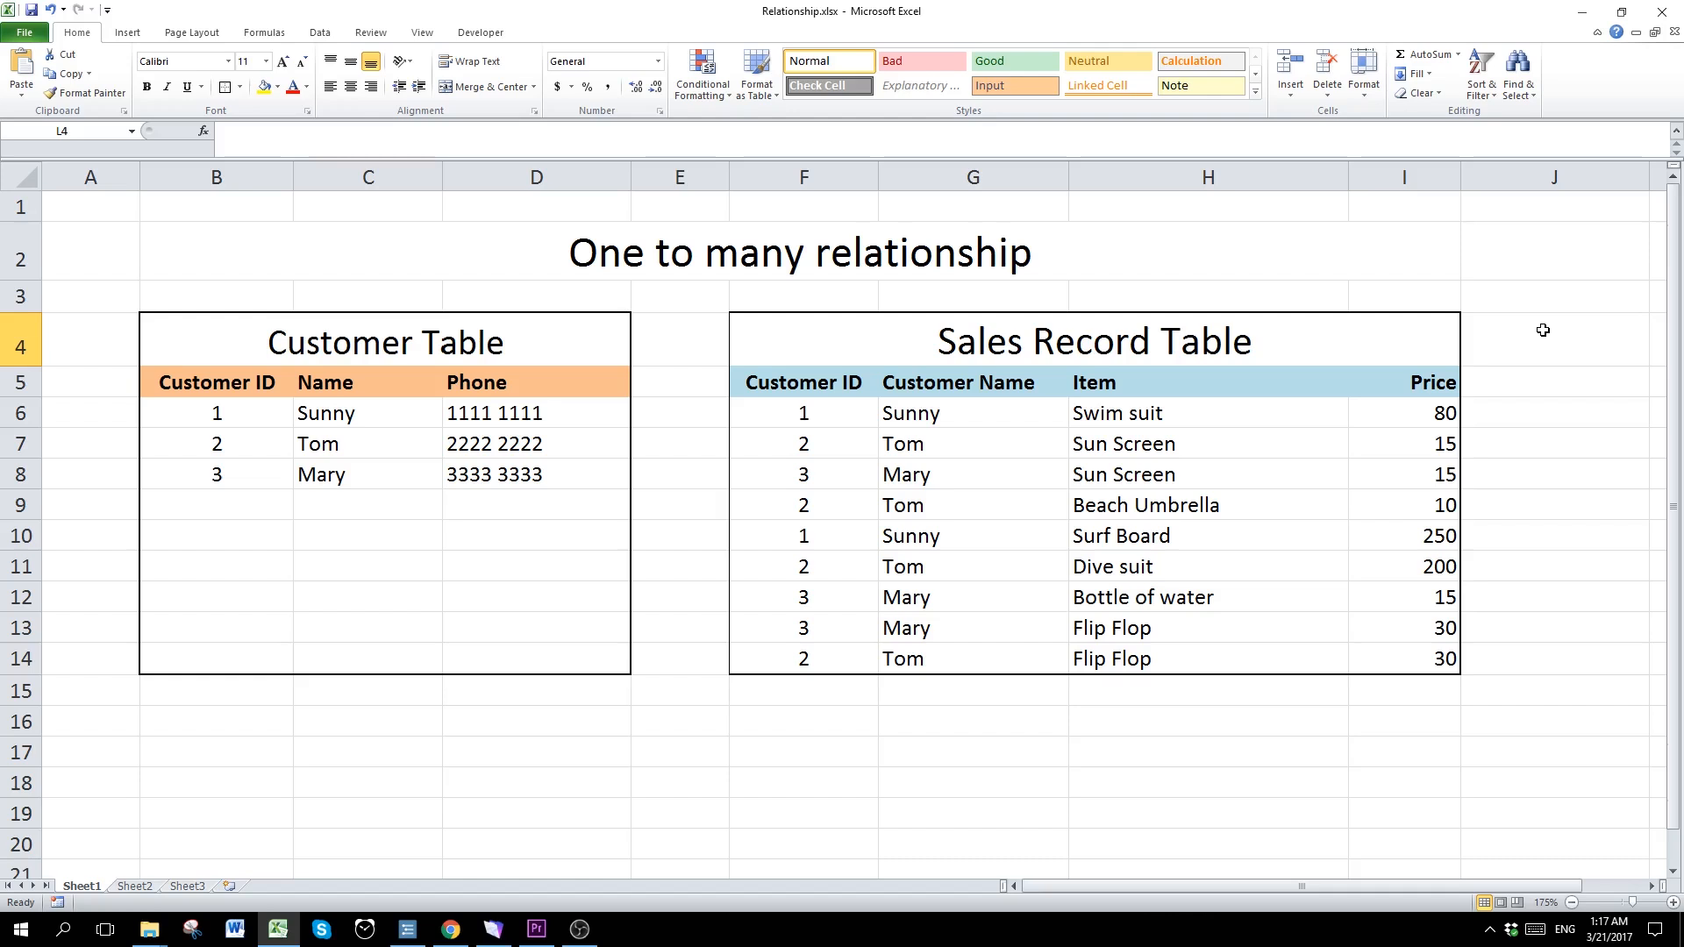
pyautogui.moveTo(339, 428)
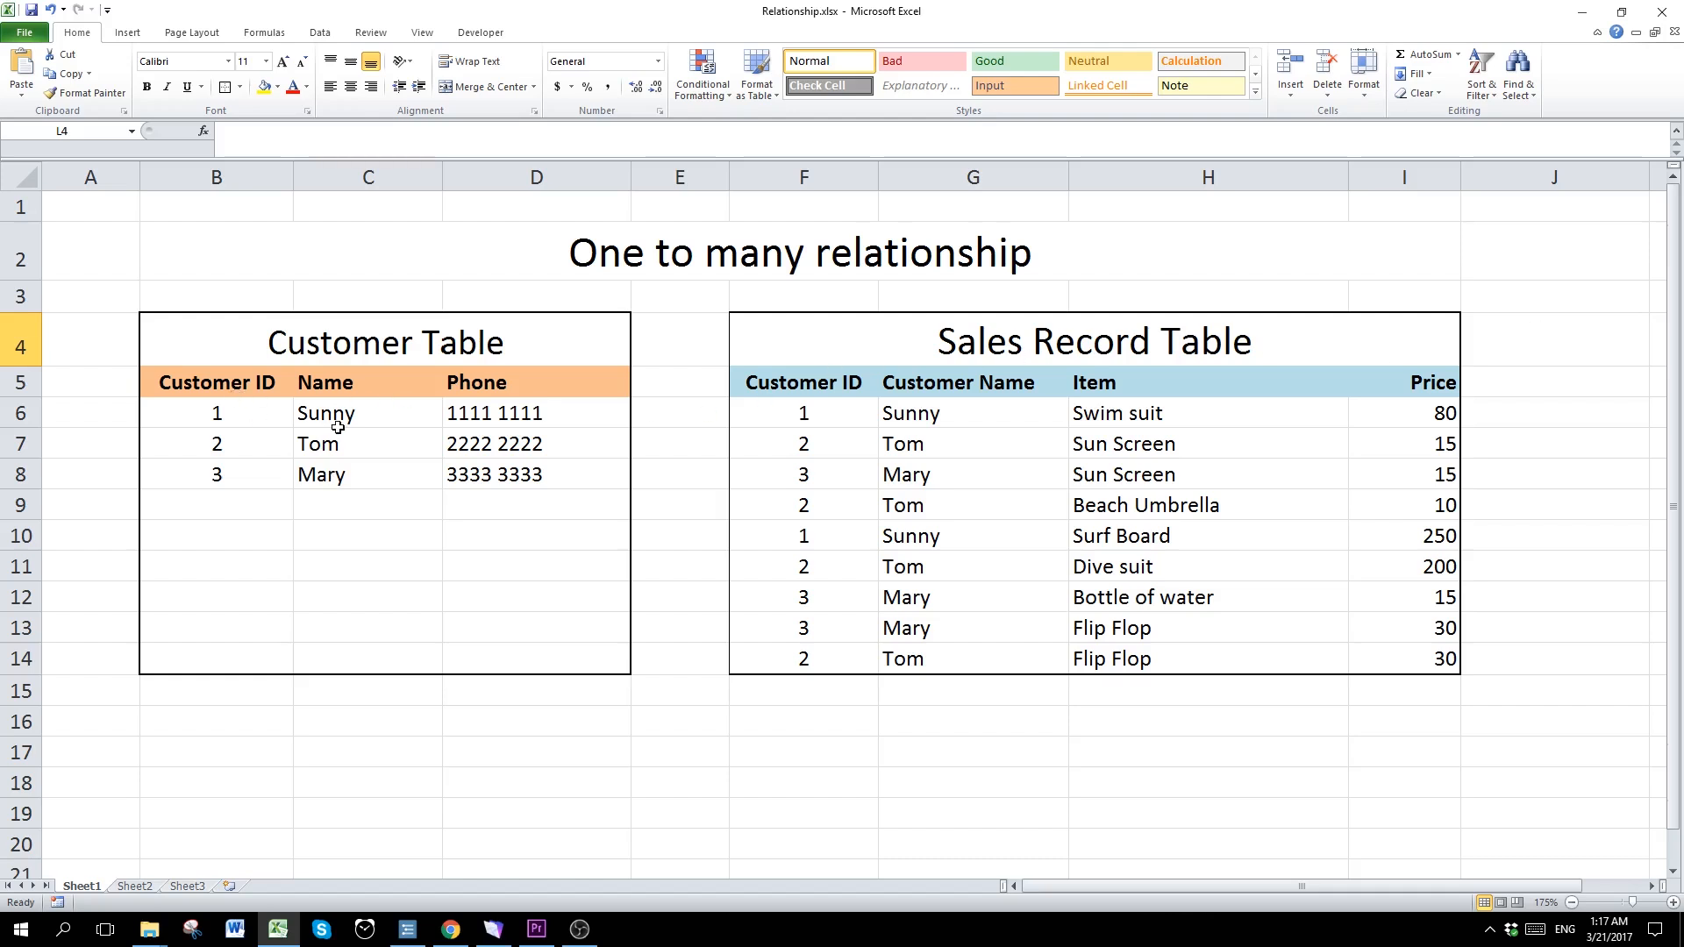
pyautogui.moveTo(791, 328)
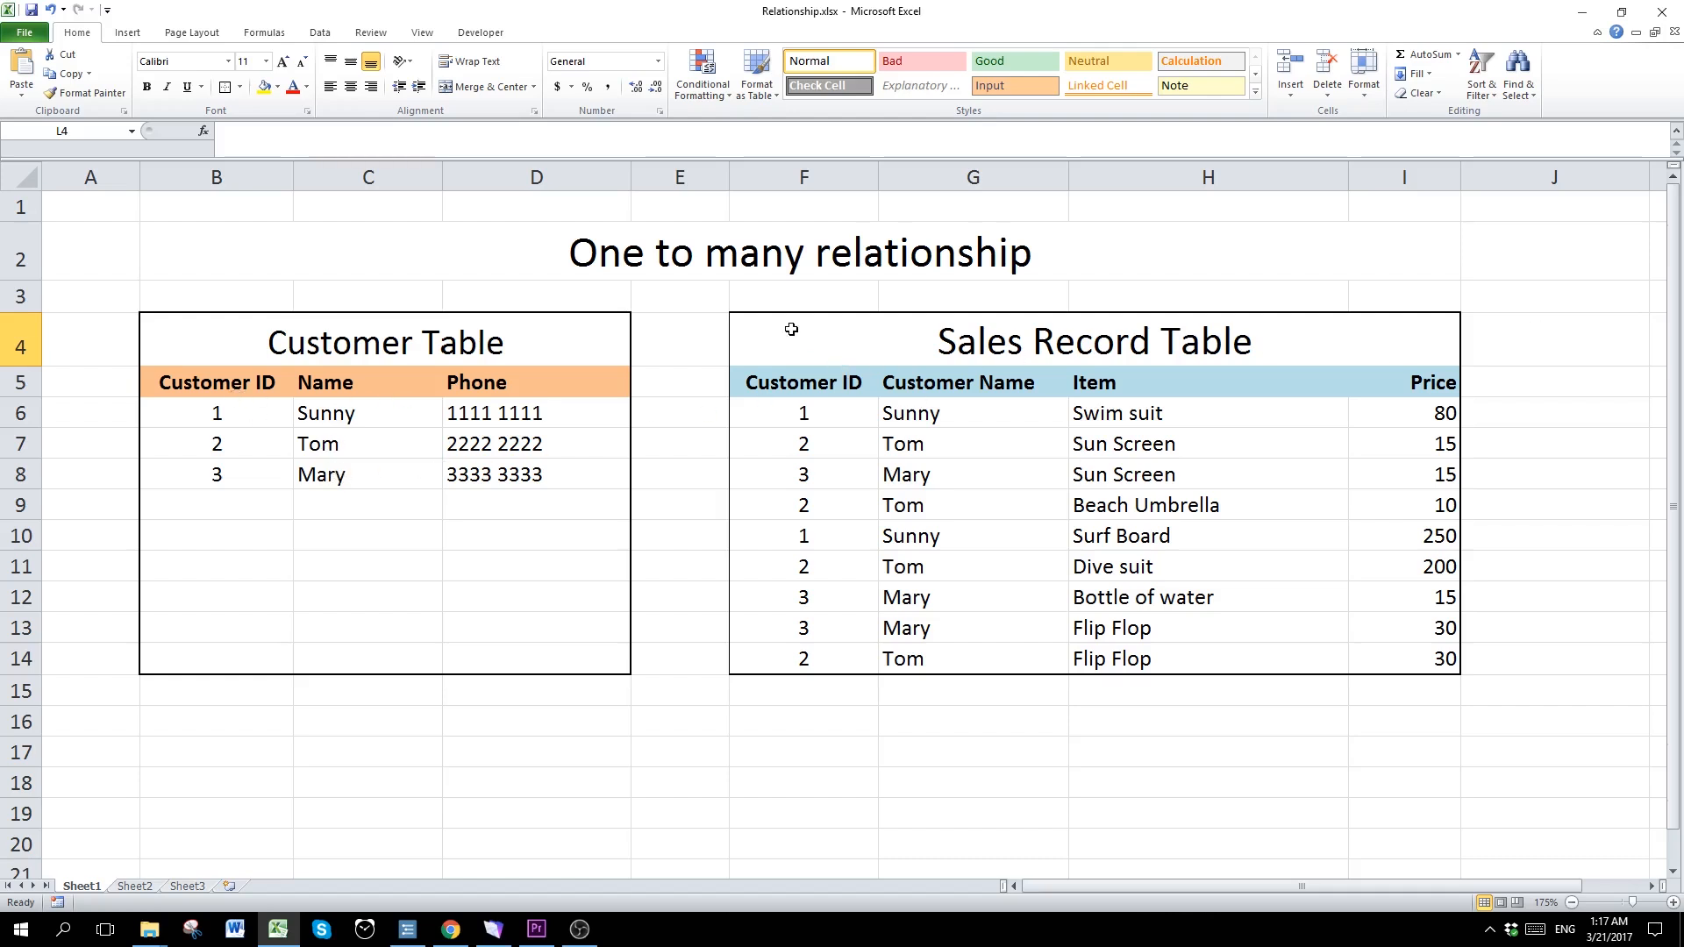
pyautogui.moveTo(1442, 666)
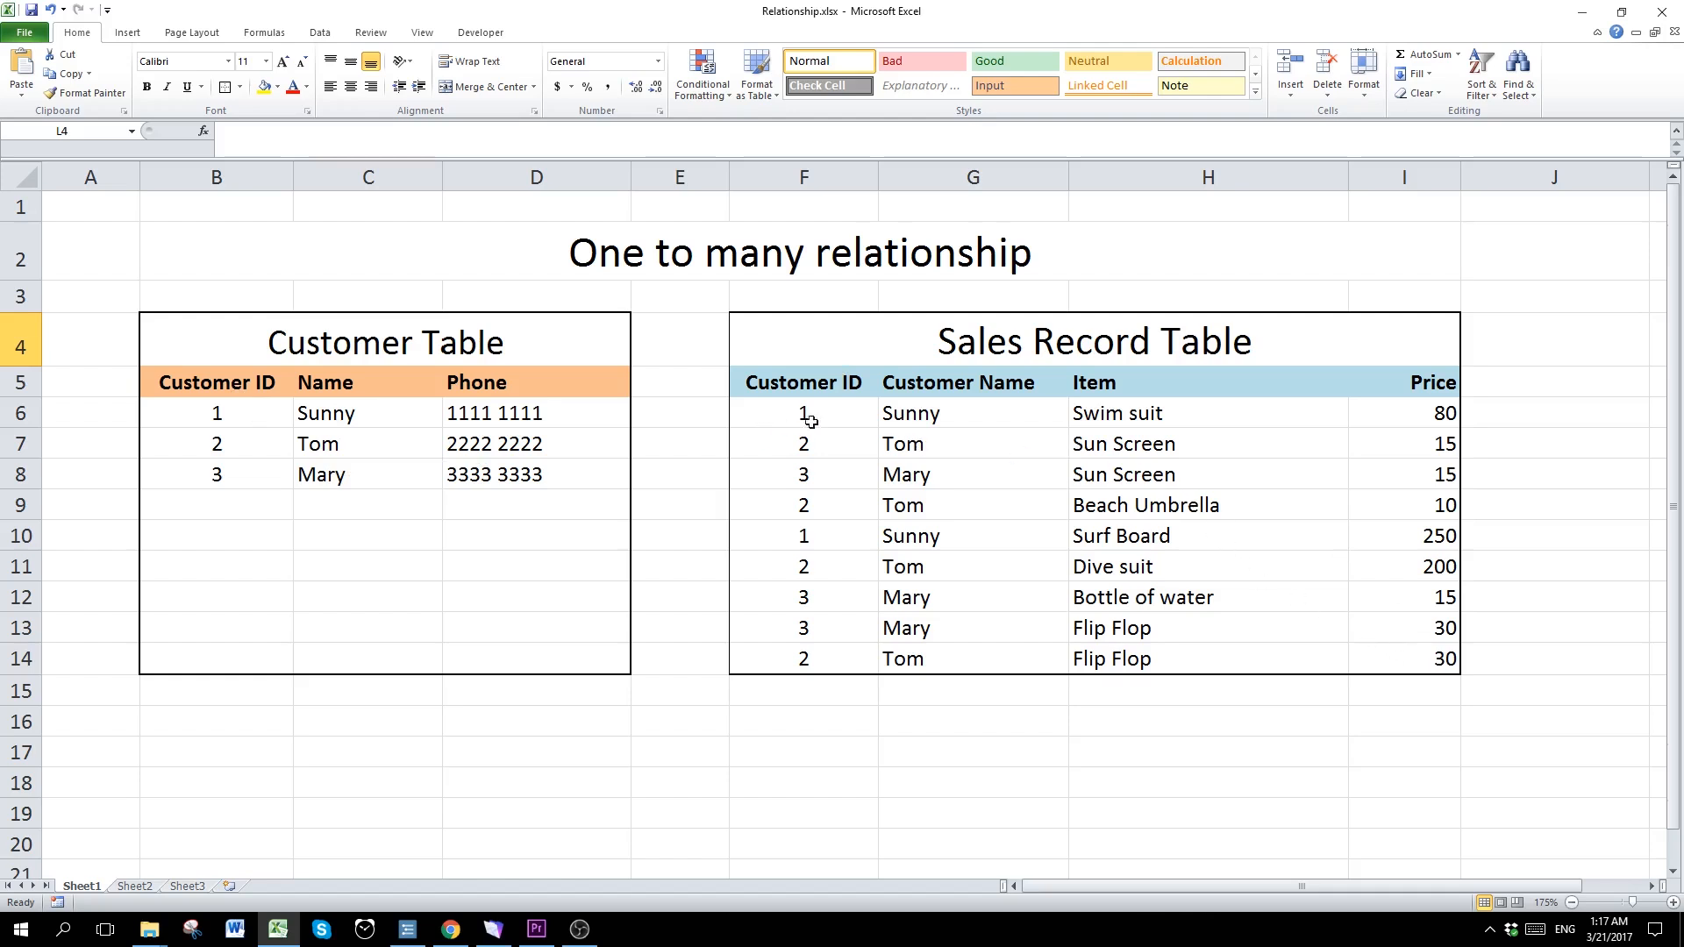
pyautogui.moveTo(1371, 426)
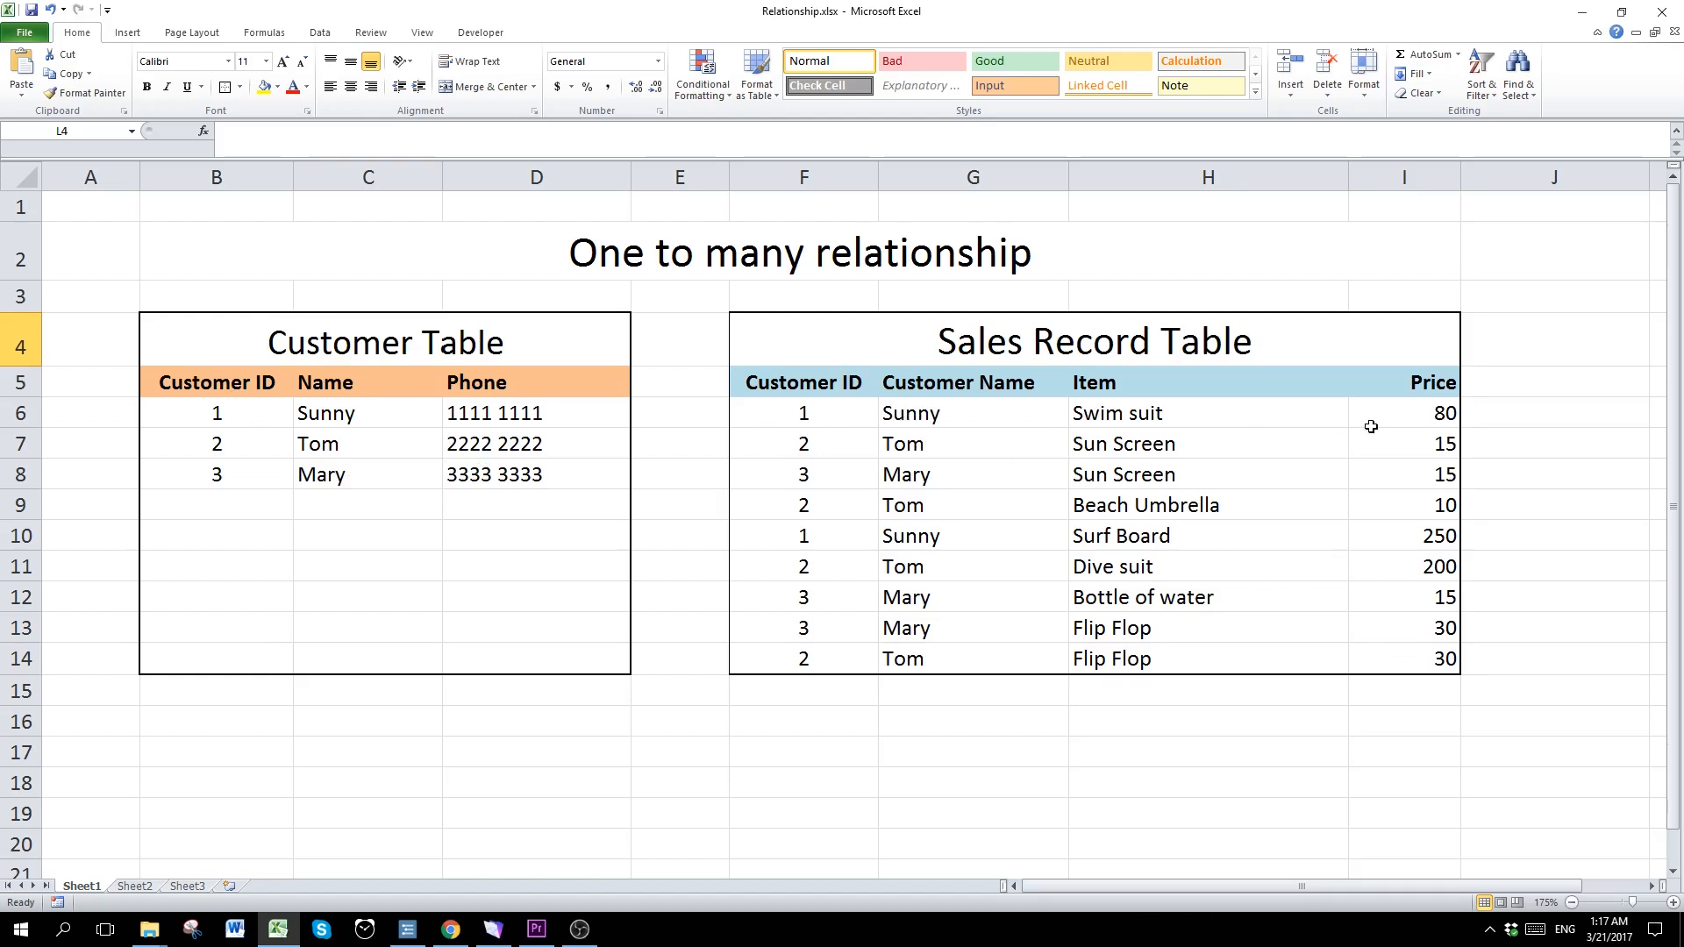
pyautogui.moveTo(1434, 410)
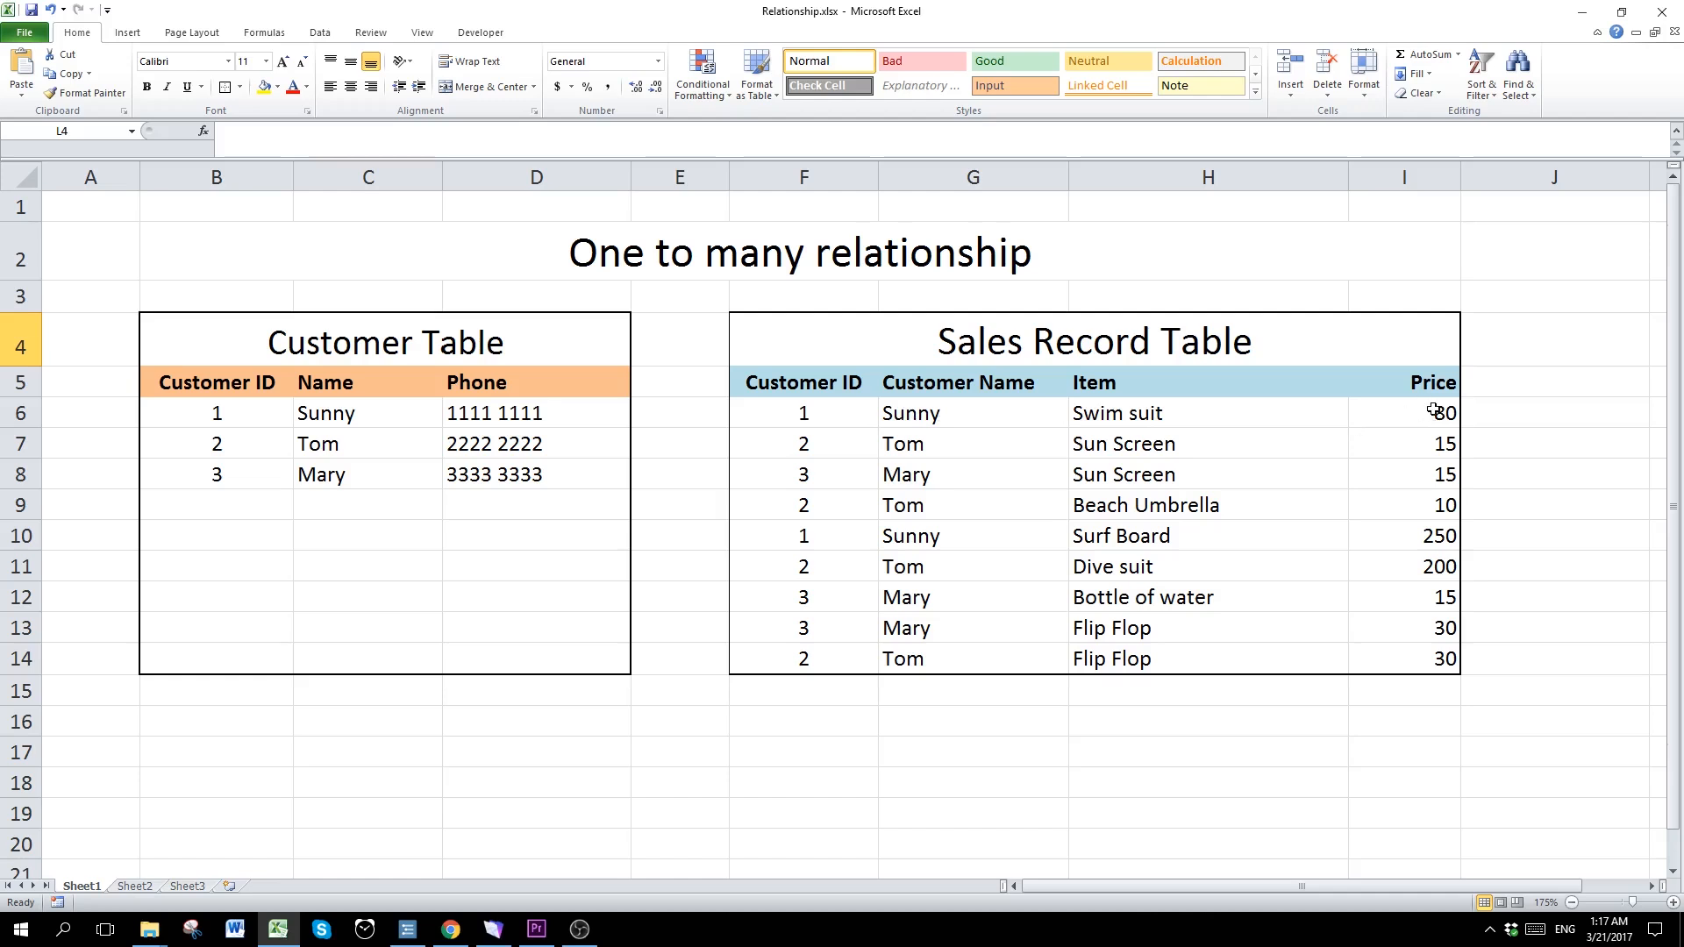
pyautogui.click(1207, 721)
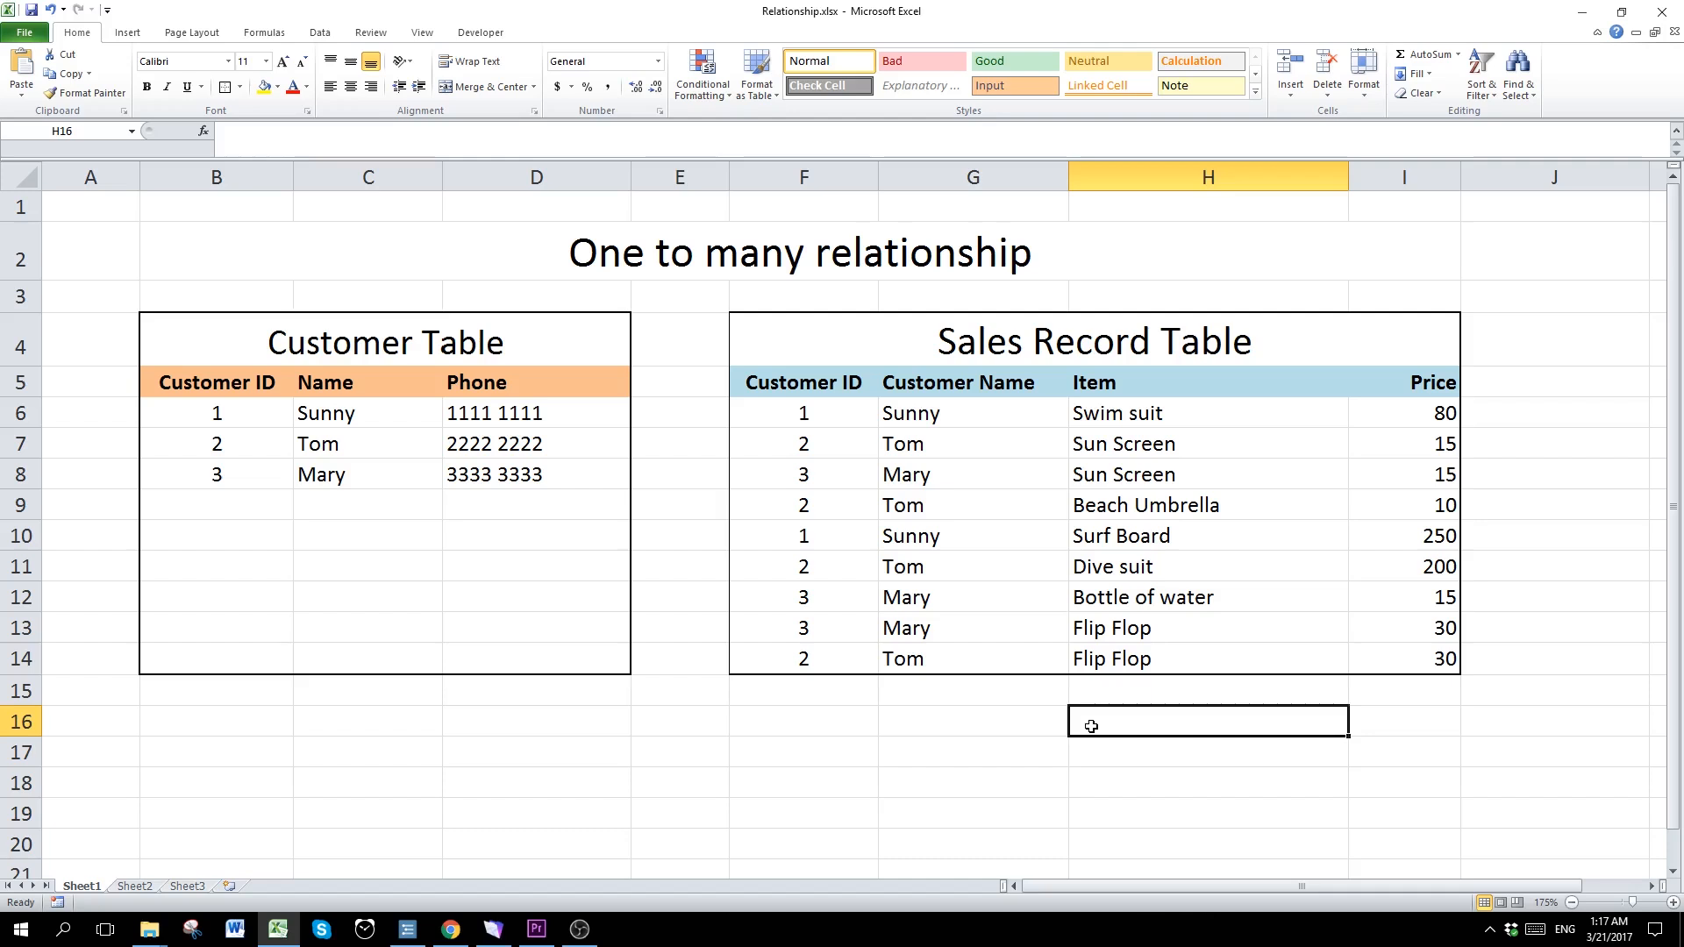
pyautogui.moveTo(825, 755)
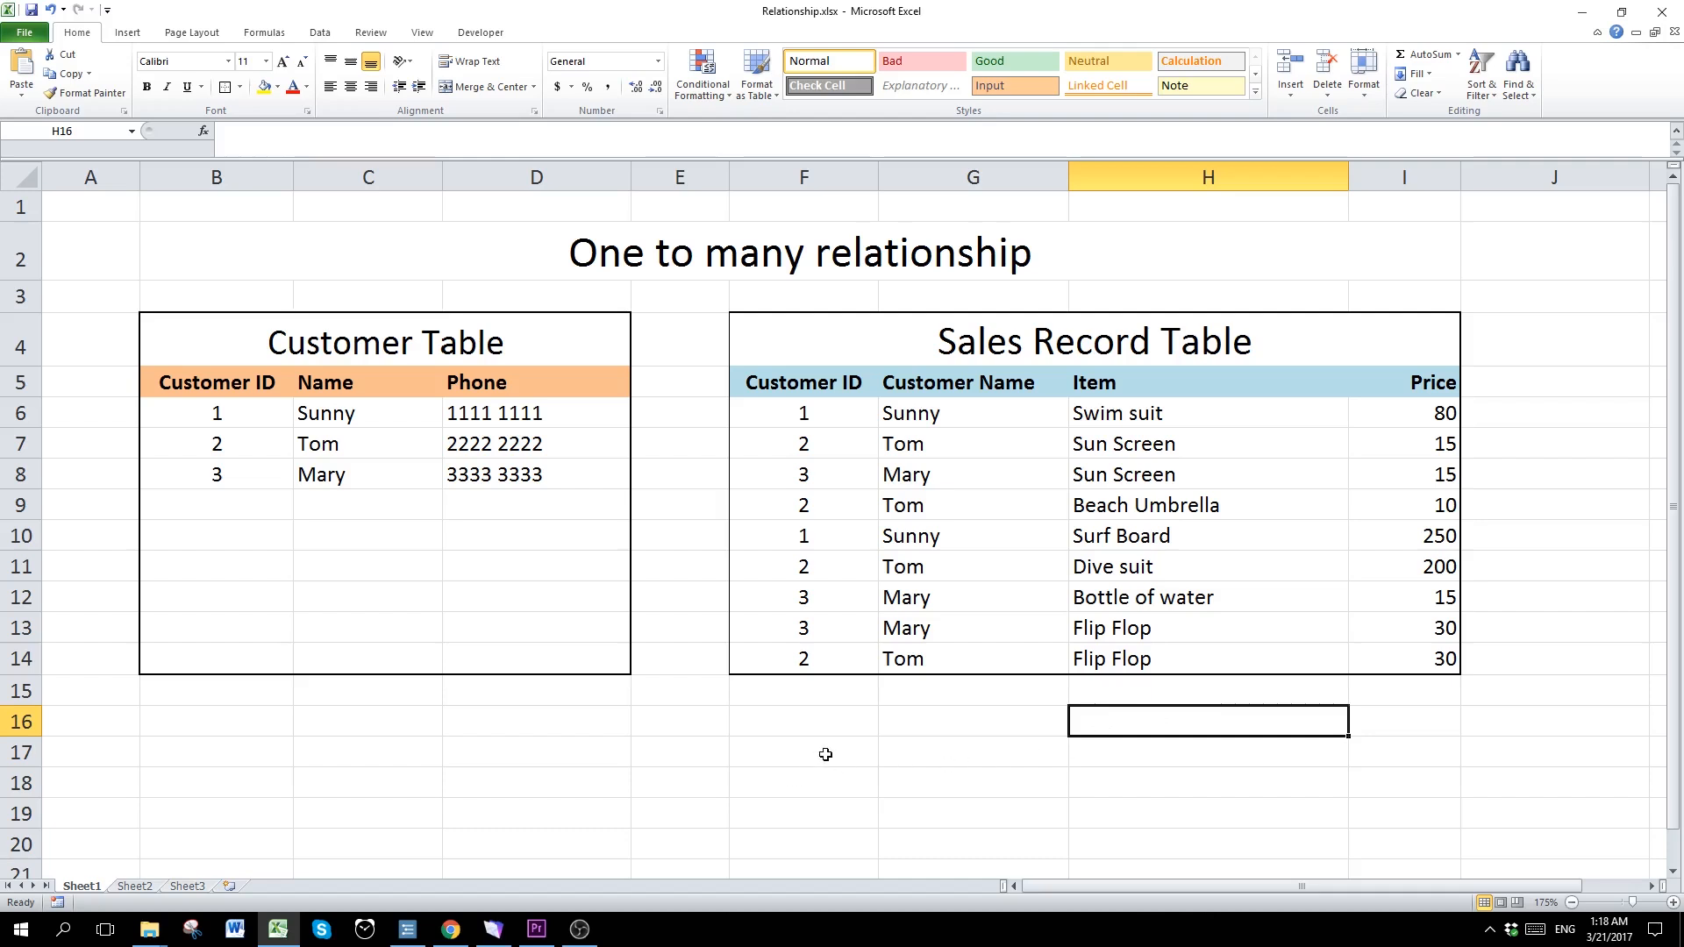
pyautogui.moveTo(583, 642)
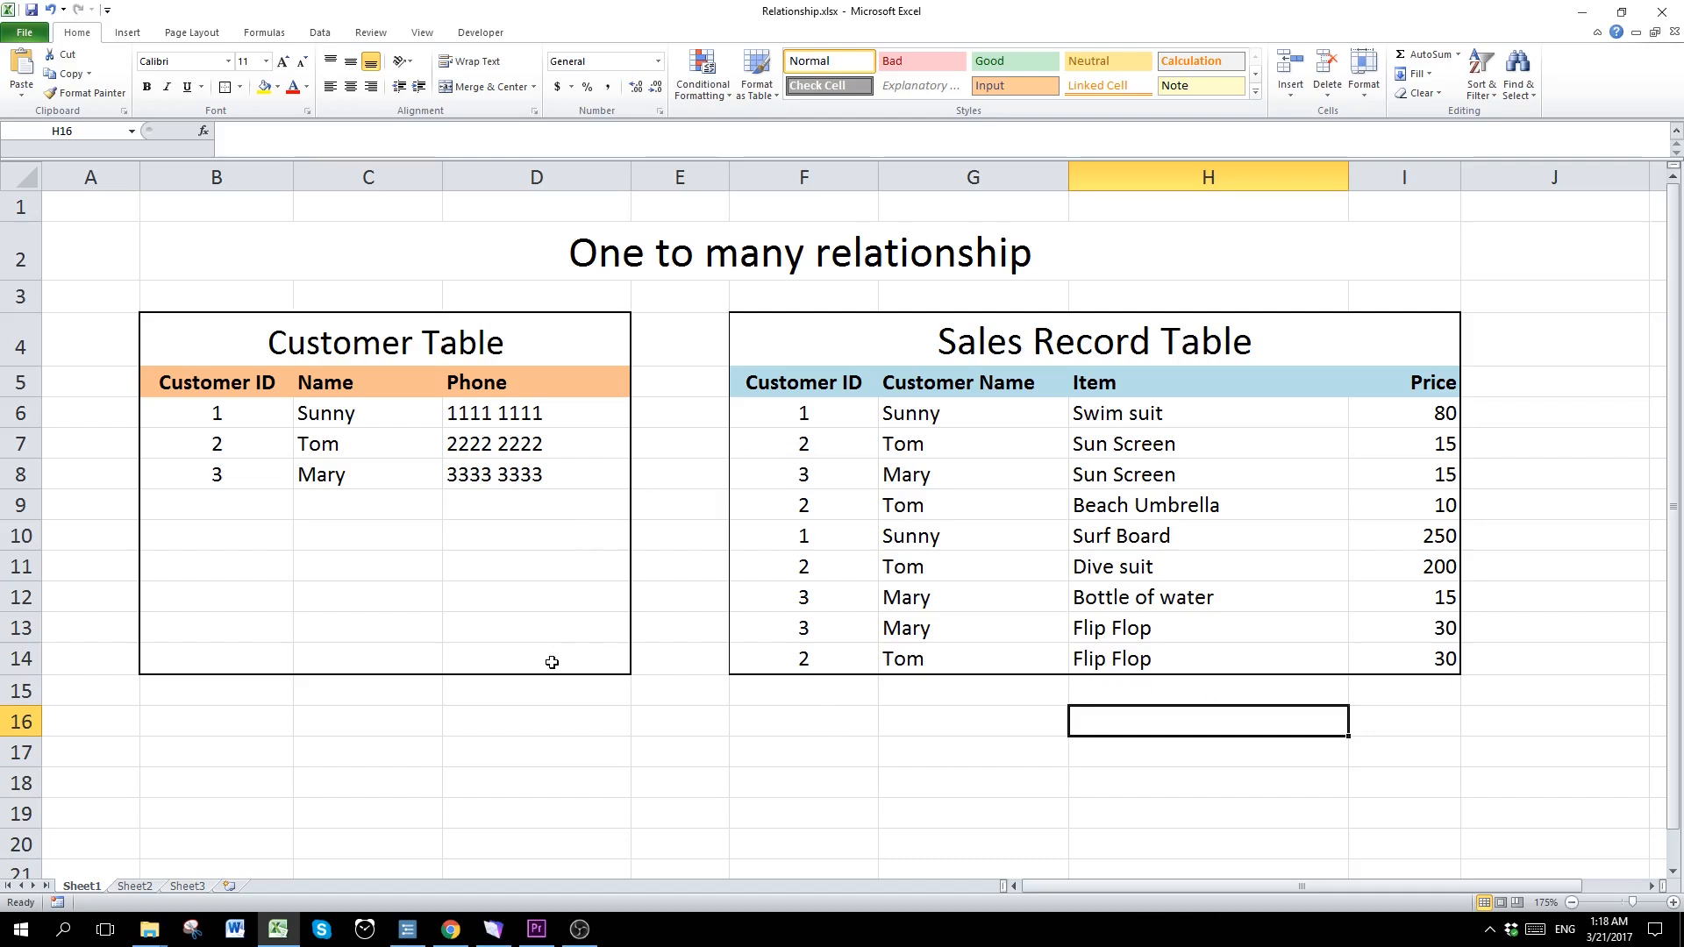
pyautogui.moveTo(263, 702)
pyautogui.write('O')
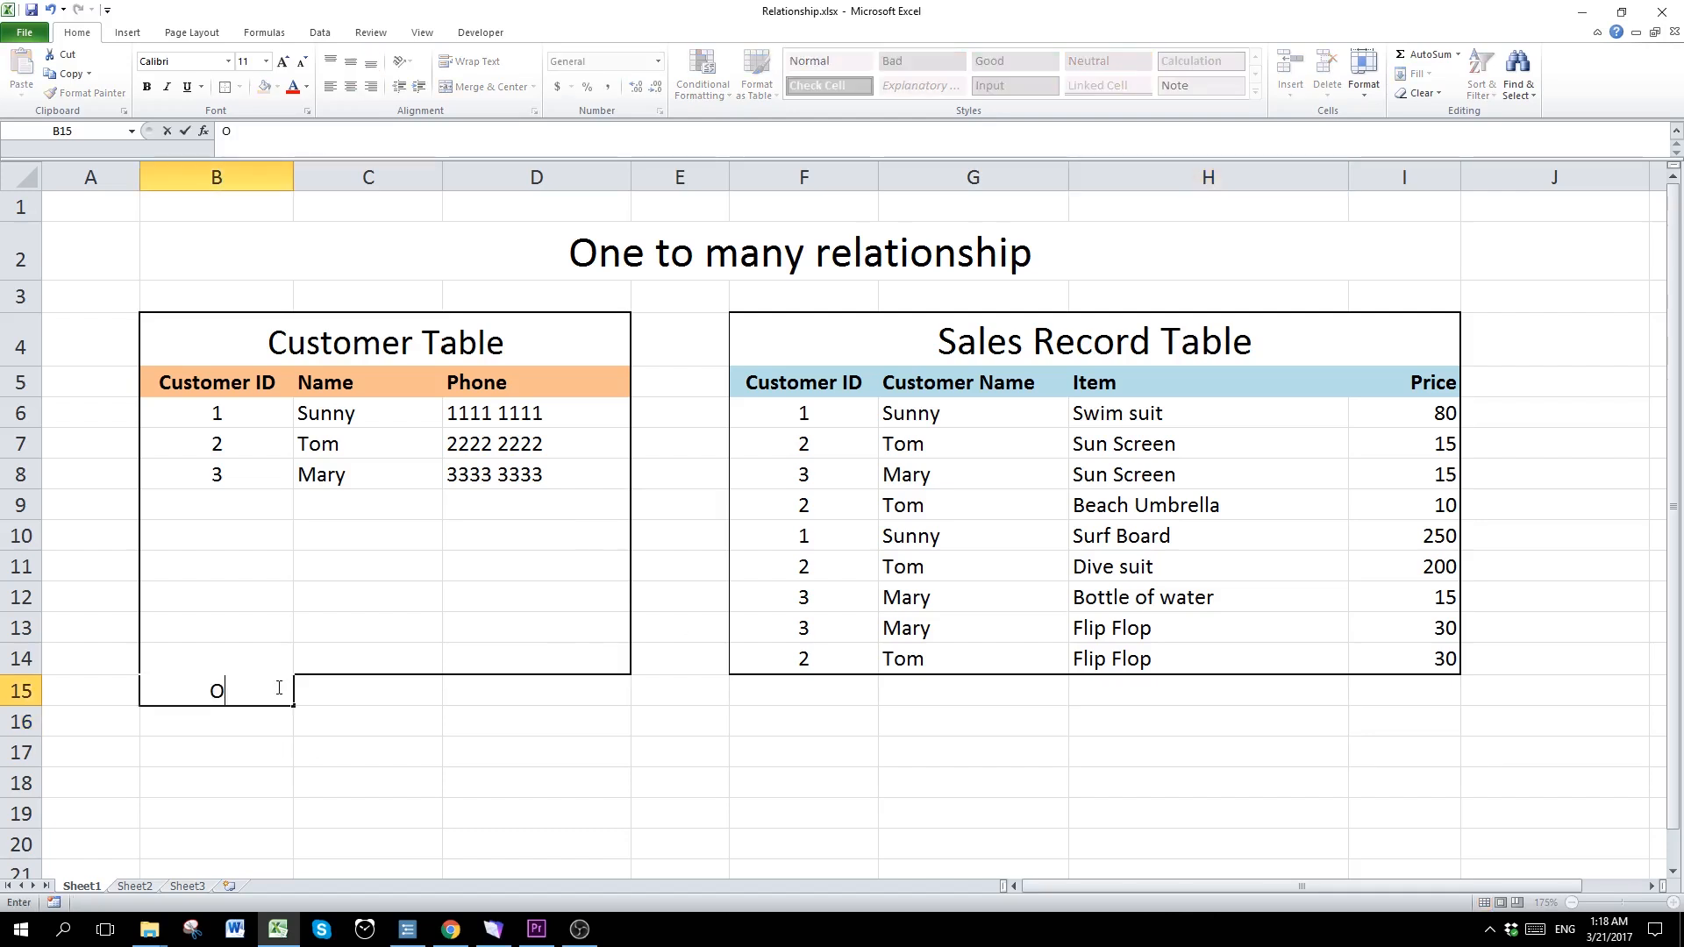
pyautogui.write('Primary')
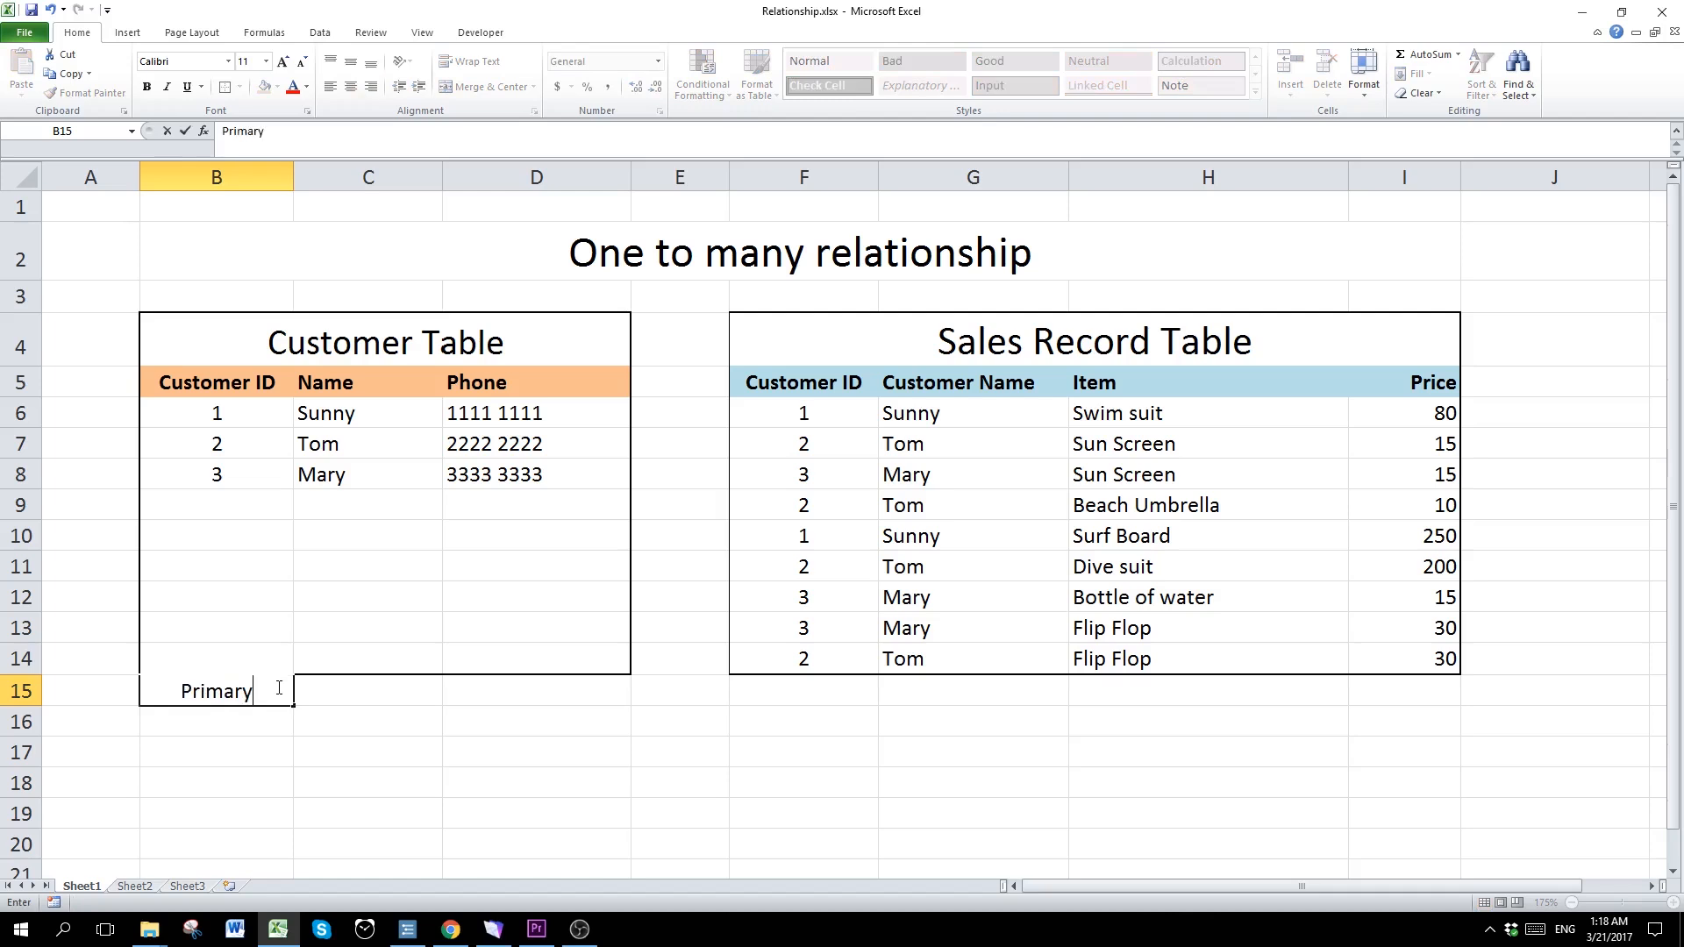
pyautogui.write('Key')
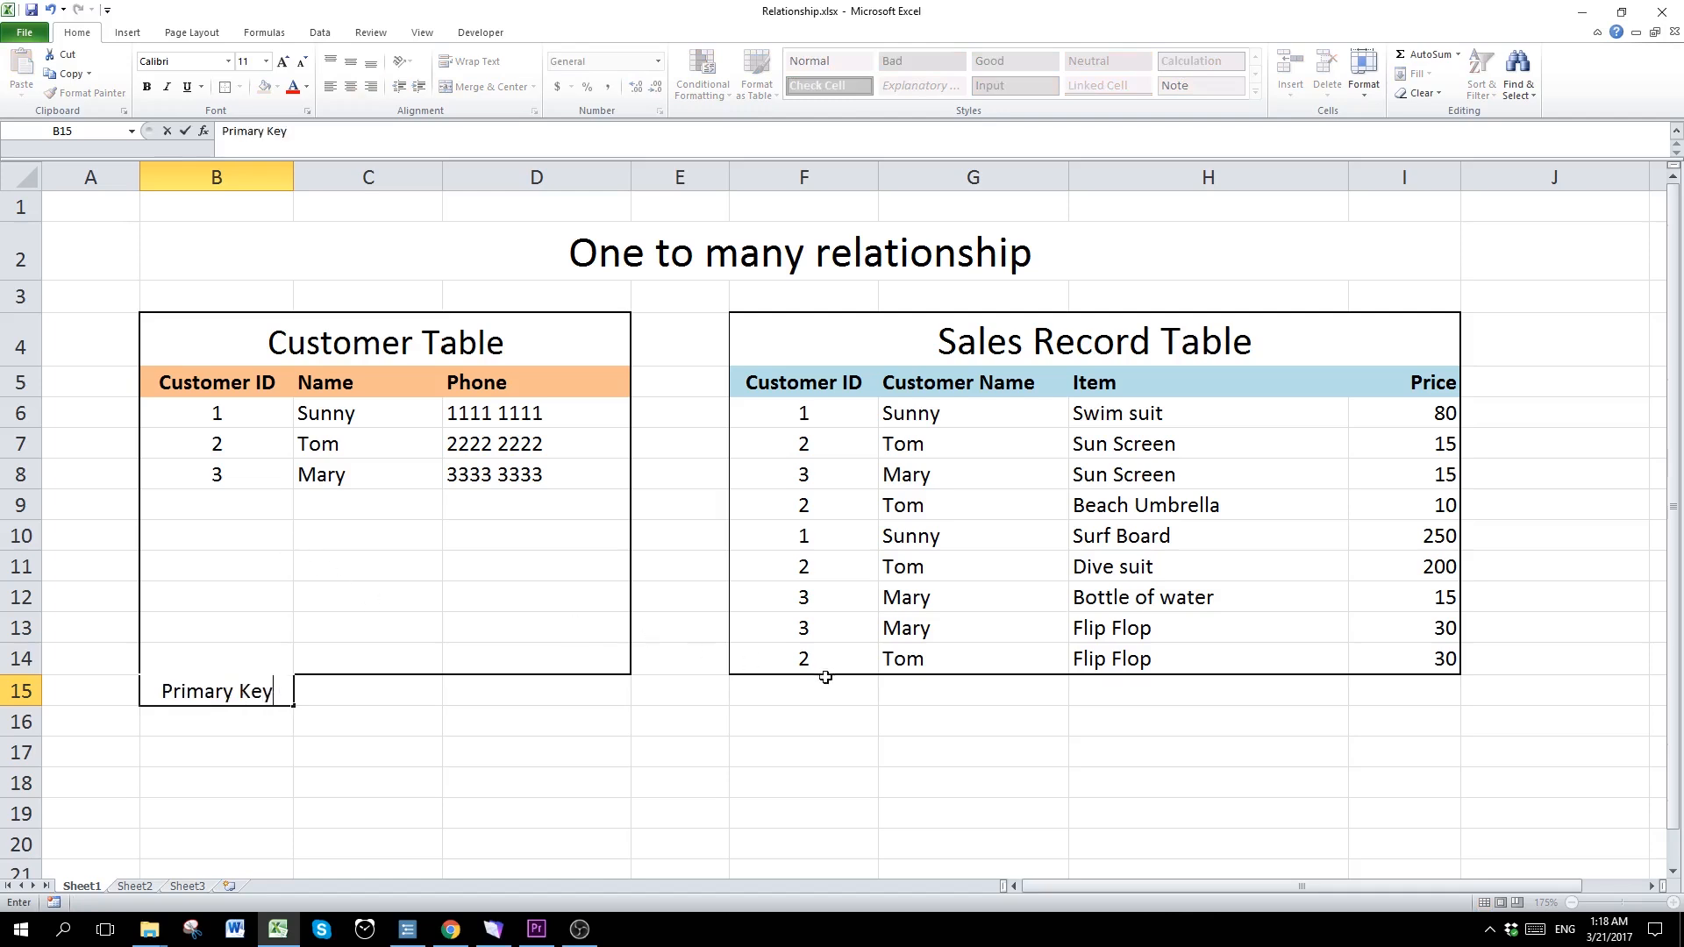
pyautogui.click(802, 691)
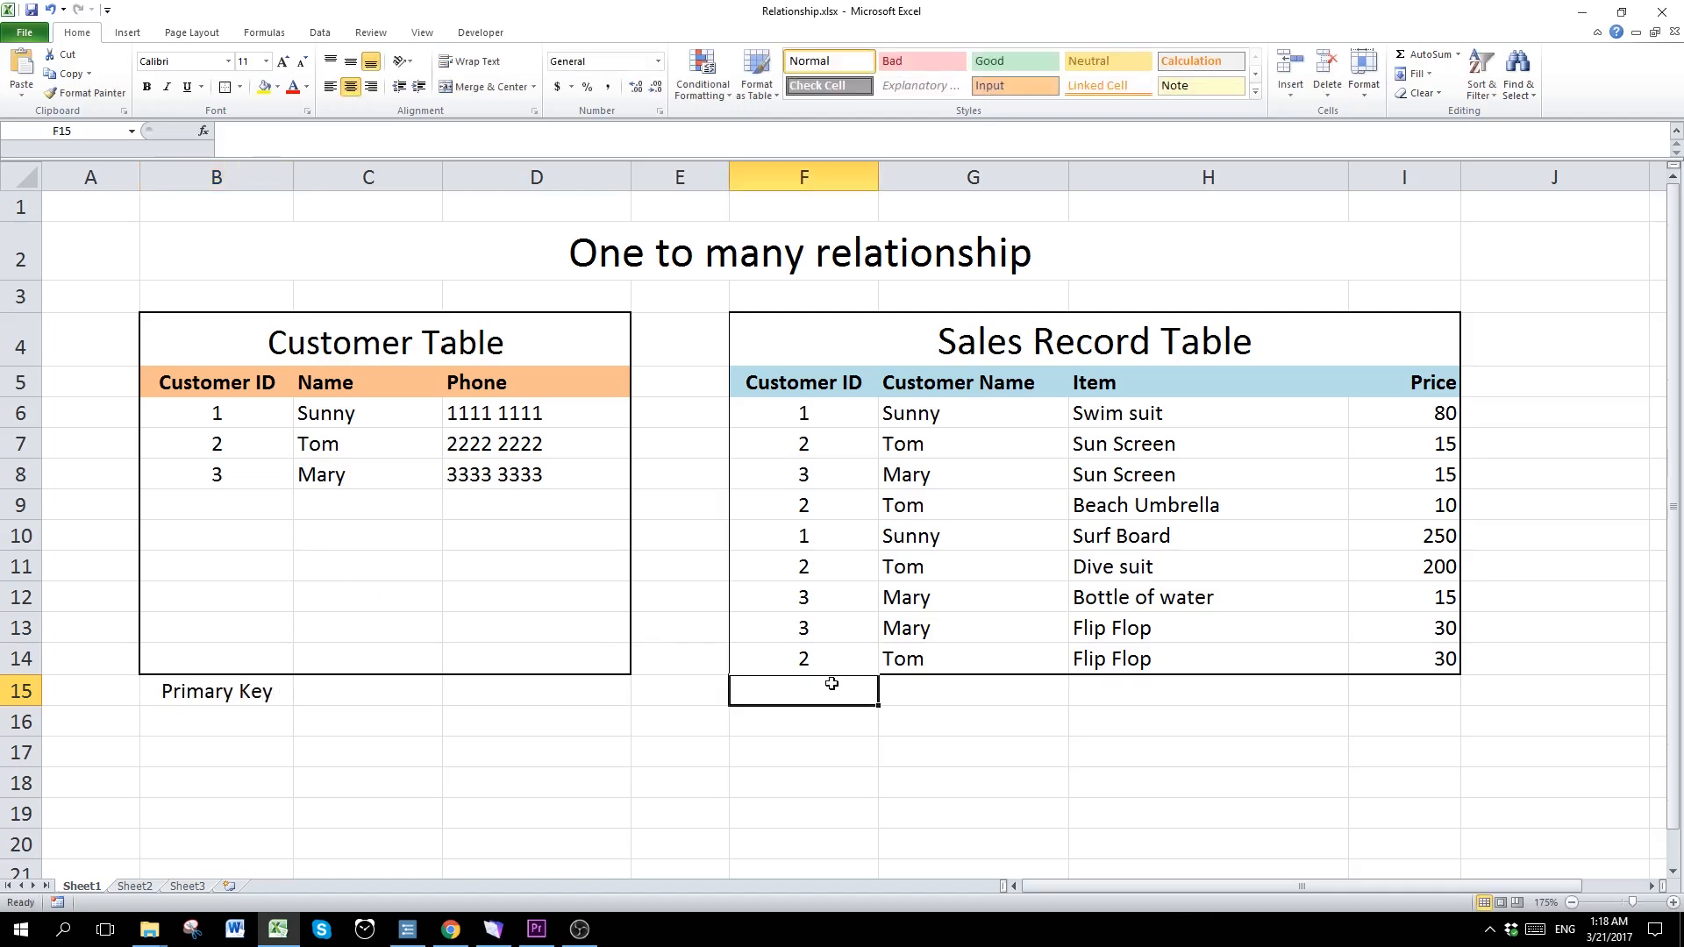
pyautogui.write('Foreign Key')
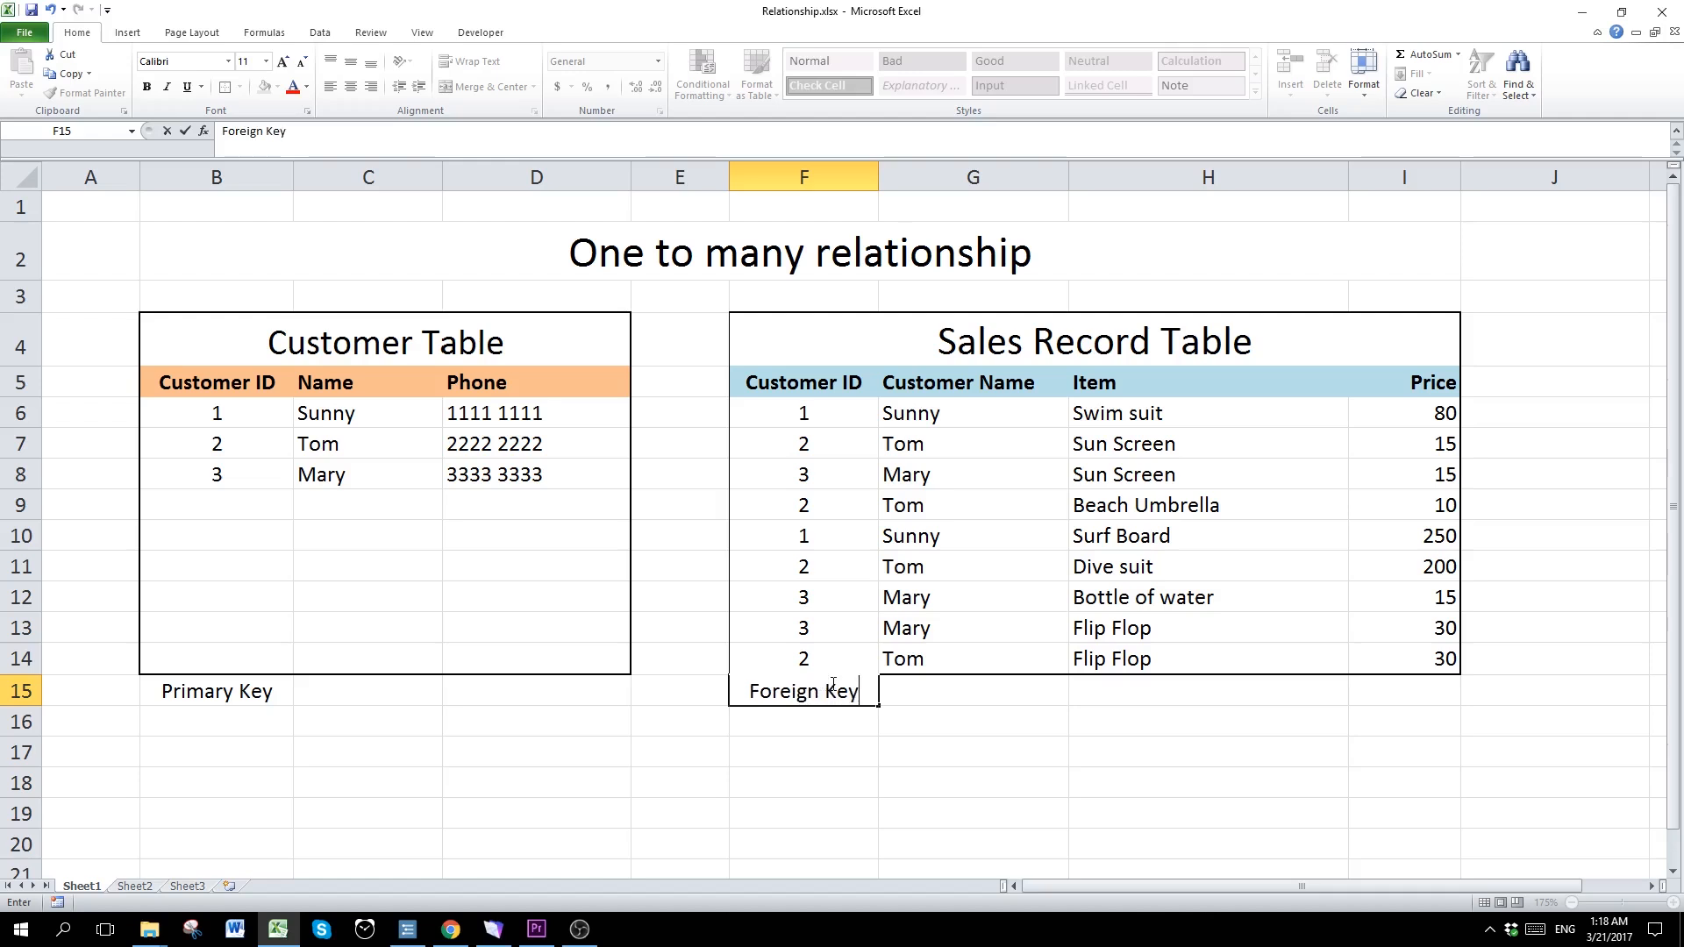
pyautogui.click(971, 749)
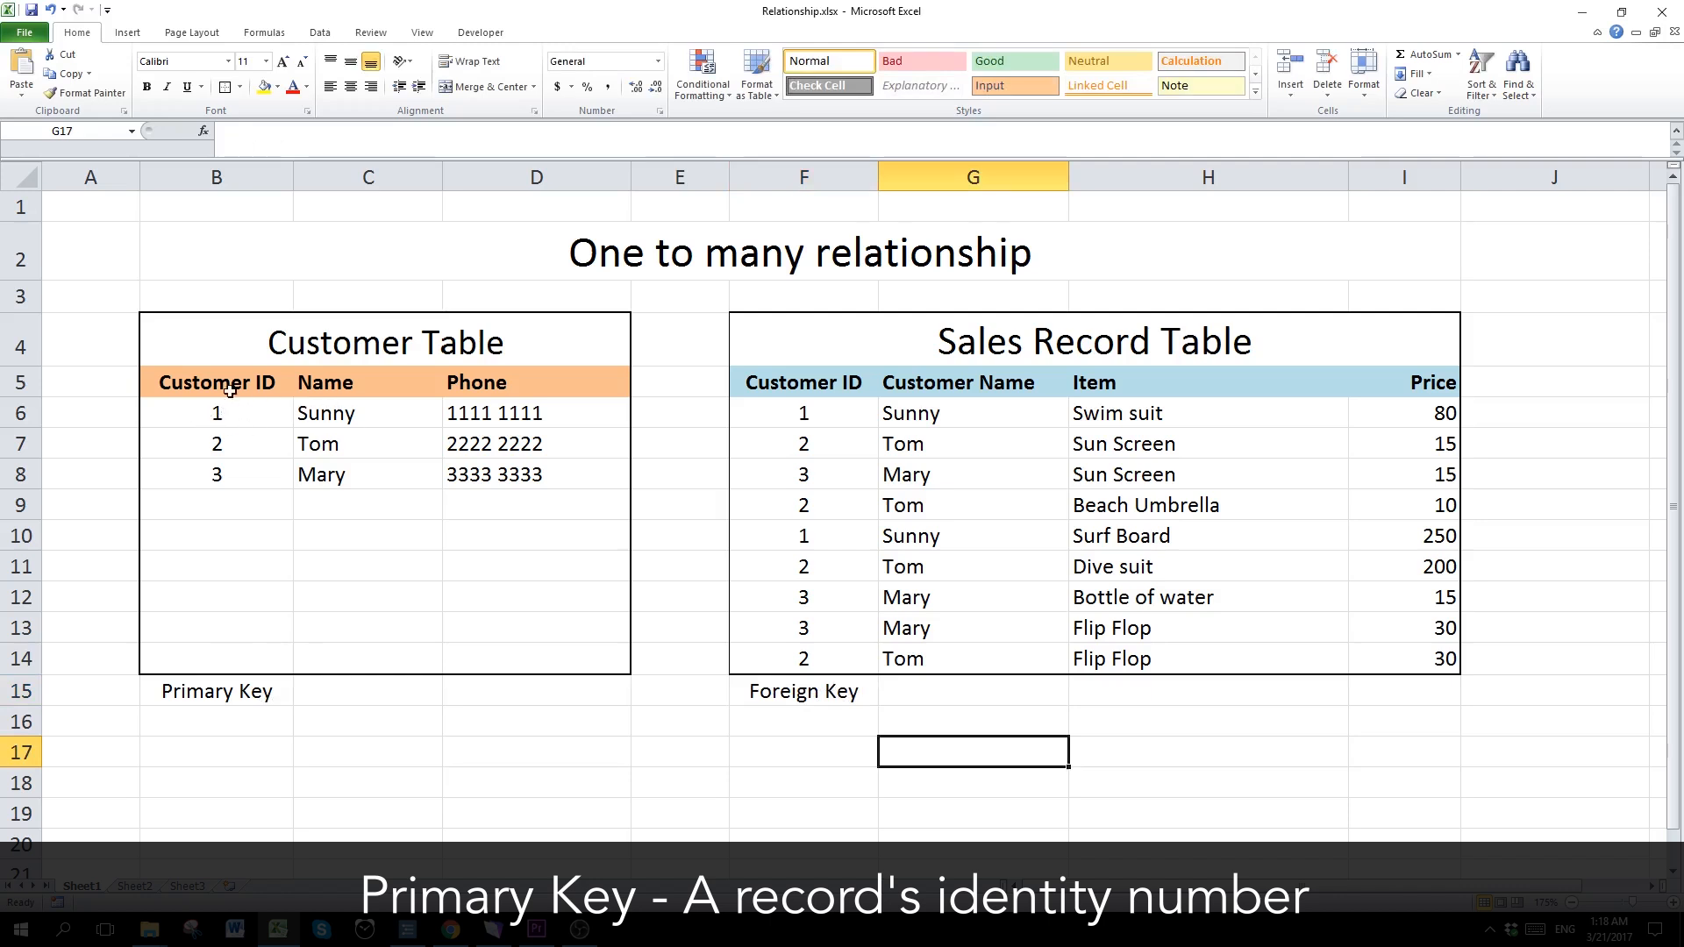
pyautogui.moveTo(223, 400)
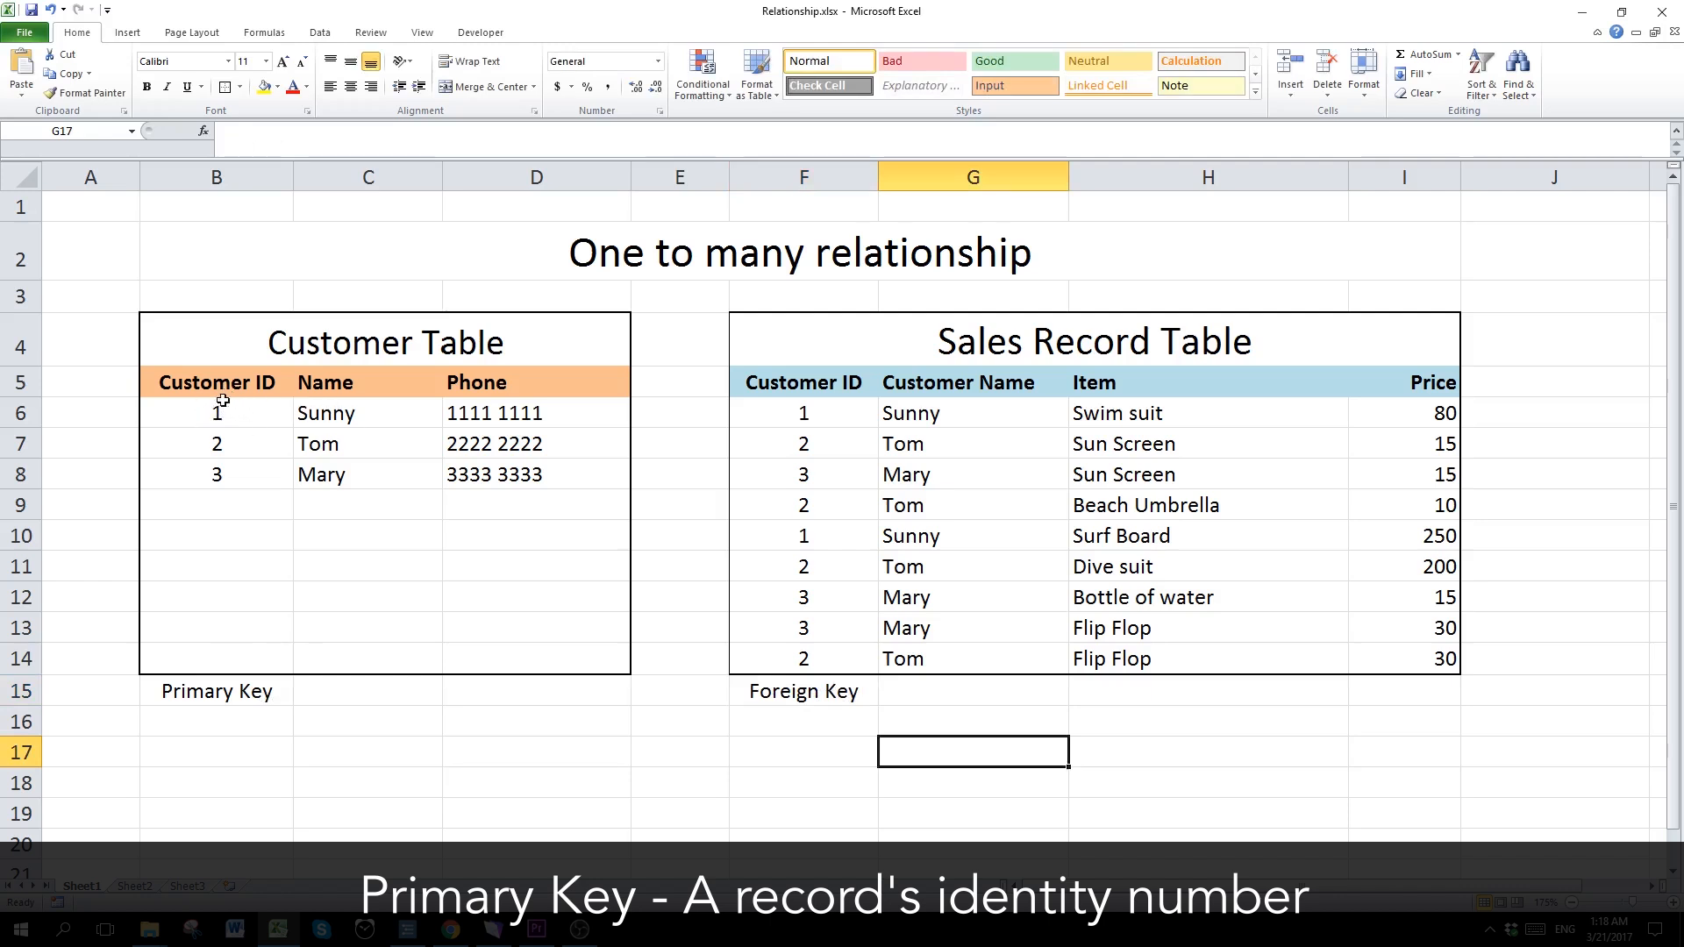
pyautogui.moveTo(214, 496)
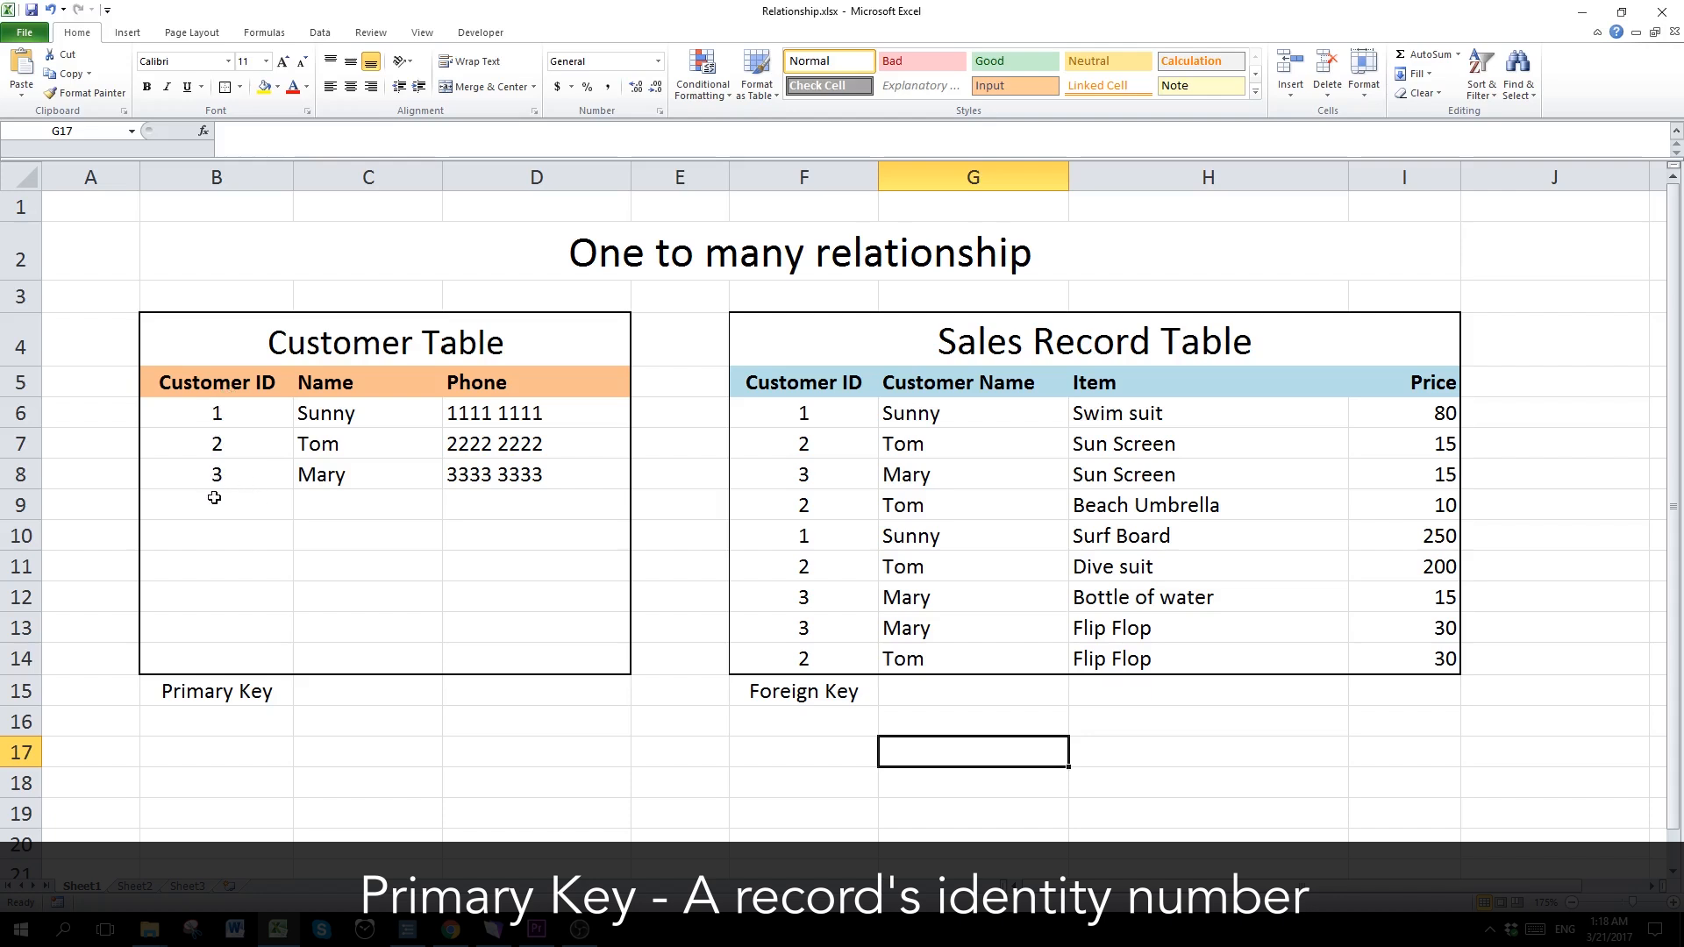
pyautogui.moveTo(247, 434)
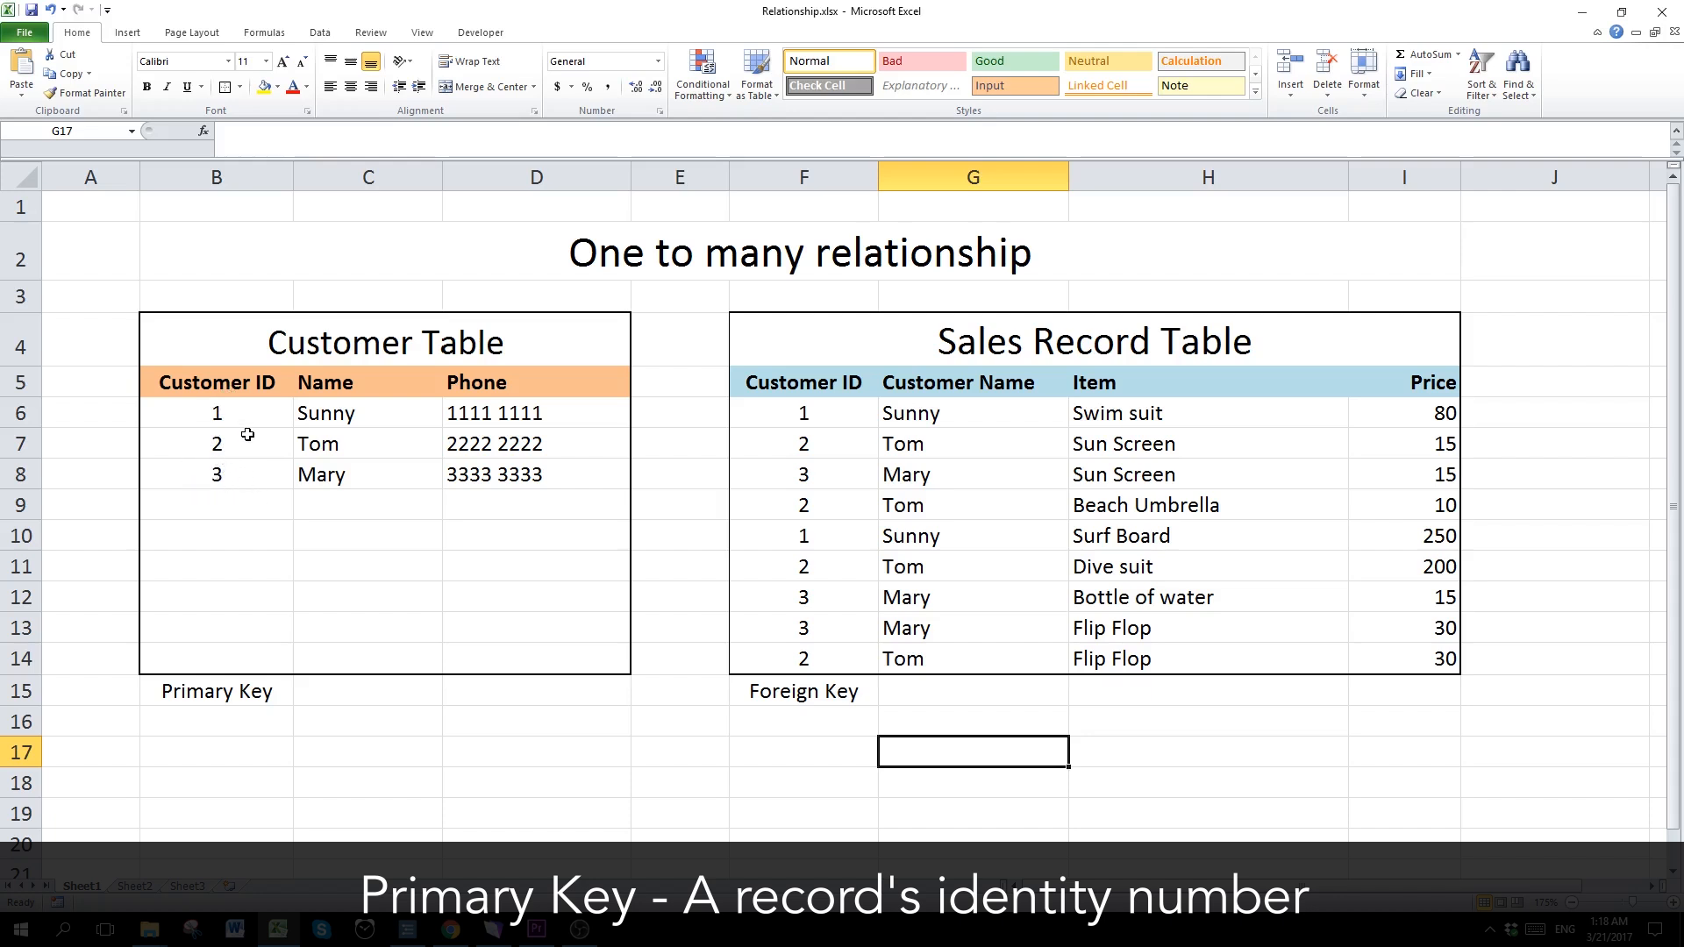
pyautogui.moveTo(247, 404)
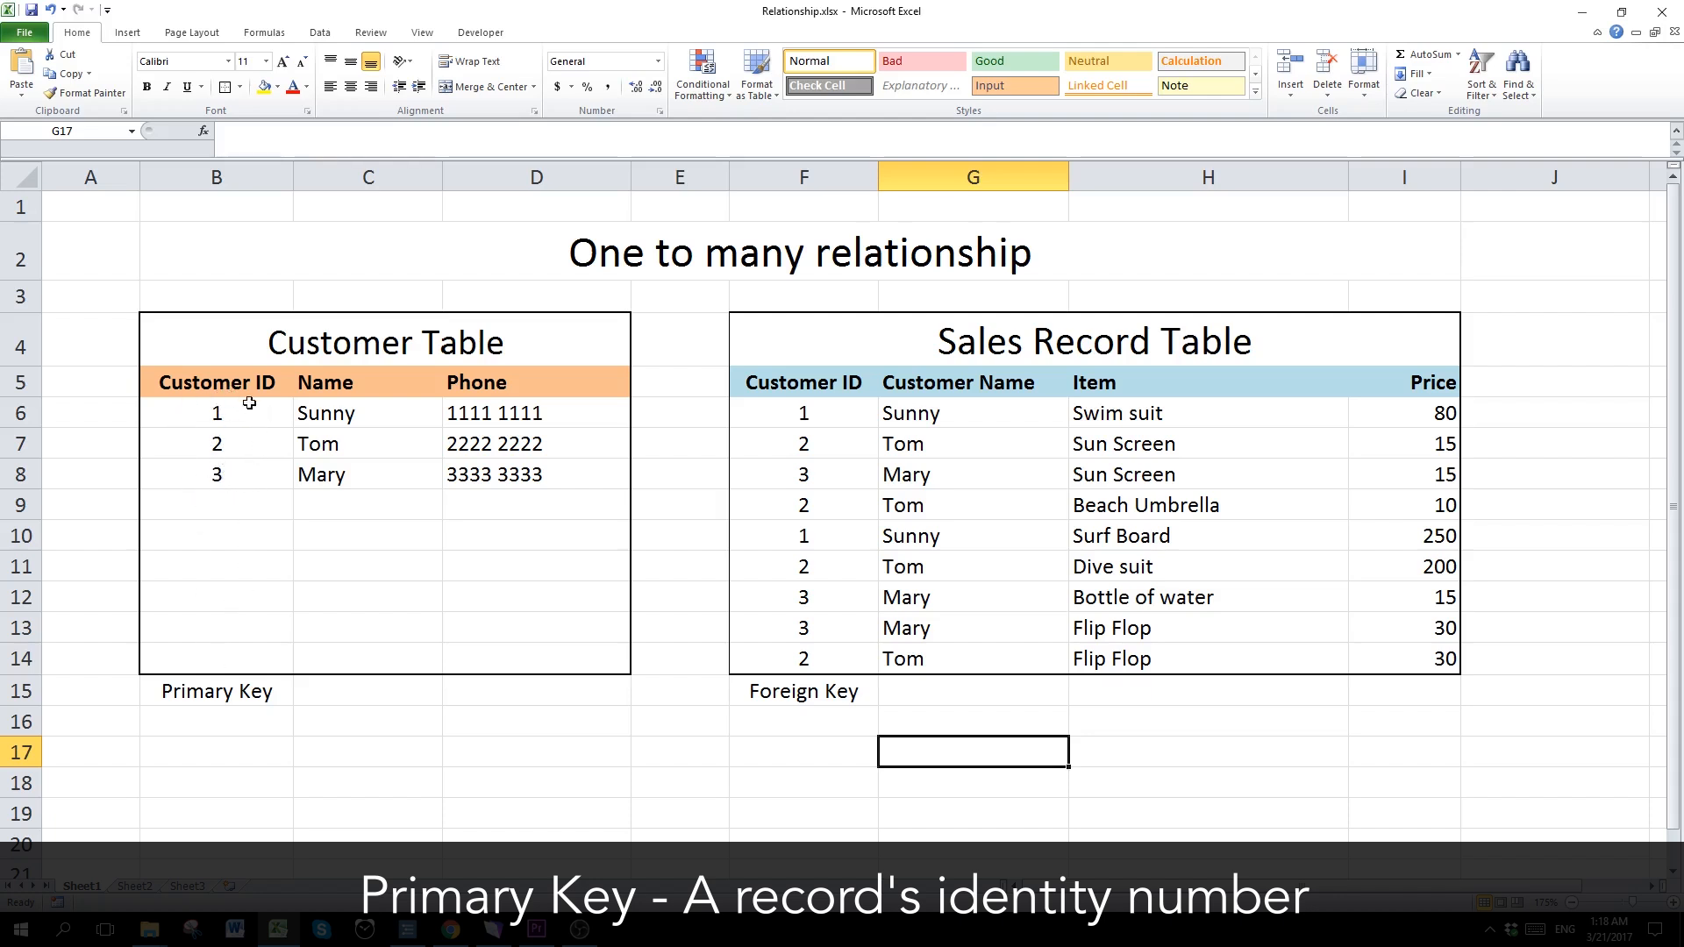
pyautogui.moveTo(177, 465)
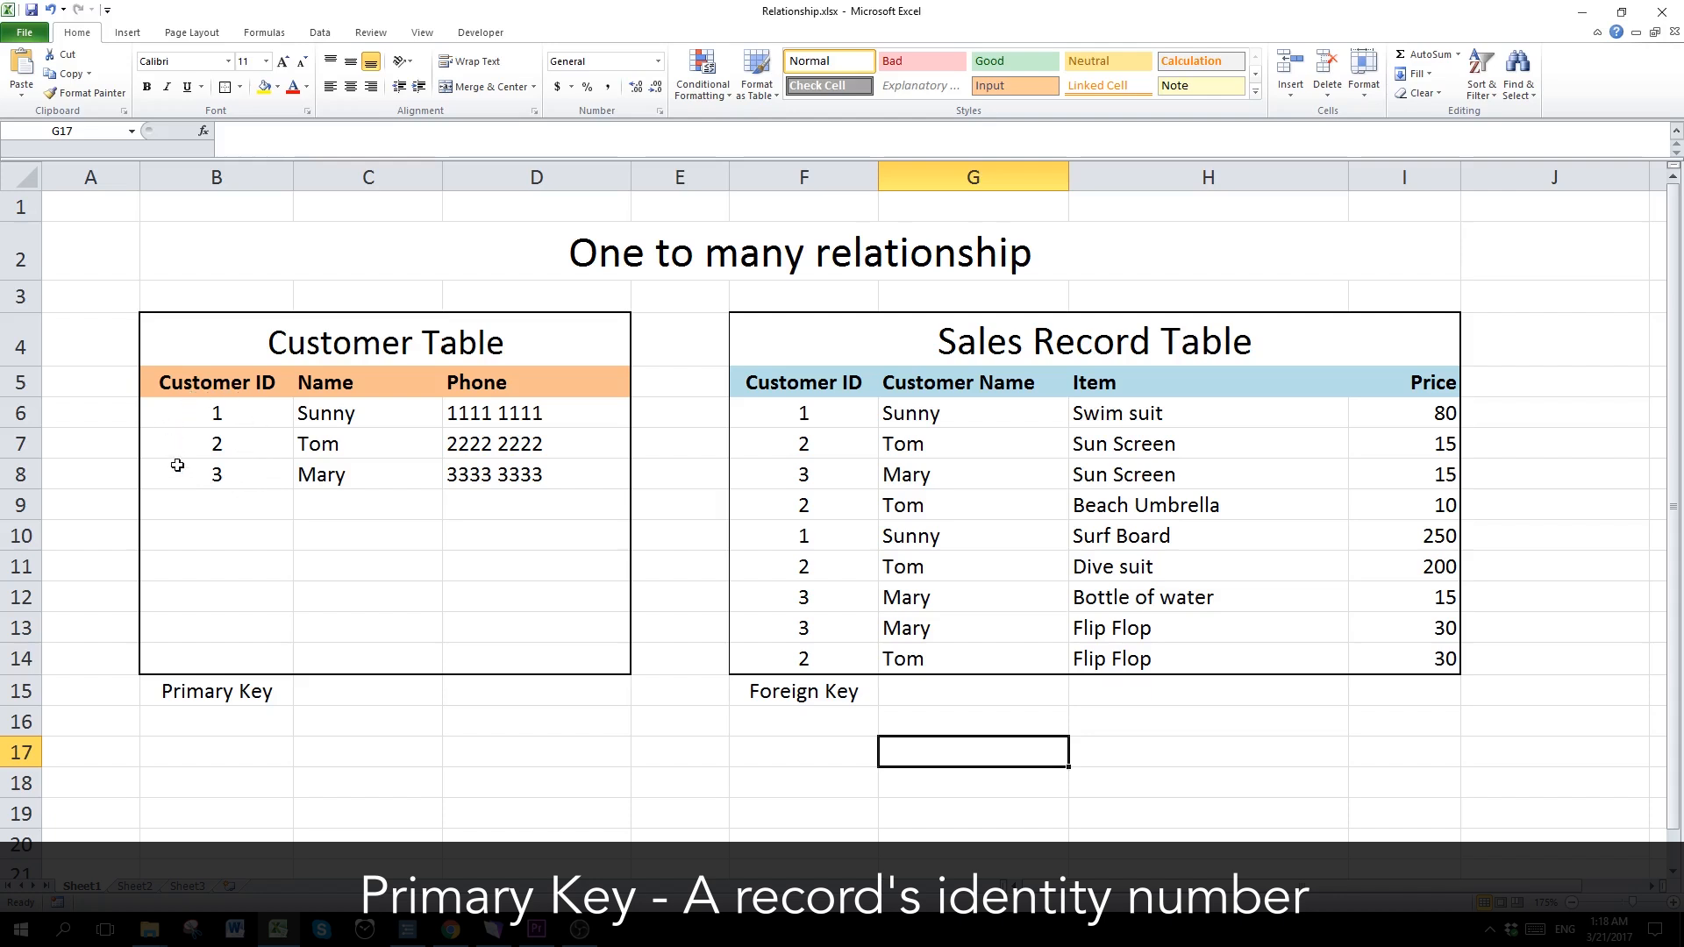
pyautogui.moveTo(240, 498)
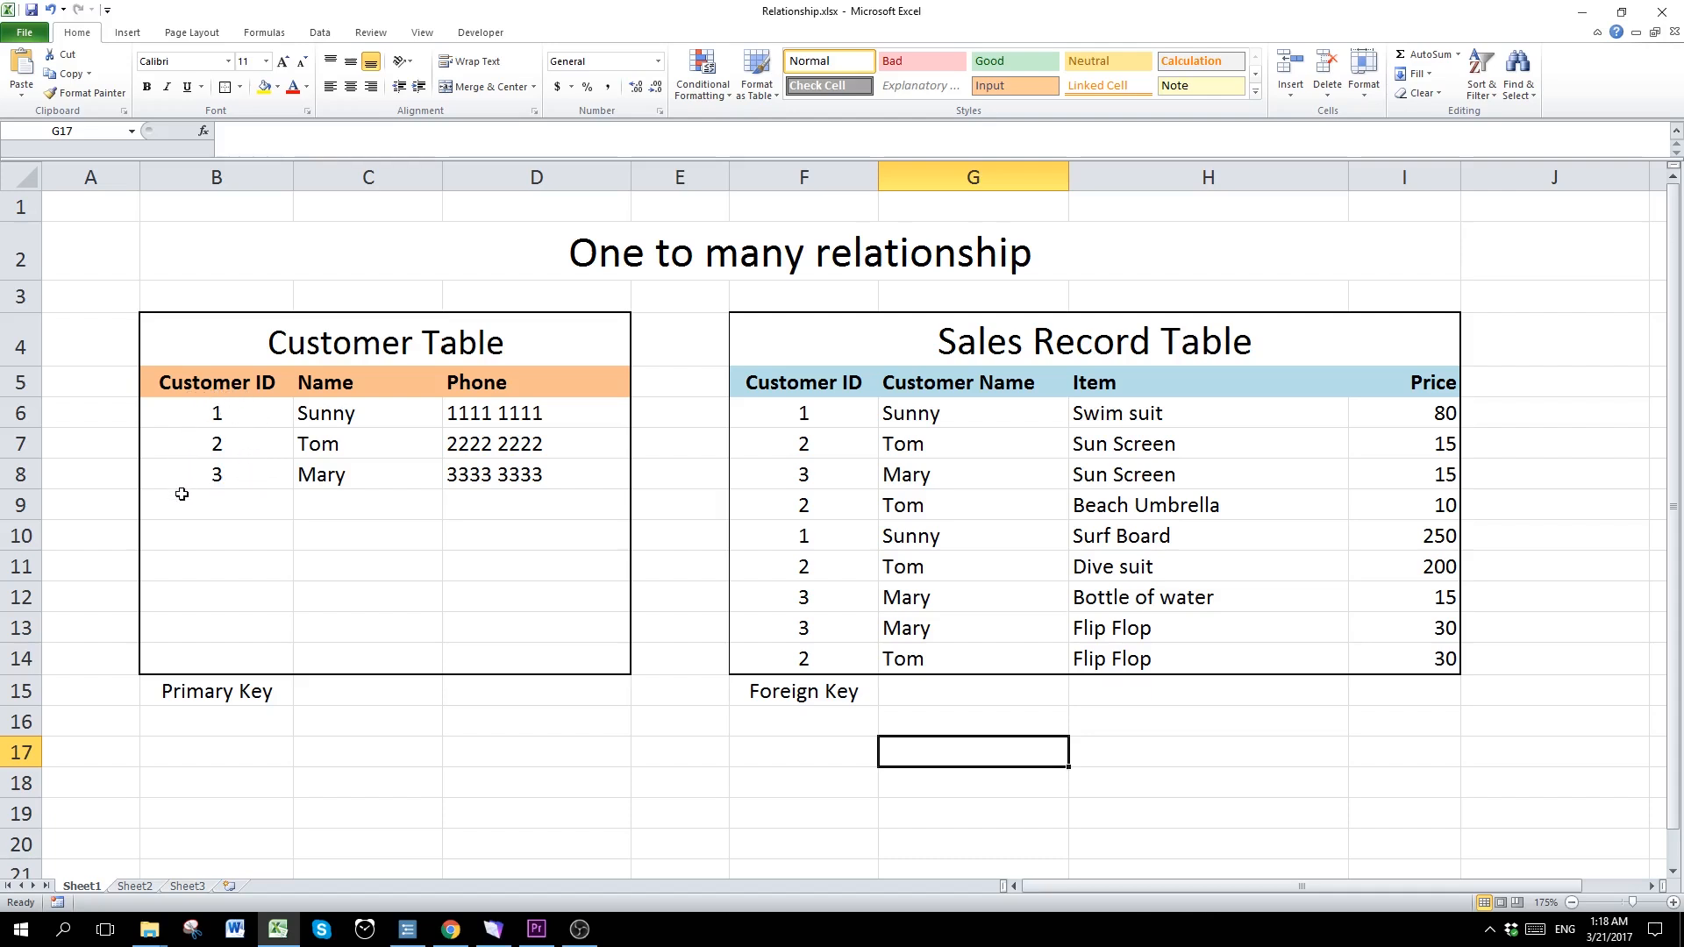
pyautogui.moveTo(786, 405)
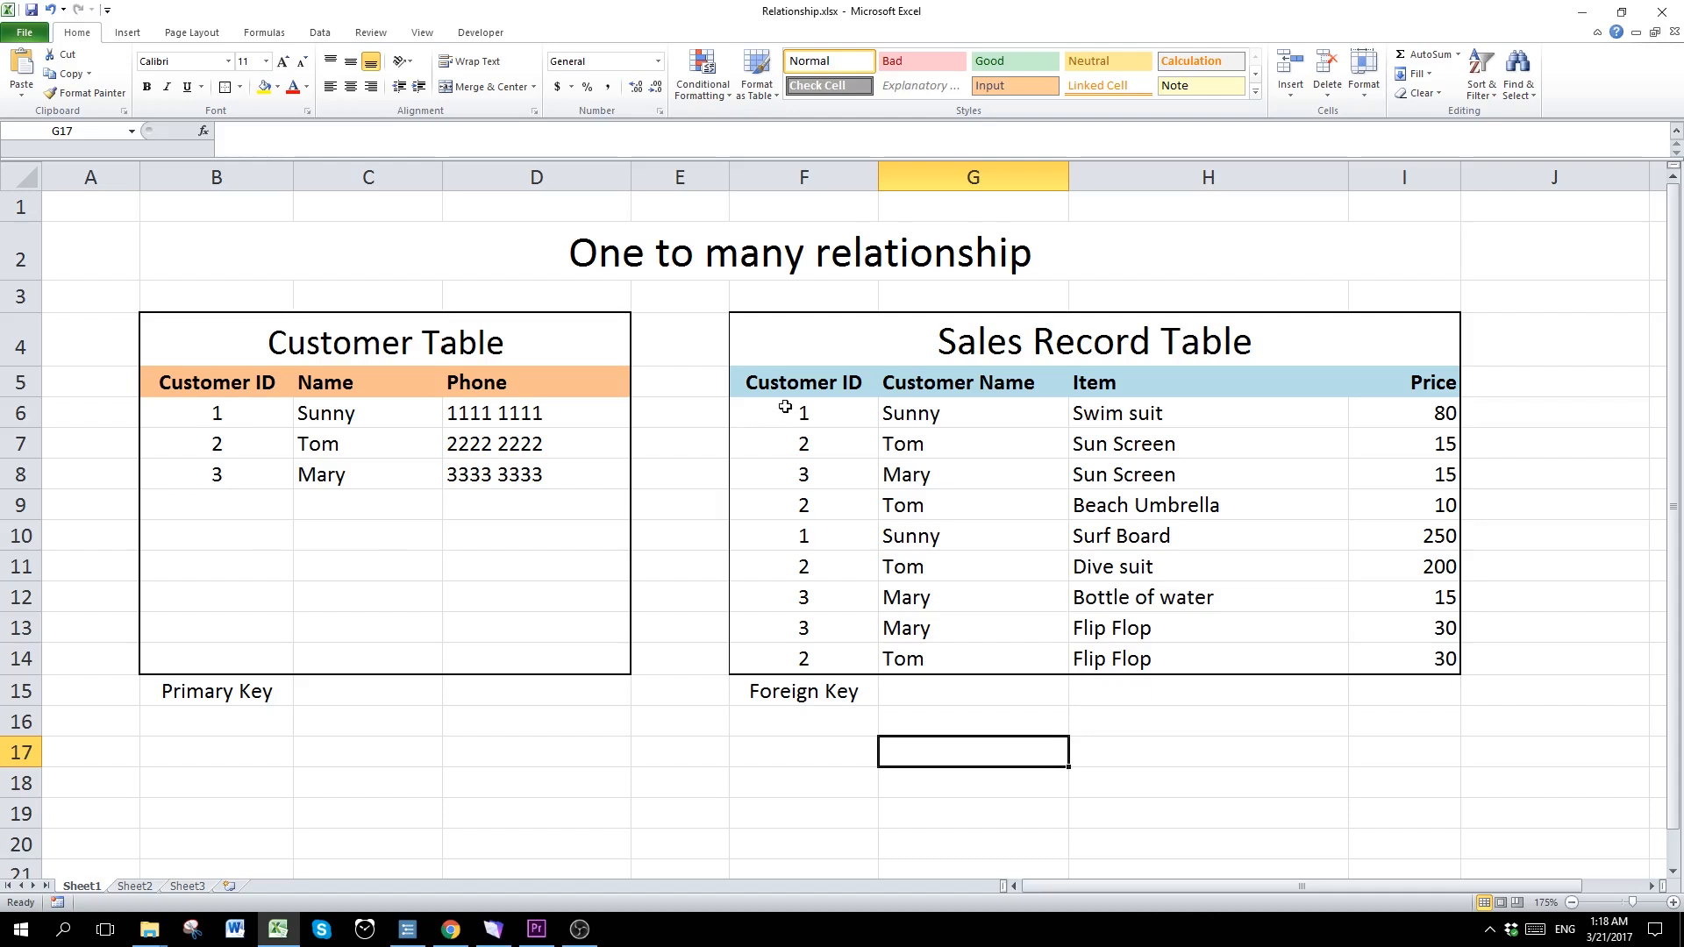
pyautogui.moveTo(828, 414)
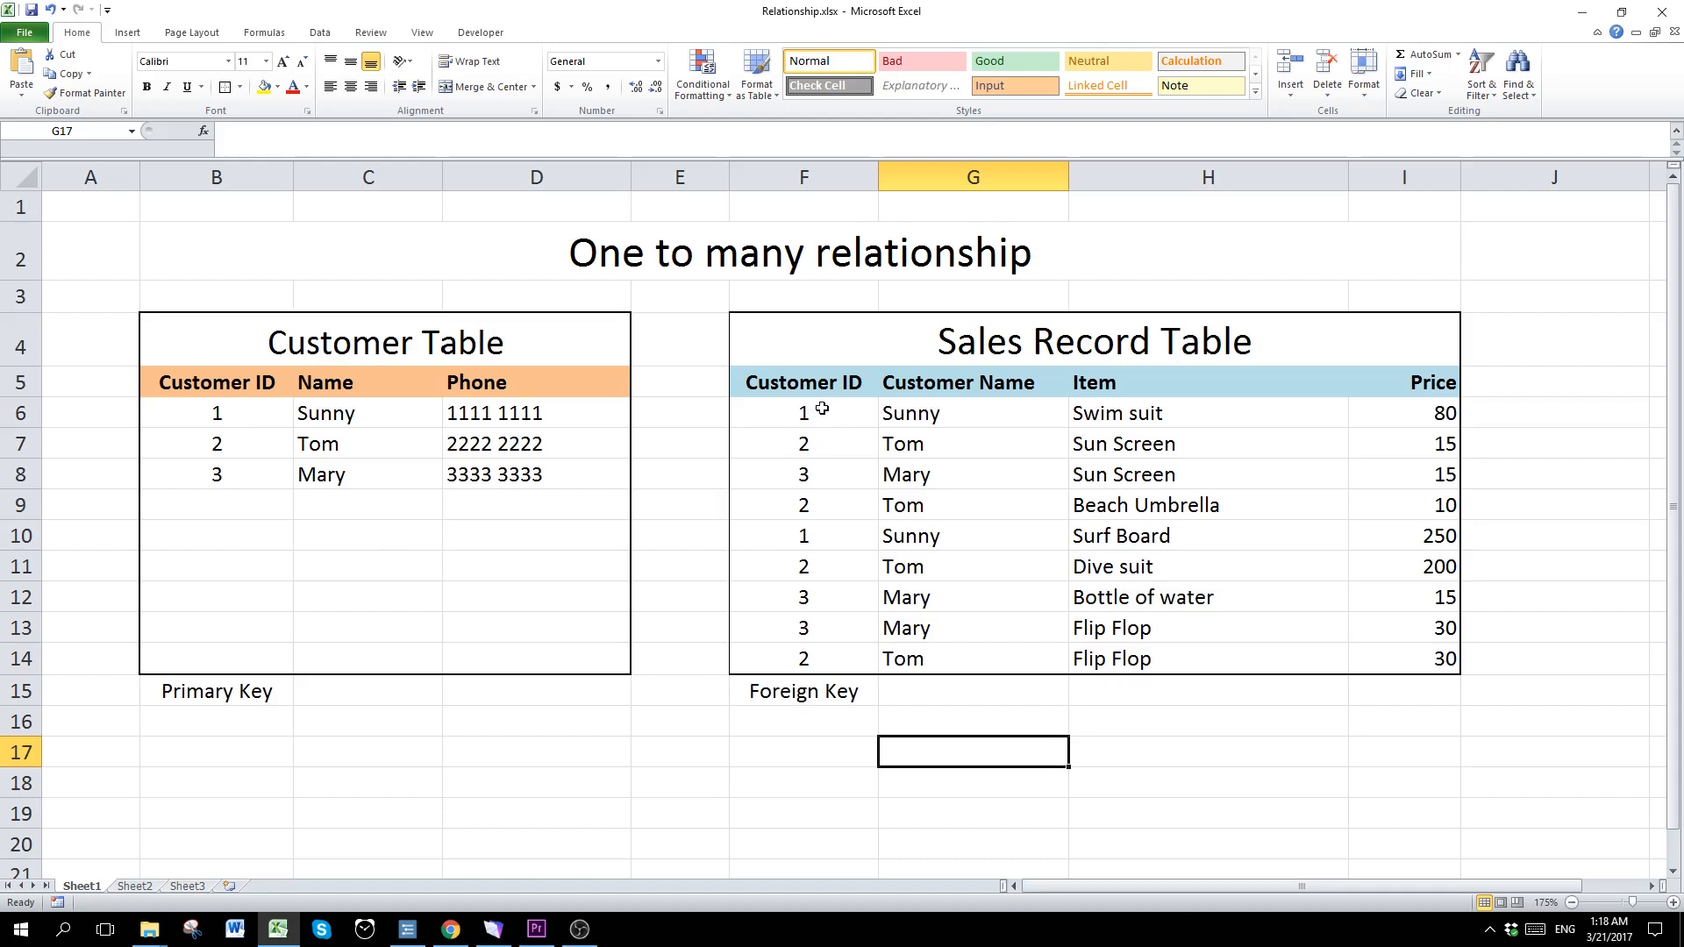
pyautogui.moveTo(821, 428)
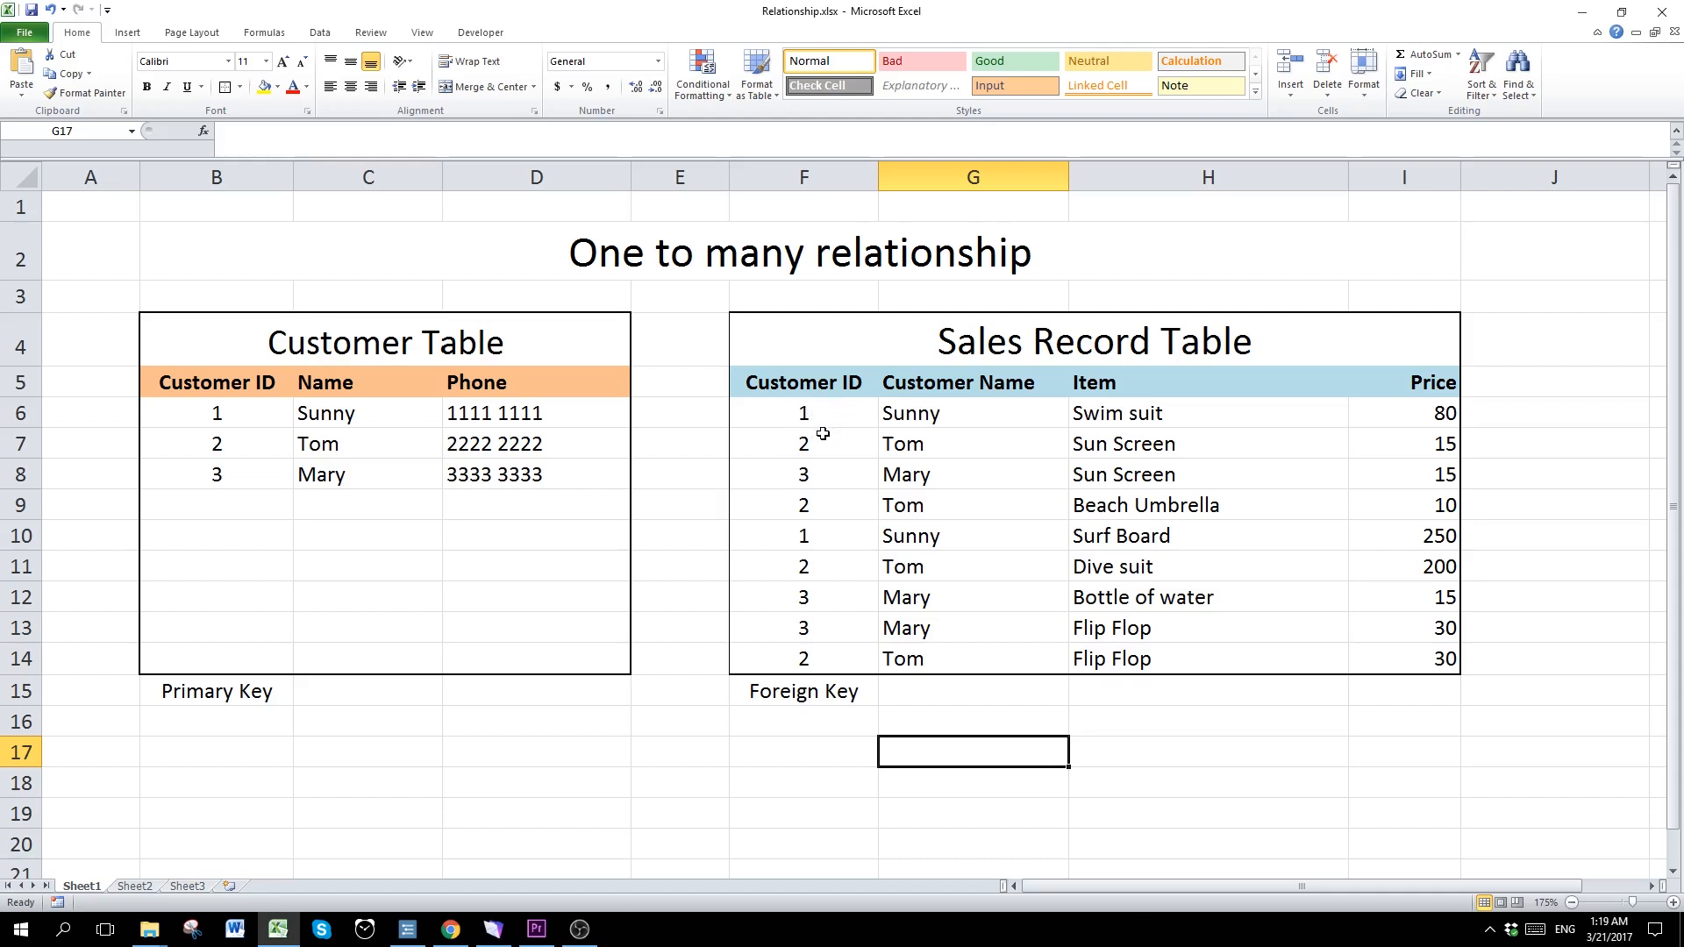
pyautogui.moveTo(877, 419)
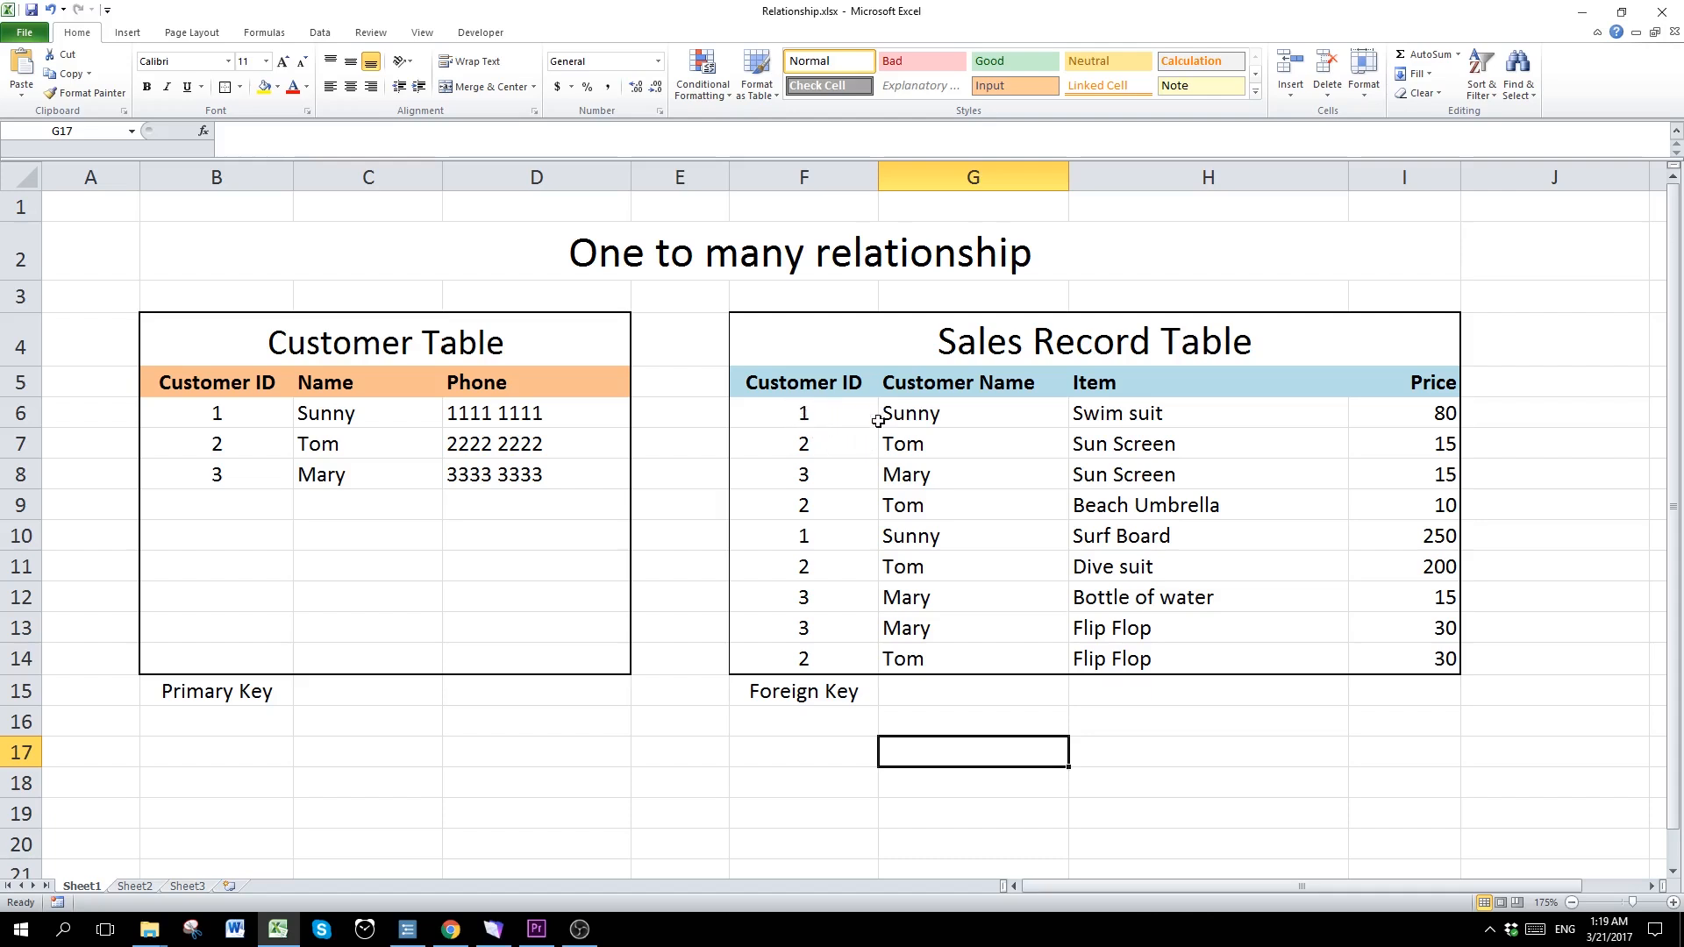
pyautogui.moveTo(870, 433)
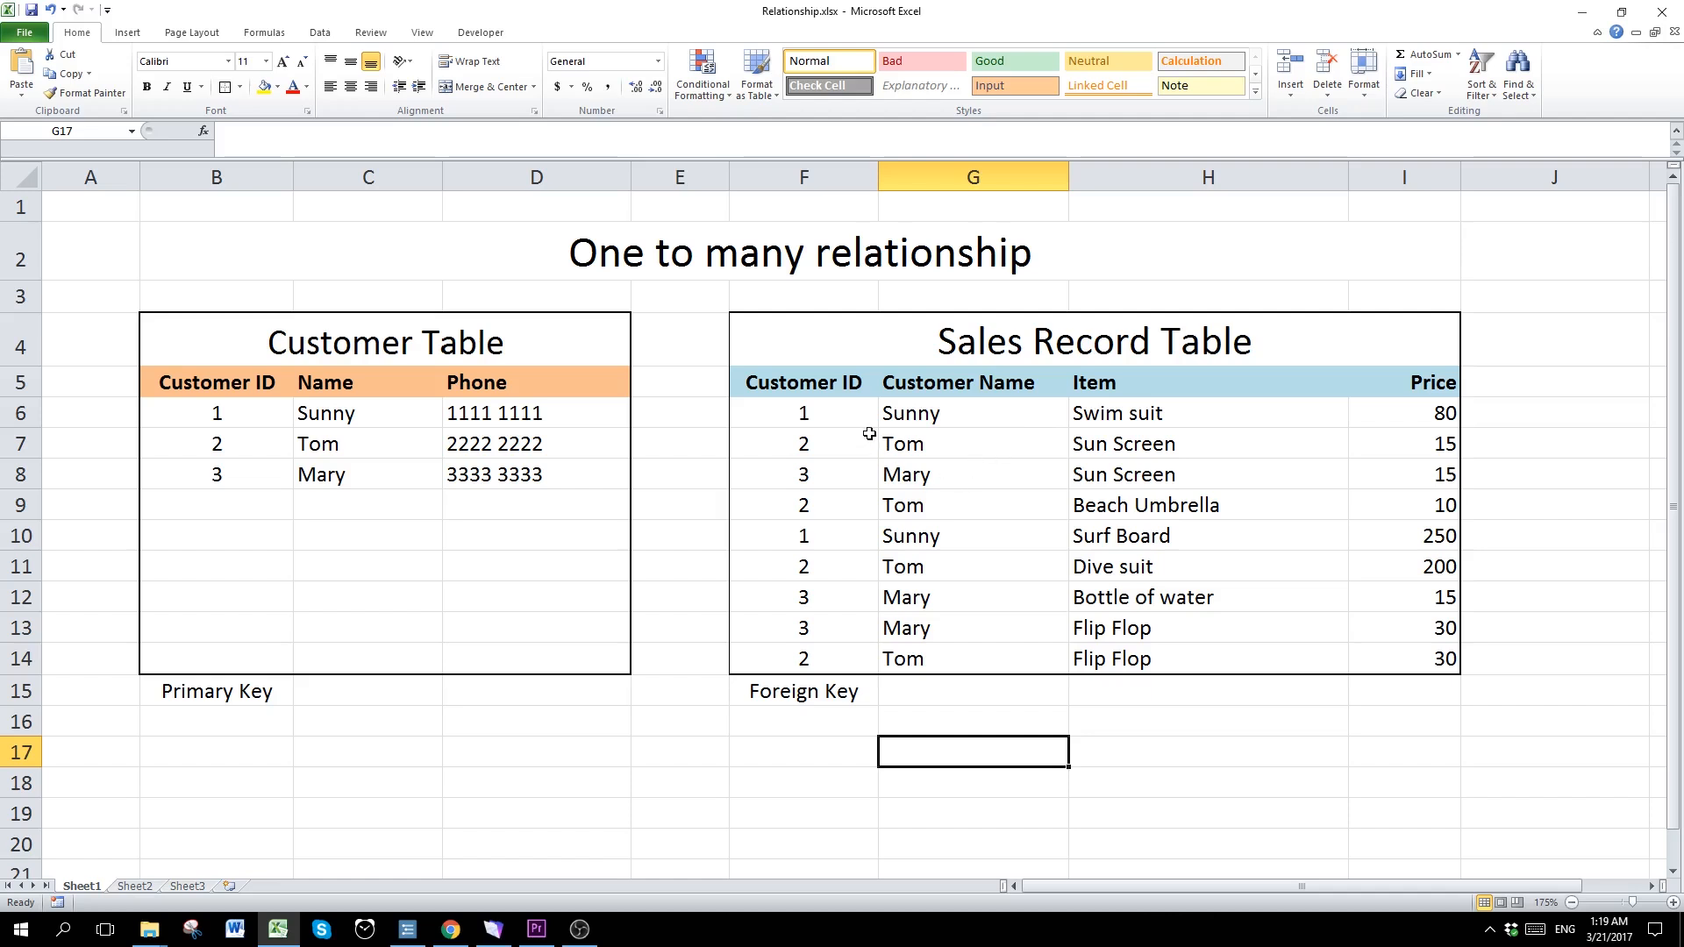
pyautogui.click(803, 412)
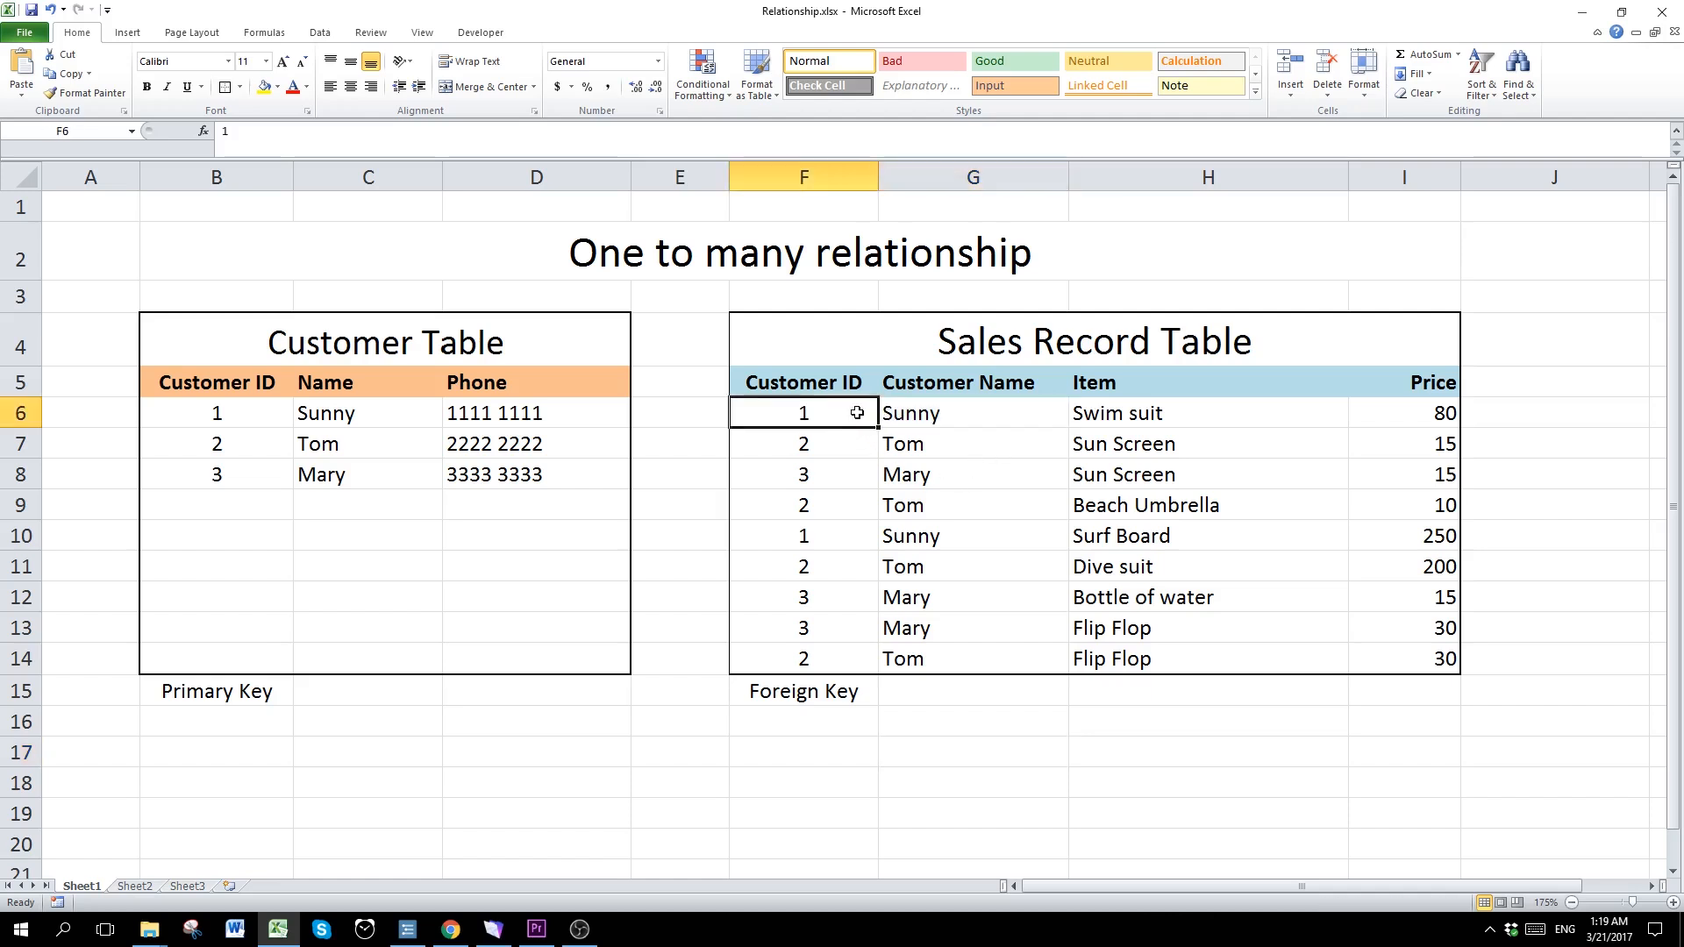
pyautogui.click(802, 537)
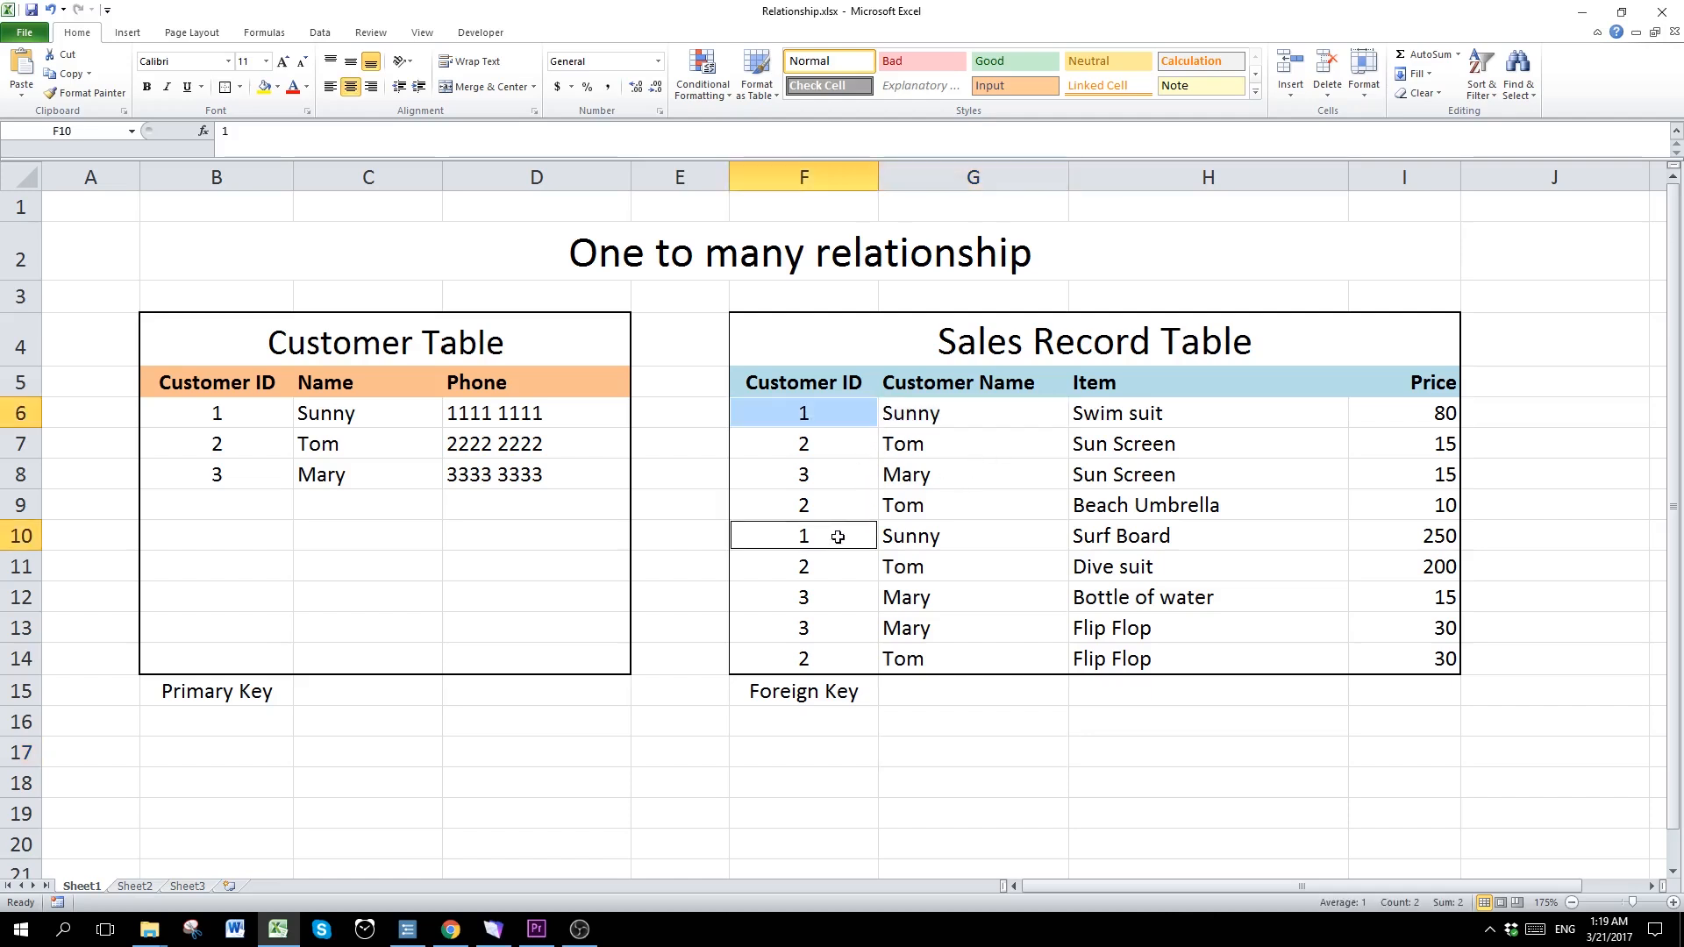
pyautogui.moveTo(893, 456)
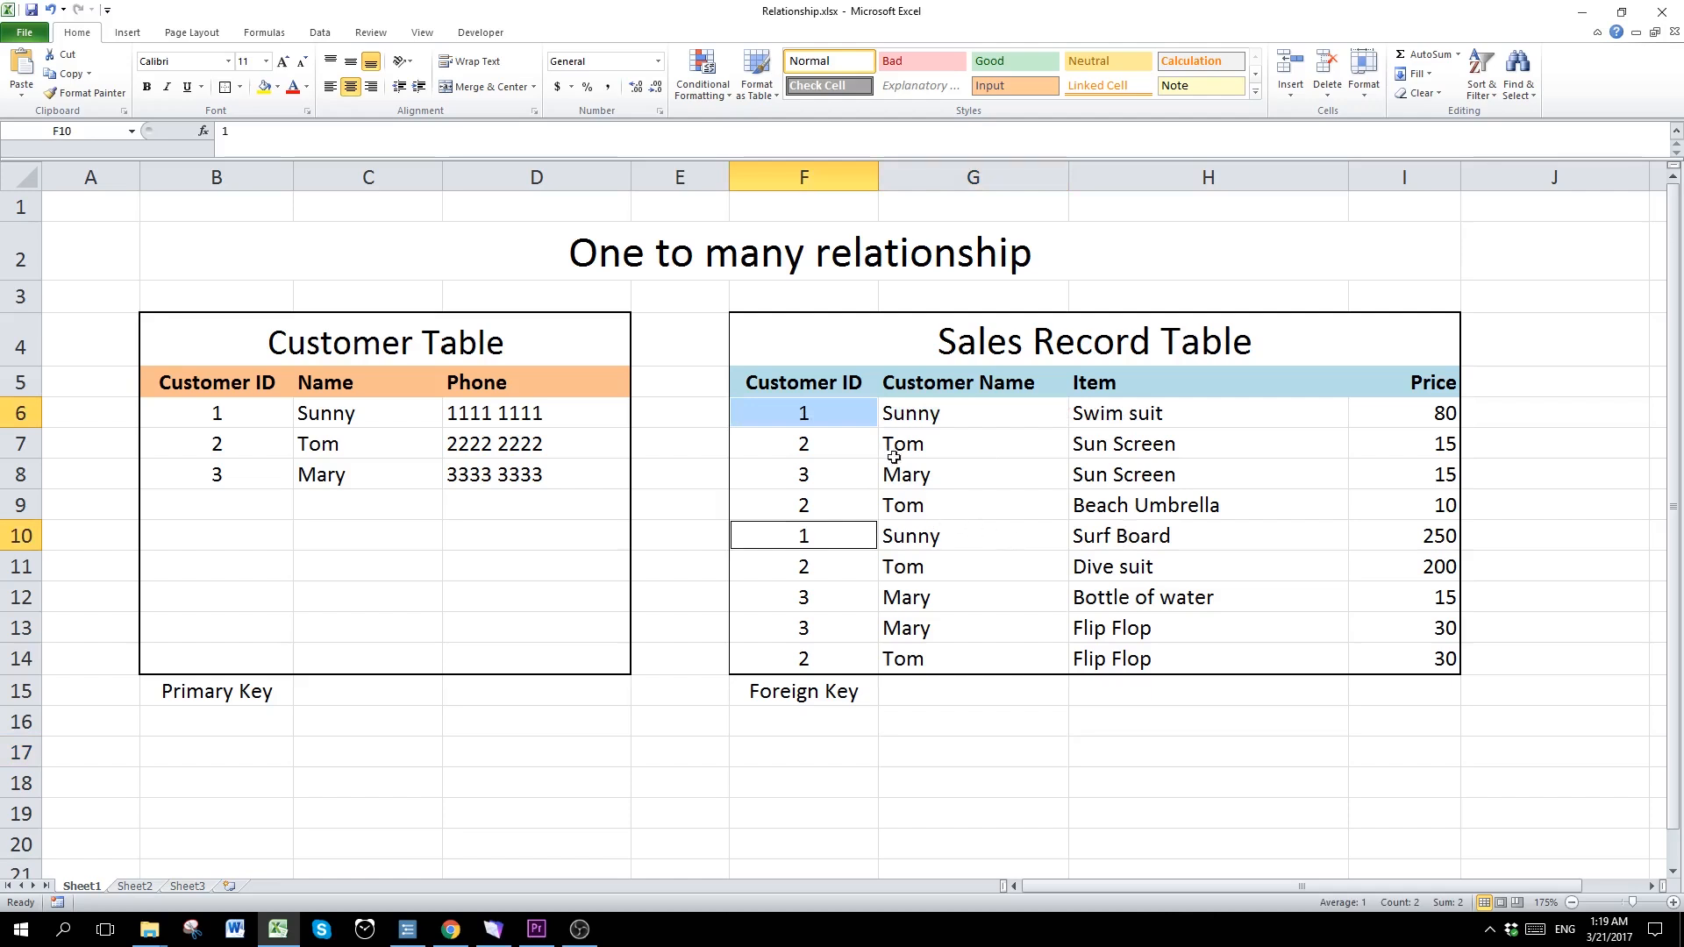
pyautogui.moveTo(816, 433)
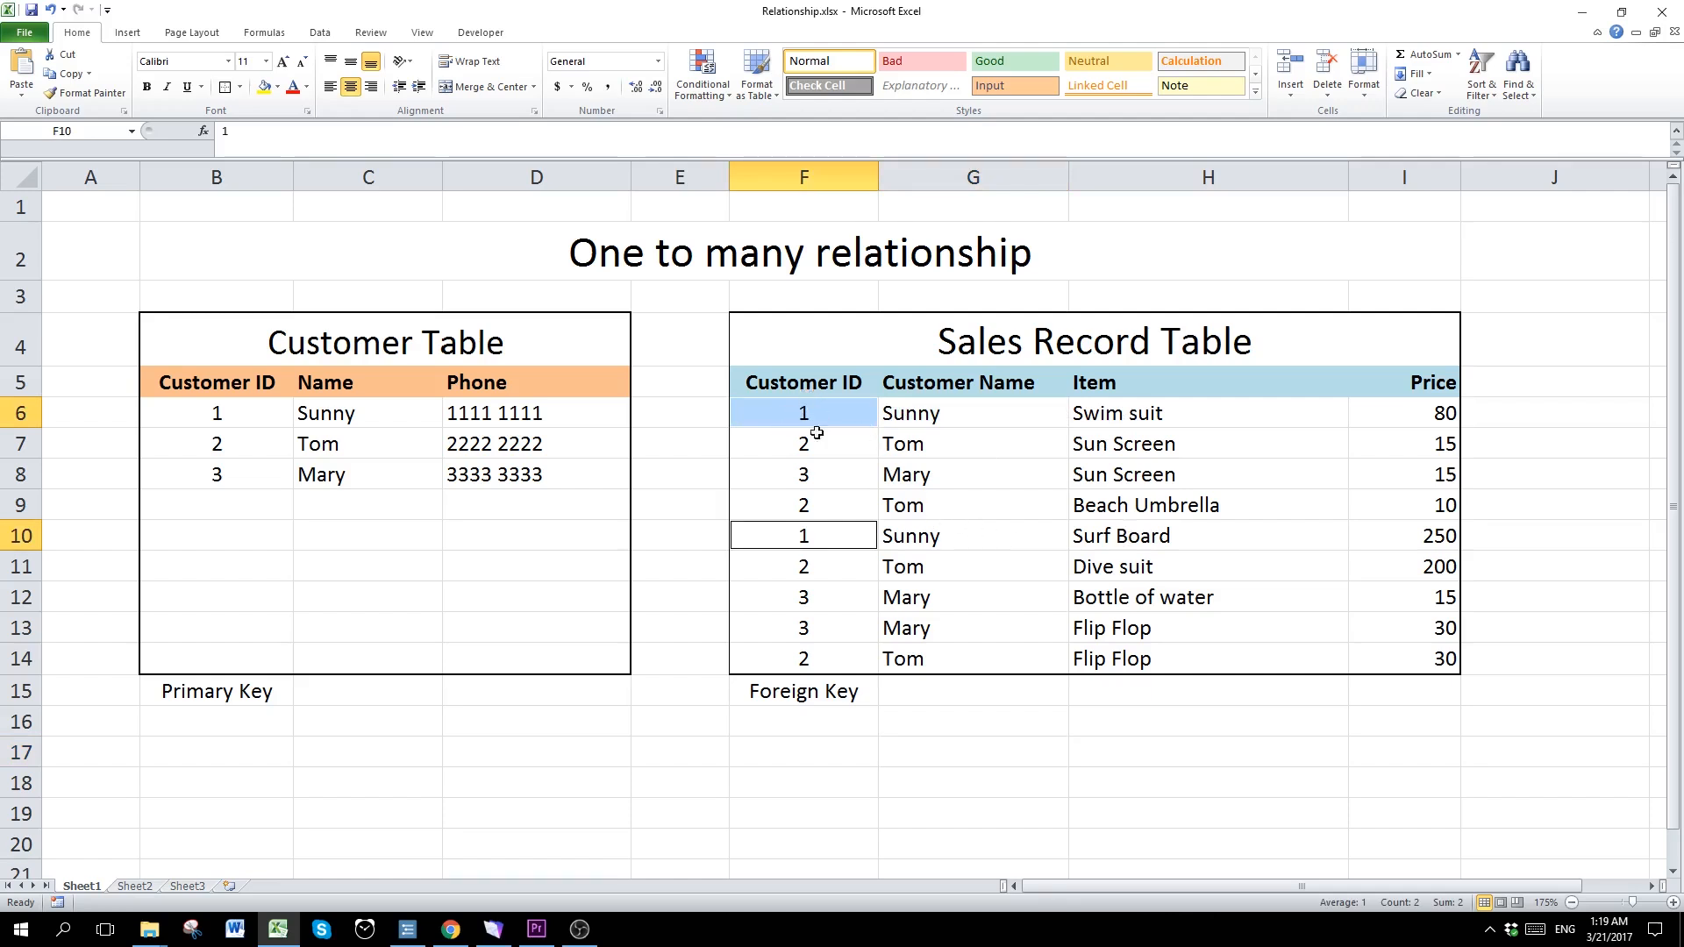
pyautogui.moveTo(785, 519)
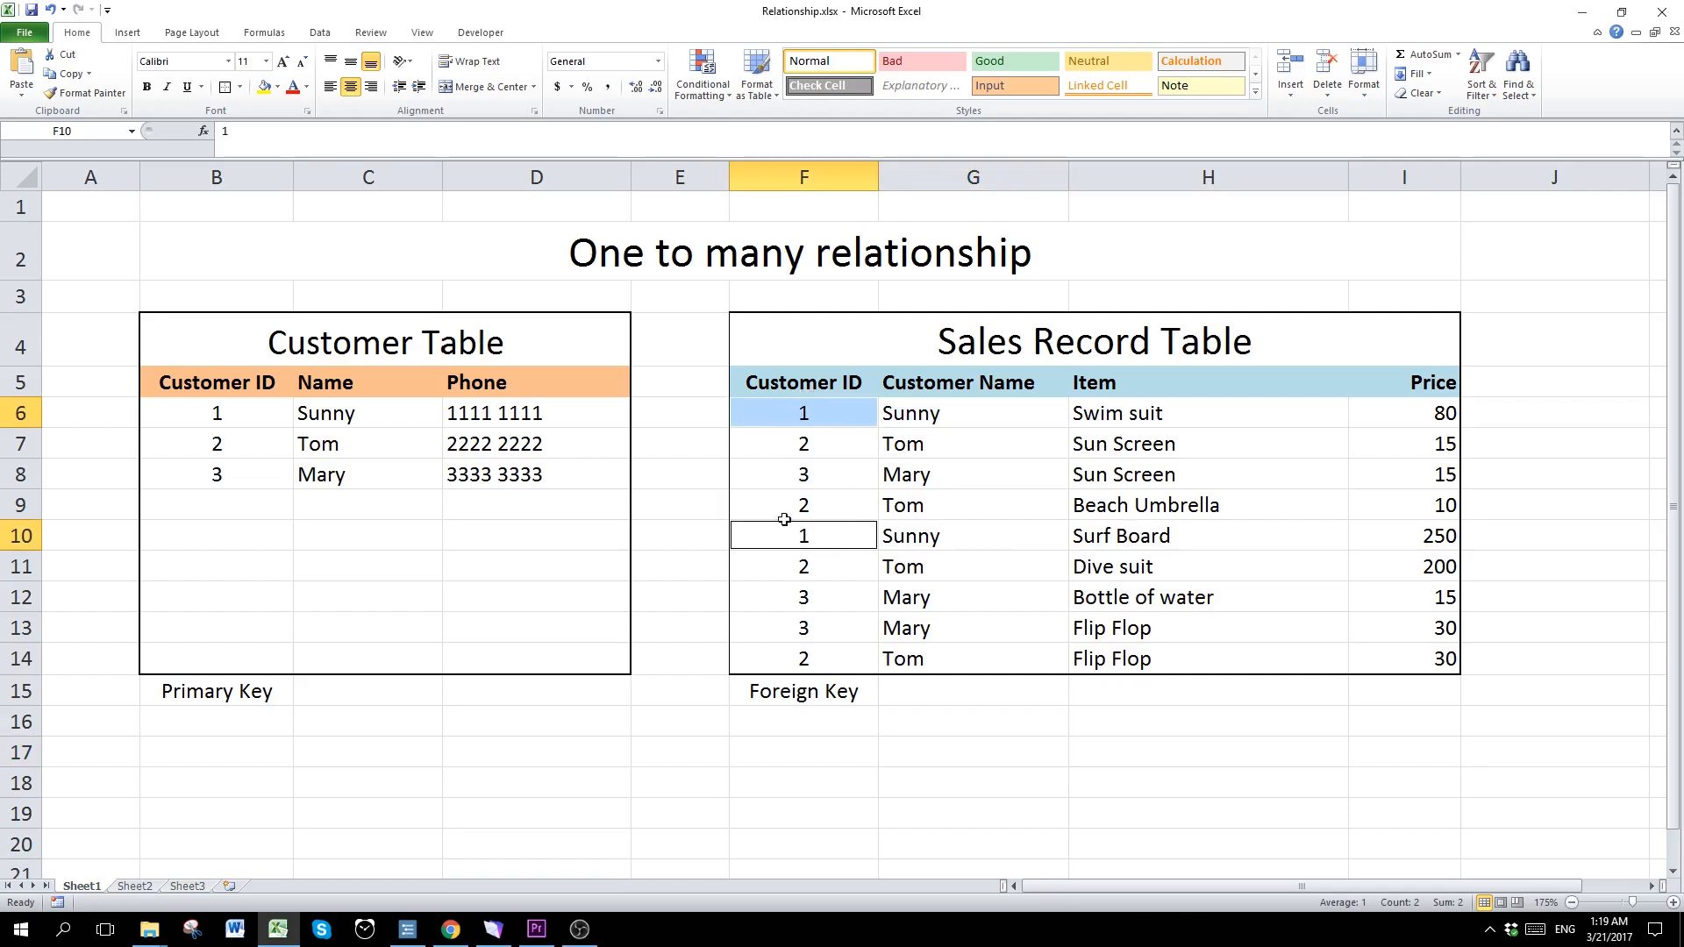
pyautogui.moveTo(787, 505)
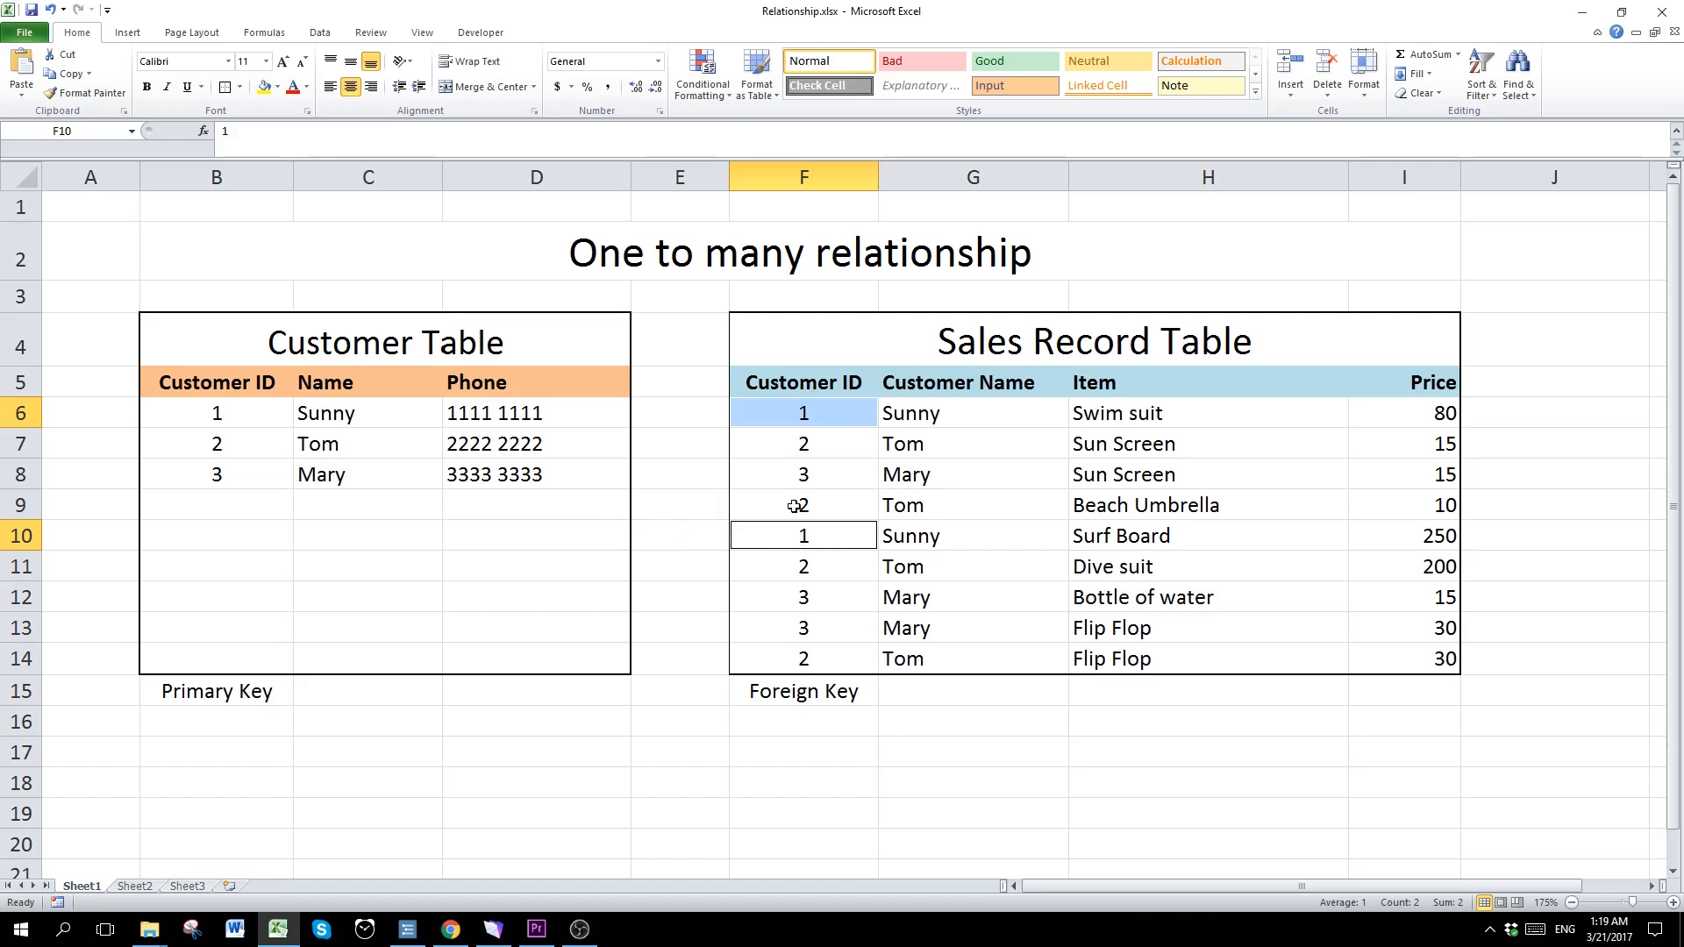
pyautogui.moveTo(809, 402)
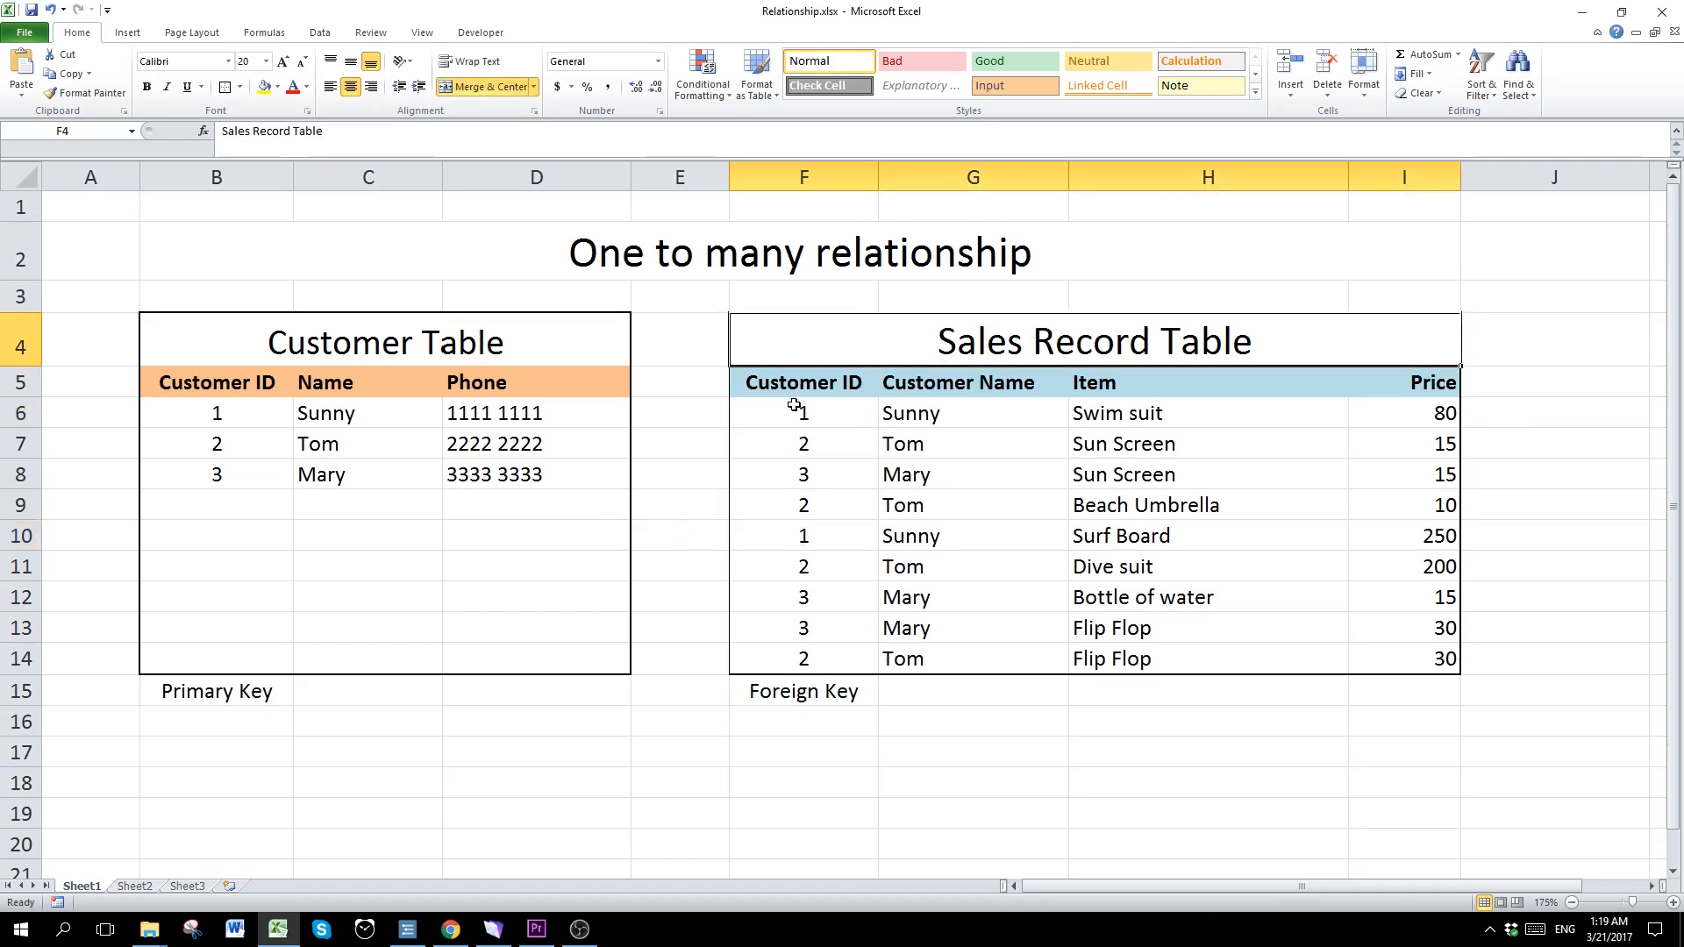
pyautogui.click(803, 412)
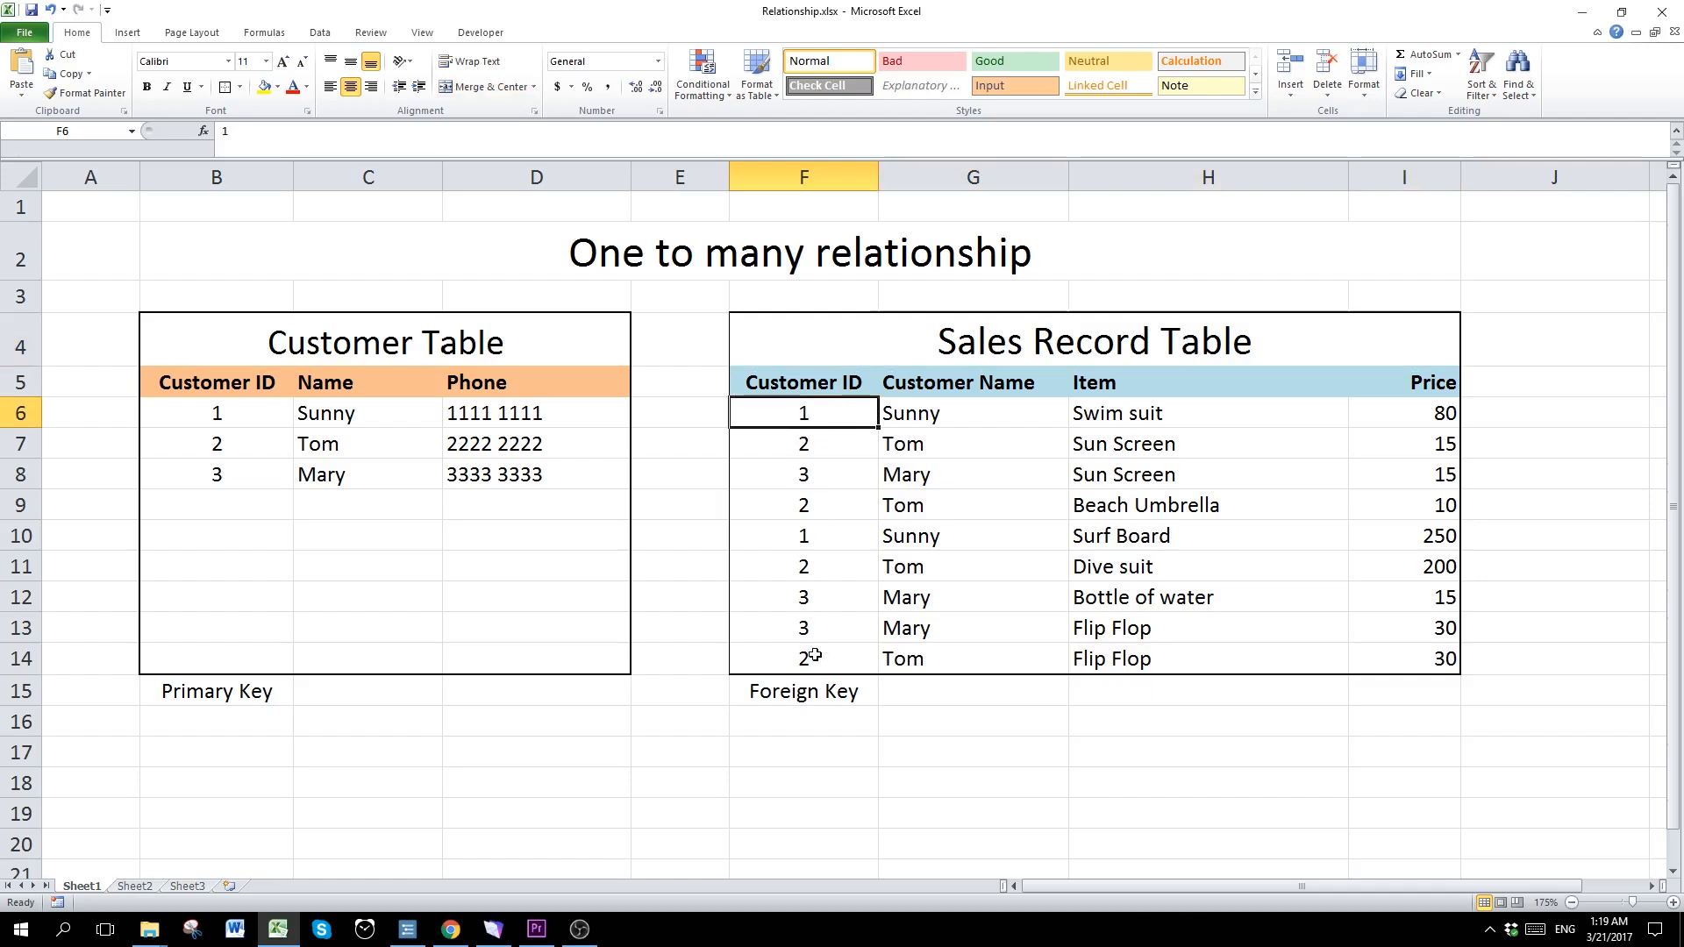
pyautogui.moveTo(721, 493)
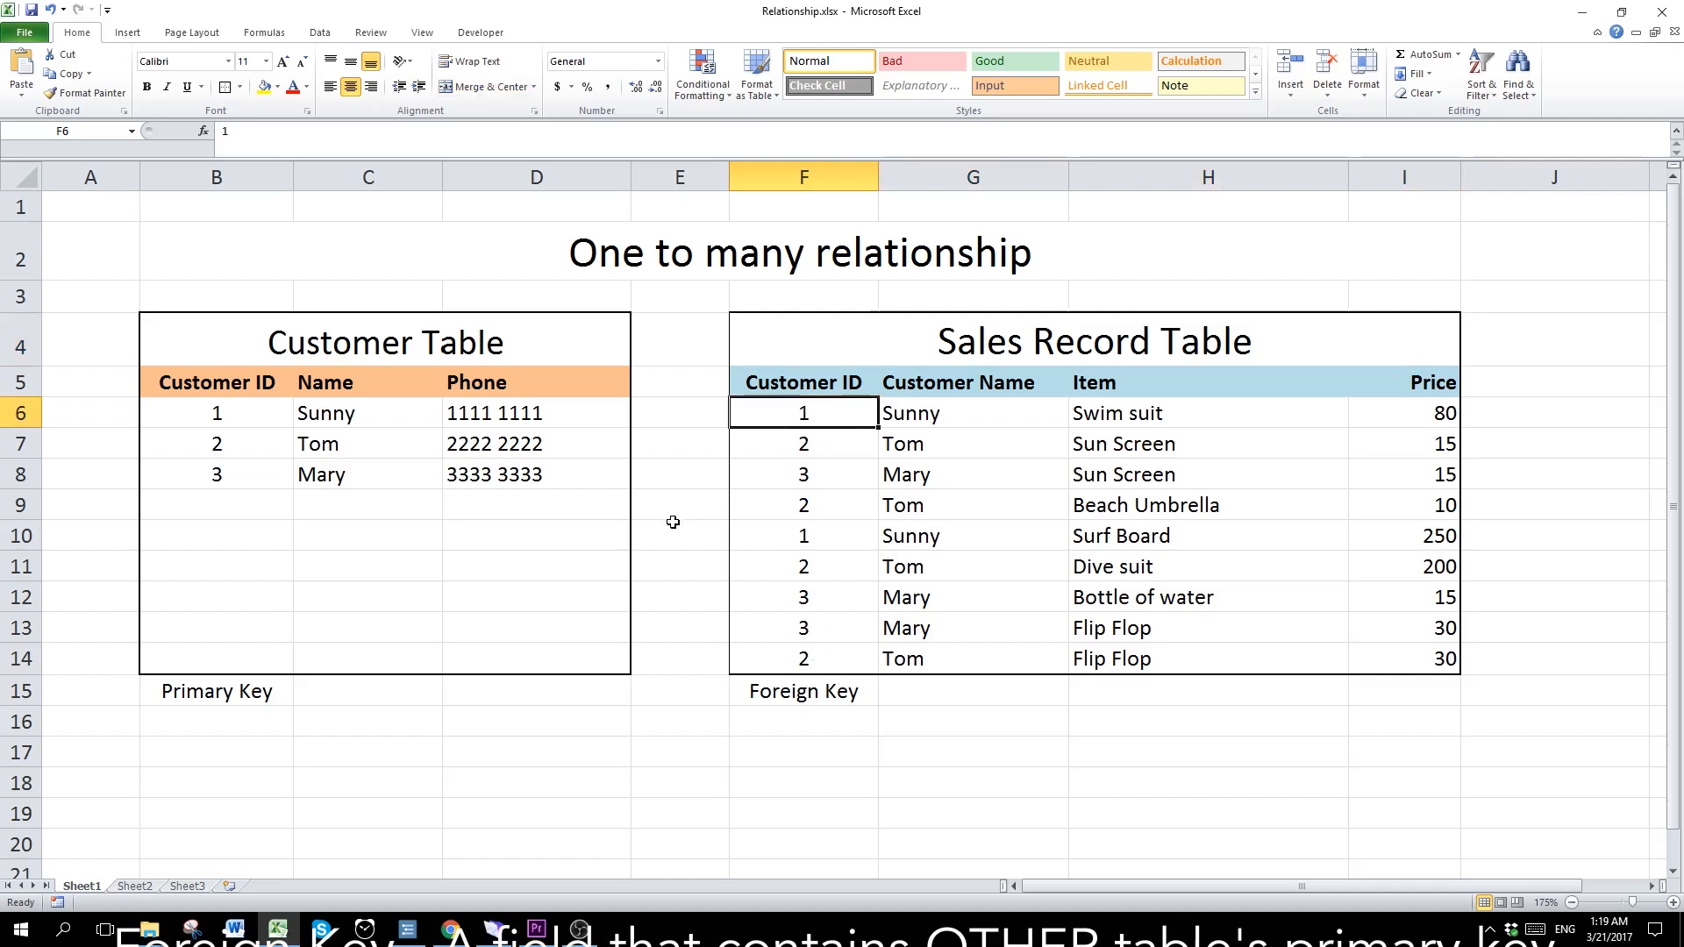
pyautogui.click(801, 691)
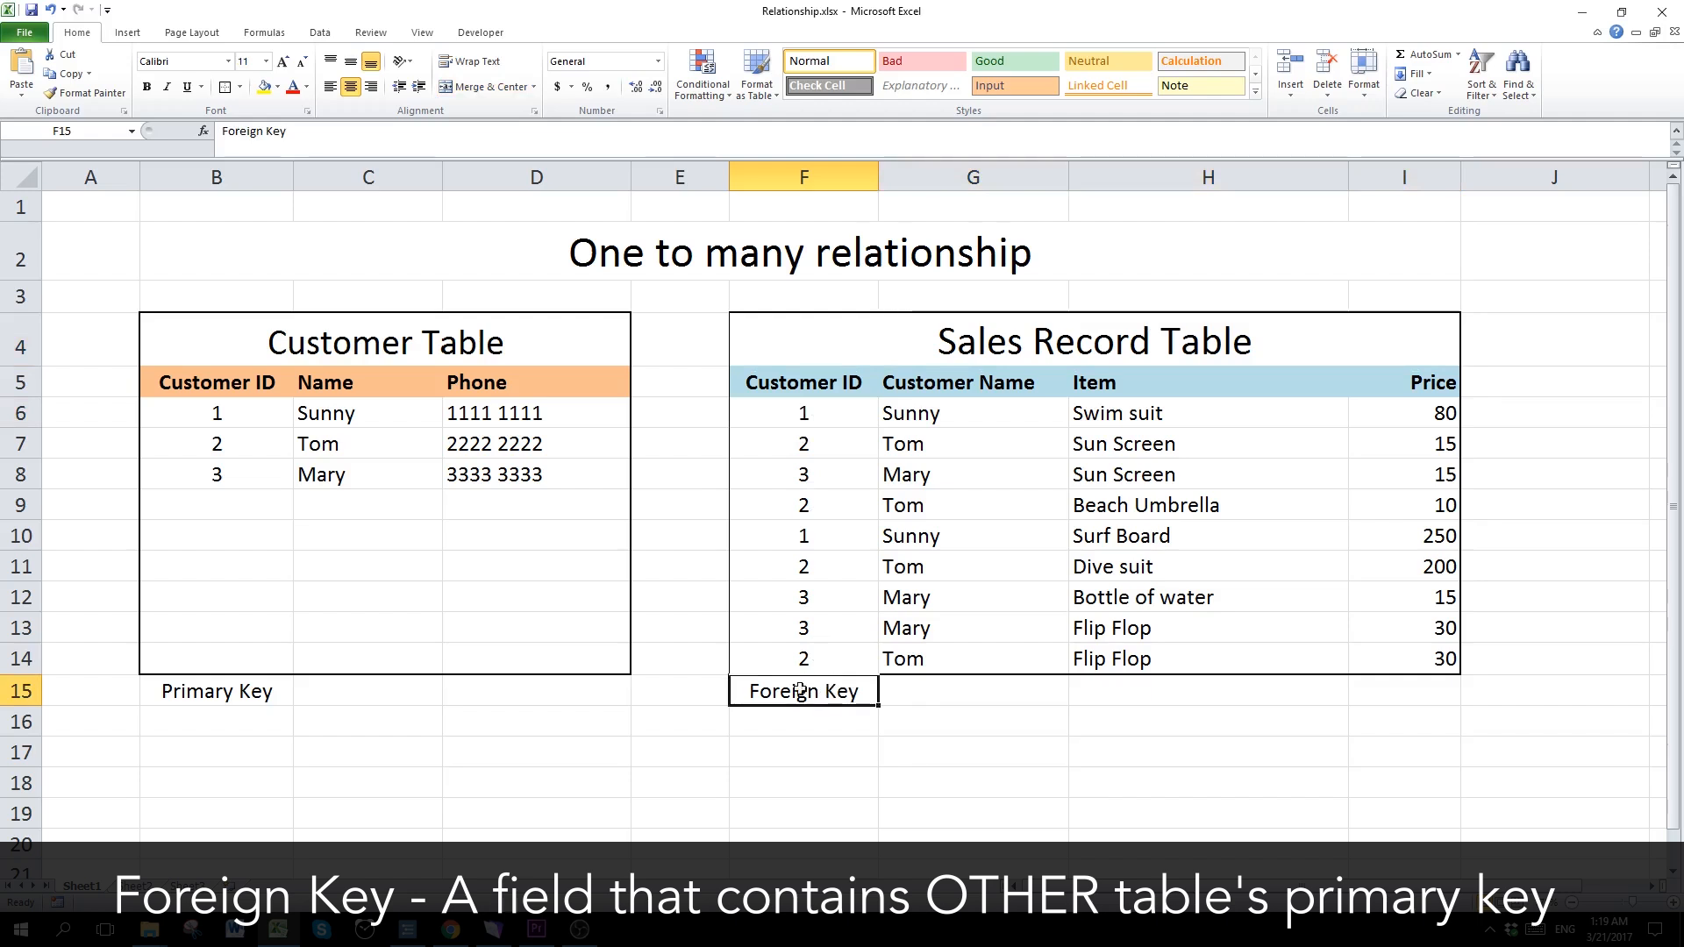
pyautogui.moveTo(465, 707)
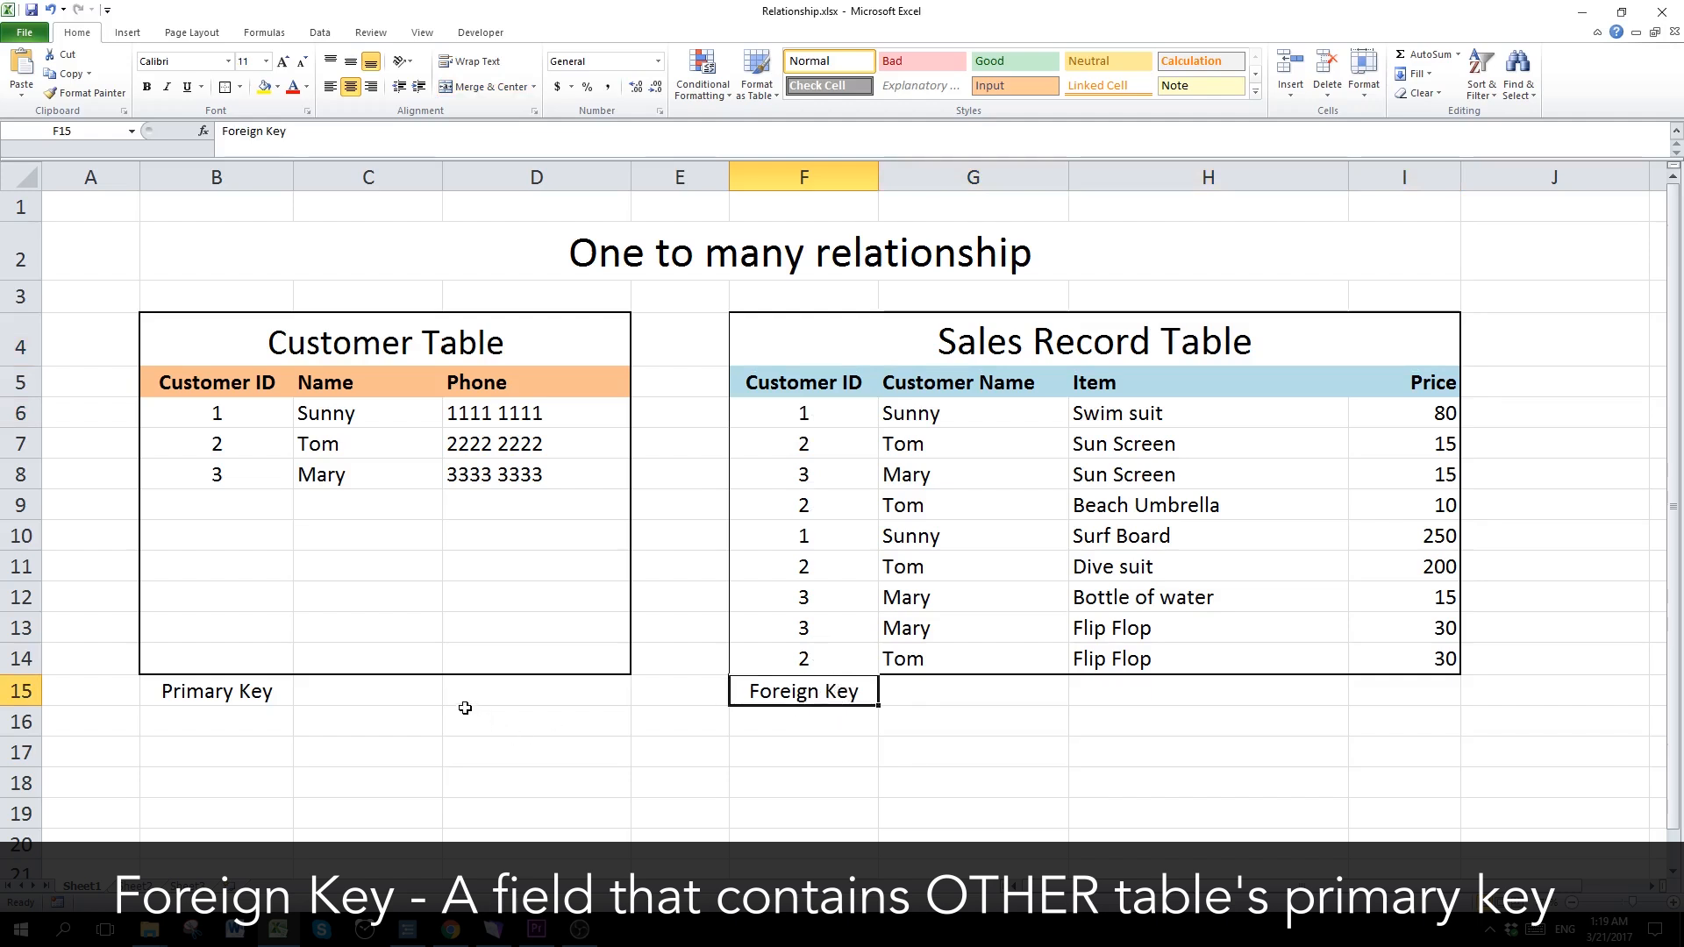
pyautogui.moveTo(414, 638)
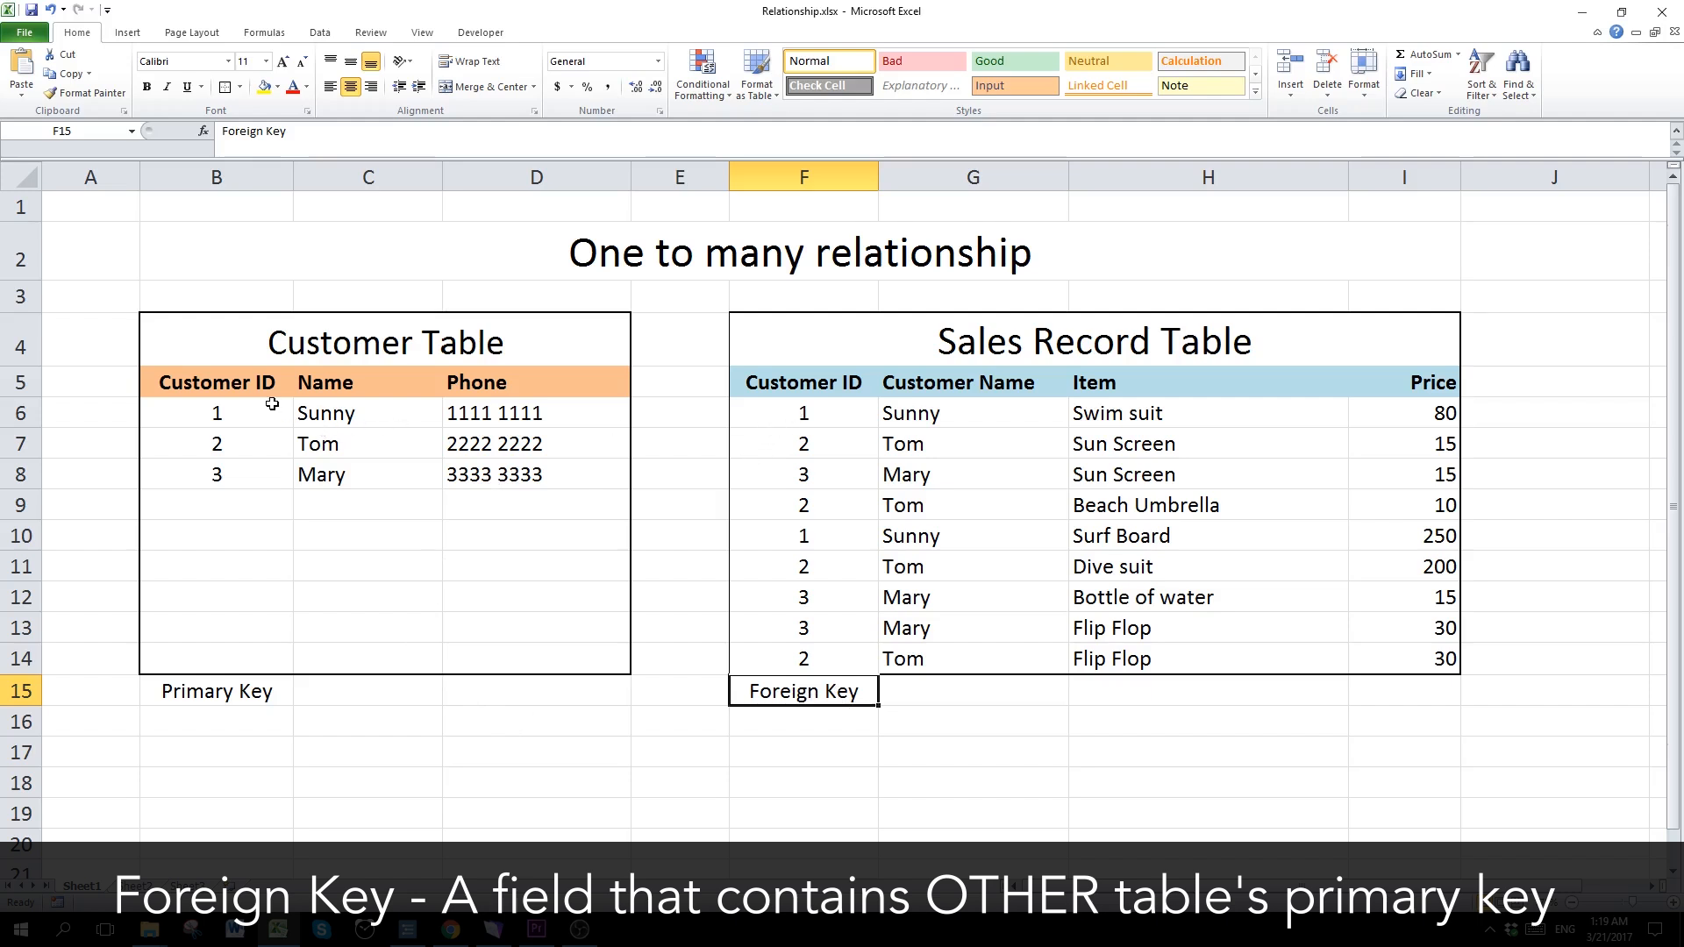
pyautogui.click(802, 535)
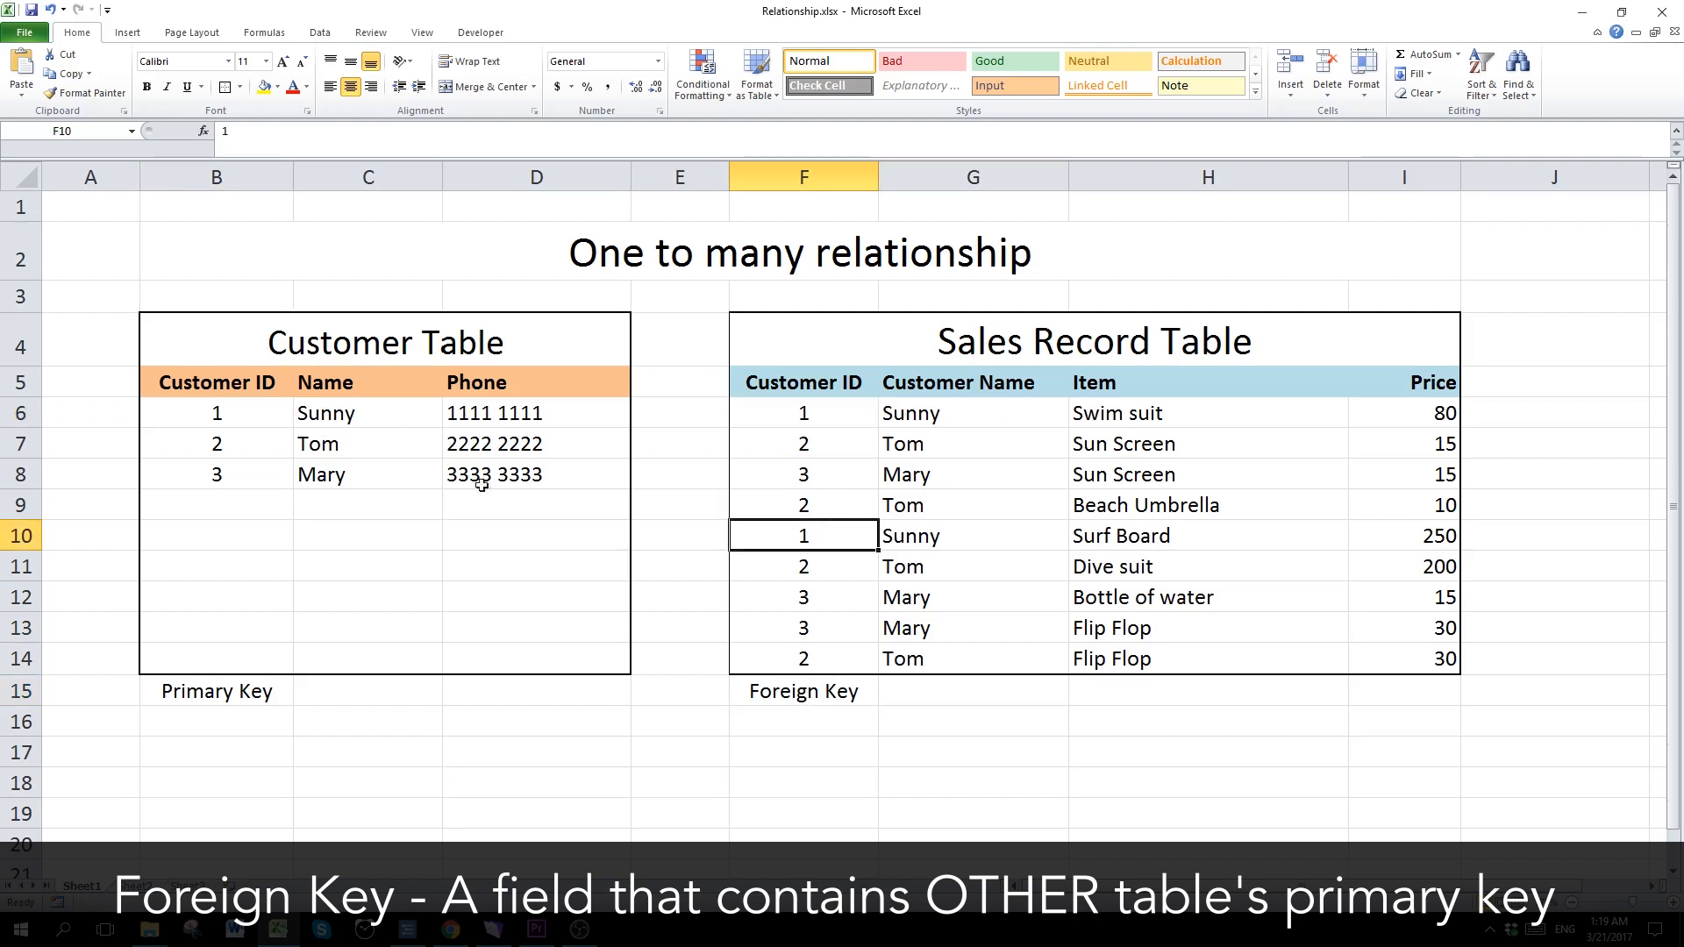
pyautogui.moveTo(263, 419)
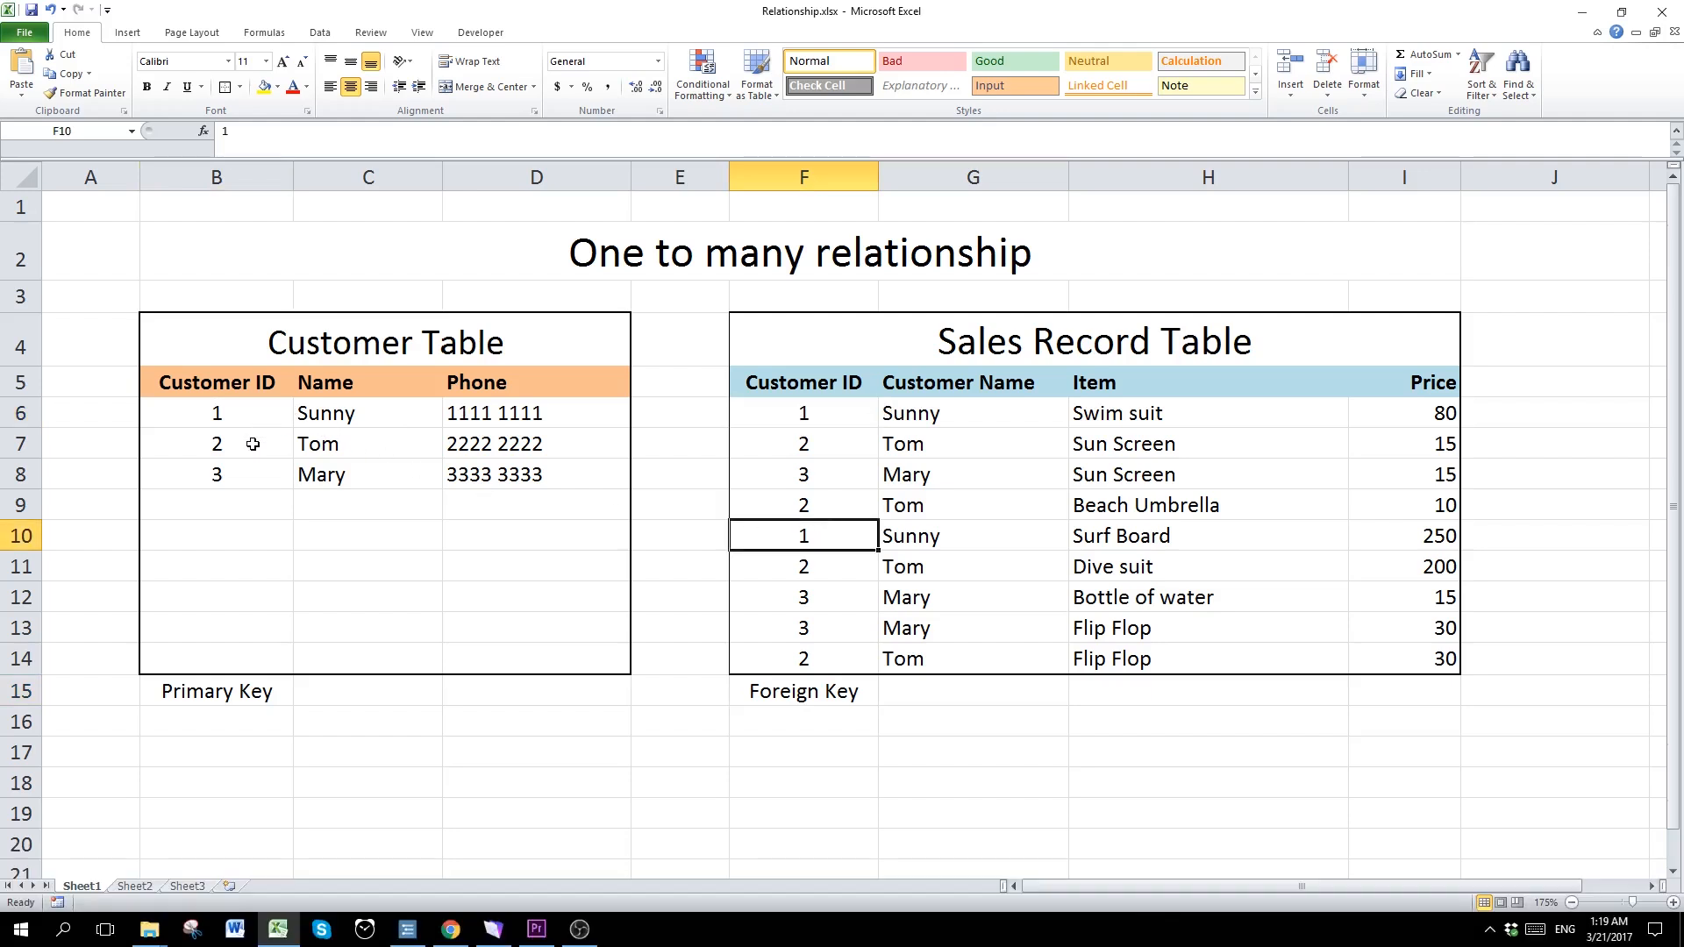
pyautogui.moveTo(247, 451)
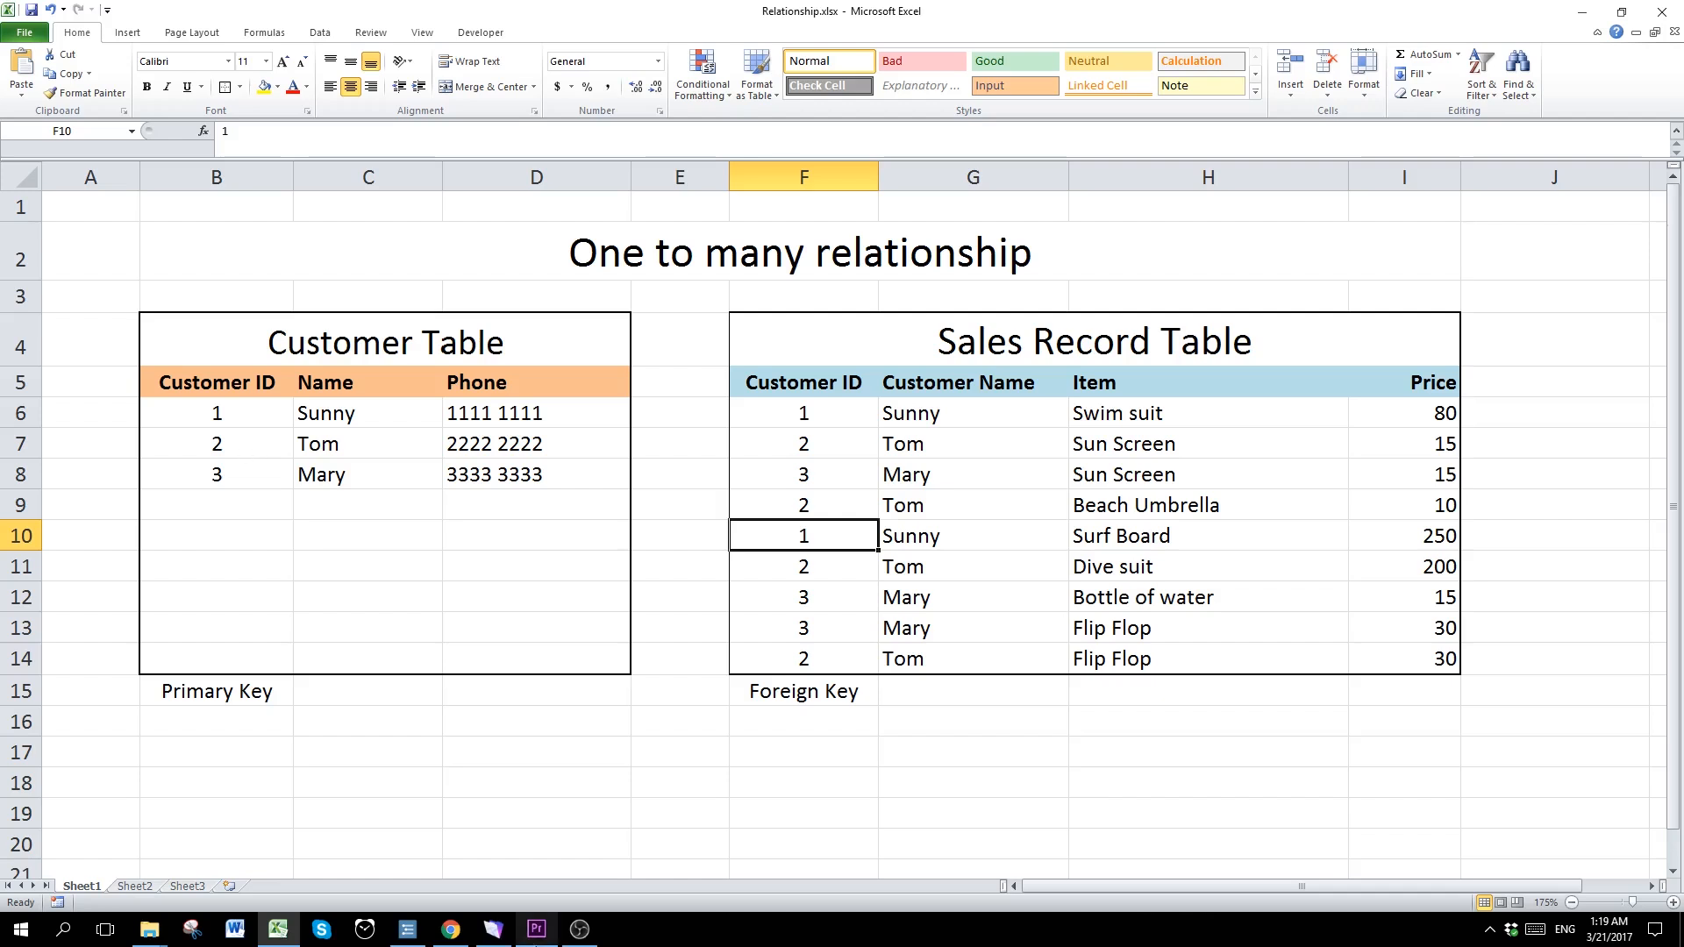
# Step: Switch to the Portal Example2 FileMaker file in Layout mode
pyautogui.click(491, 929)
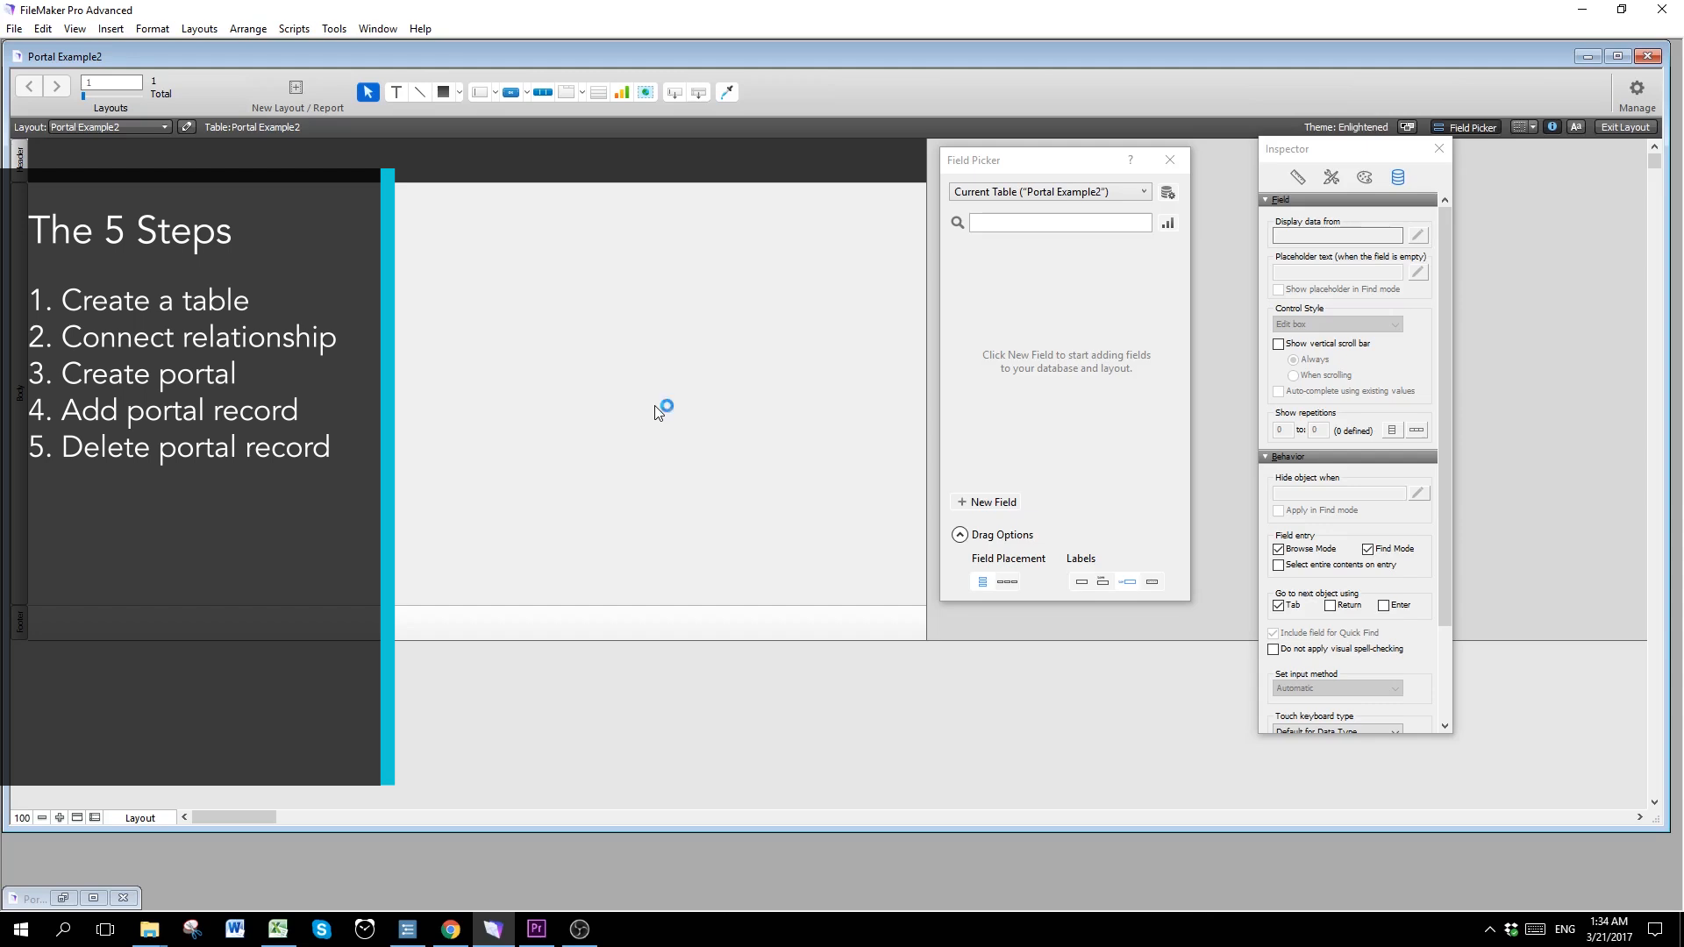
pyautogui.moveTo(658, 412)
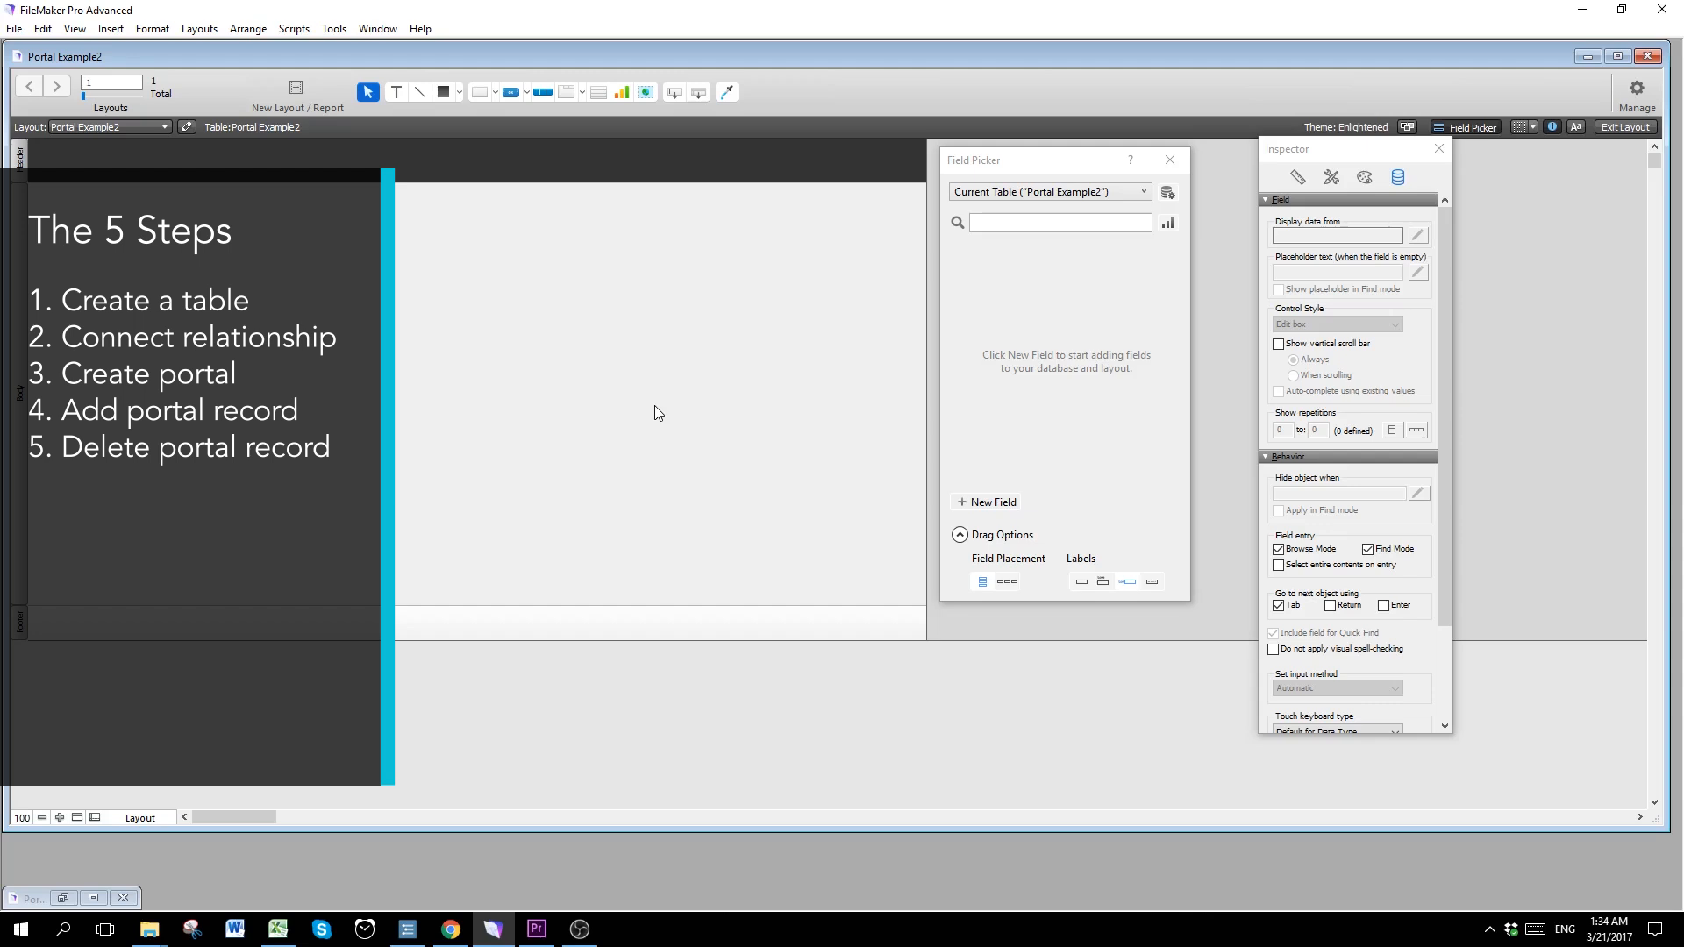
pyautogui.moveTo(516, 353)
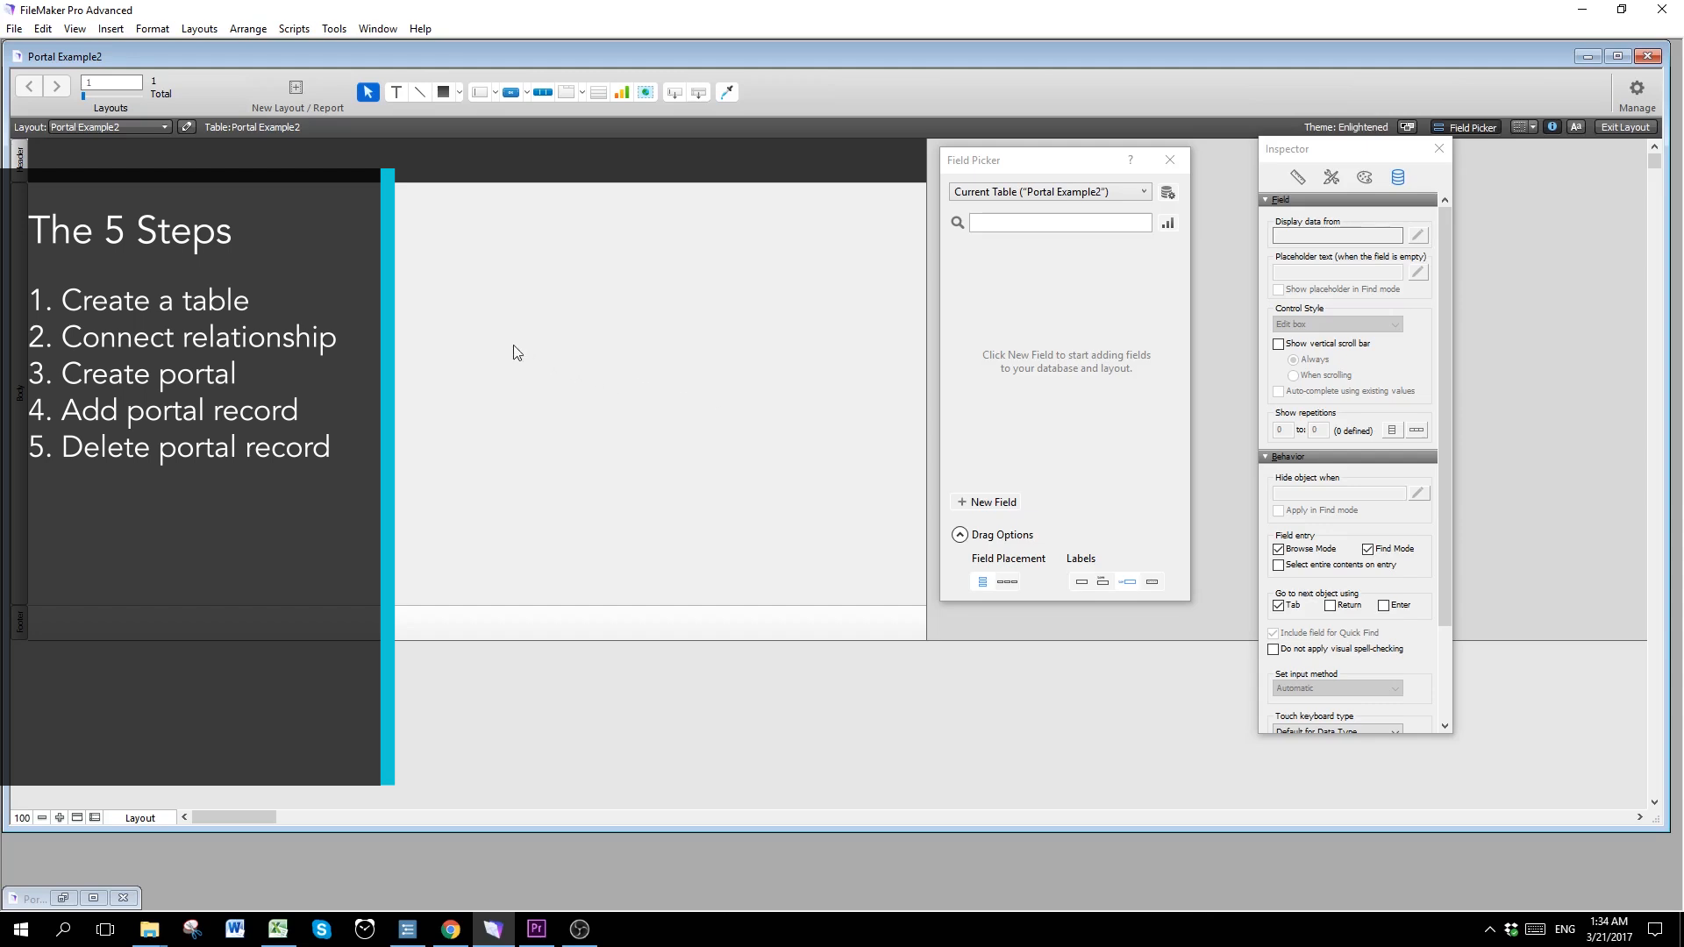
# Step: In Manage Database's Tables list, delete the default Portal Example2 table
pyautogui.click(14, 30)
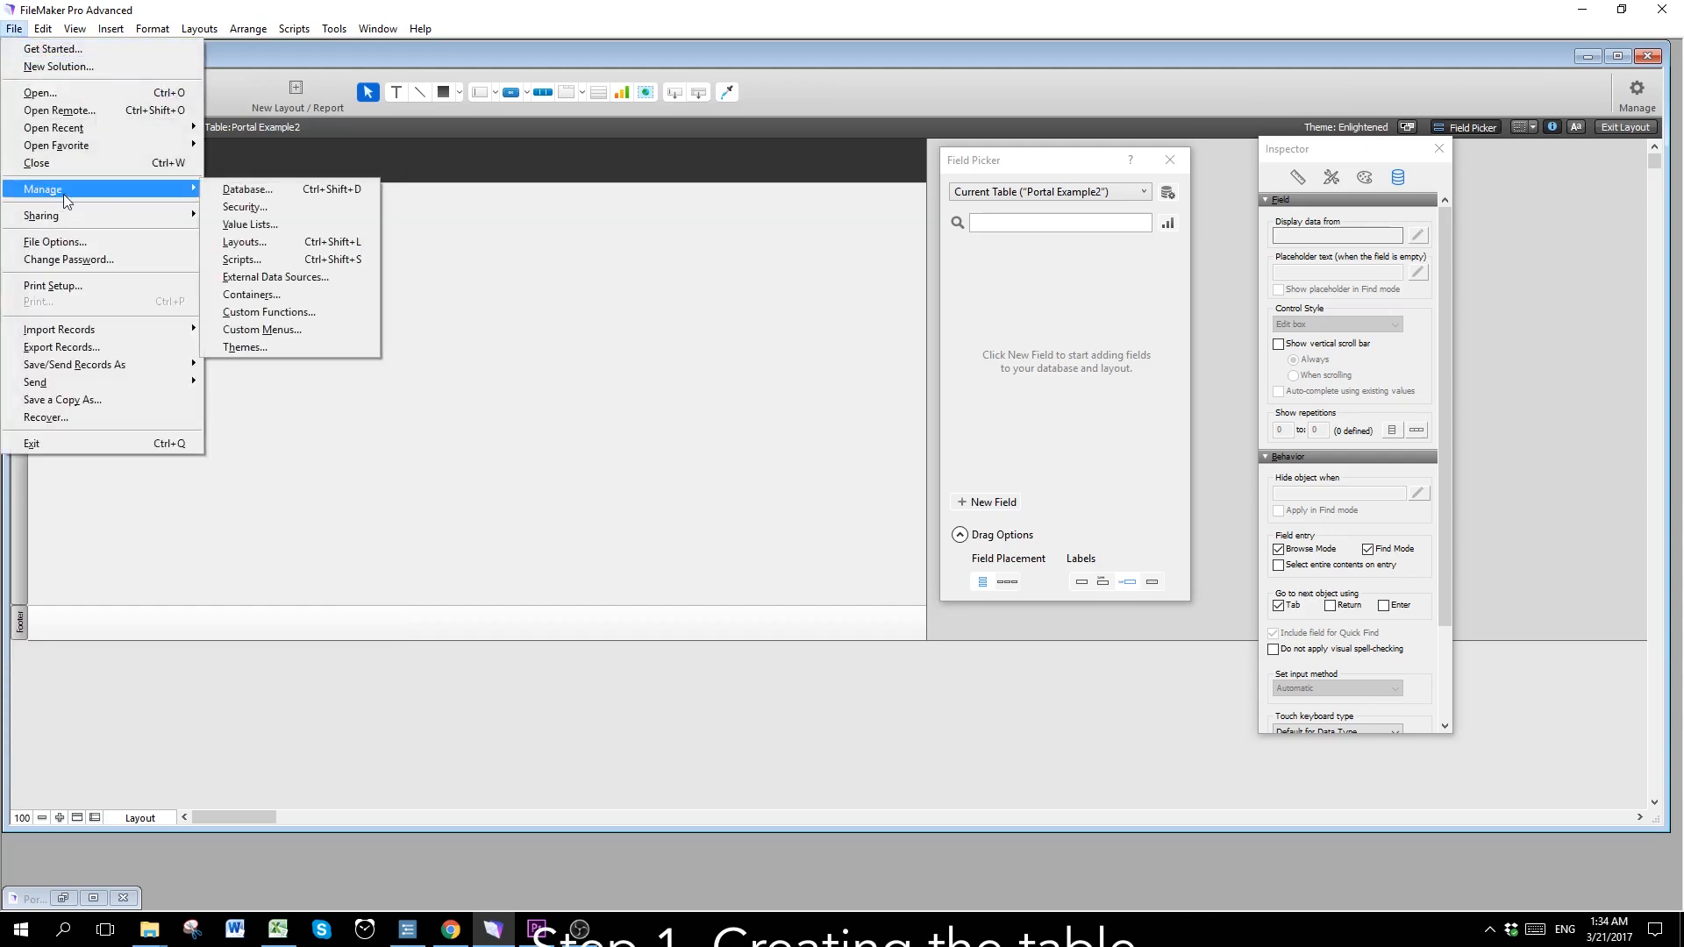
pyautogui.click(247, 189)
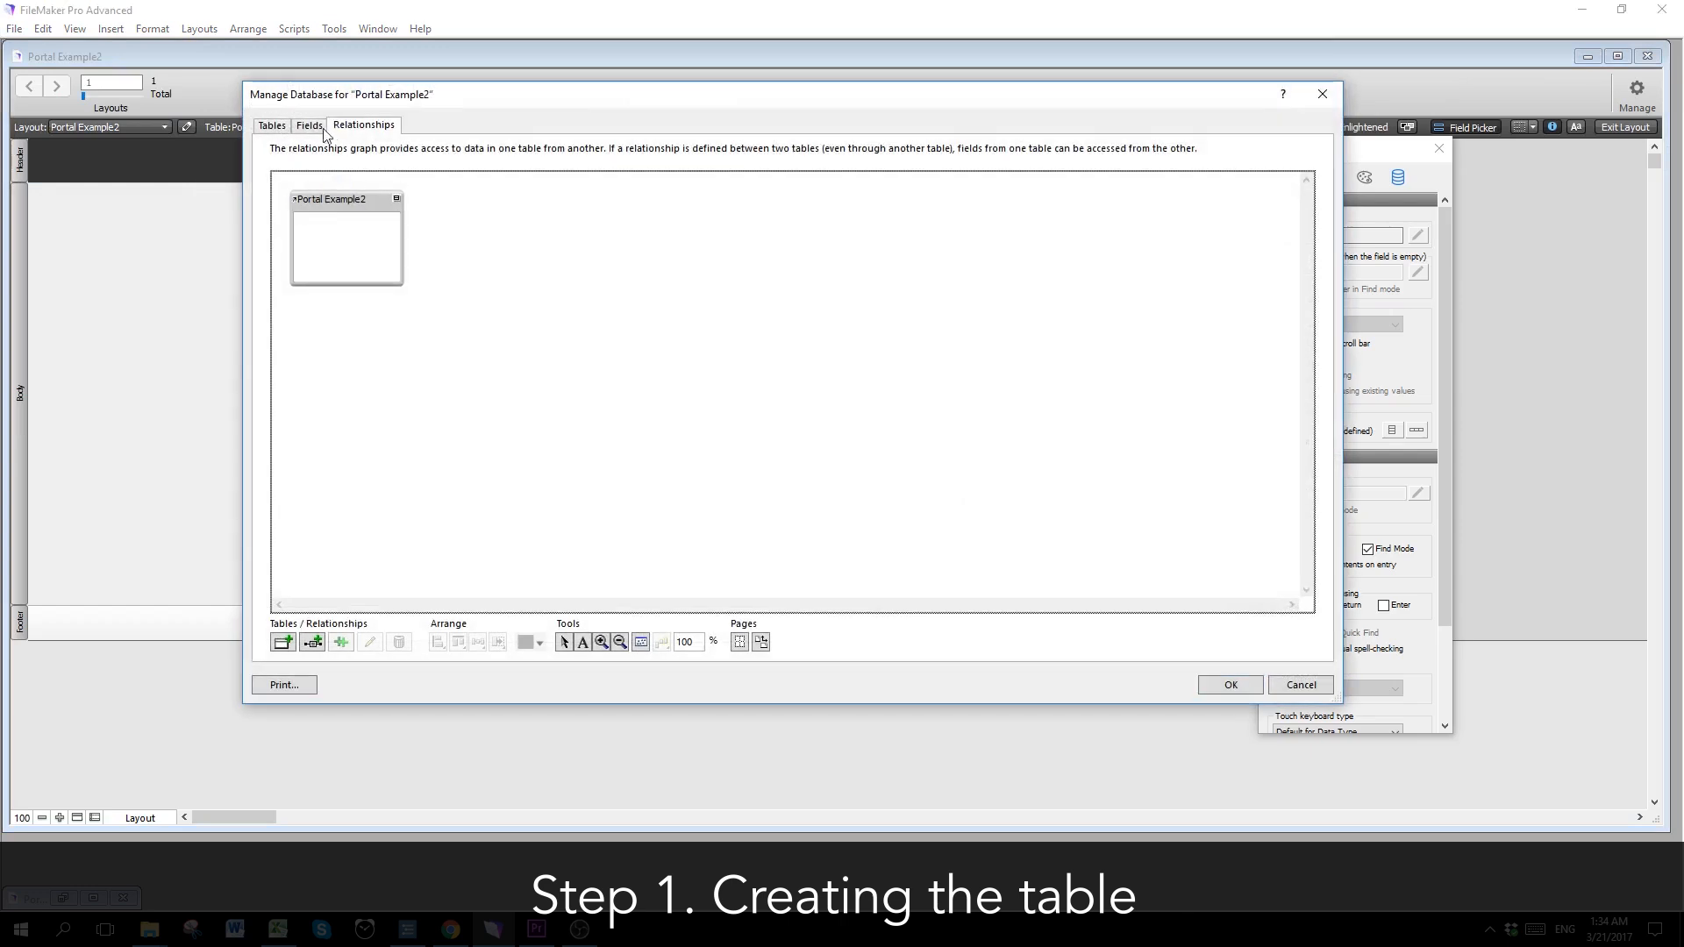
pyautogui.click(270, 125)
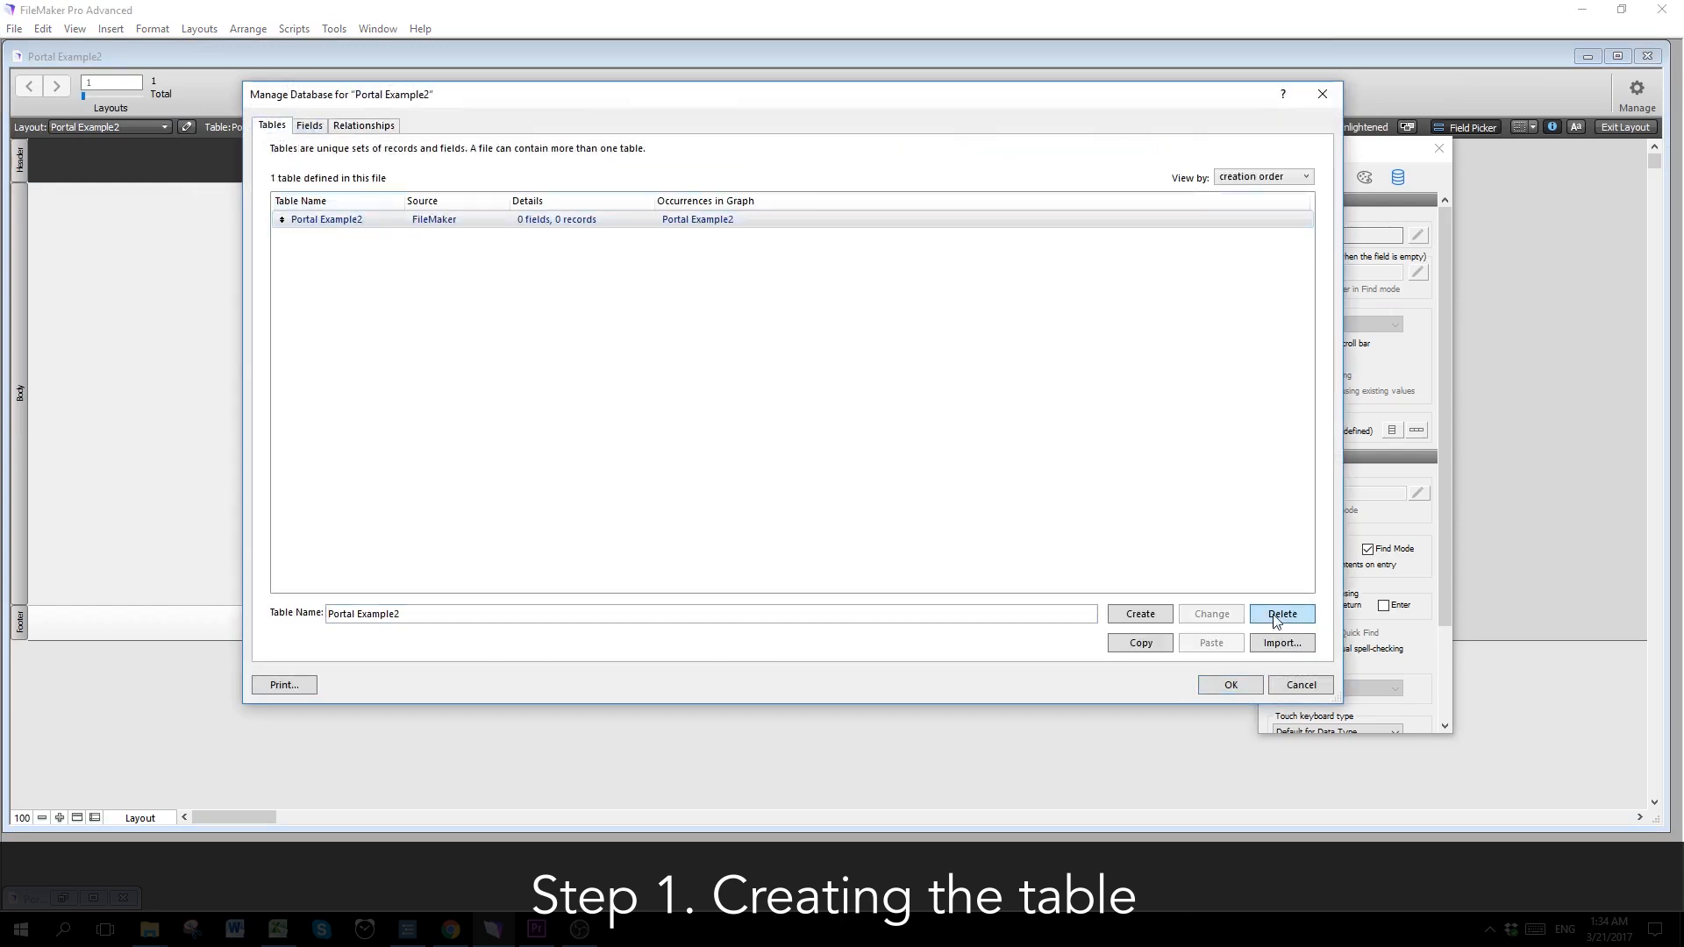
pyautogui.click(1281, 613)
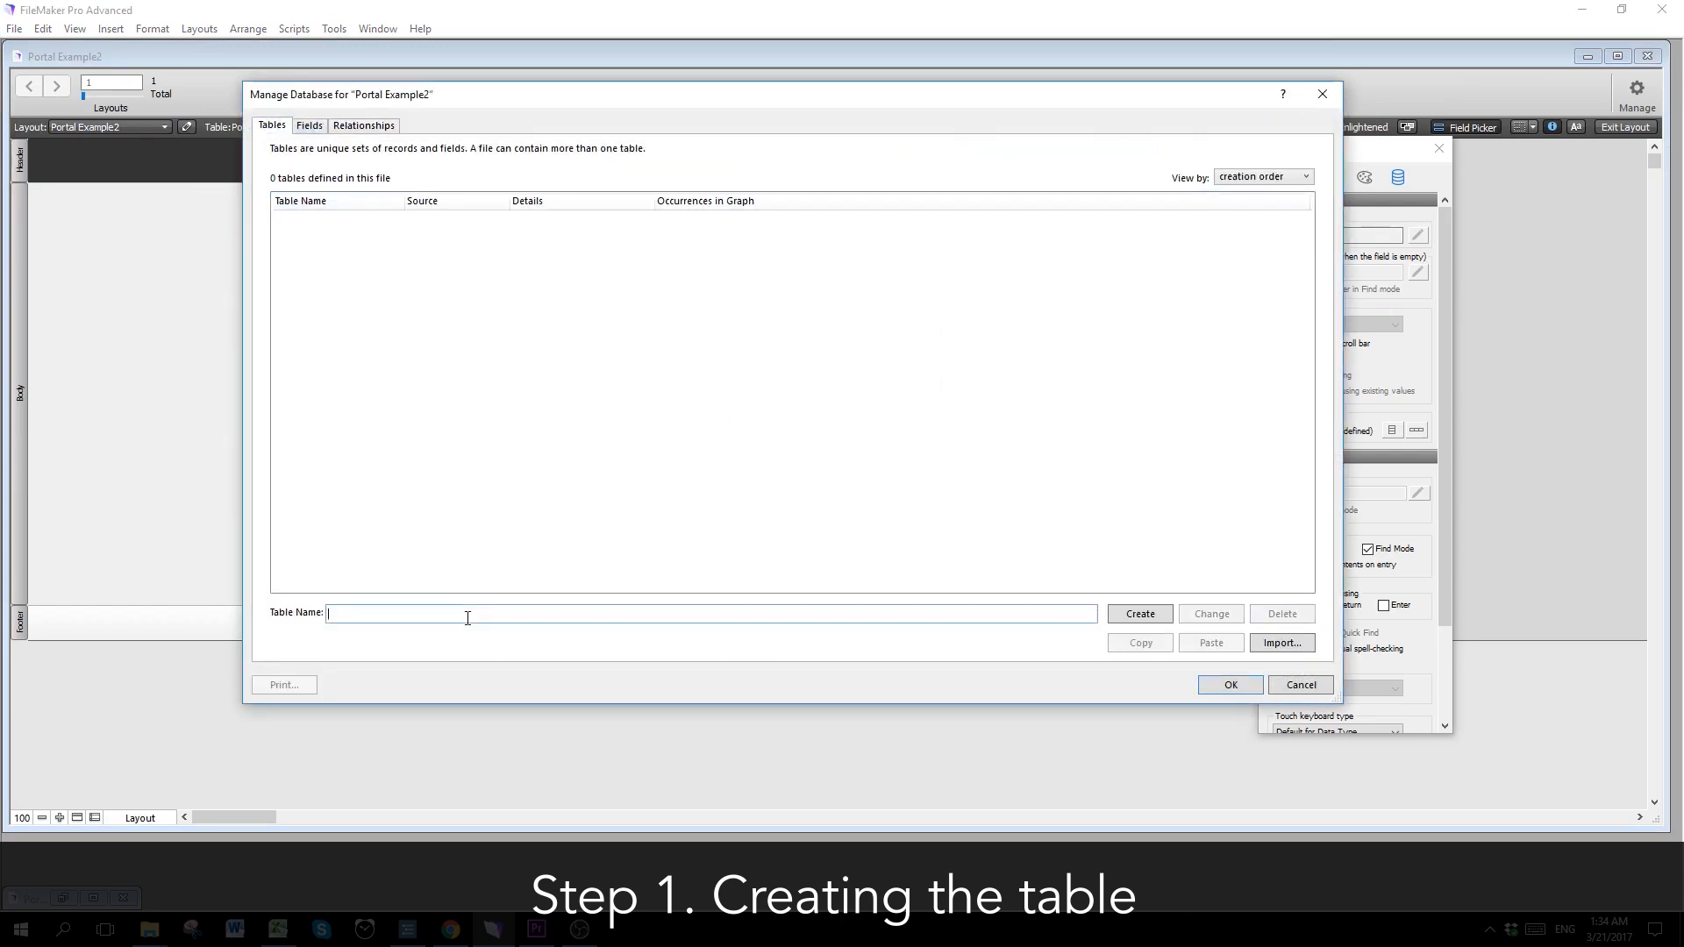
# Step: Create two new tables named Customer and Sale
pyautogui.click(1138, 614)
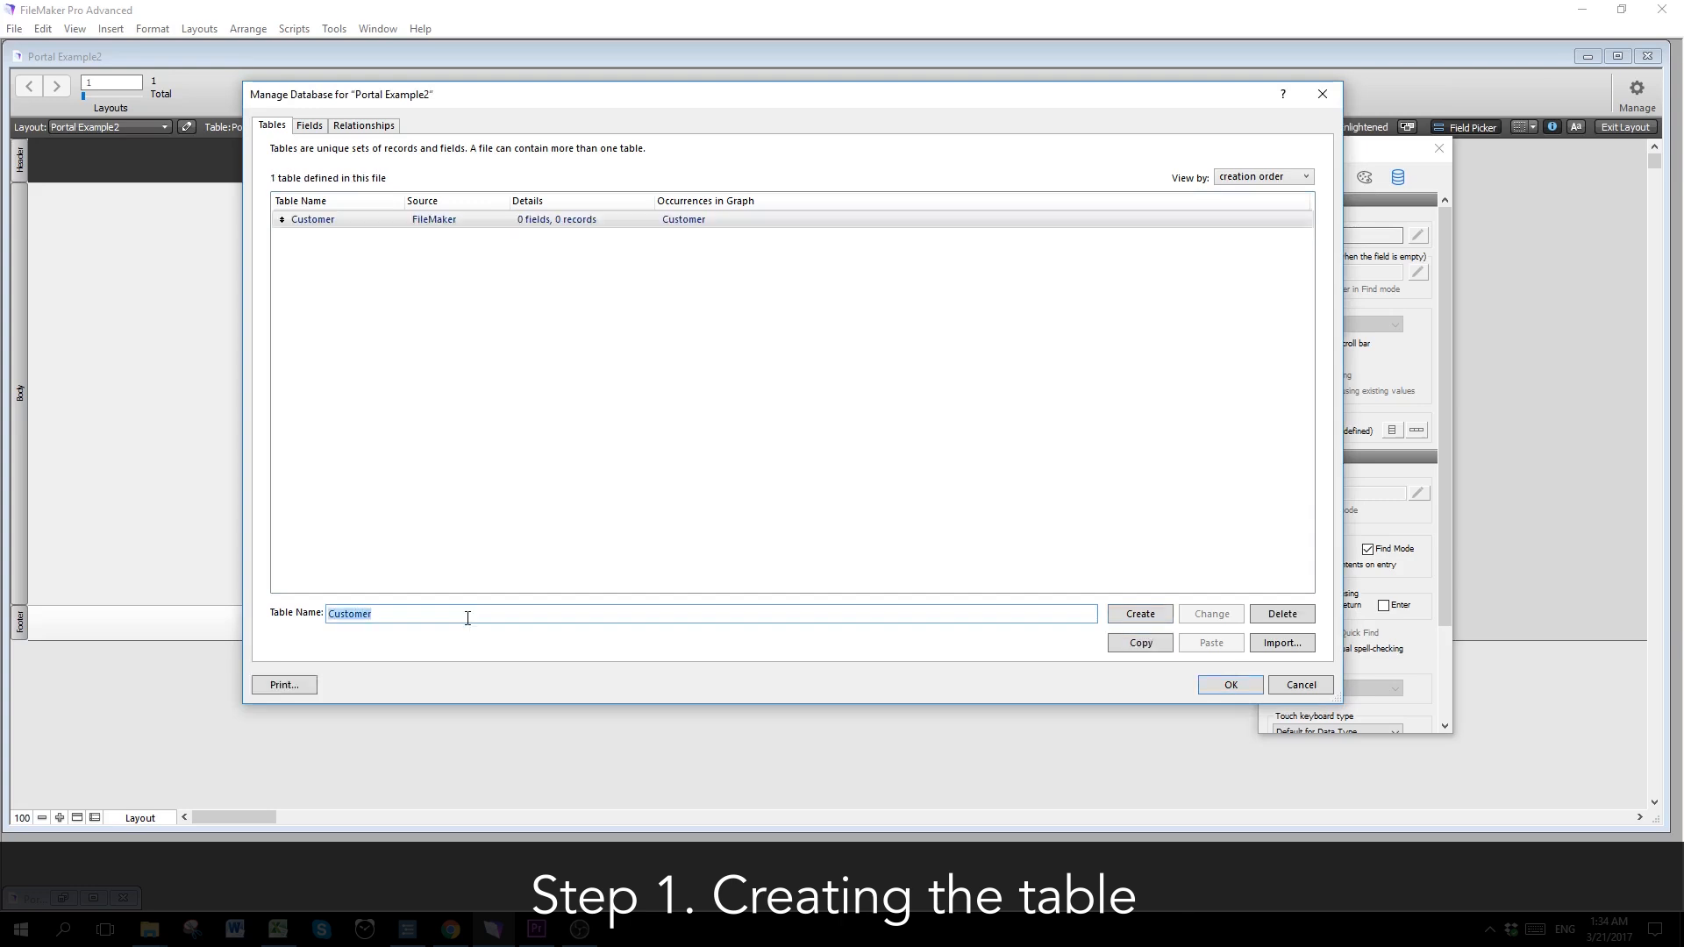
pyautogui.moveTo(580, 598)
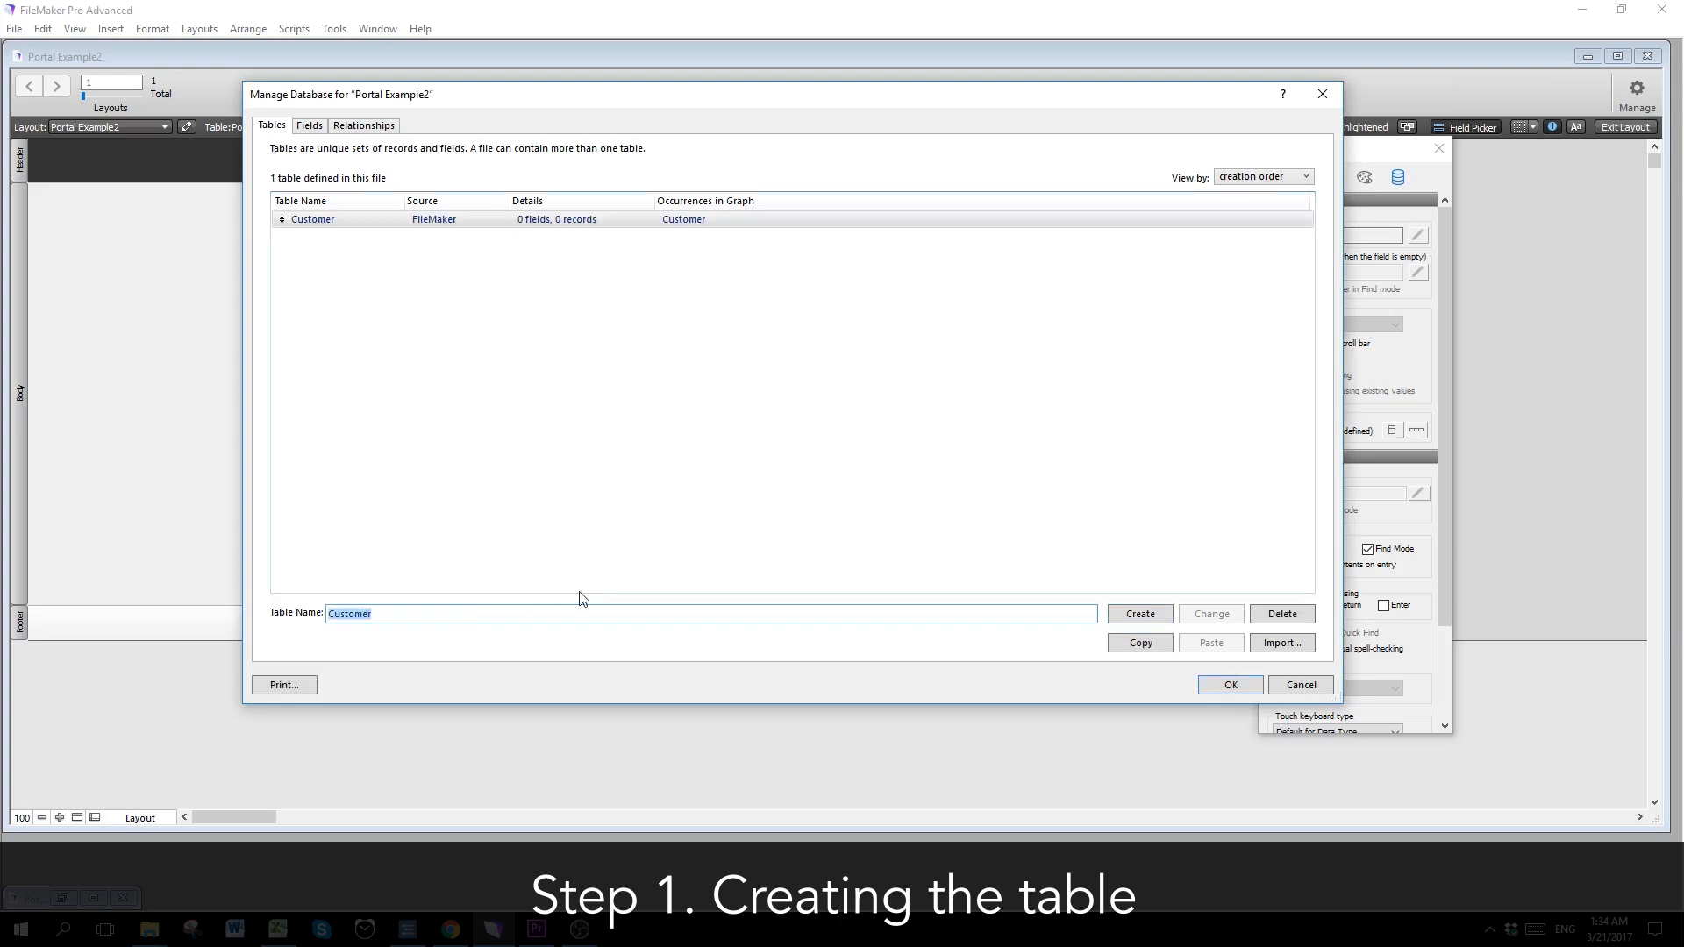
pyautogui.write('Purchase')
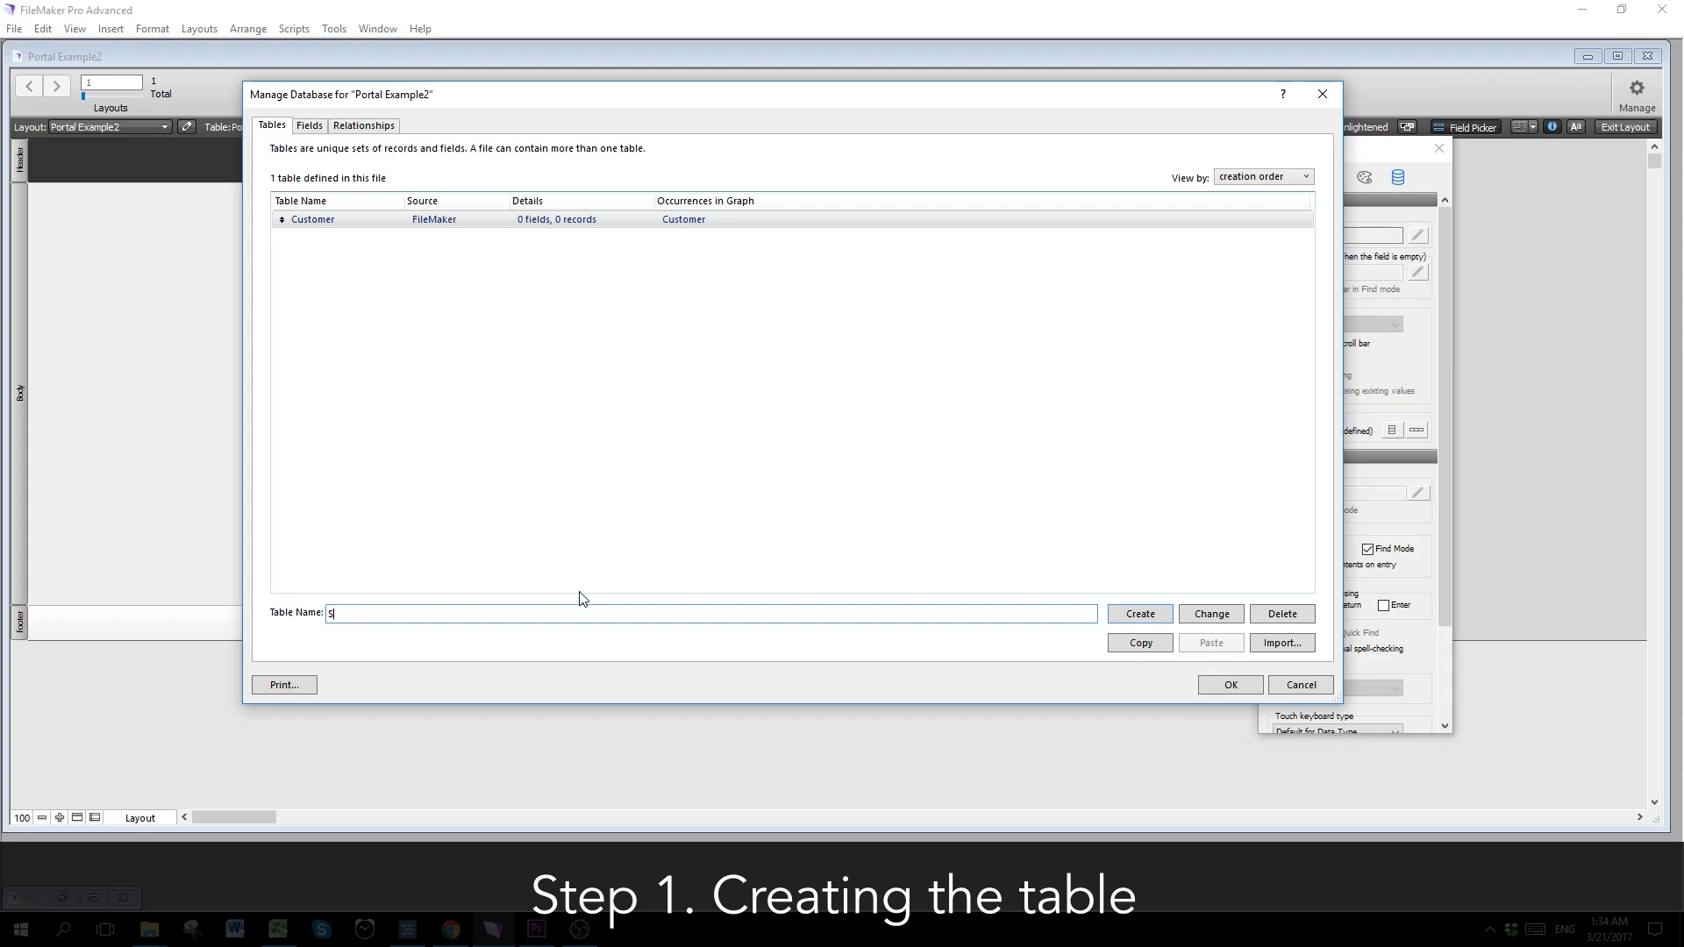
pyautogui.click(1138, 613)
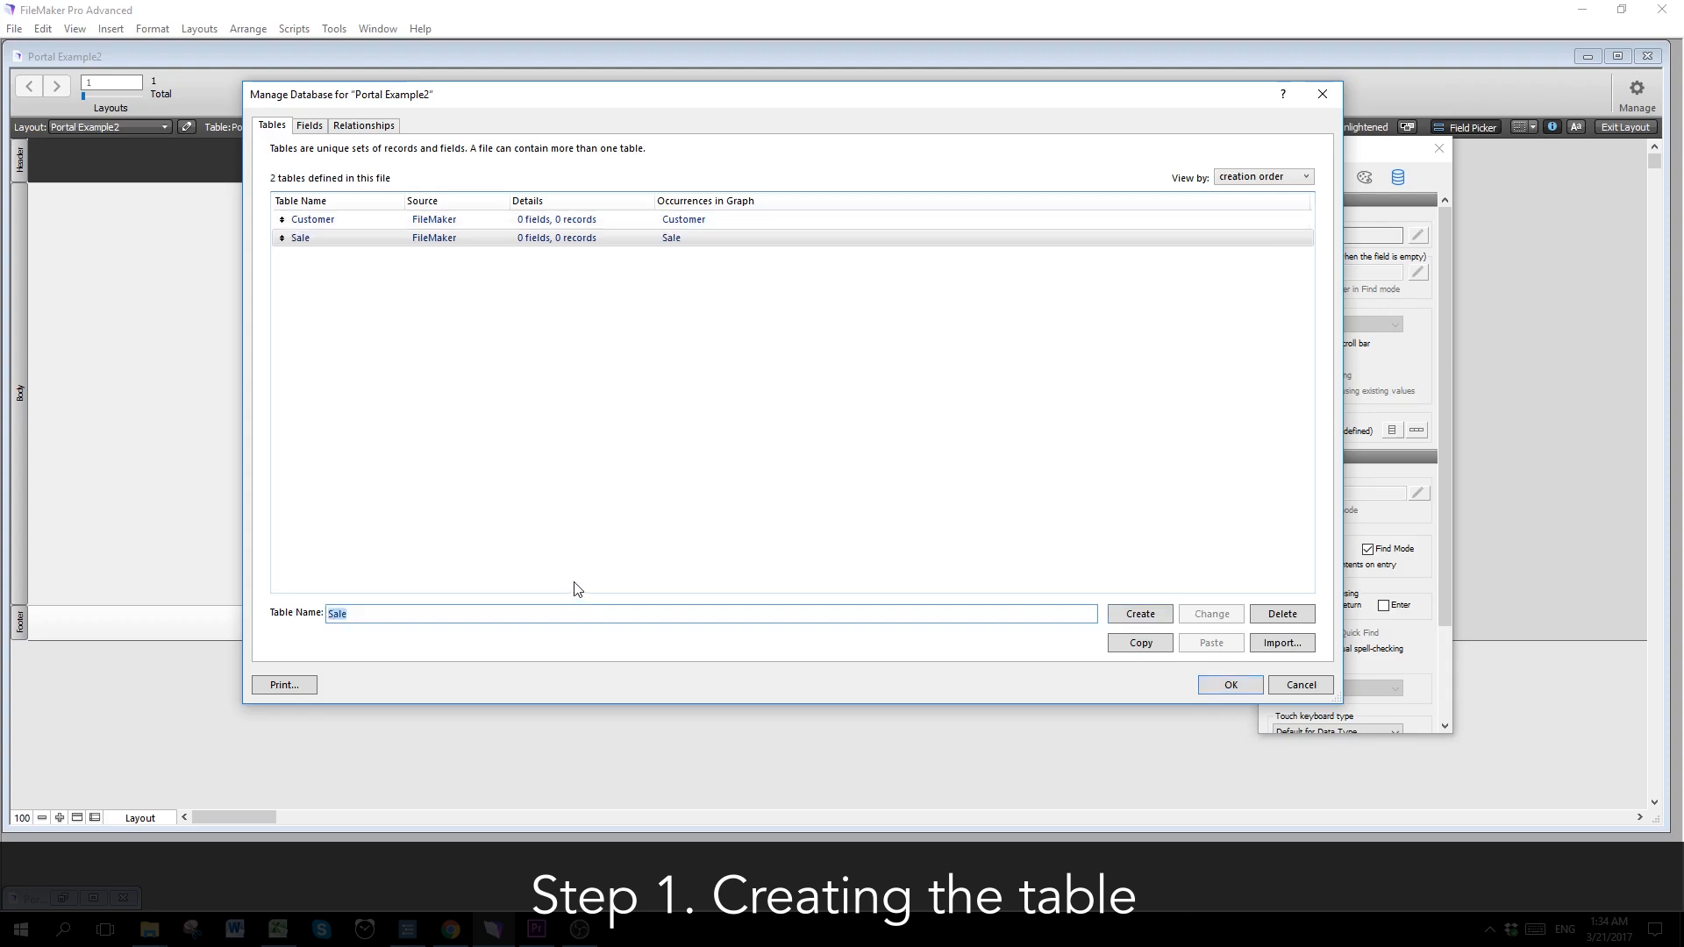
# Step: Add text fields Customer ID, Name and Phone to the Customer table
pyautogui.click(309, 125)
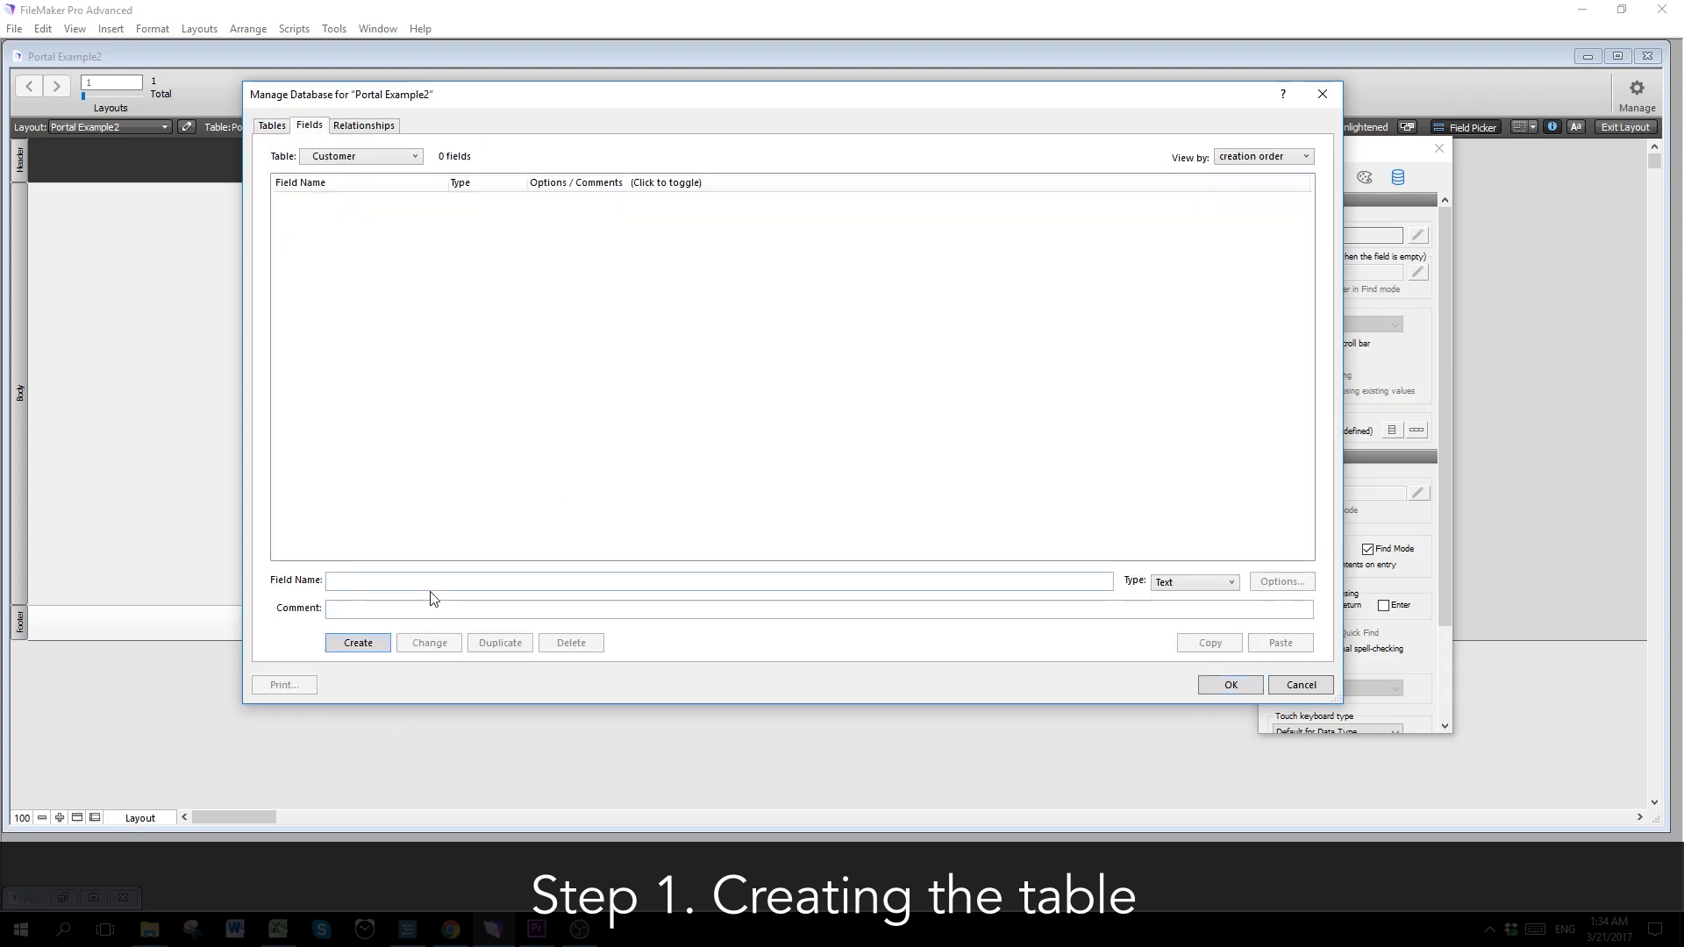
pyautogui.click(279, 929)
pyautogui.write('Custo')
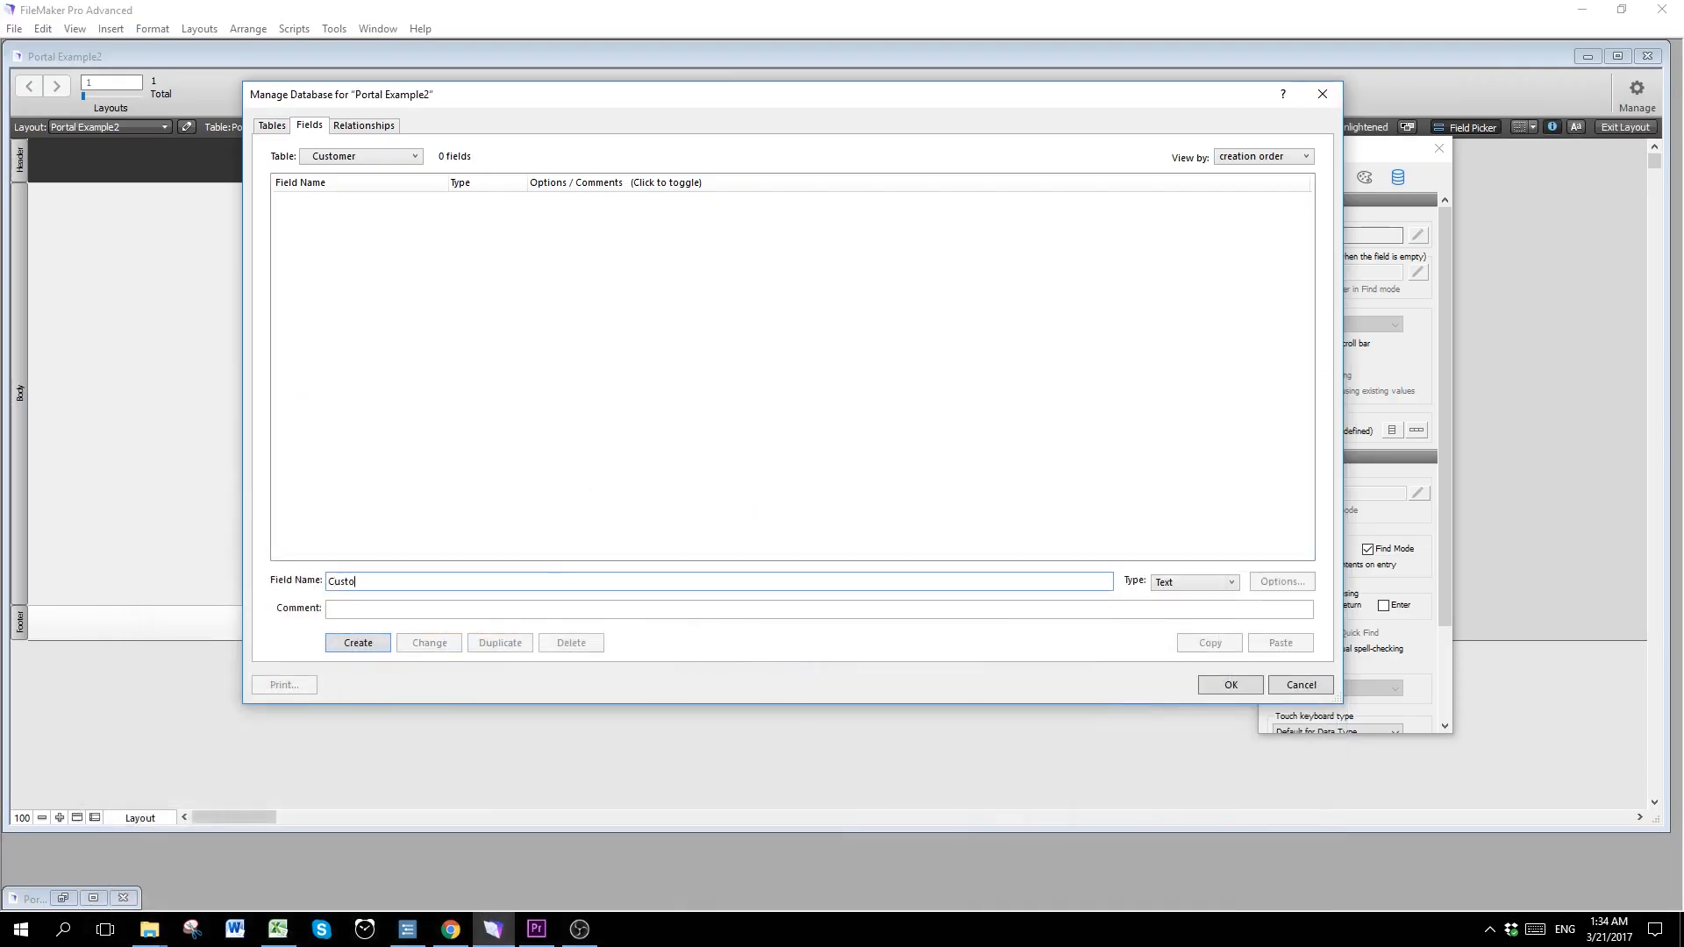
pyautogui.click(357, 642)
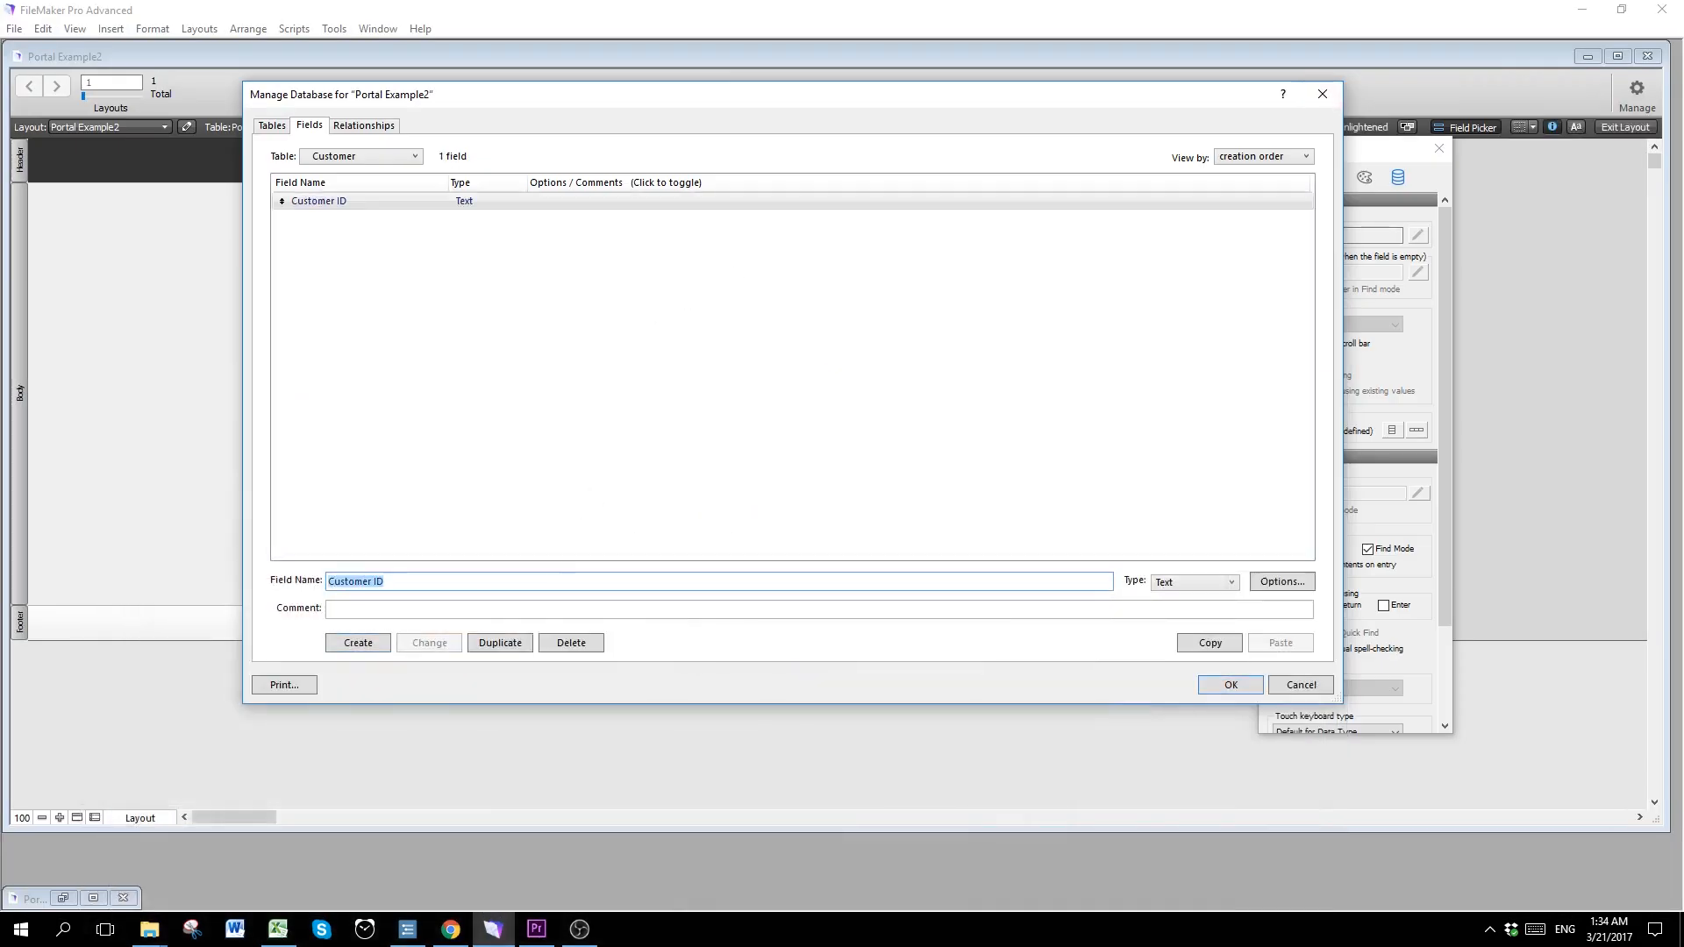
pyautogui.click(357, 642)
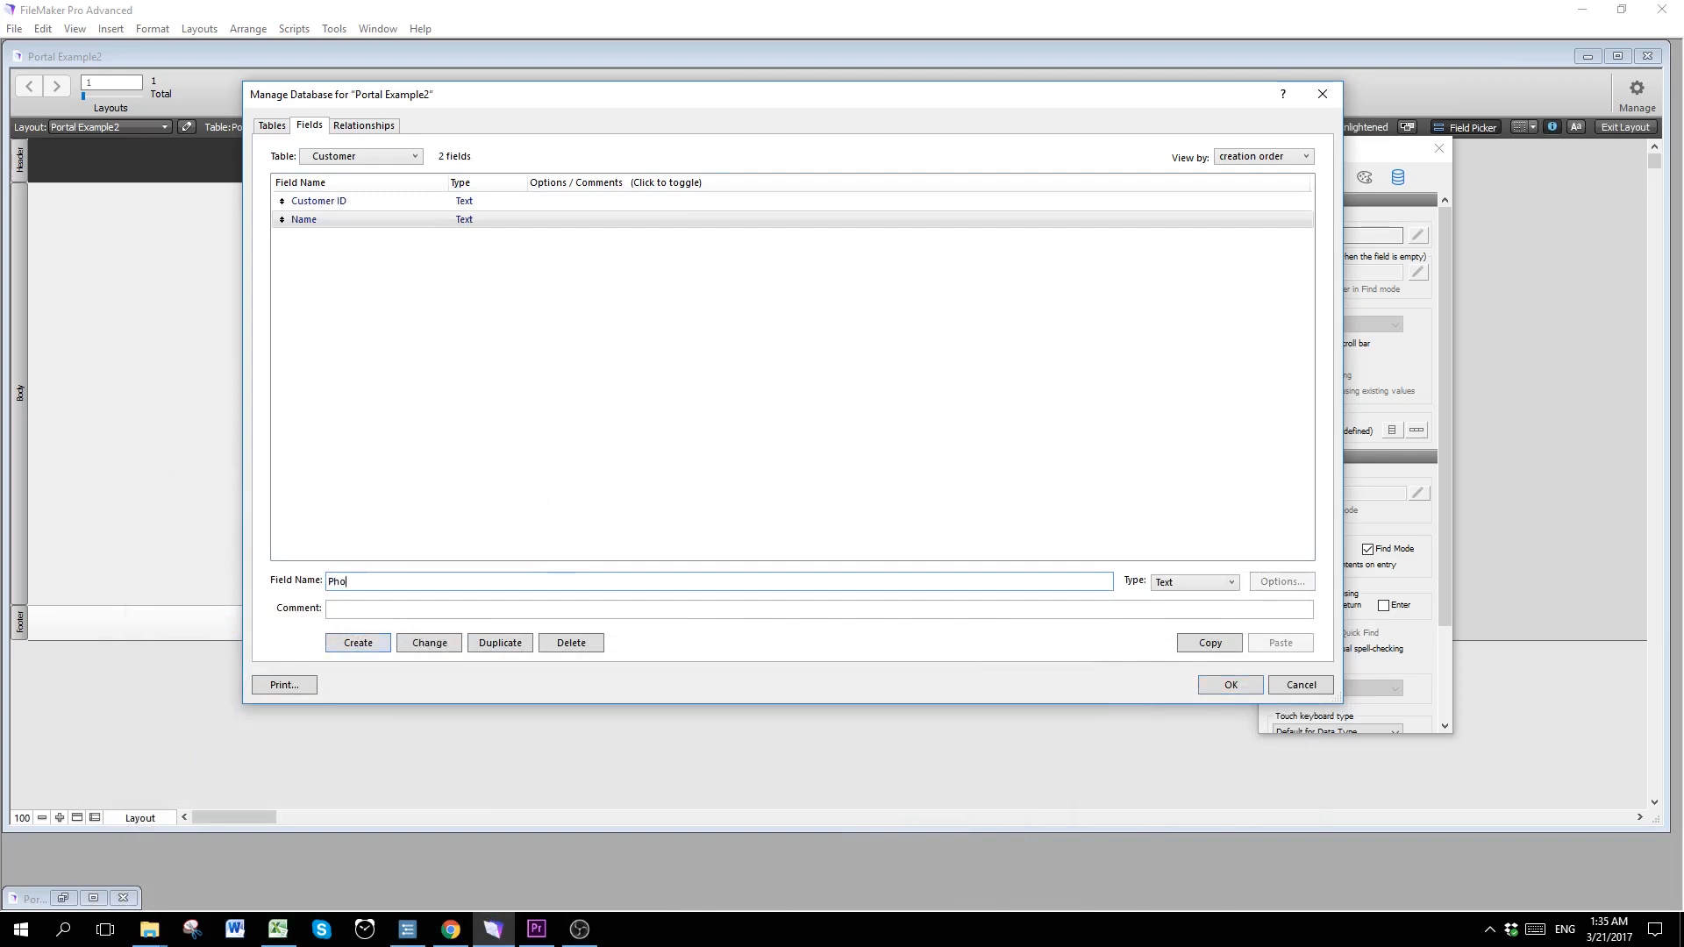
pyautogui.click(356, 642)
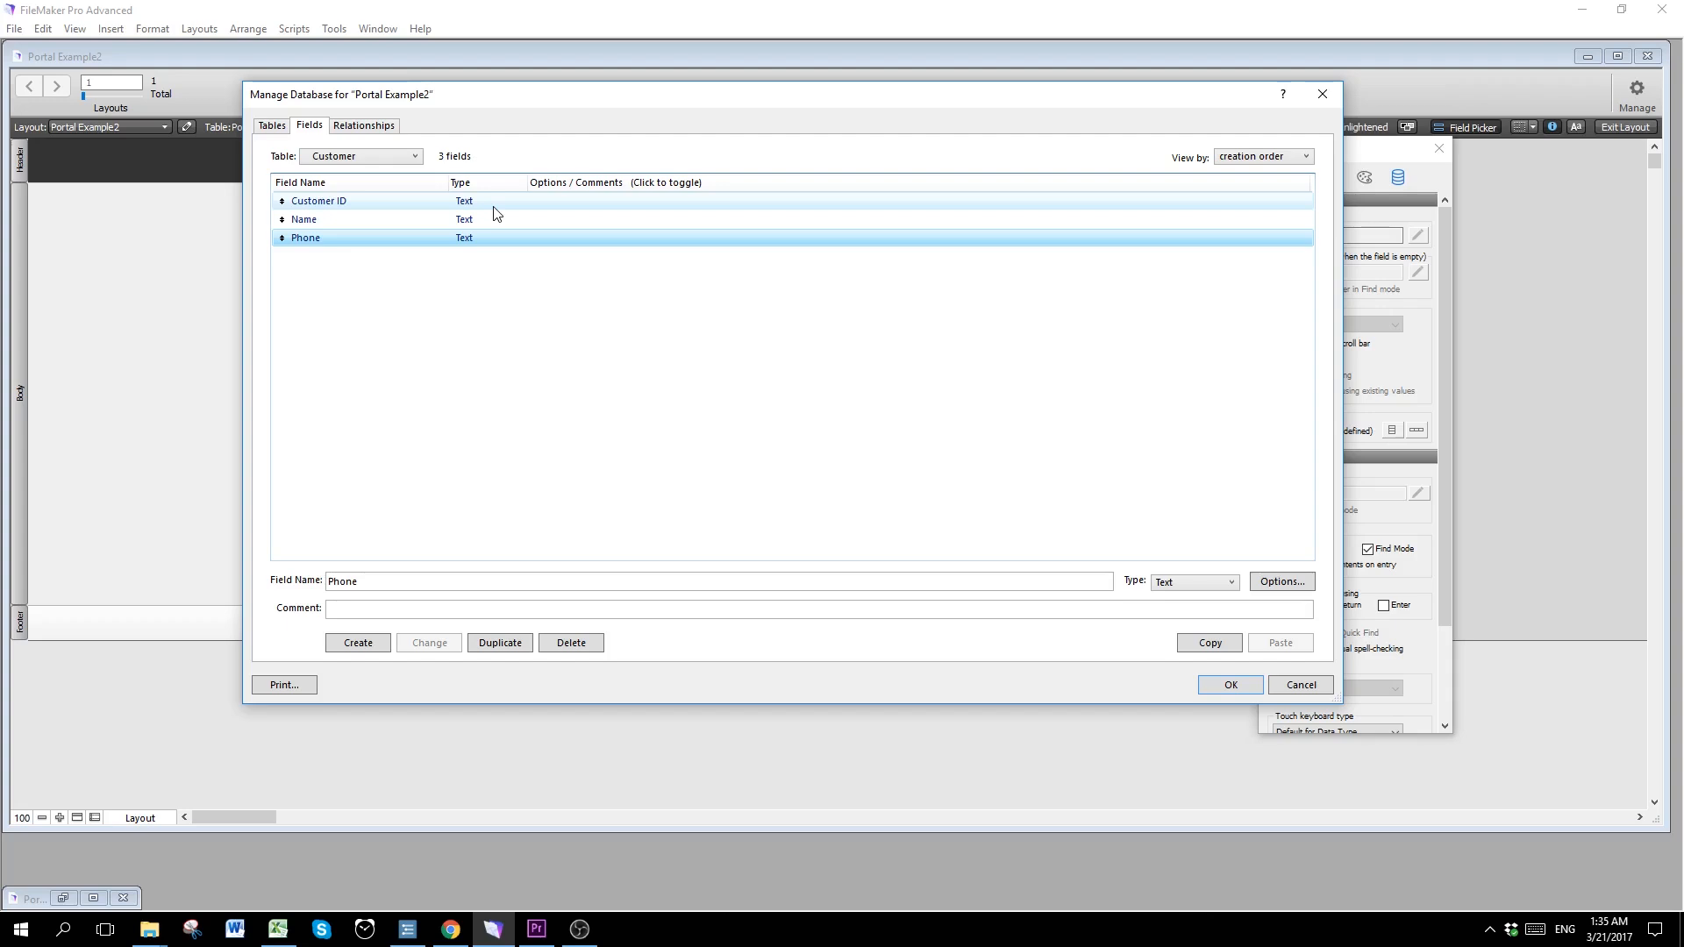
pyautogui.click(319, 200)
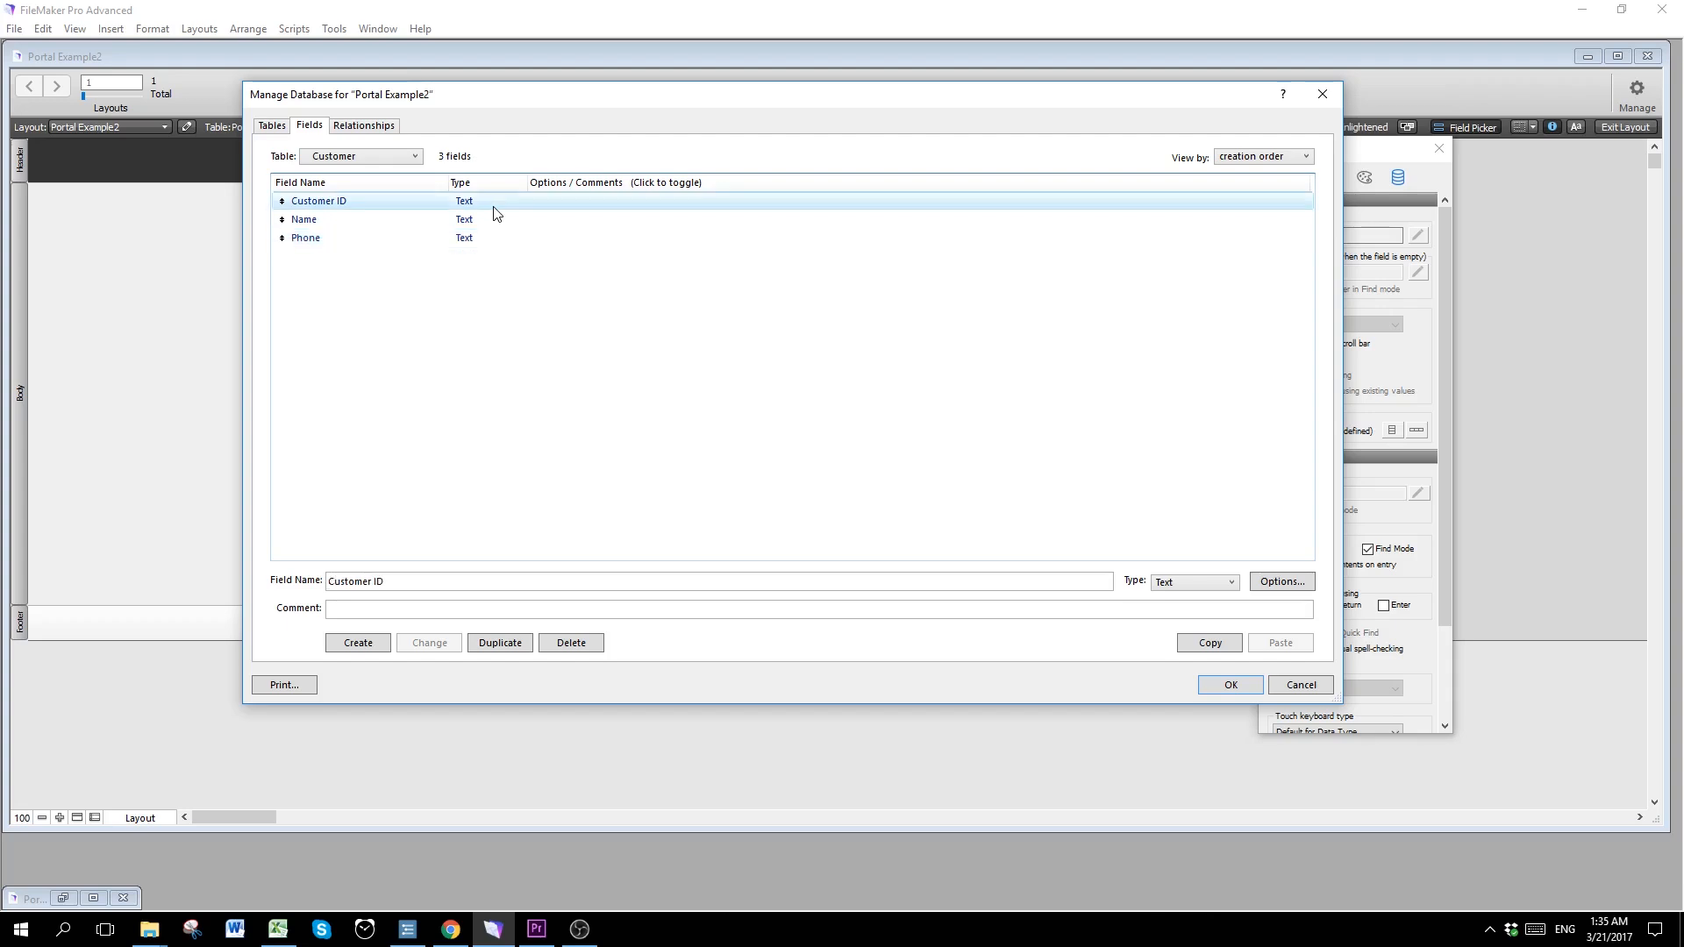
# Step: Make Customer ID auto-enter a serial number starting at 1, incrementing by 1
pyautogui.click(1280, 581)
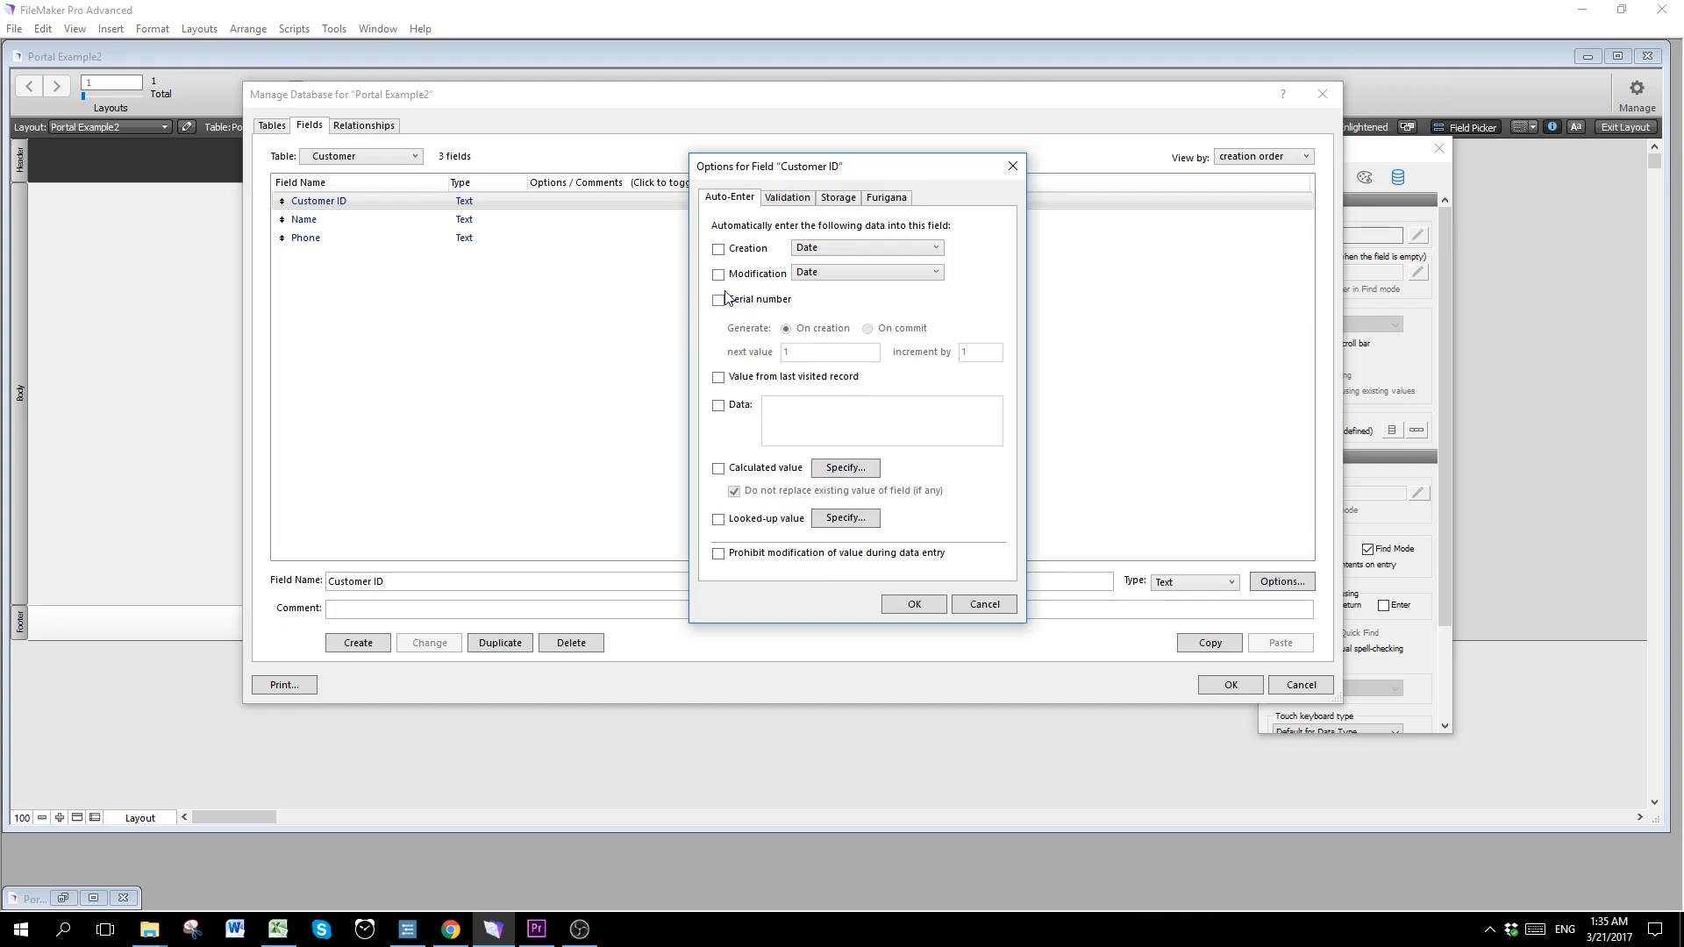
pyautogui.moveTo(717, 299)
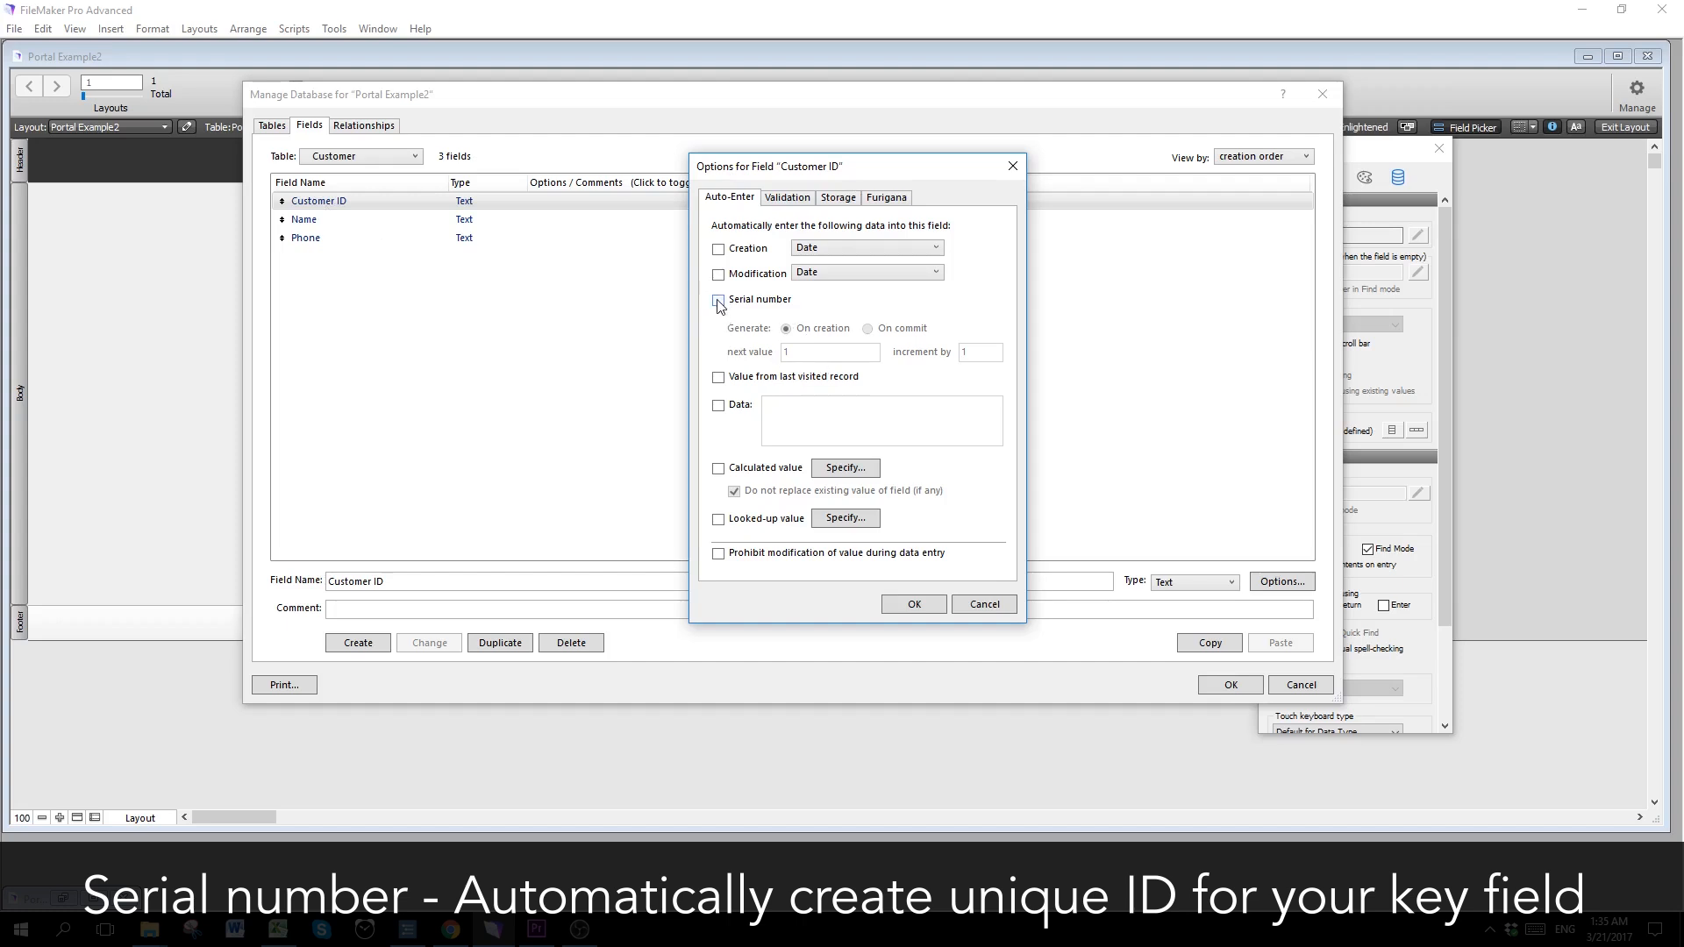
pyautogui.click(717, 300)
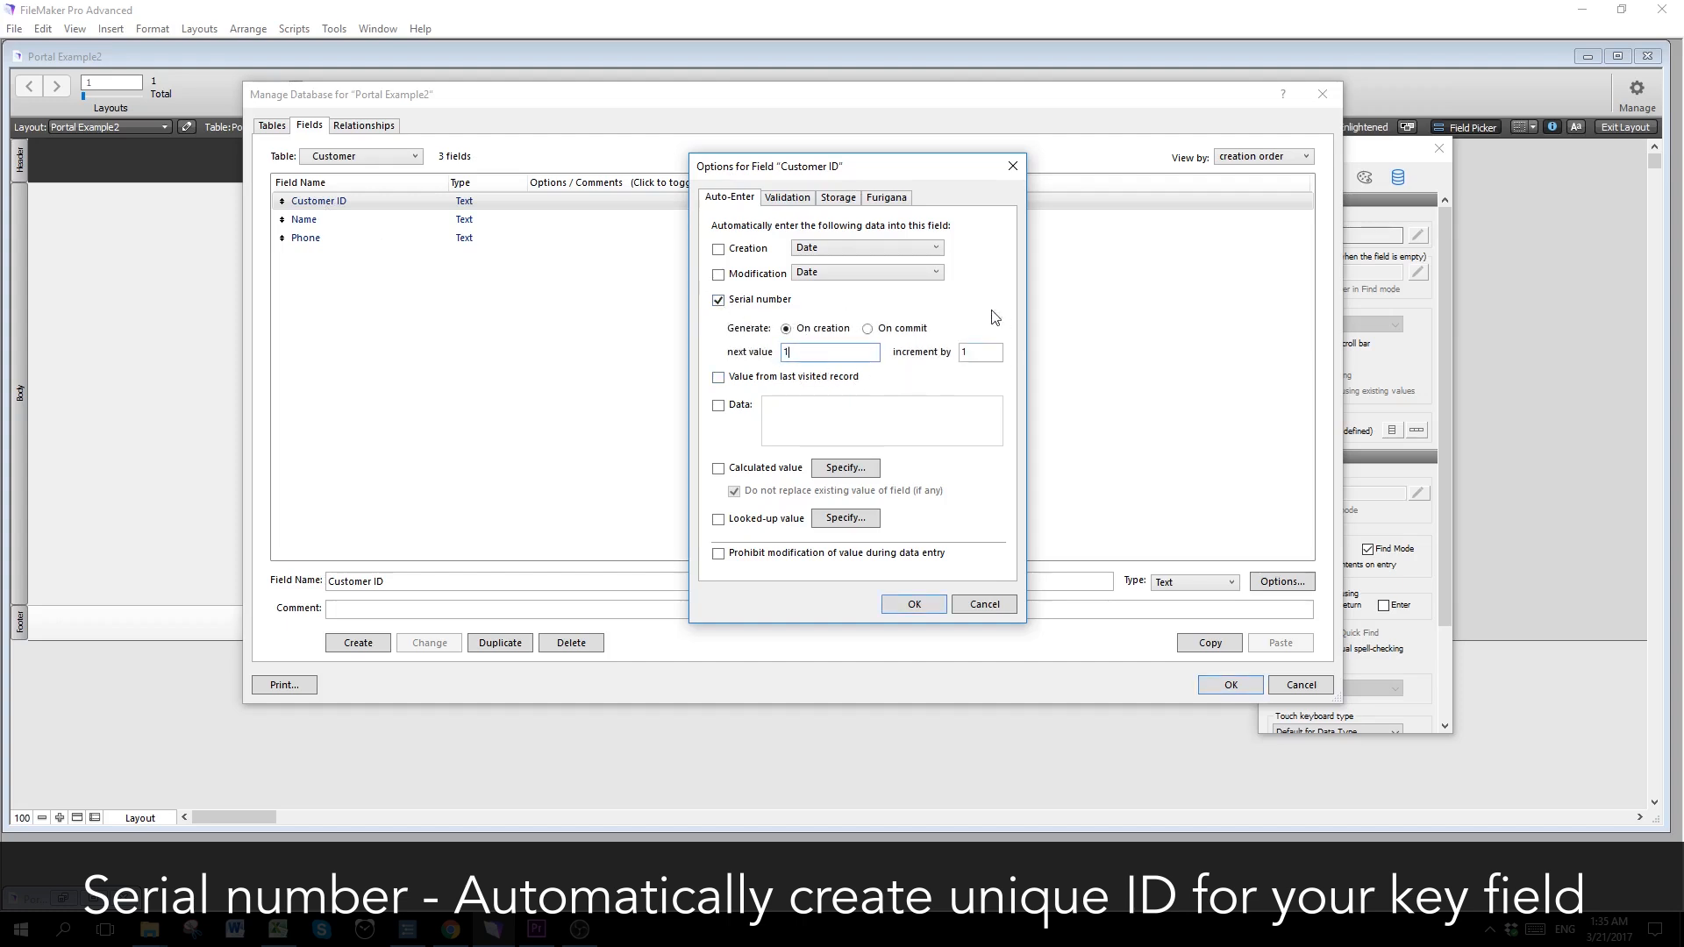
pyautogui.moveTo(830, 351)
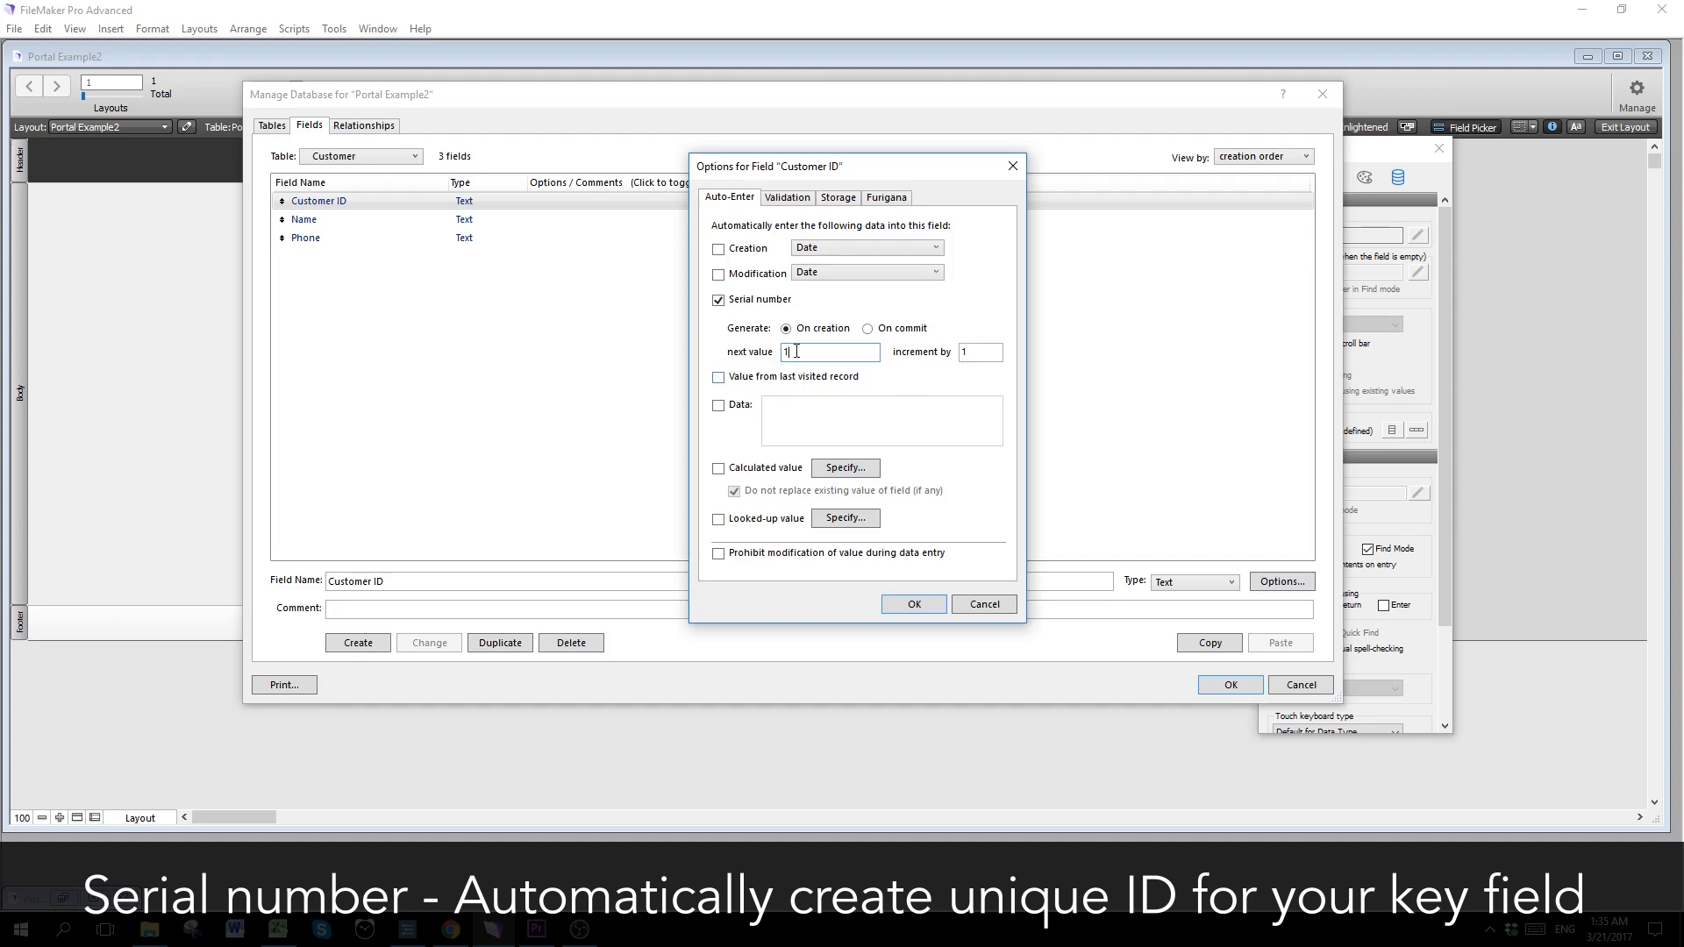
pyautogui.moveTo(977, 351)
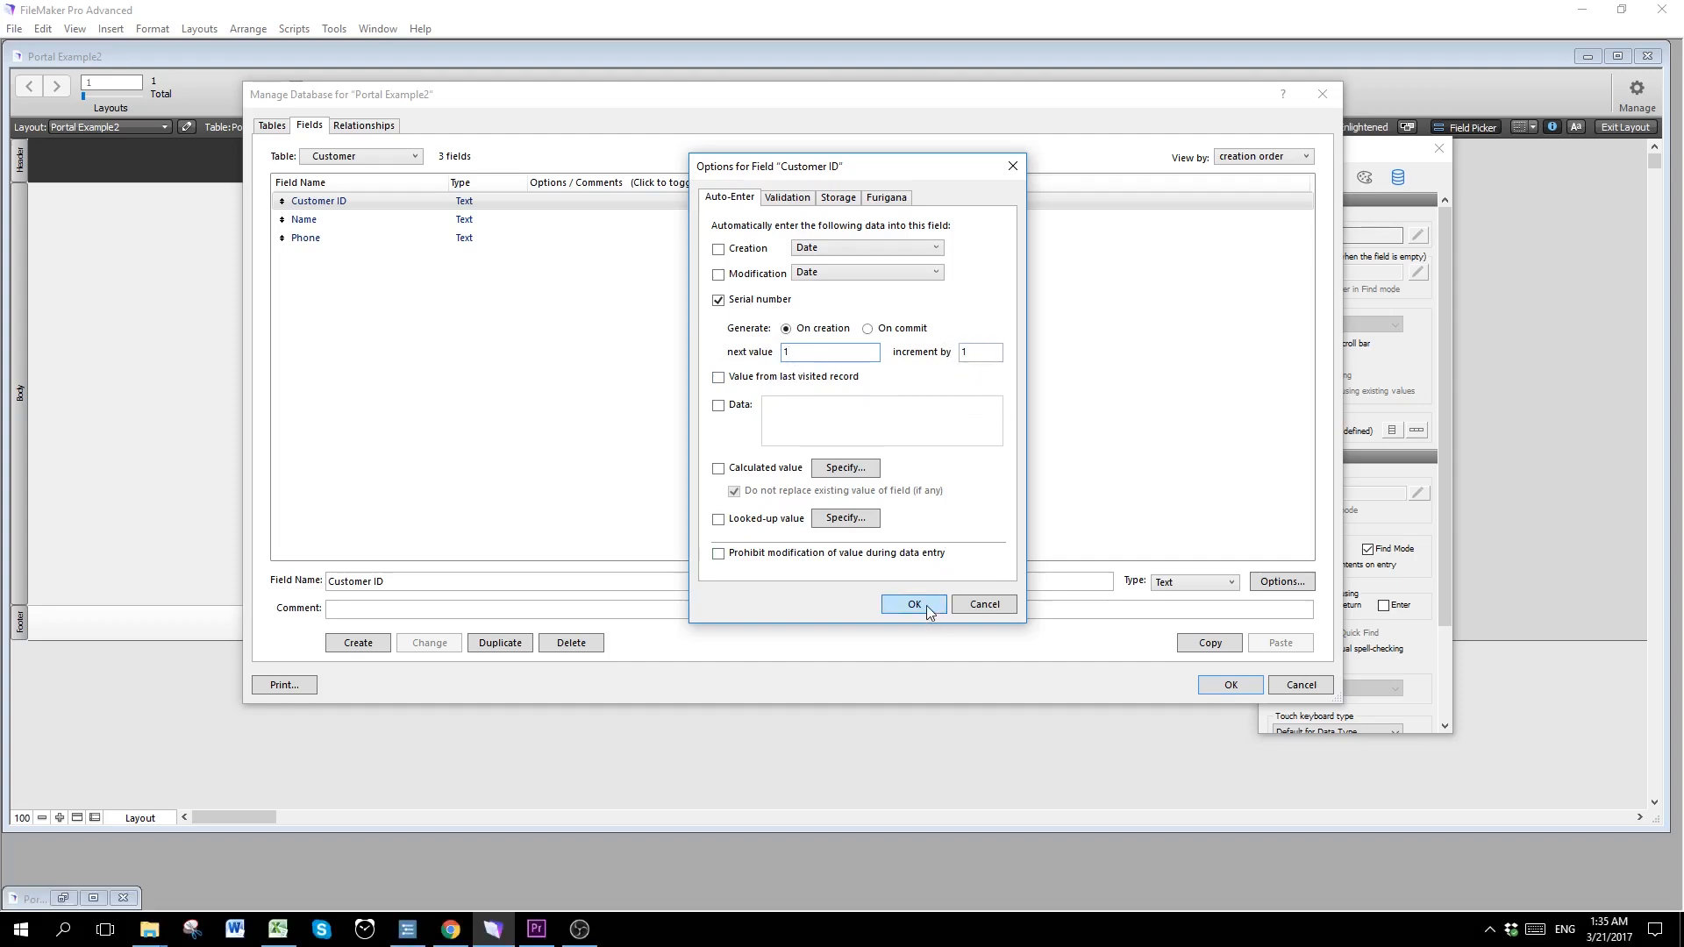
pyautogui.click(912, 604)
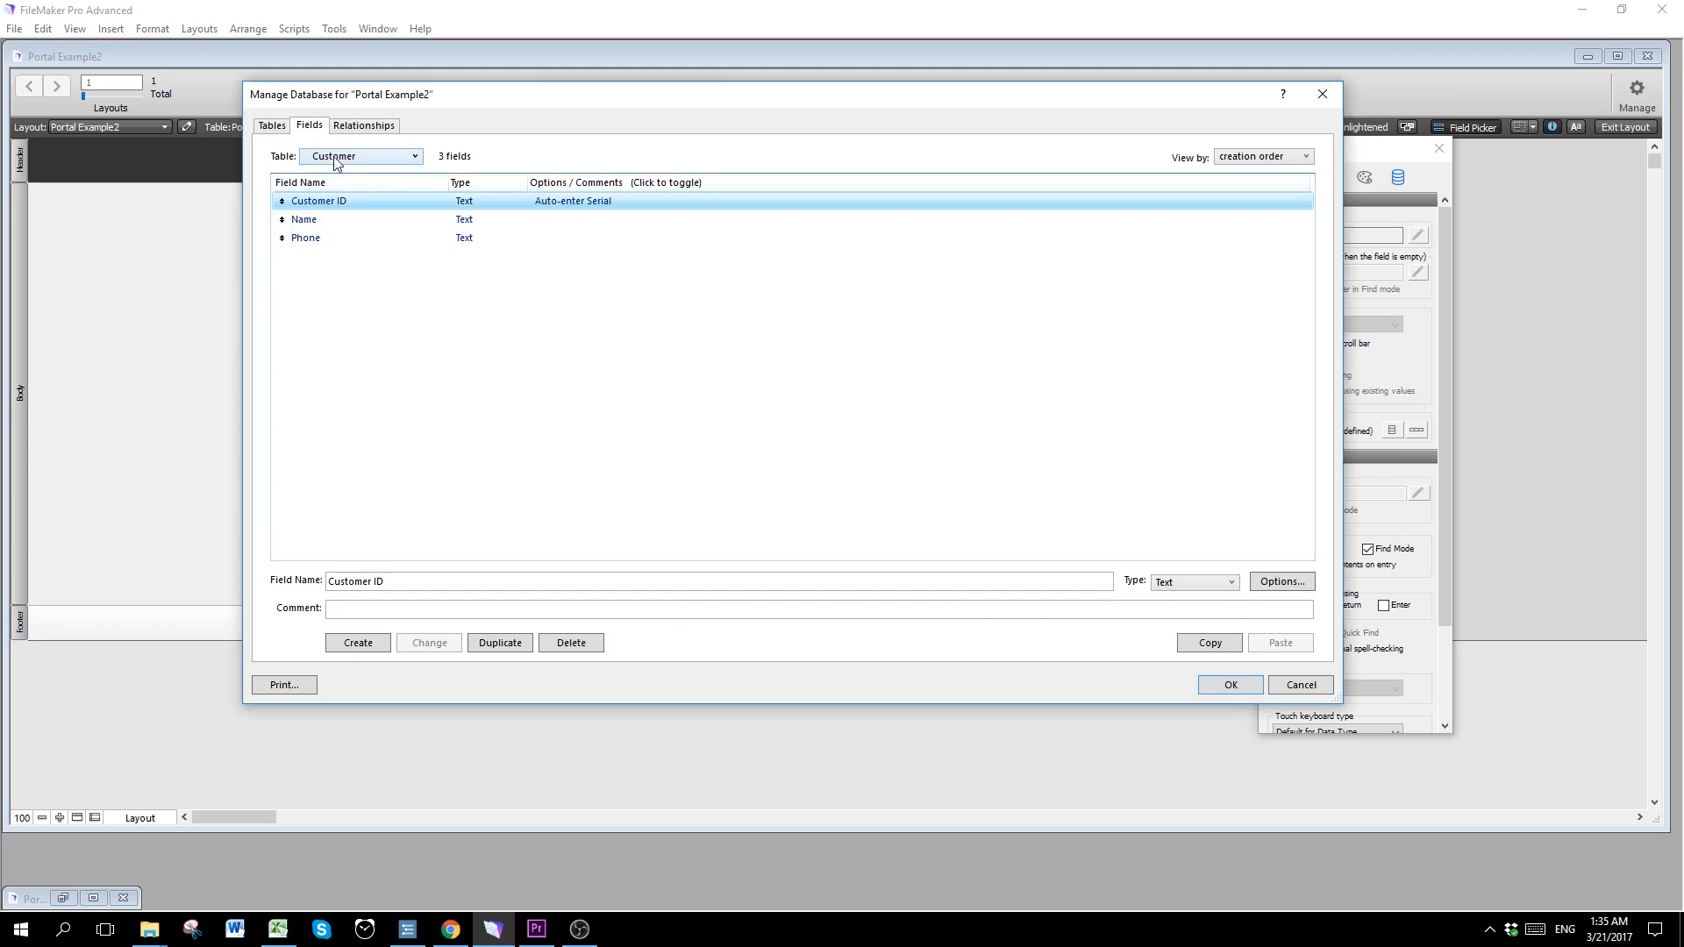
# Step: Switch field definition to the Sale table, then review the key columns in Excel's Sales Record Table
pyautogui.click(359, 156)
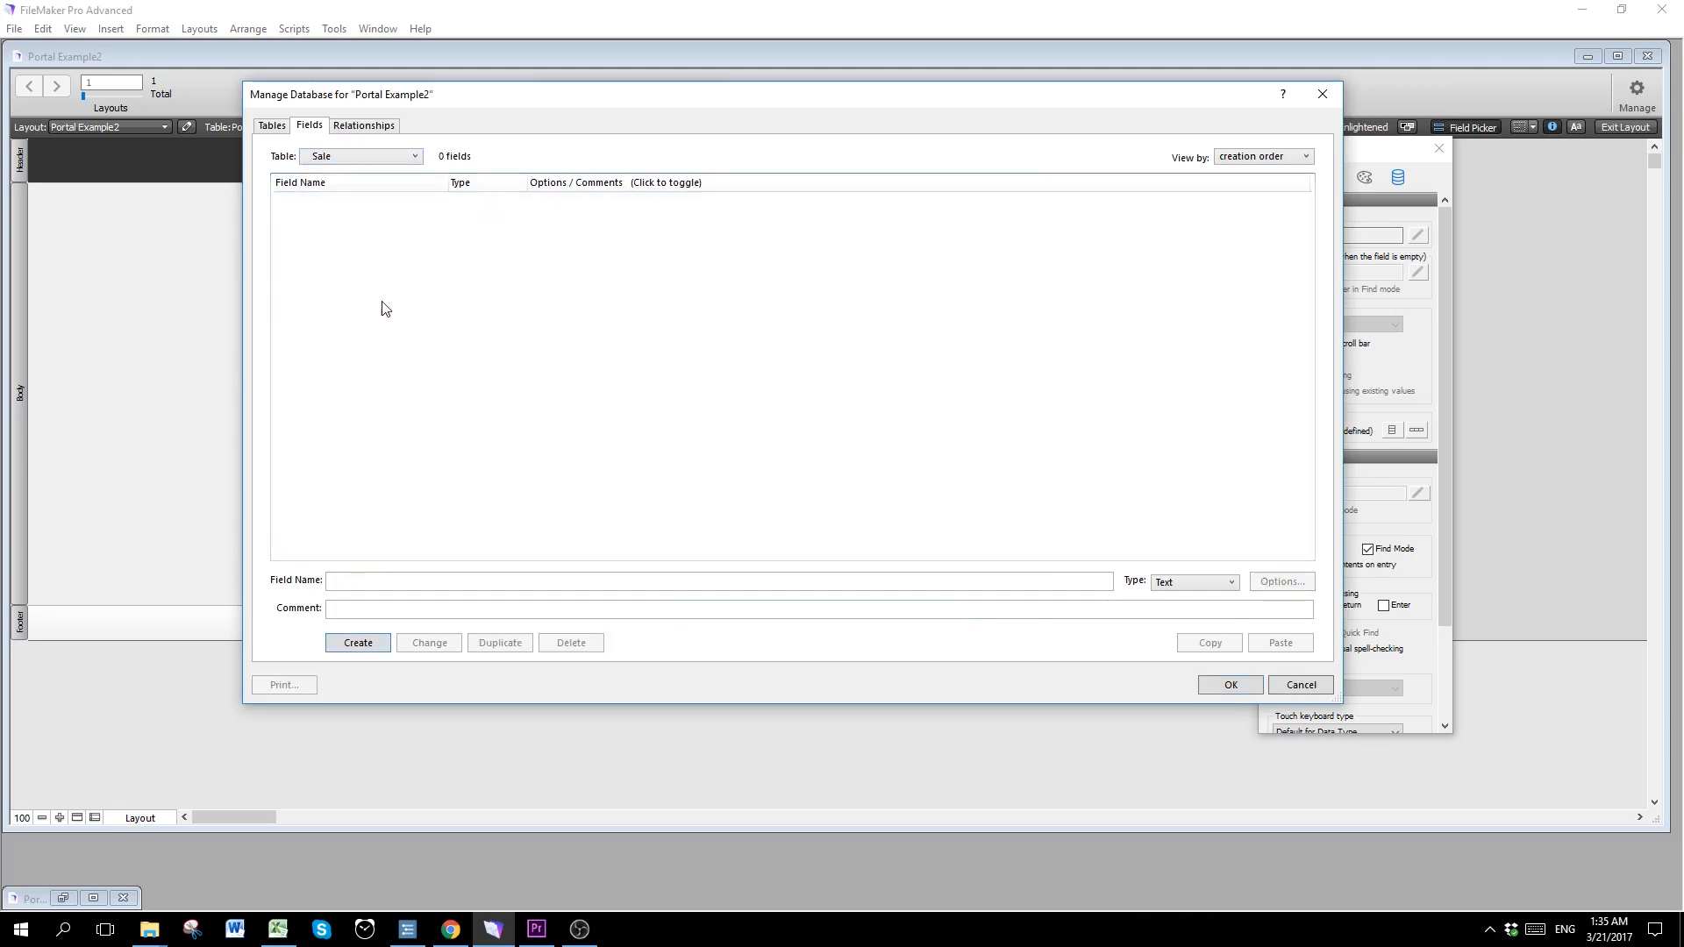
pyautogui.moveTo(277, 930)
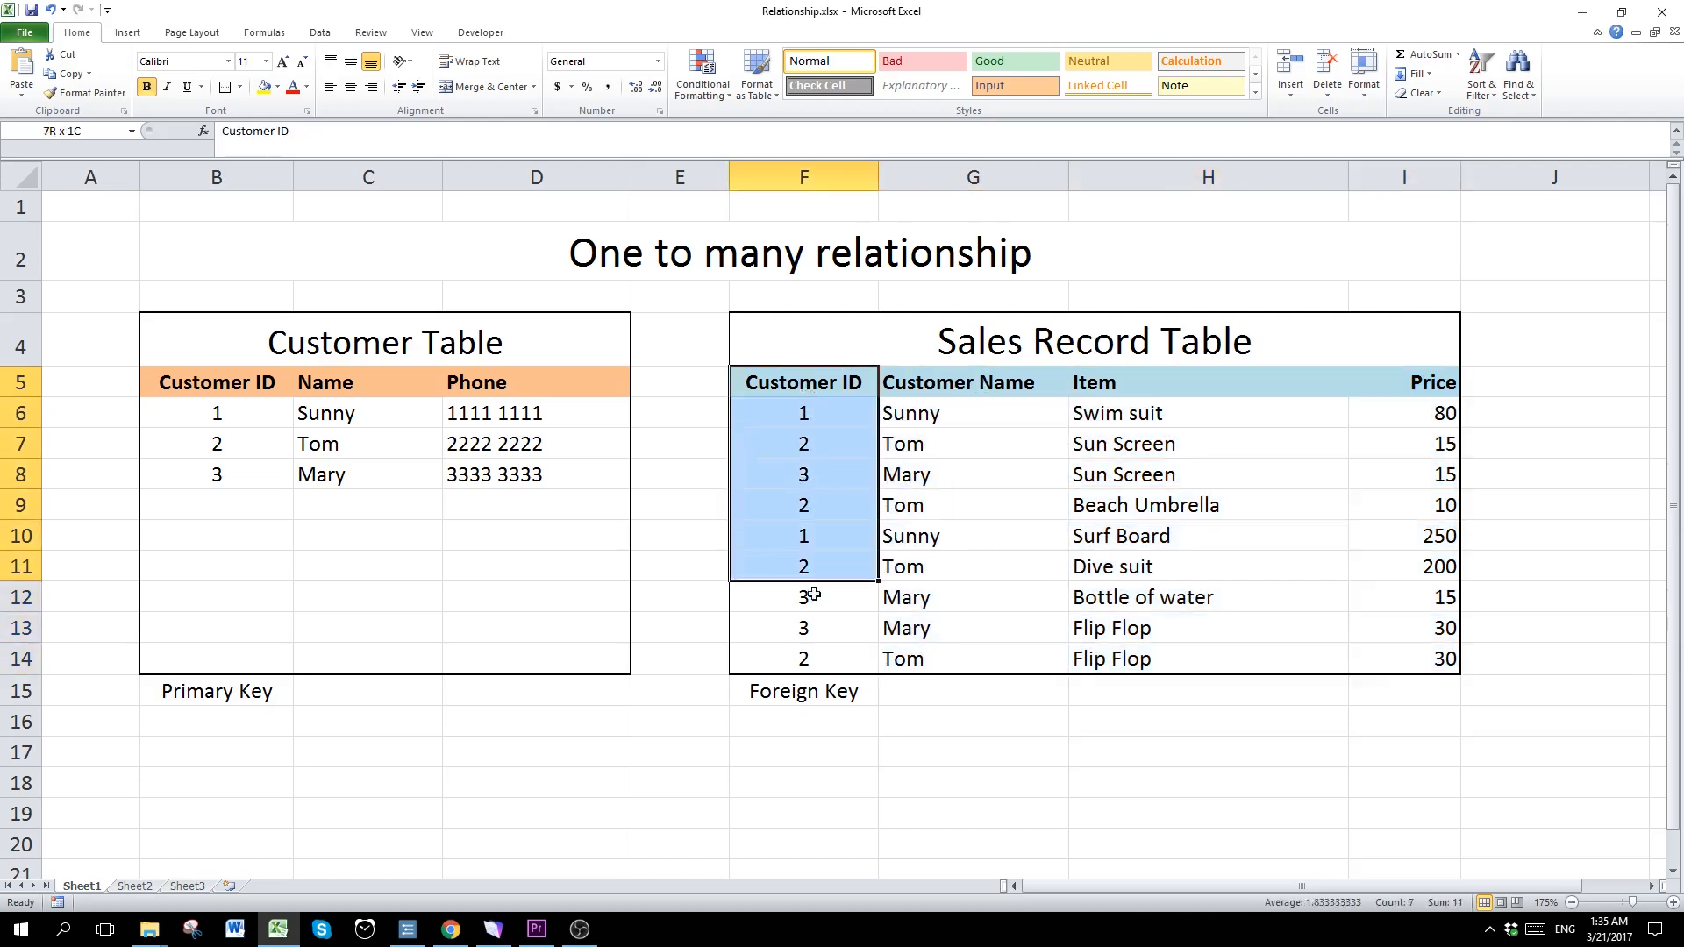
pyautogui.click(802, 691)
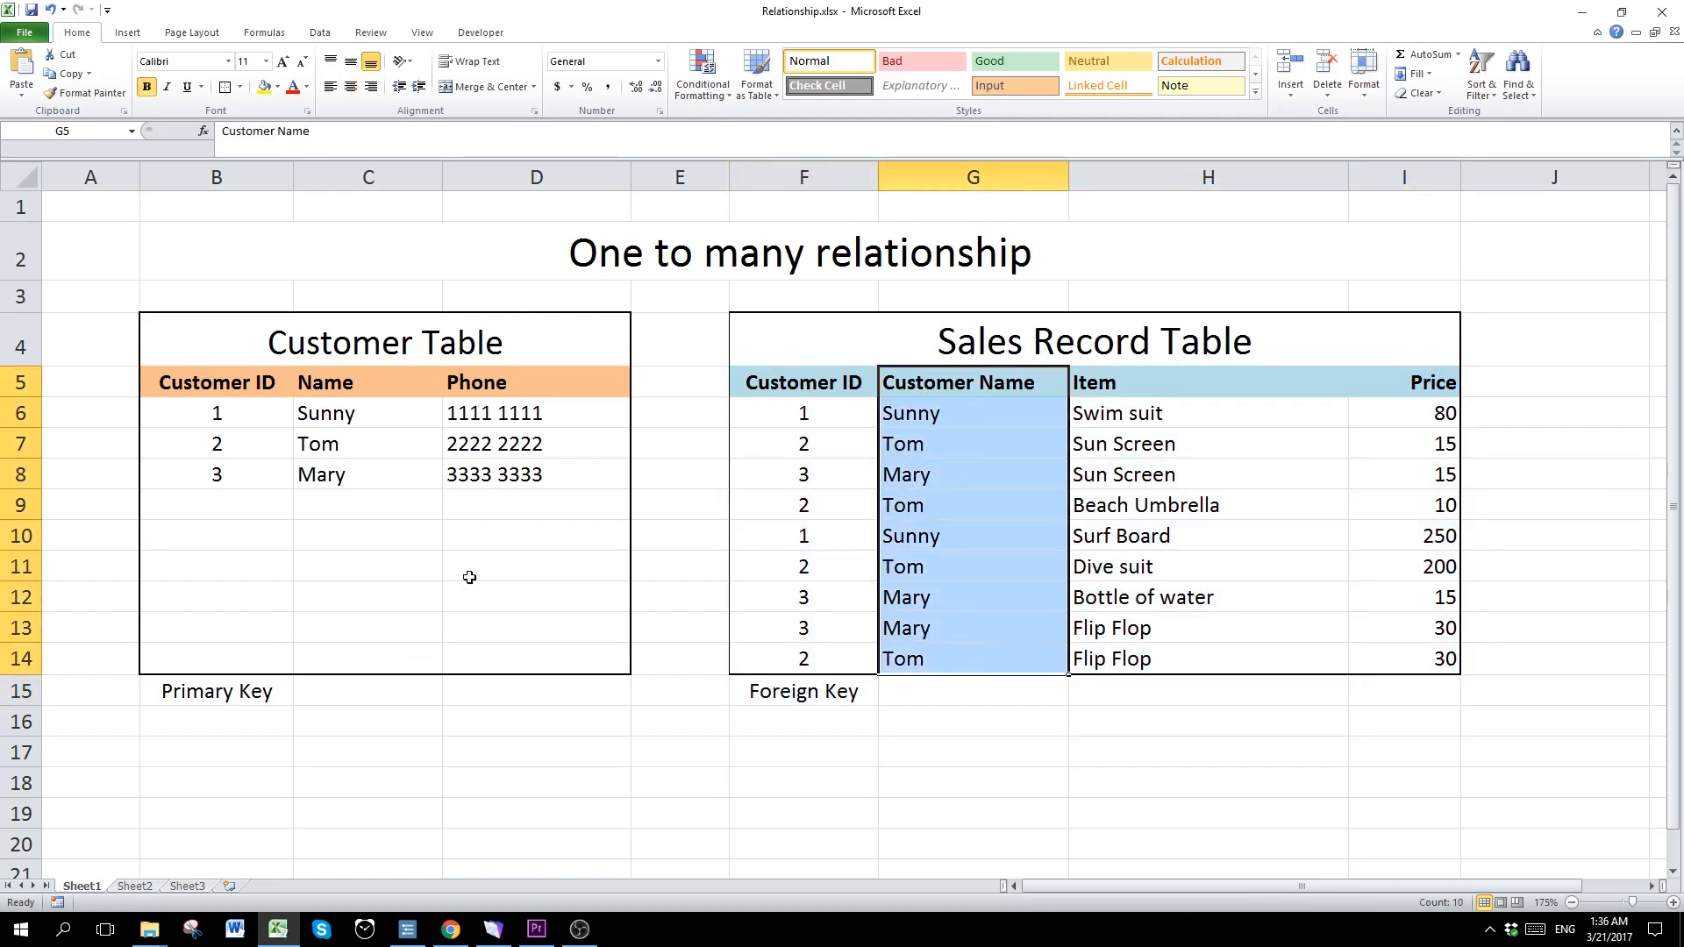
pyautogui.moveTo(667, 719)
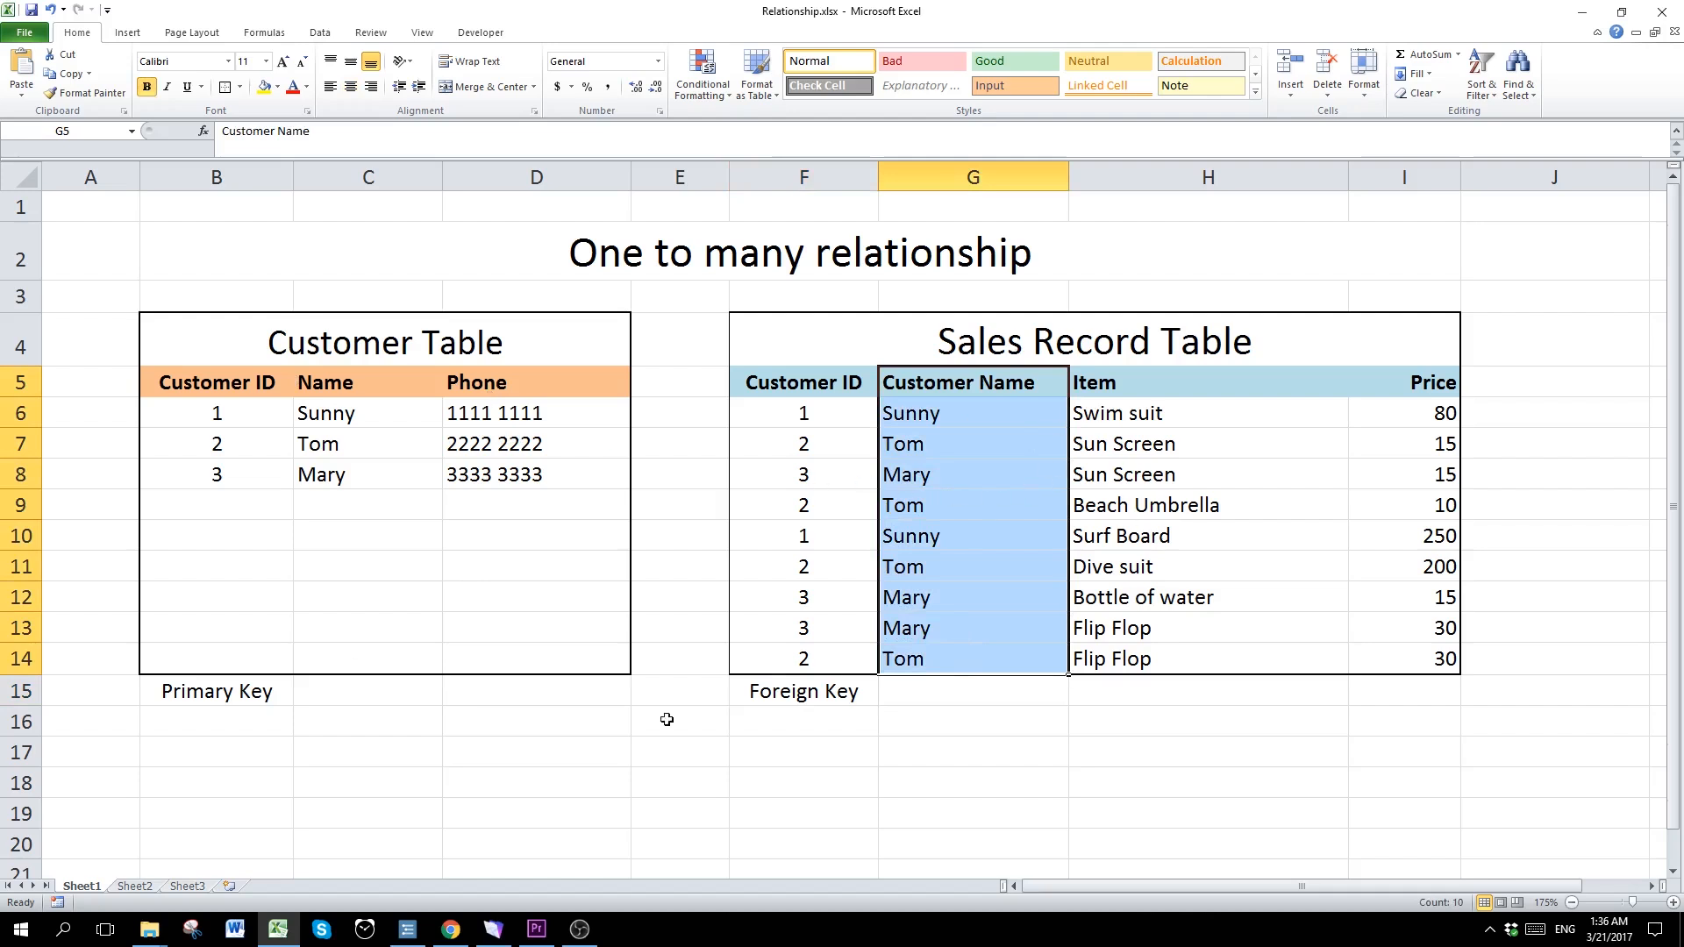
pyautogui.moveTo(802, 380)
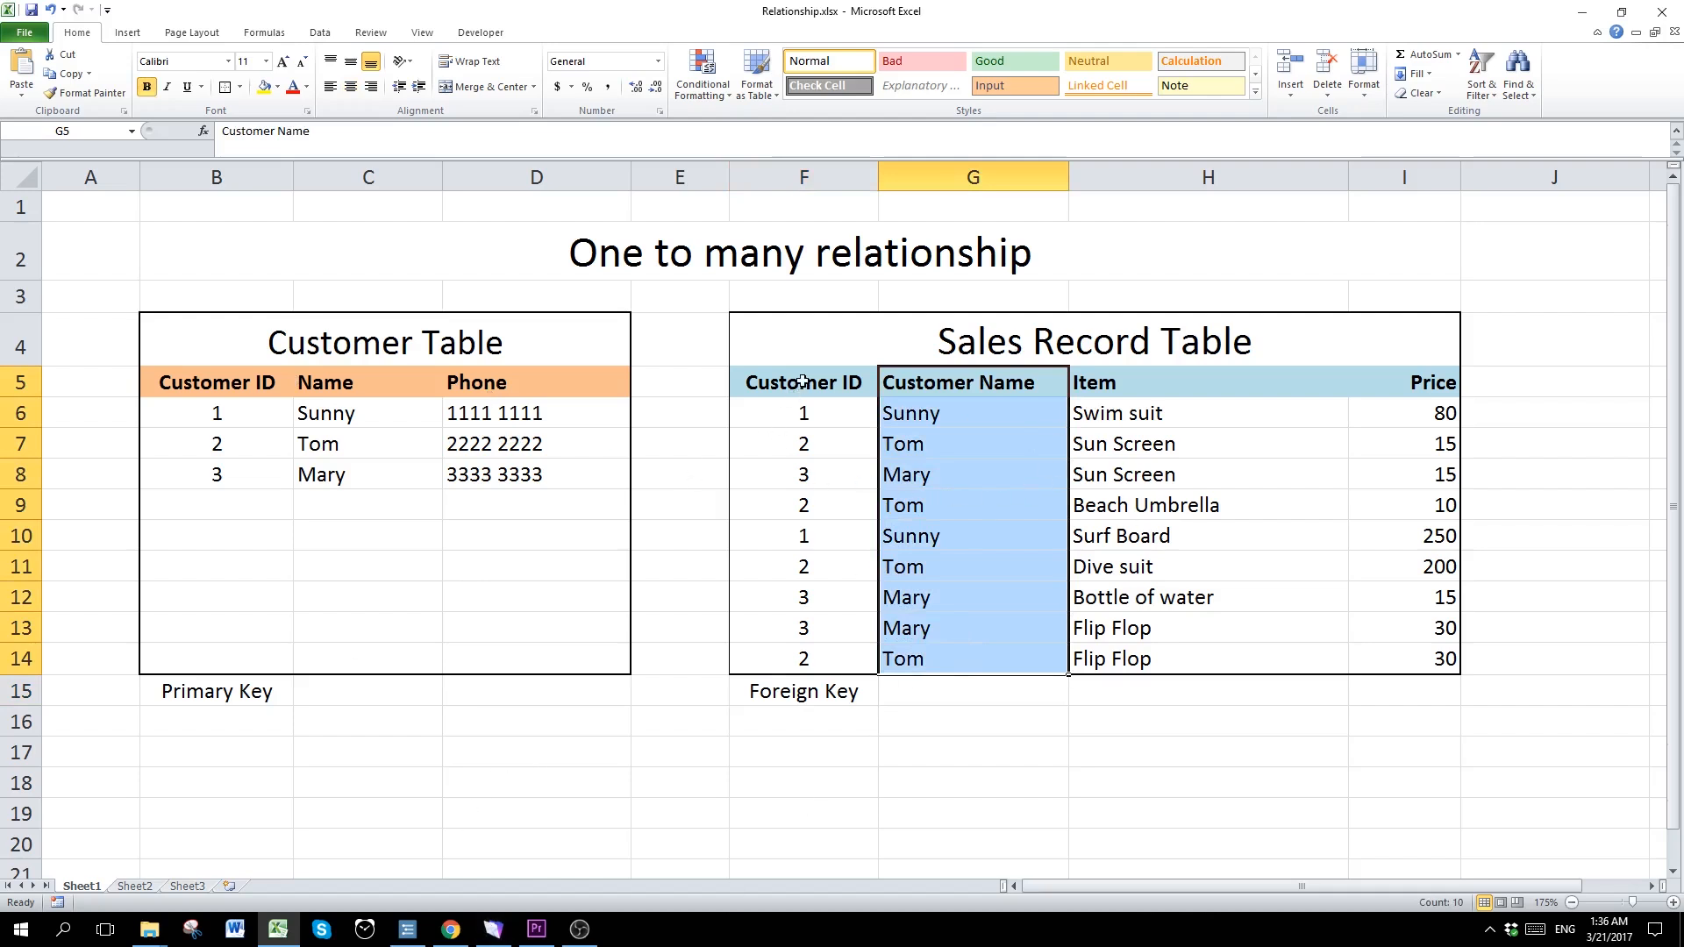
pyautogui.click(803, 381)
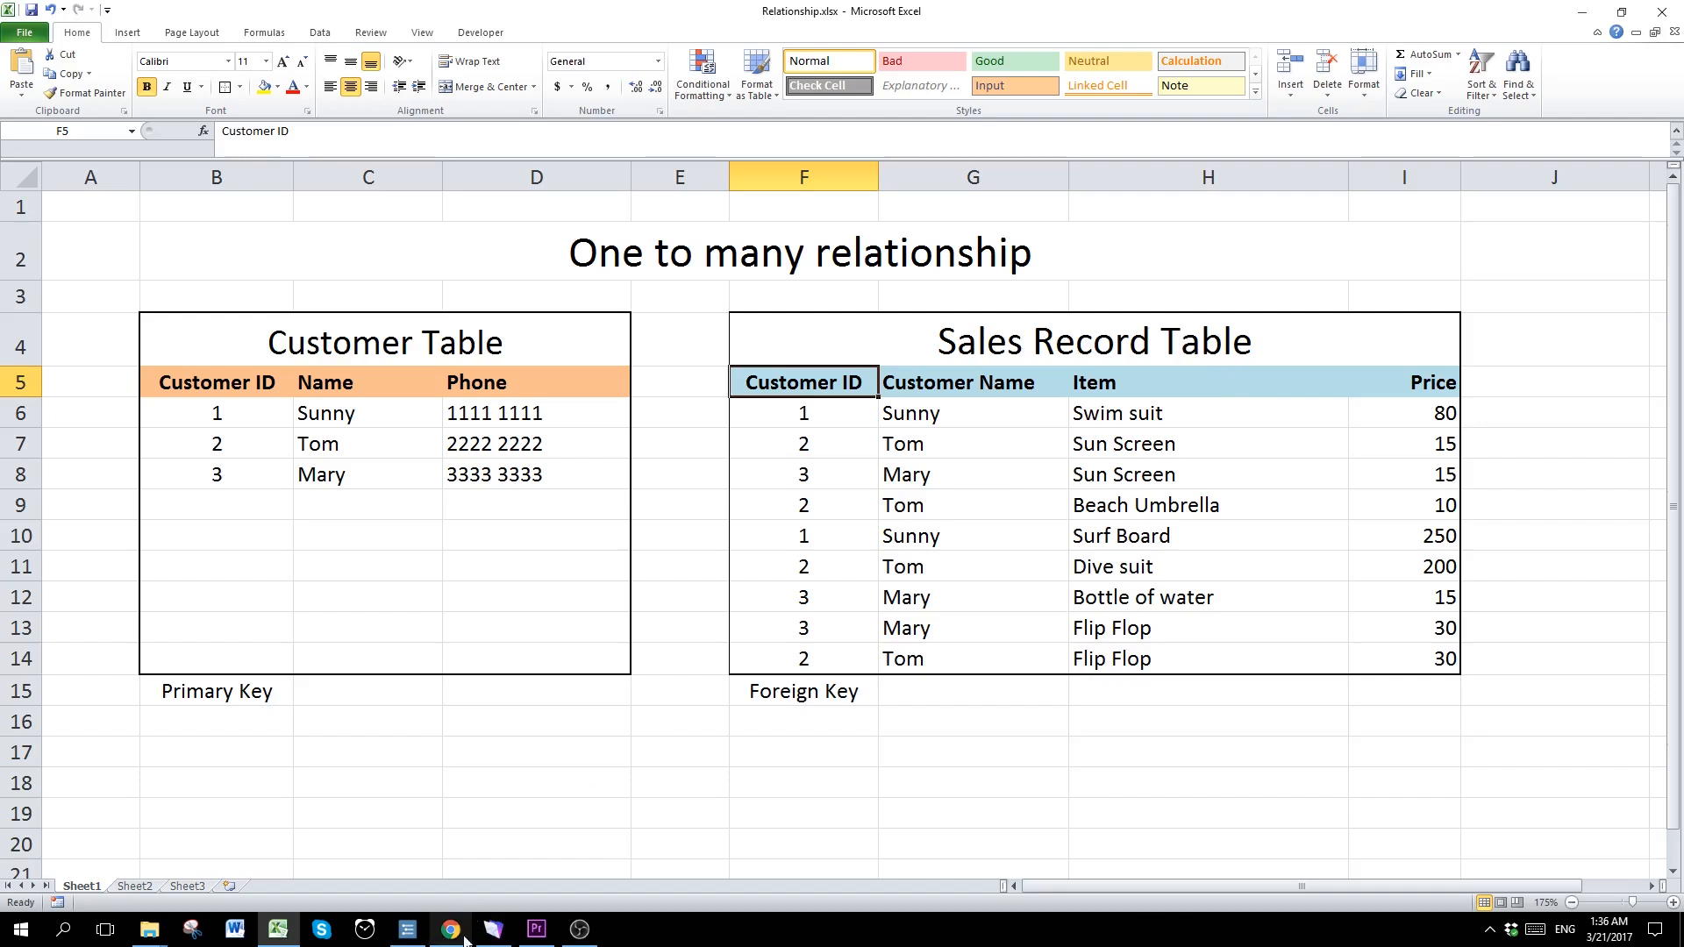
# Step: Add Customer ID, Item and Price fields to Sale, with Price as Number type
pyautogui.click(491, 929)
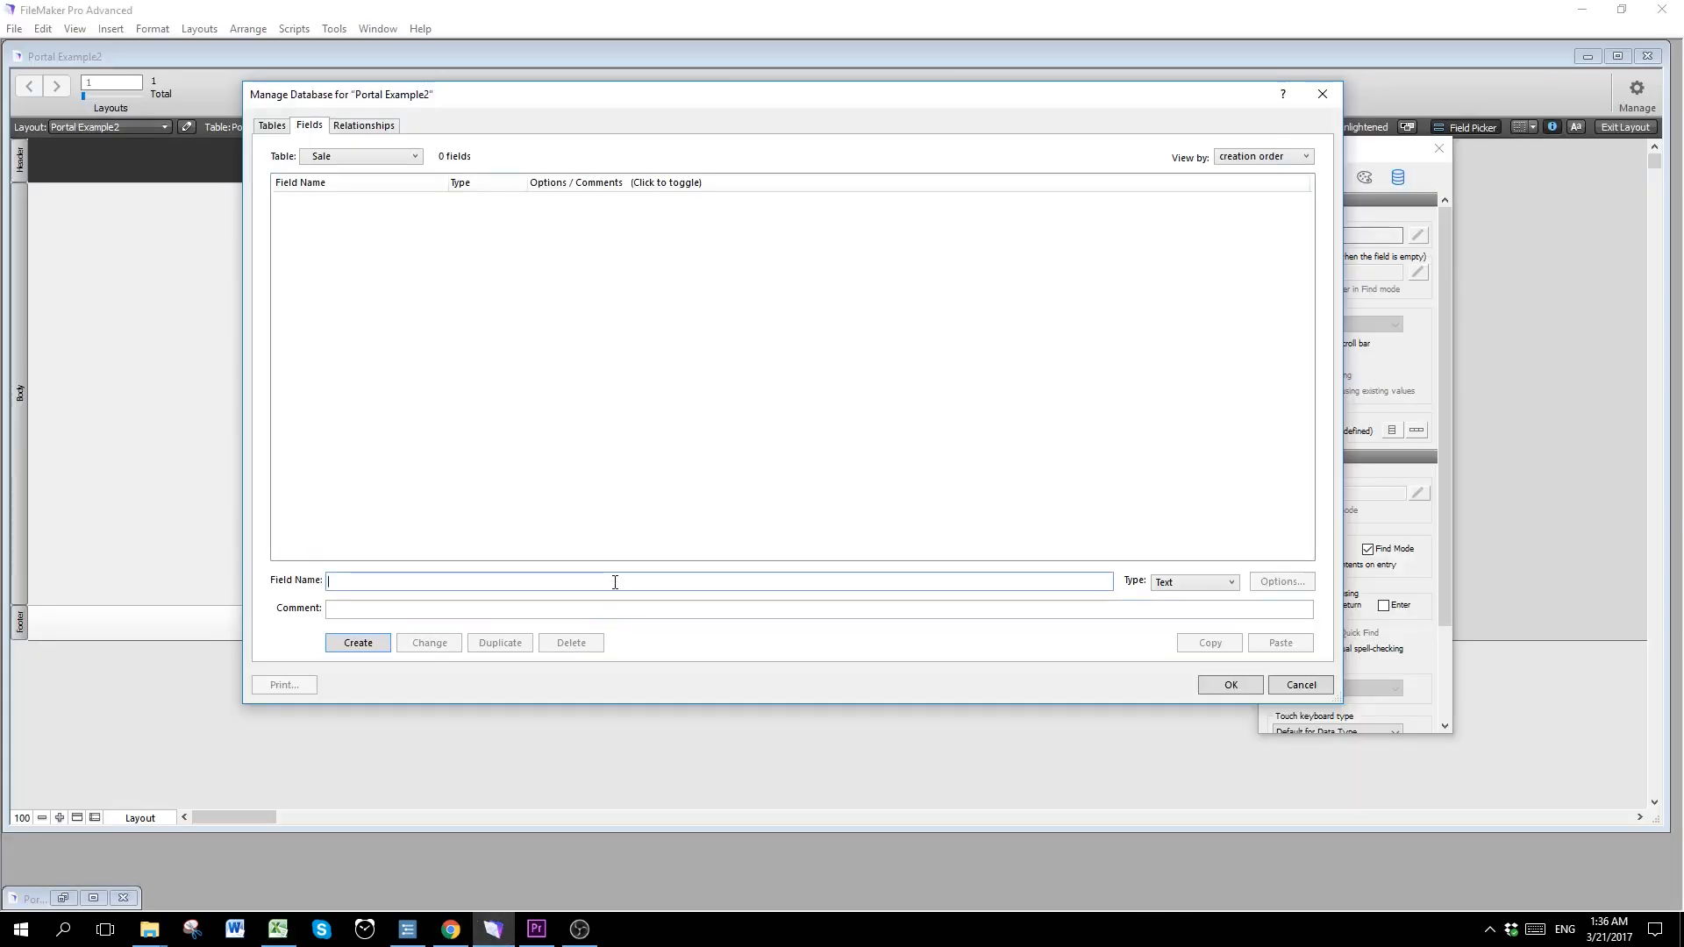
pyautogui.write('Customer ID')
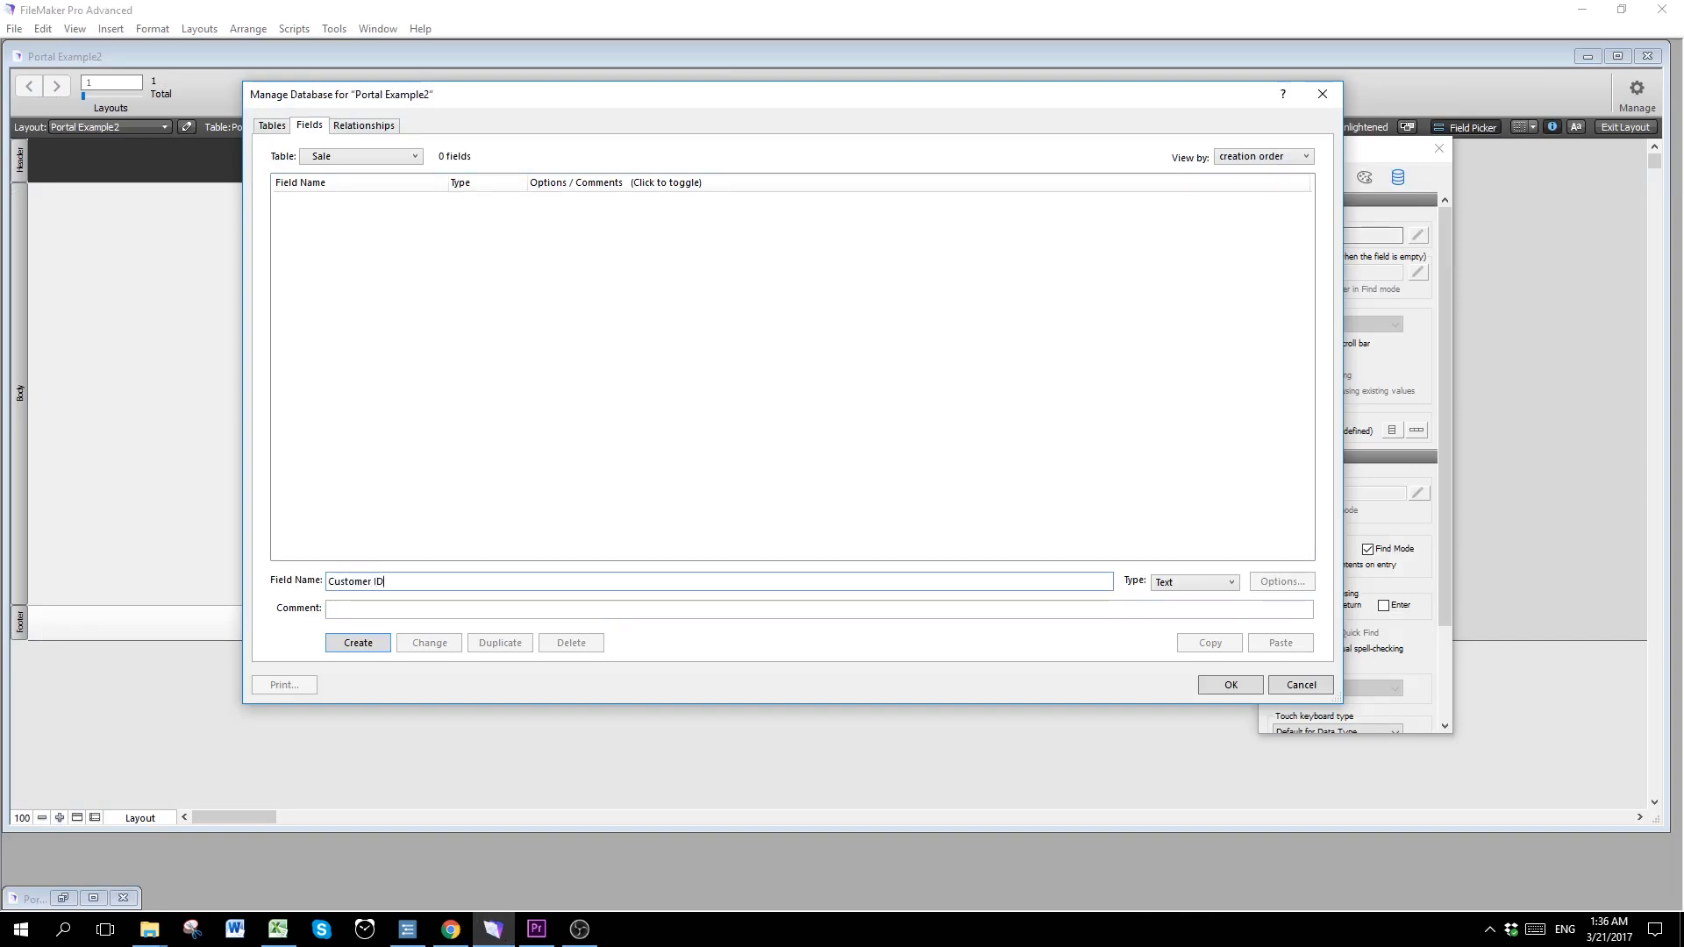
pyautogui.click(357, 642)
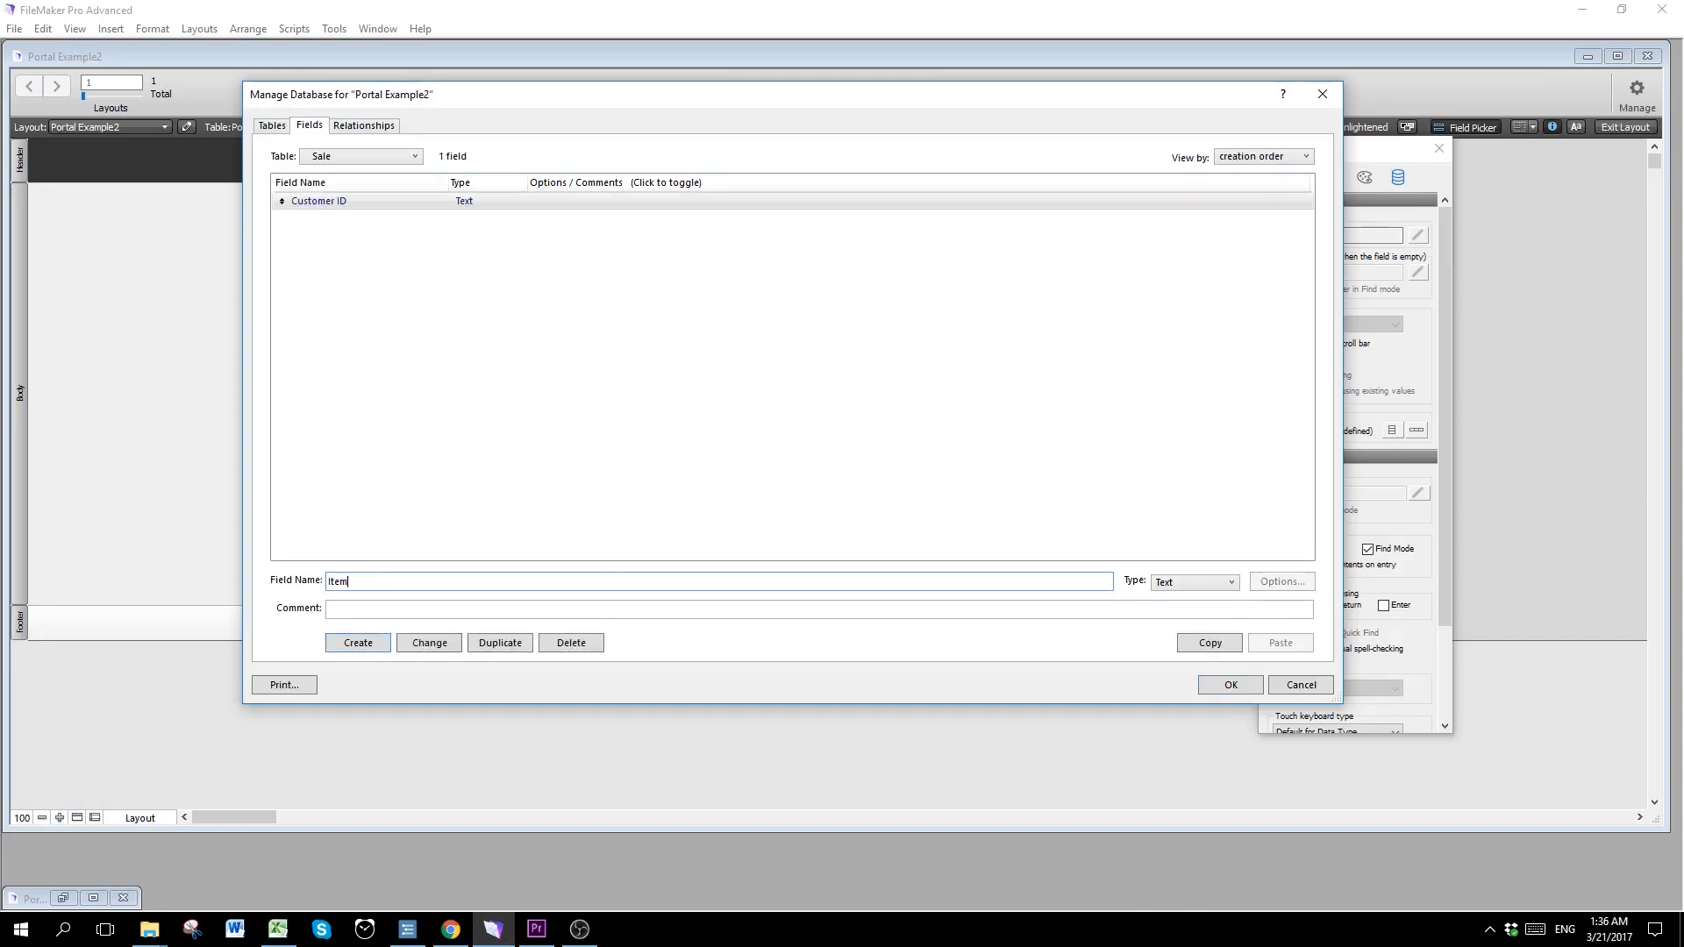
pyautogui.click(358, 642)
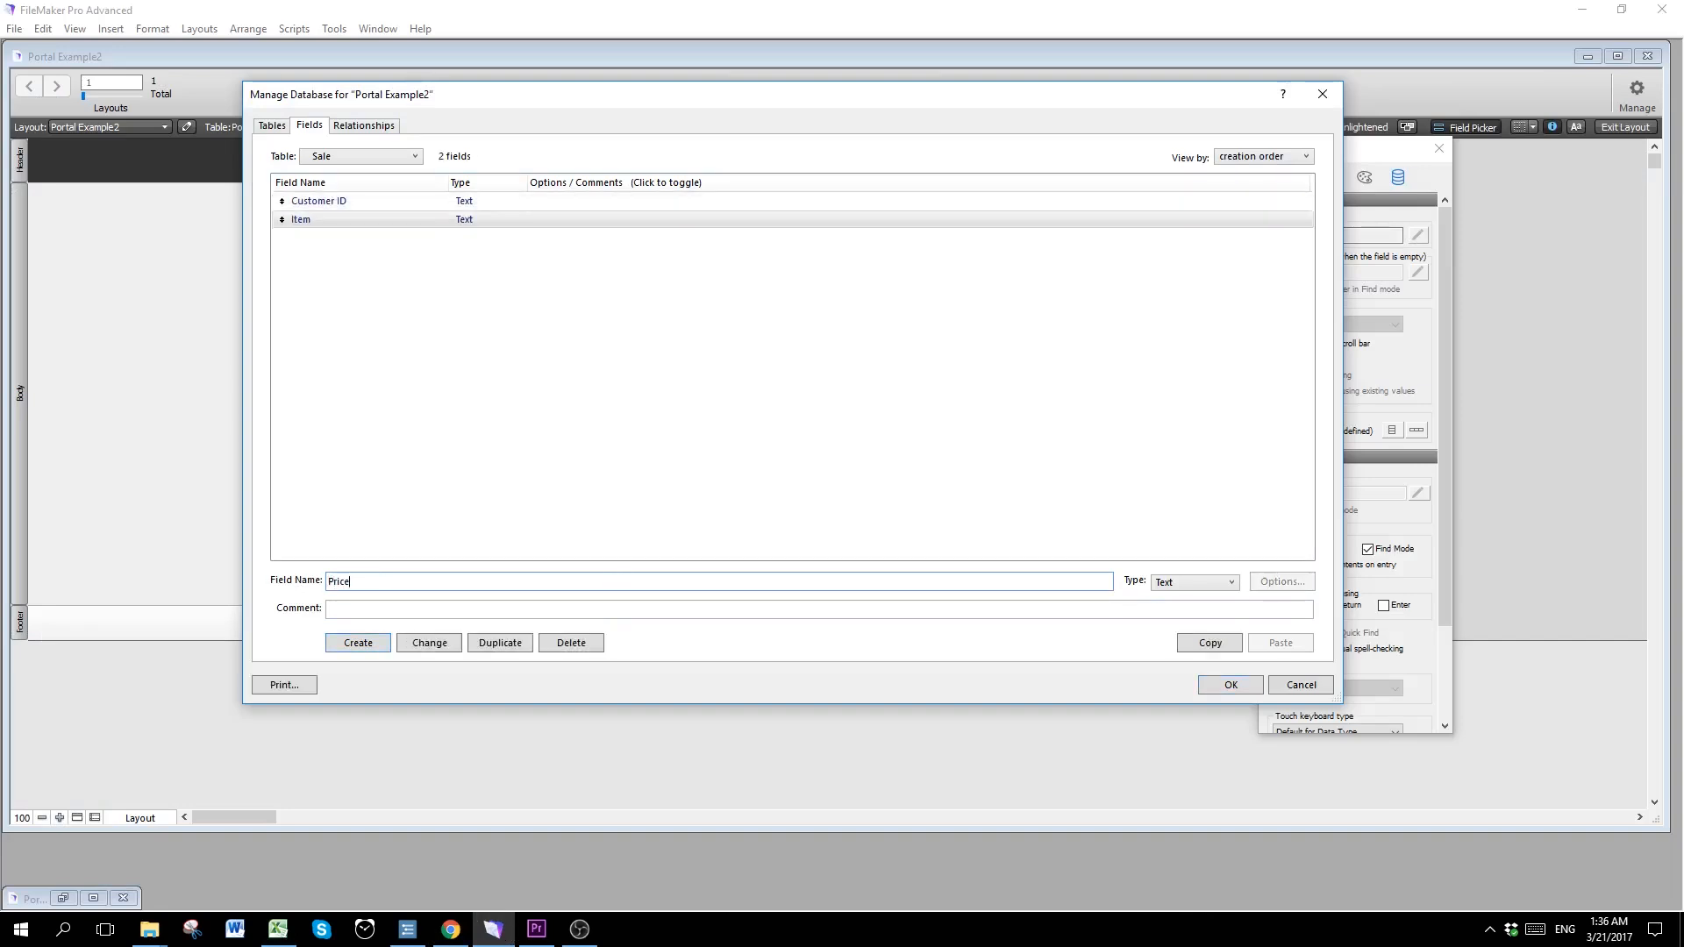
pyautogui.click(357, 642)
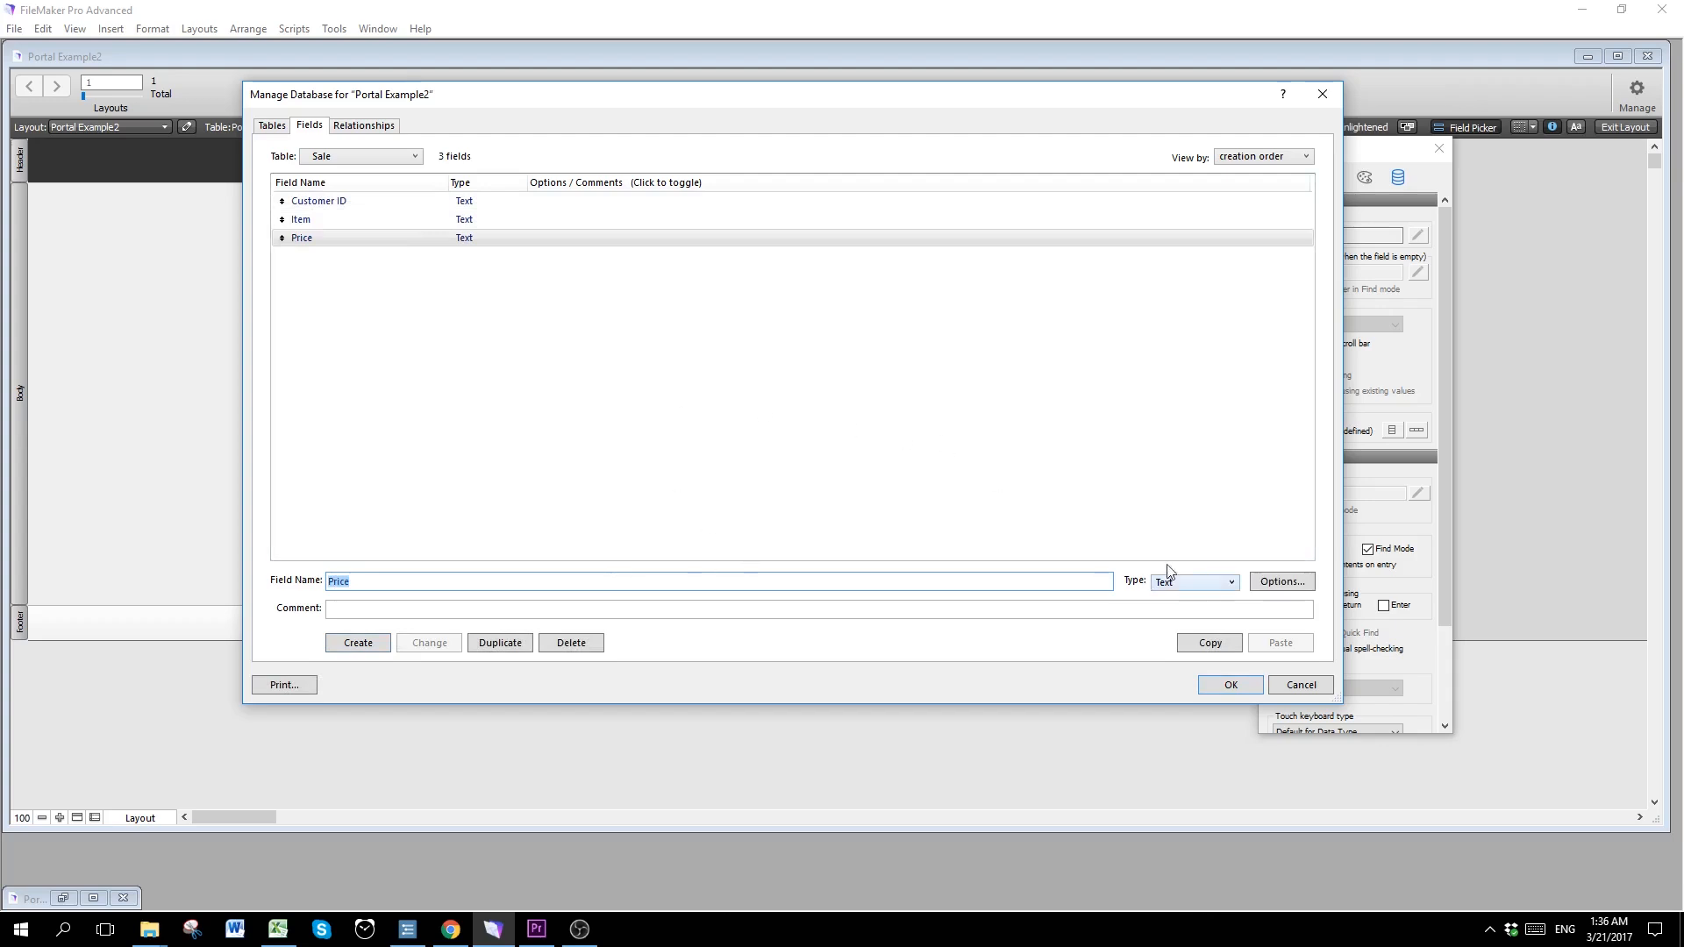
pyautogui.click(1193, 580)
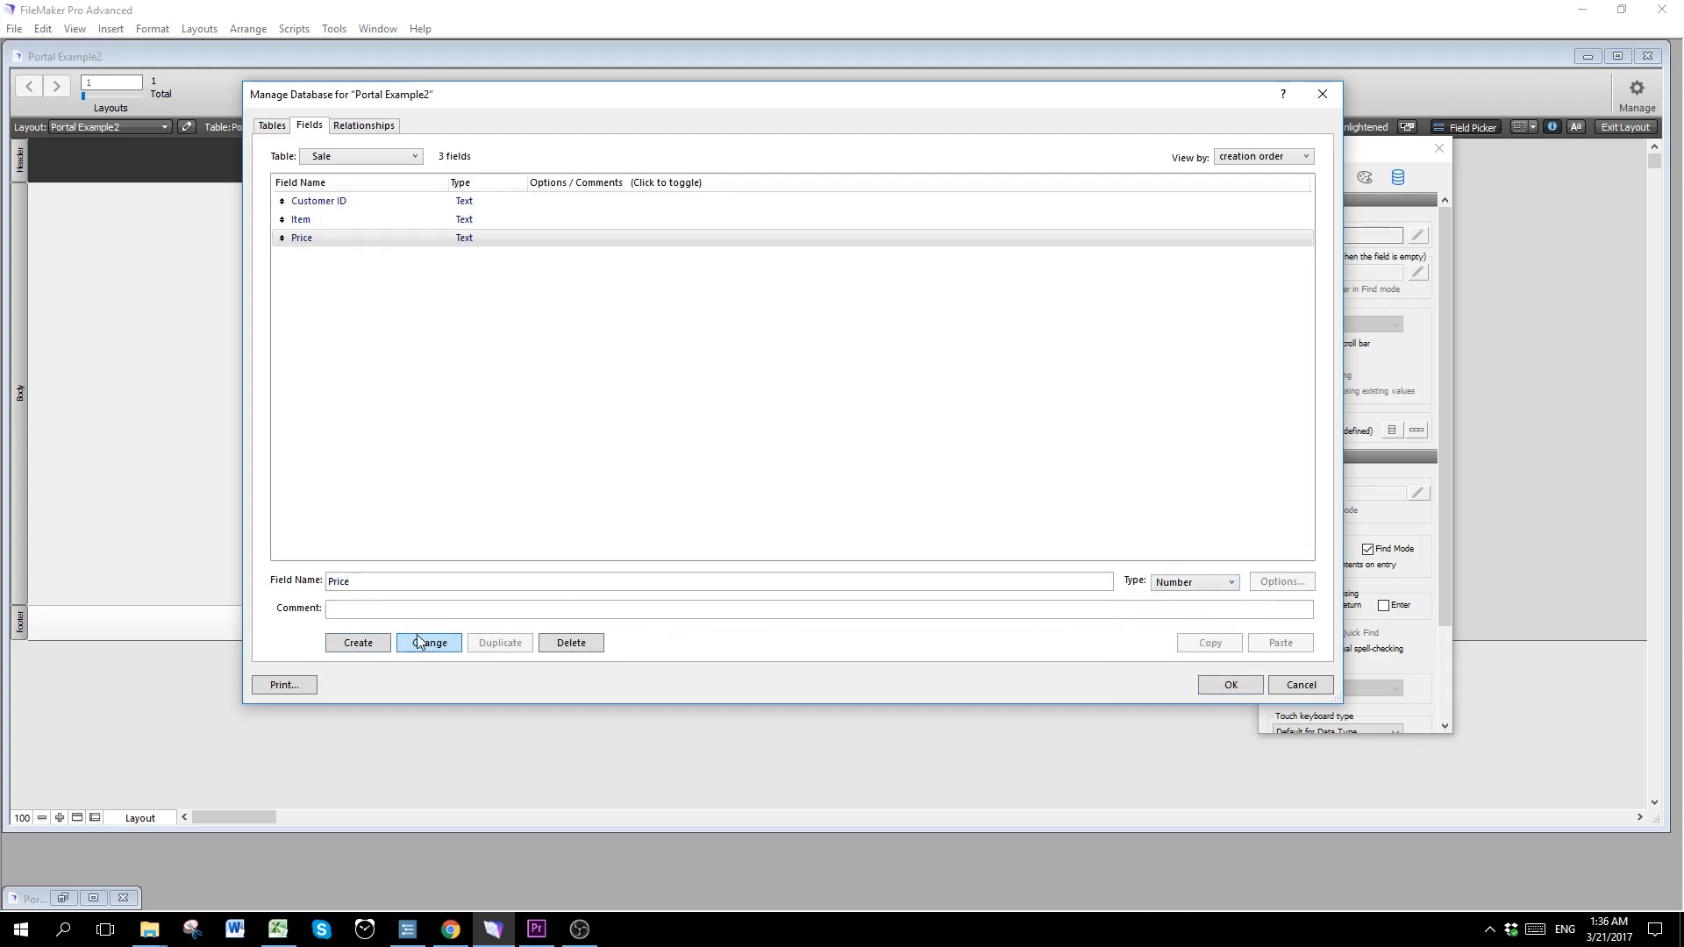
pyautogui.click(1229, 684)
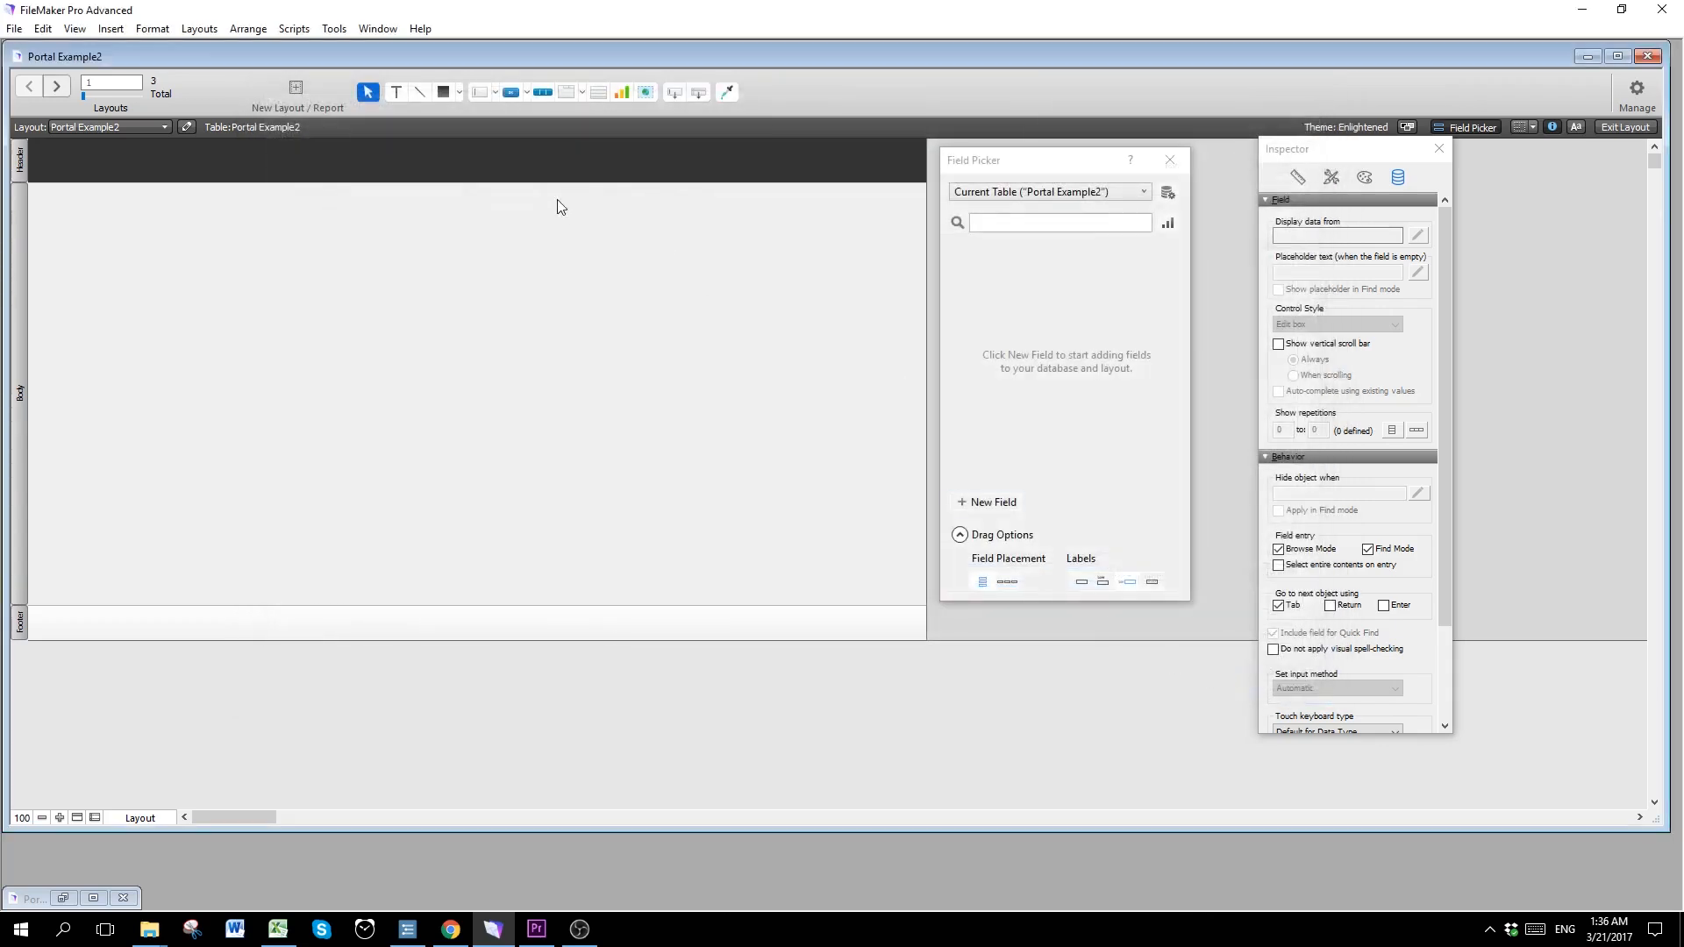
pyautogui.moveTo(295, 95)
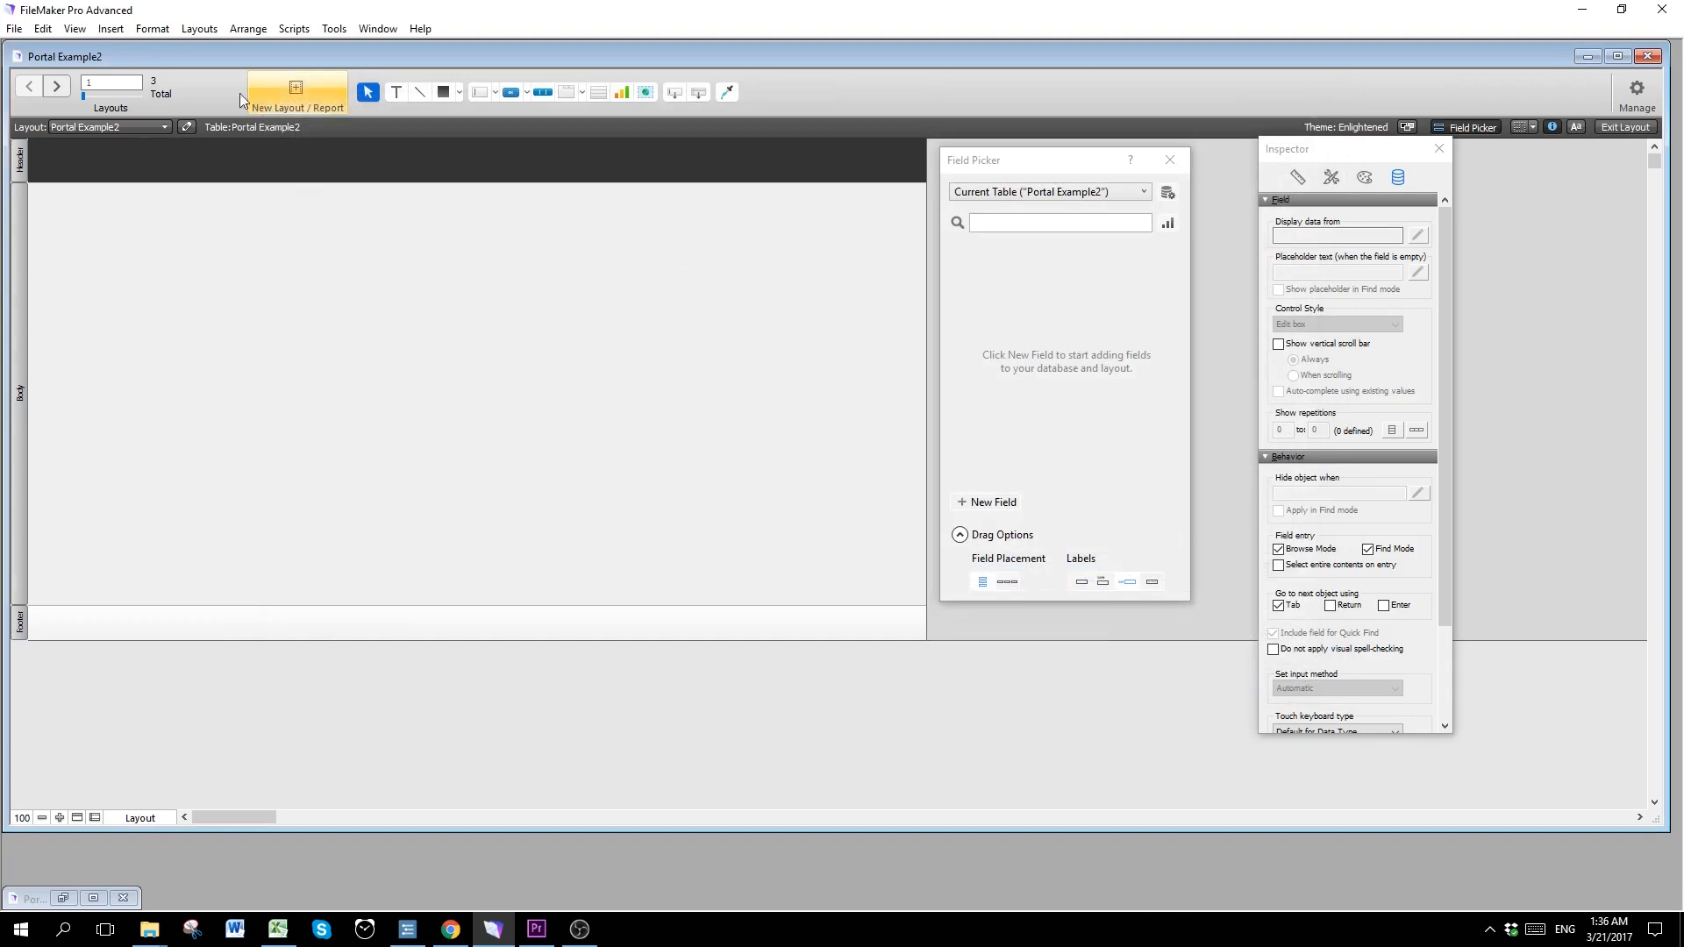
pyautogui.moveTo(1010, 375)
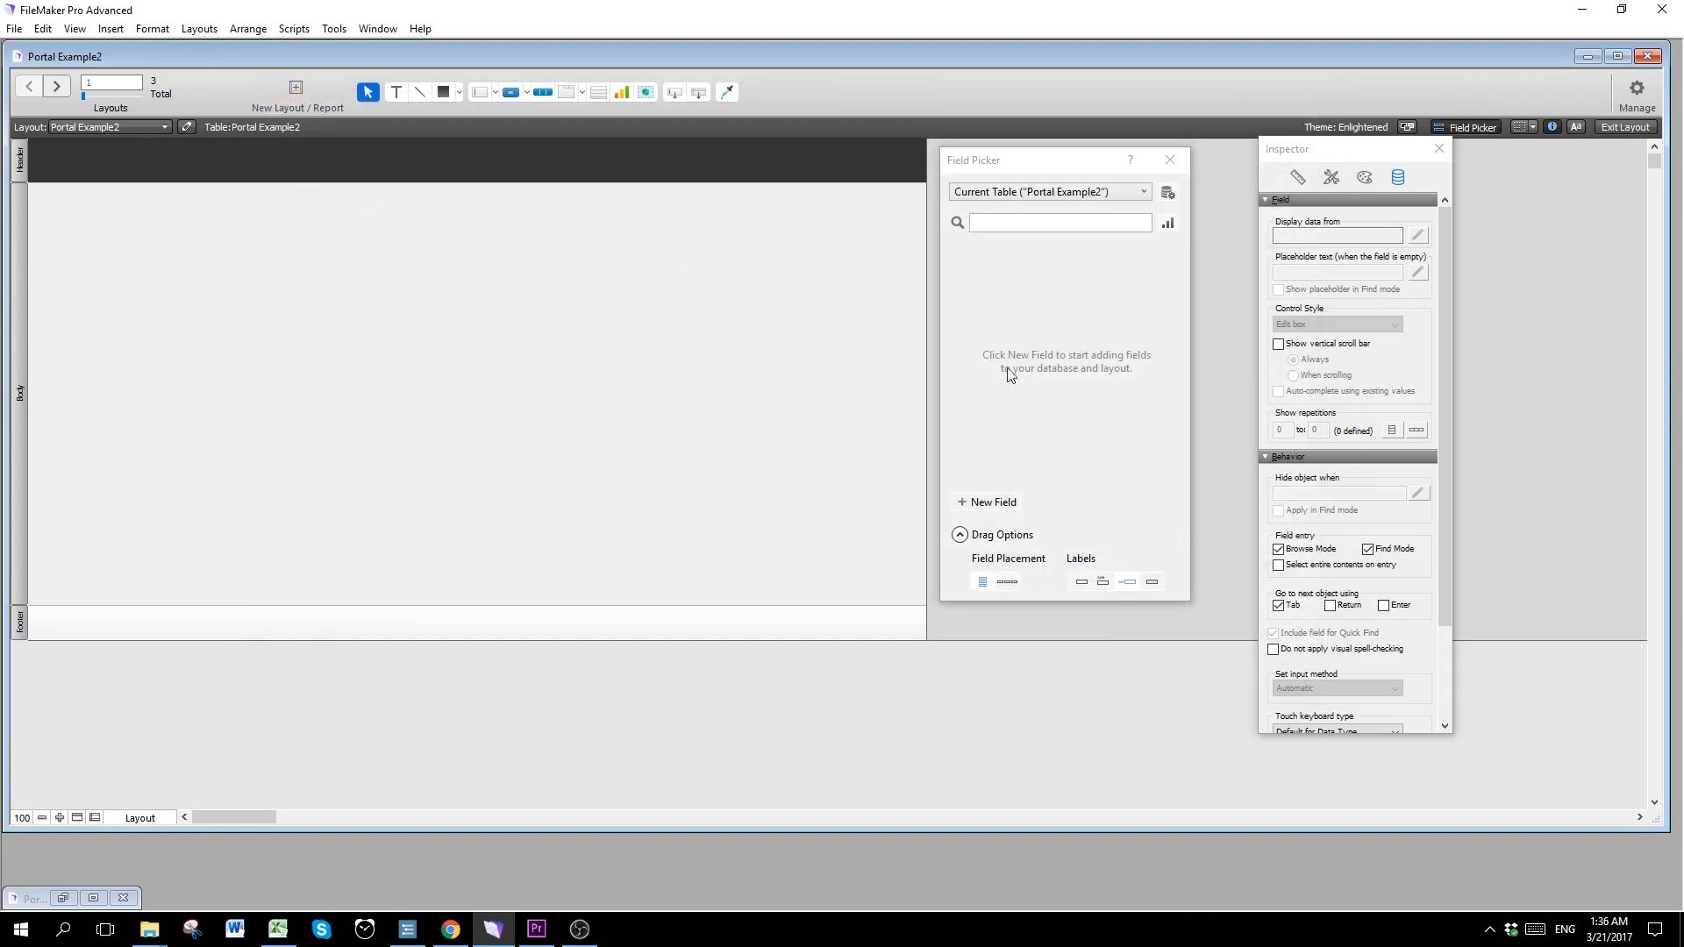
pyautogui.moveTo(935, 376)
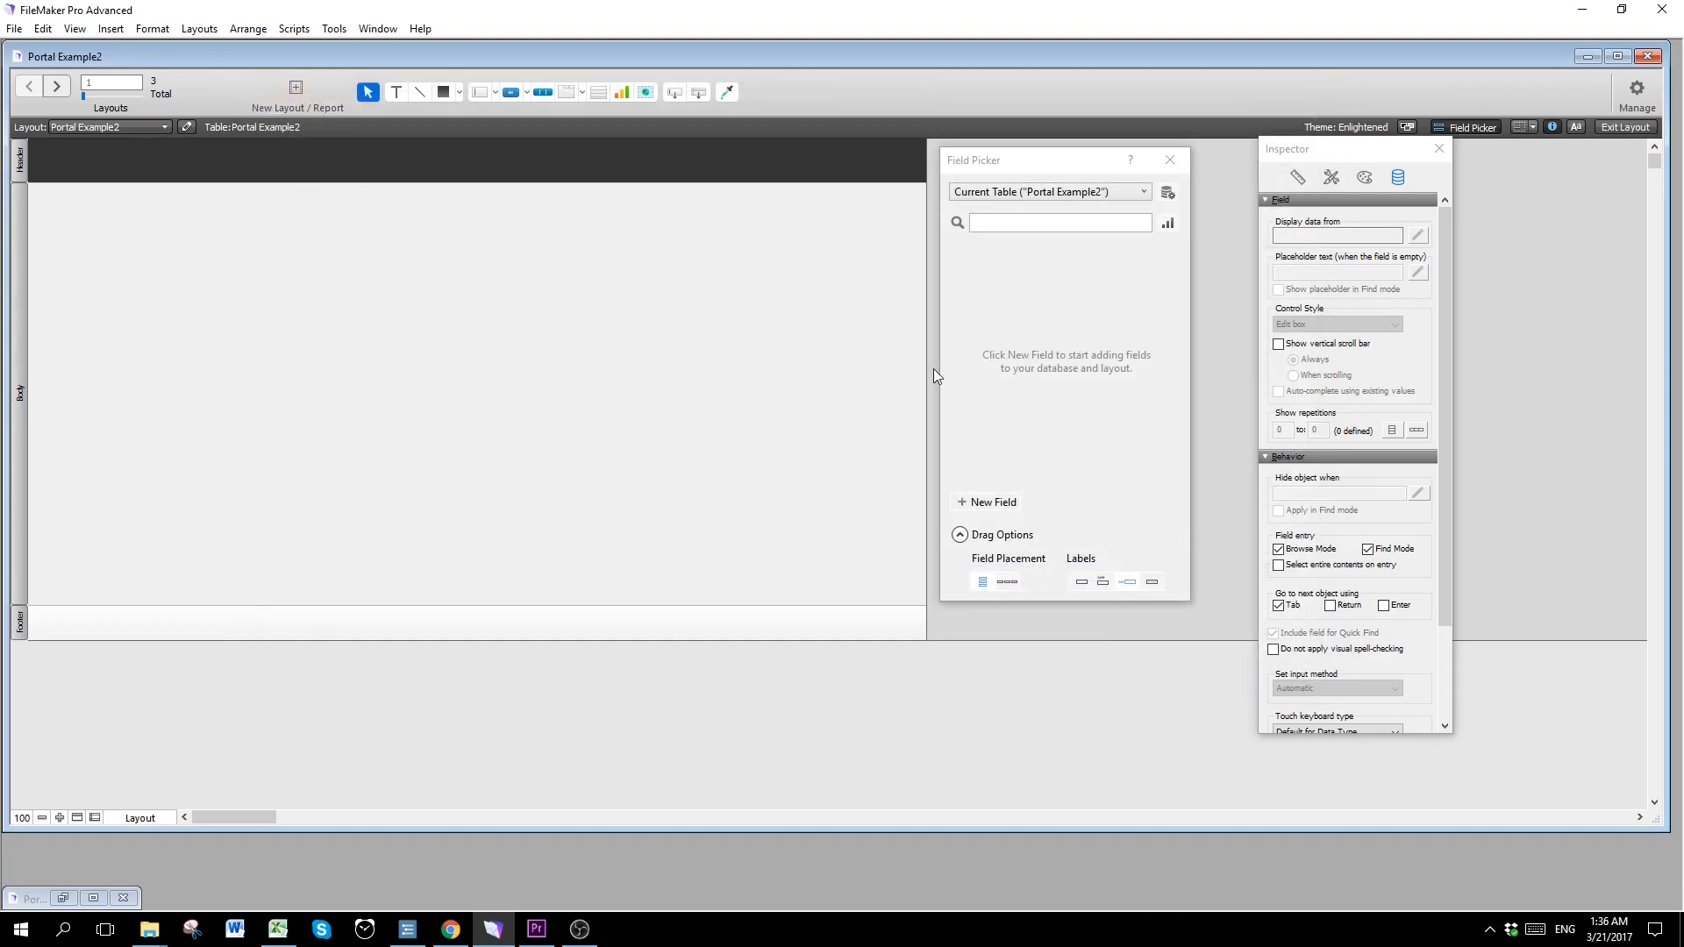
# Step: From Manage Layouts, open the Customer layout in a second window
pyautogui.click(198, 28)
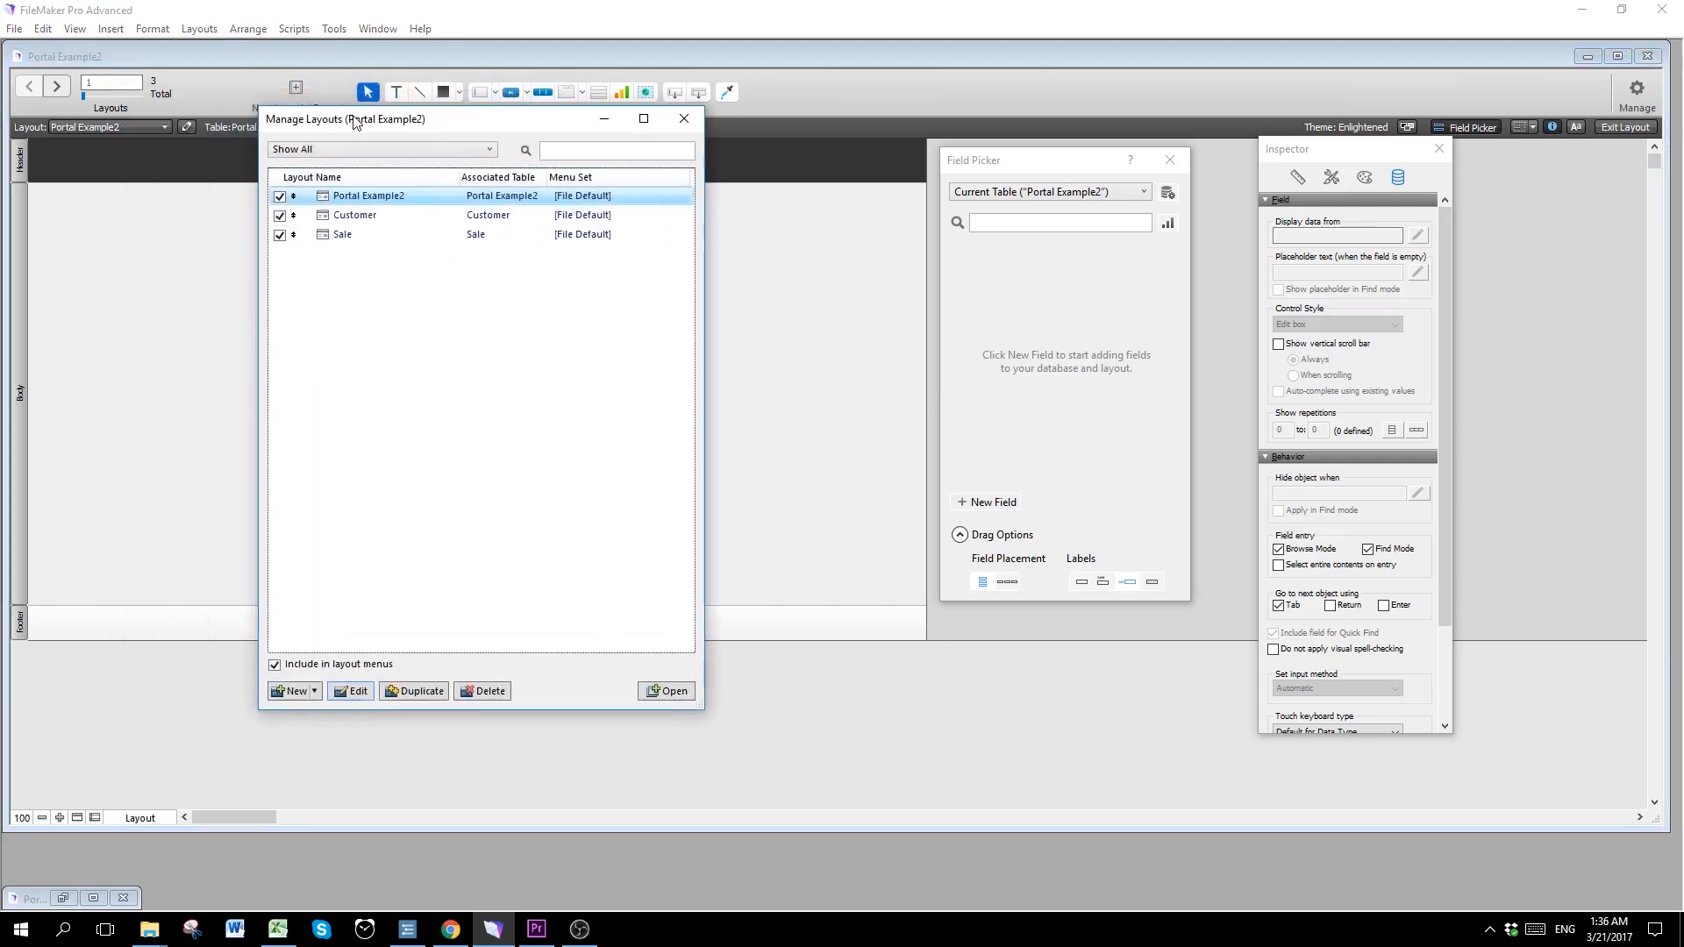
pyautogui.click(14, 28)
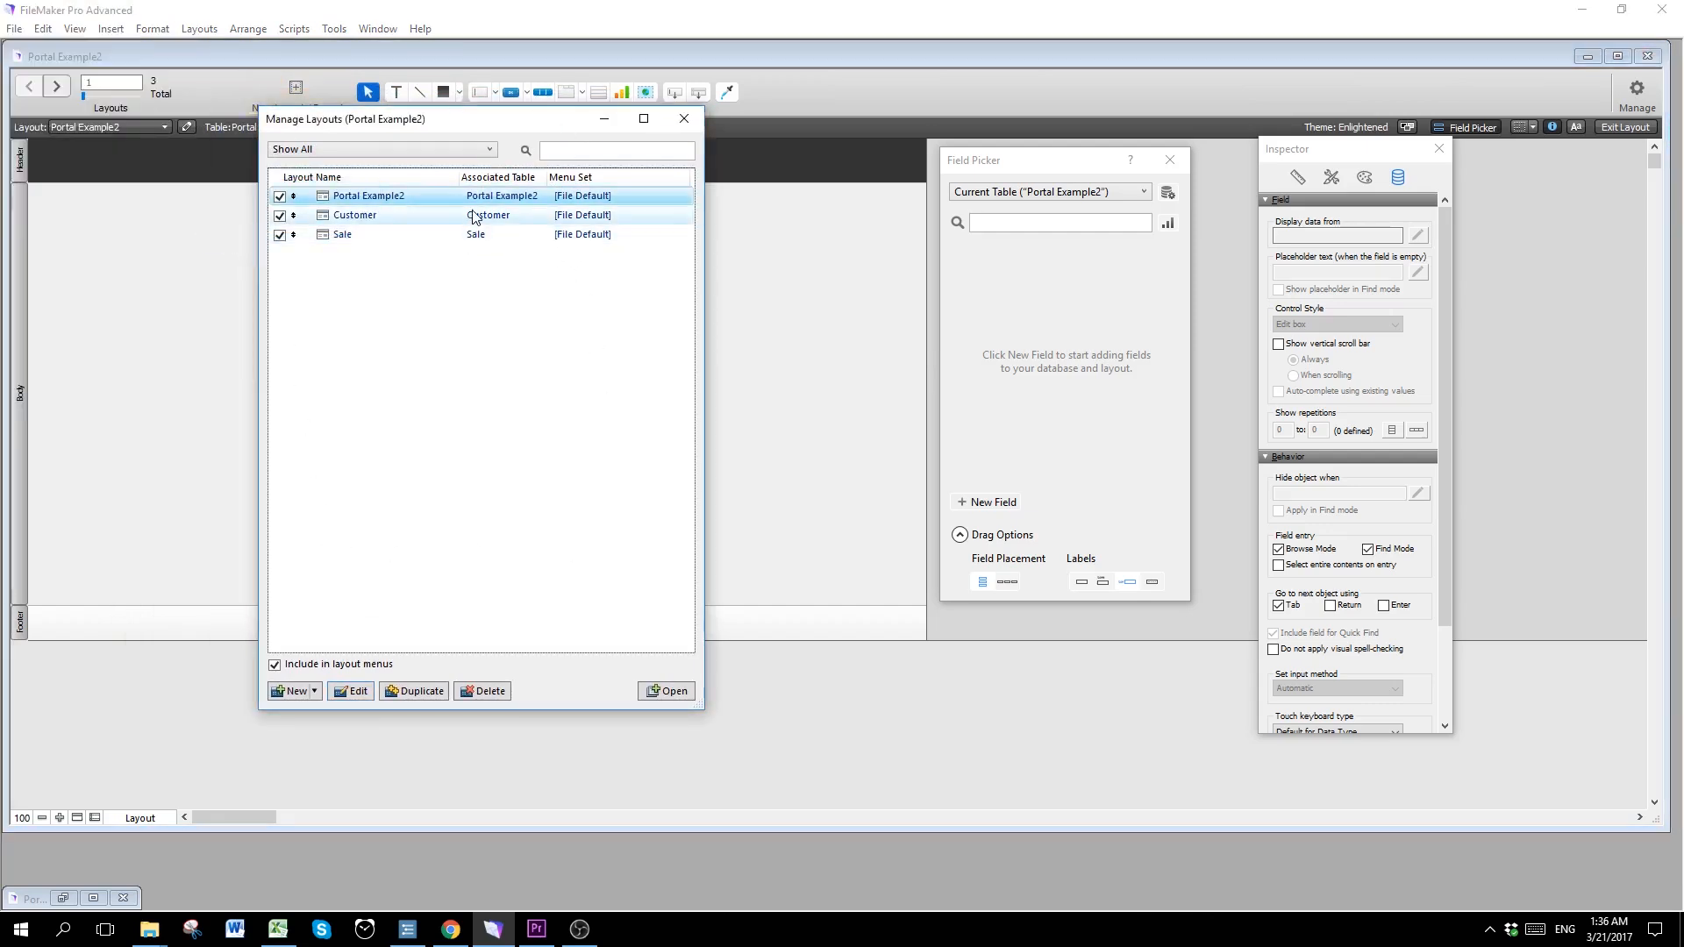
pyautogui.click(667, 692)
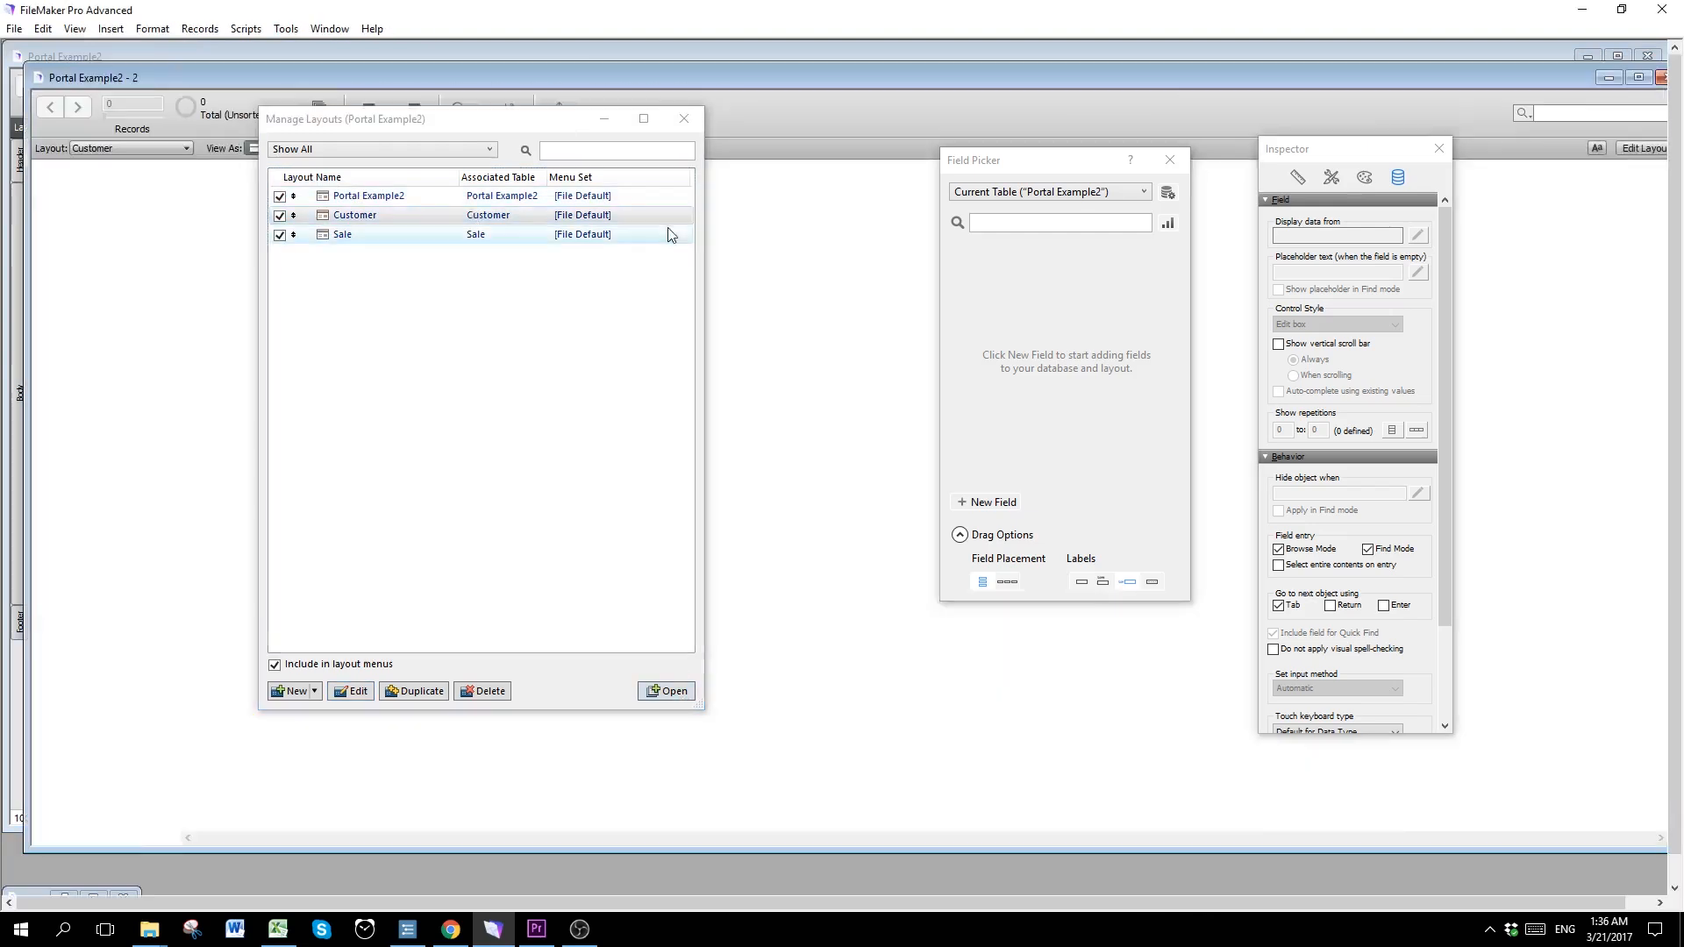
# Step: Create customer records Sunny (11111111), Tom and Mary (33333333)
pyautogui.click(666, 691)
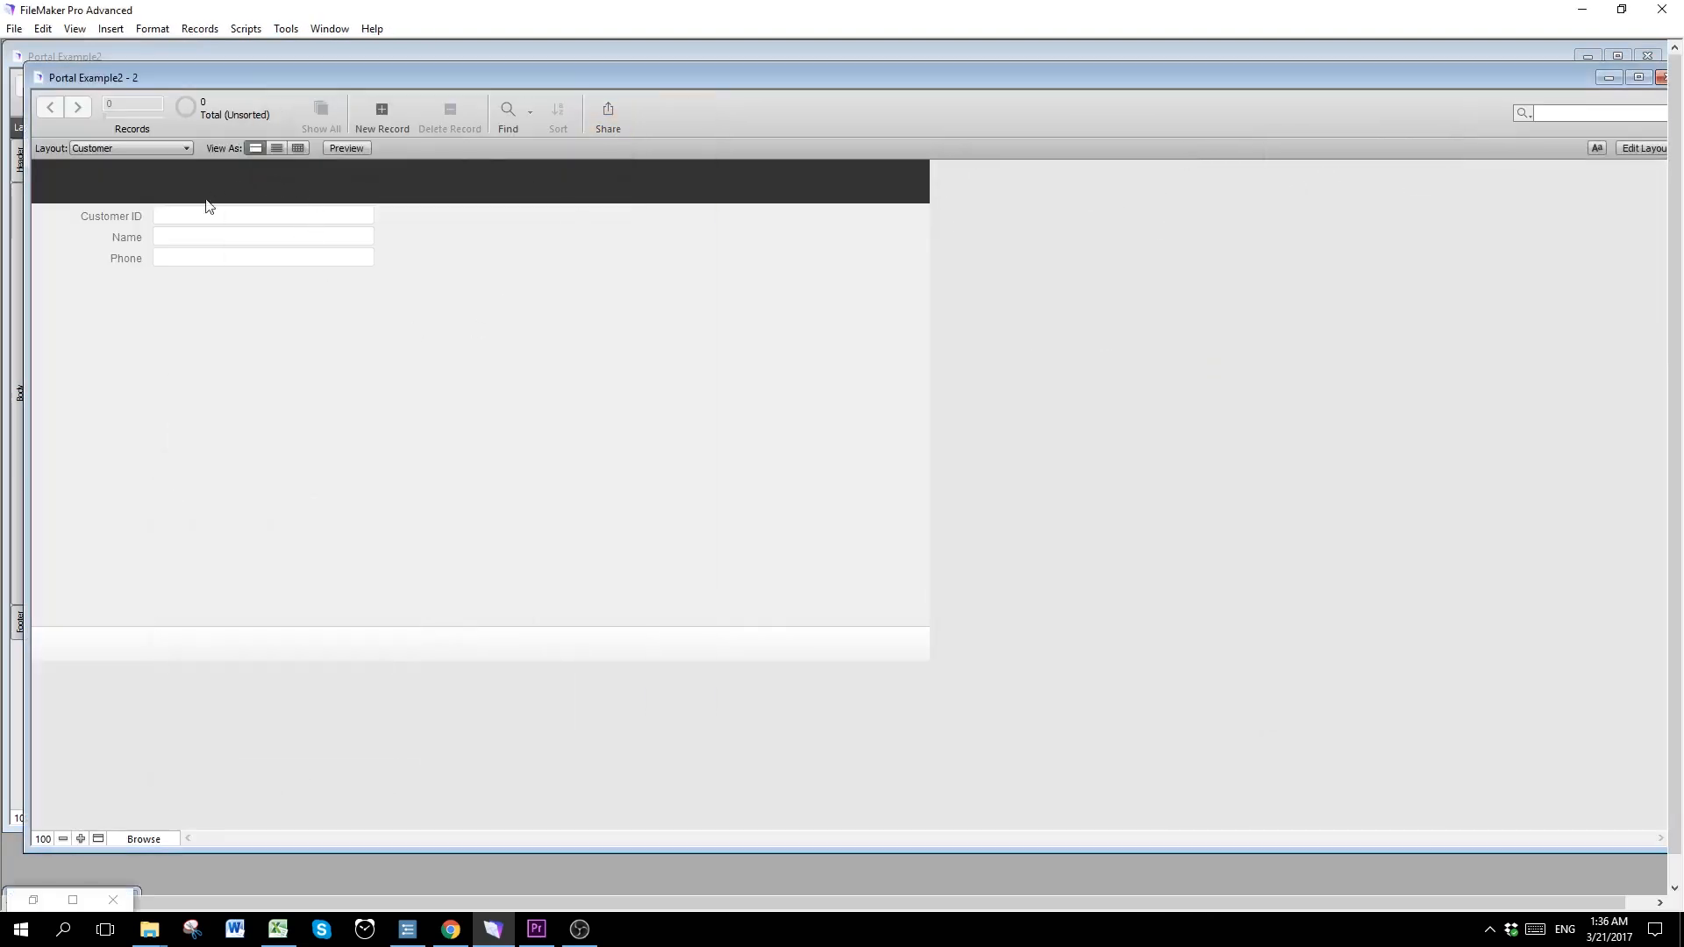
pyautogui.moveTo(355, 296)
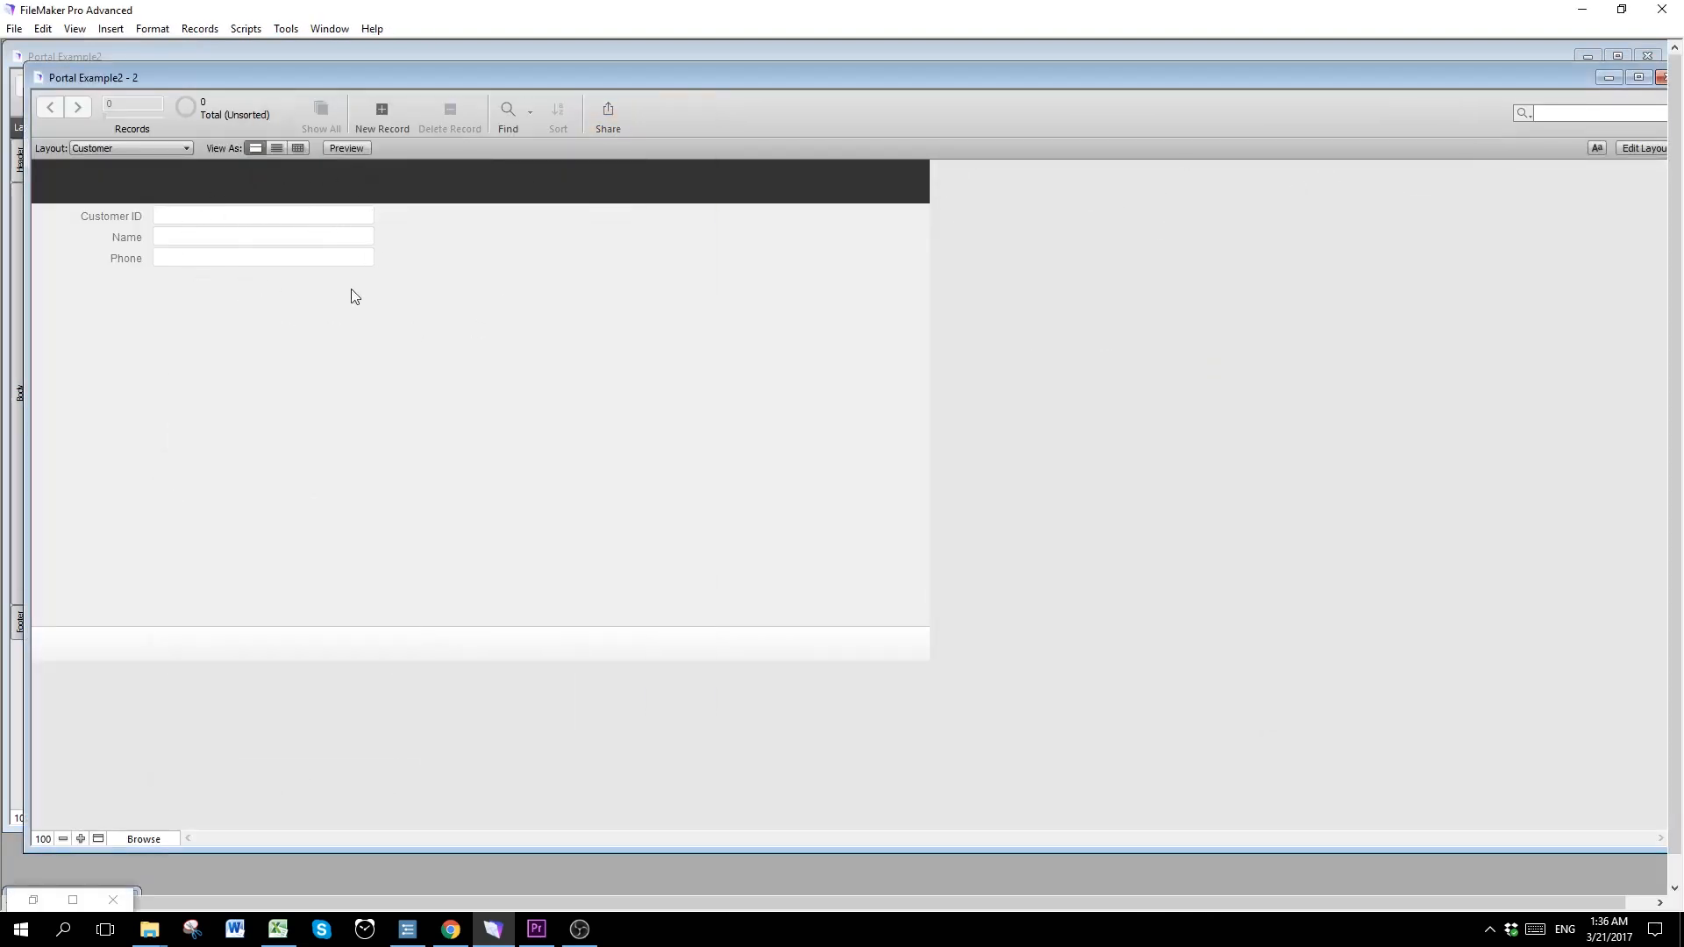
pyautogui.moveTo(370, 228)
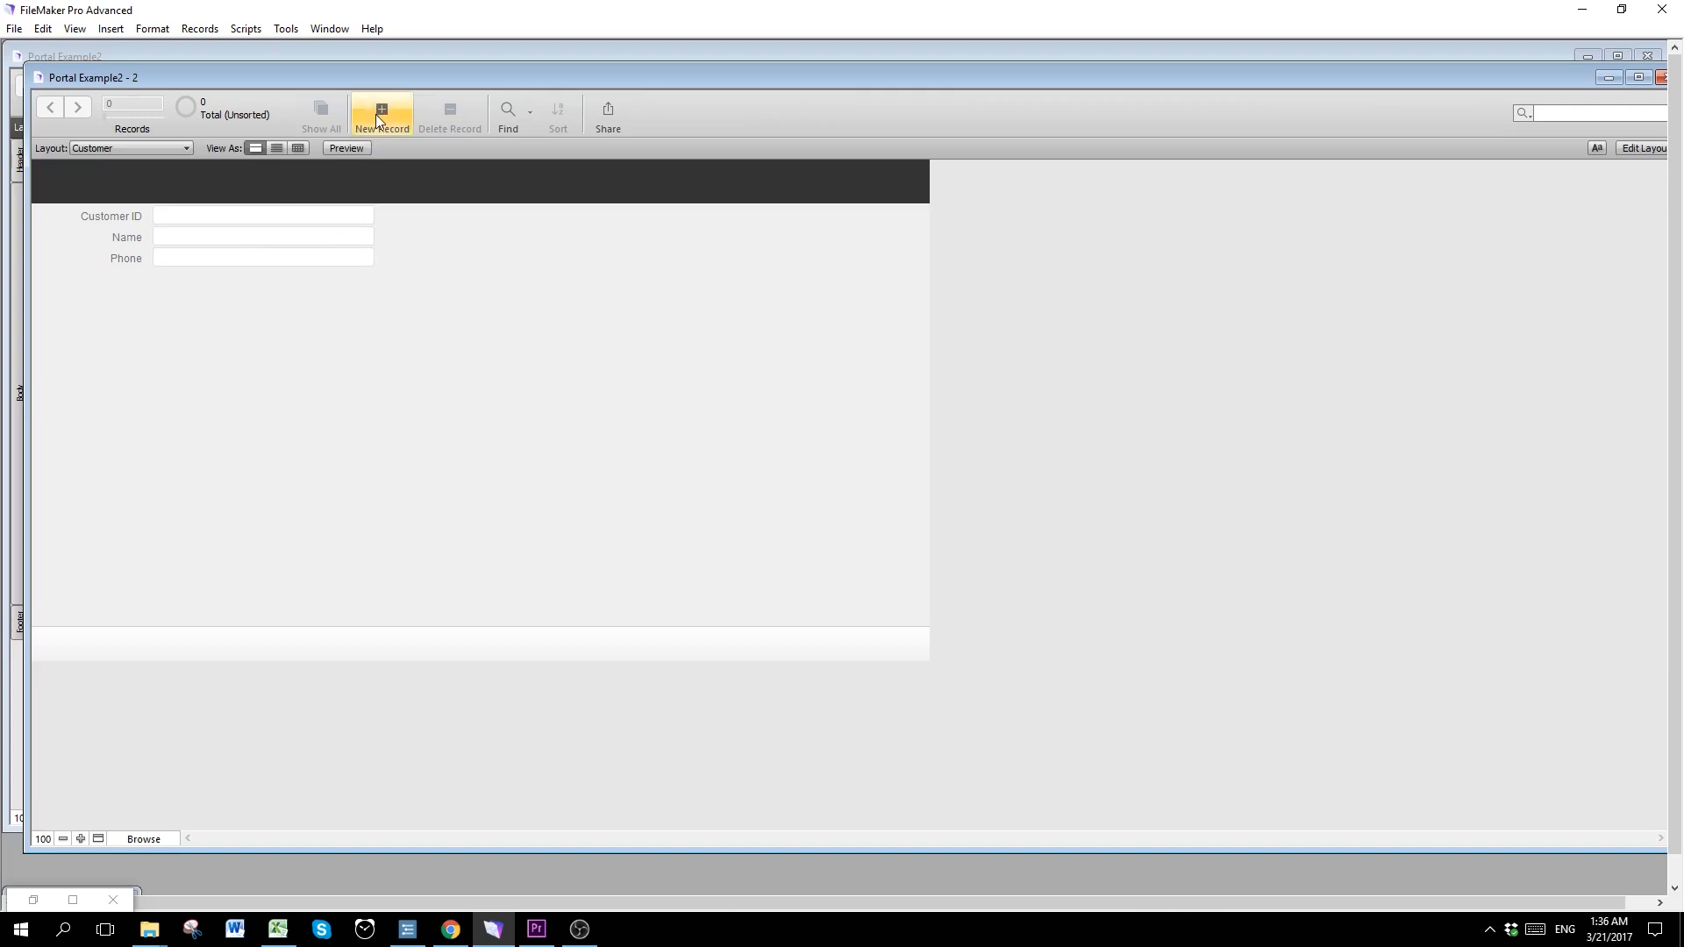
pyautogui.click(380, 113)
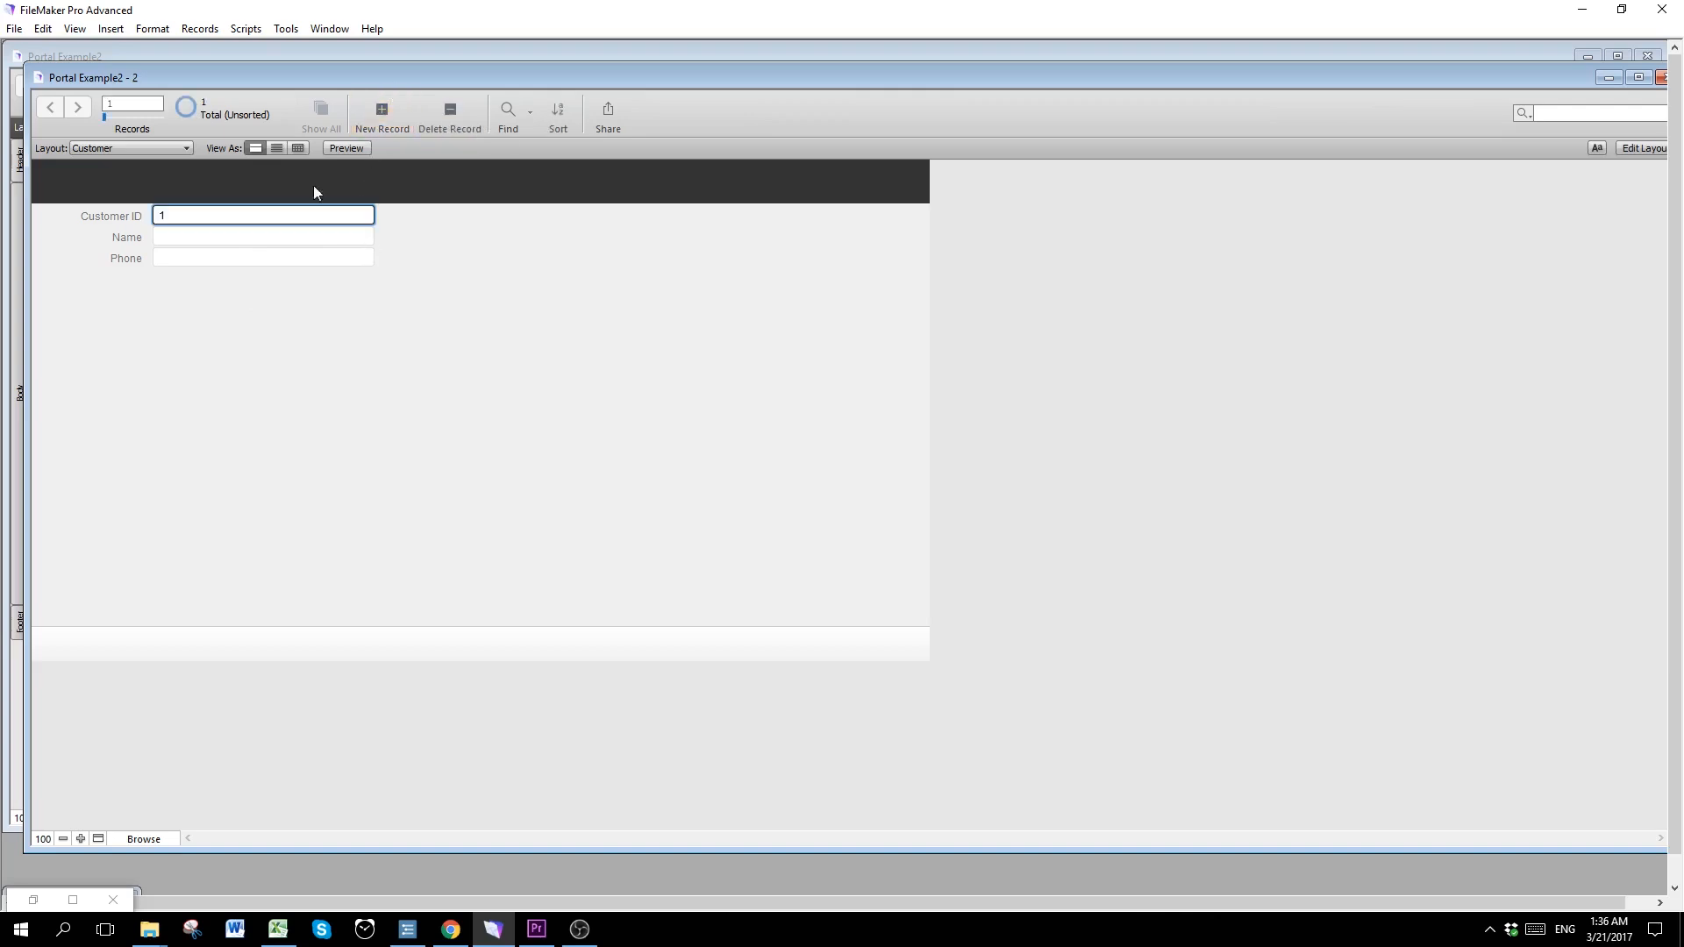
pyautogui.moveTo(175, 233)
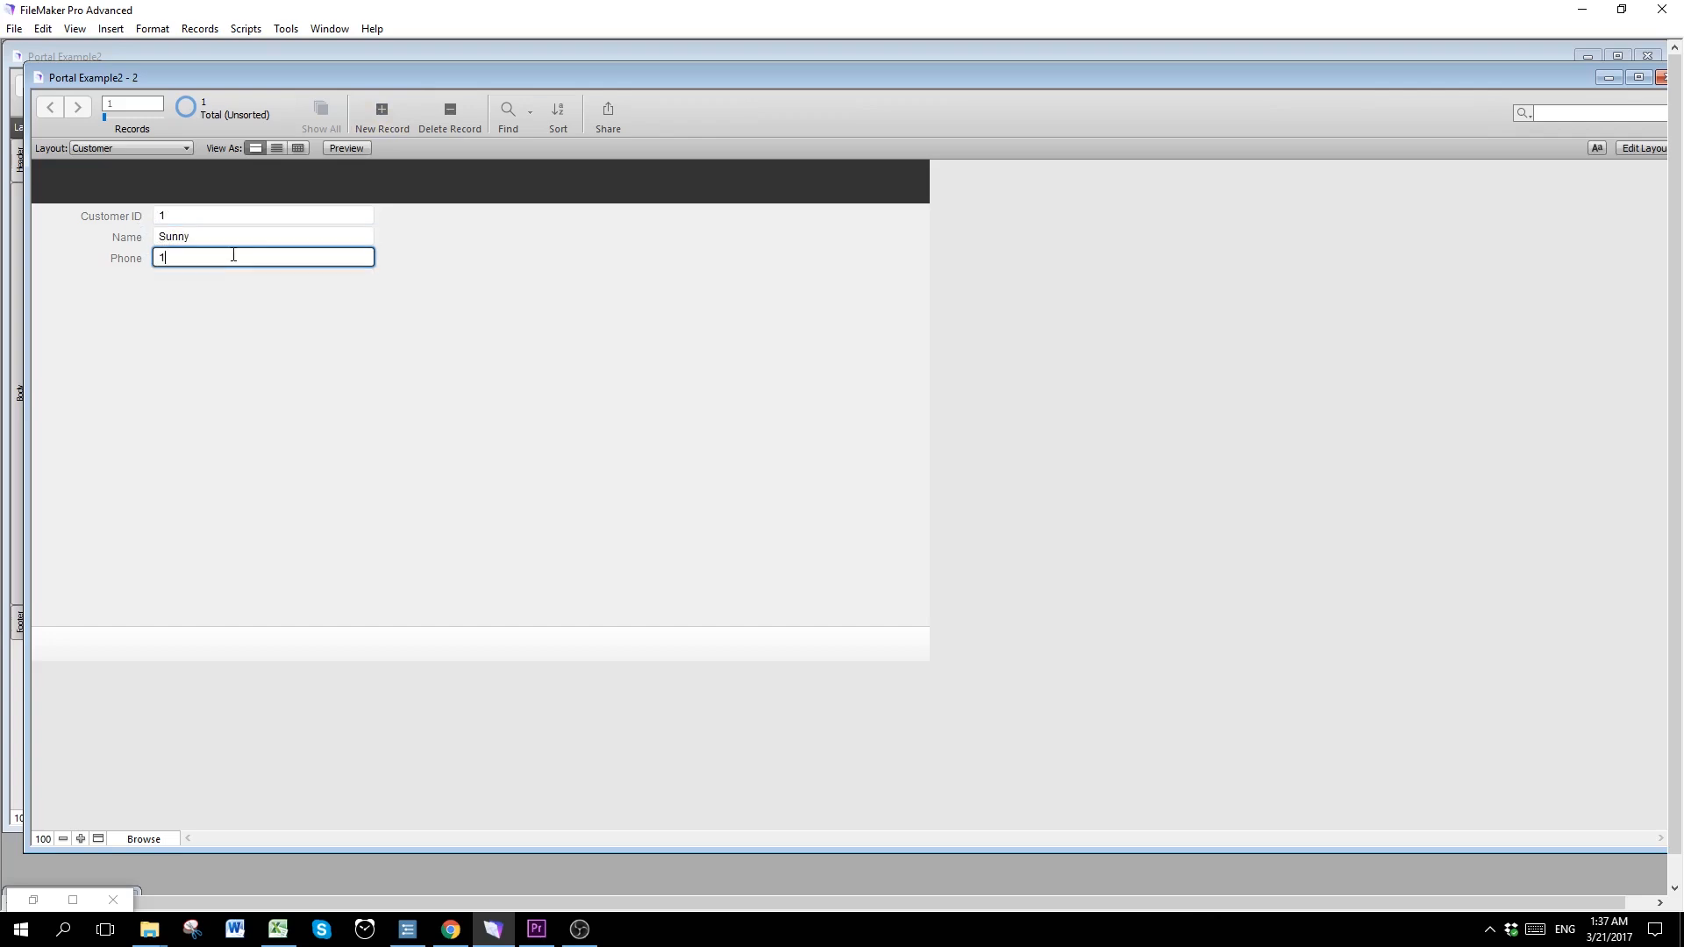
pyautogui.write('1111111')
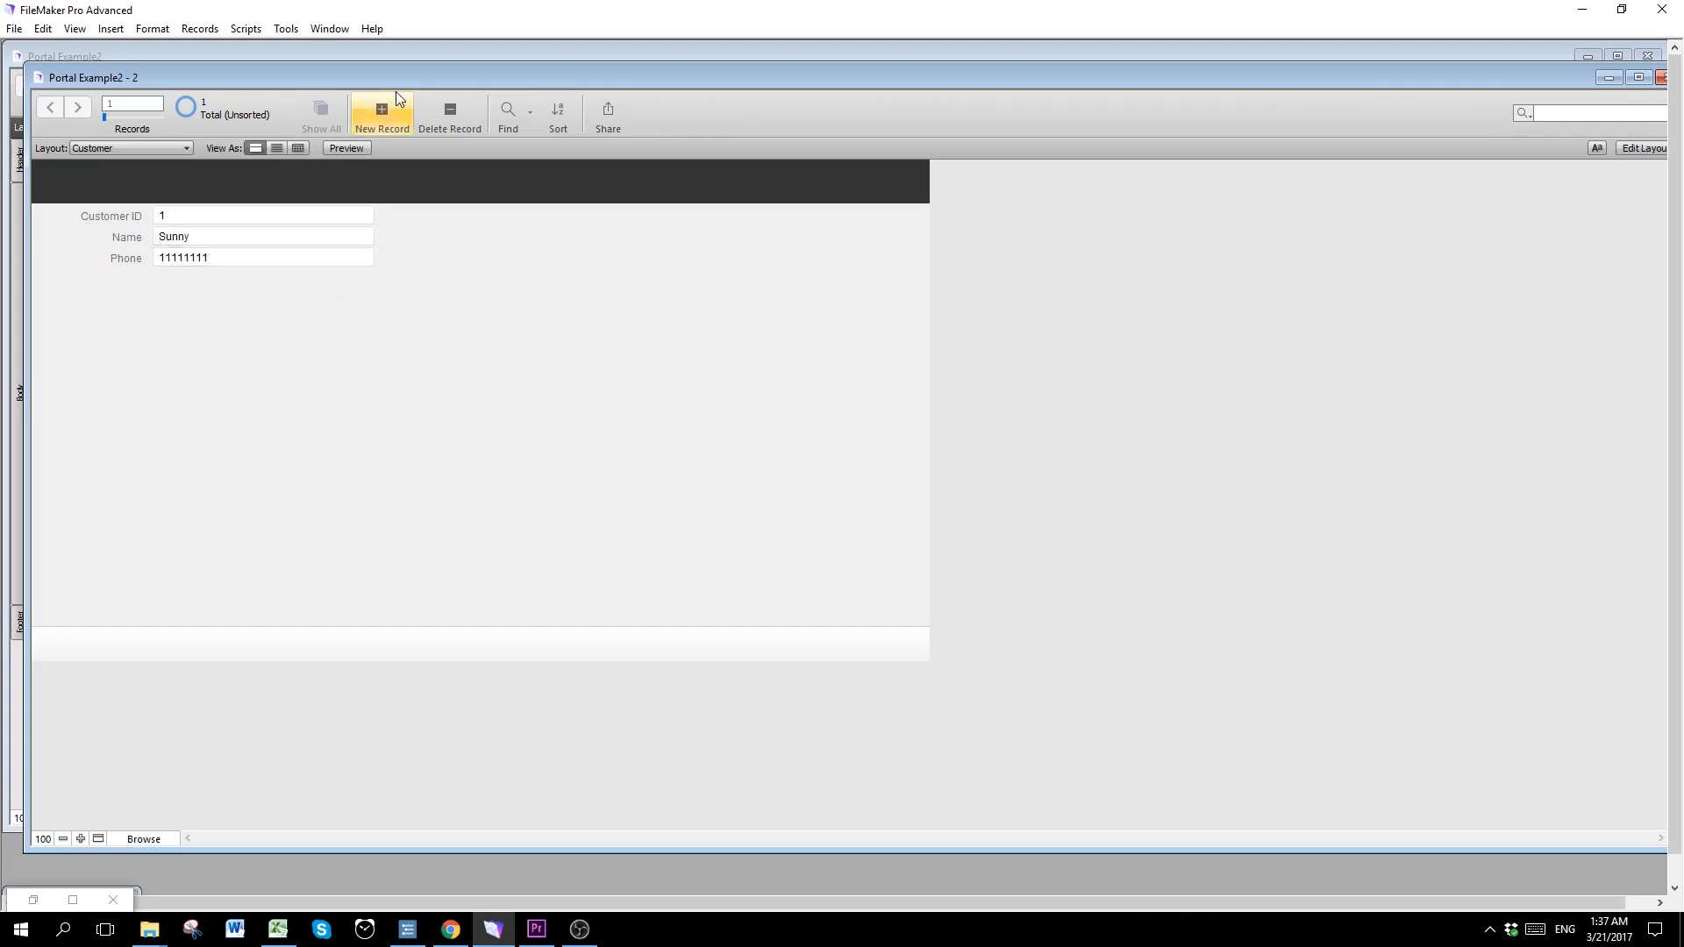
pyautogui.click(381, 112)
pyautogui.write('222')
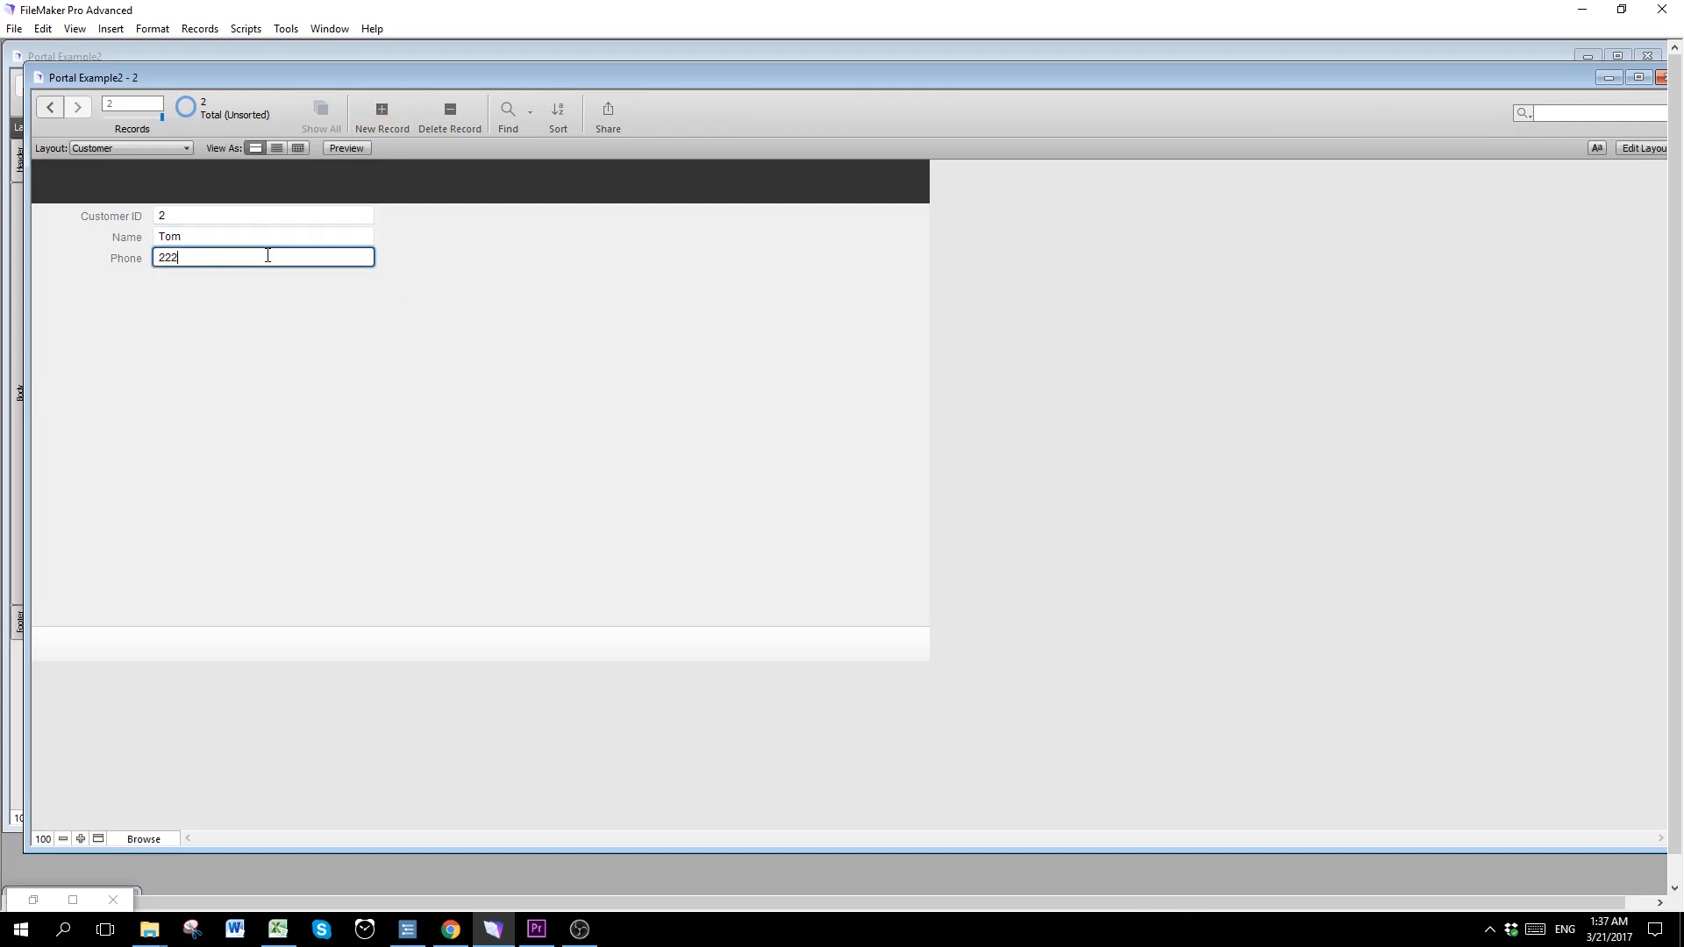
pyautogui.click(381, 116)
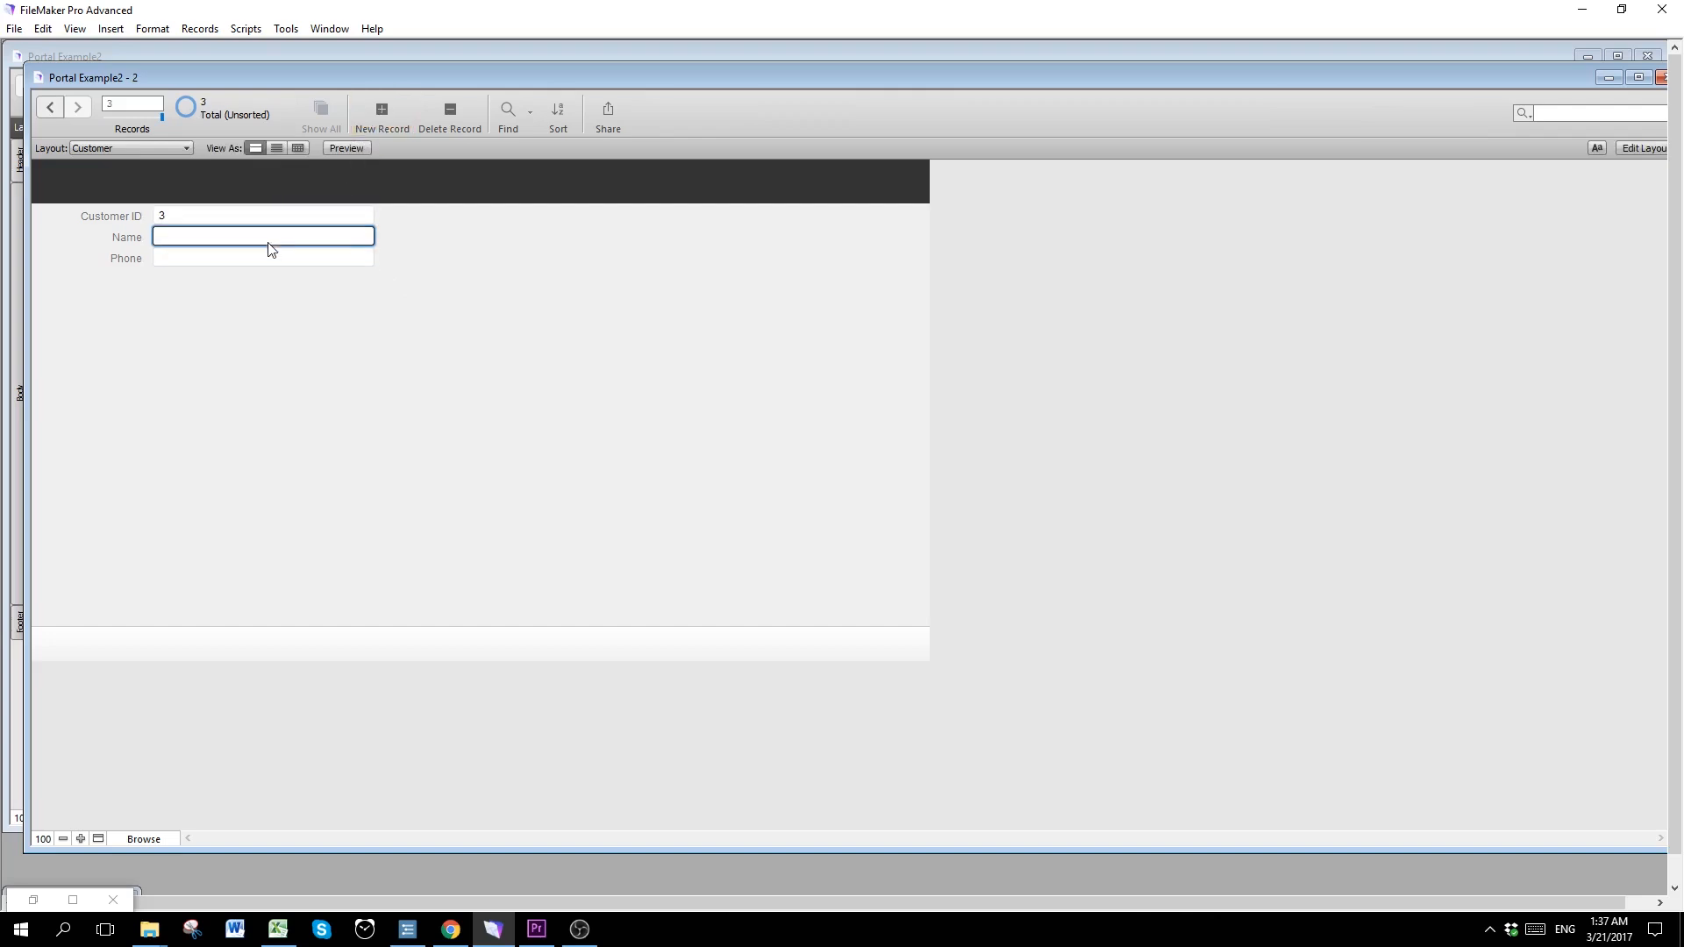
pyautogui.write('Mary')
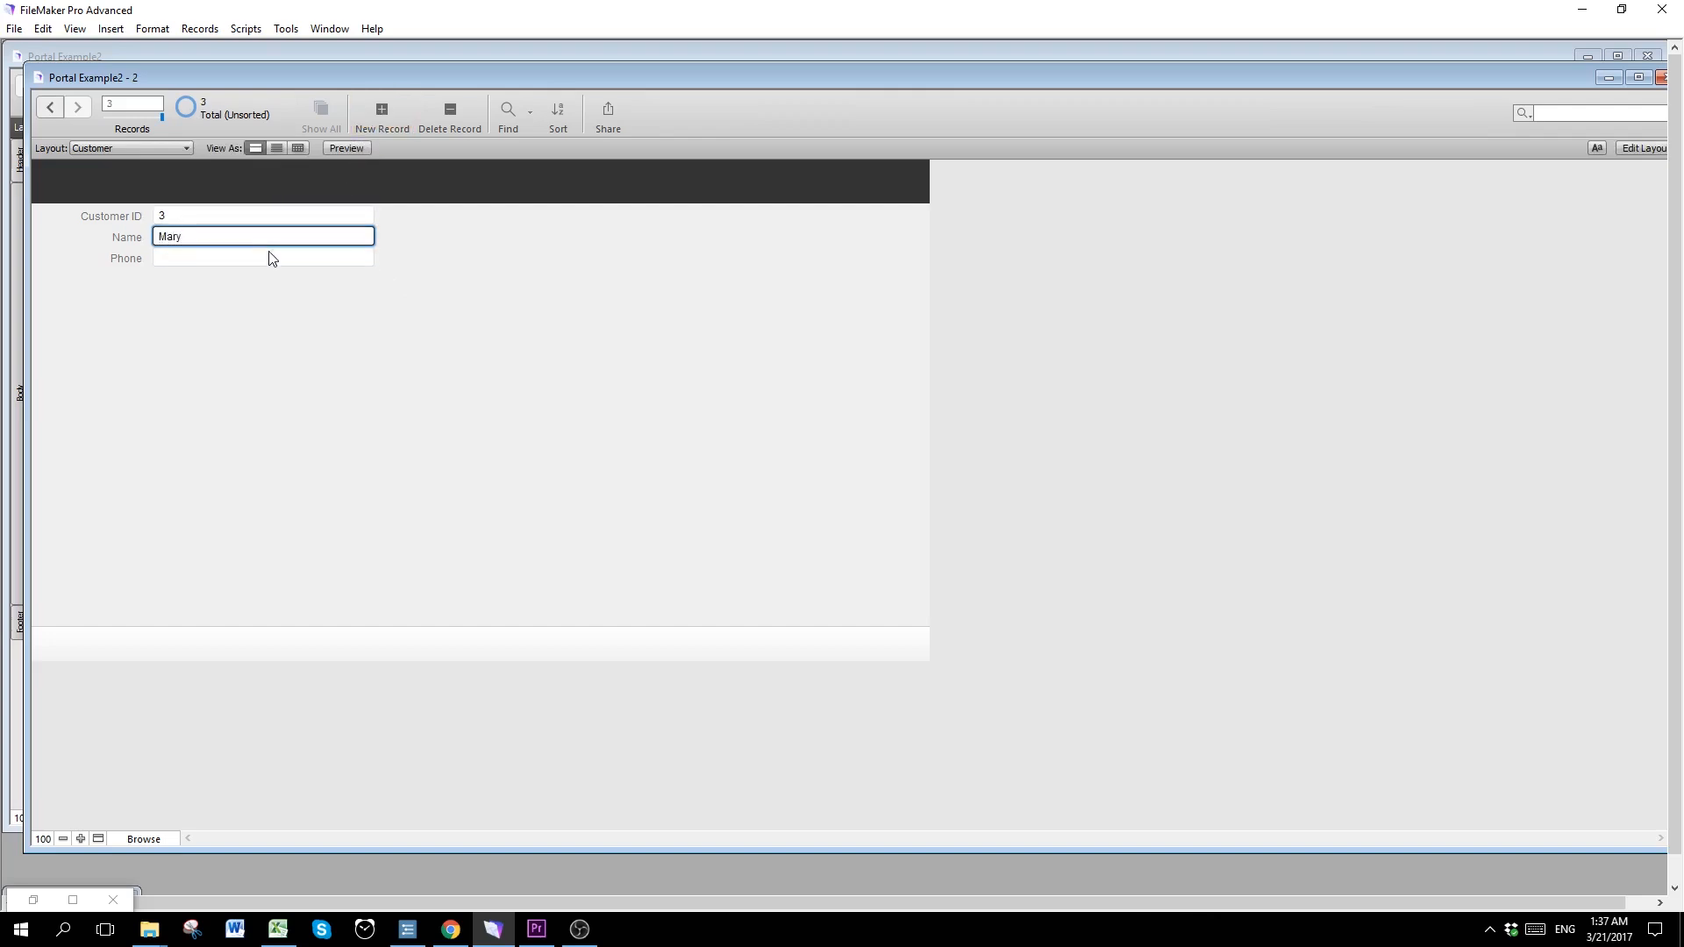
pyautogui.write('33333333')
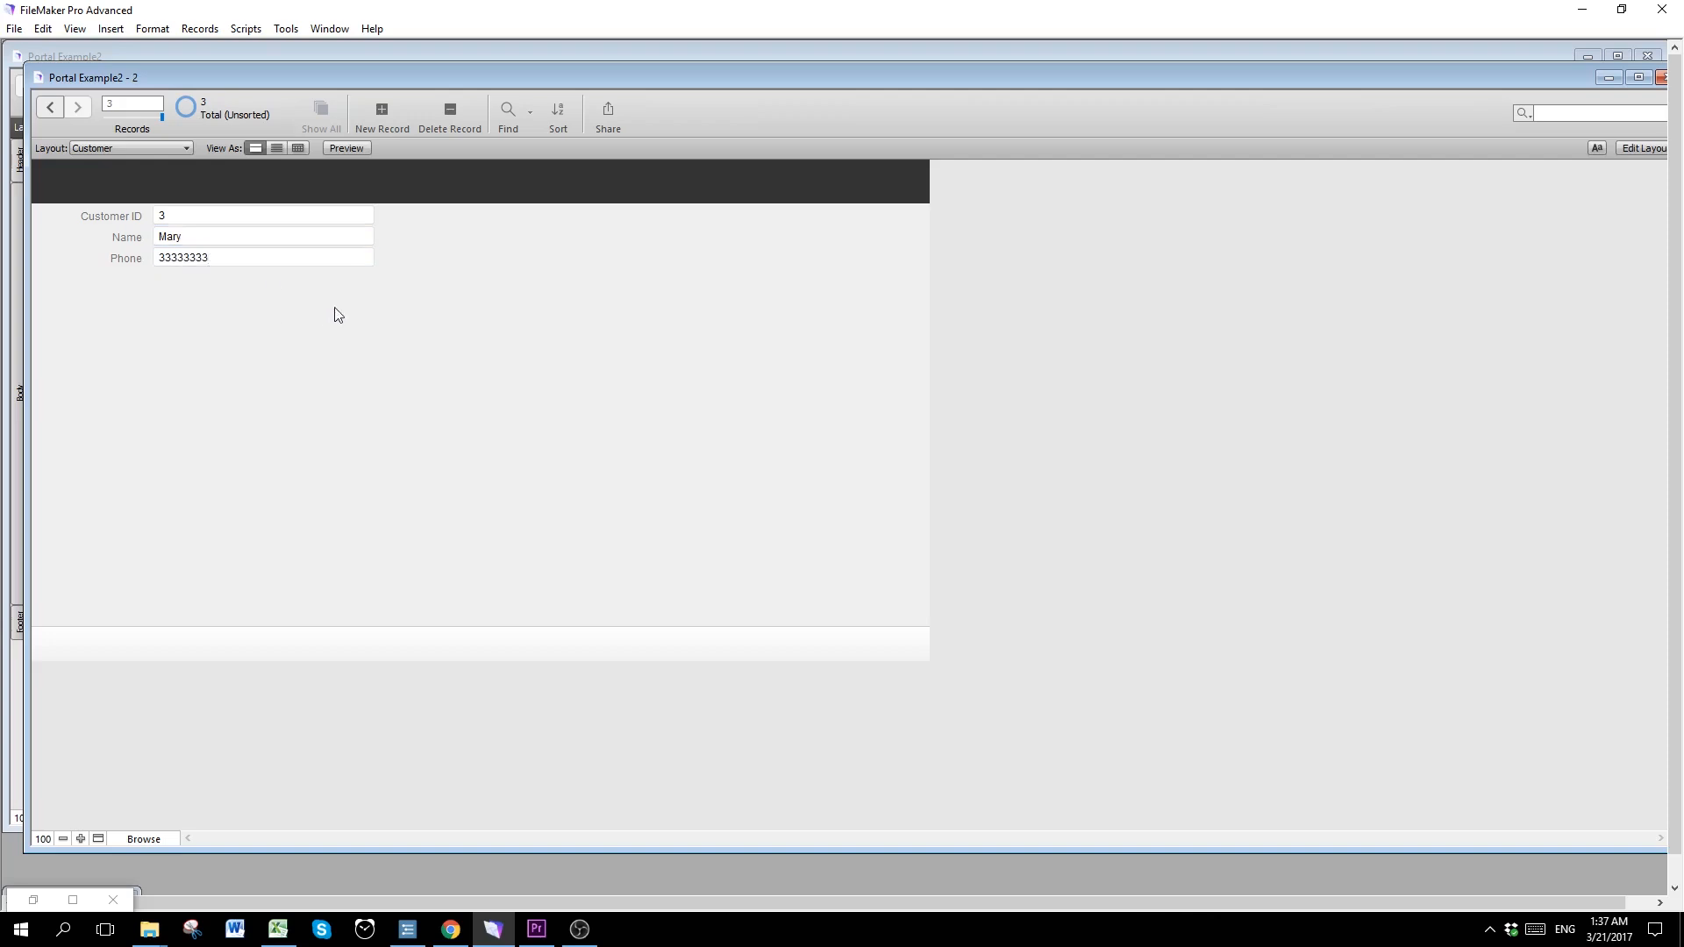
pyautogui.moveTo(437, 331)
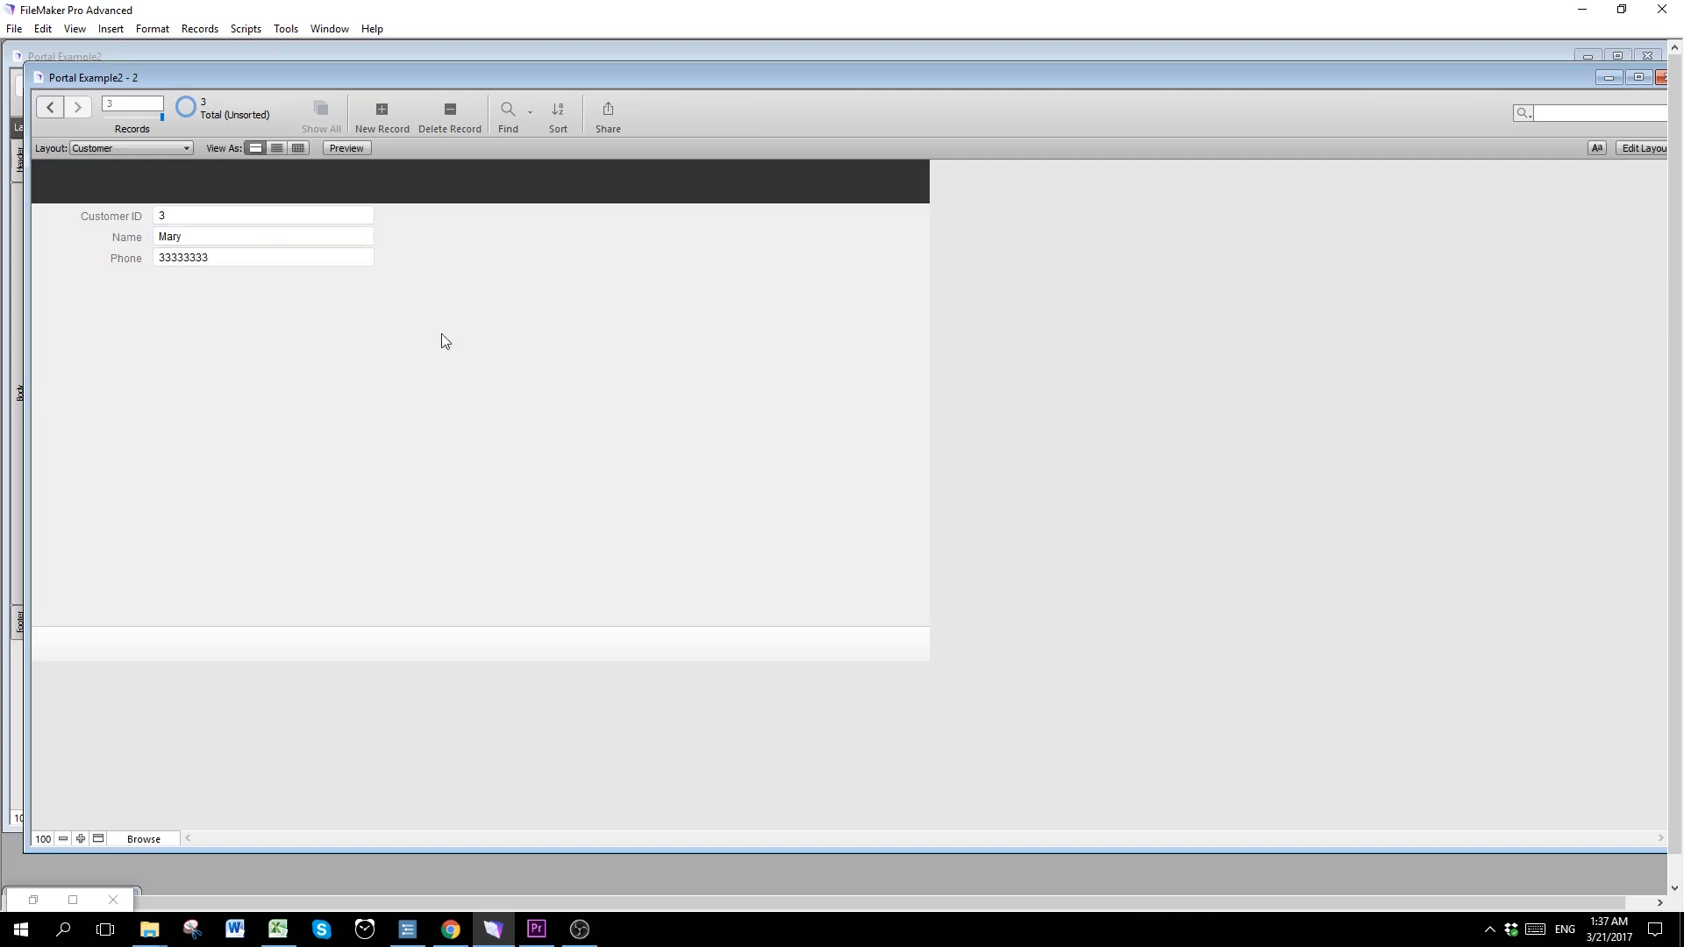
pyautogui.moveTo(600, 663)
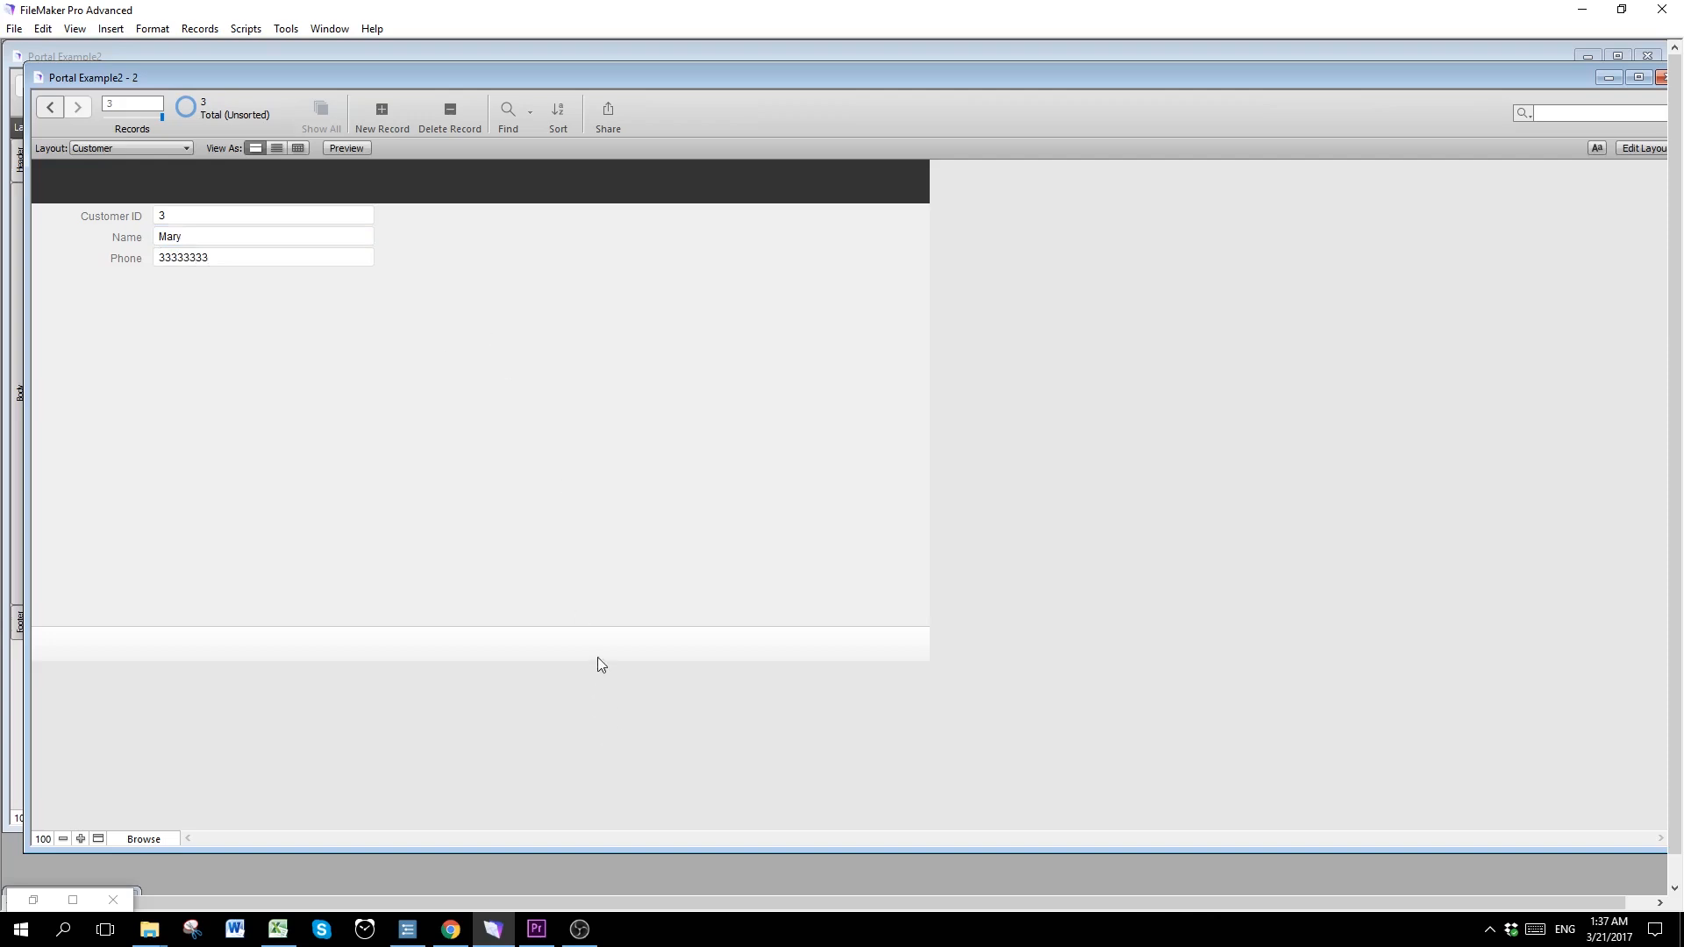
pyautogui.moveTo(50, 66)
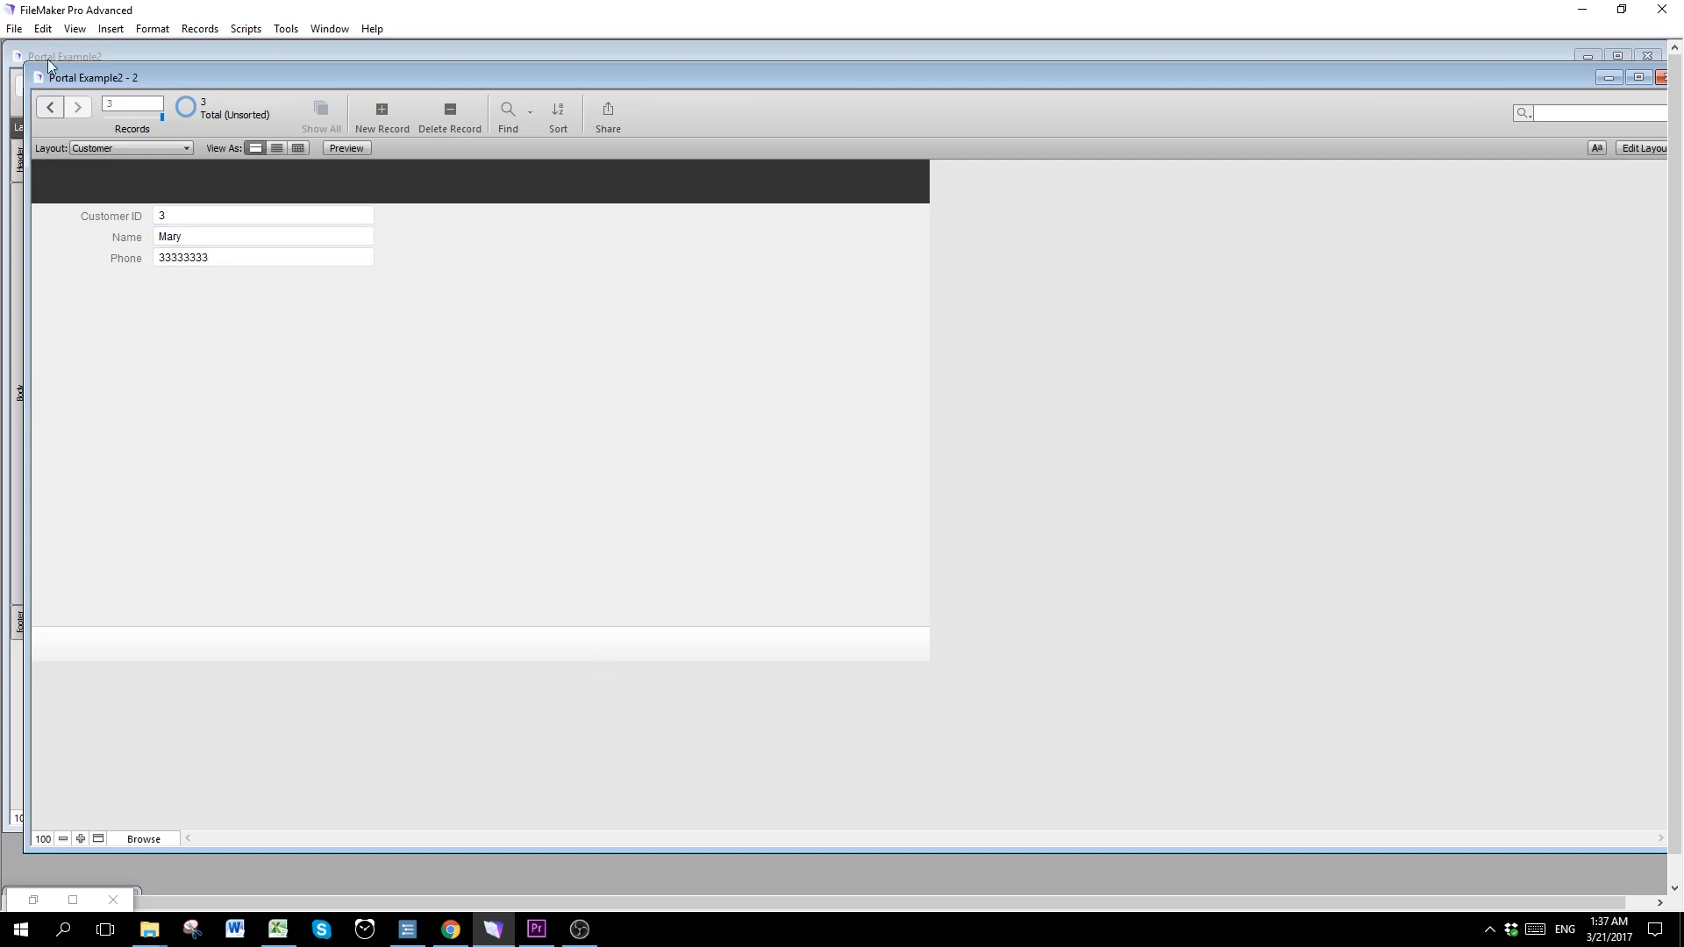
# Step: In the Relationships graph, remove the missing Portal Example2 table occurrence
pyautogui.click(14, 28)
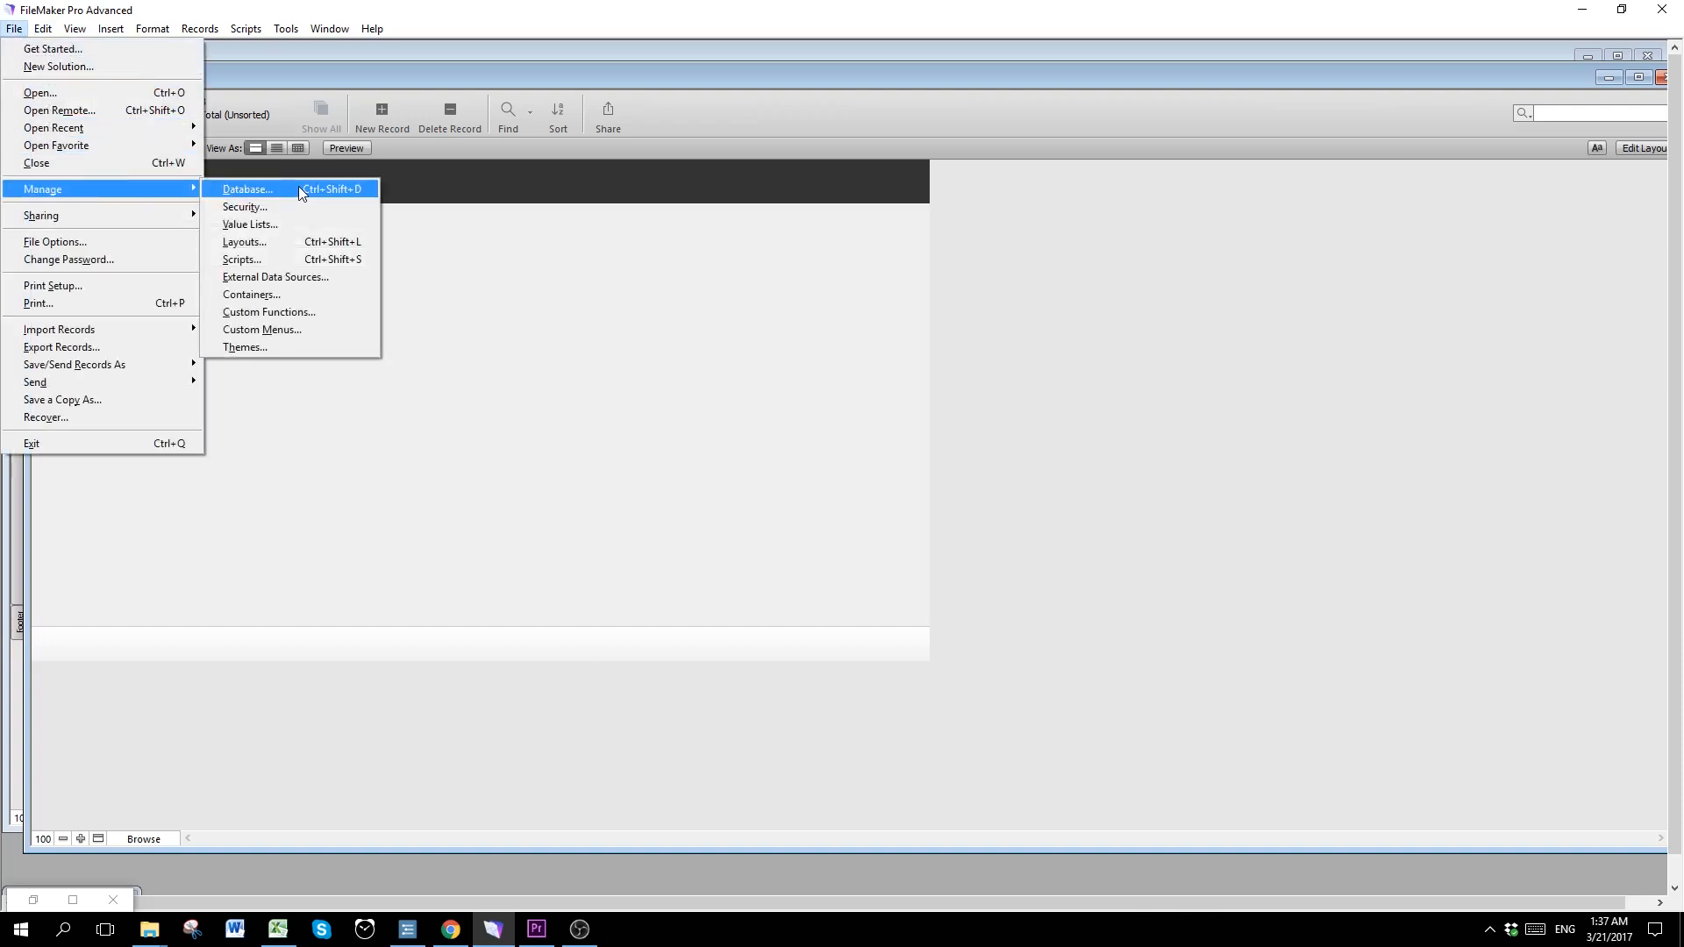
pyautogui.click(245, 189)
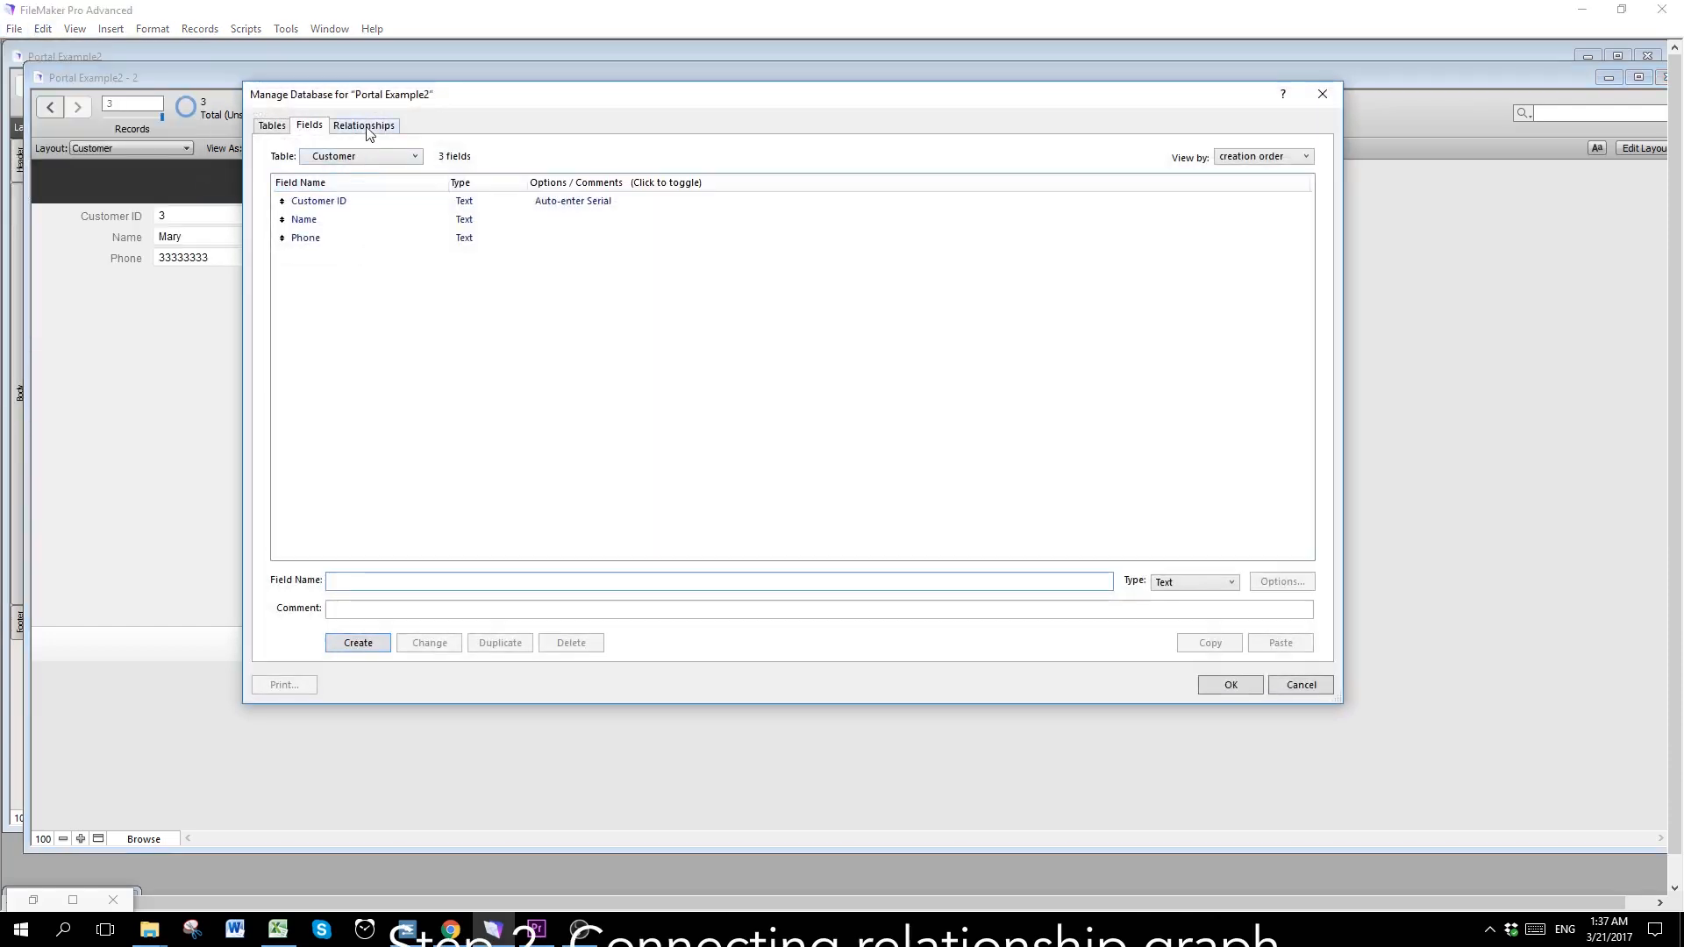
pyautogui.click(363, 125)
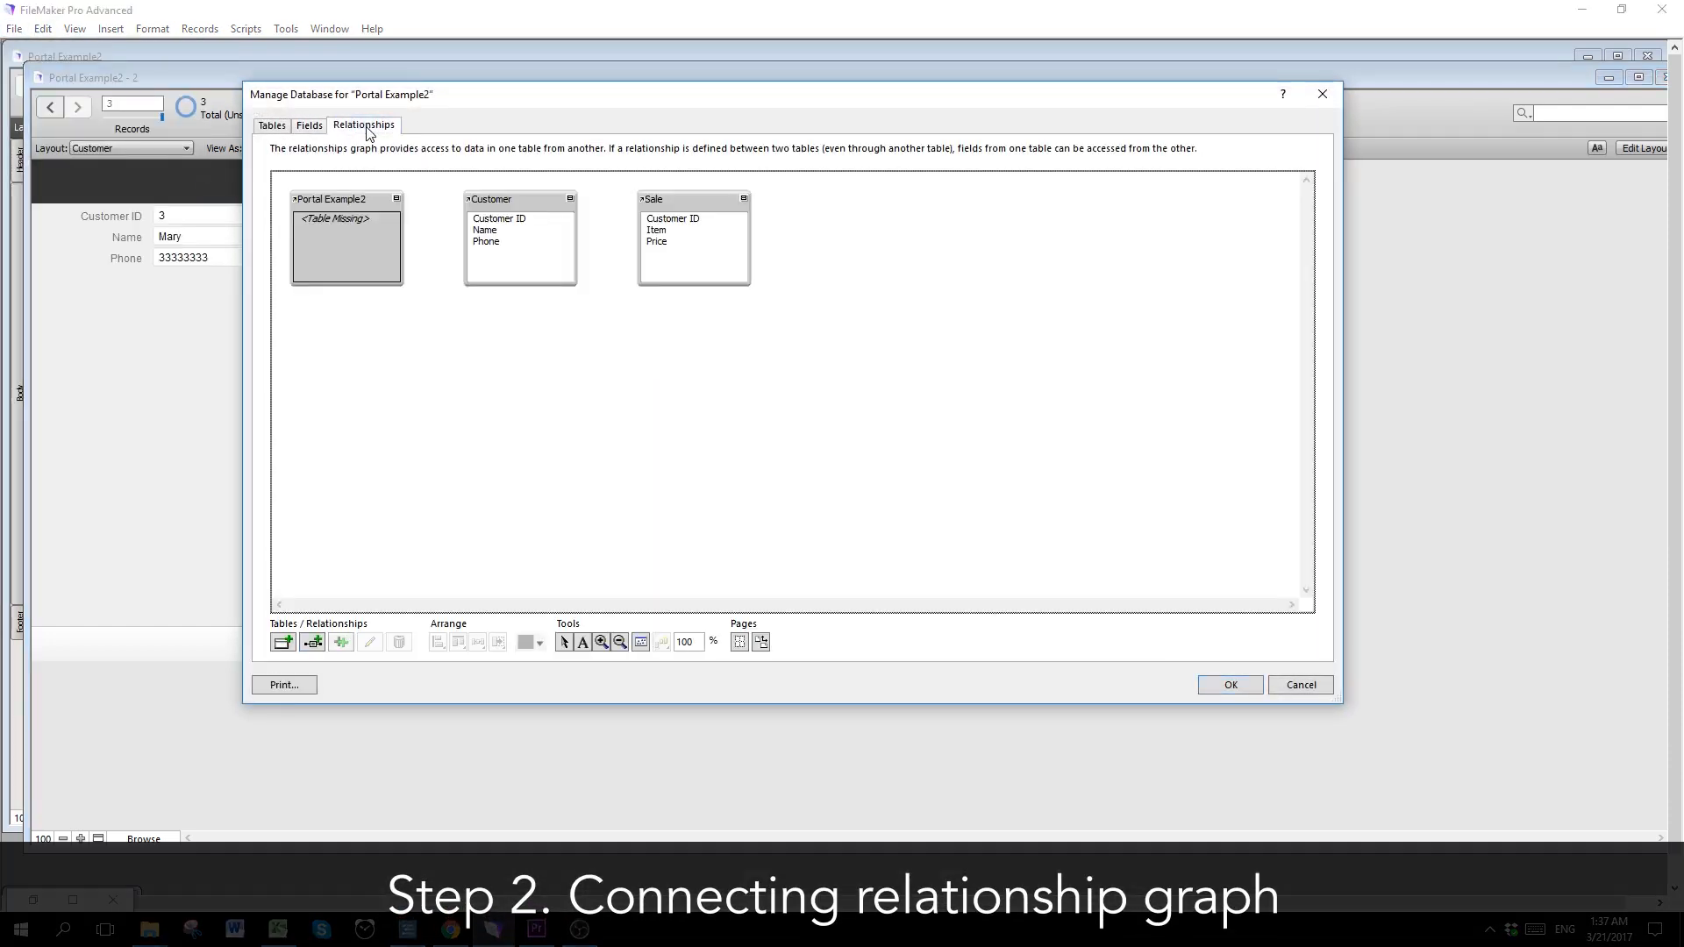
pyautogui.moveTo(717, 179)
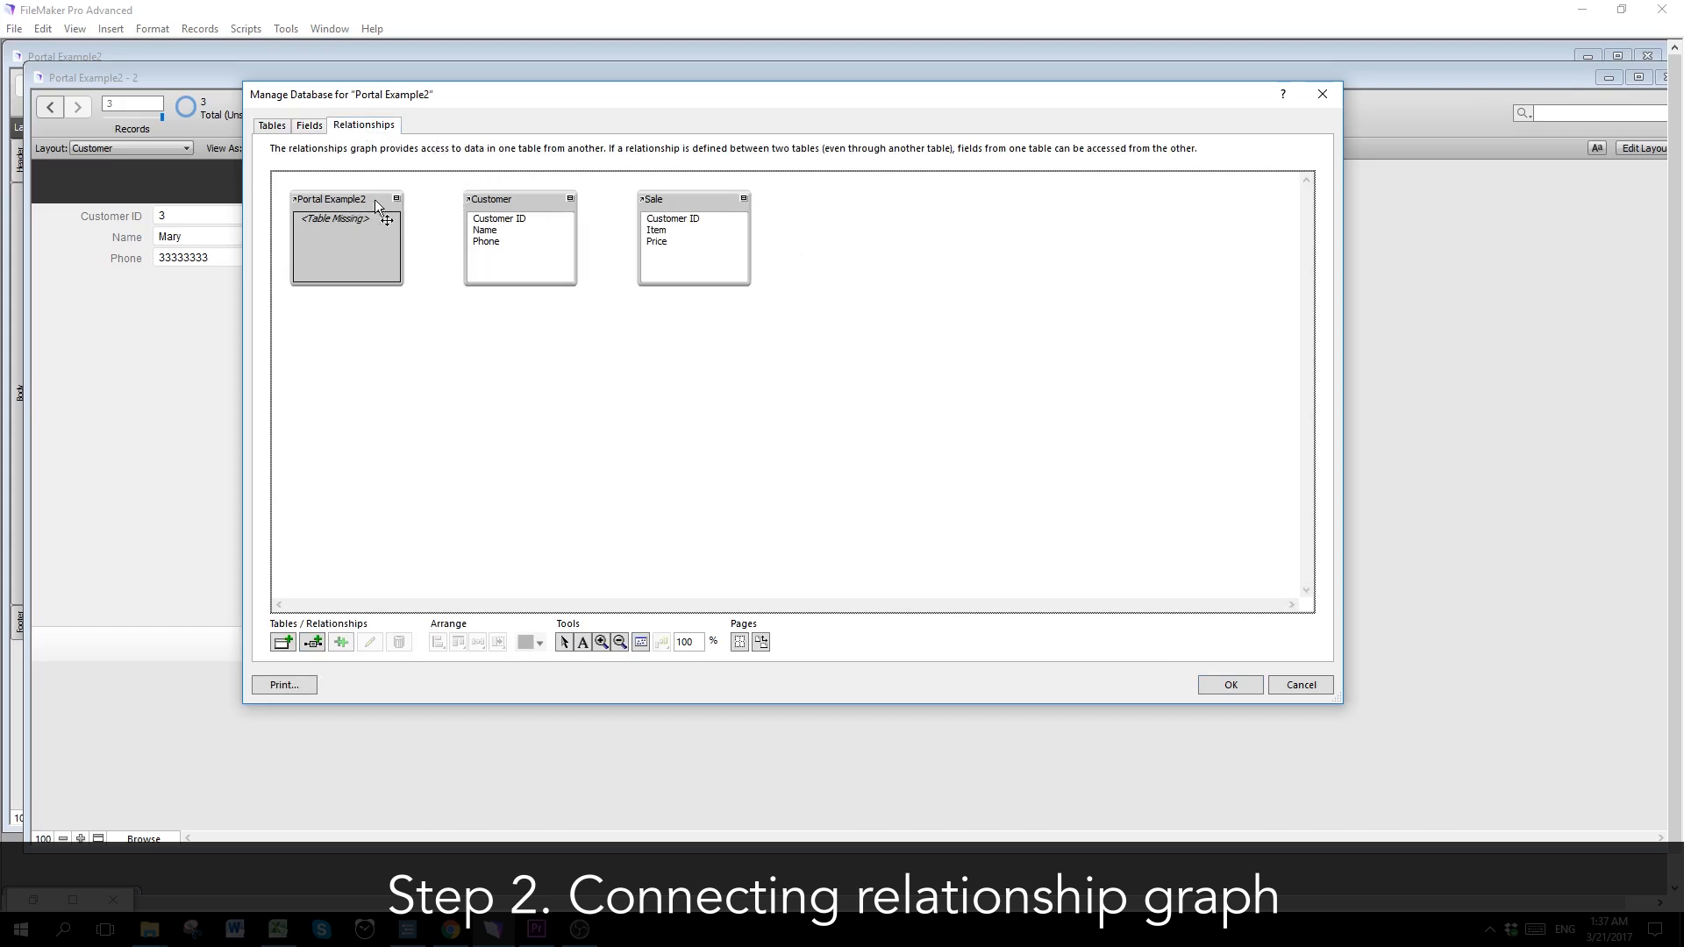
pyautogui.click(398, 642)
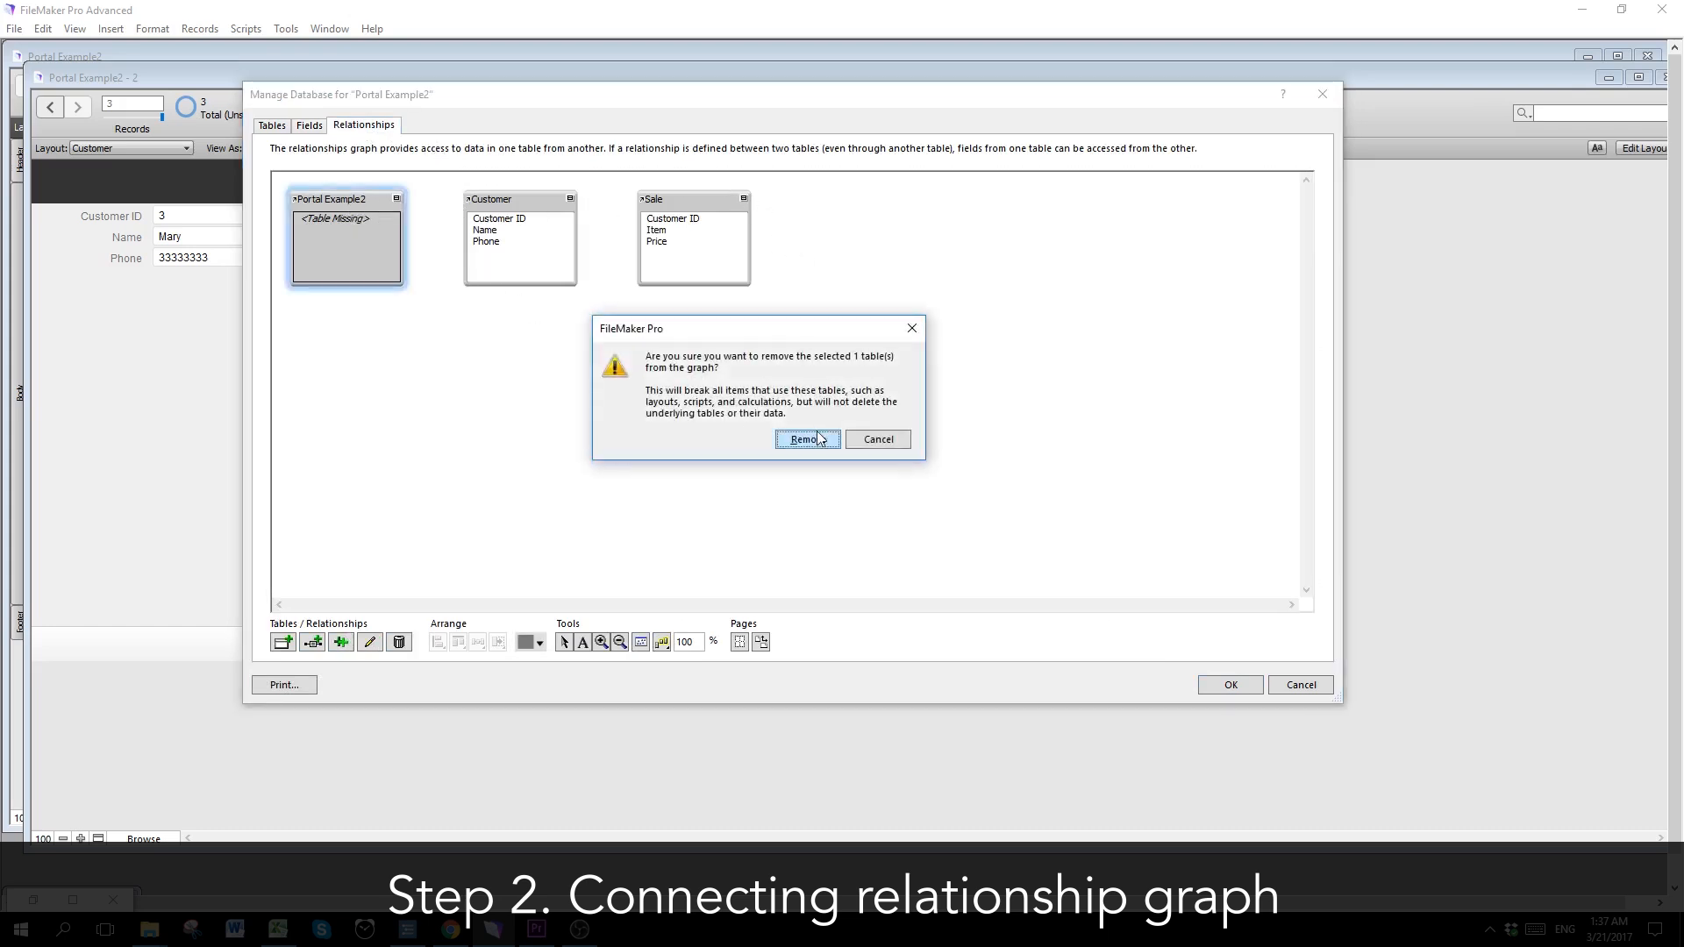
pyautogui.click(803, 439)
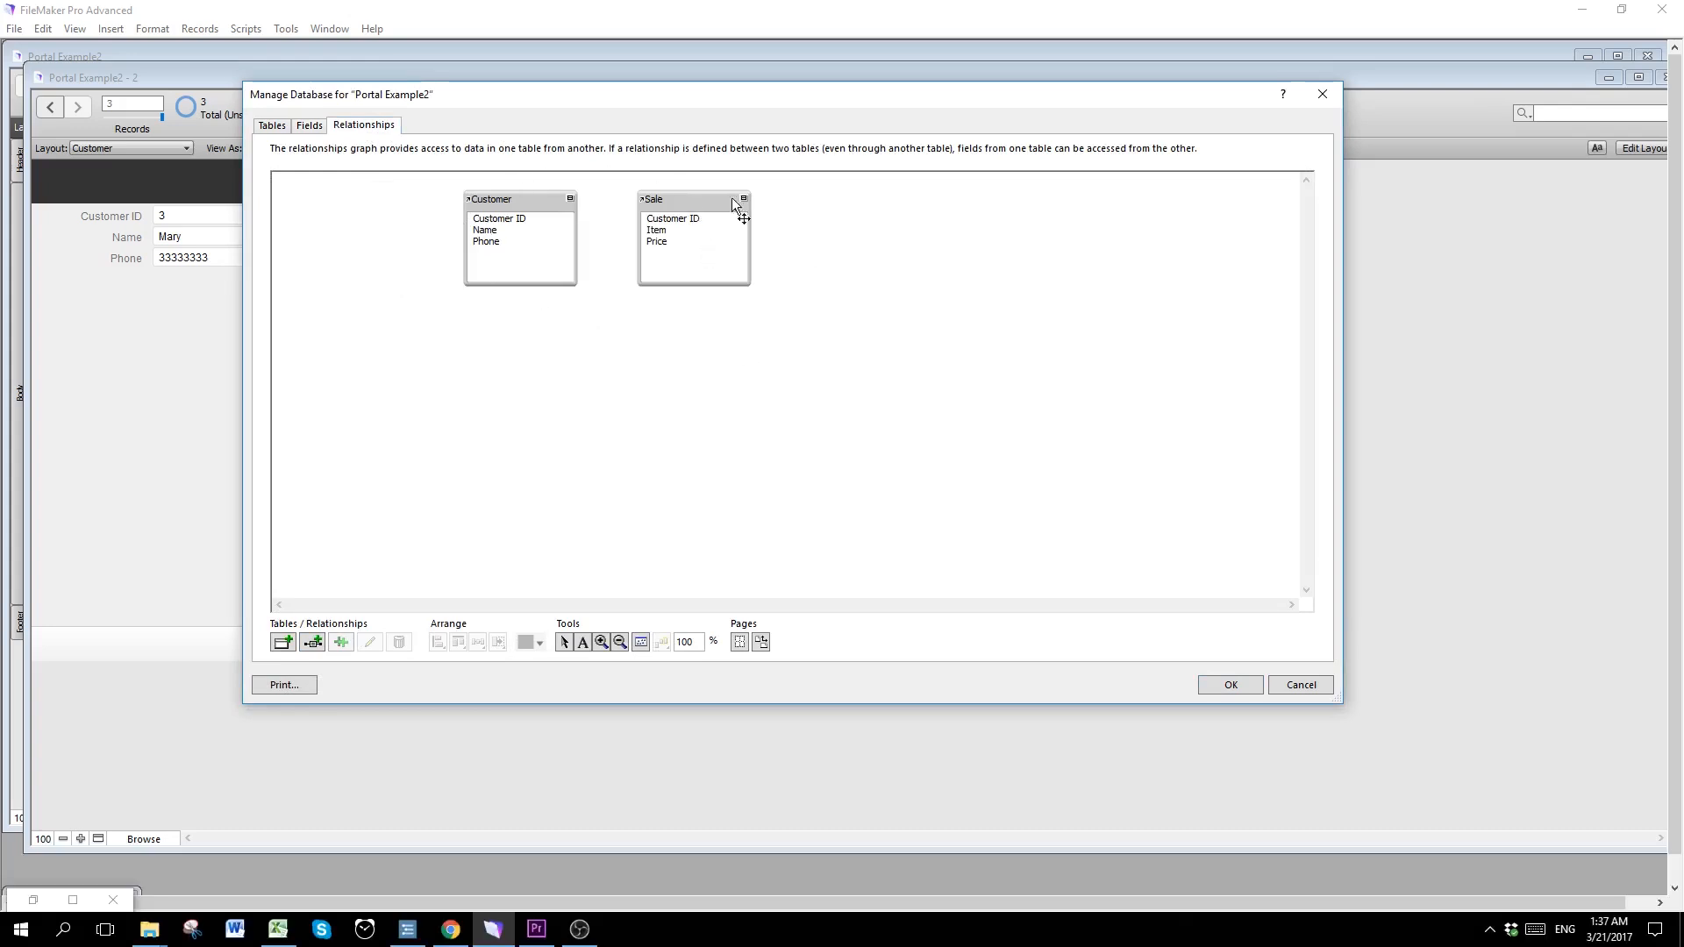
pyautogui.moveTo(510, 226)
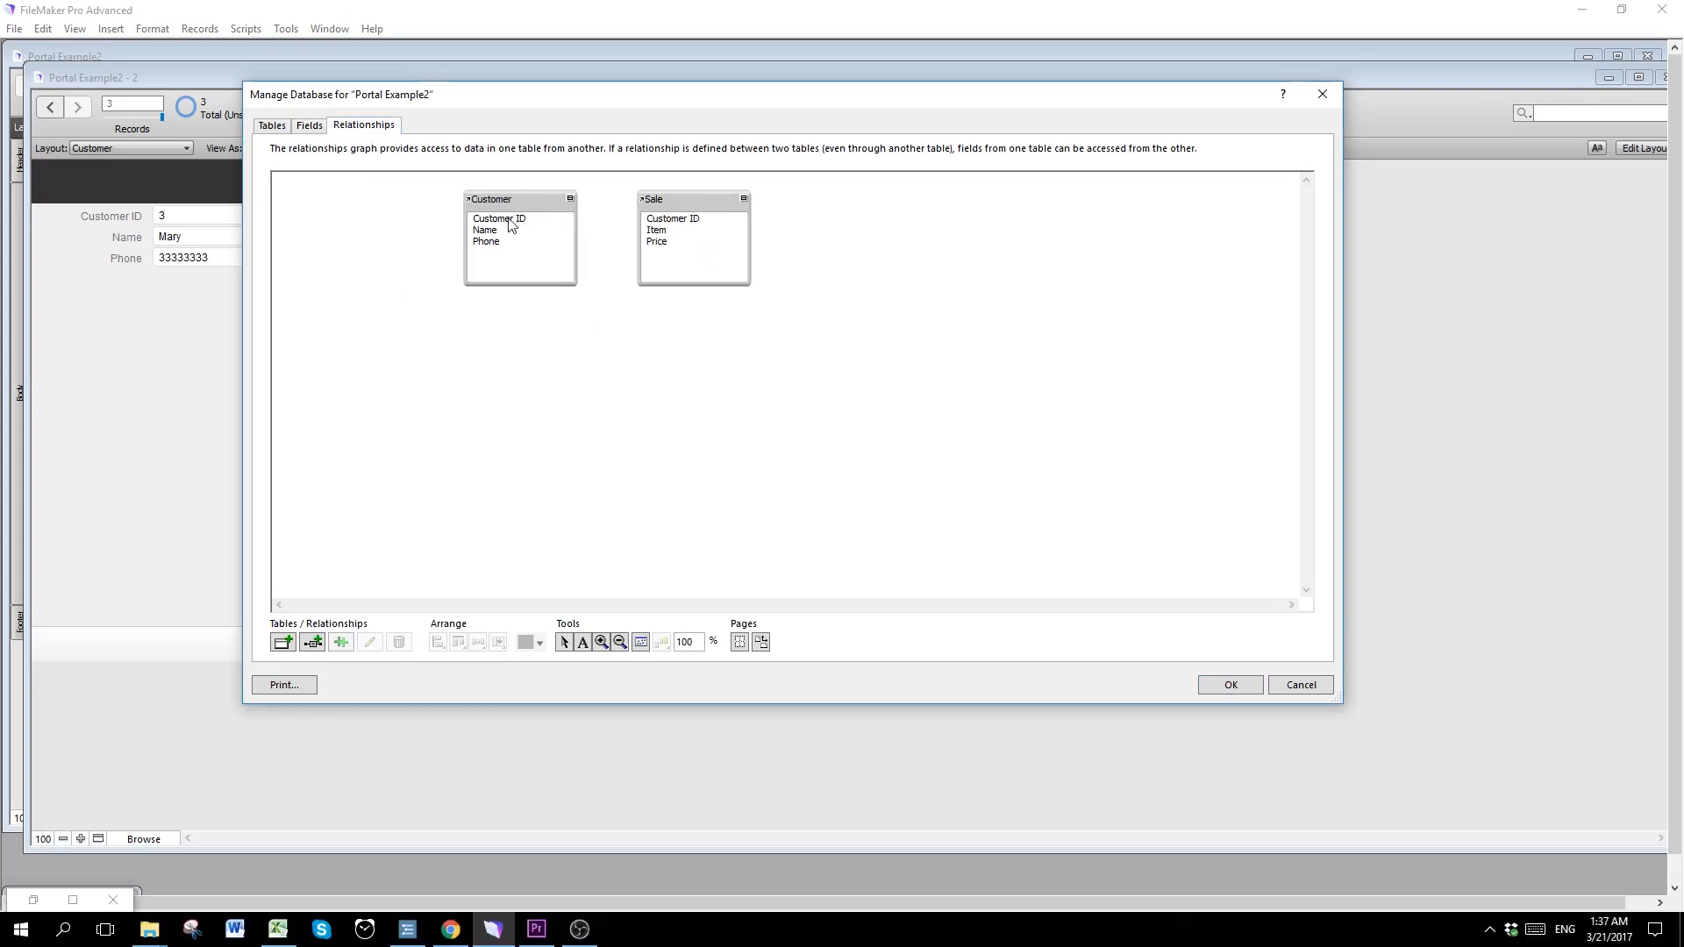
# Step: Link Customer's Customer ID to Sale's Customer ID
pyautogui.moveTo(500, 218); pyautogui.dragTo(672, 217)
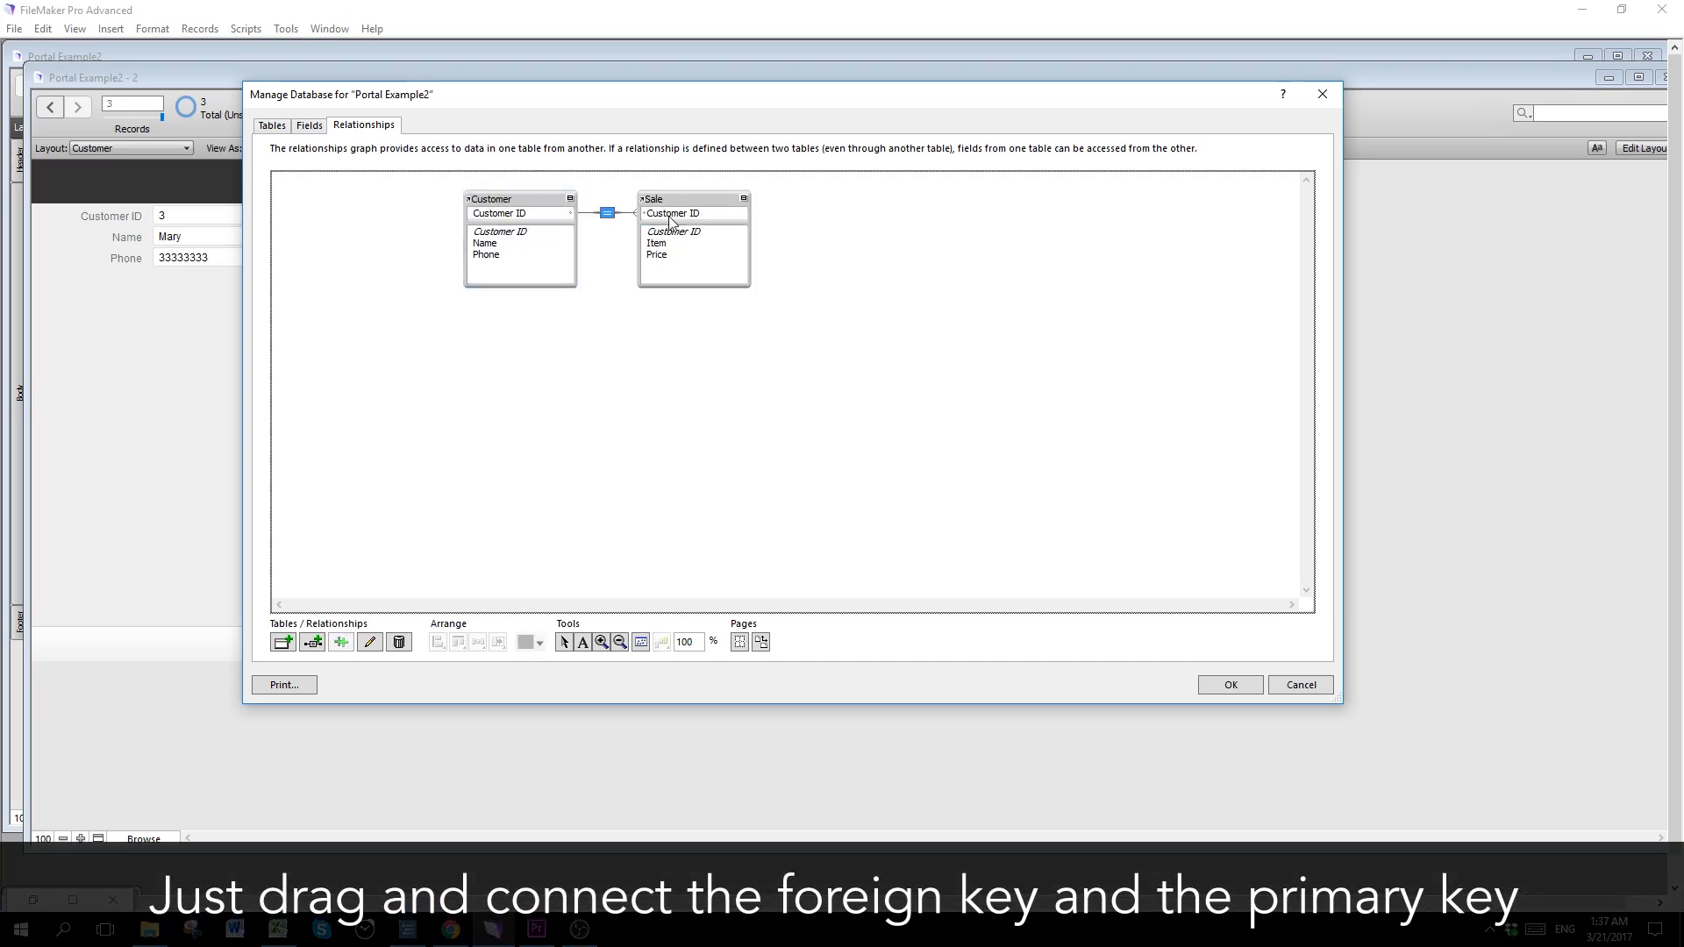
pyautogui.moveTo(558, 219)
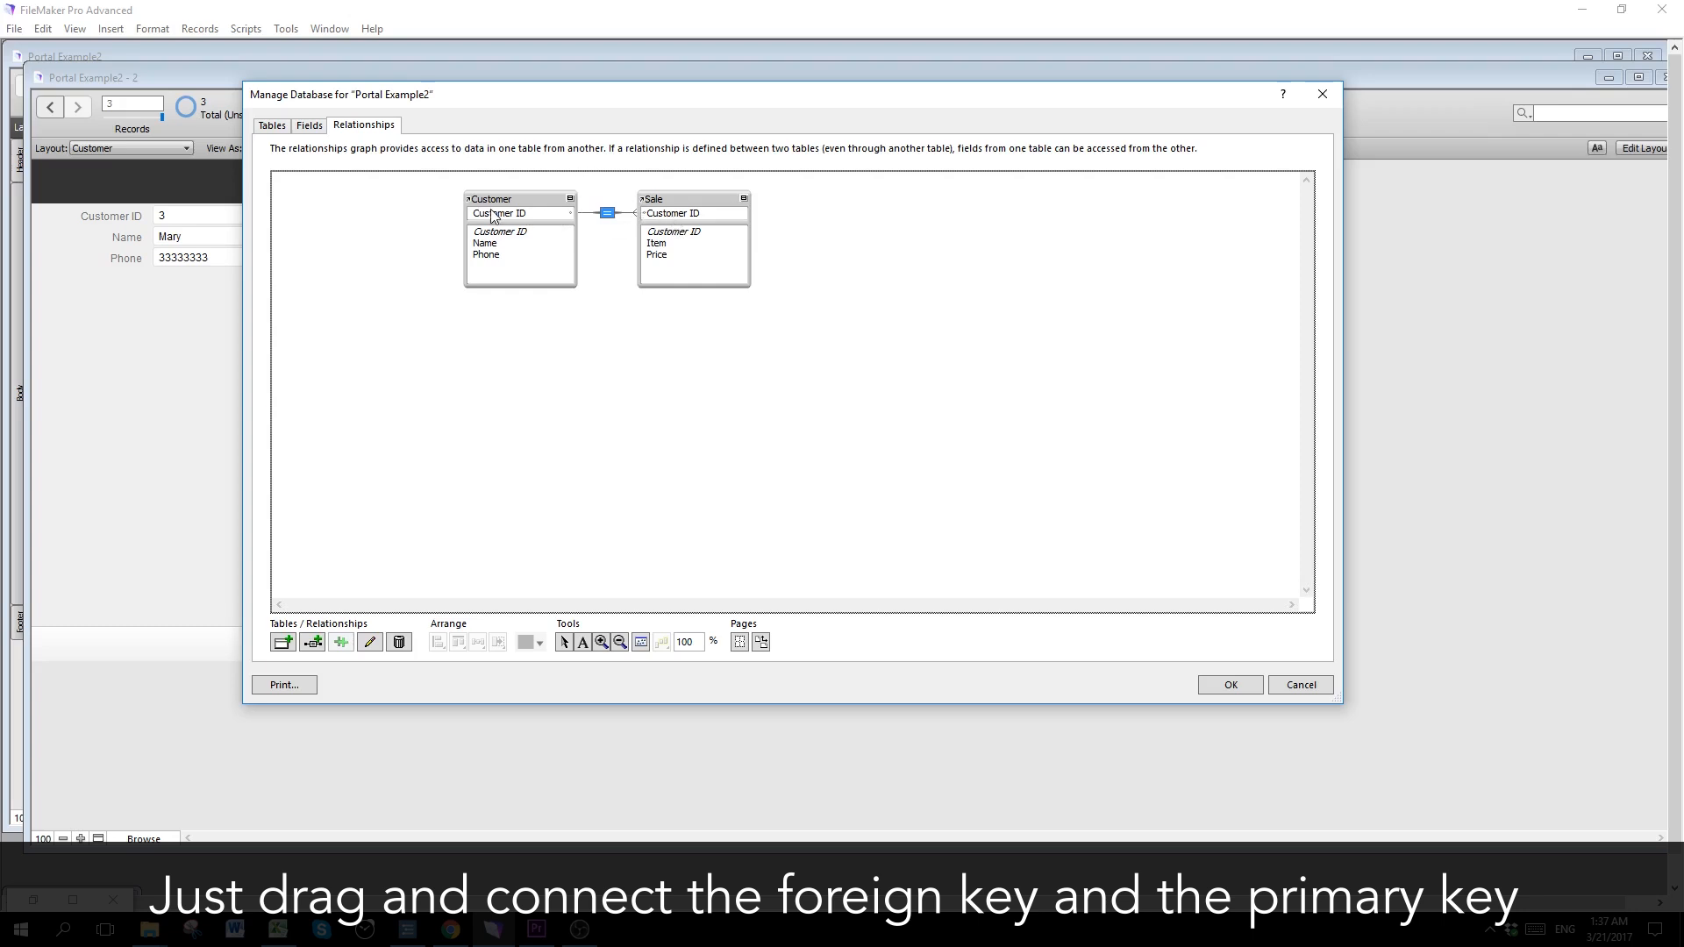
pyautogui.moveTo(547, 221)
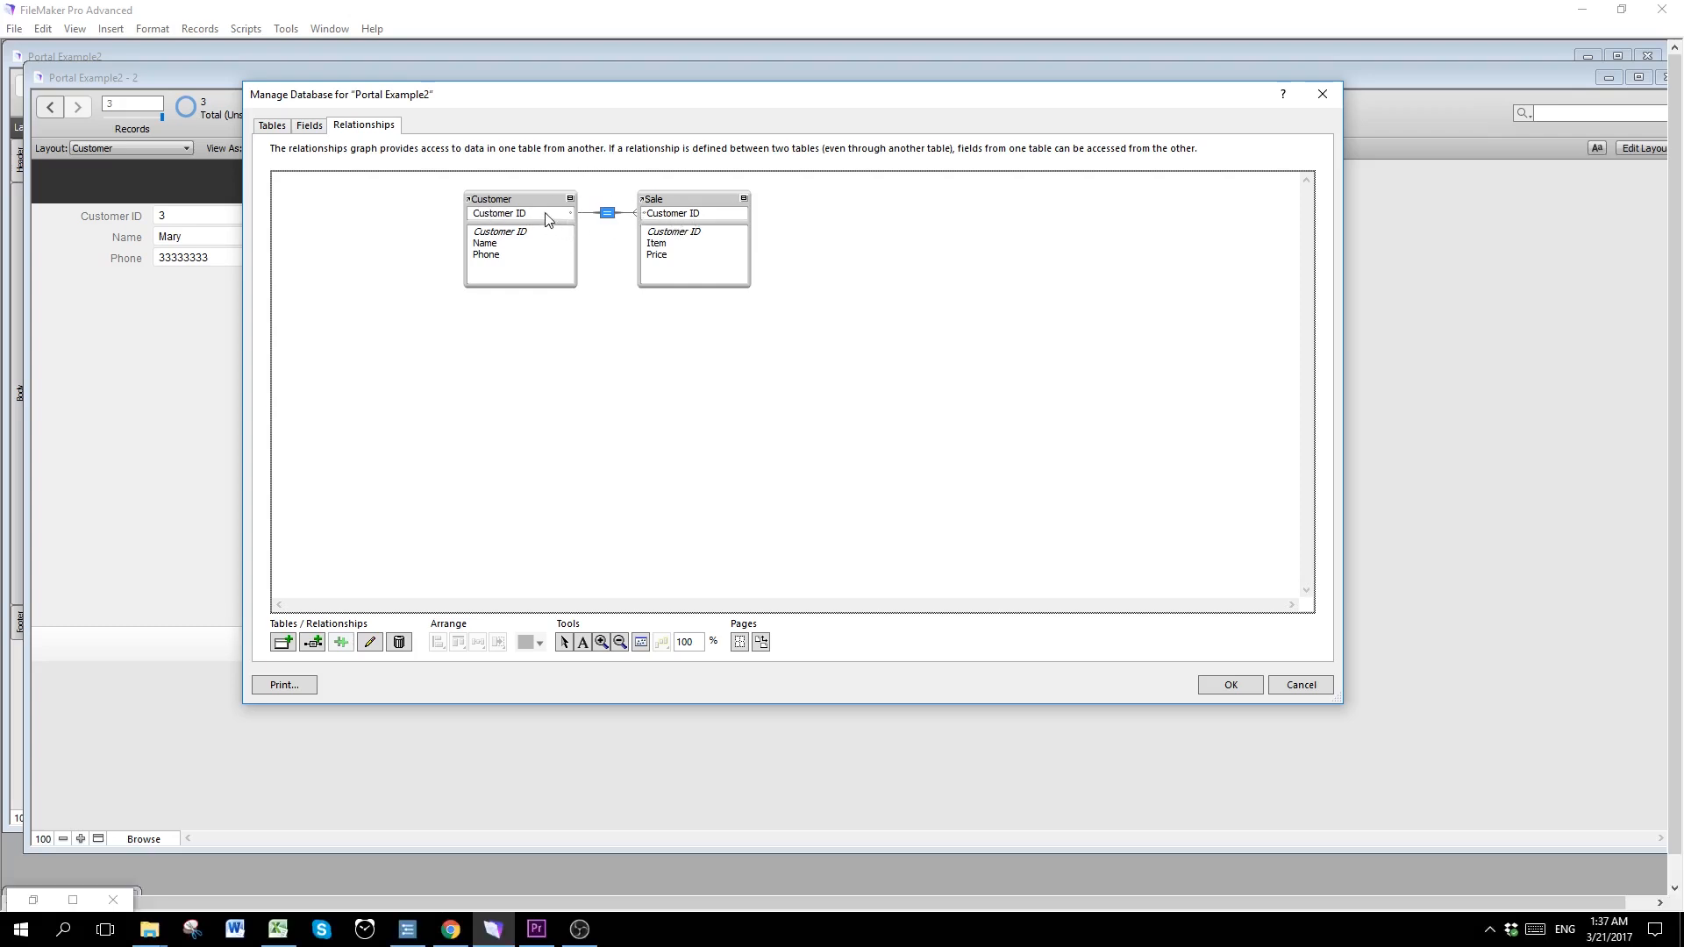
pyautogui.moveTo(672, 223)
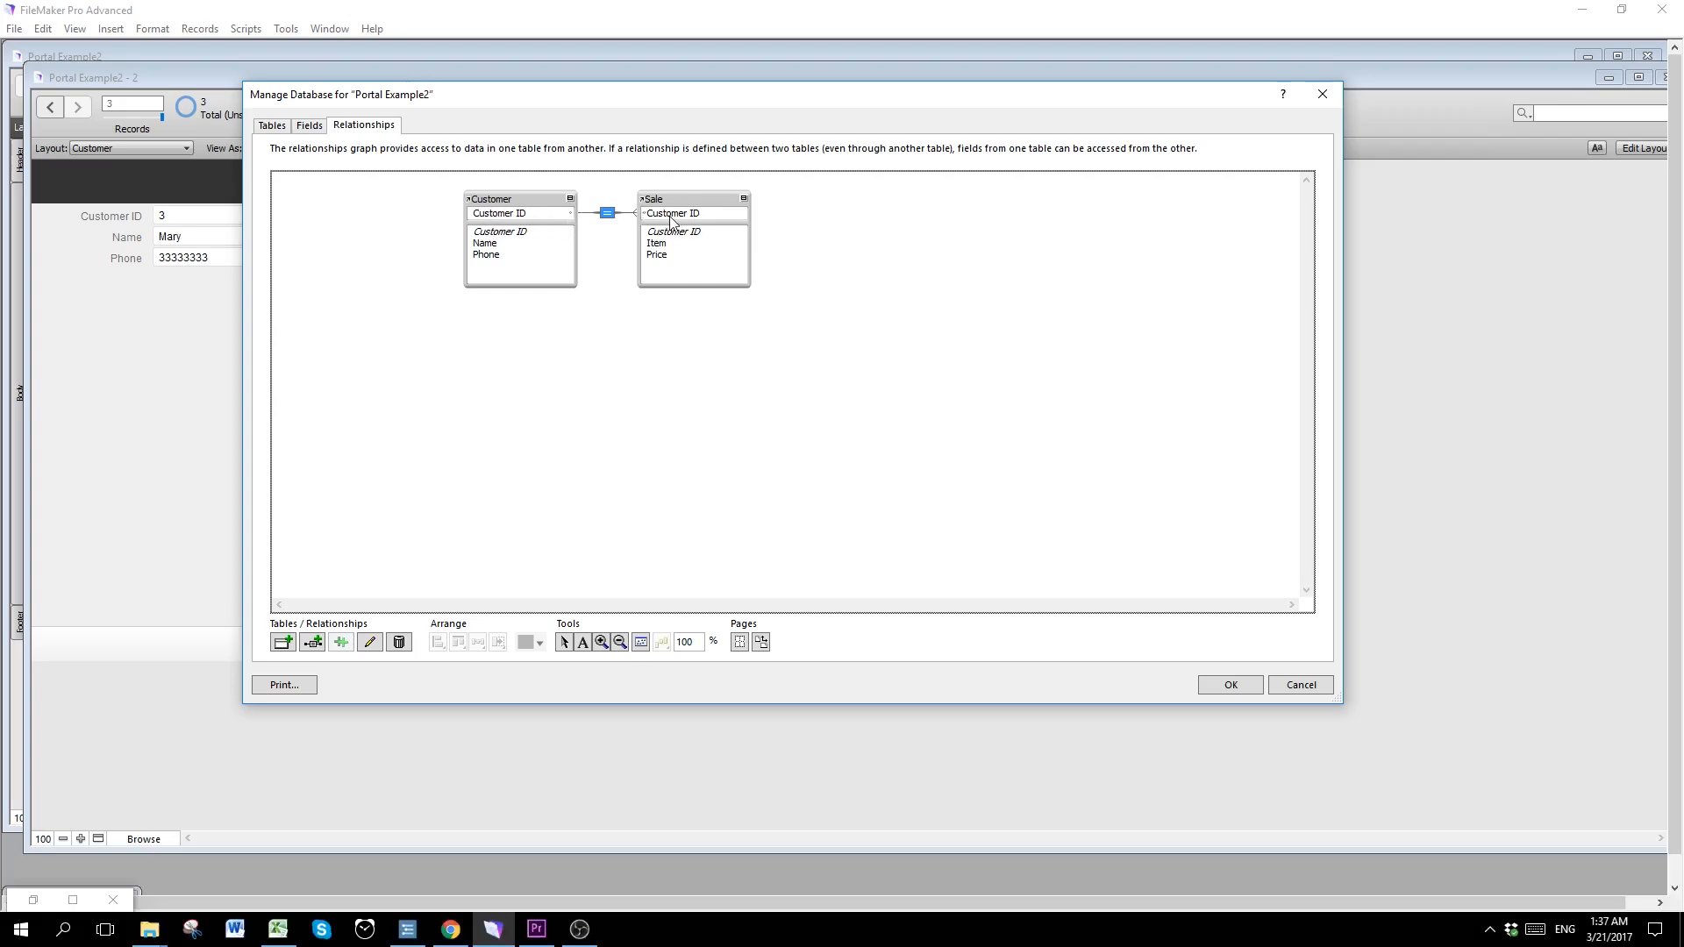
pyautogui.moveTo(796, 293)
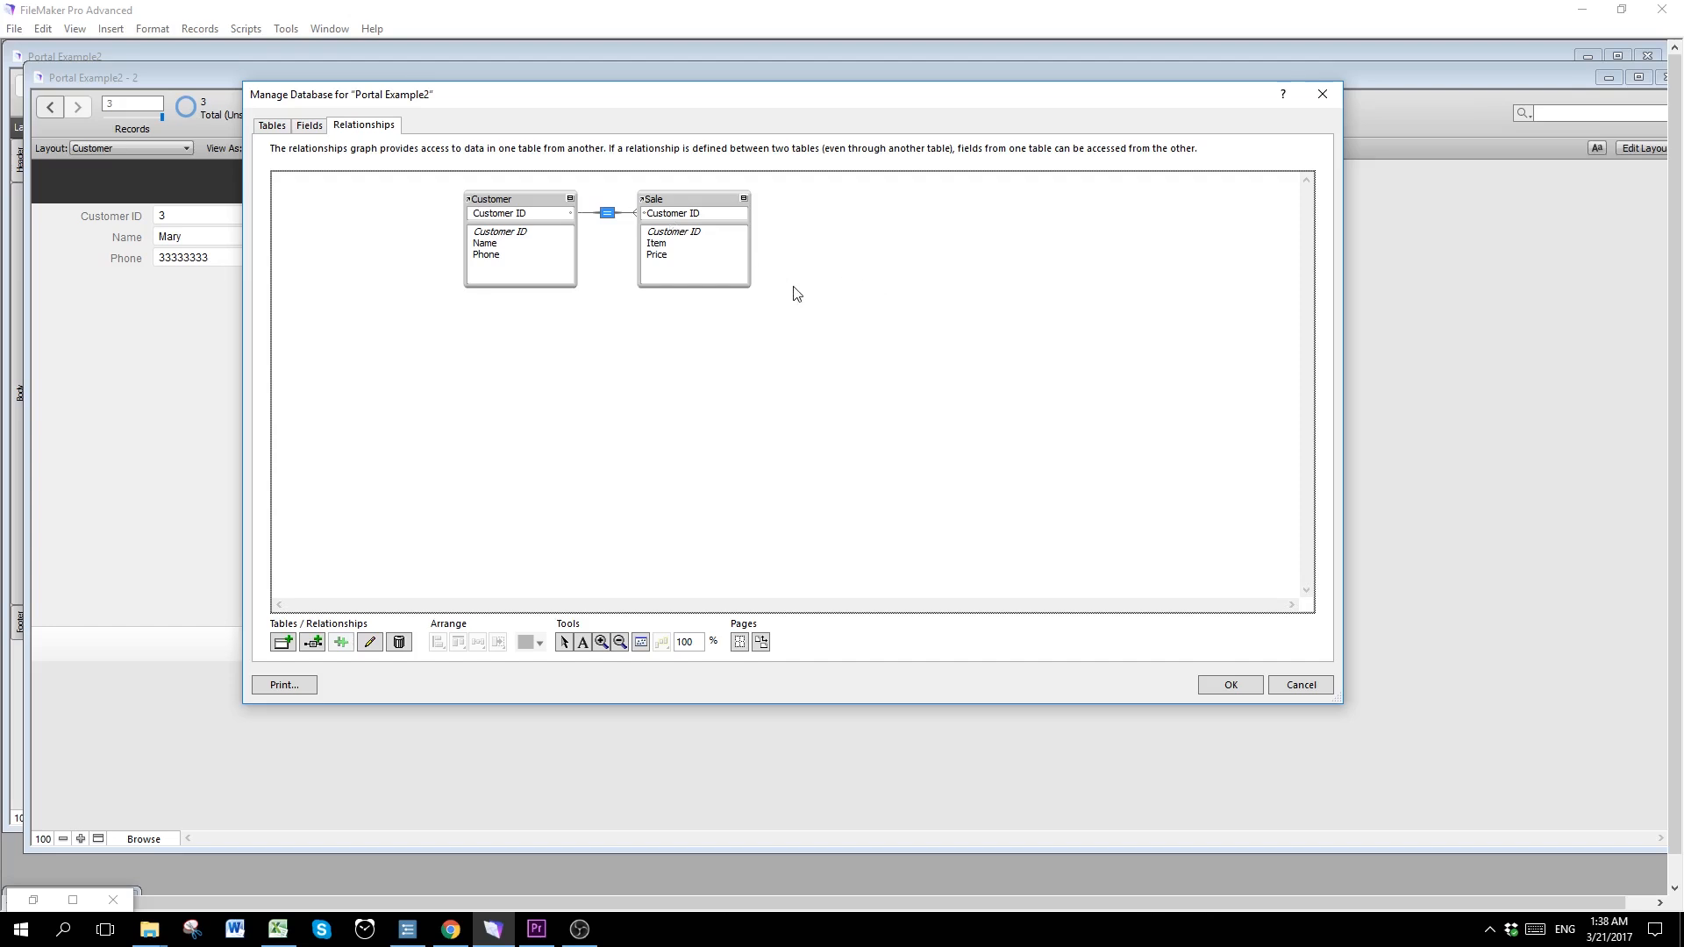
pyautogui.moveTo(865, 450)
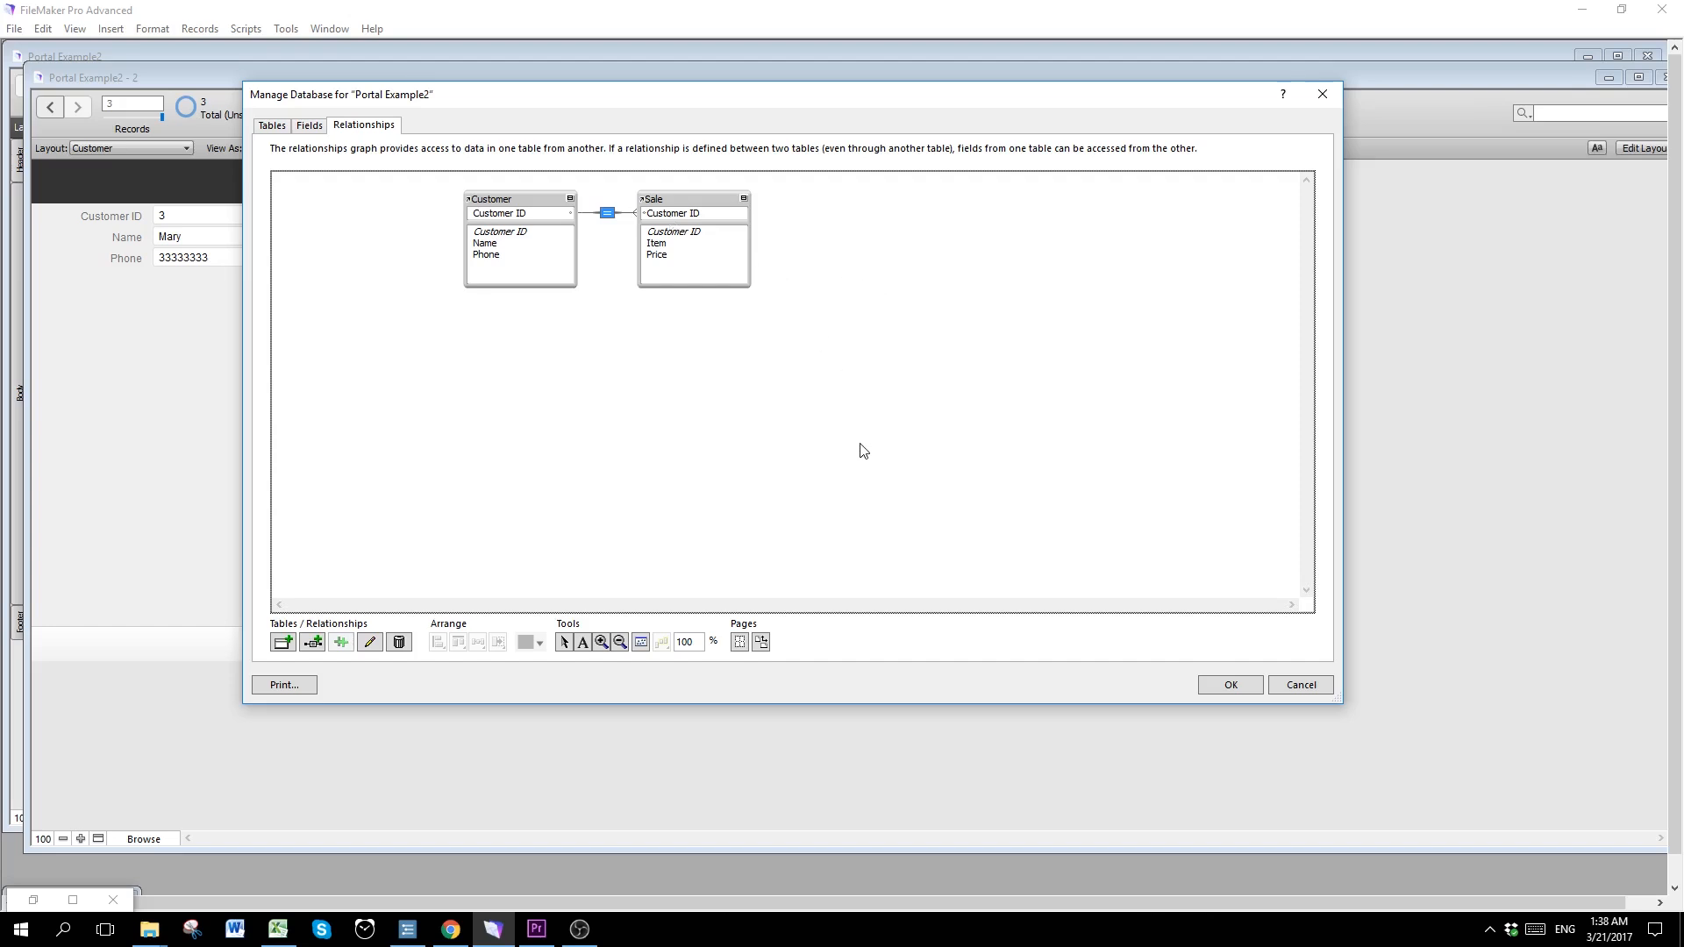
pyautogui.moveTo(1080, 525)
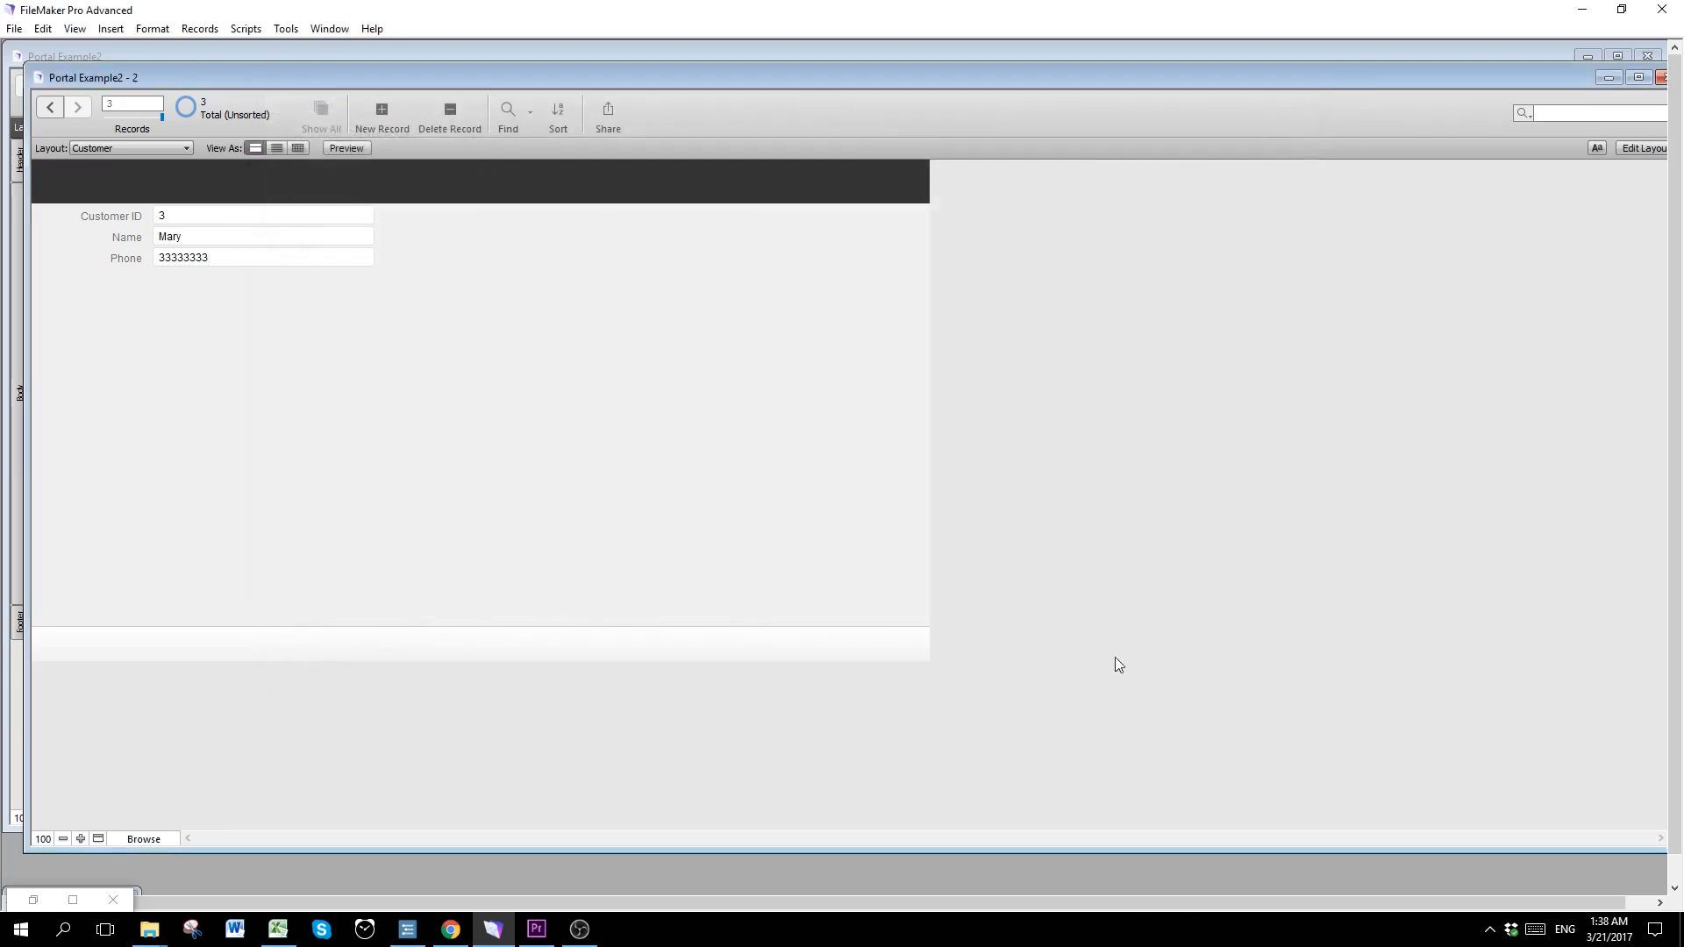
pyautogui.moveTo(1016, 647)
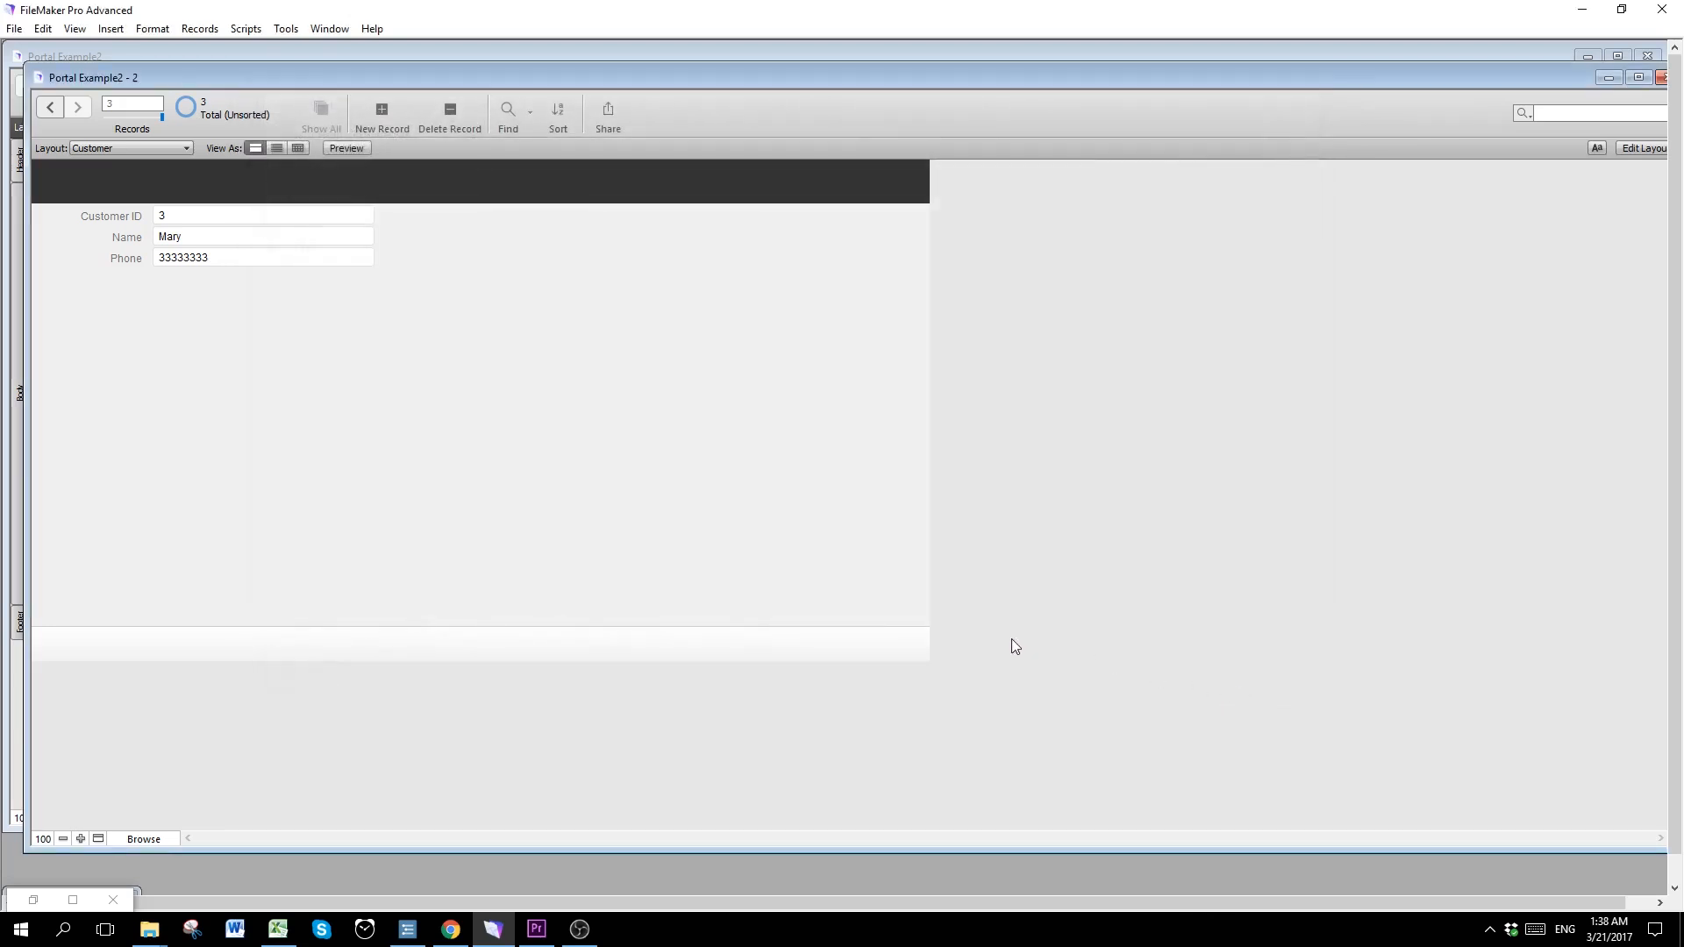
pyautogui.moveTo(807, 552)
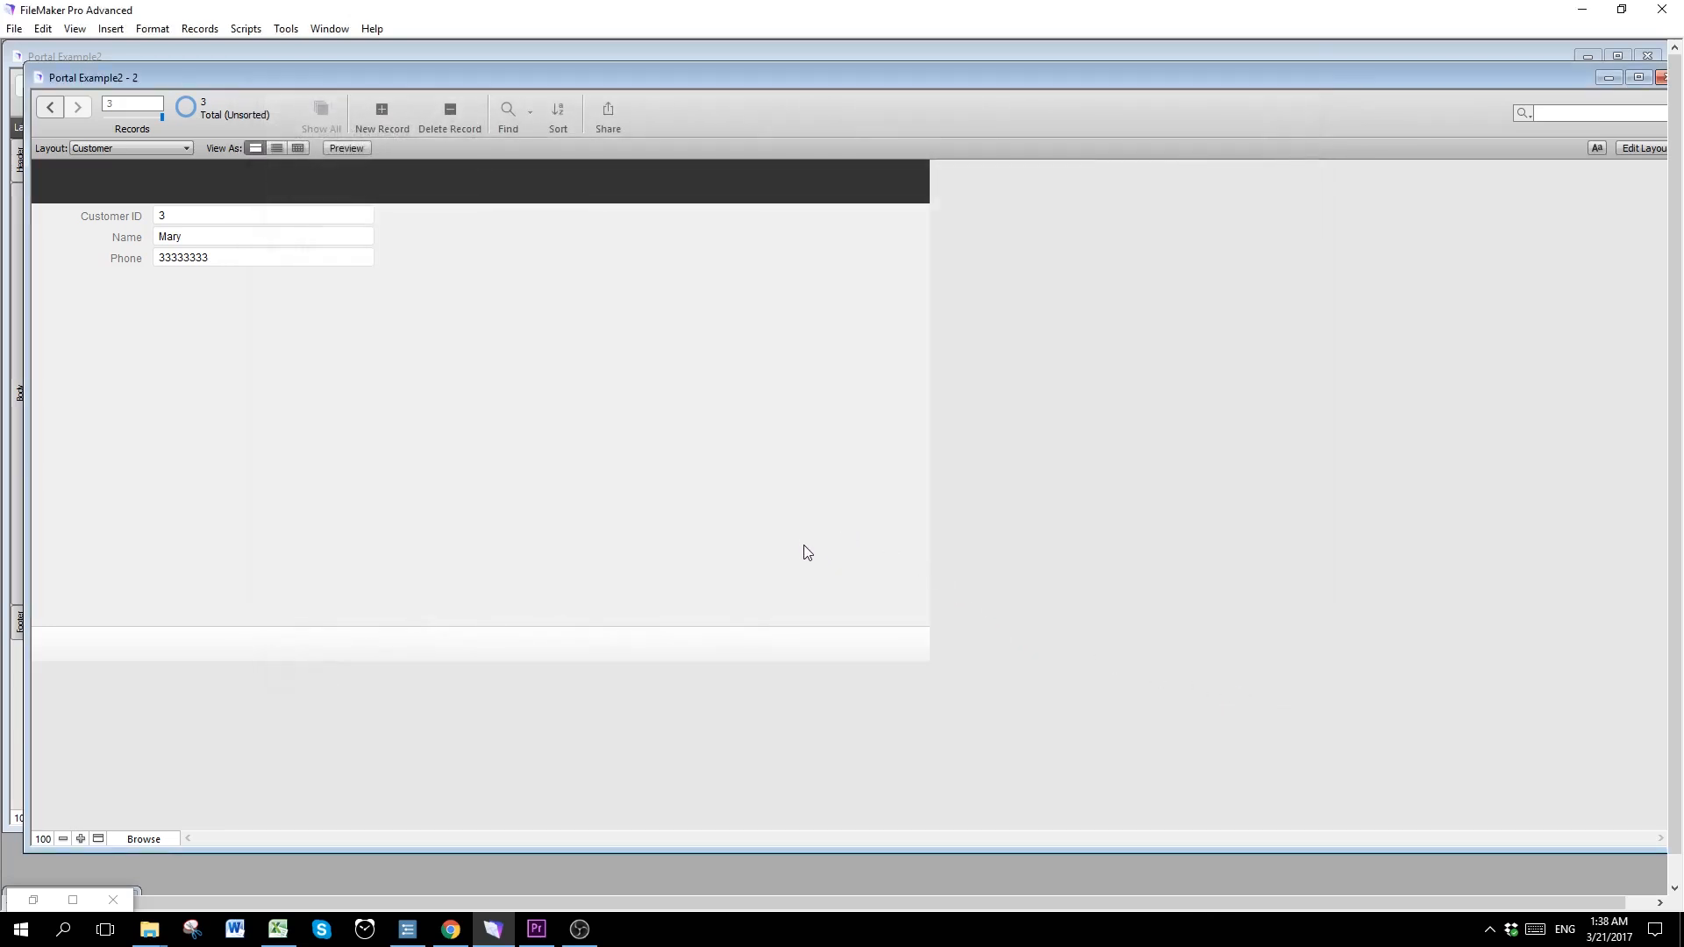
pyautogui.moveTo(800, 374)
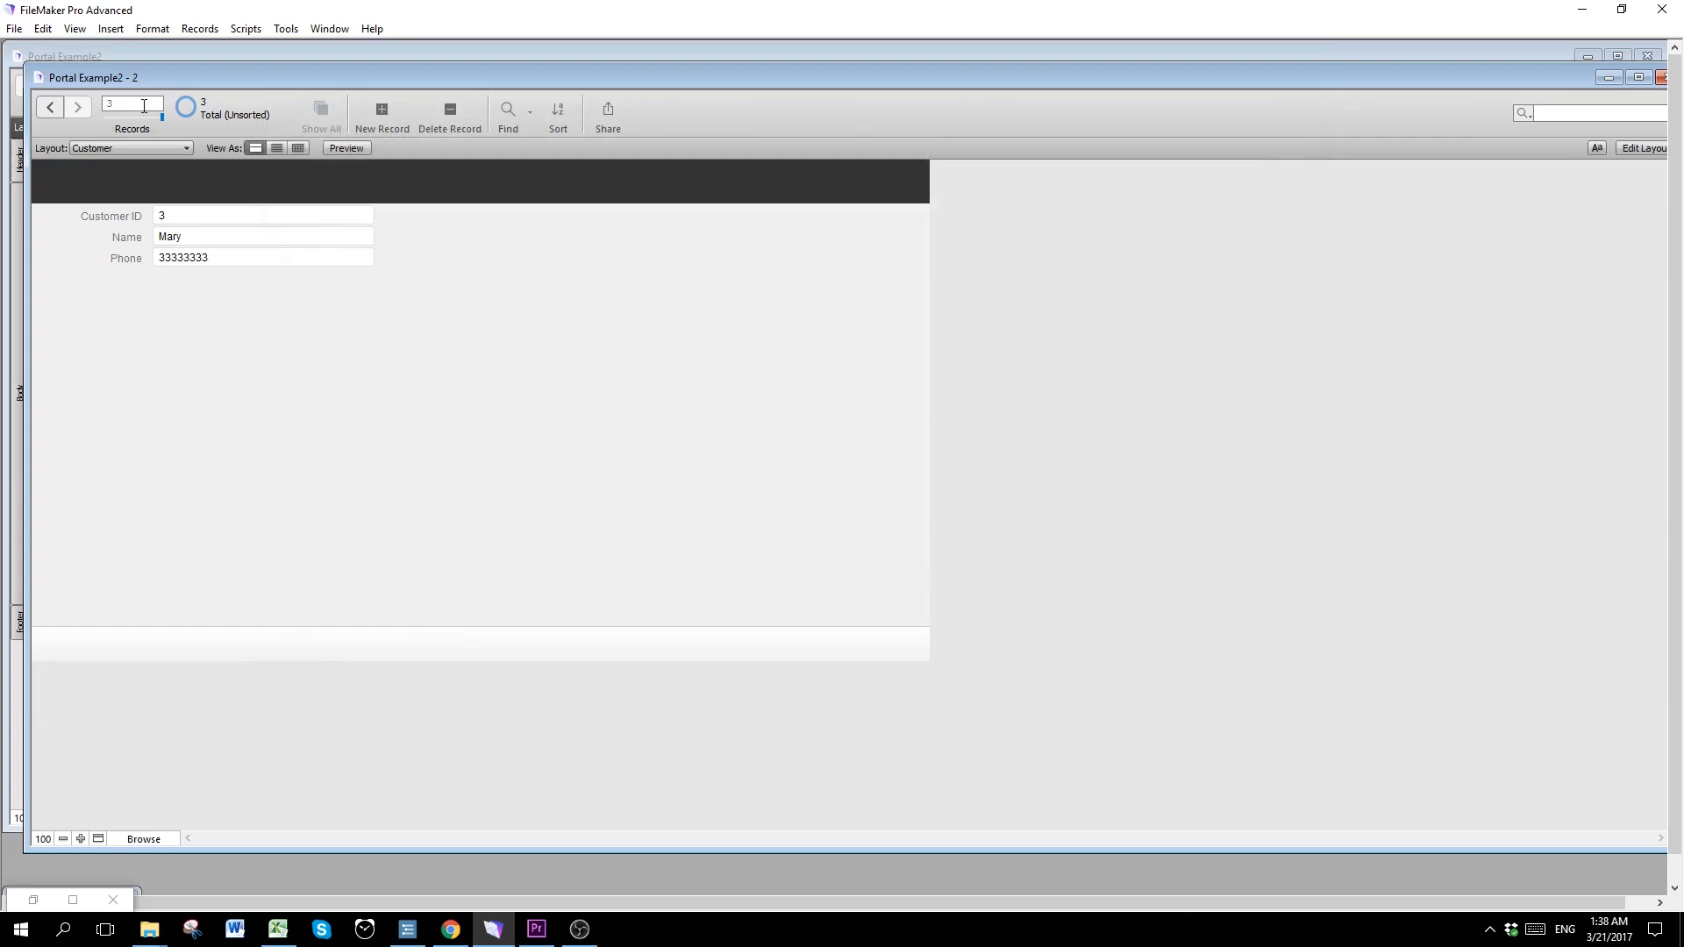
pyautogui.click(74, 28)
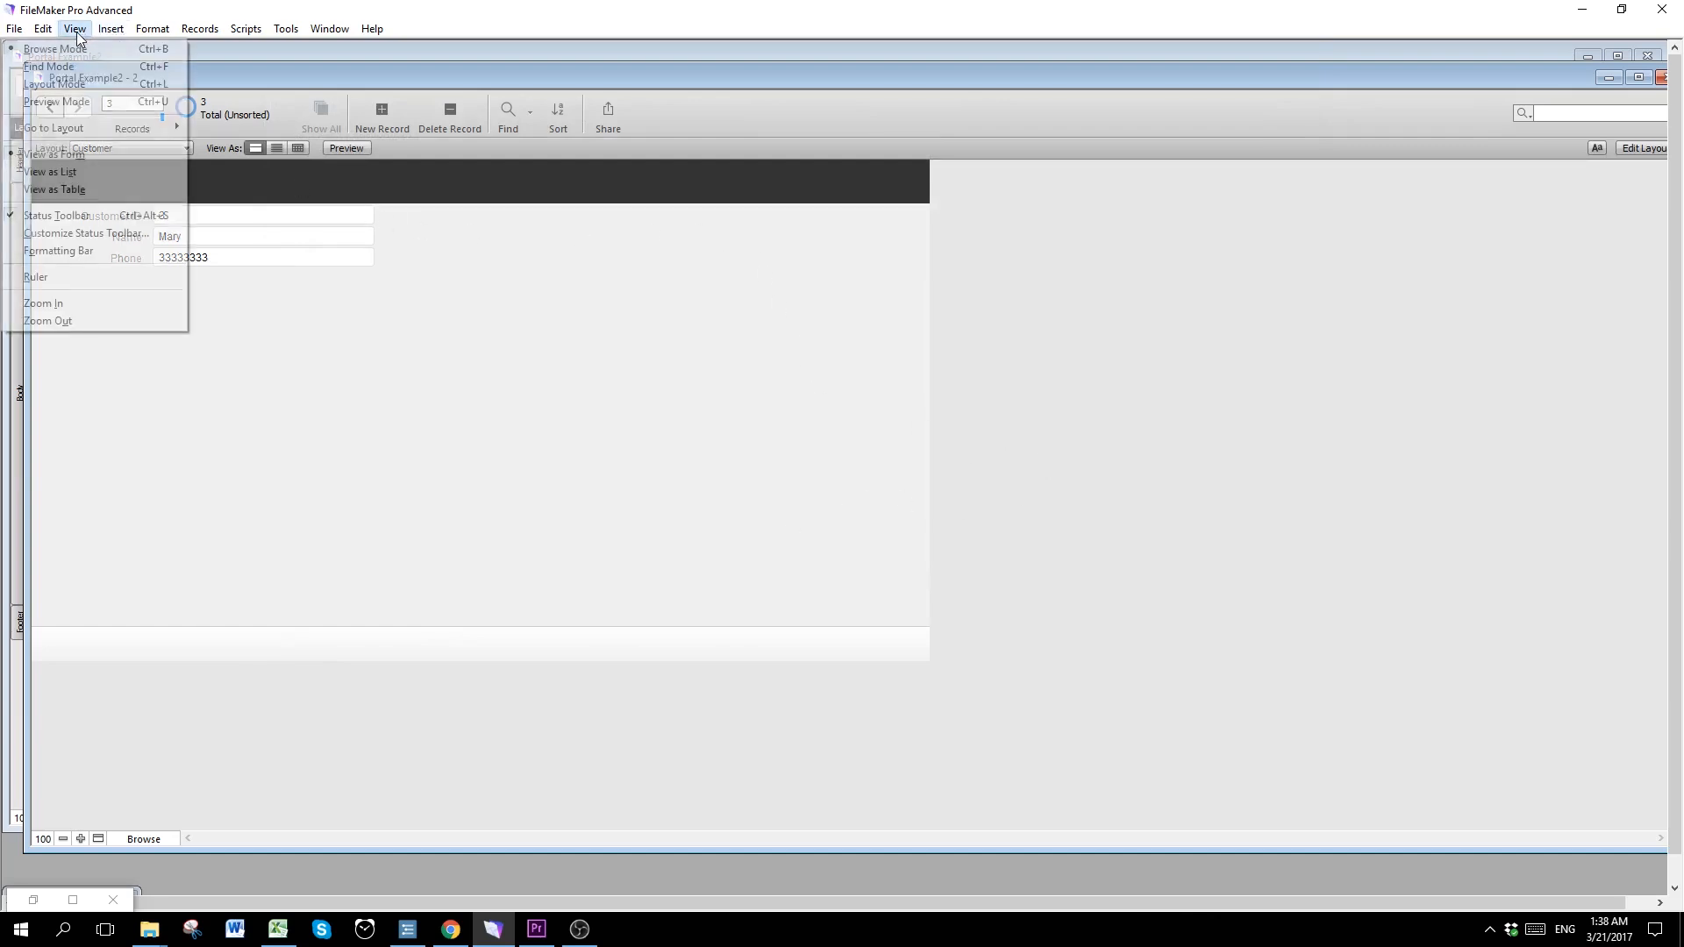
# Step: In Layout Mode, draw a new portal beside the customer fields and open its setup
pyautogui.click(51, 84)
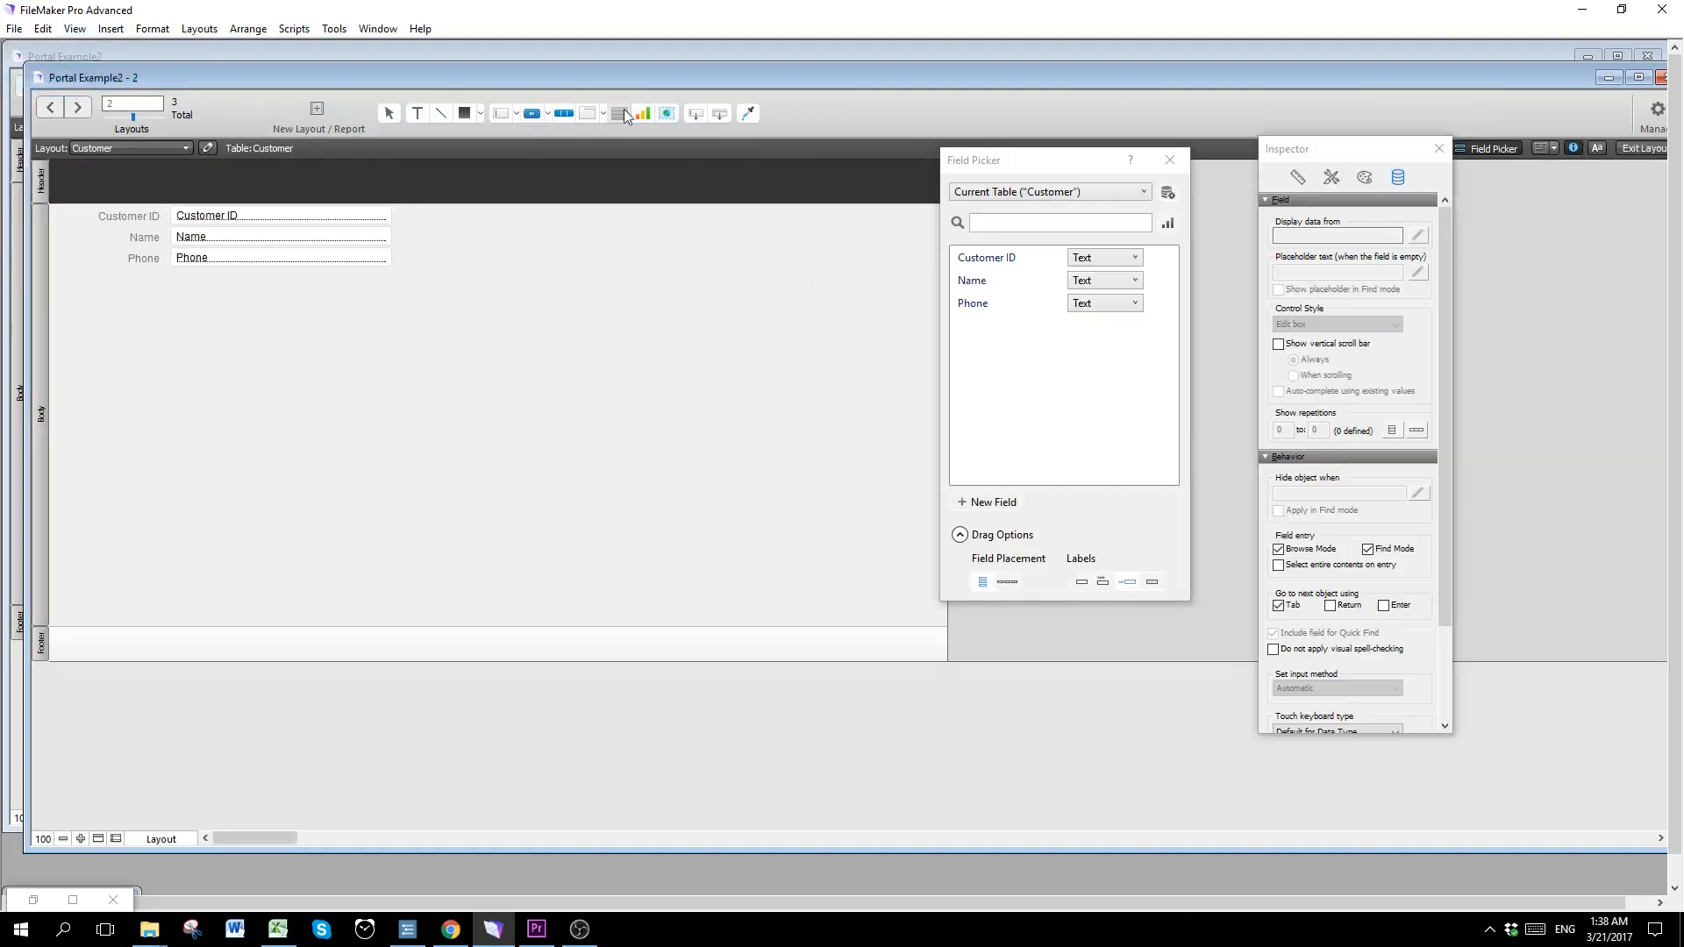
pyautogui.moveTo(617, 112)
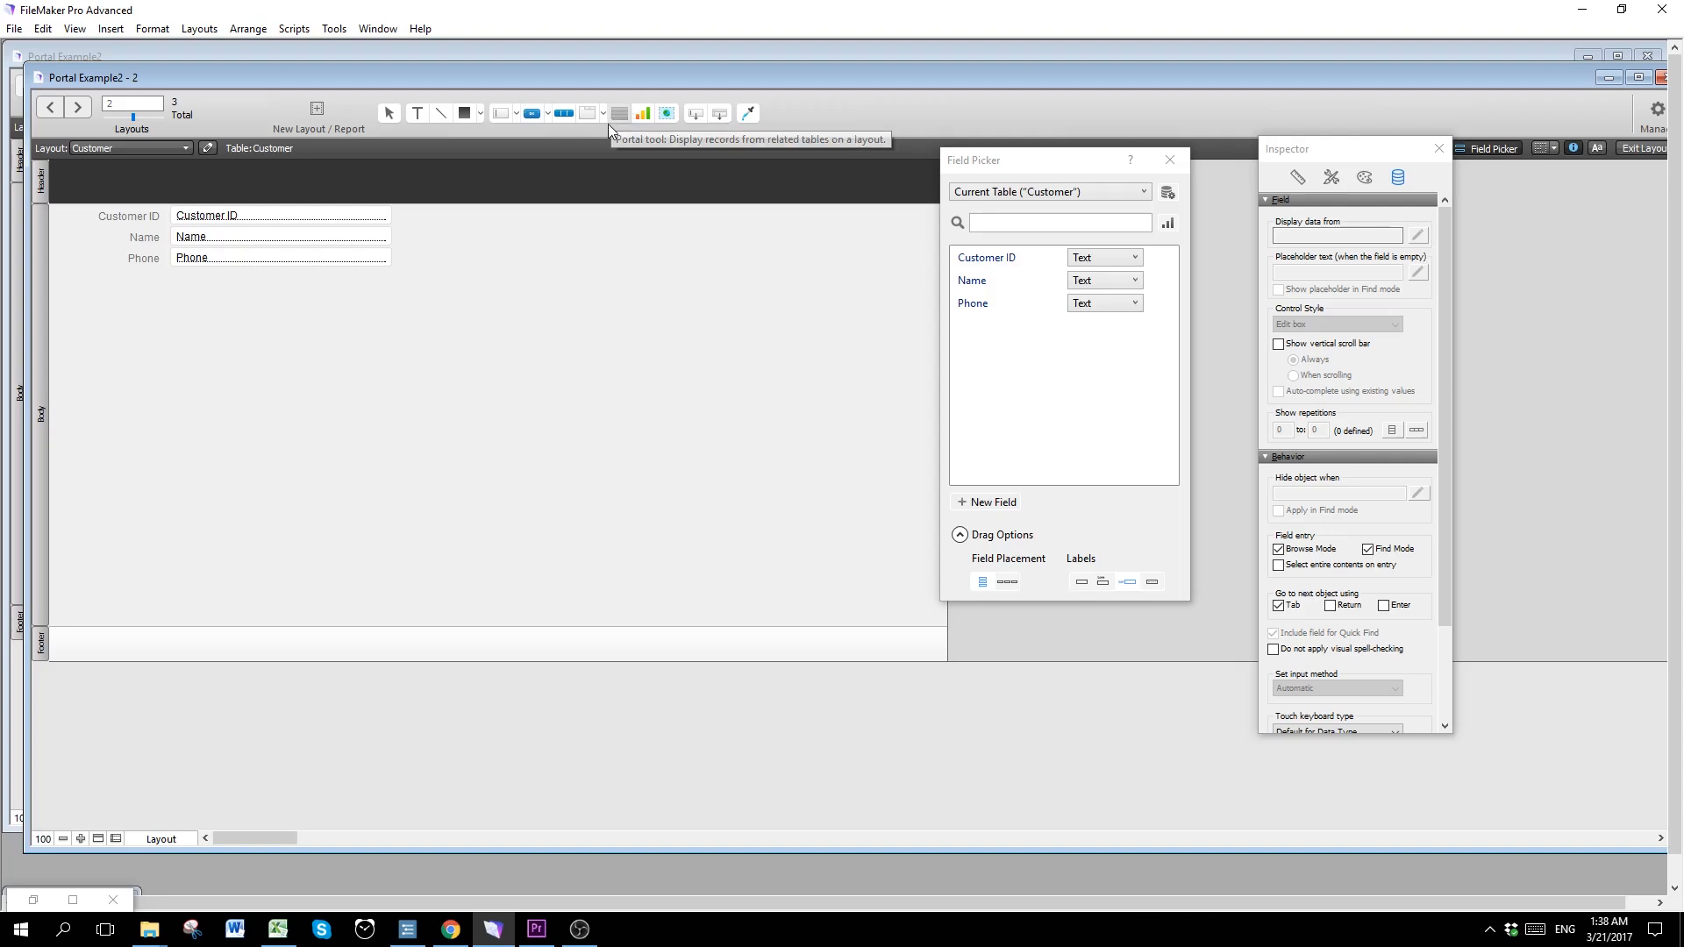
pyautogui.moveTo(618, 115)
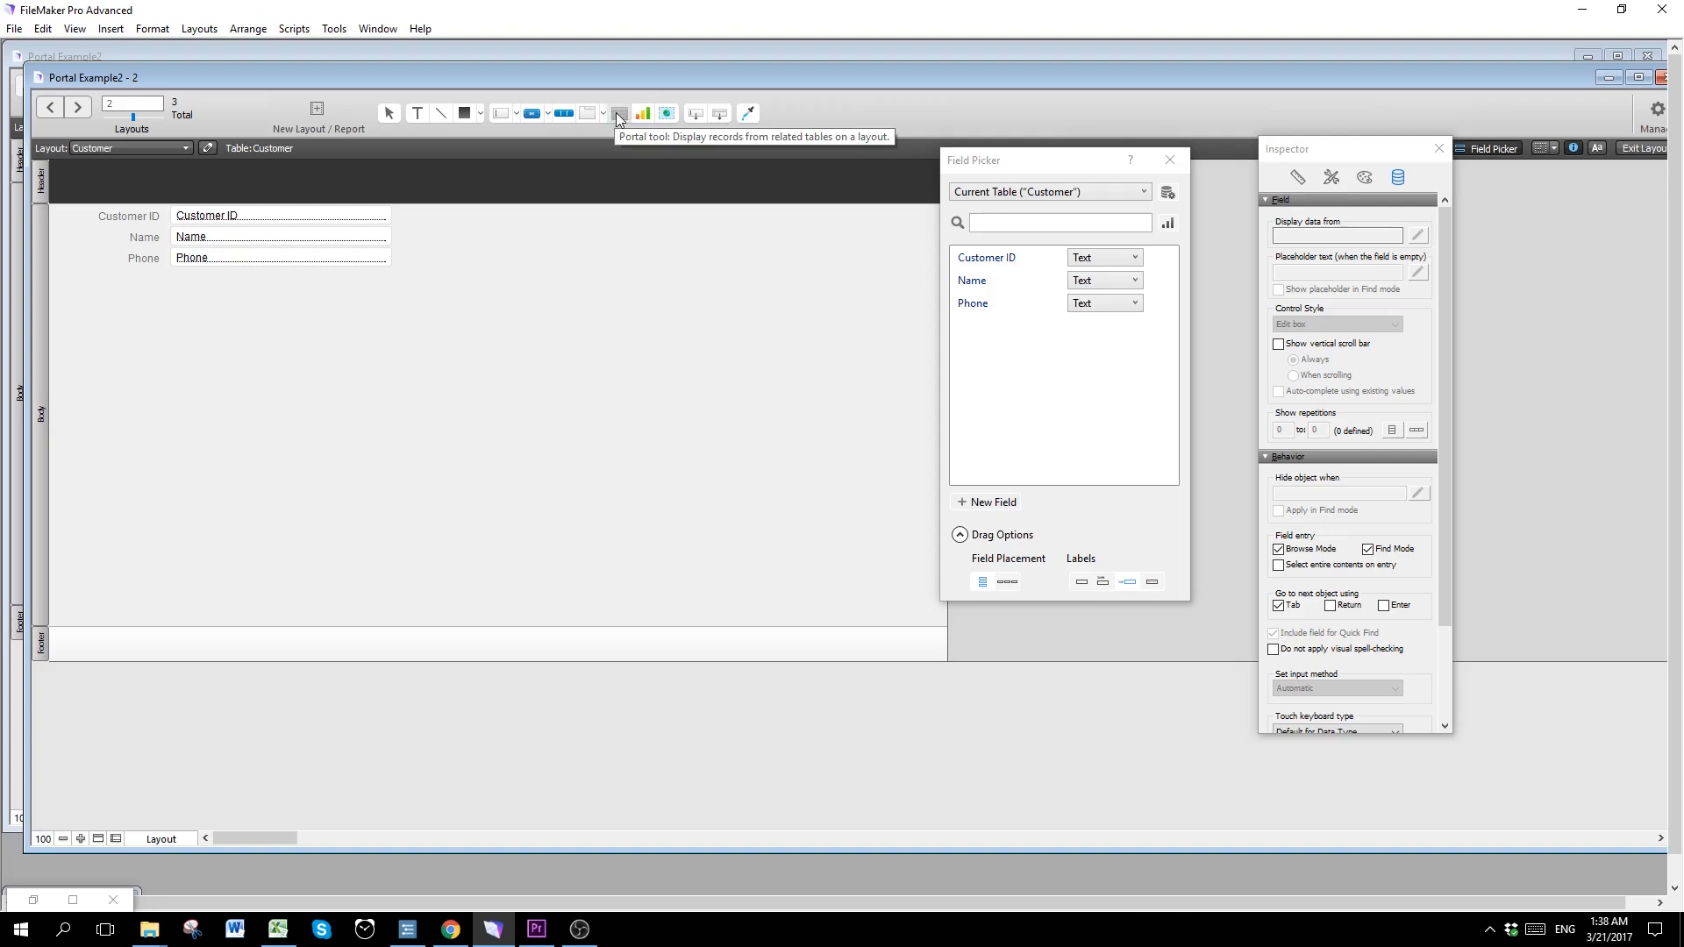
pyautogui.moveTo(409, 204); pyautogui.dragTo(437, 260)
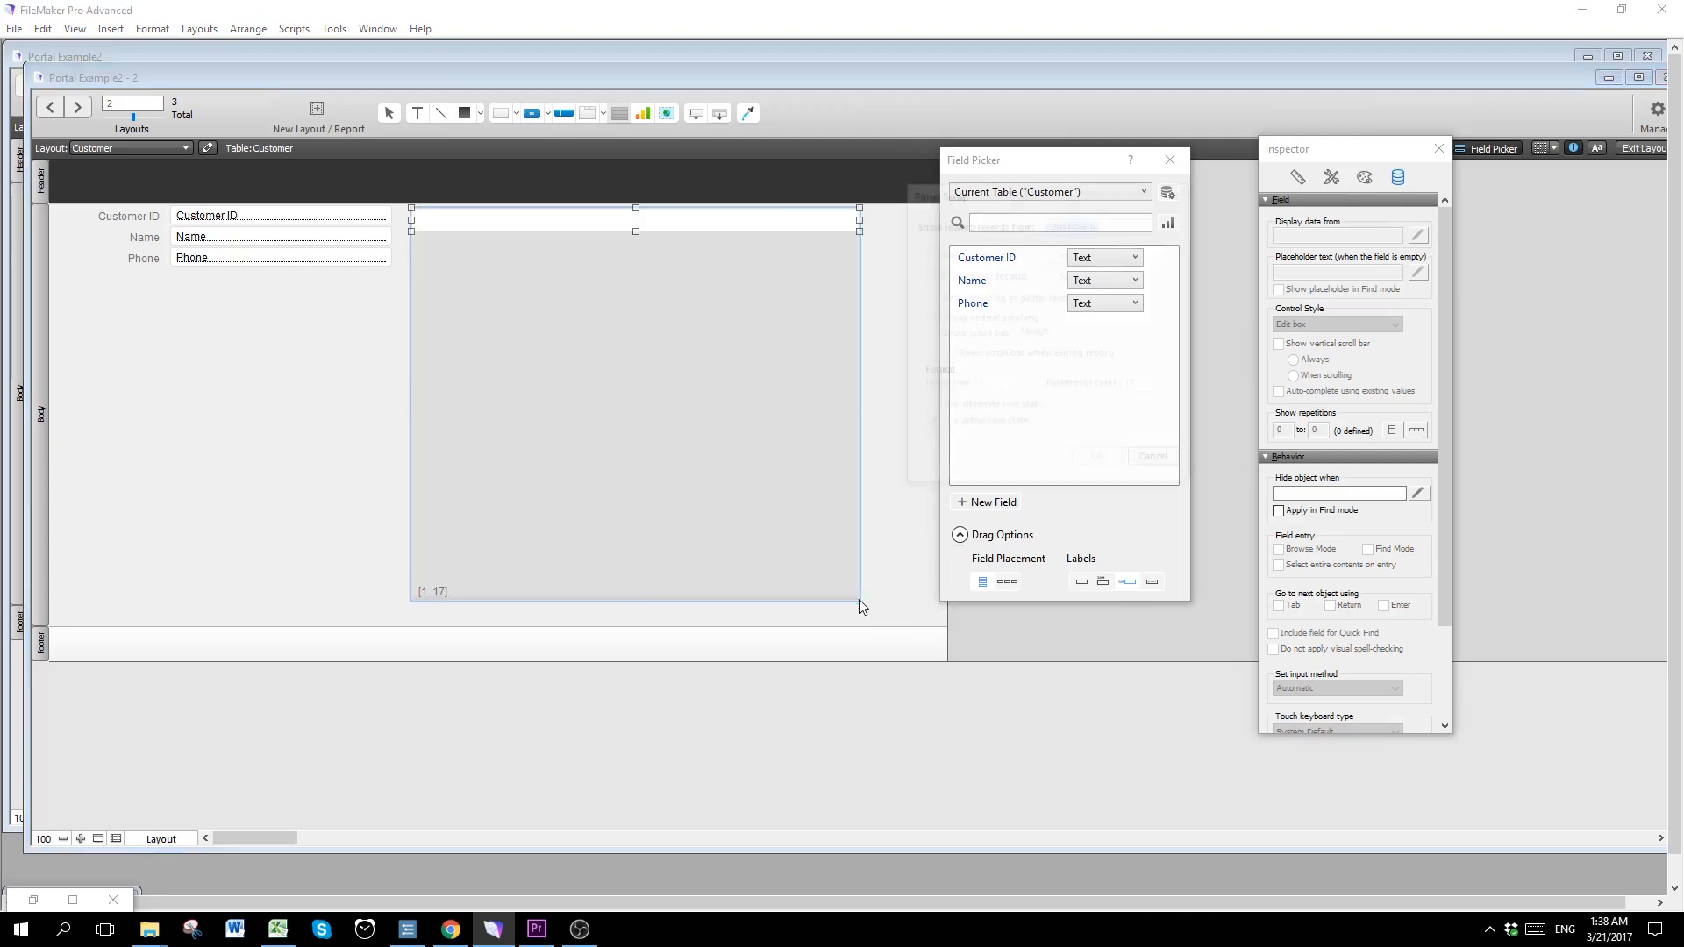
pyautogui.doubleClick(633, 398)
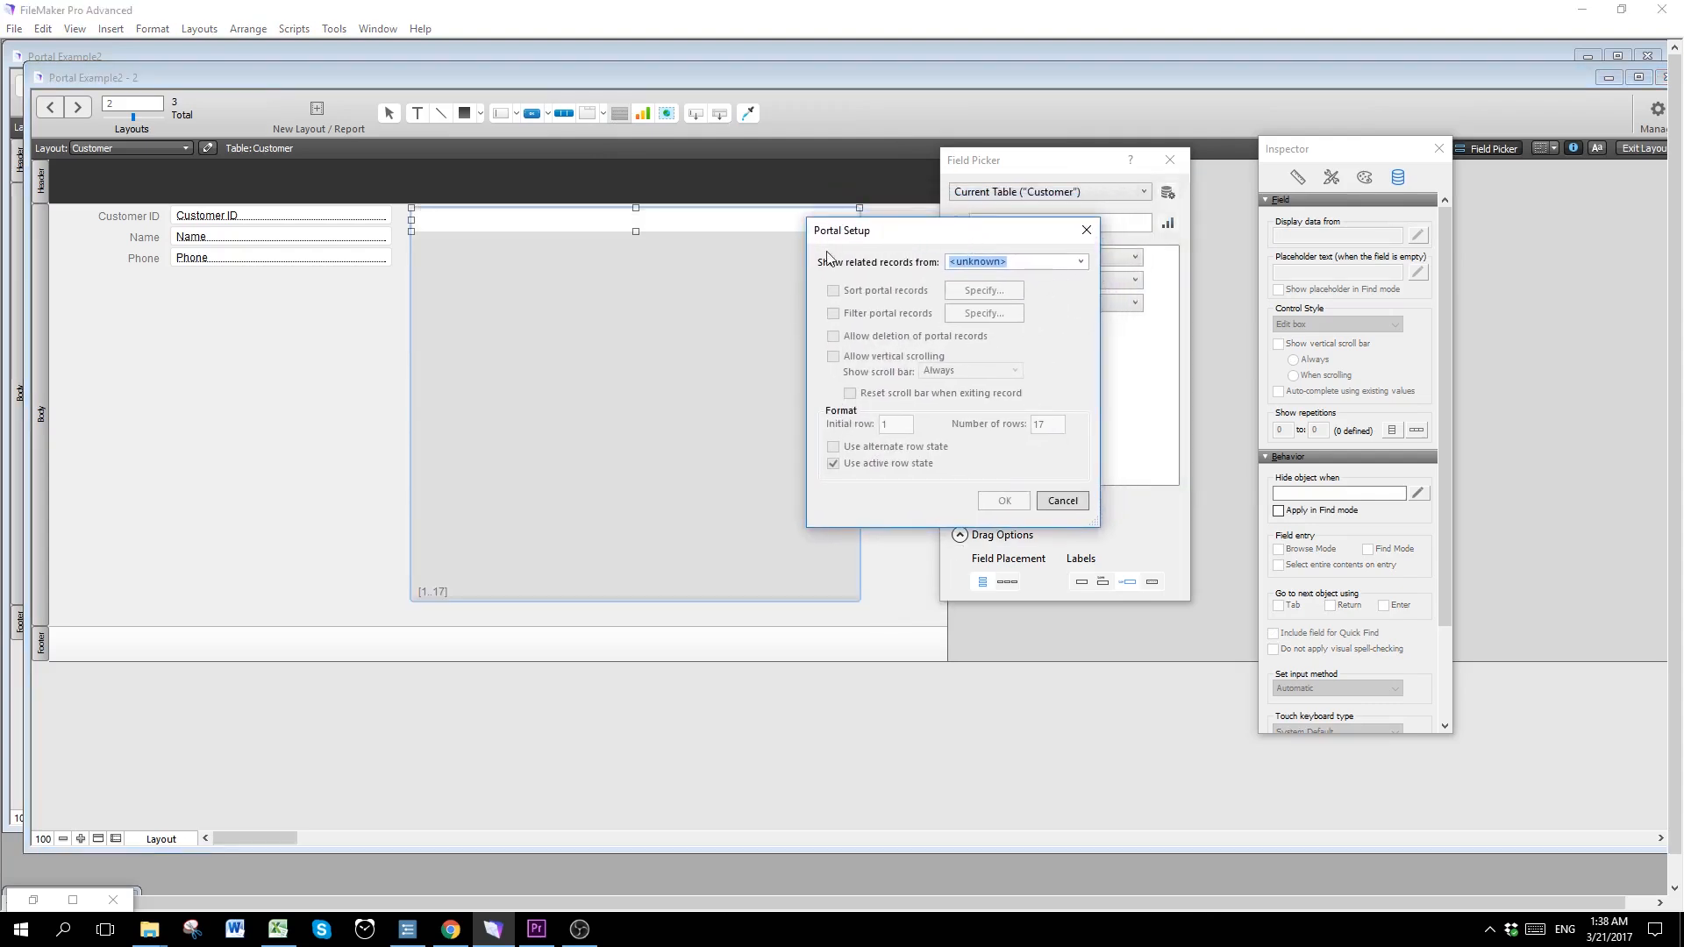
pyautogui.moveTo(879, 275)
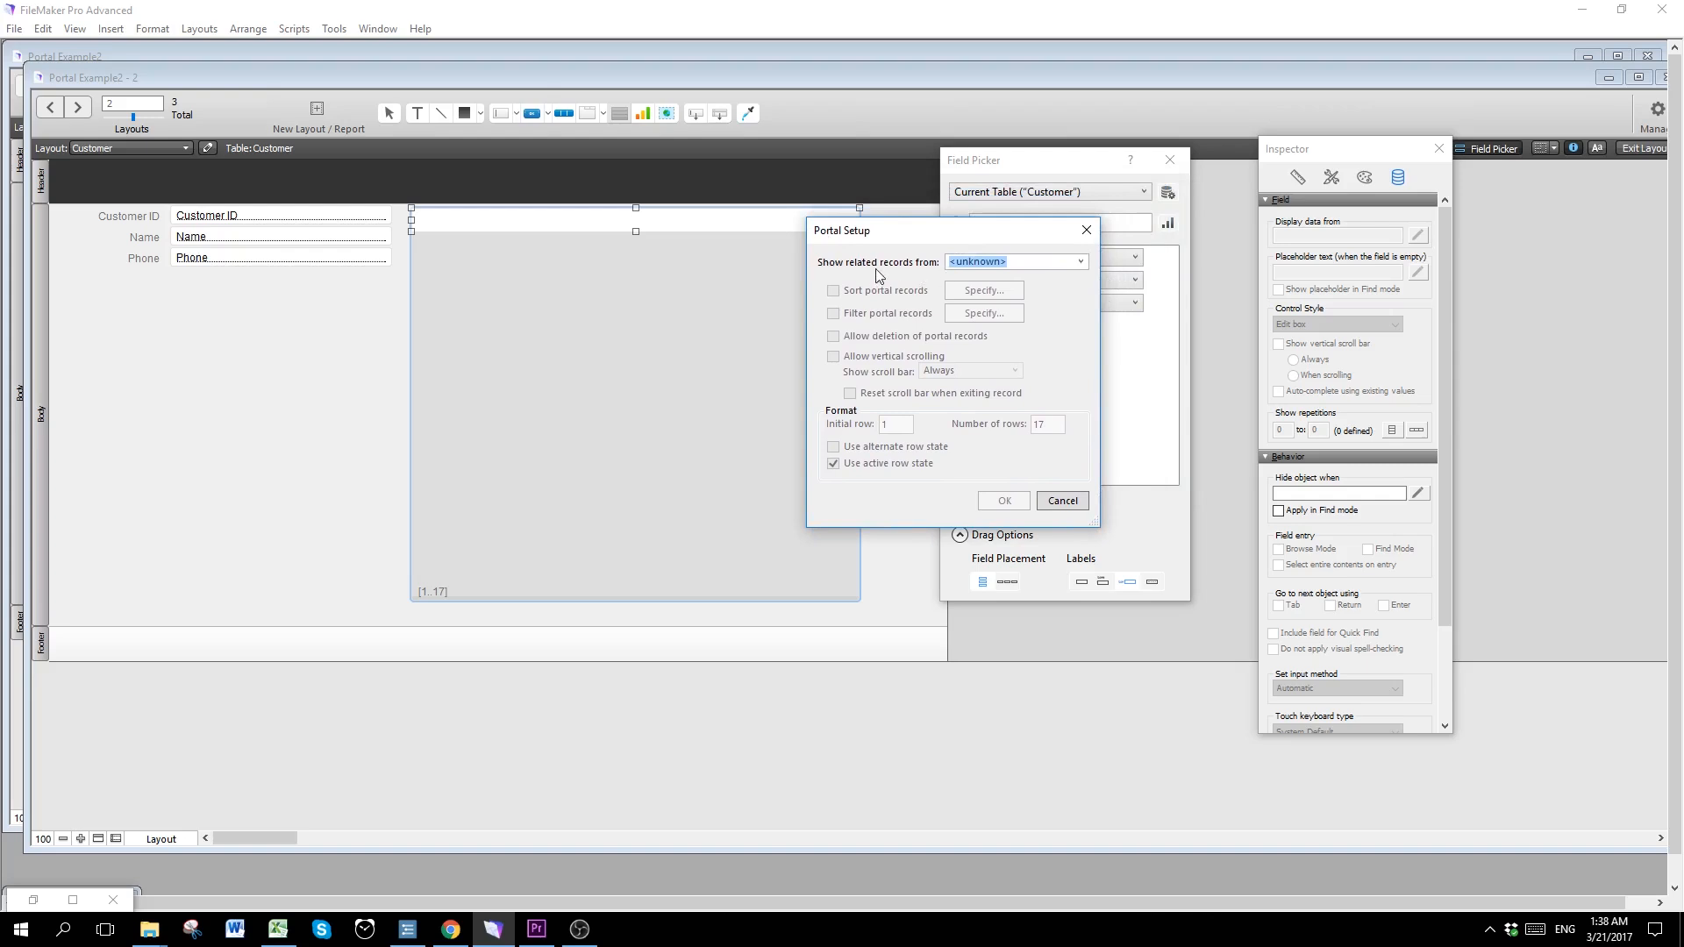
pyautogui.moveTo(1077, 281)
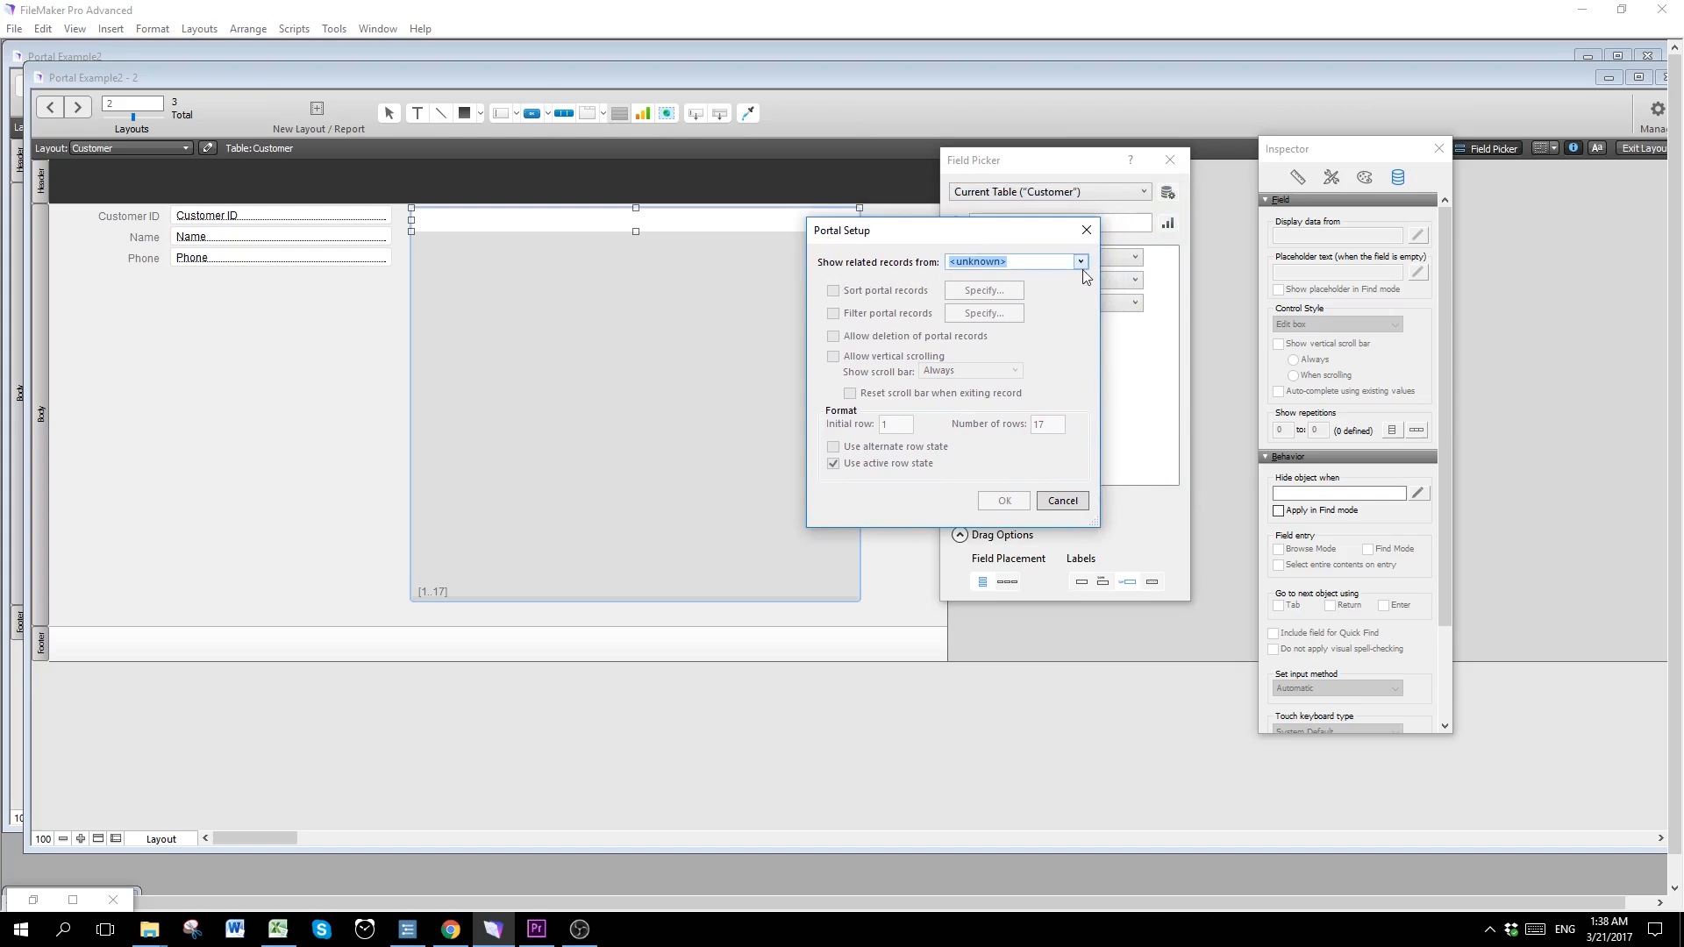
# Step: Set the portal to show related records from the Sale table
pyautogui.click(1079, 262)
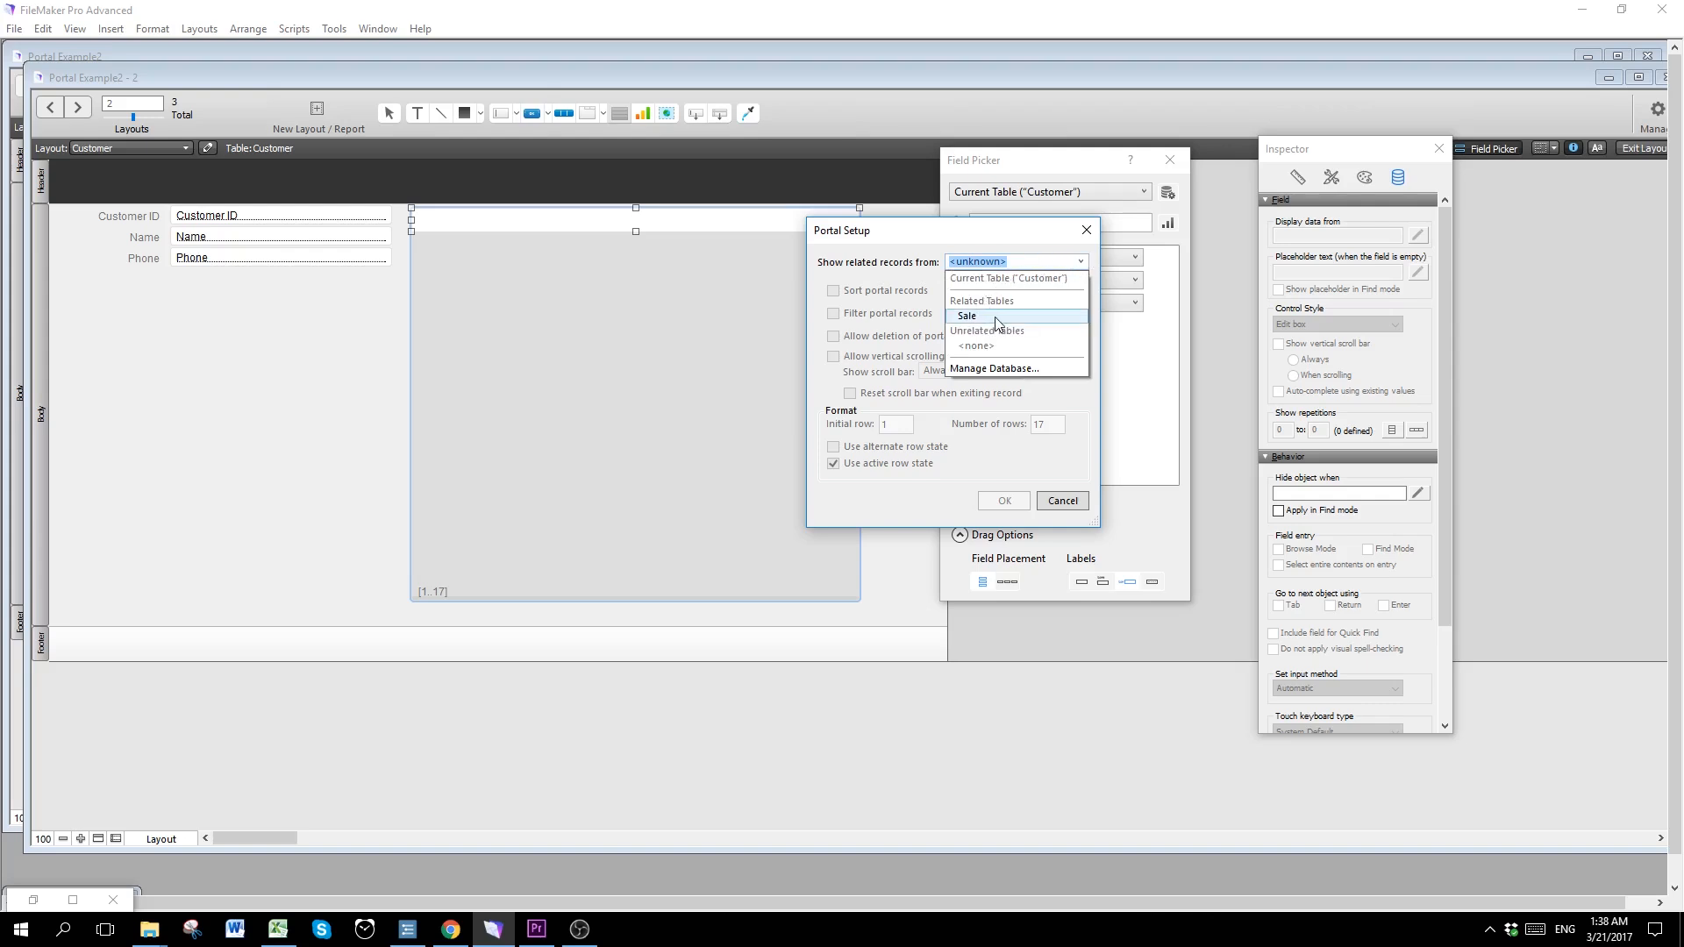
pyautogui.moveTo(982, 321)
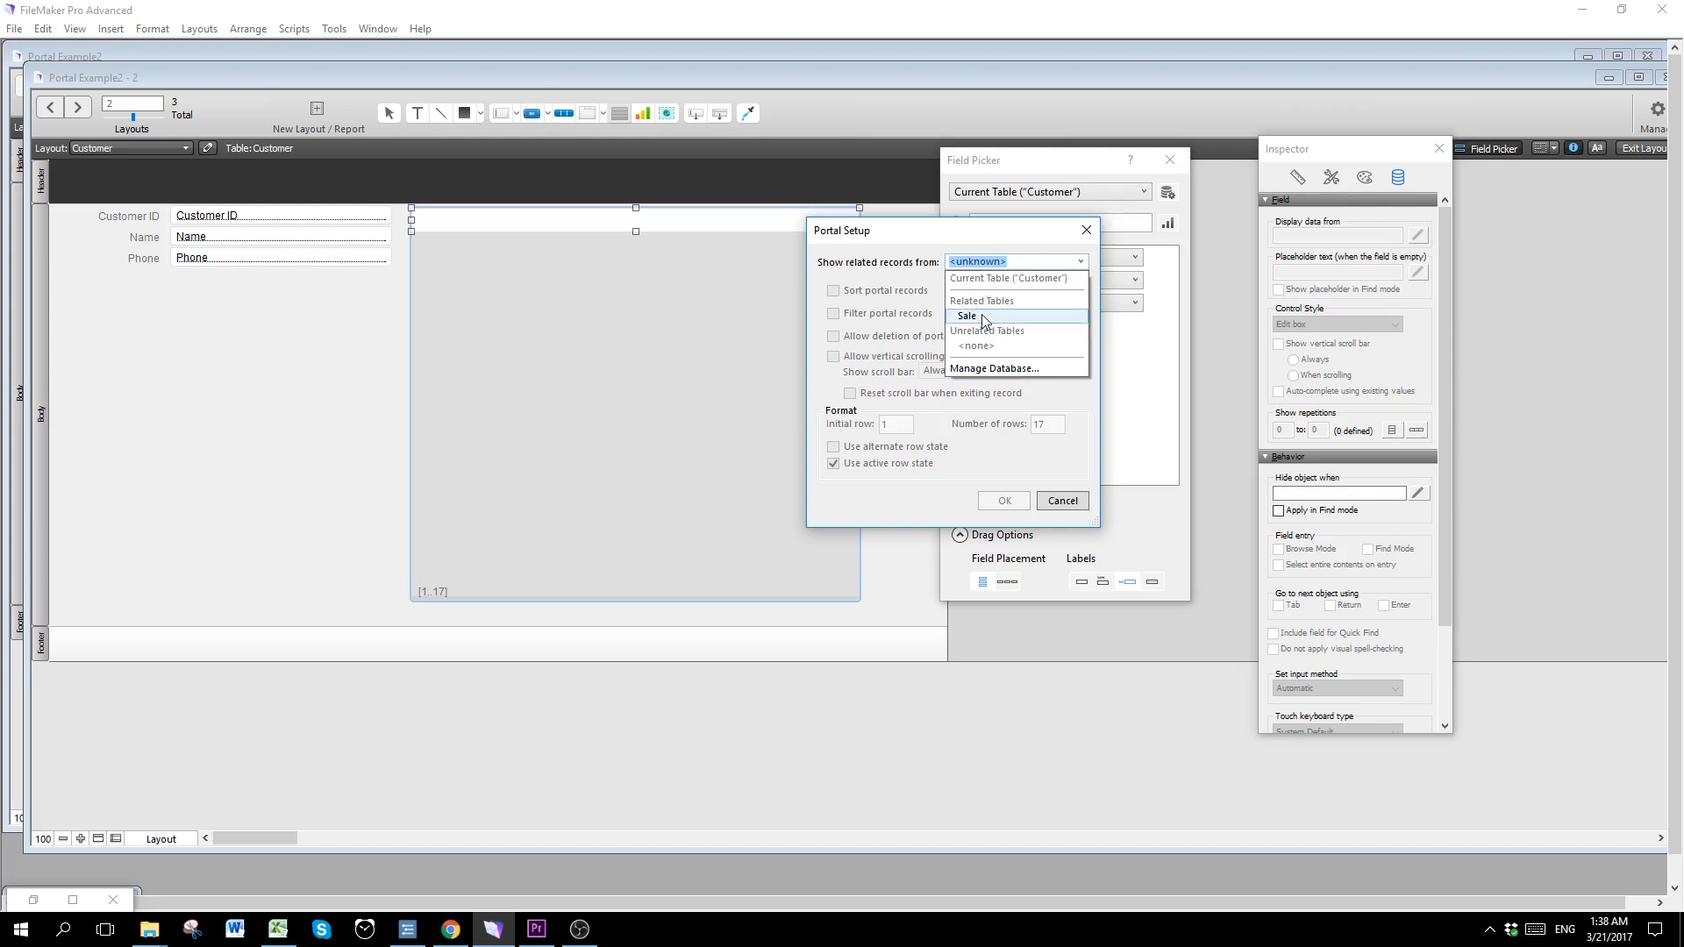
pyautogui.click(964, 316)
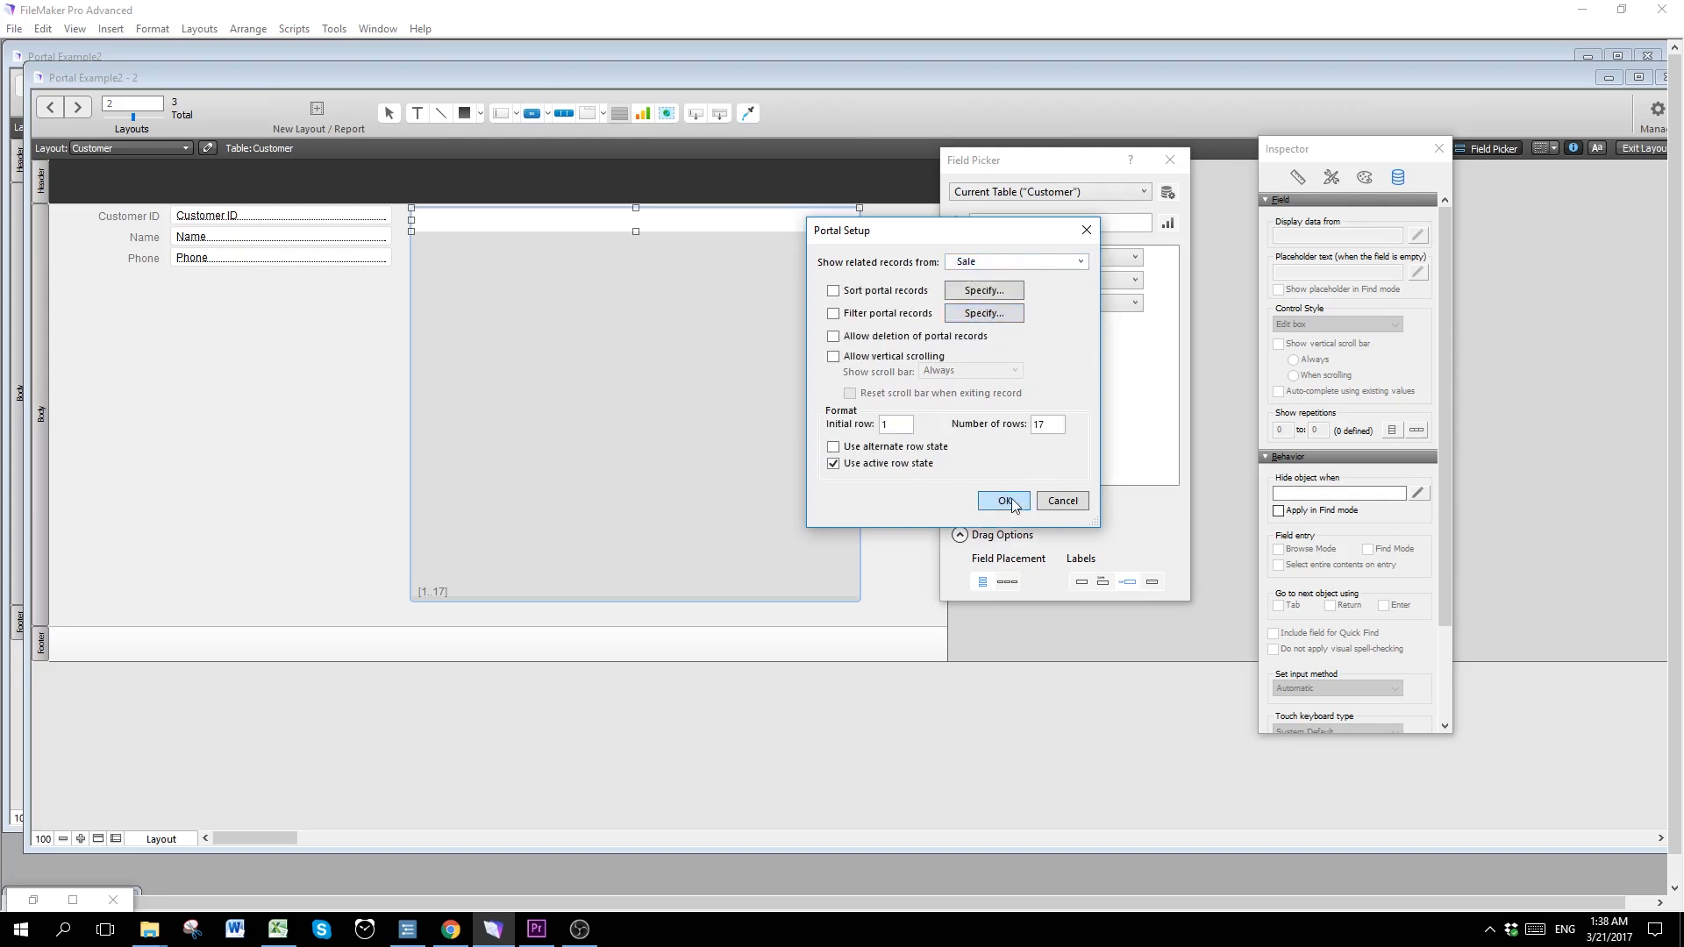
pyautogui.click(1002, 500)
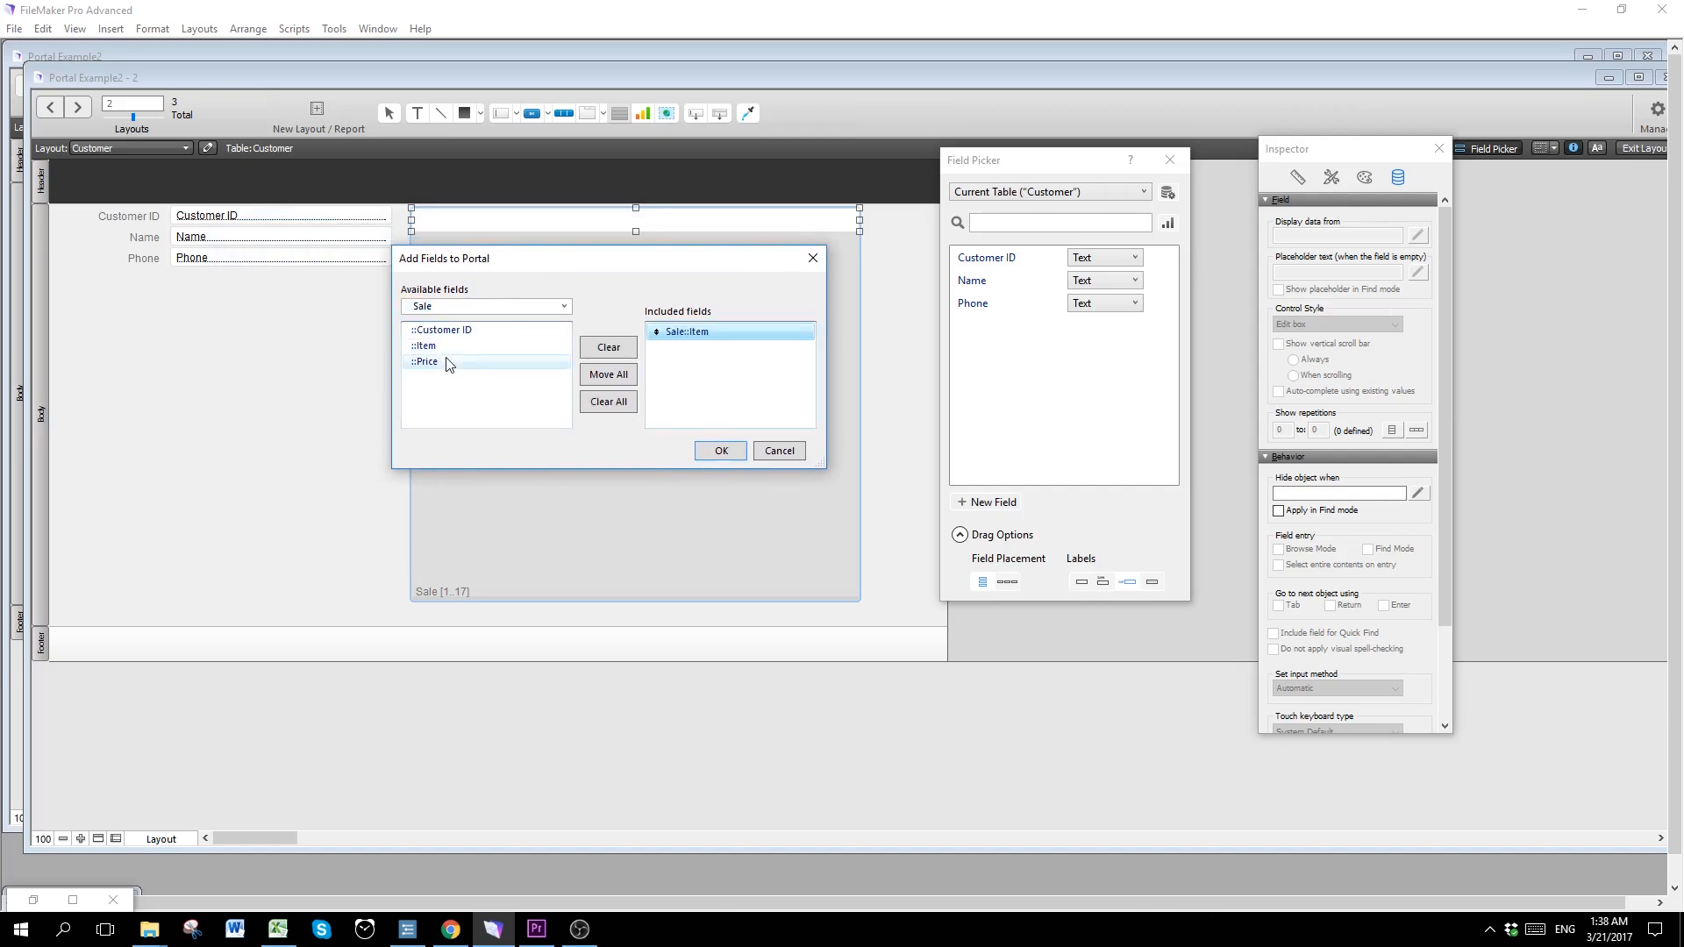
# Step: Include the Sale::Item and Sale::Price fields in the portal row
pyautogui.doubleClick(424, 361)
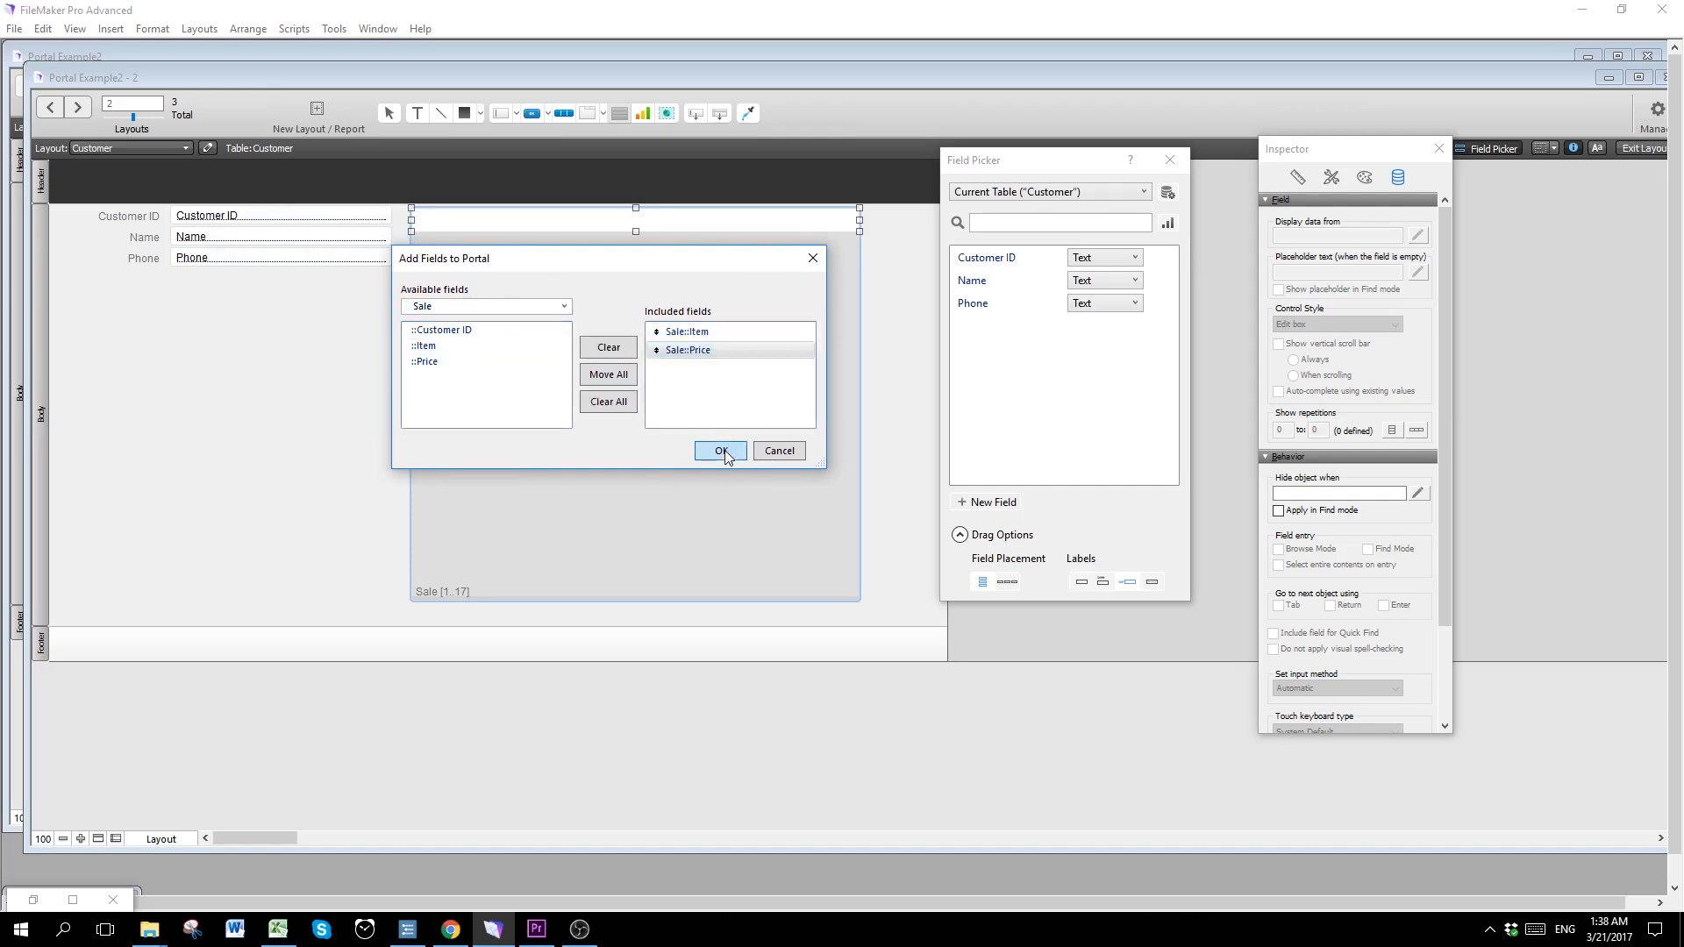
pyautogui.click(721, 450)
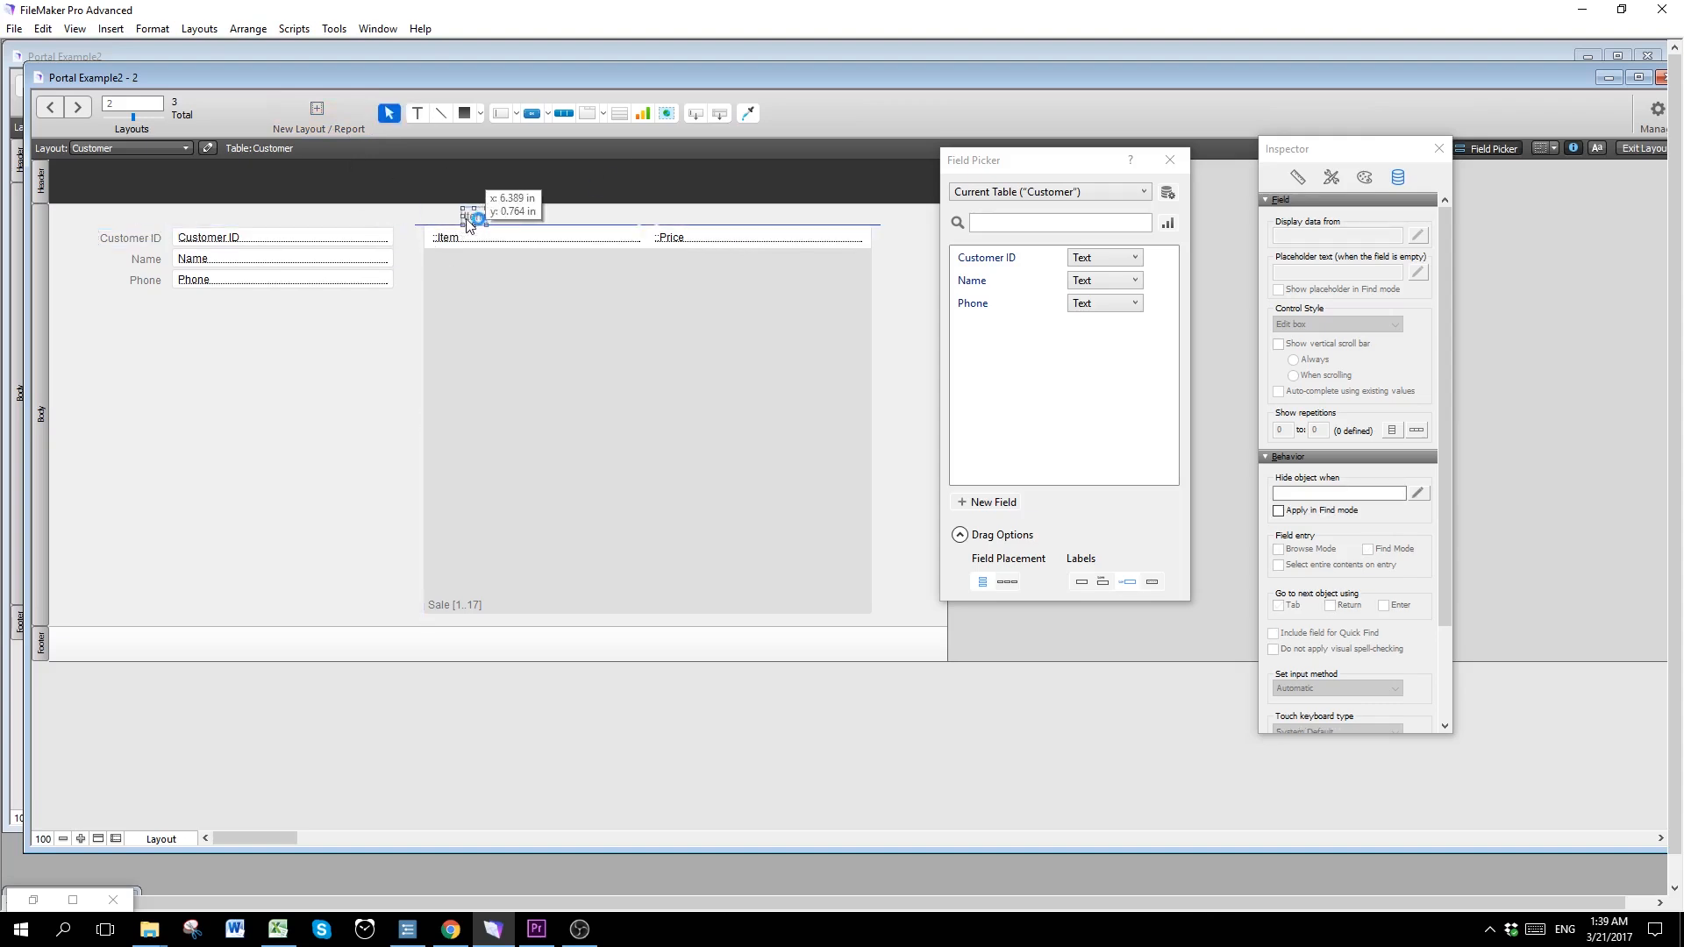
# Step: Position the portal beside the customer fields with Item and Price headings above its columns
pyautogui.moveTo(475, 221); pyautogui.dragTo(668, 221)
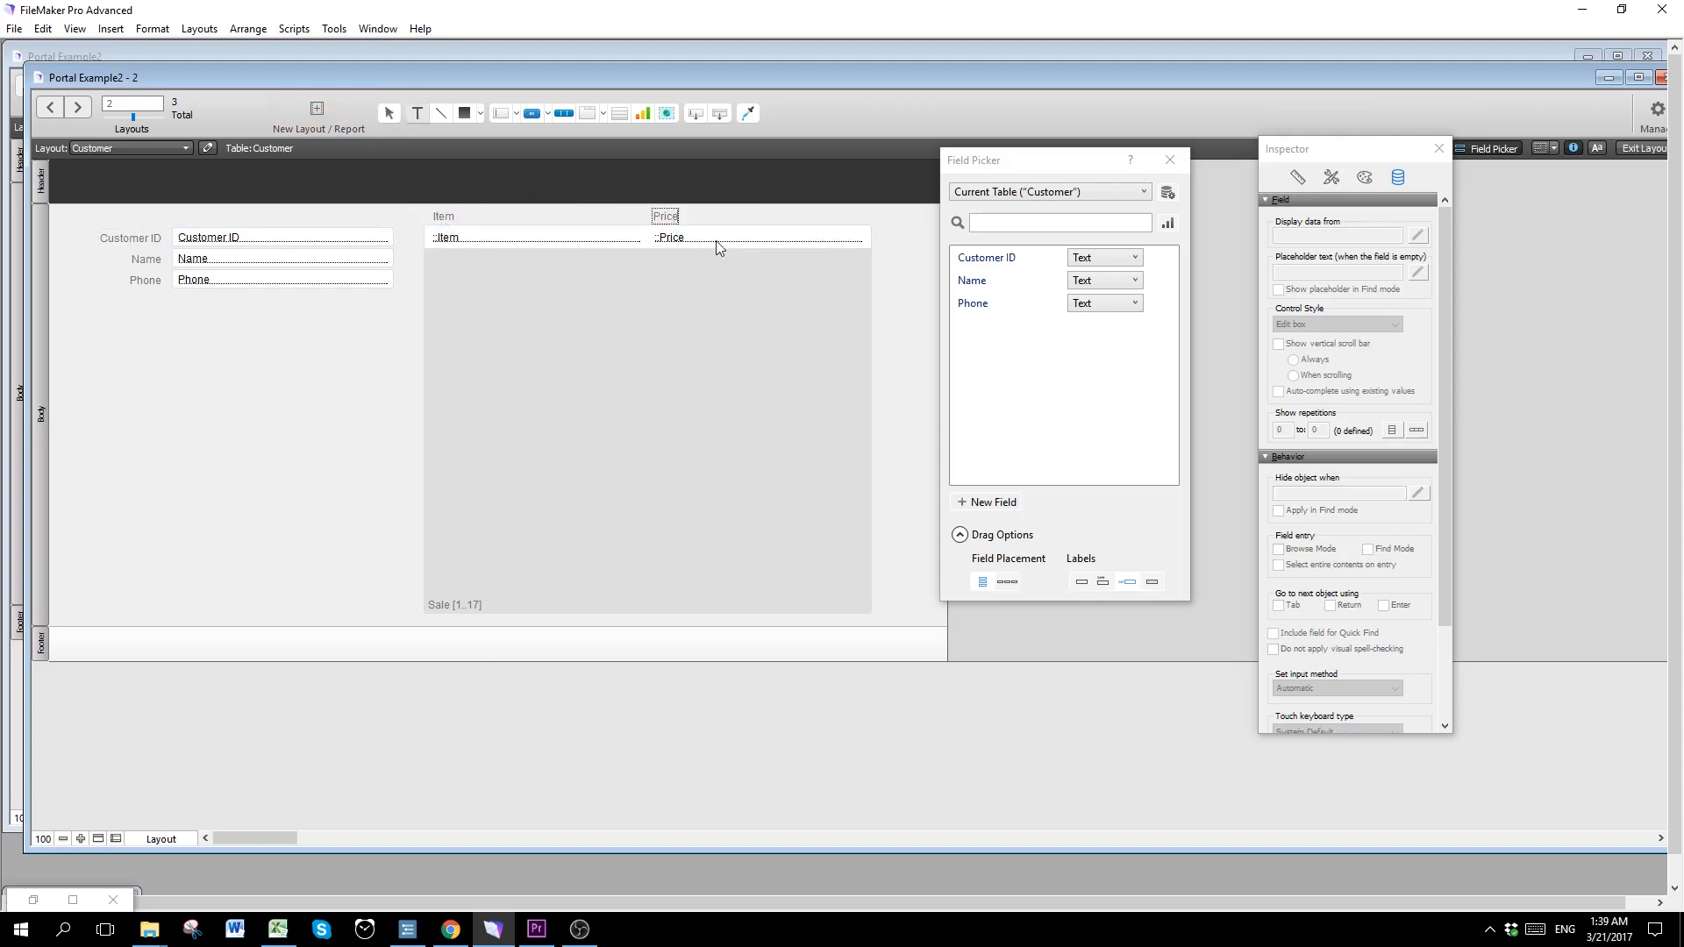
pyautogui.click(663, 215)
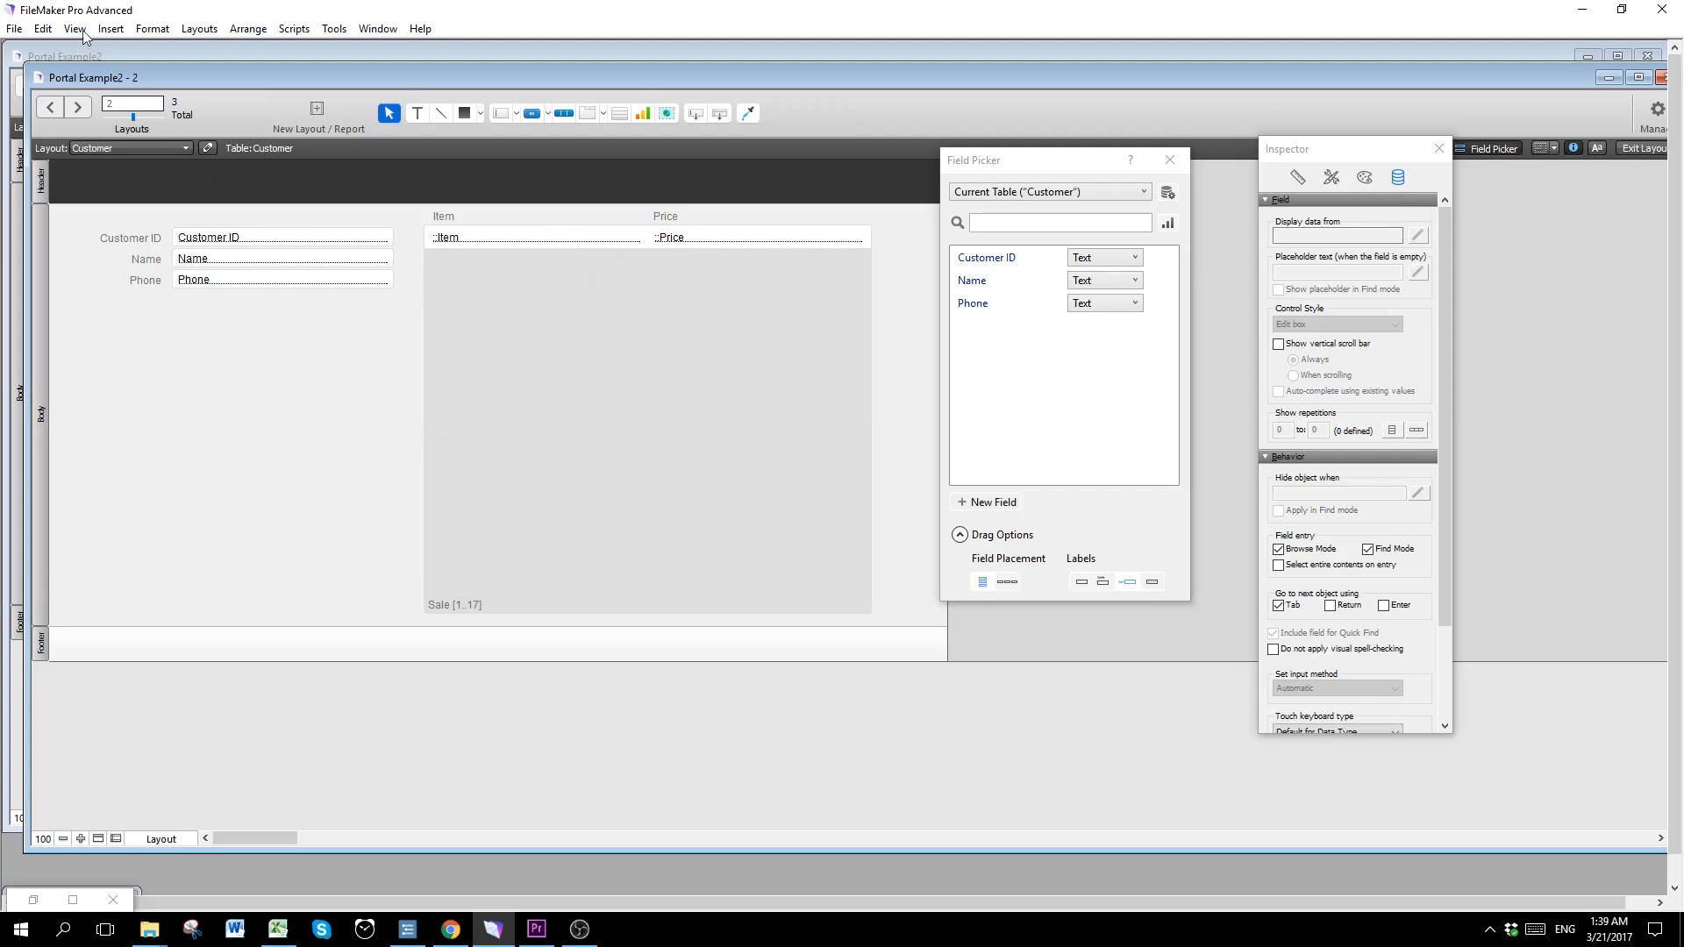
pyautogui.click(73, 28)
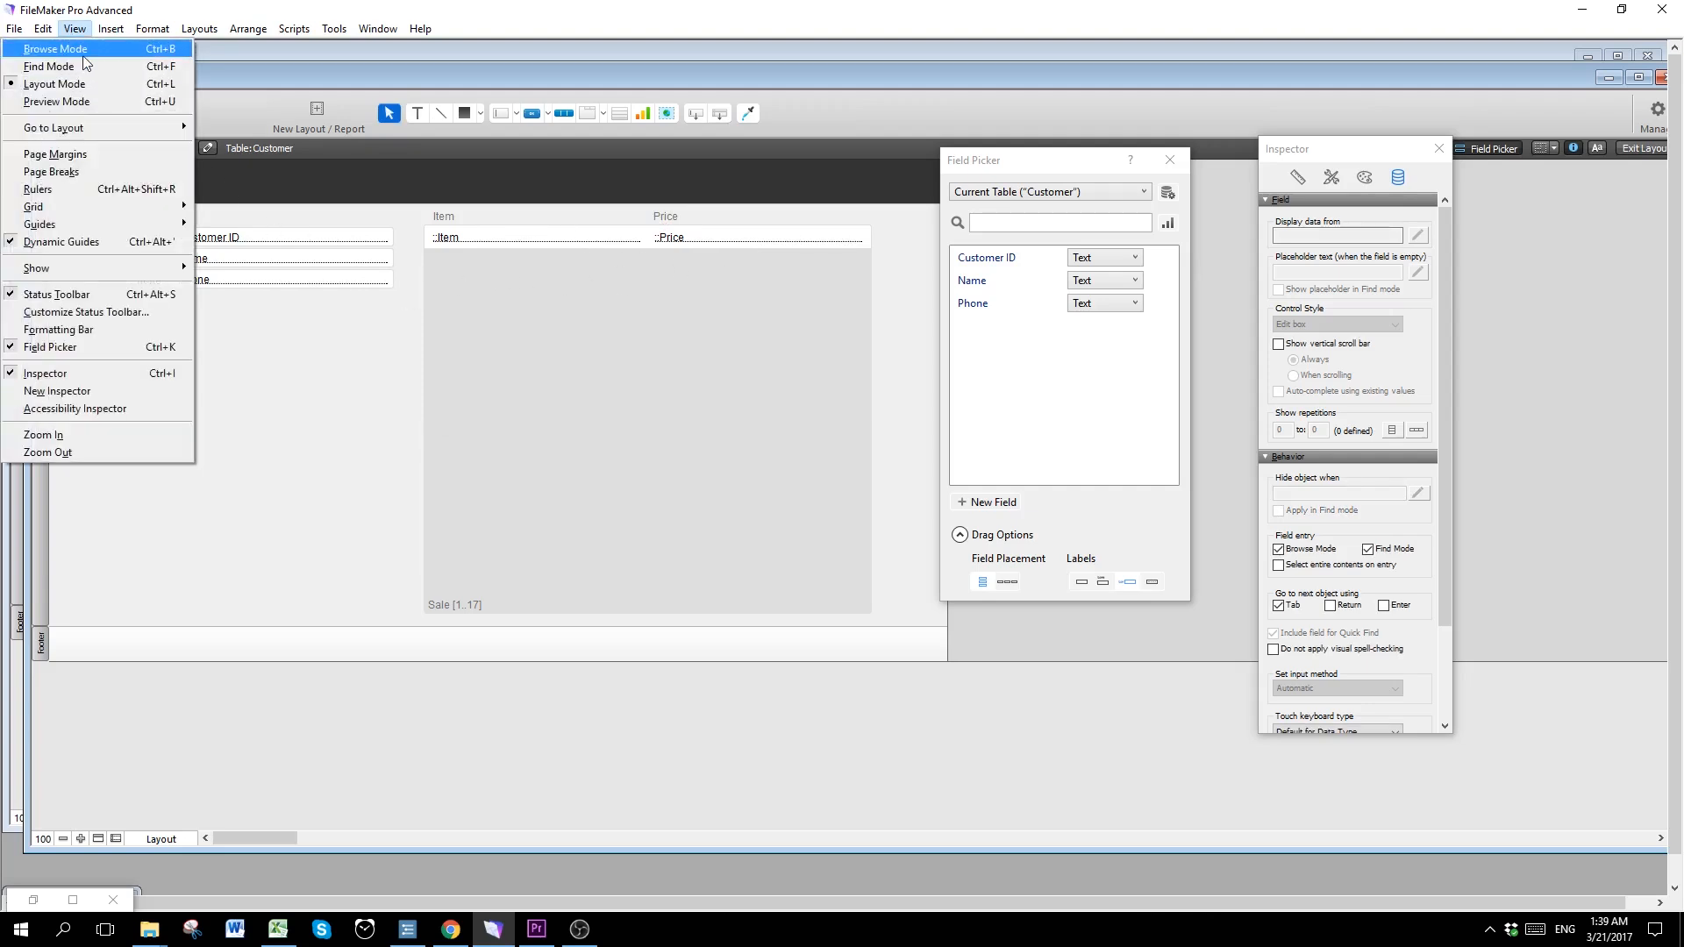
# Step: Return to Browse Mode to view Mary's record with the empty Item and Price portal
pyautogui.click(54, 49)
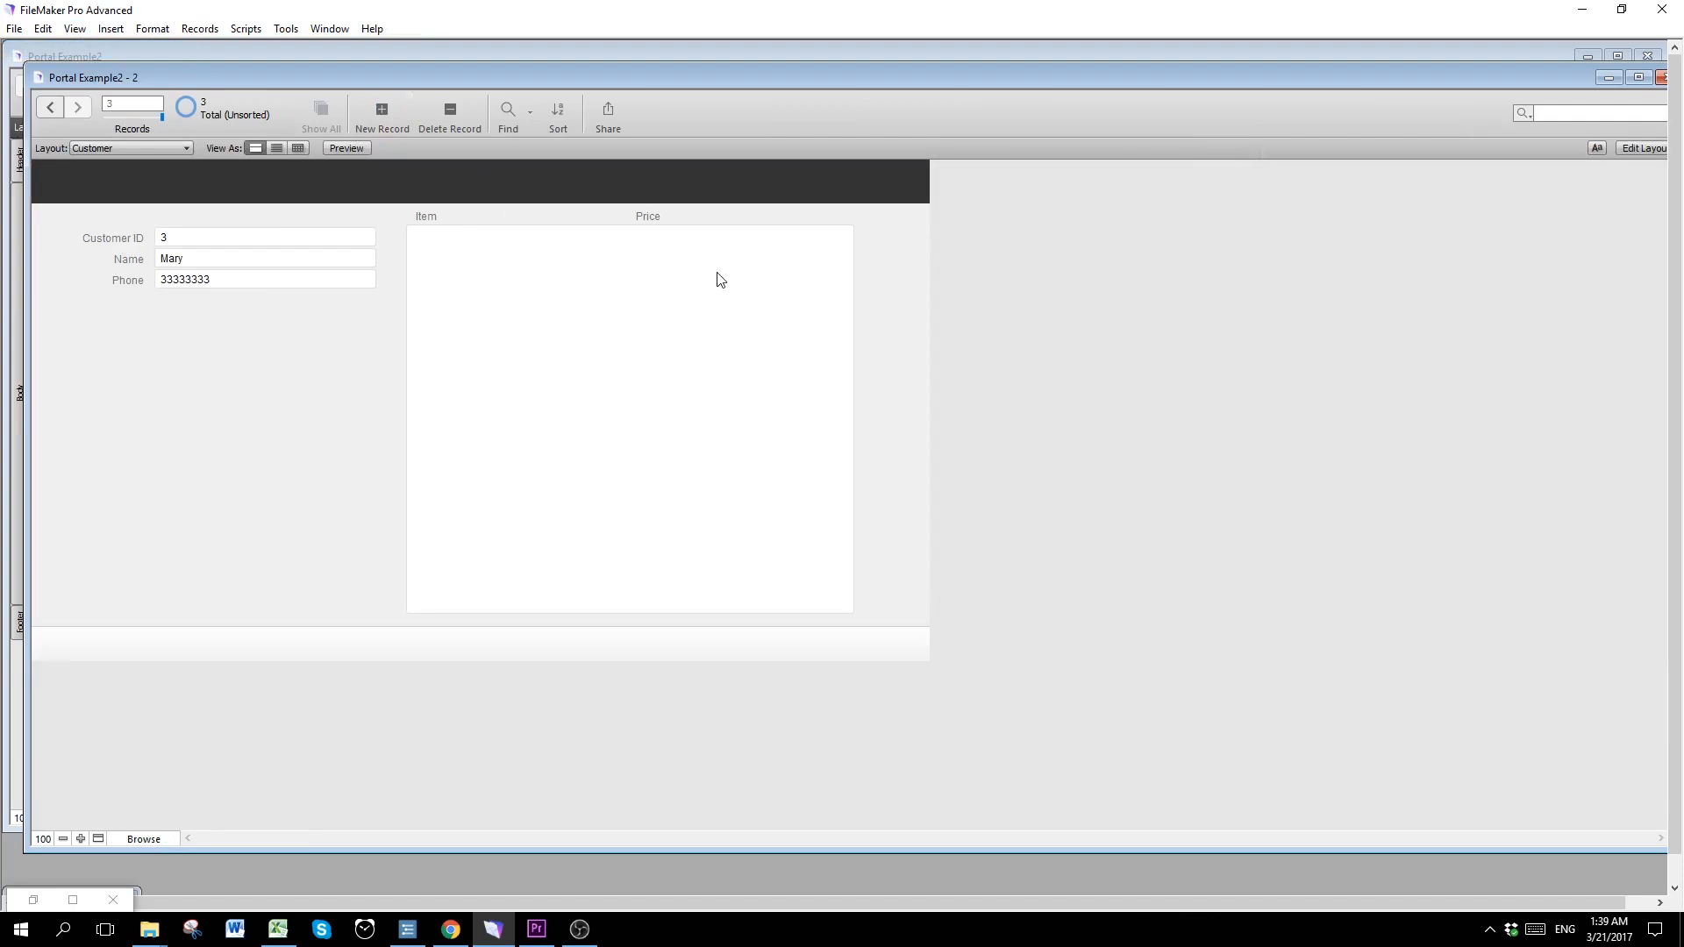
pyautogui.moveTo(805, 248)
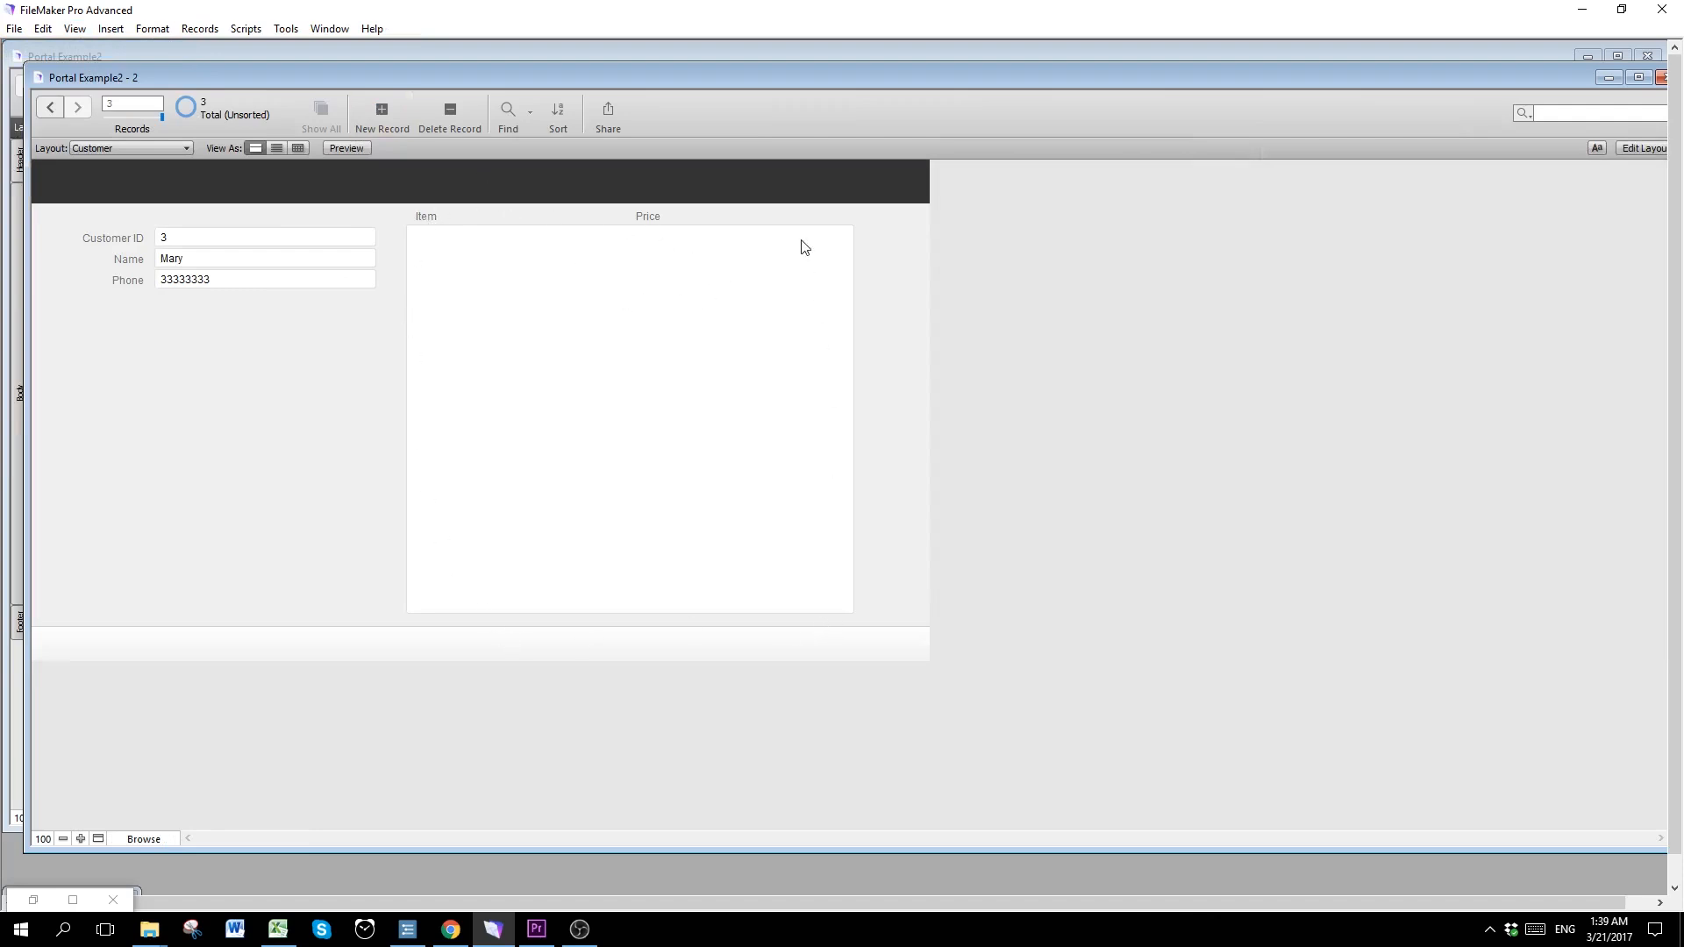
pyautogui.moveTo(430, 265)
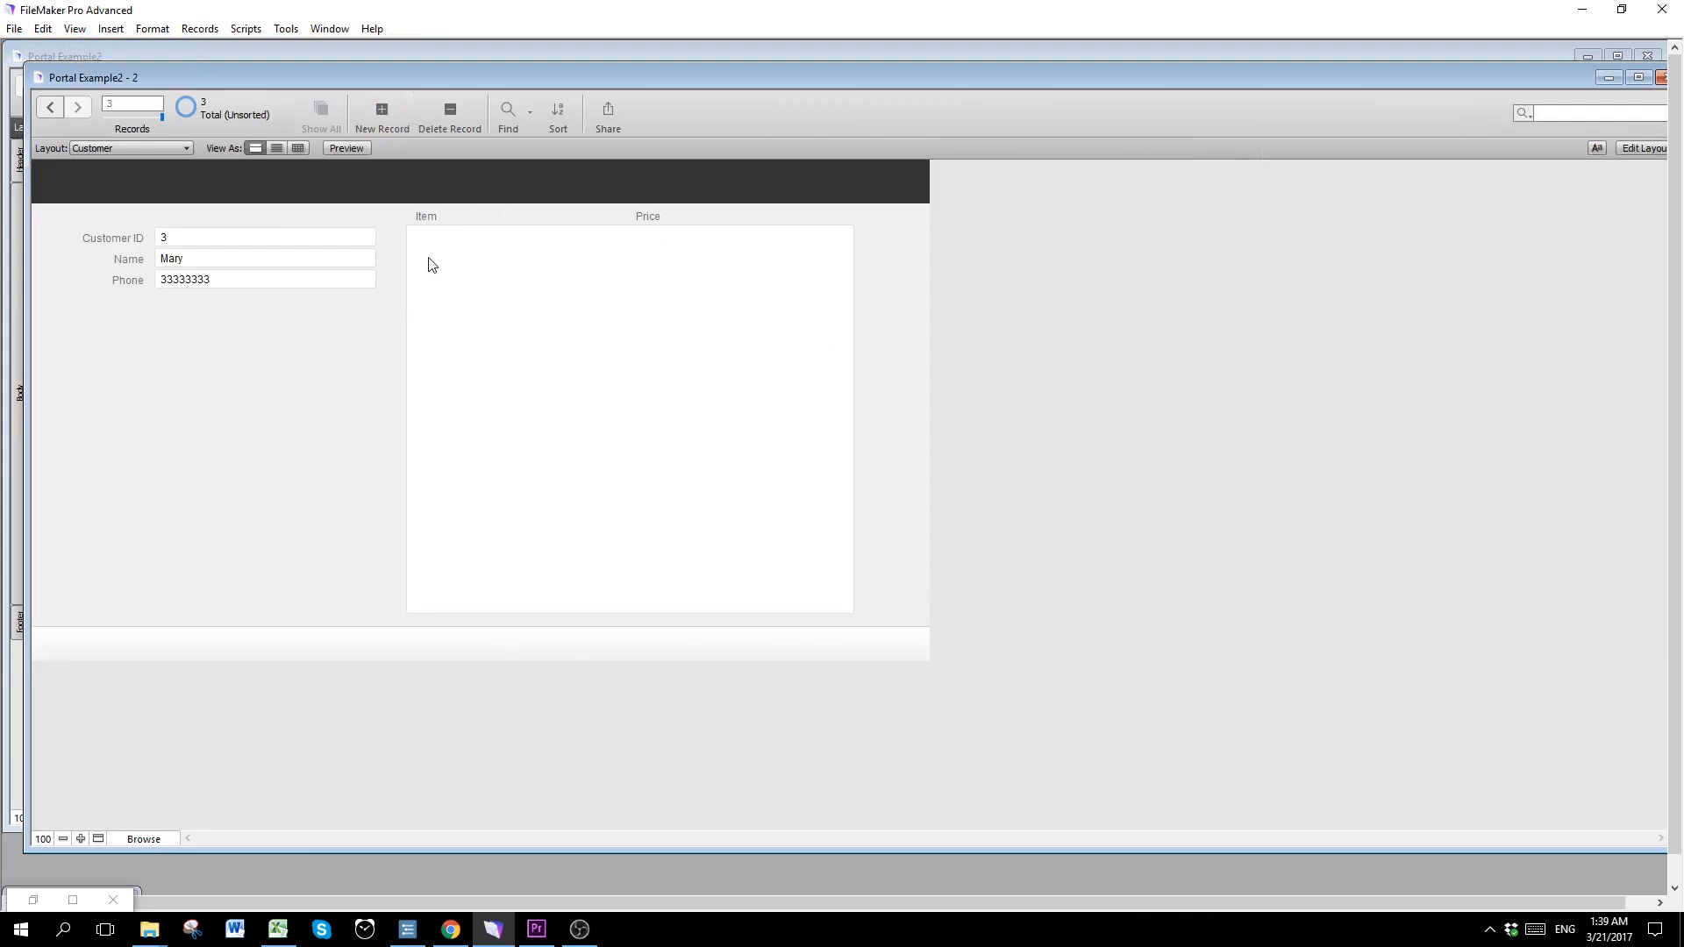
pyautogui.moveTo(257, 230)
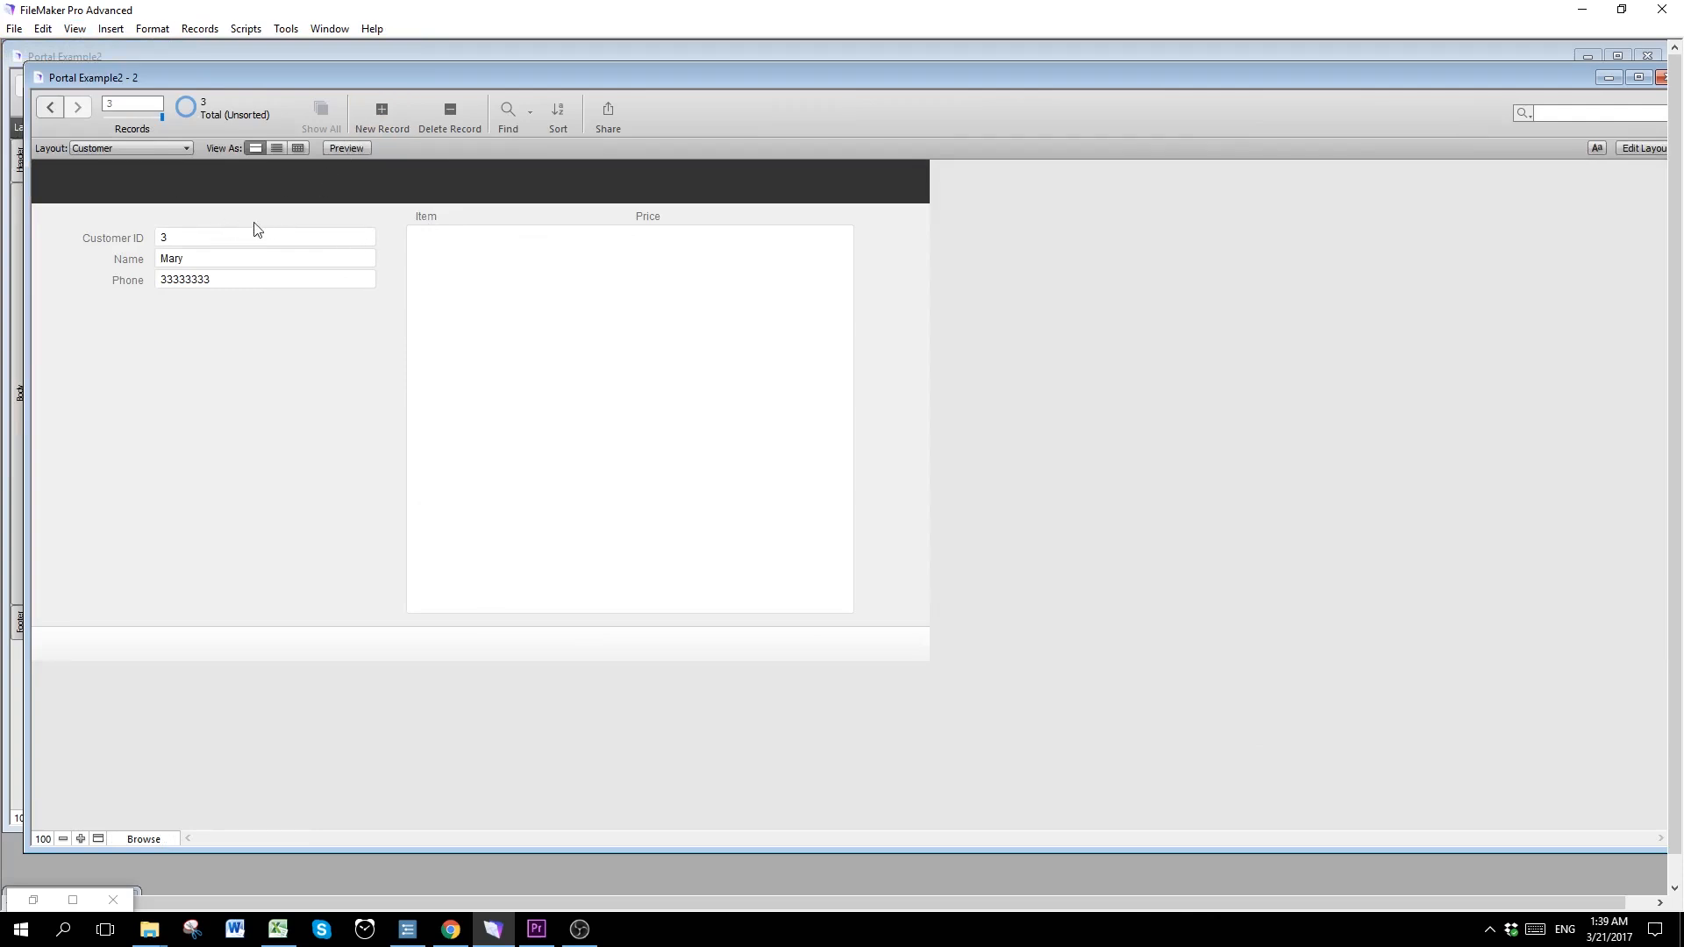
pyautogui.moveTo(237, 211)
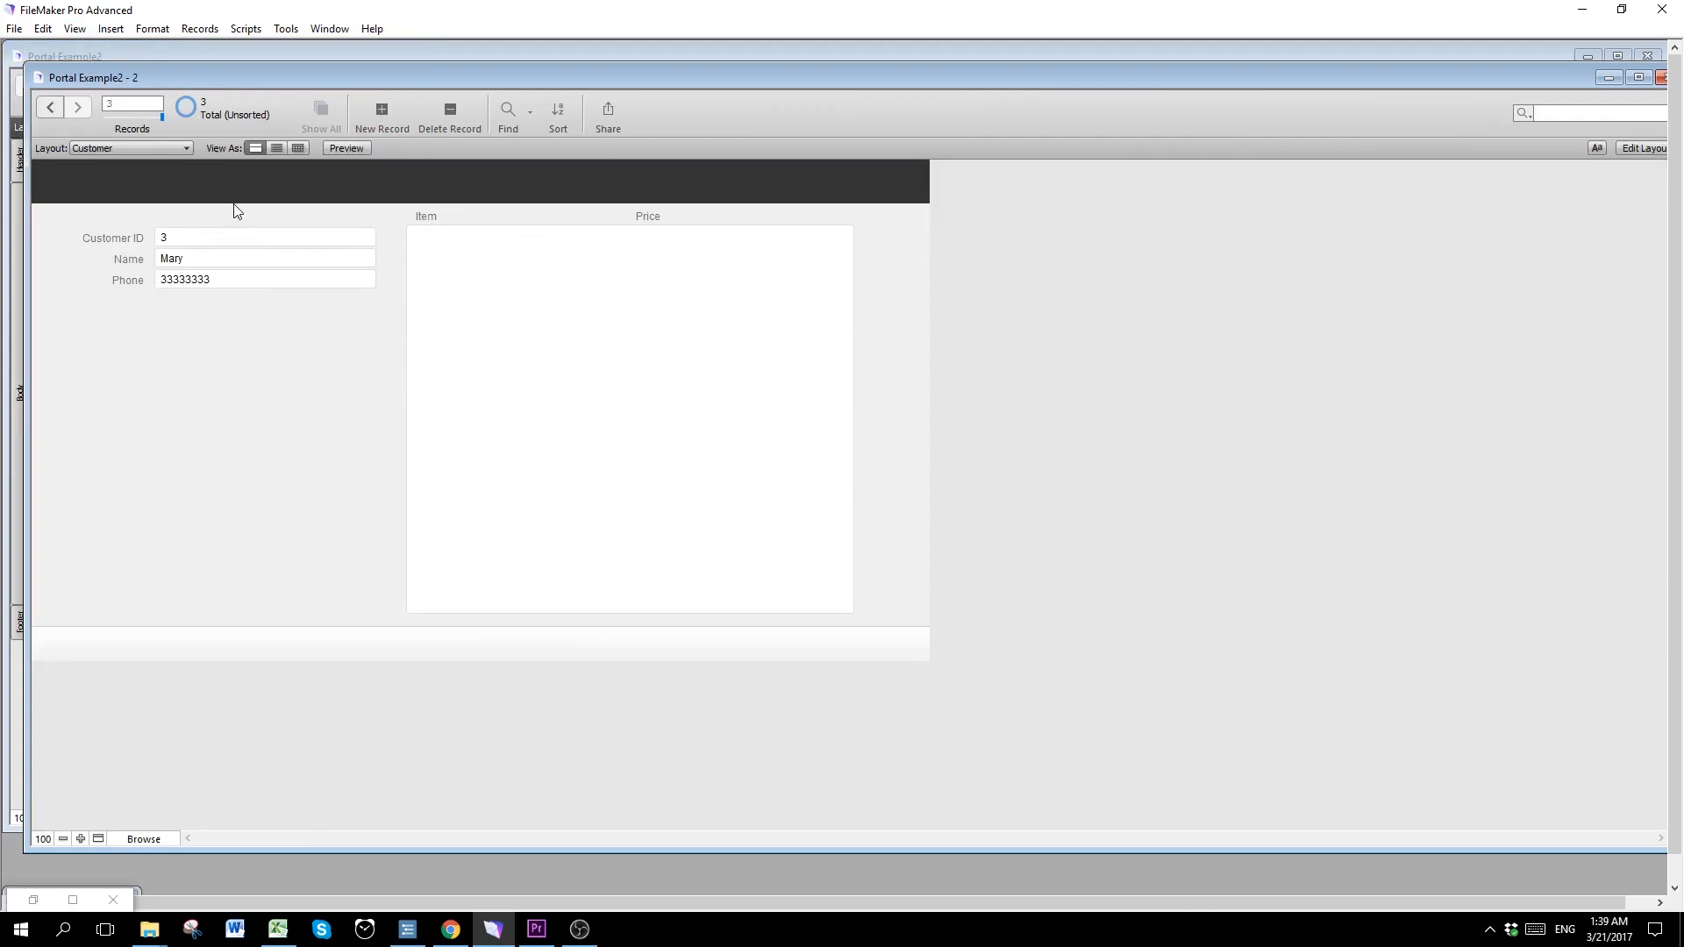
pyautogui.moveTo(435, 262)
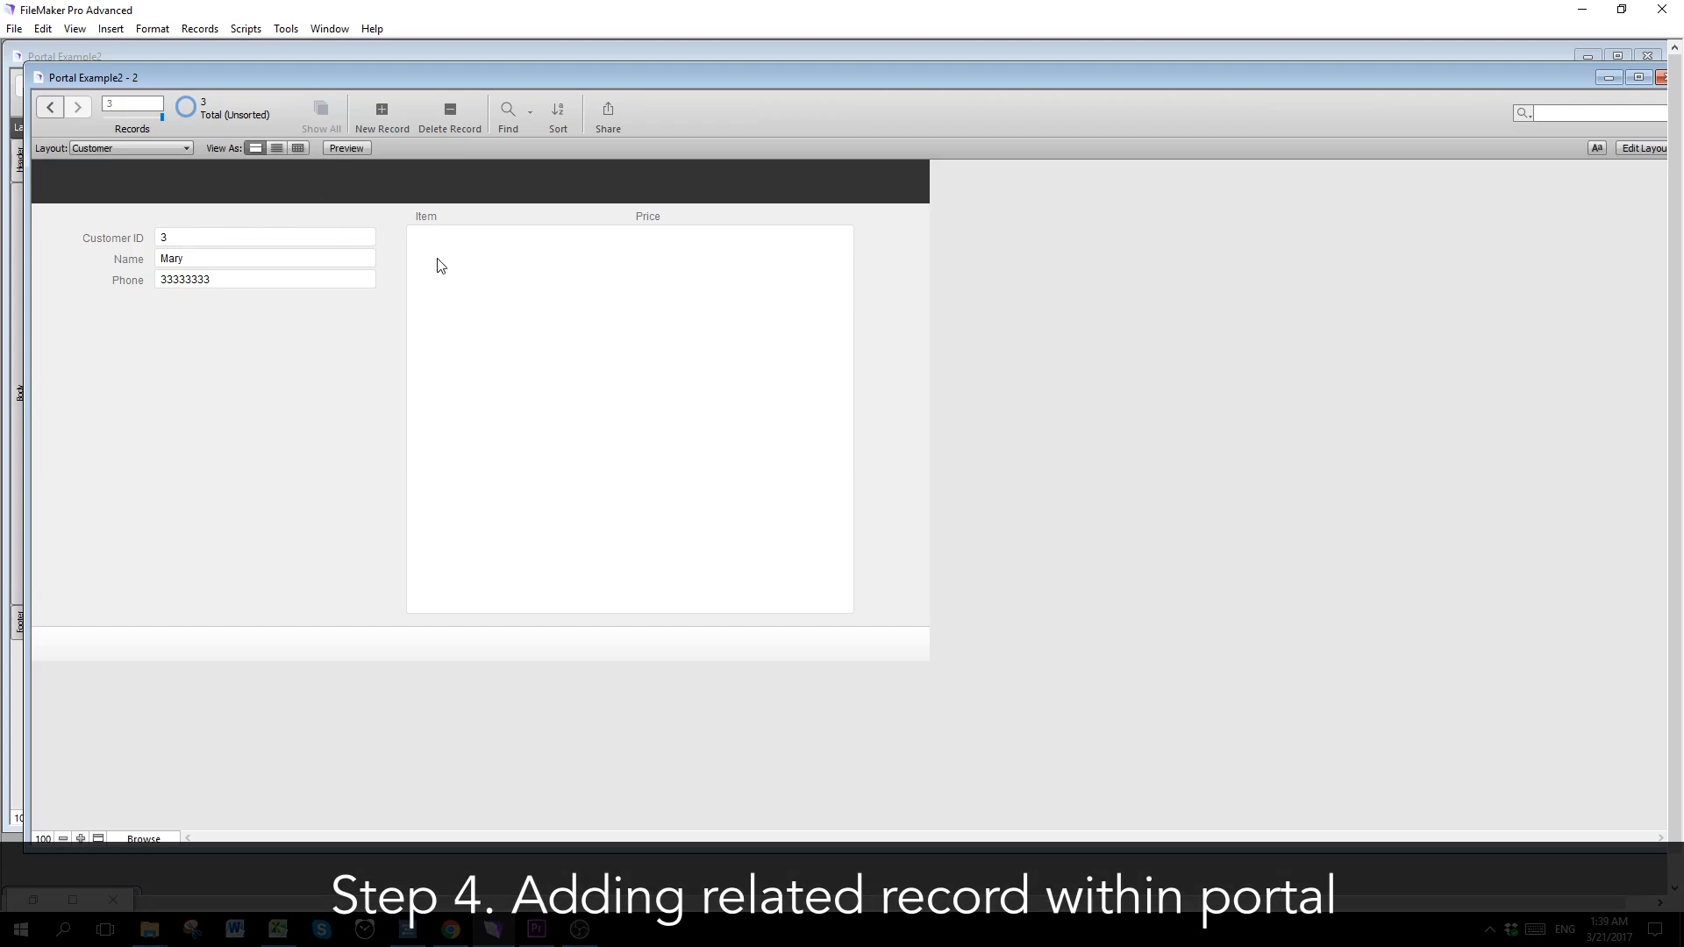
pyautogui.moveTo(568, 258)
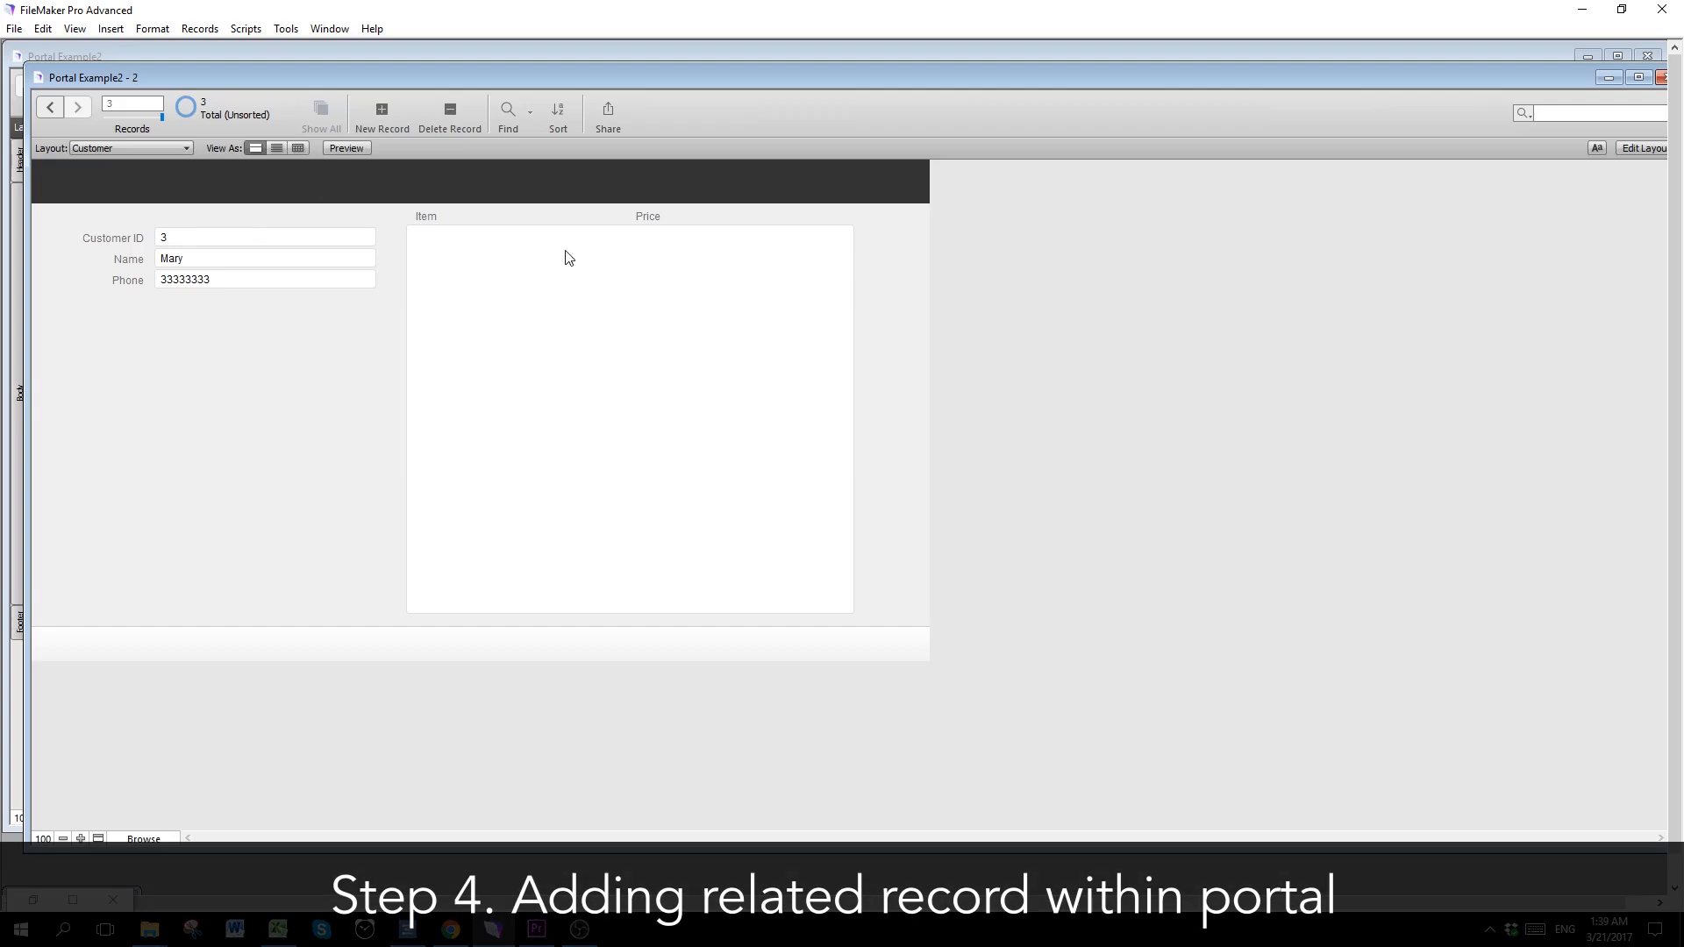
pyautogui.moveTo(536, 256)
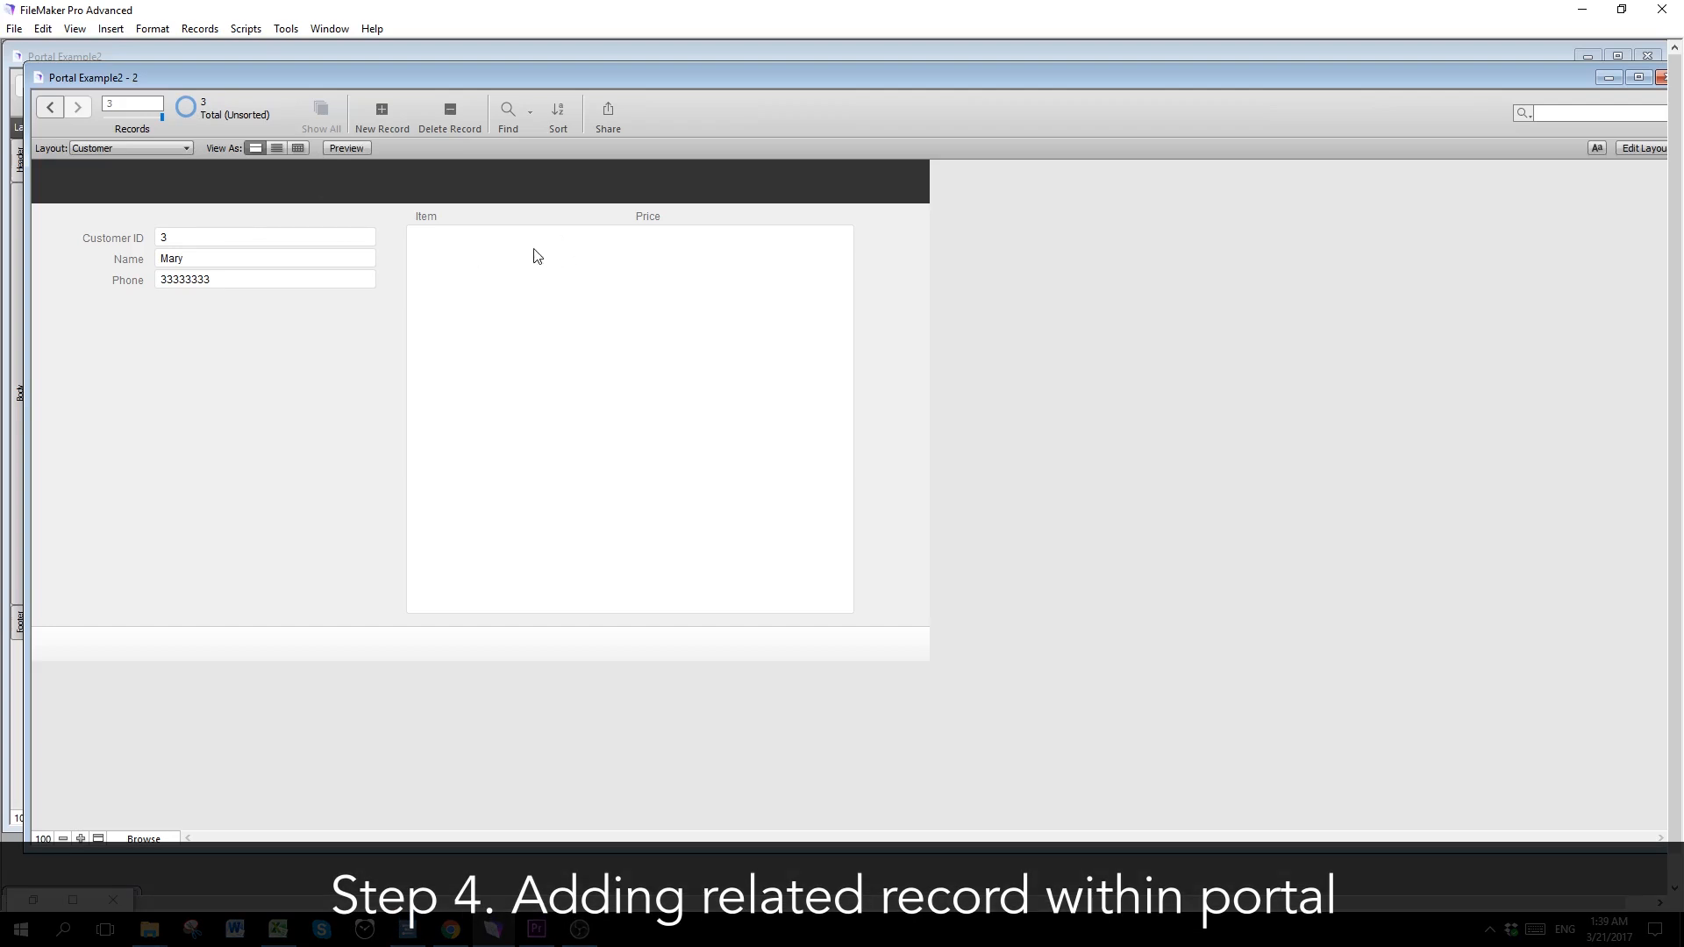
pyautogui.moveTo(515, 260)
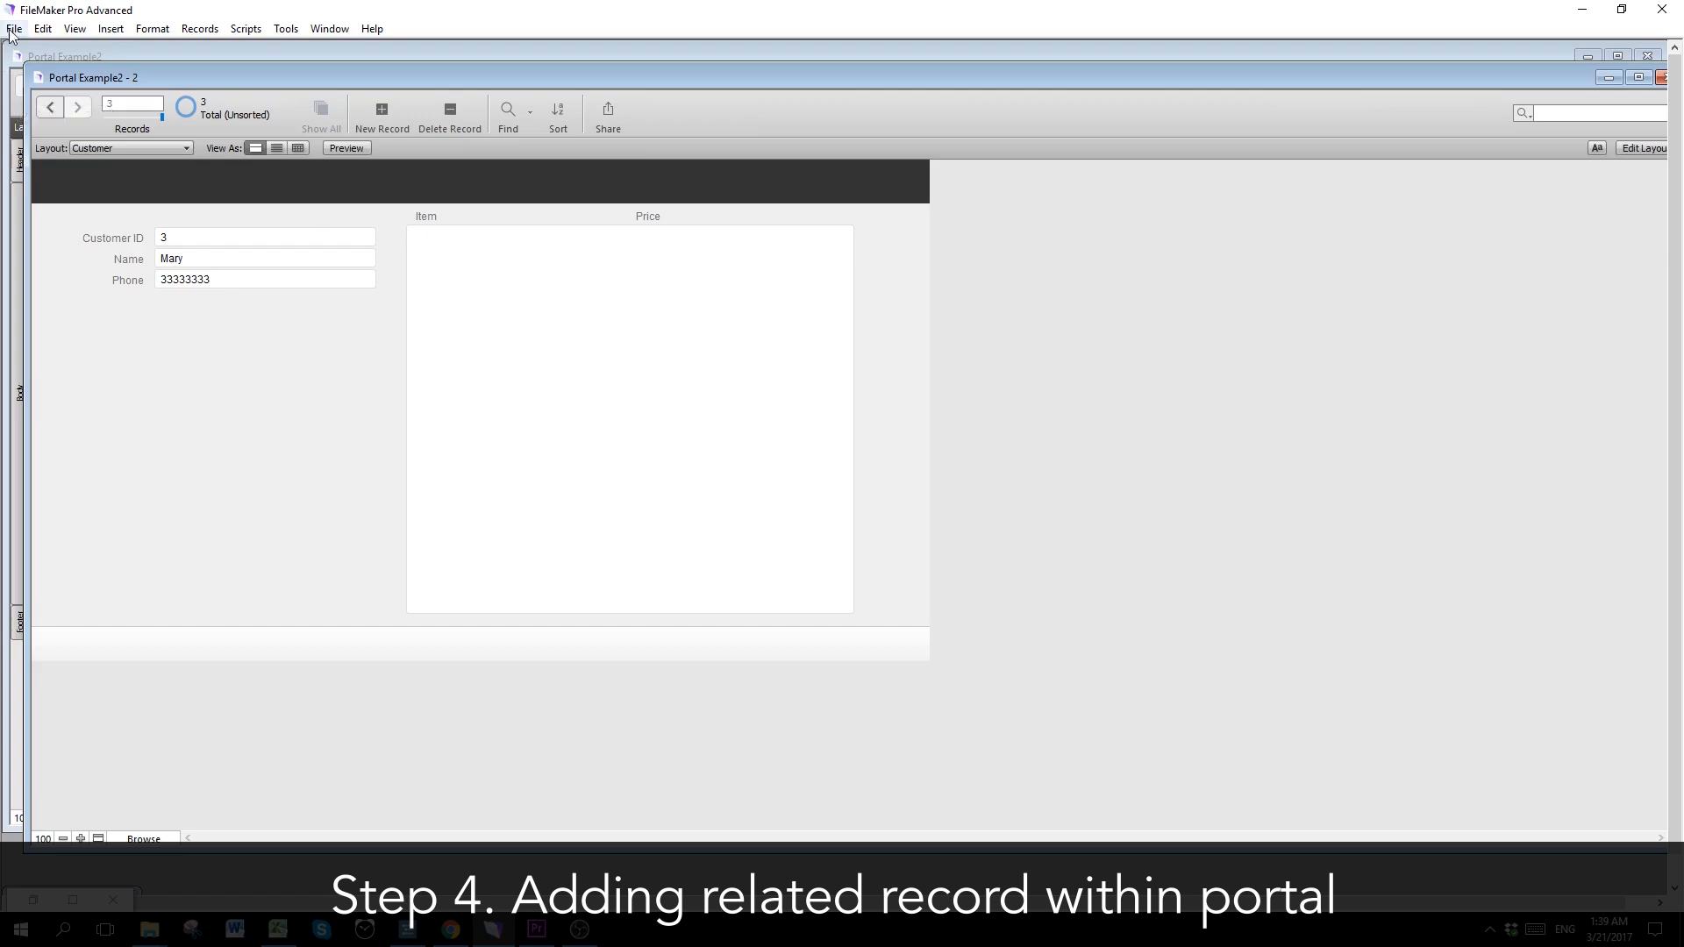
# Step: In Manage Database, allow creation of Sale records through the Customer–Sale relationship
pyautogui.click(14, 28)
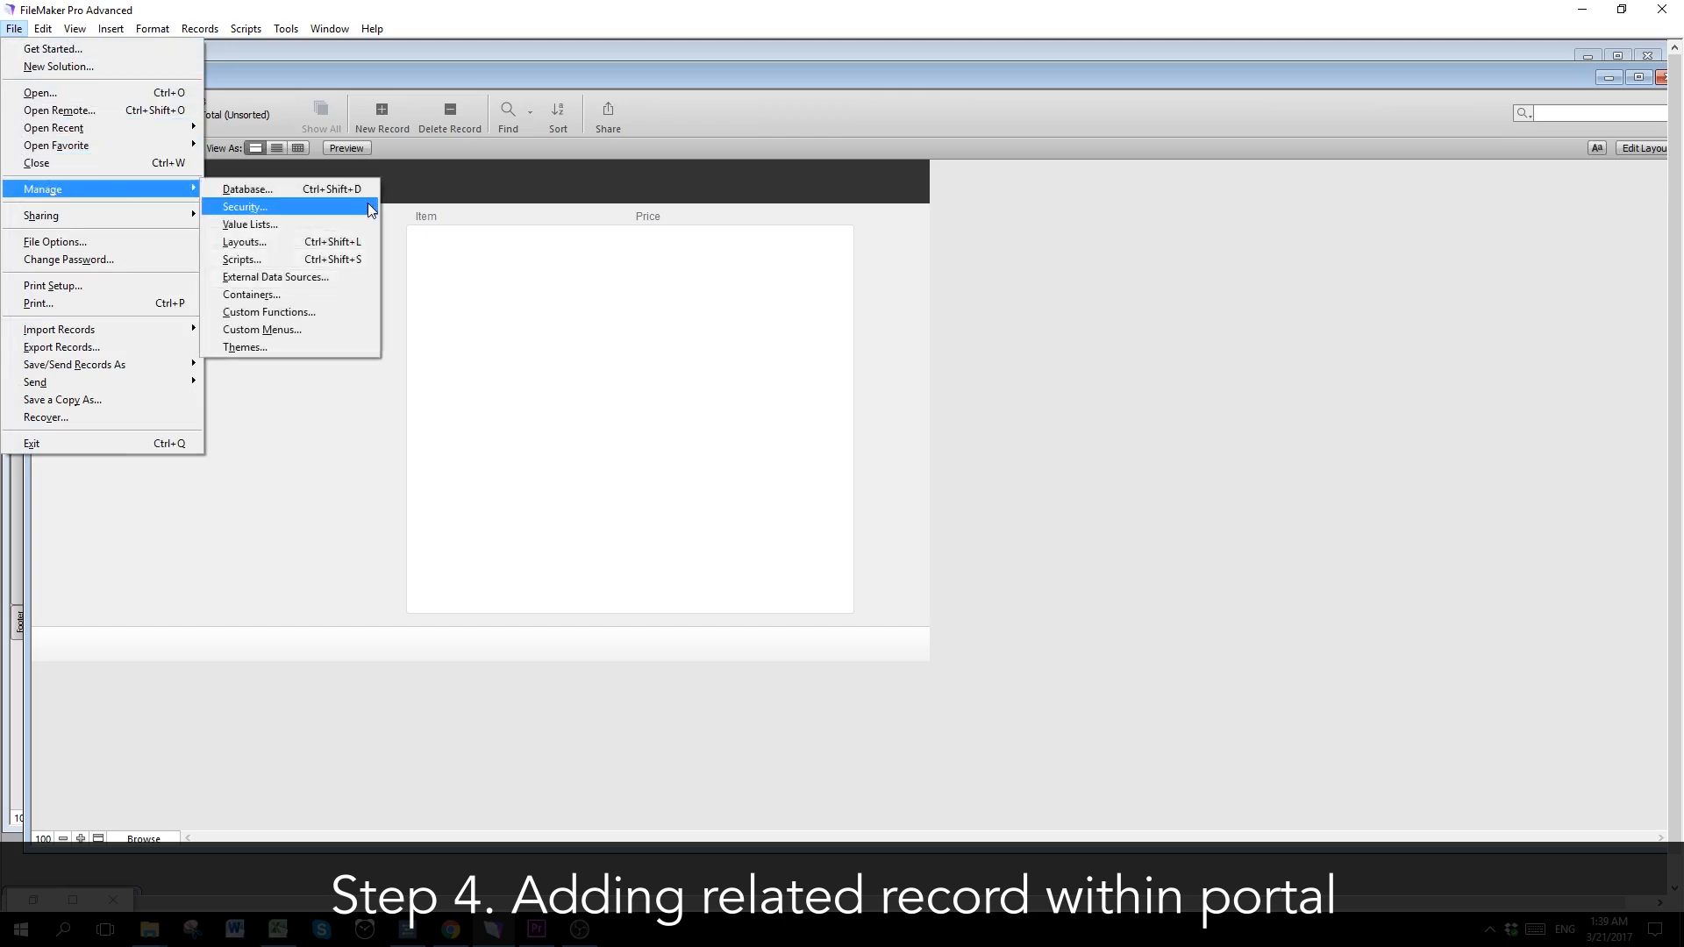
pyautogui.click(247, 190)
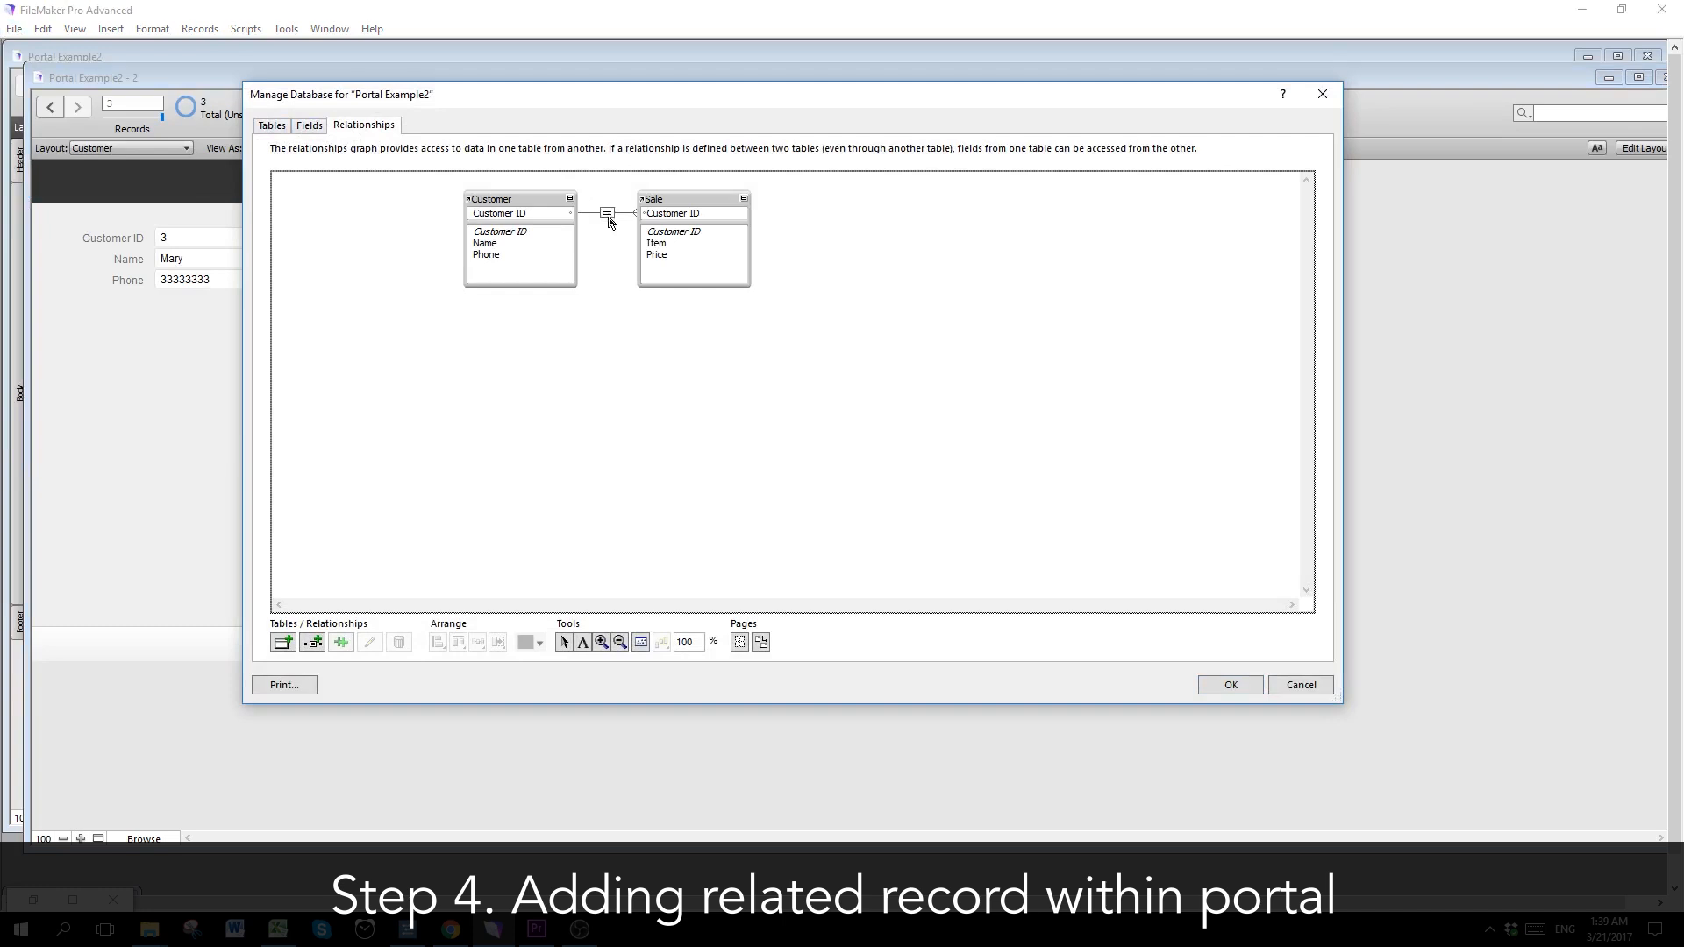
pyautogui.doubleClick(608, 212)
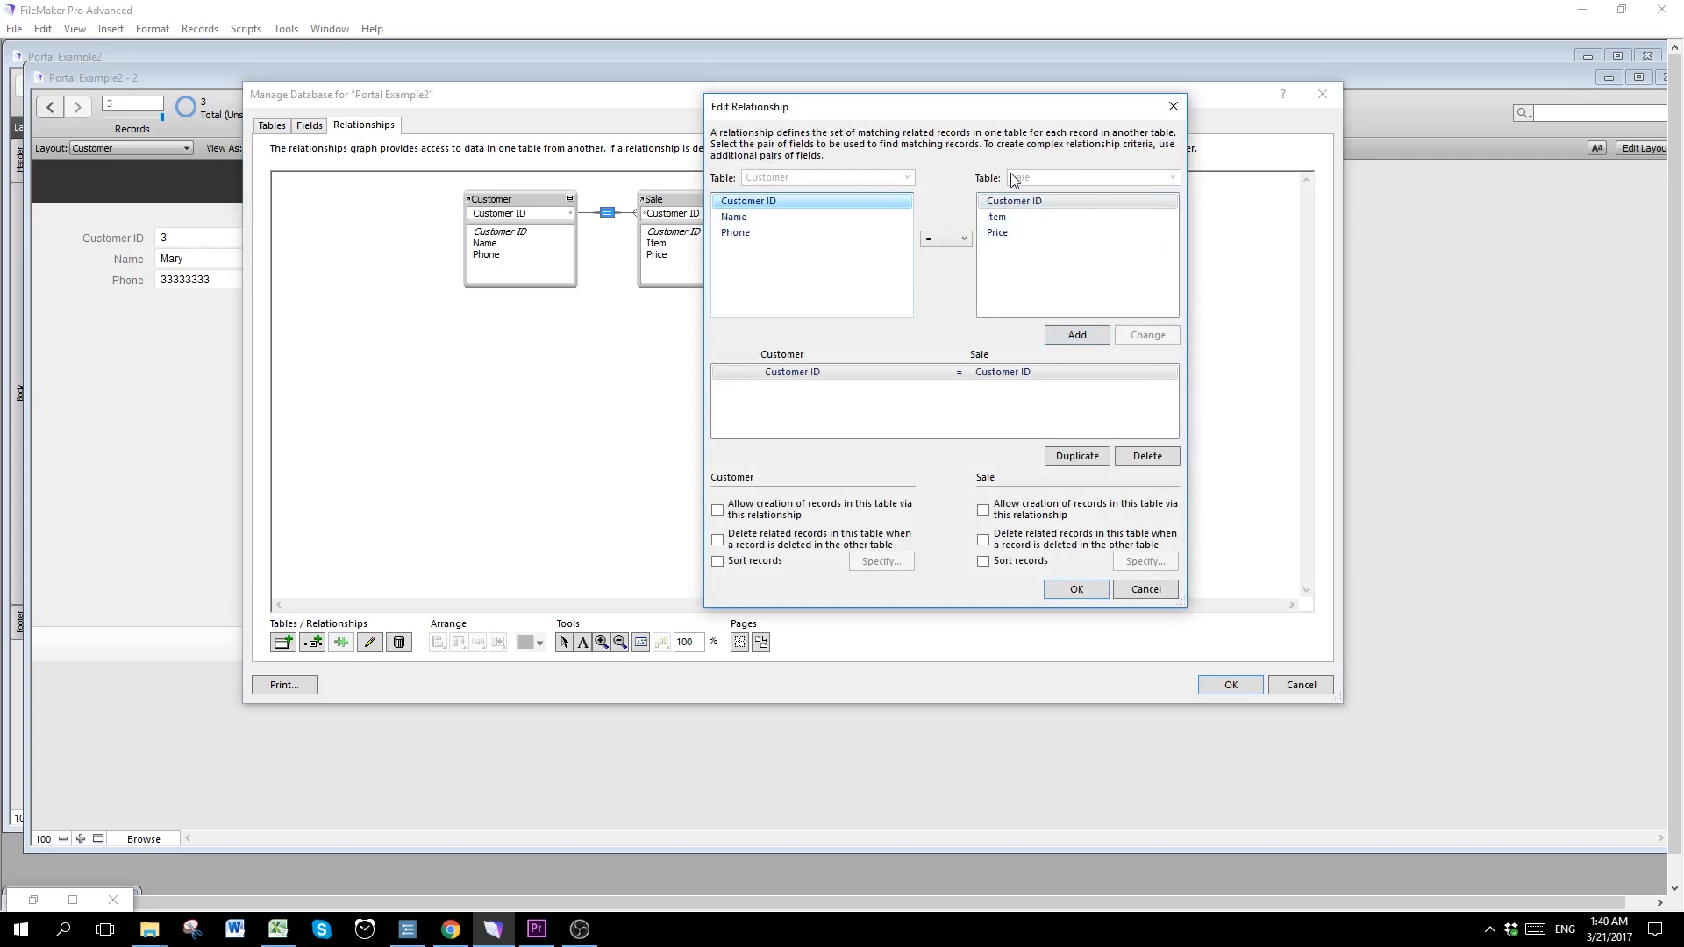
pyautogui.moveTo(1021, 184)
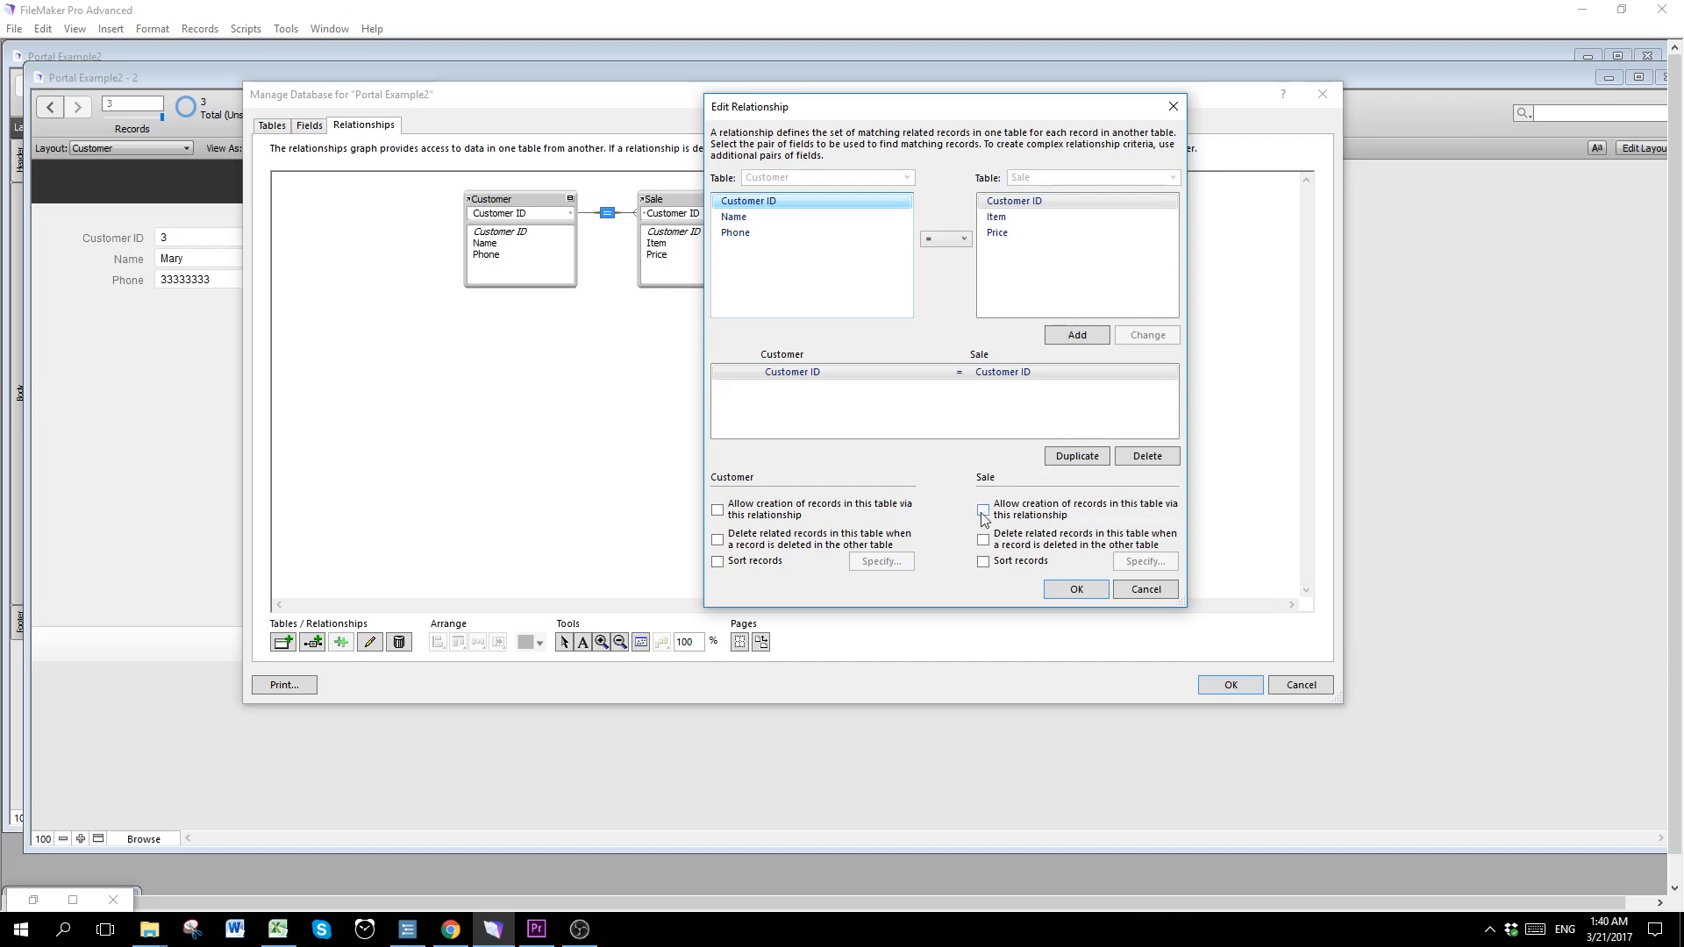
pyautogui.click(980, 509)
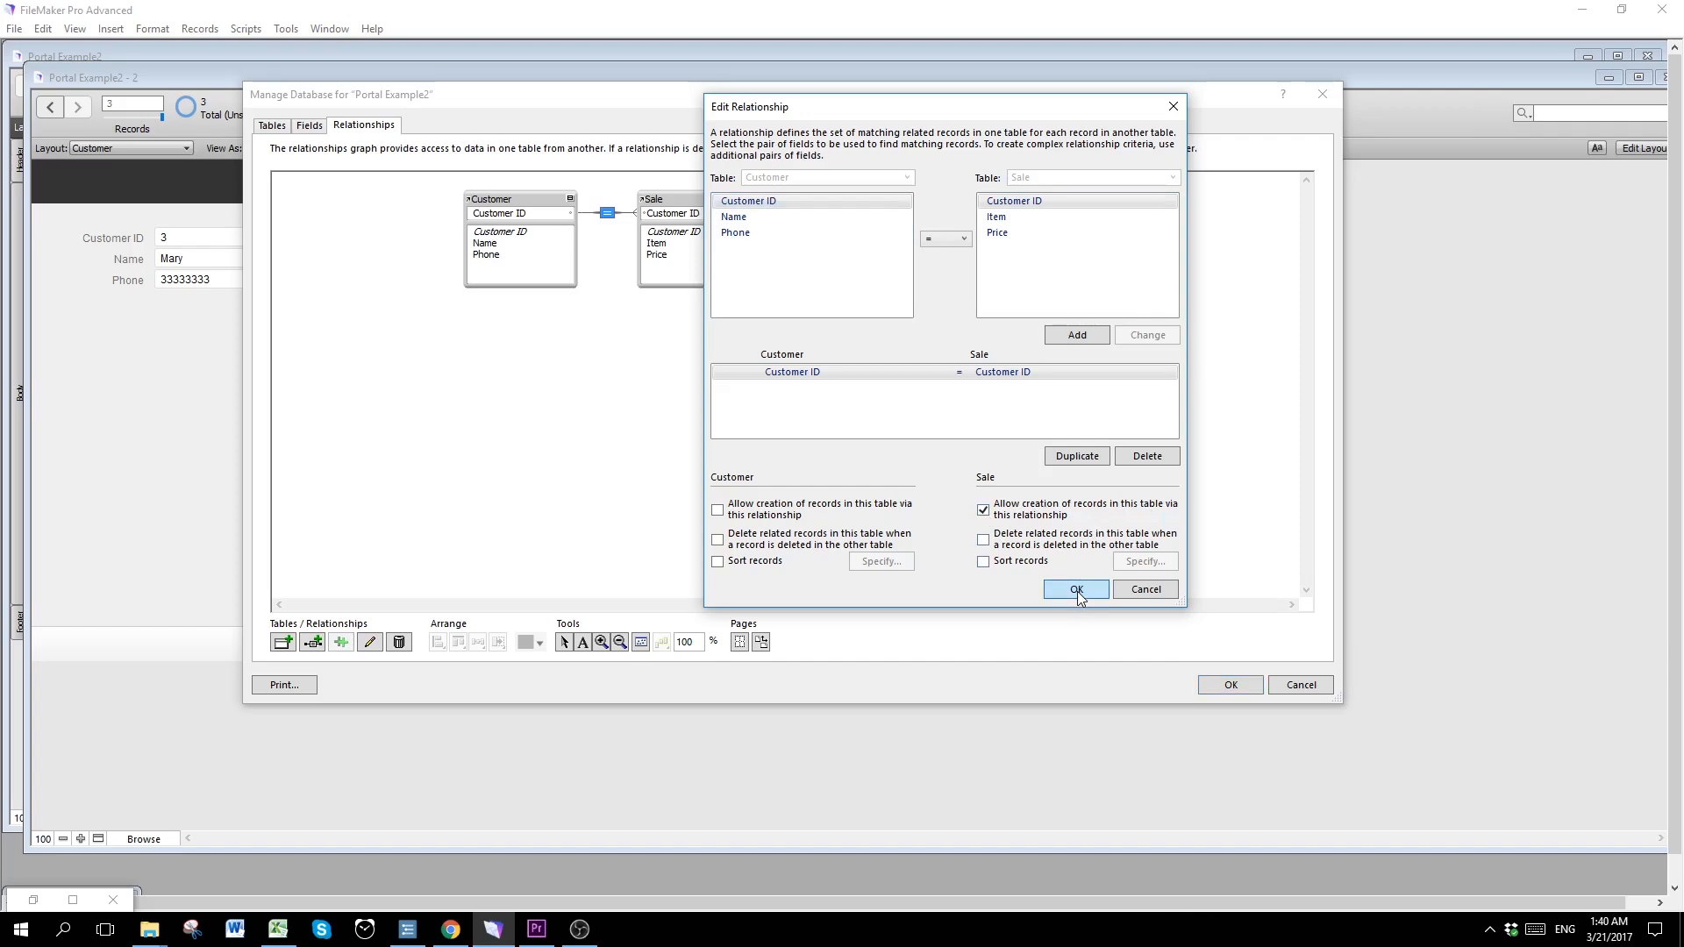
pyautogui.click(1075, 590)
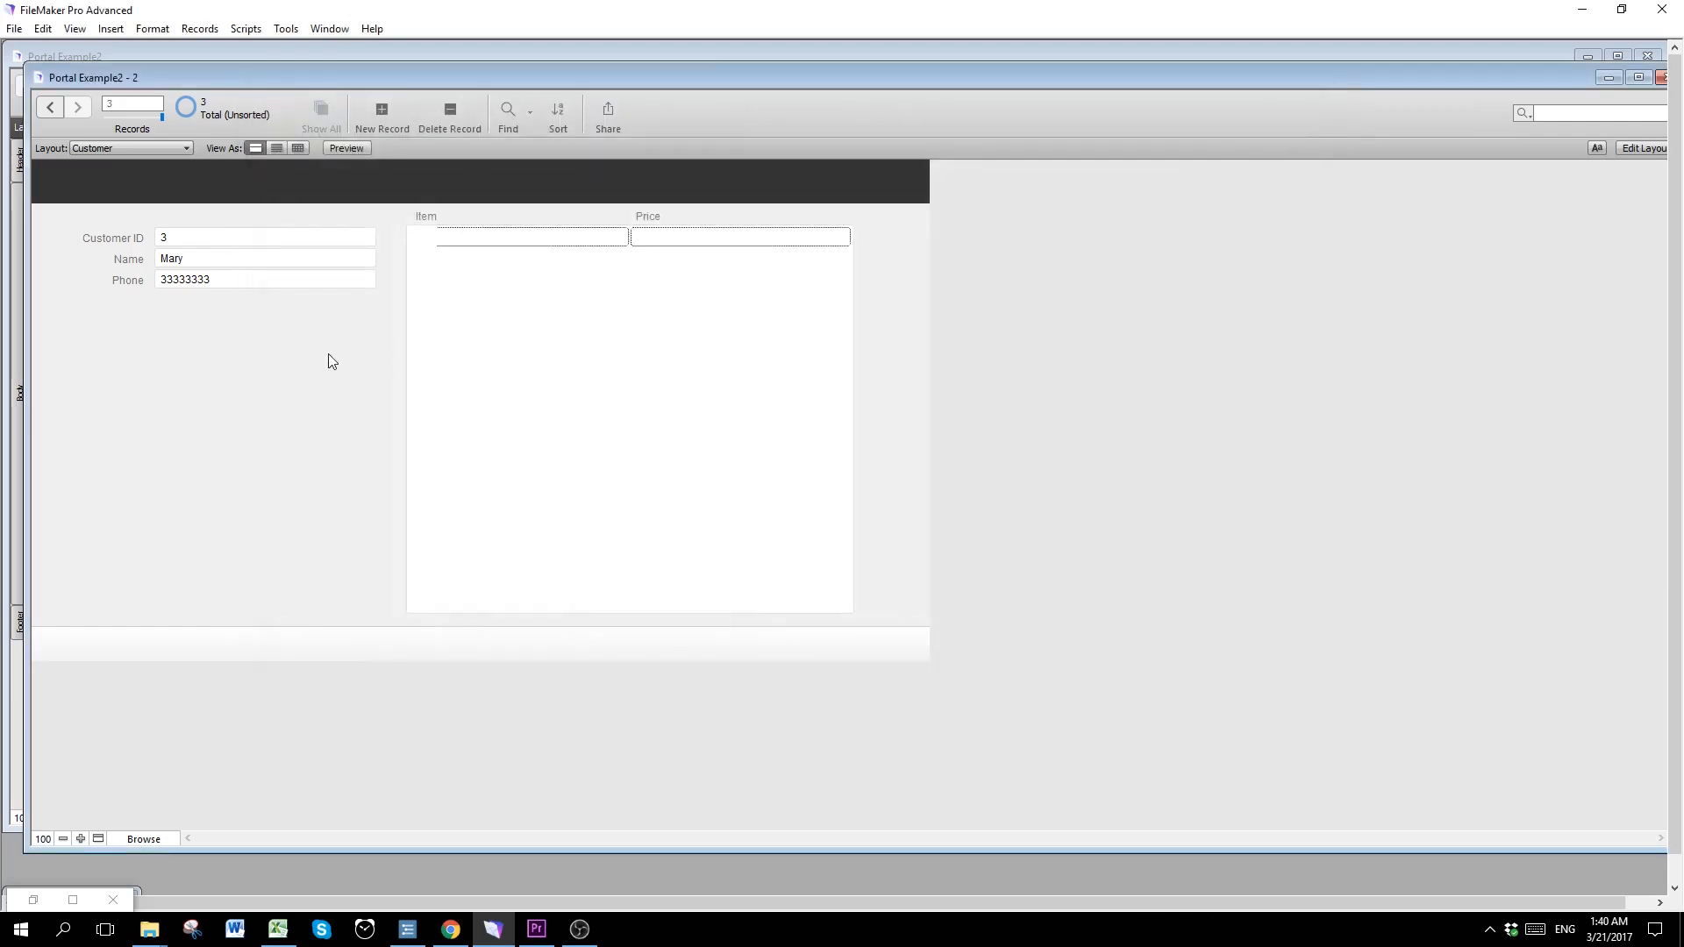
# Step: On Sunny's record, enter a first sale row: Surf Board priced 1000
pyautogui.click(51, 107)
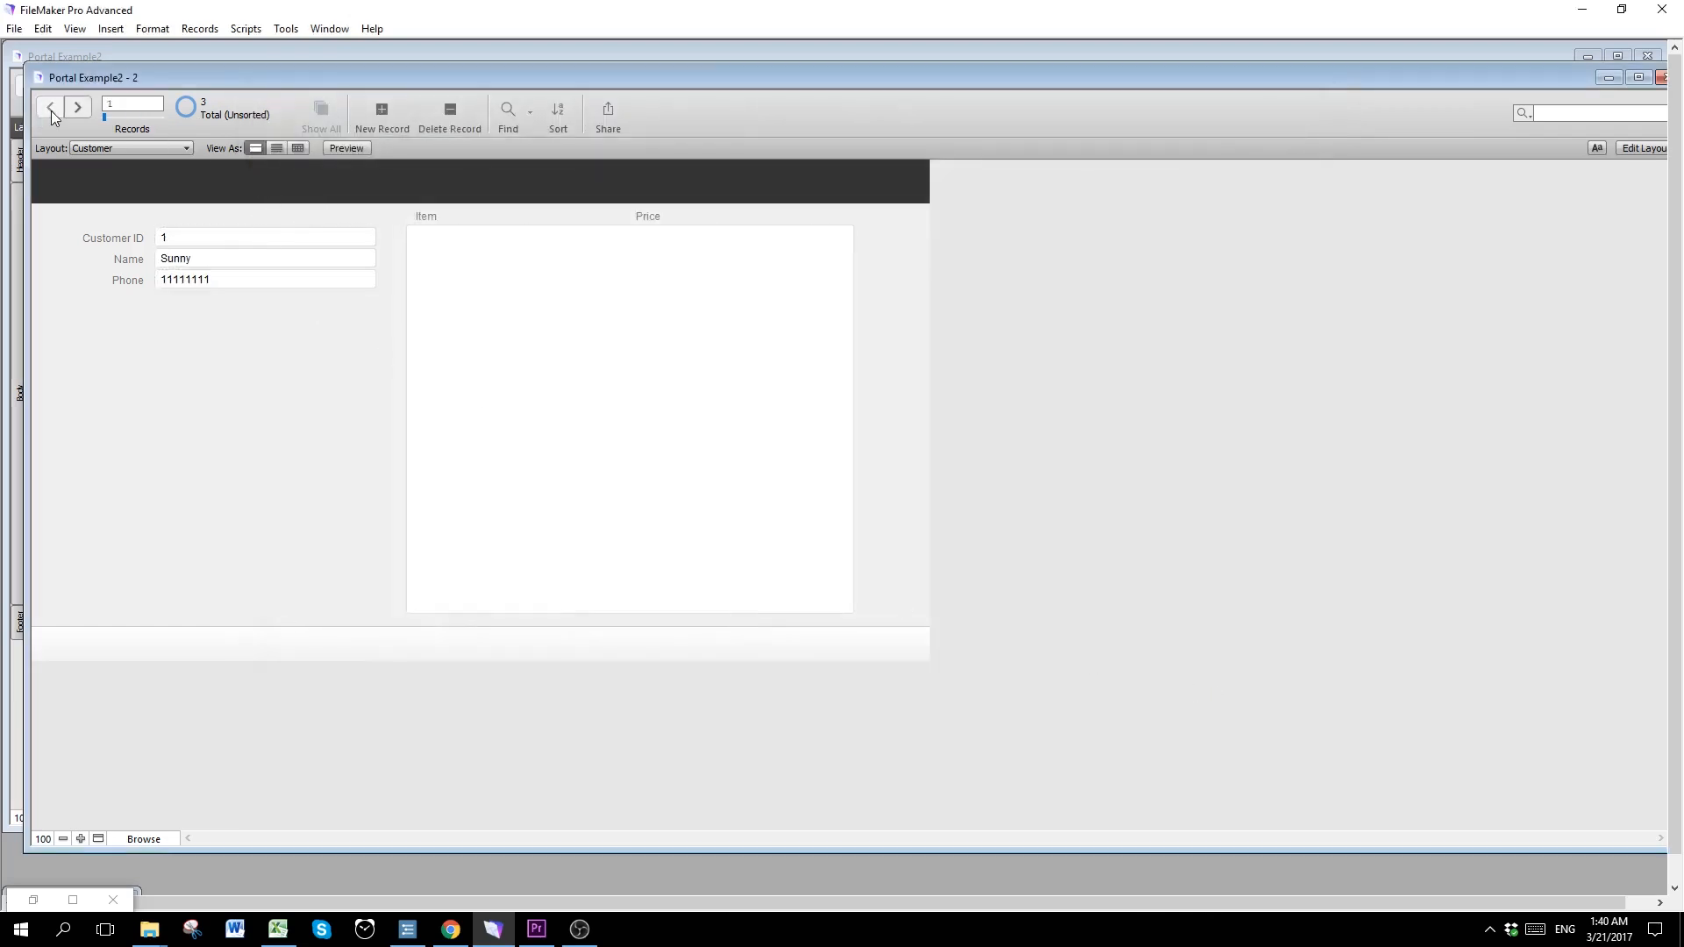
pyautogui.moveTo(496, 214)
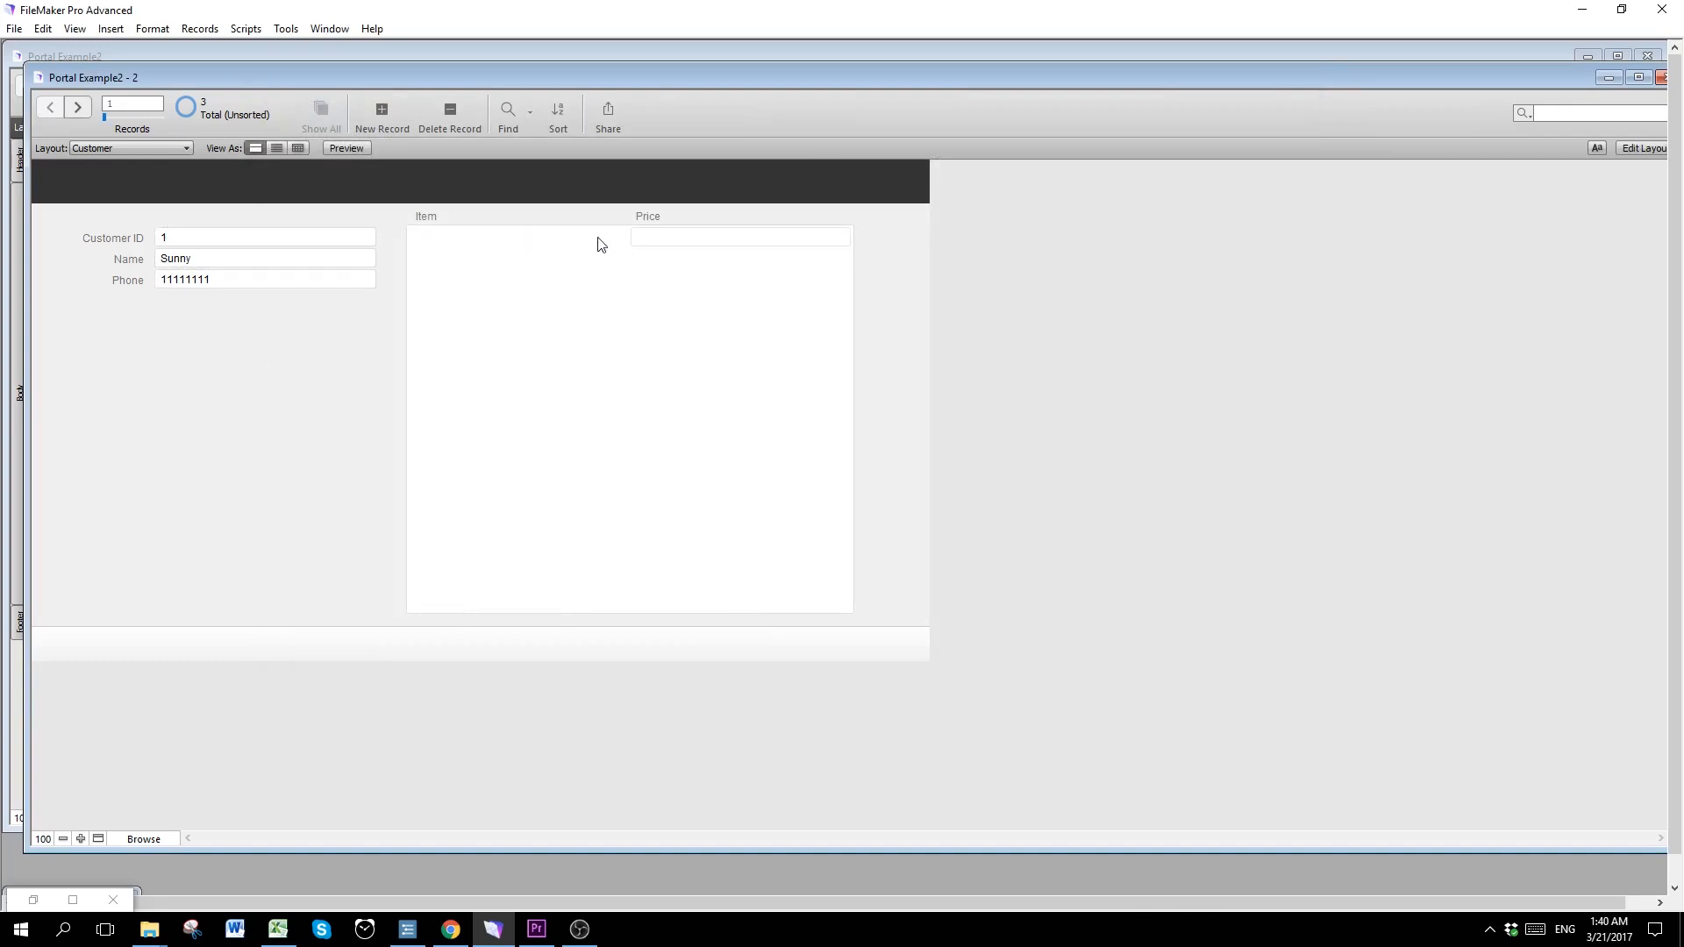
pyautogui.moveTo(652, 247)
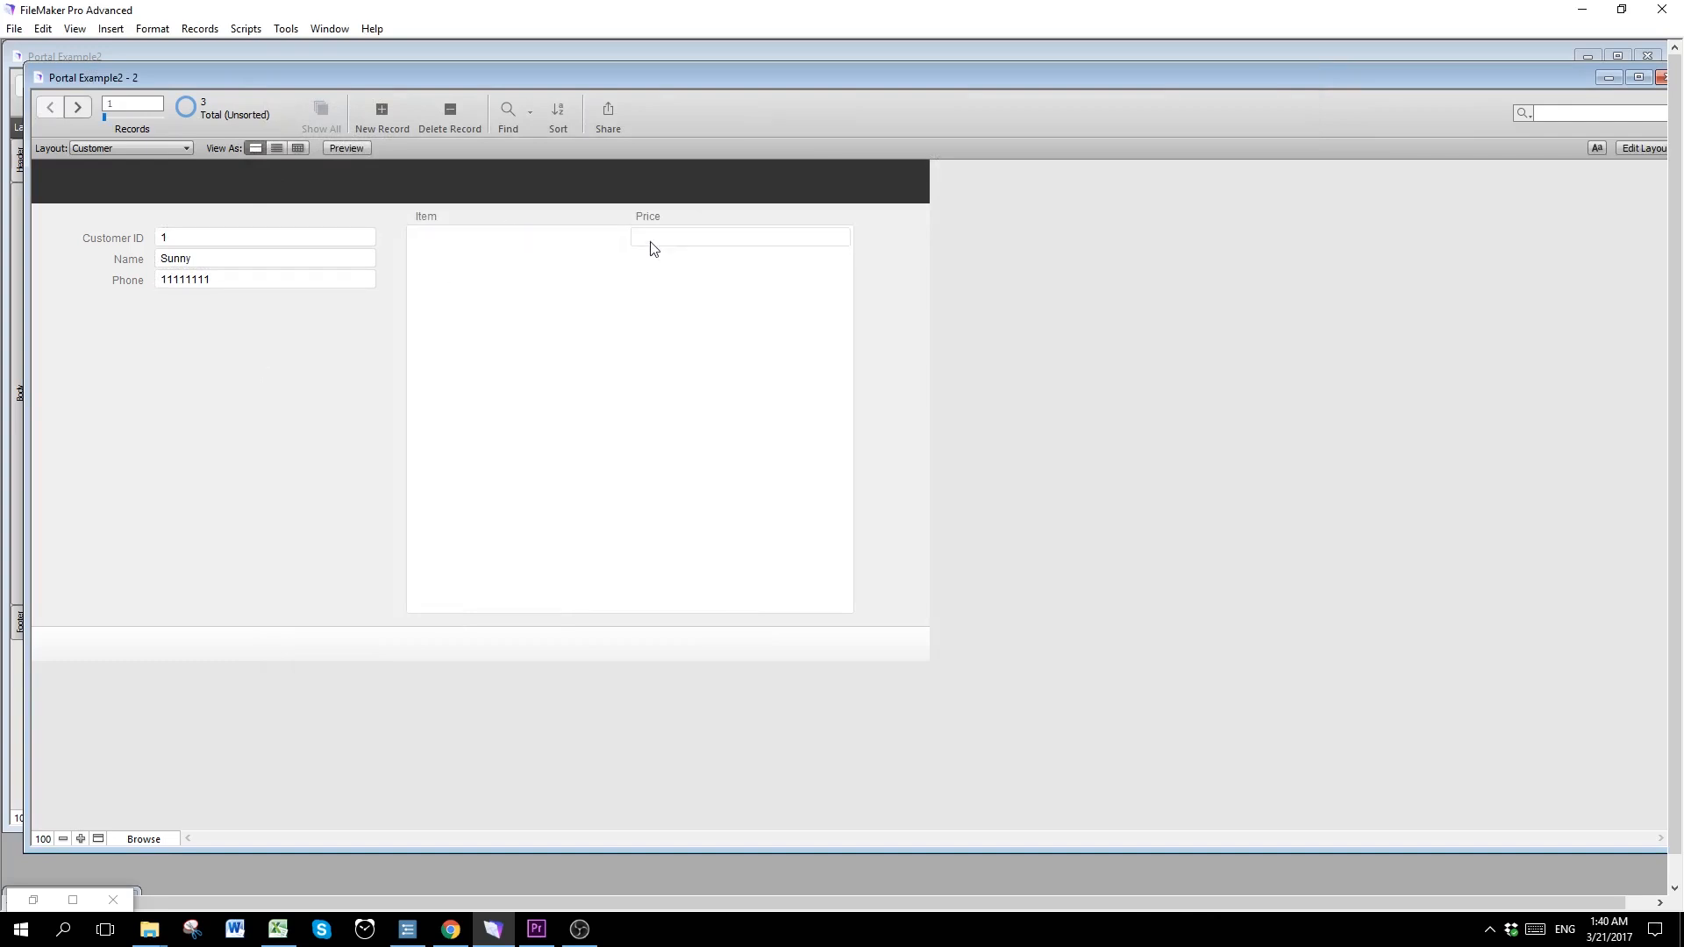
pyautogui.click(516, 237)
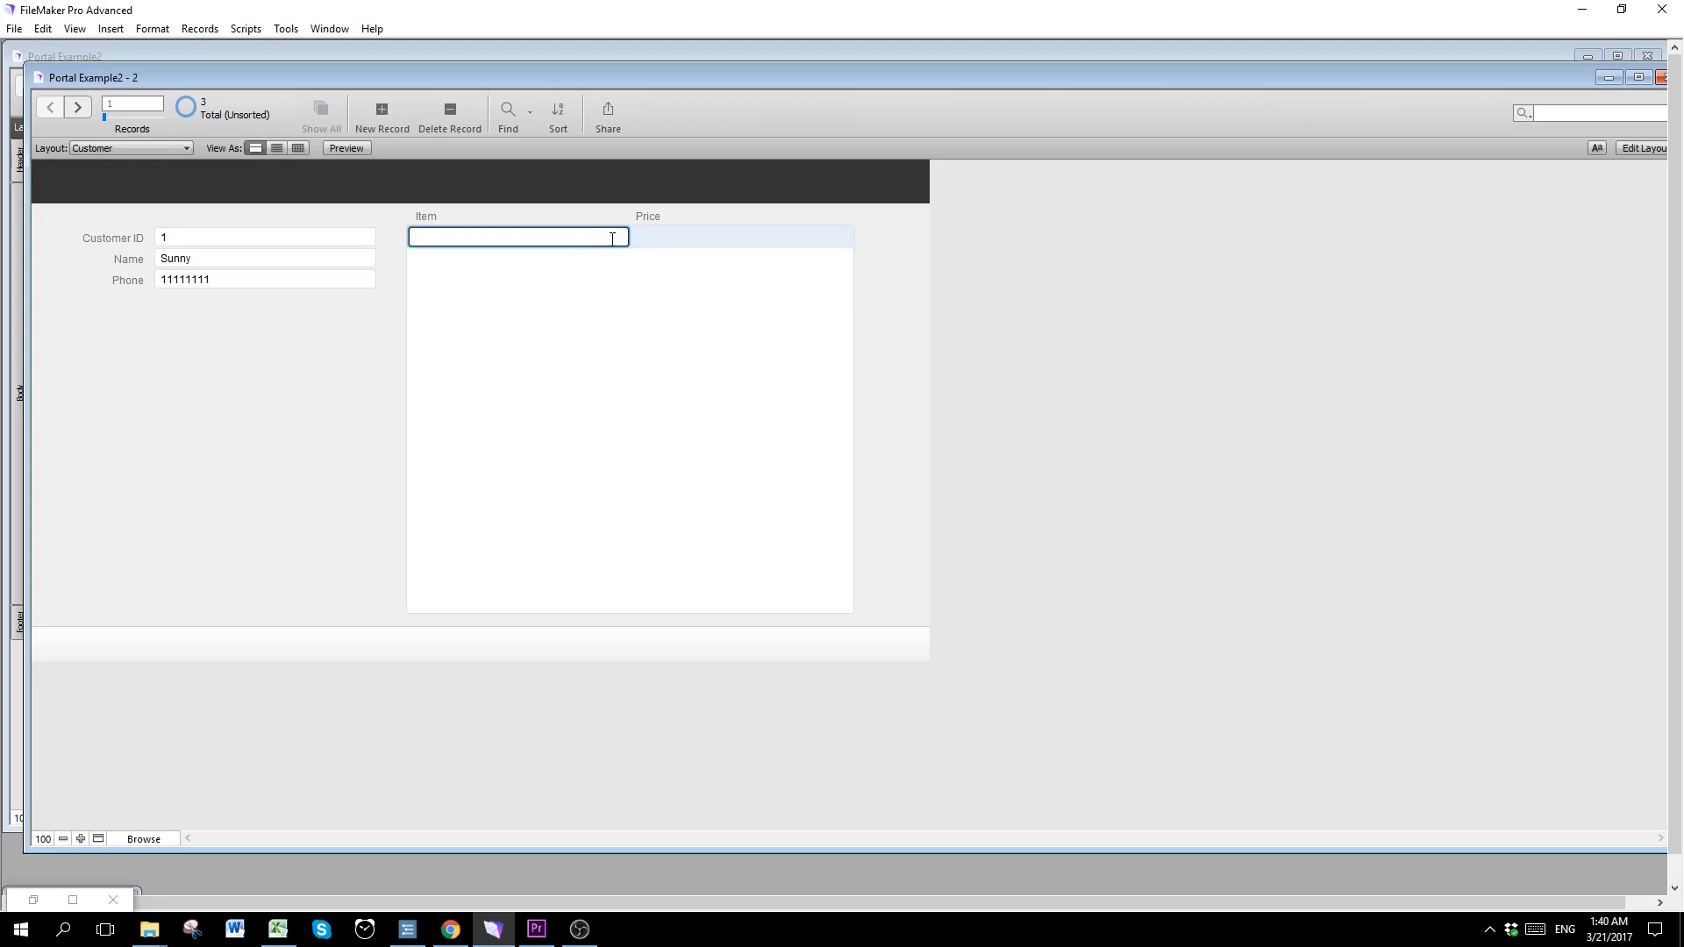
pyautogui.write('Sun')
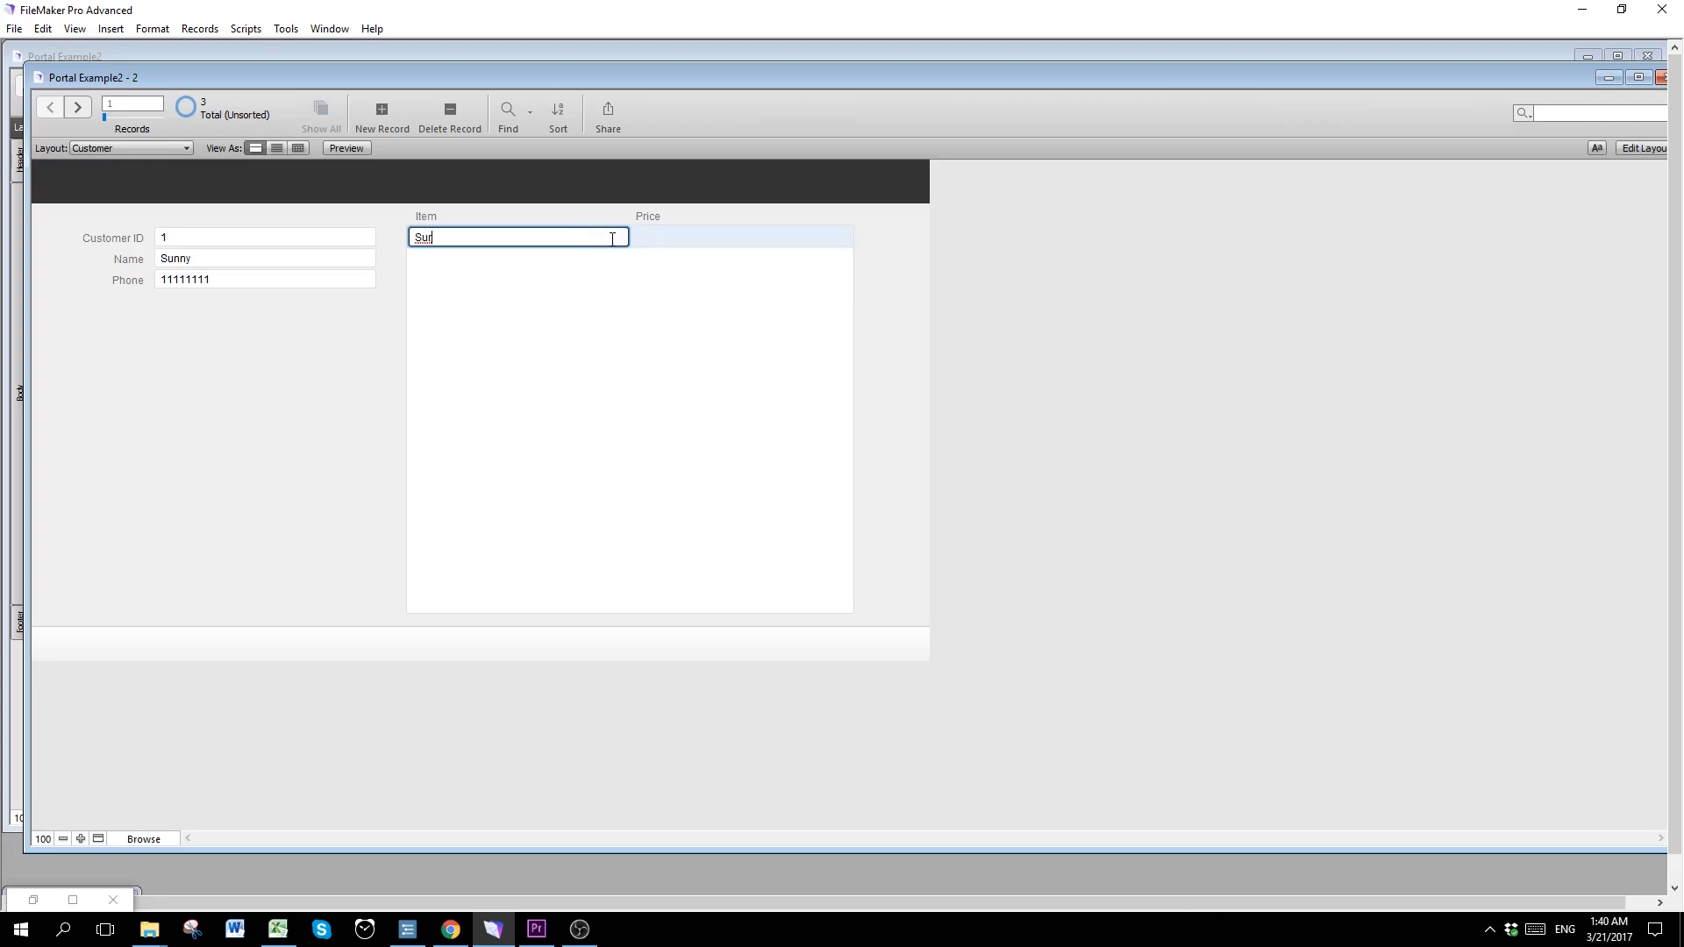
pyautogui.click(739, 237)
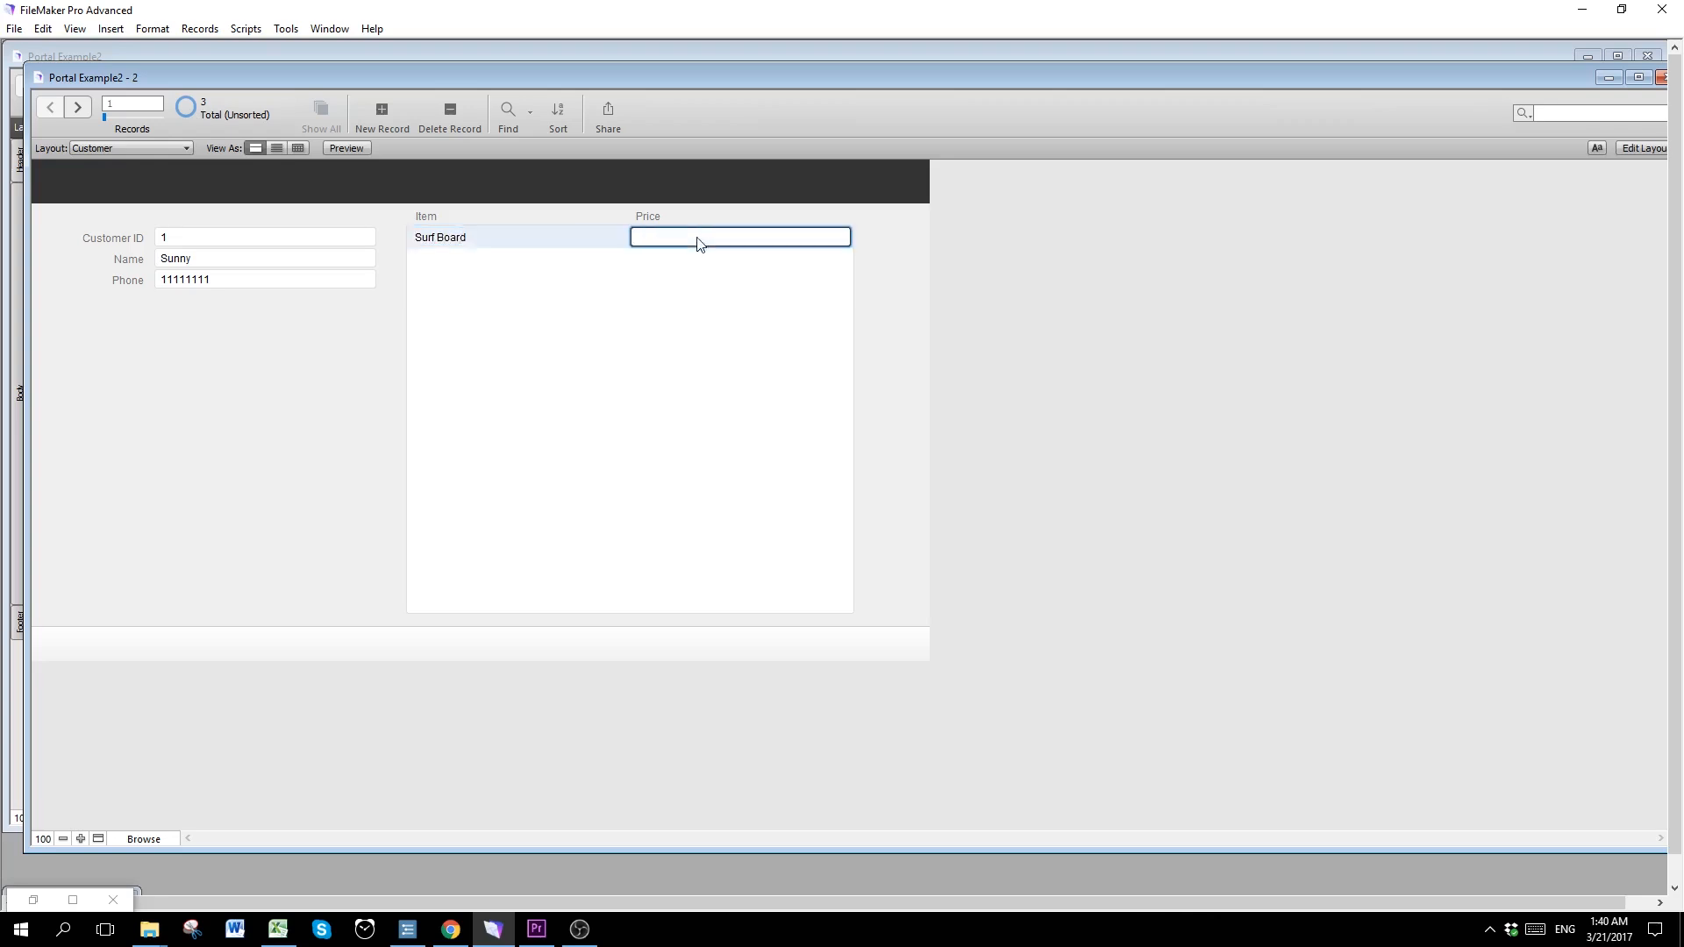
pyautogui.write('1000')
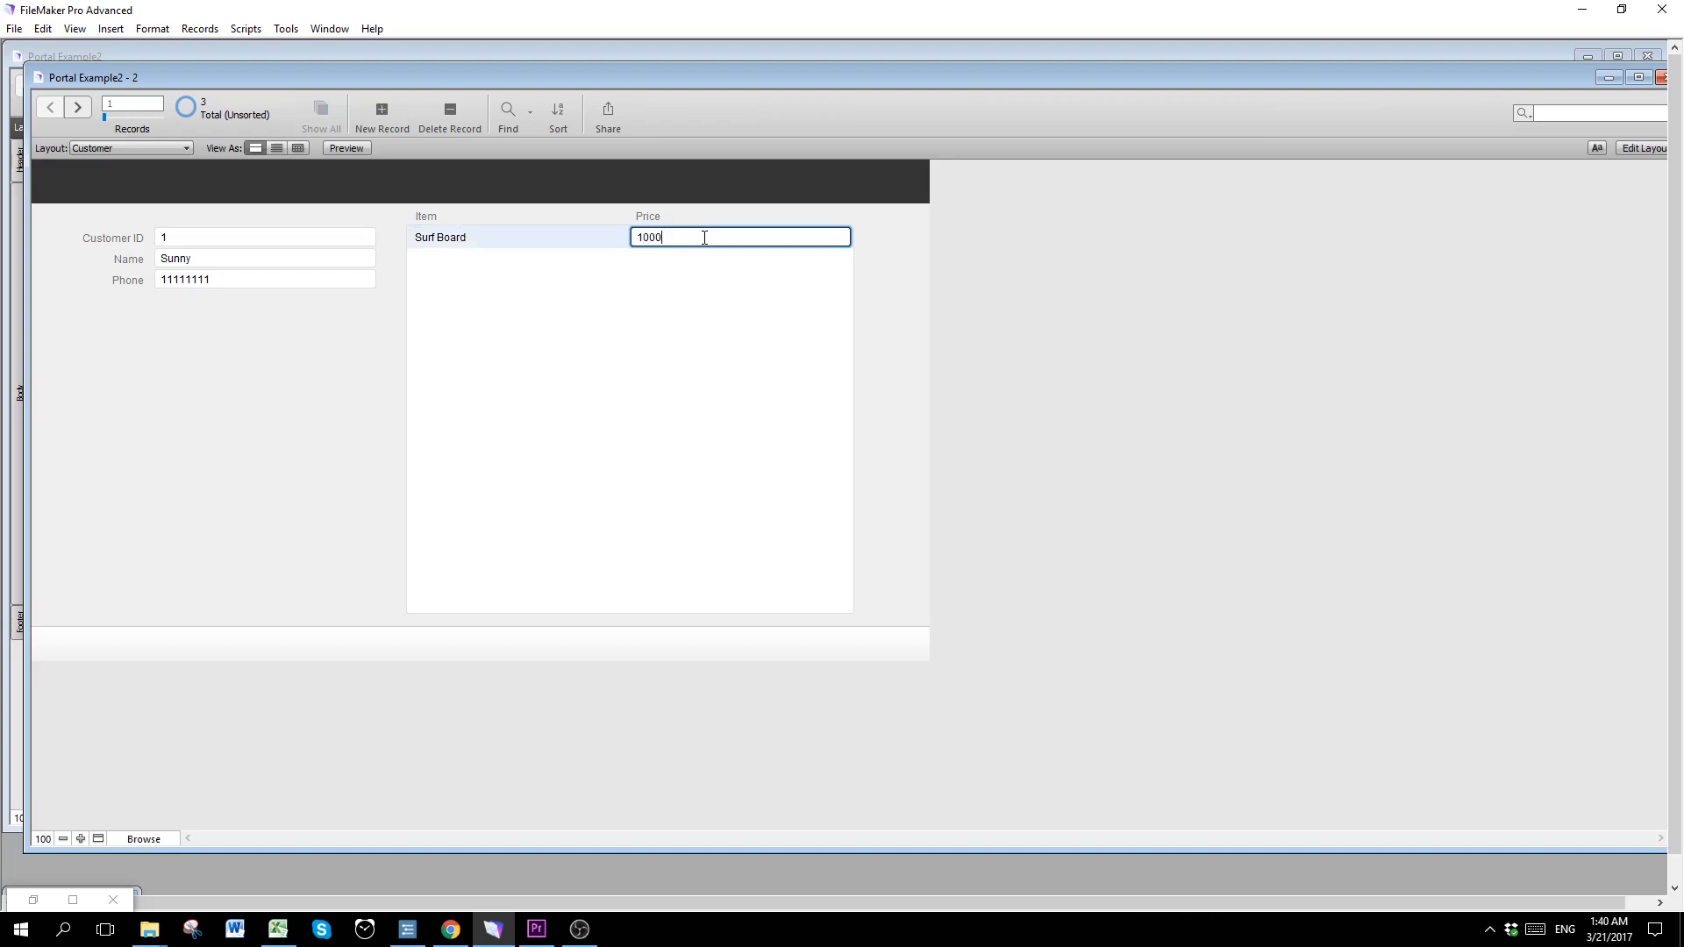
pyautogui.click(497, 236)
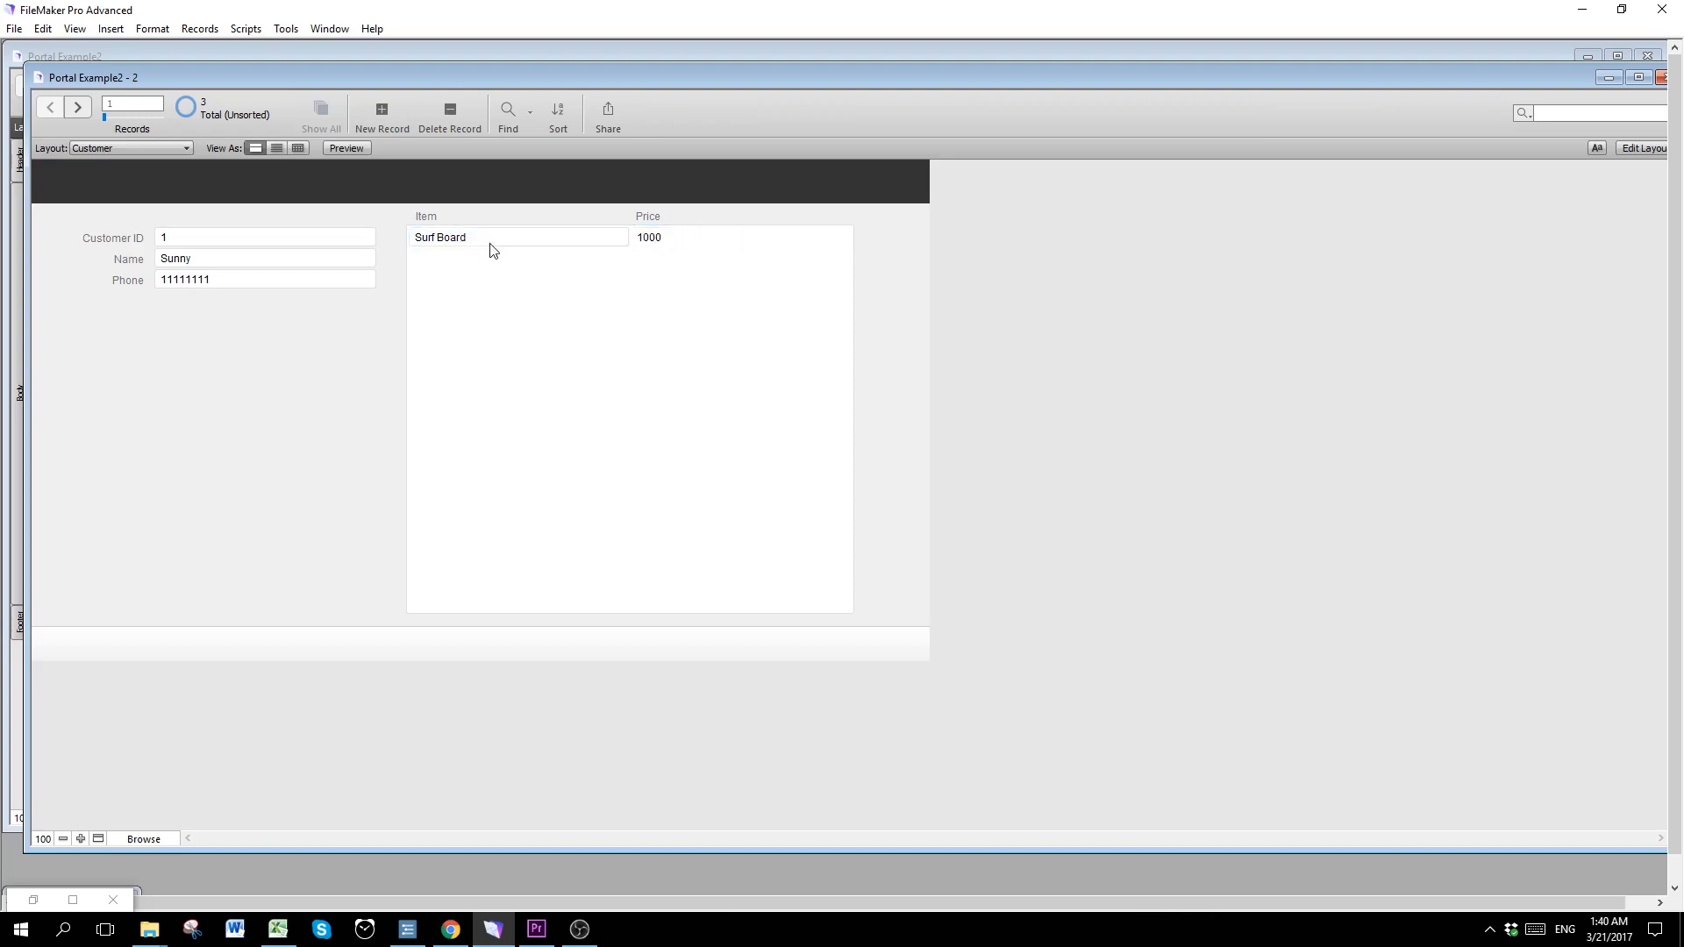
# Step: Enter a second sale row, Sun screen priced 50, leaving the third row empty
pyautogui.click(520, 260)
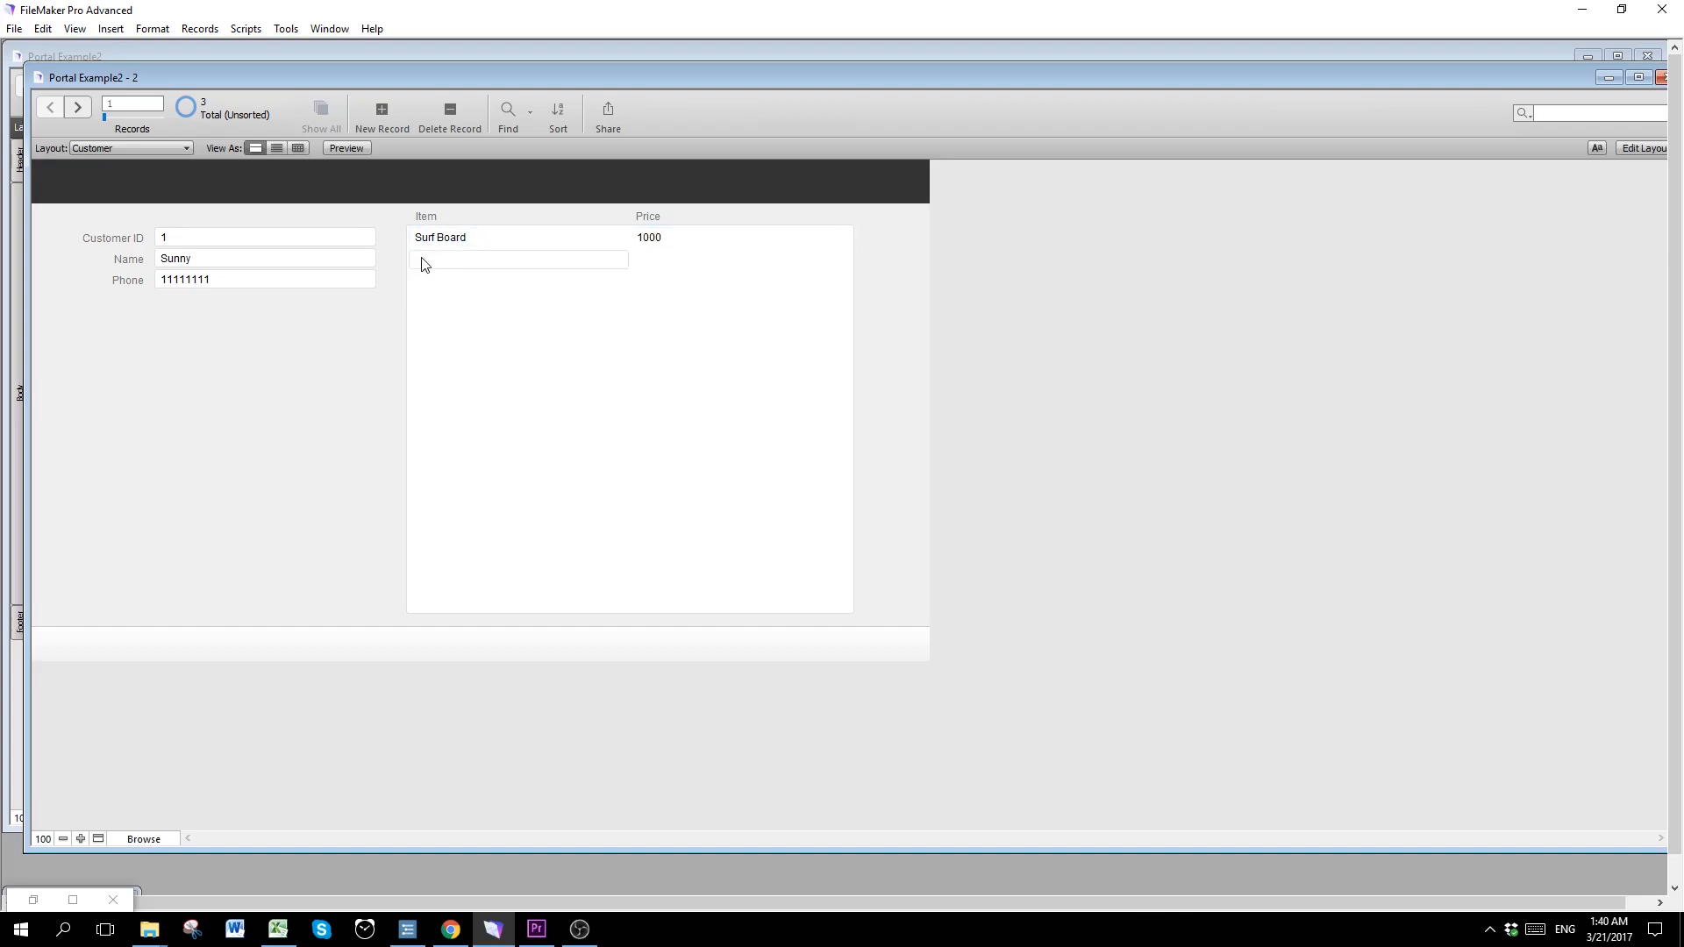
pyautogui.click(519, 260)
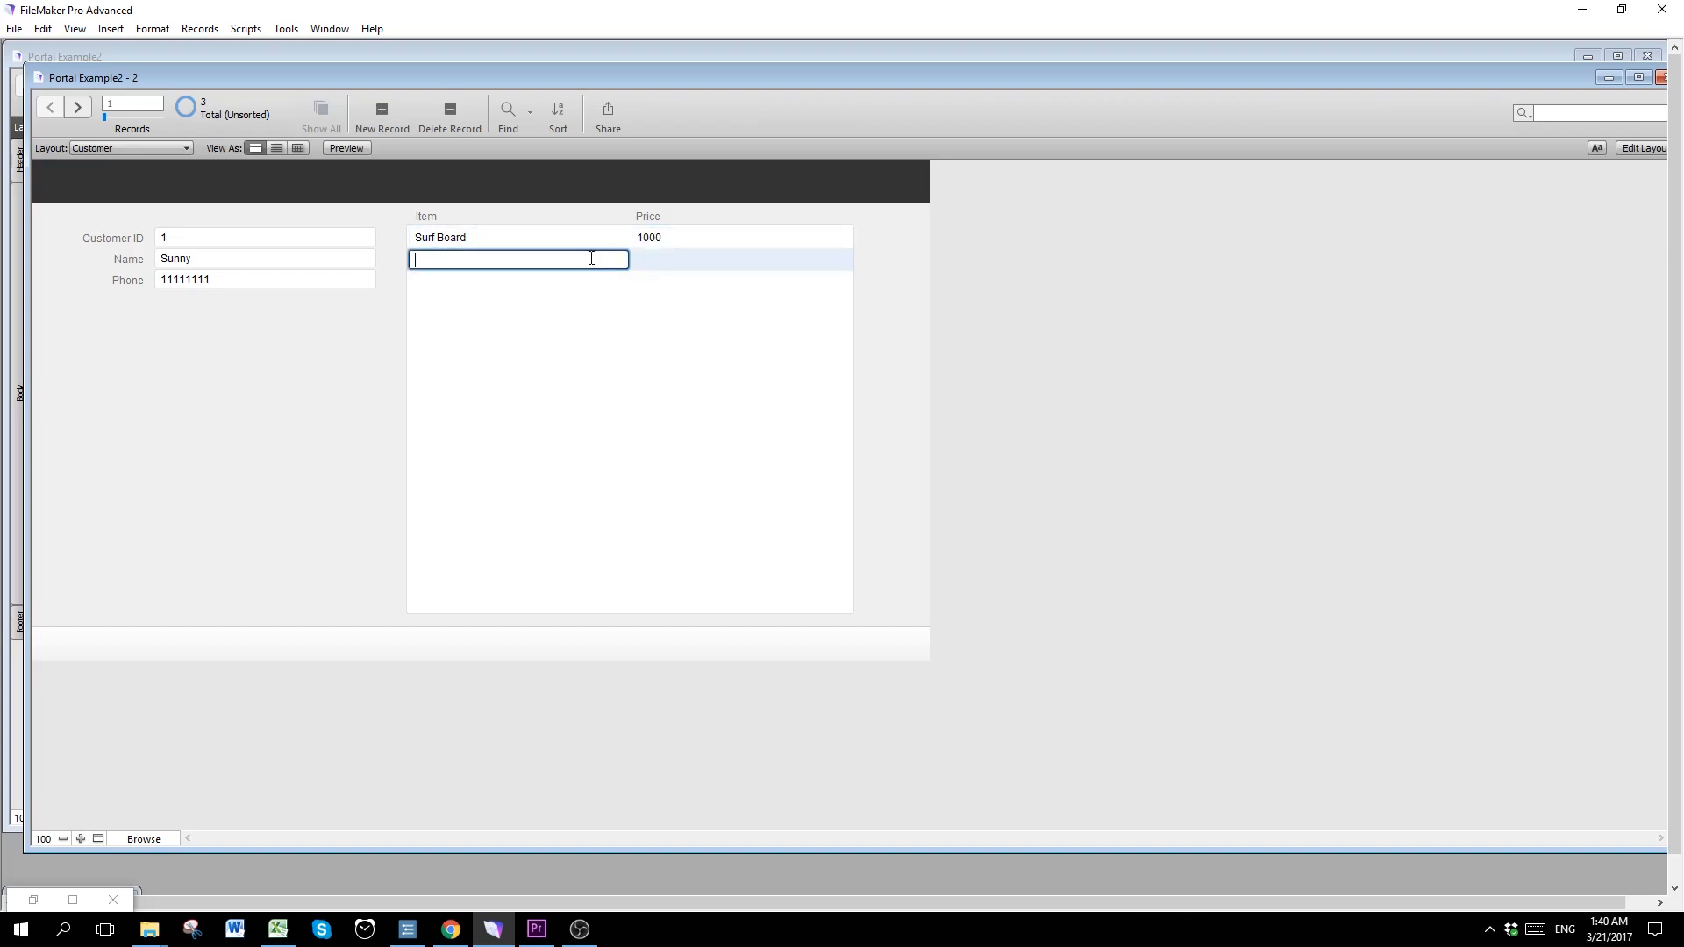
pyautogui.write('Sun sc')
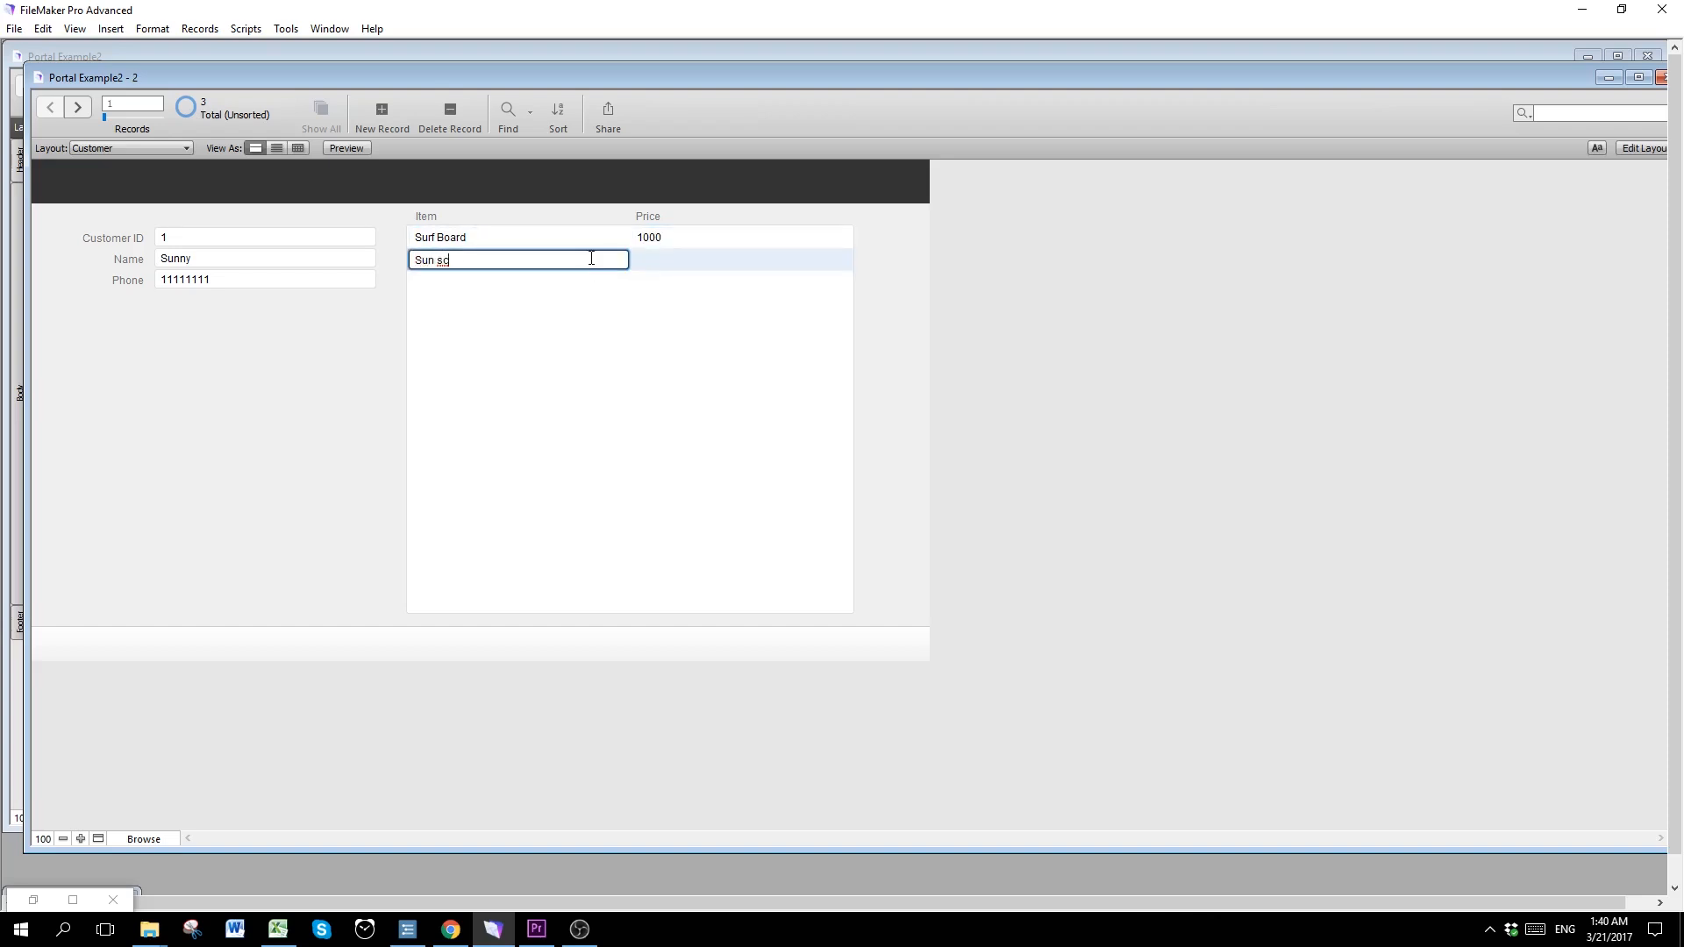
pyautogui.press('Tab')
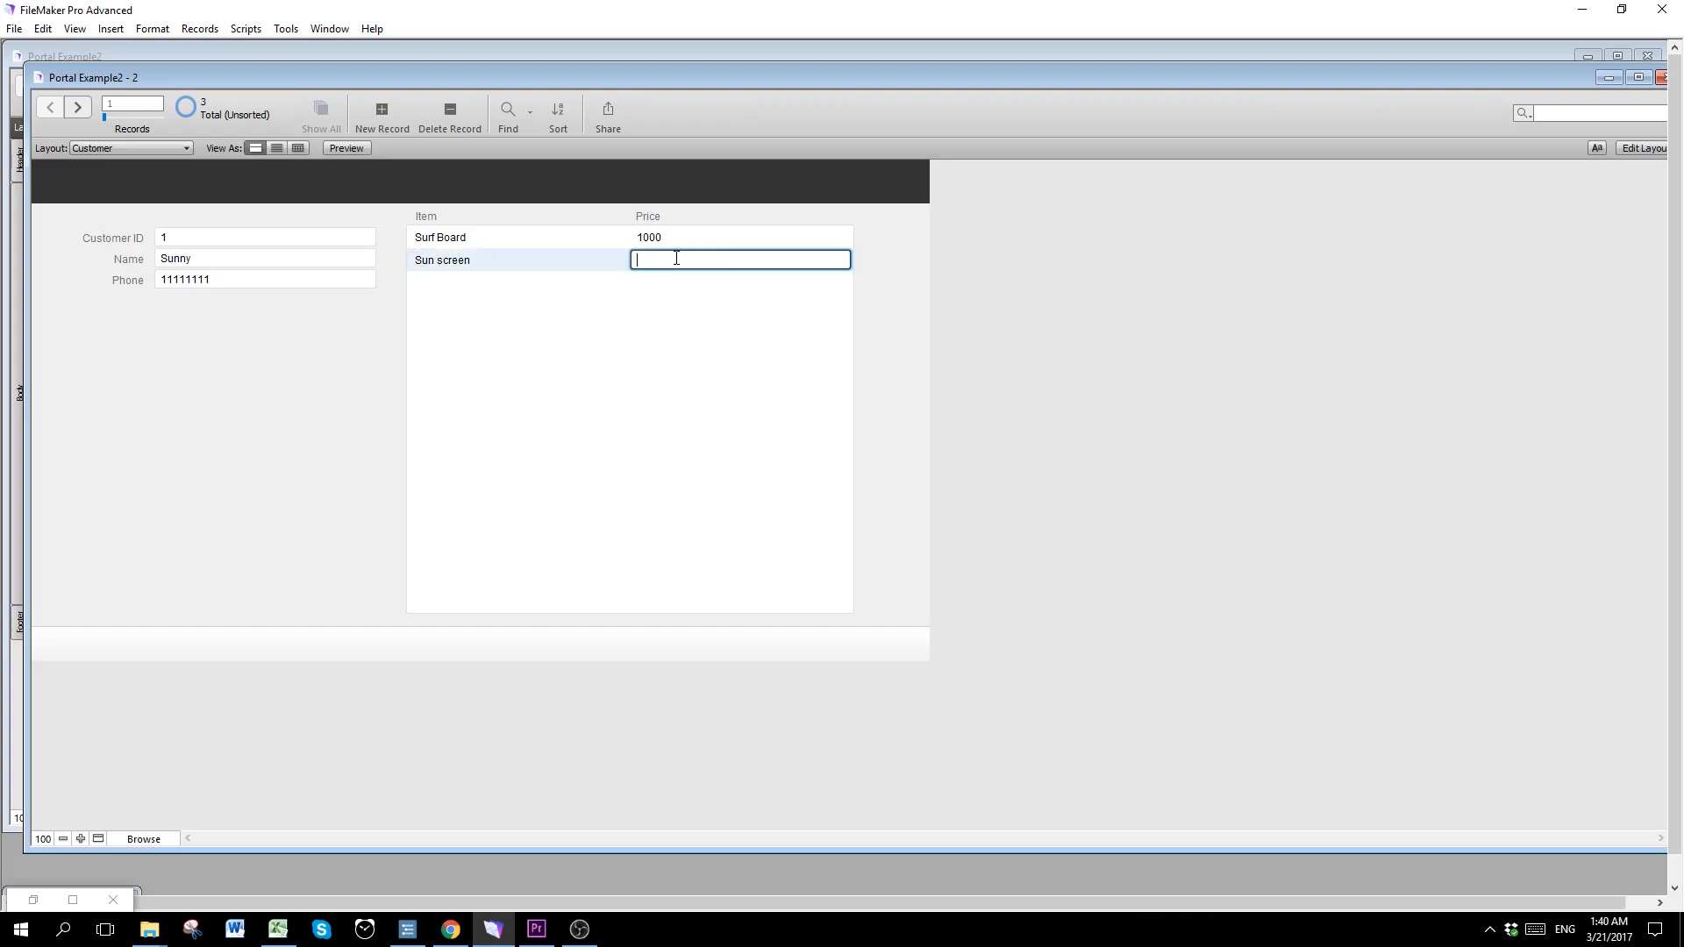
pyautogui.write('50')
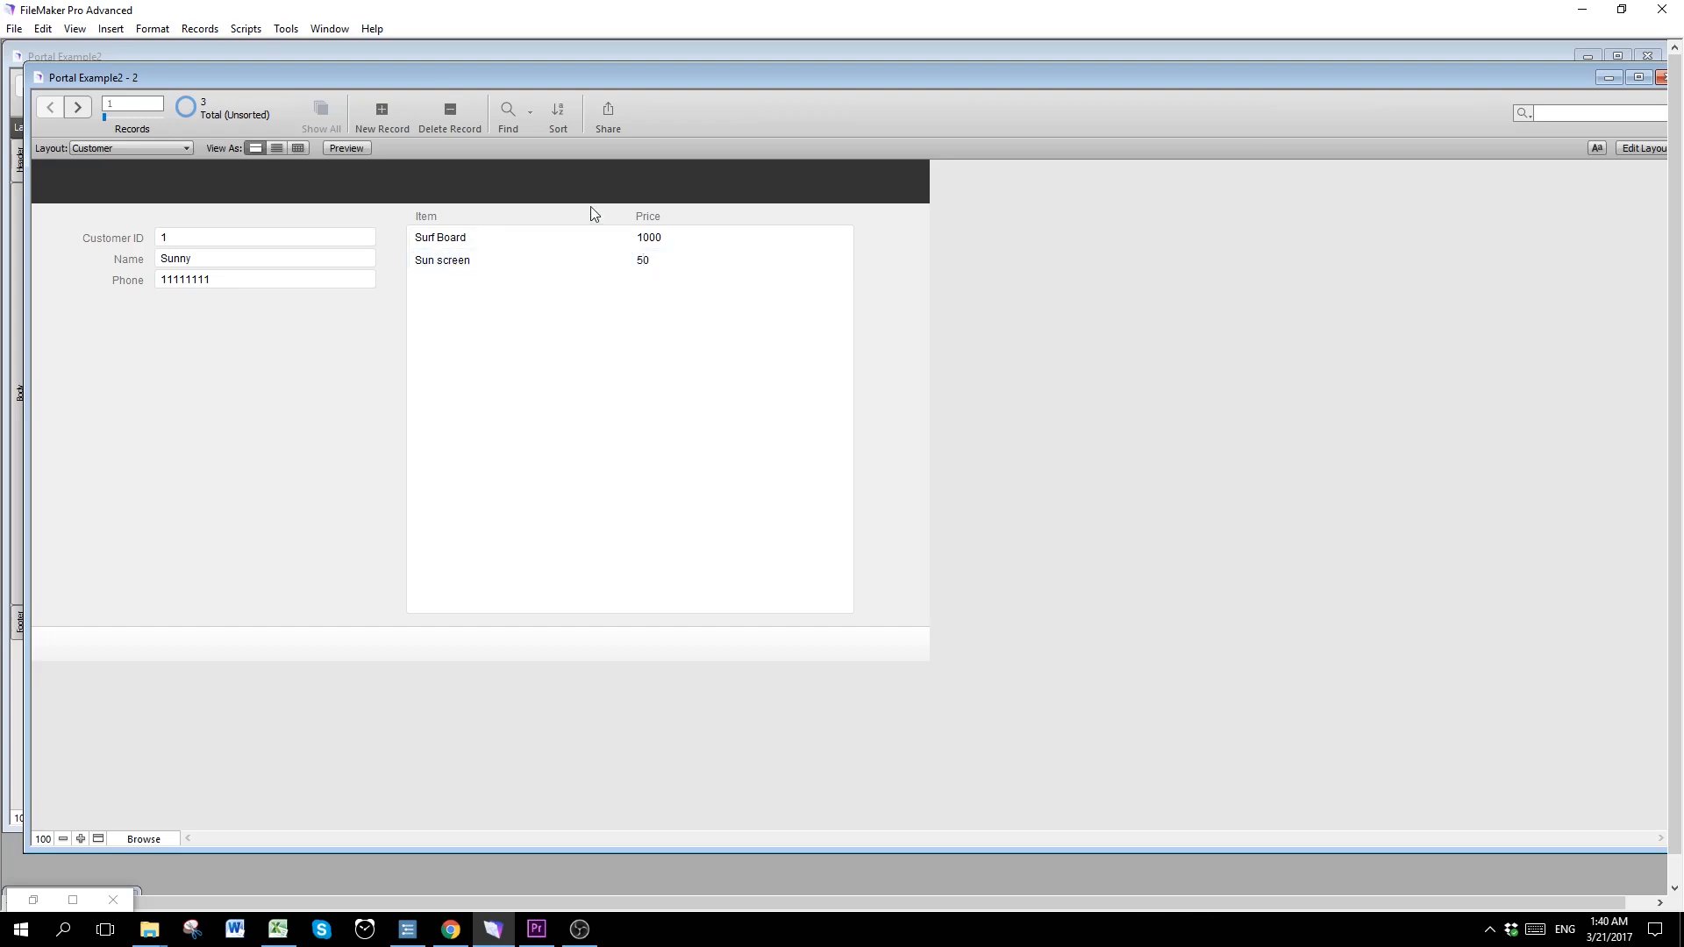
pyautogui.click(740, 283)
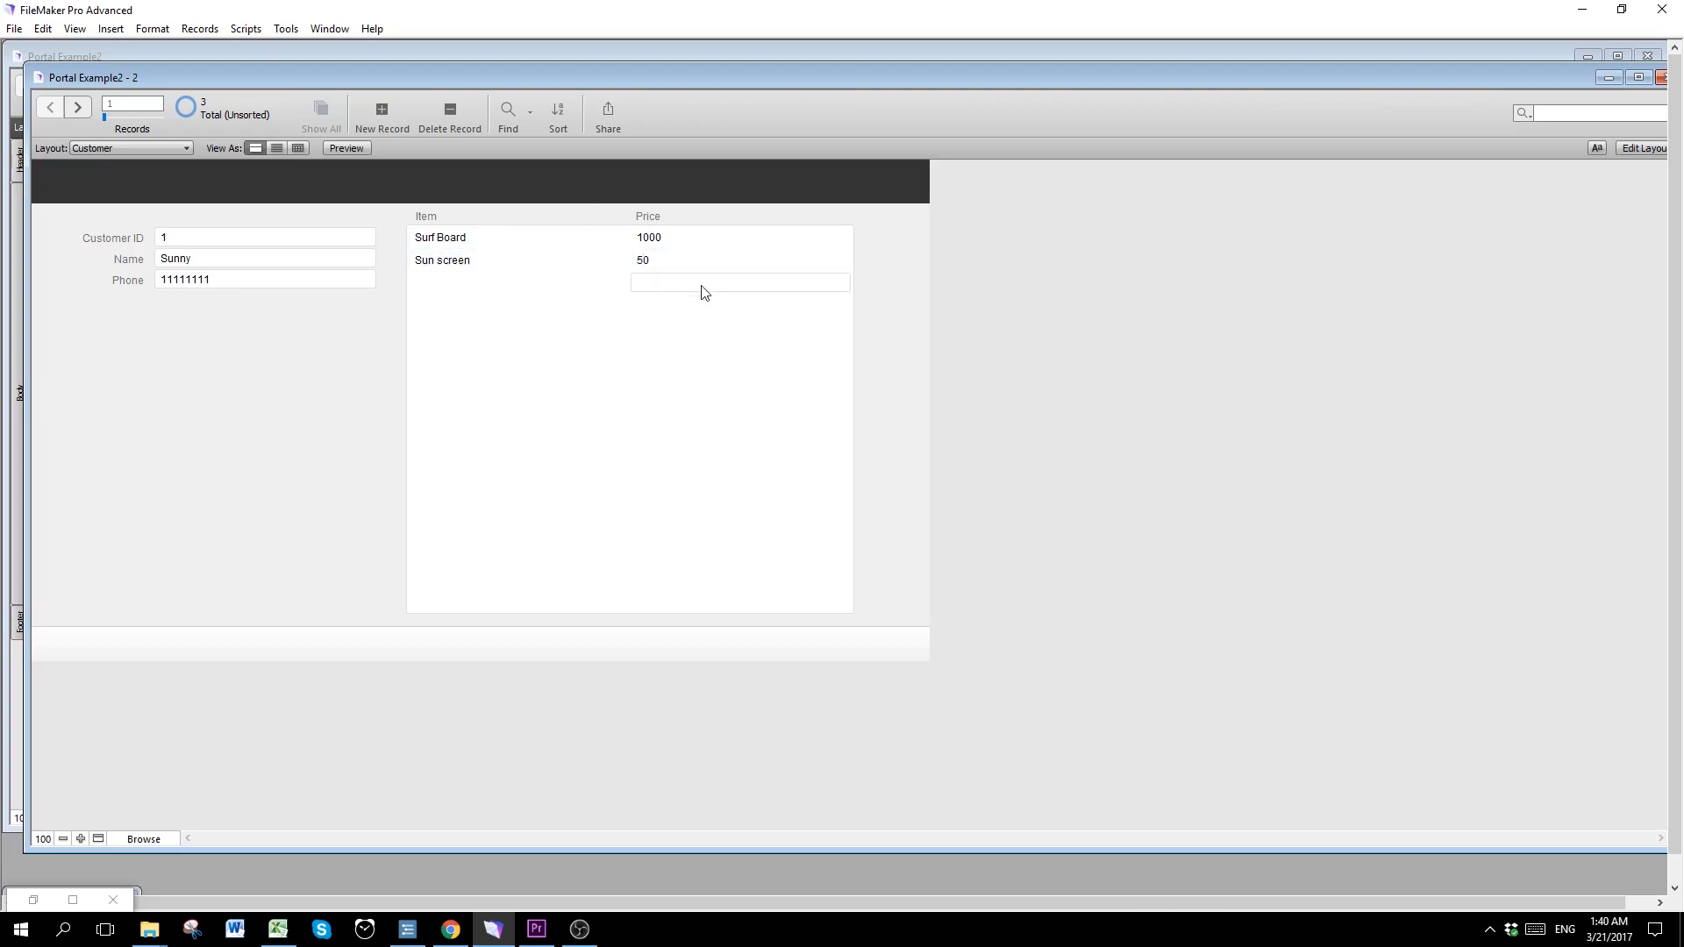
pyautogui.click(517, 281)
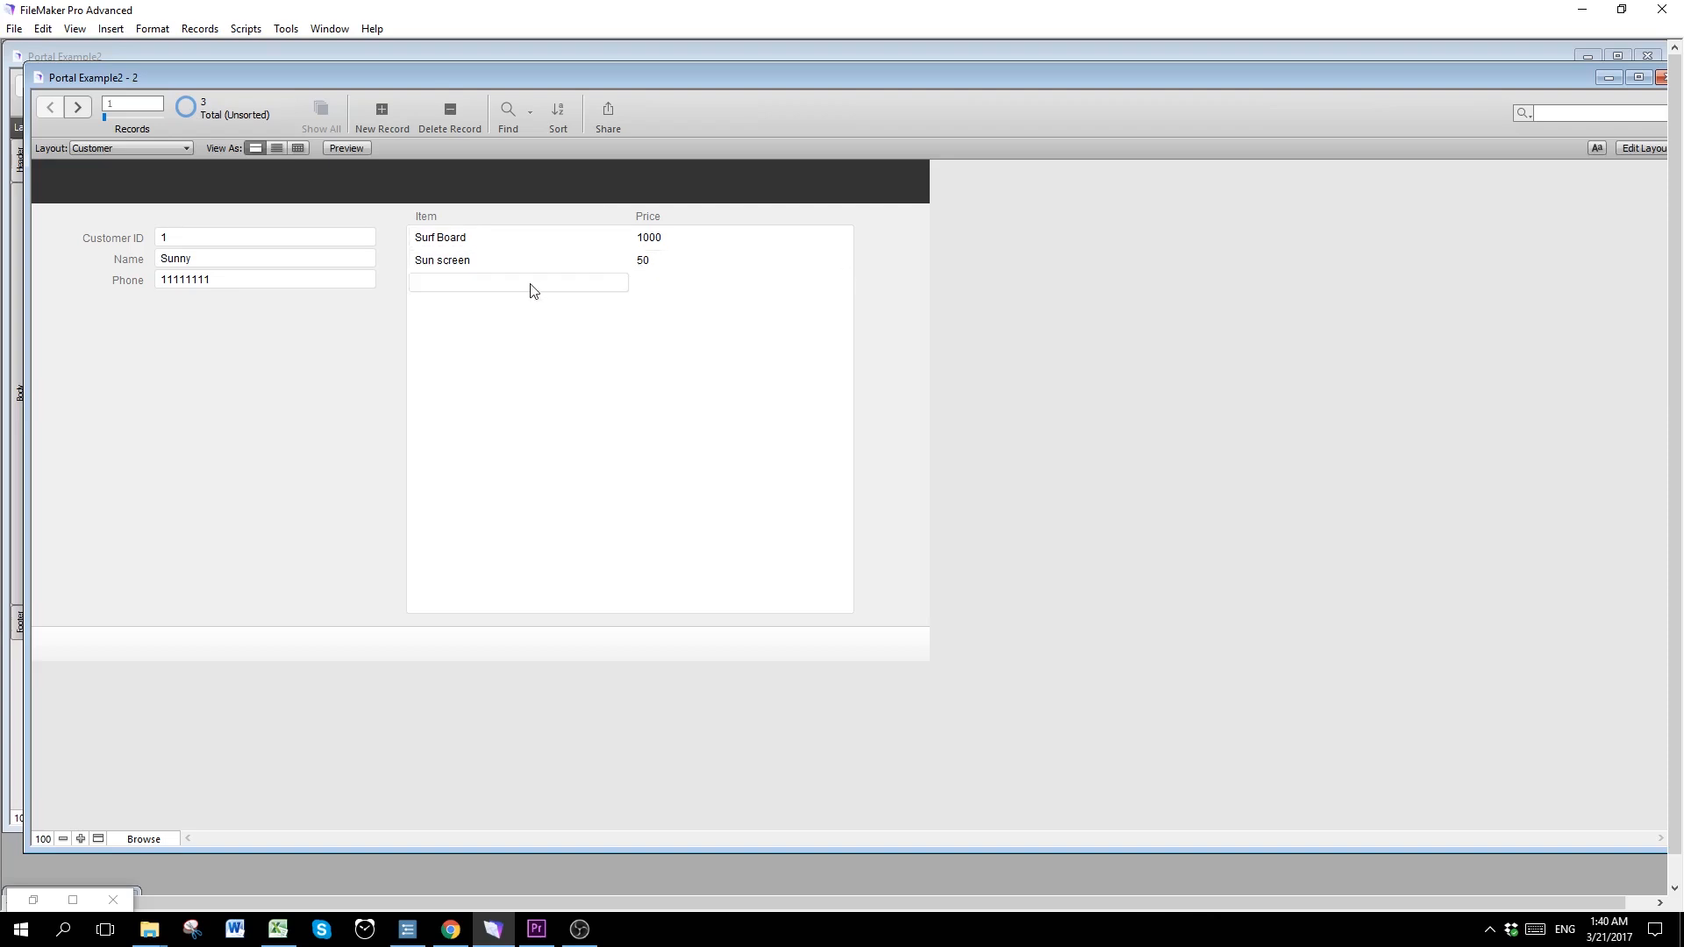
pyautogui.click(517, 282)
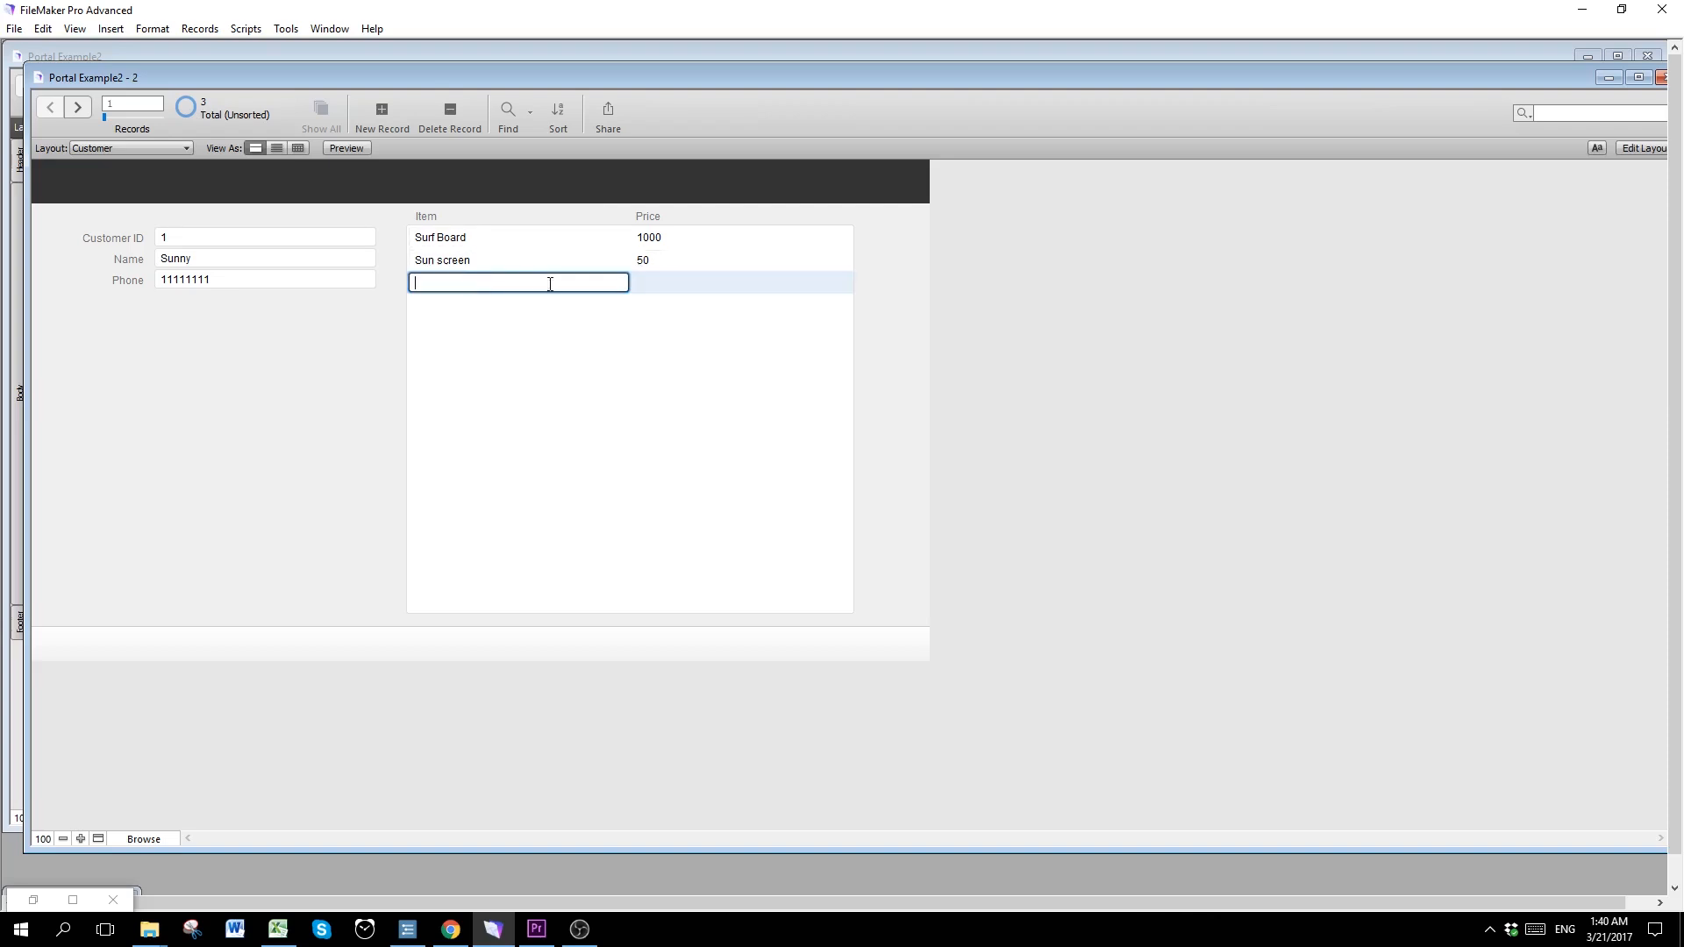
pyautogui.moveTo(673, 288)
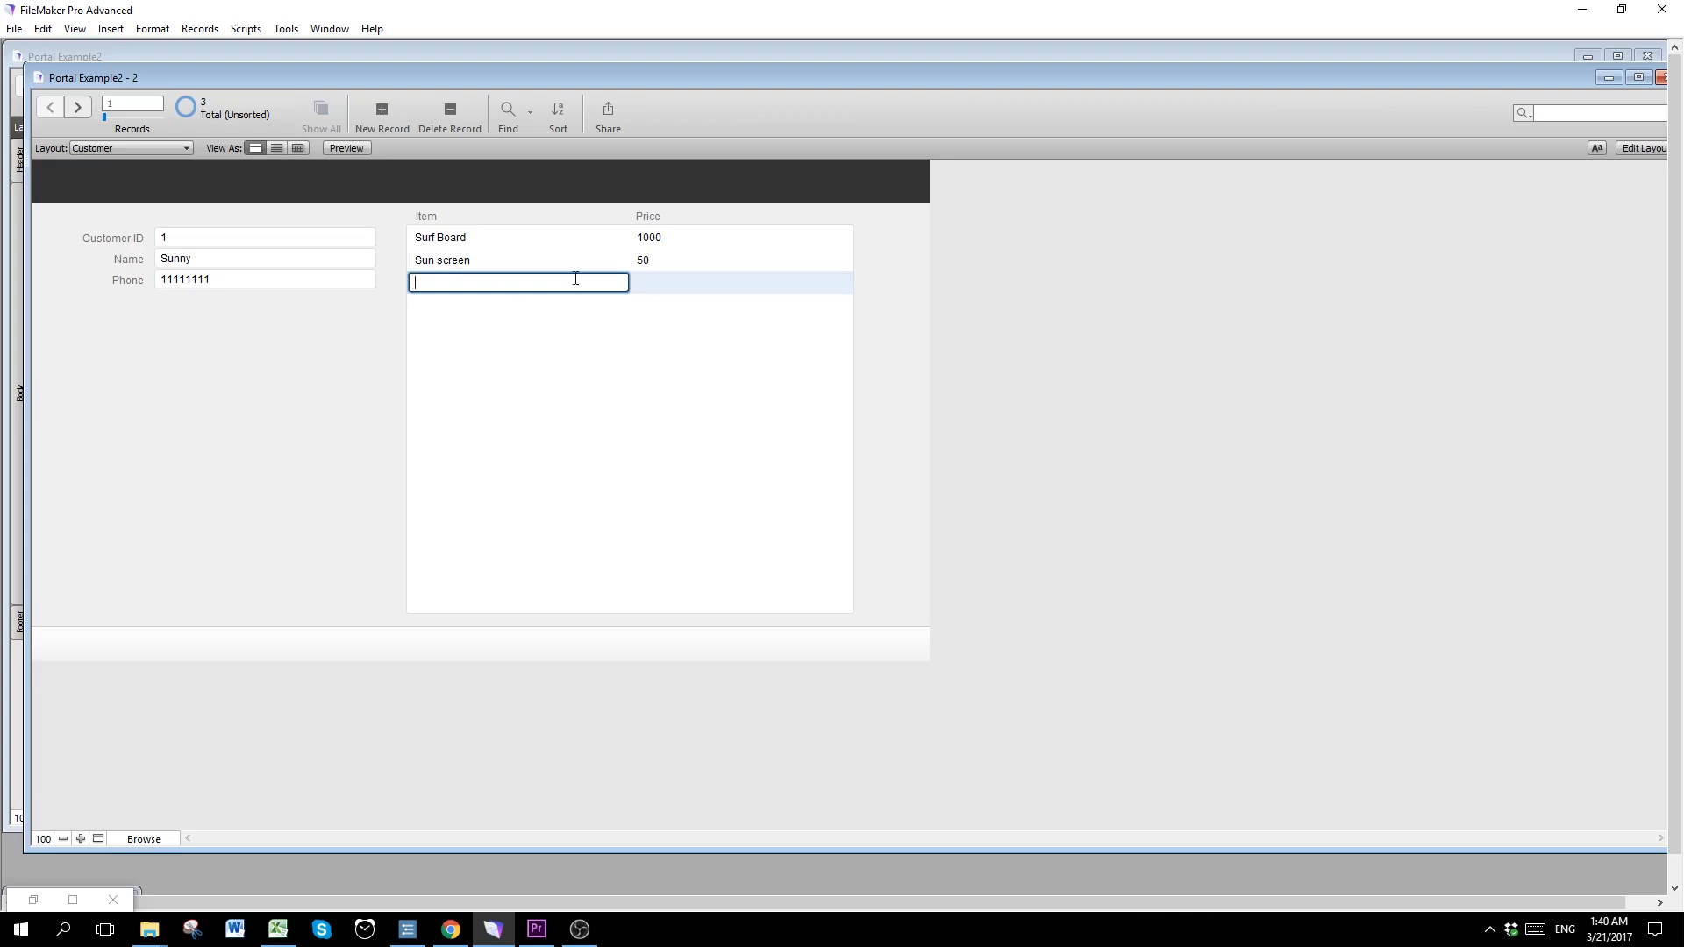
pyautogui.moveTo(635, 284)
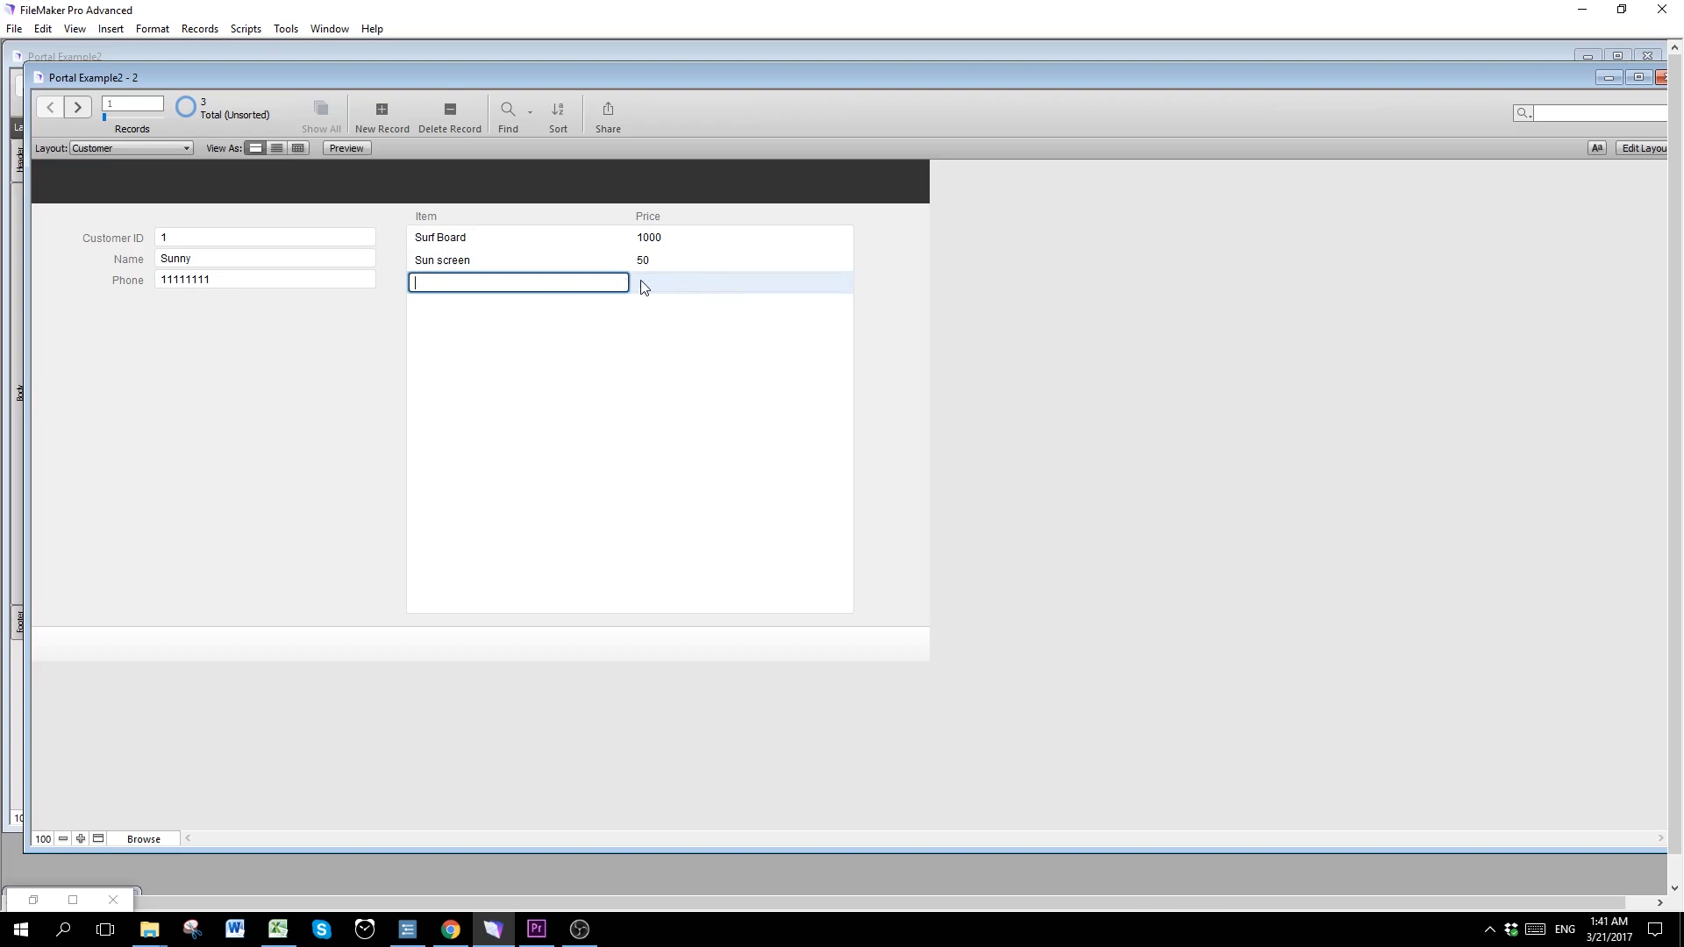
pyautogui.click(406, 313)
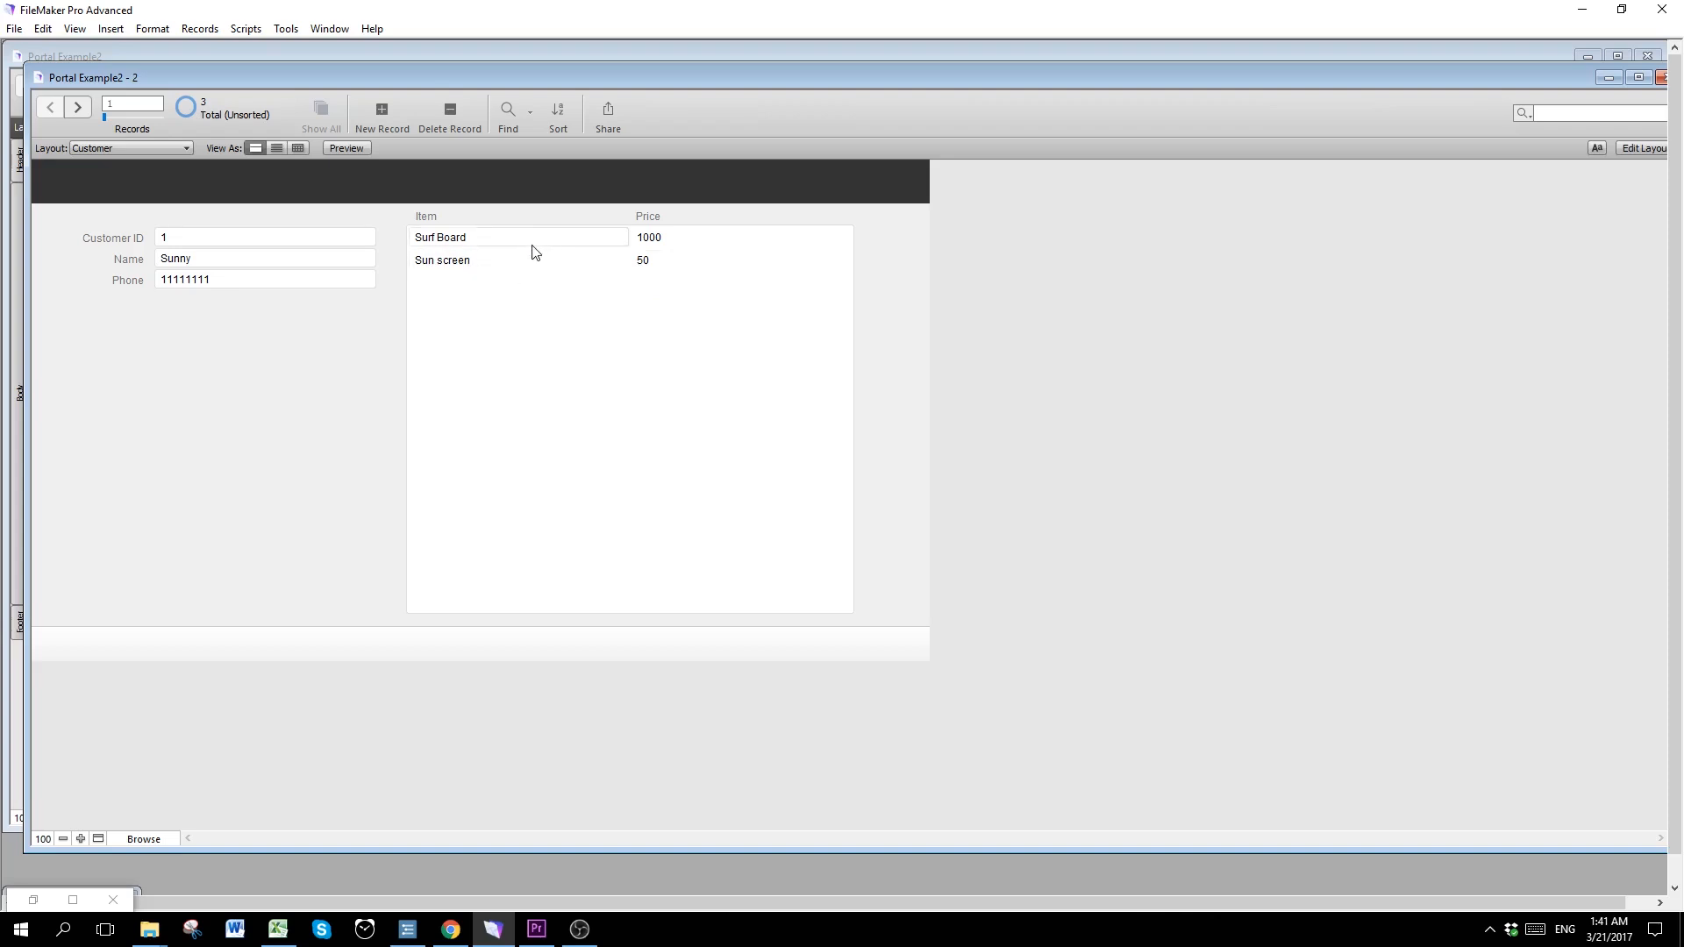
pyautogui.moveTo(166, 147)
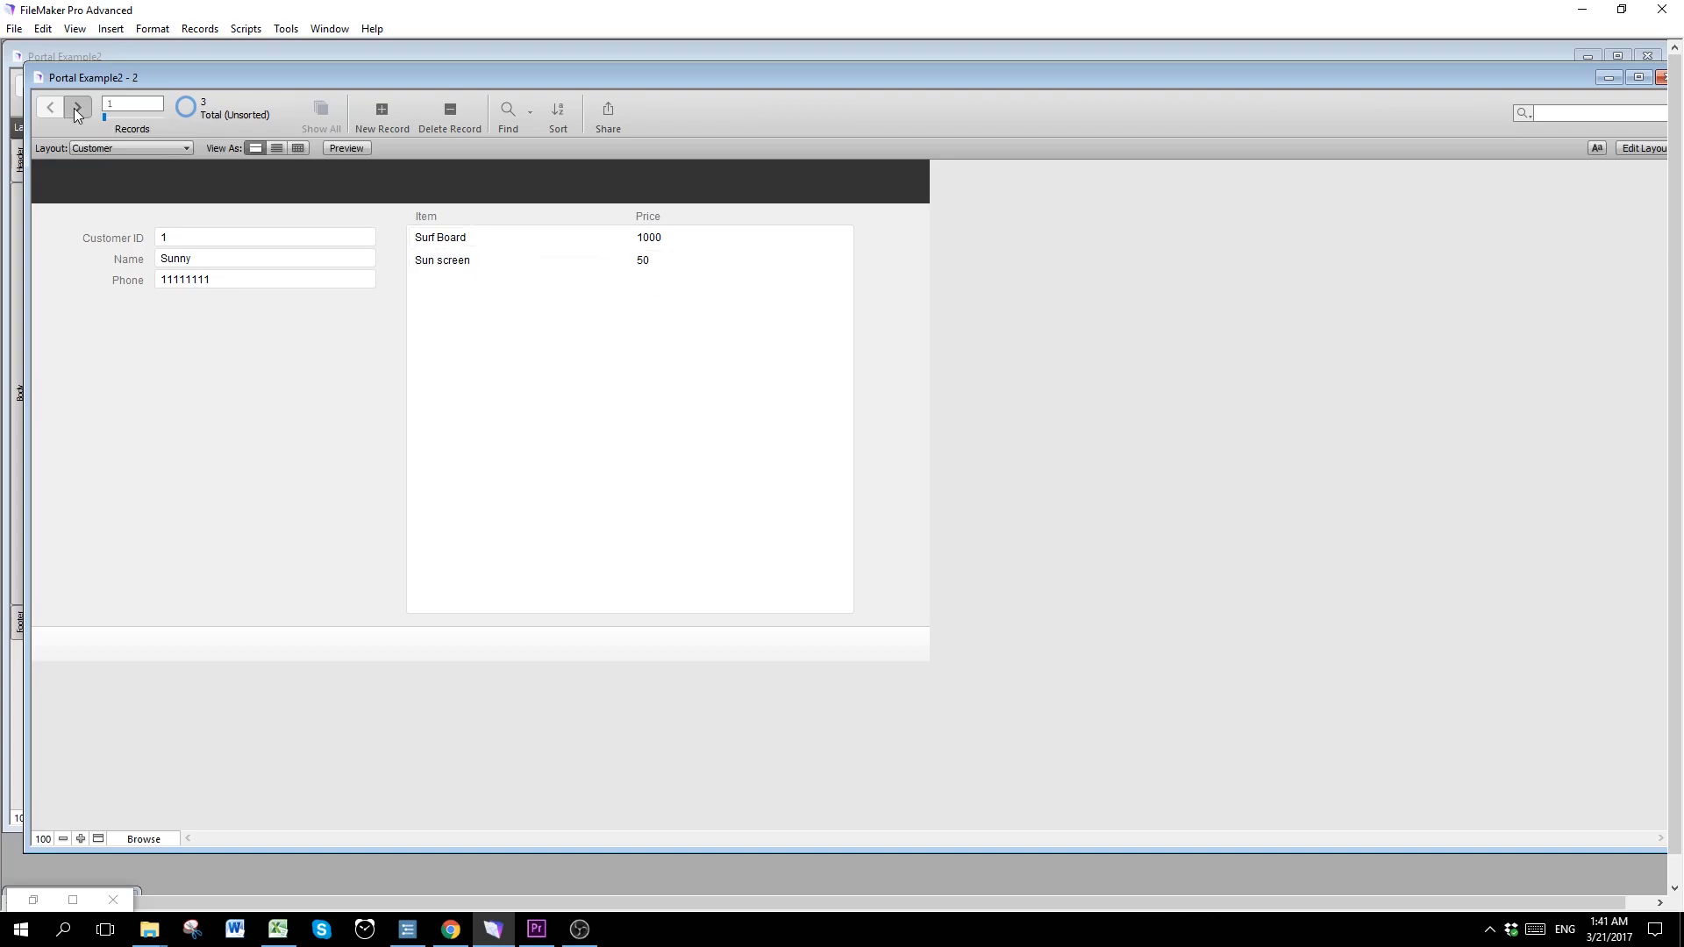
# Step: Give Tom's record a sale item 'Tom's purchase', then return to Sunny's first record
pyautogui.click(77, 107)
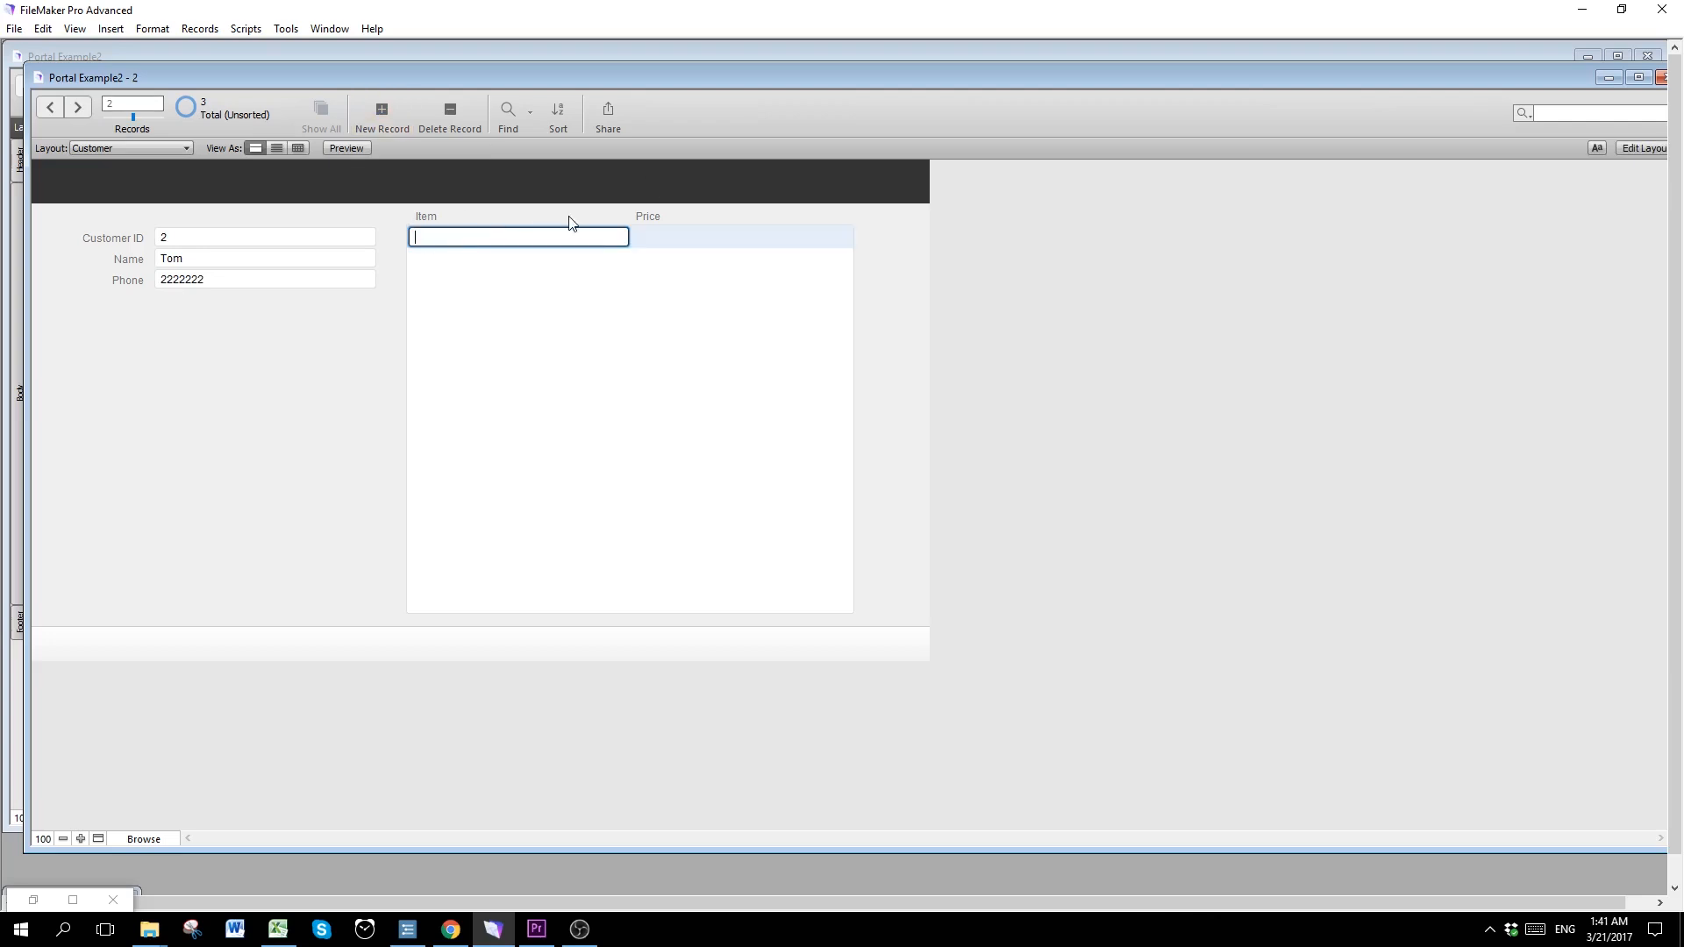
pyautogui.write("Tom's purchase")
pyautogui.click(742, 237)
pyautogui.write('150')
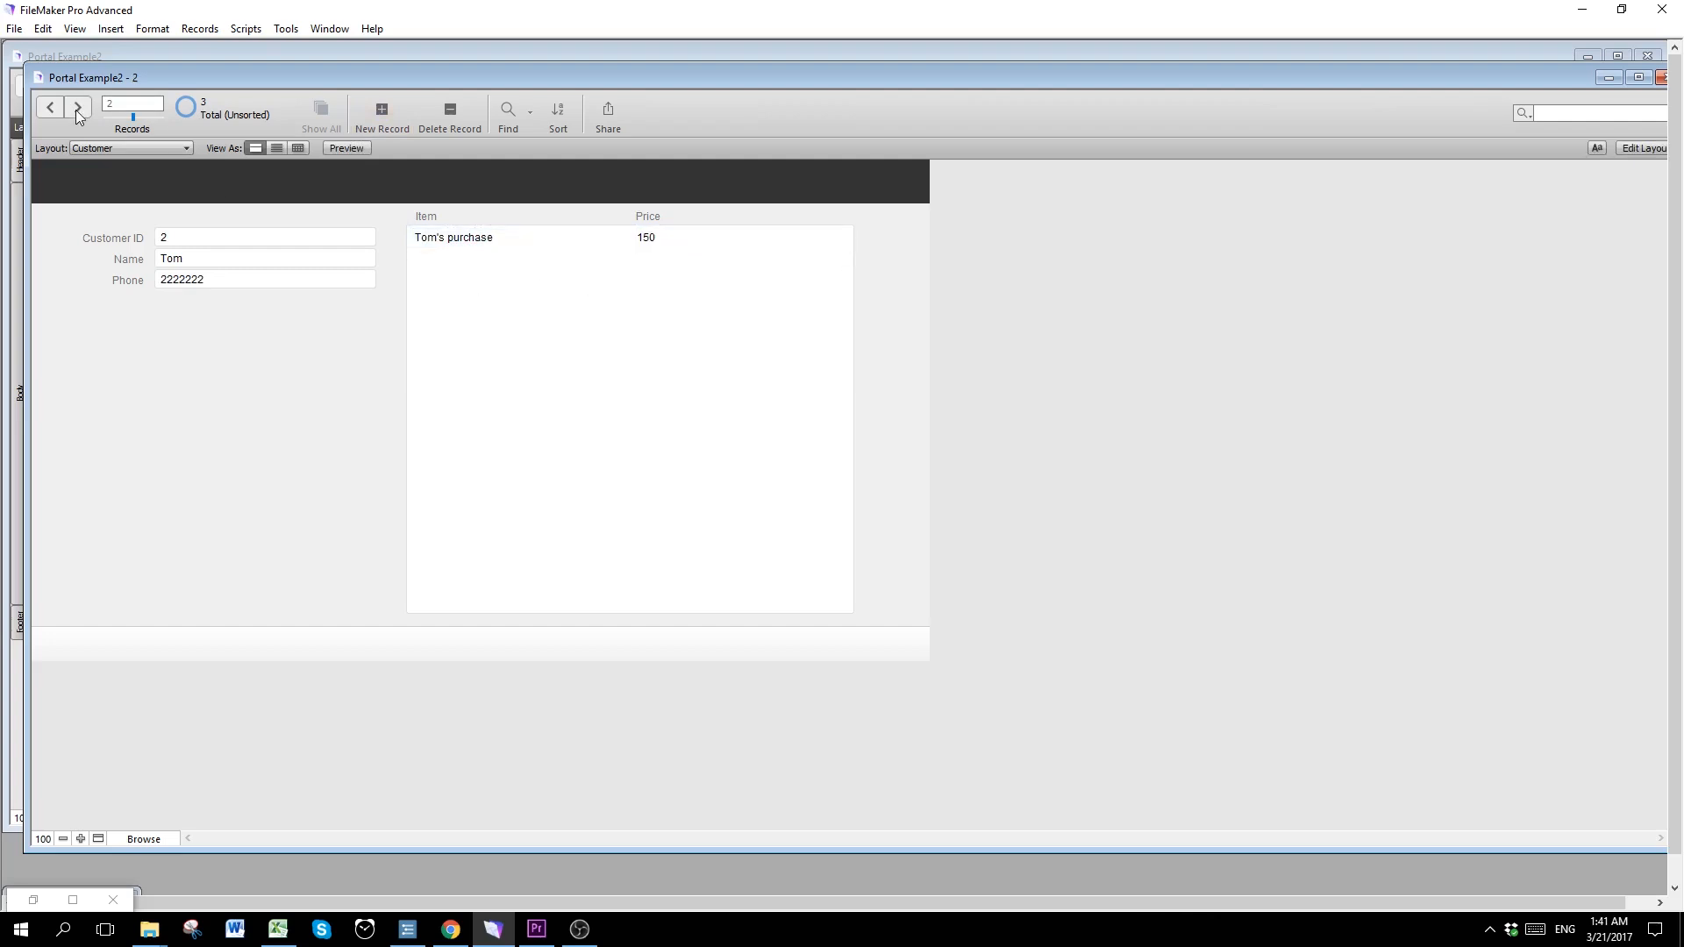
pyautogui.click(49, 107)
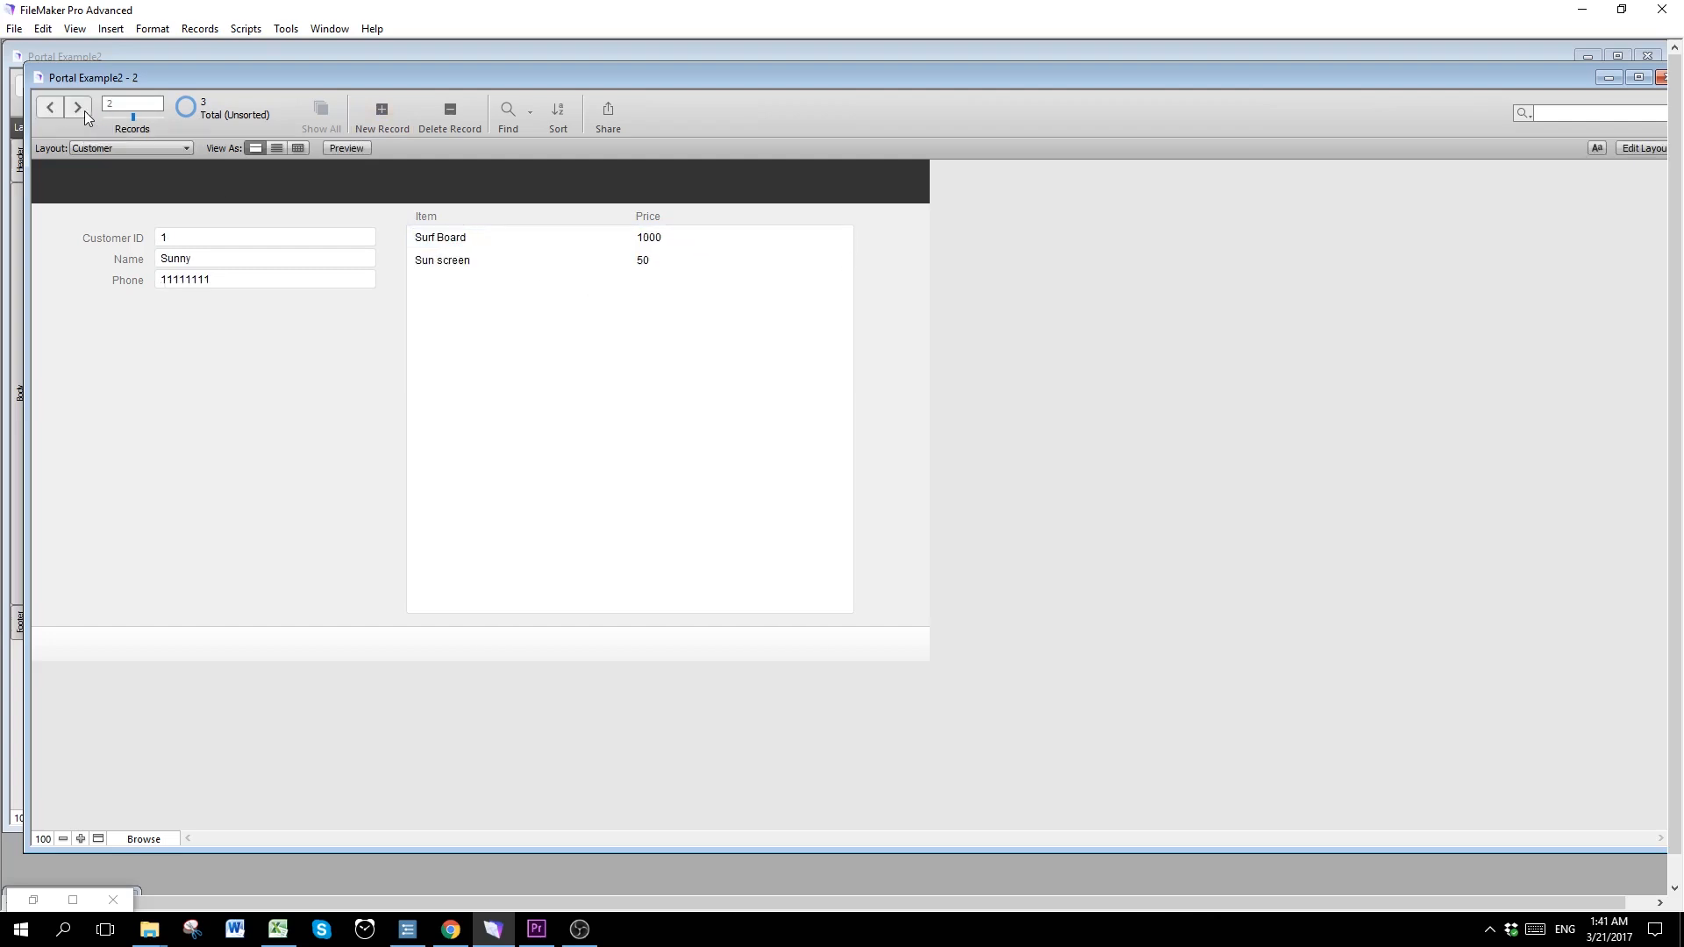
pyautogui.click(49, 107)
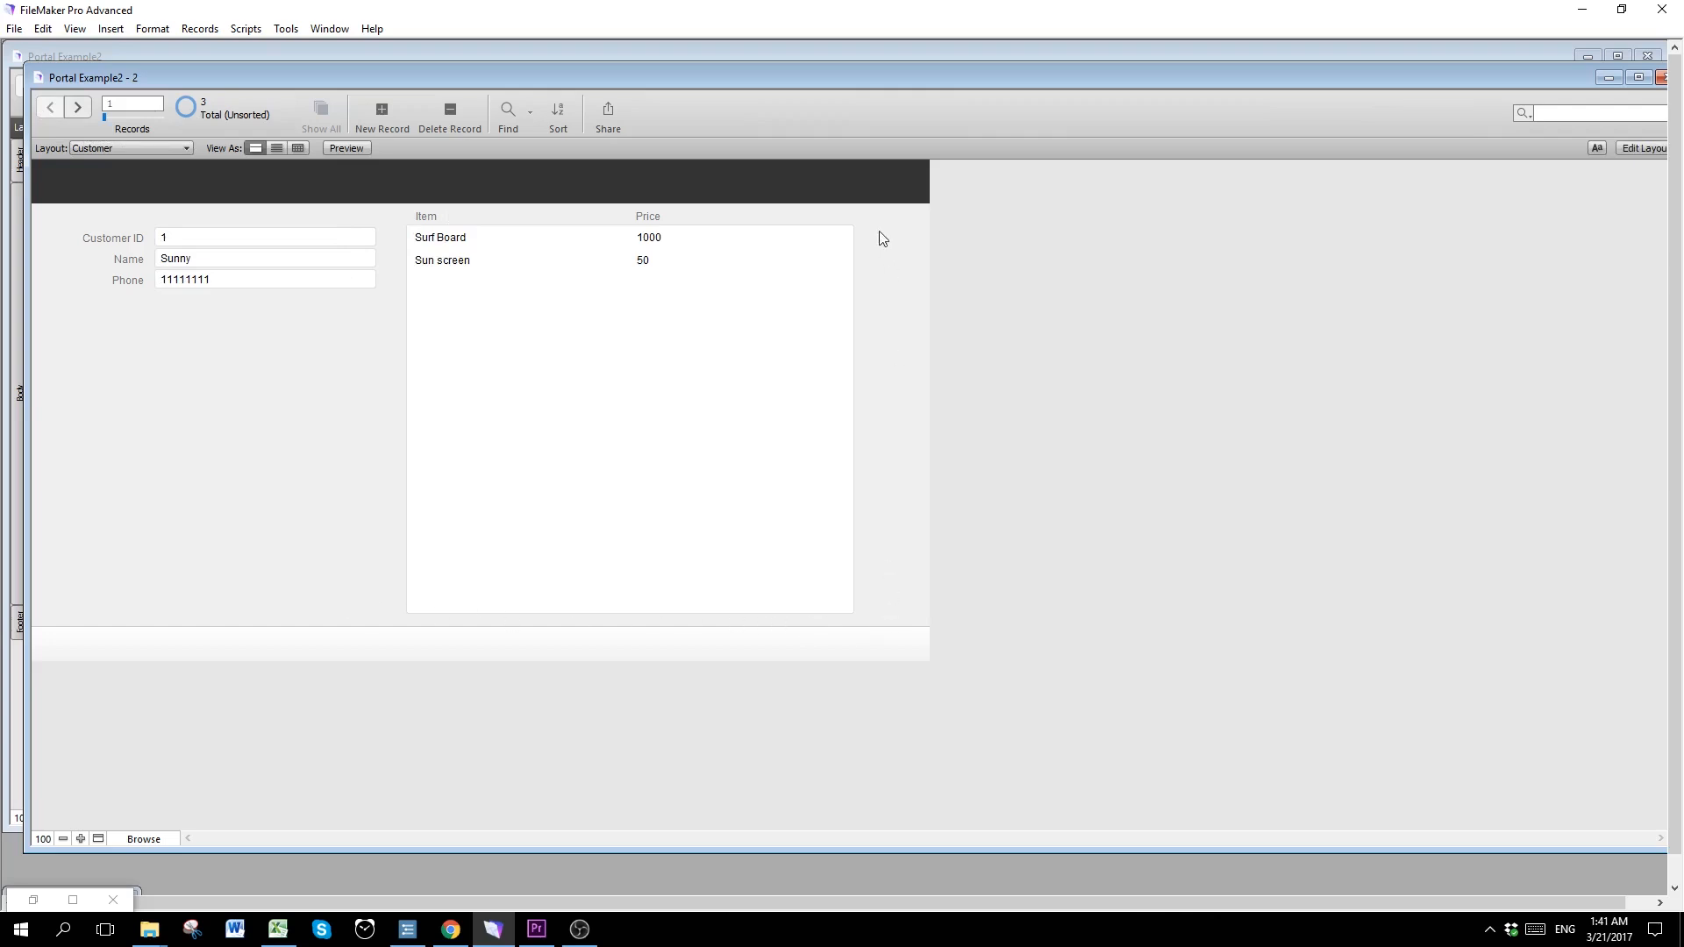
pyautogui.moveTo(398, 598)
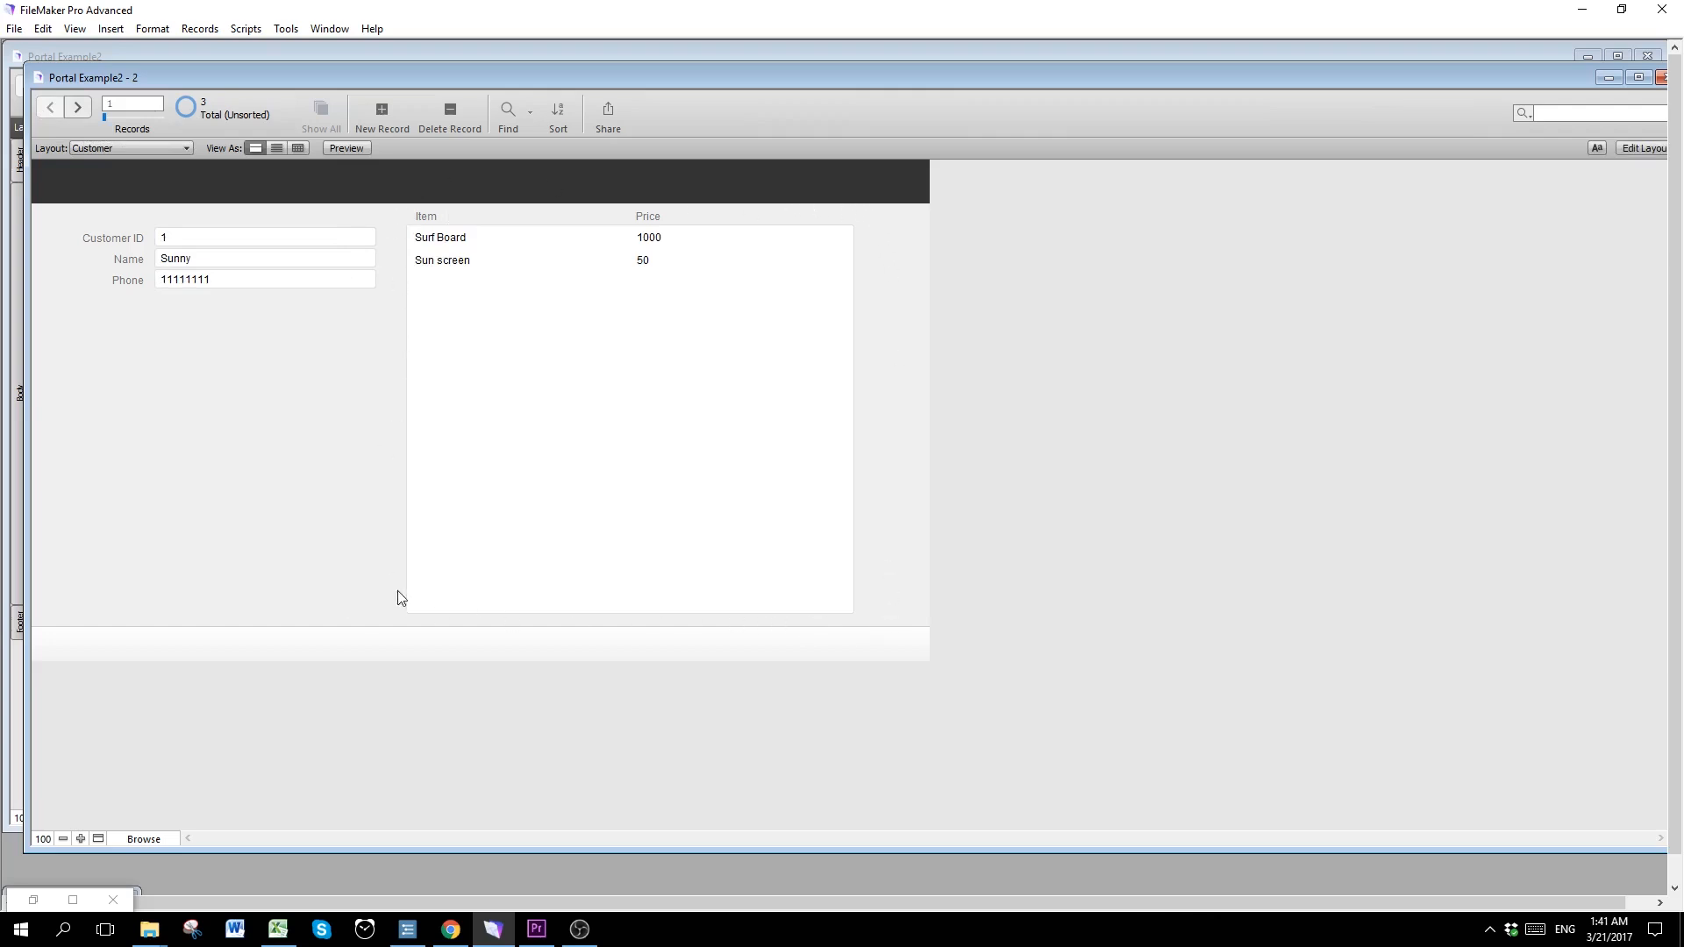
pyautogui.moveTo(921, 218)
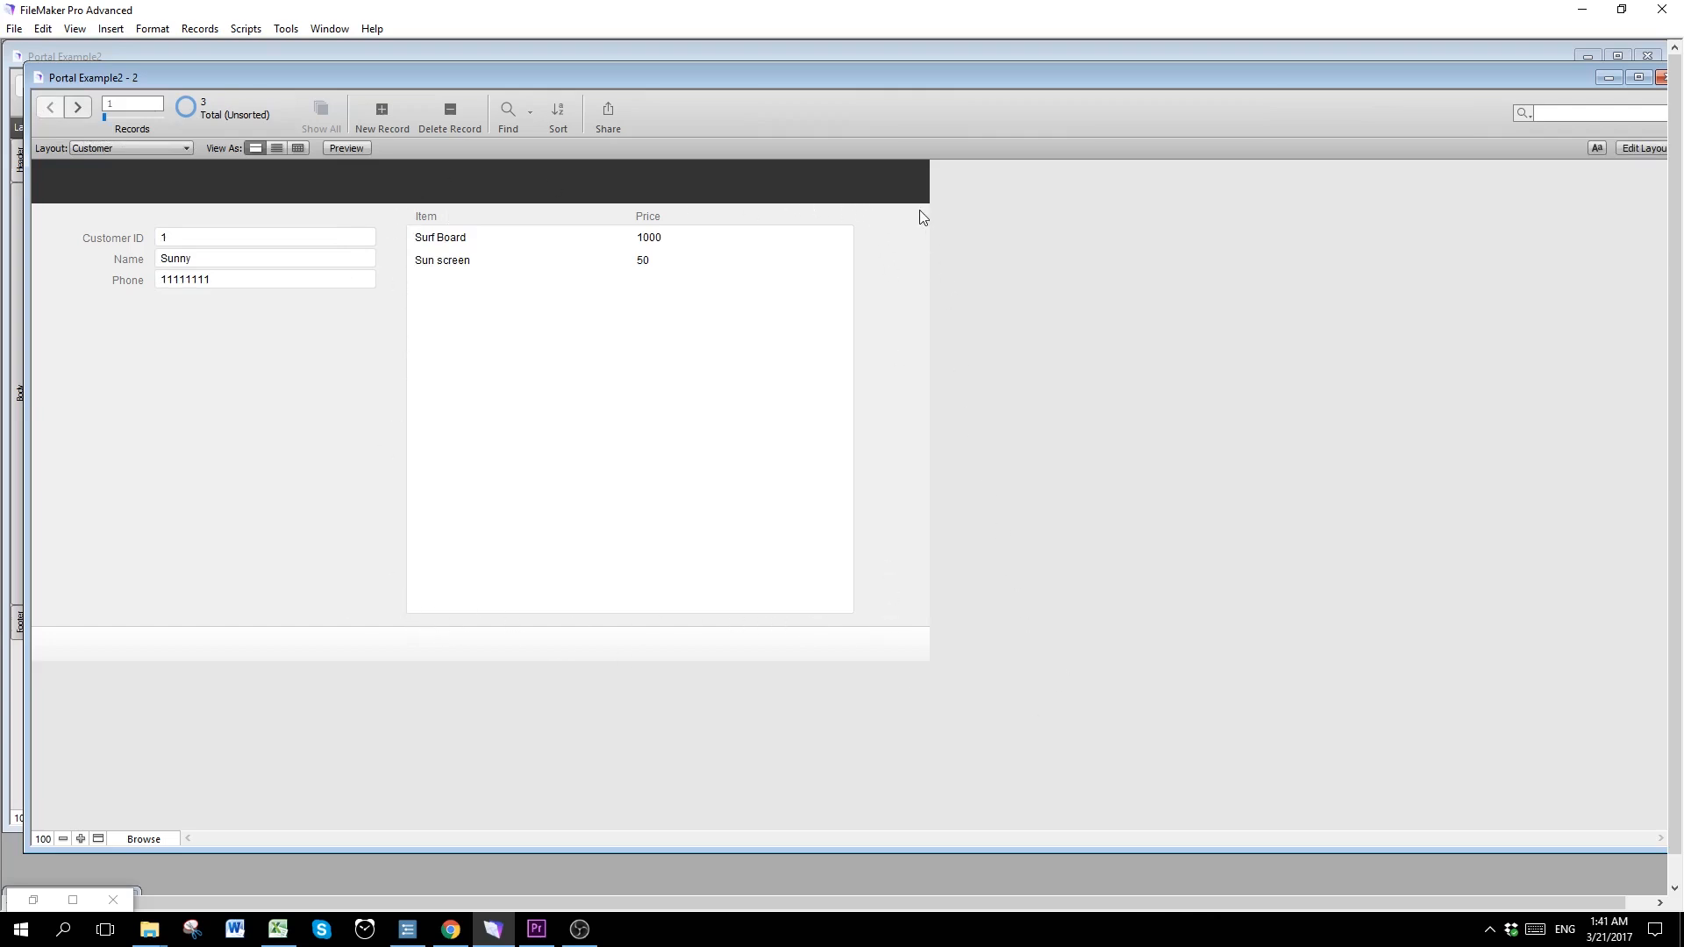
pyautogui.moveTo(853, 328)
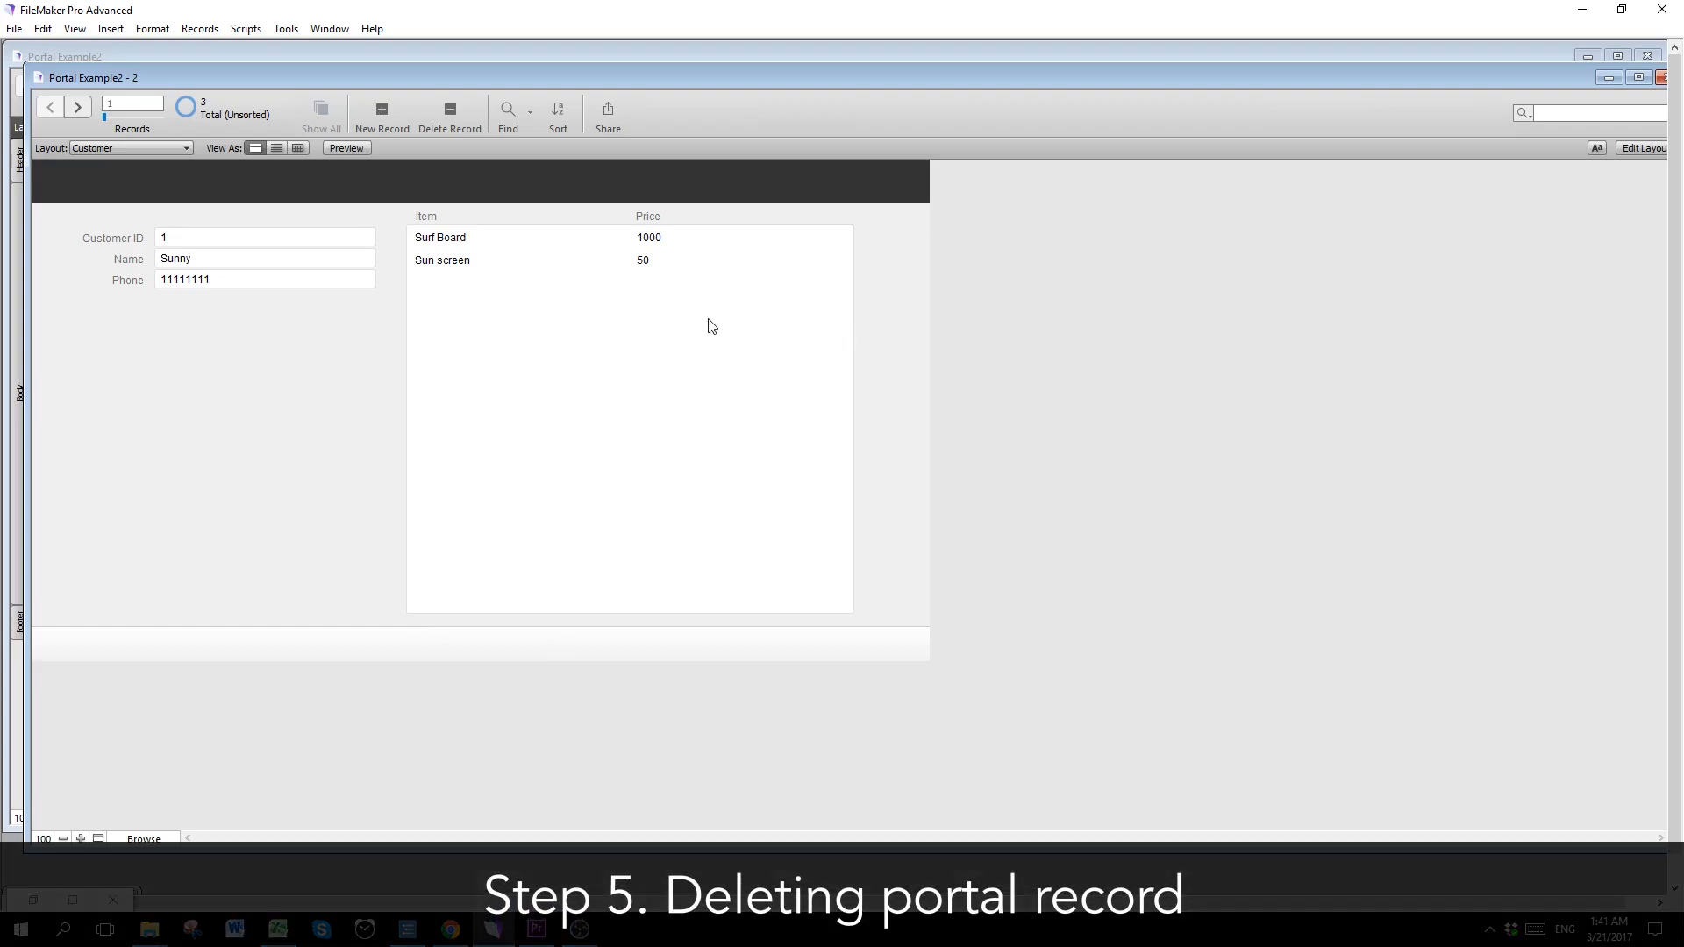
# Step: Leave Sunny's portal rows and bring up the View menu to change mode
pyautogui.click(739, 280)
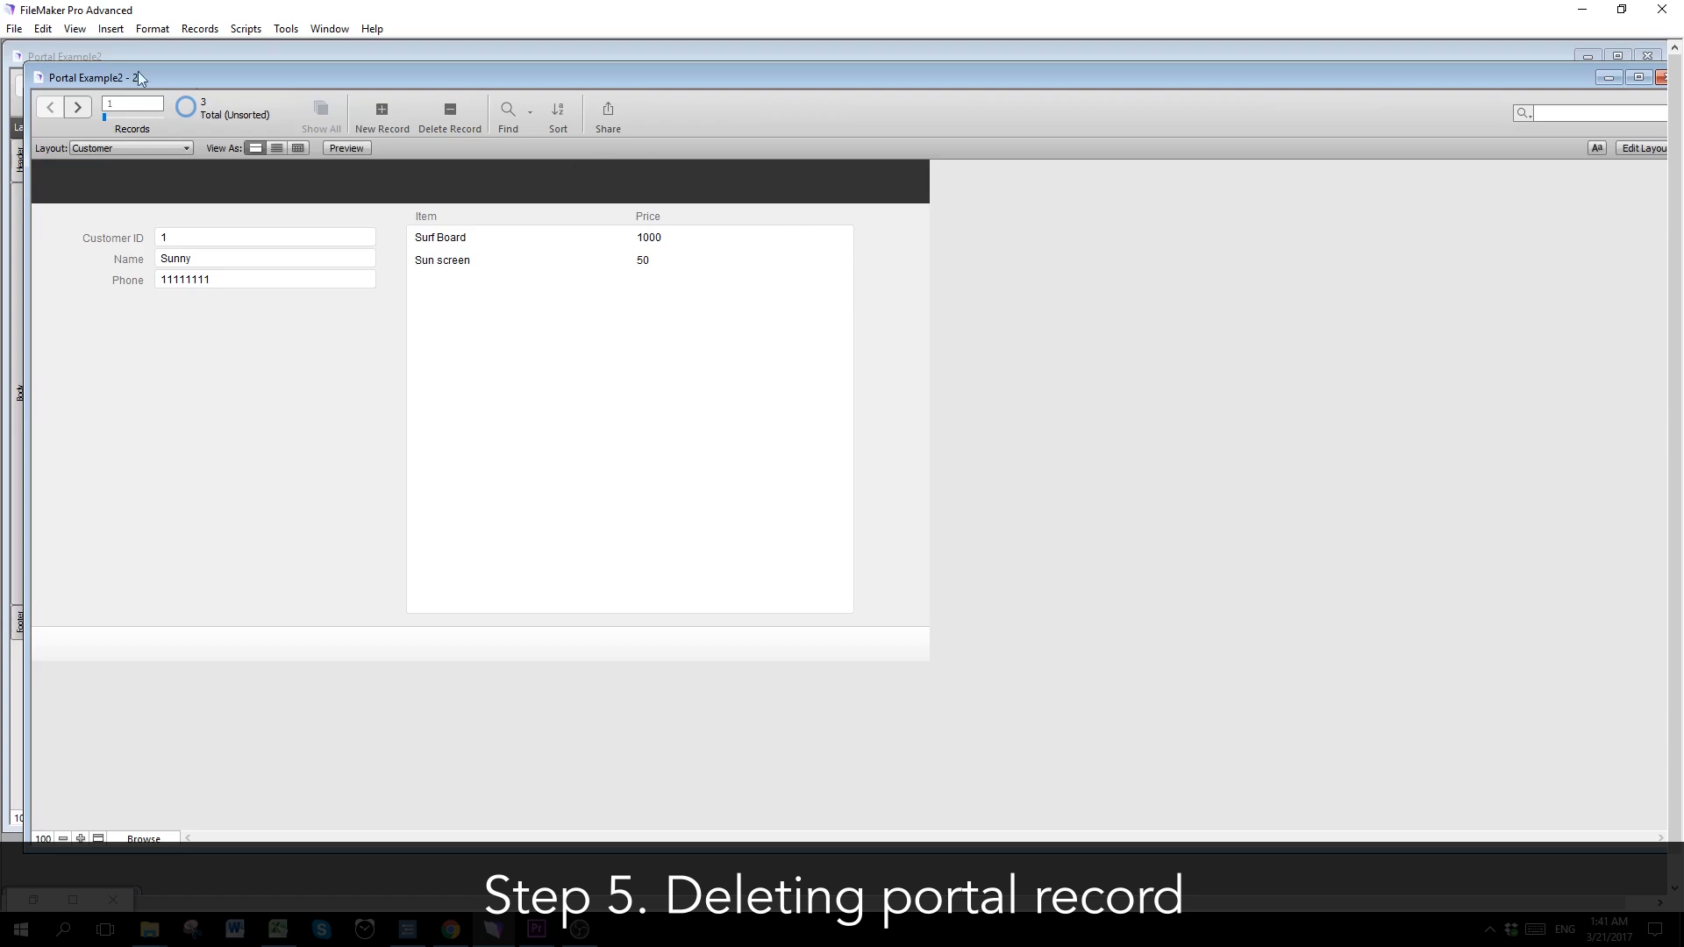
pyautogui.click(74, 28)
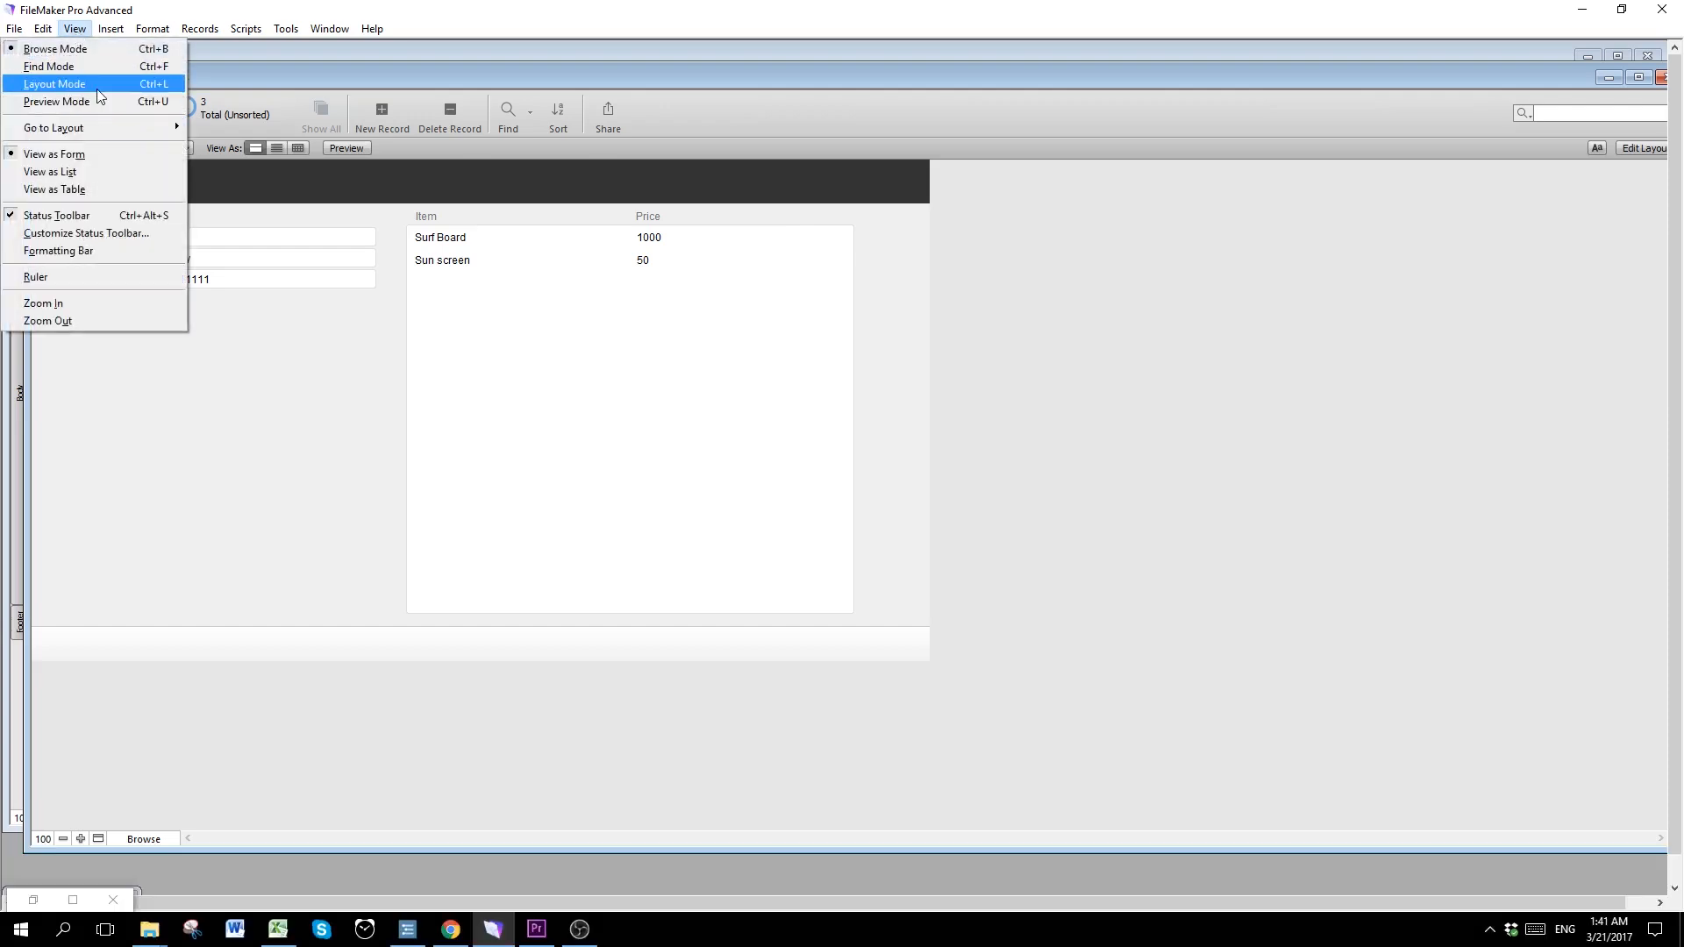
# Step: In Layout Mode, add an icon-only trash-can button to the Sale portal row beside Price
pyautogui.click(54, 85)
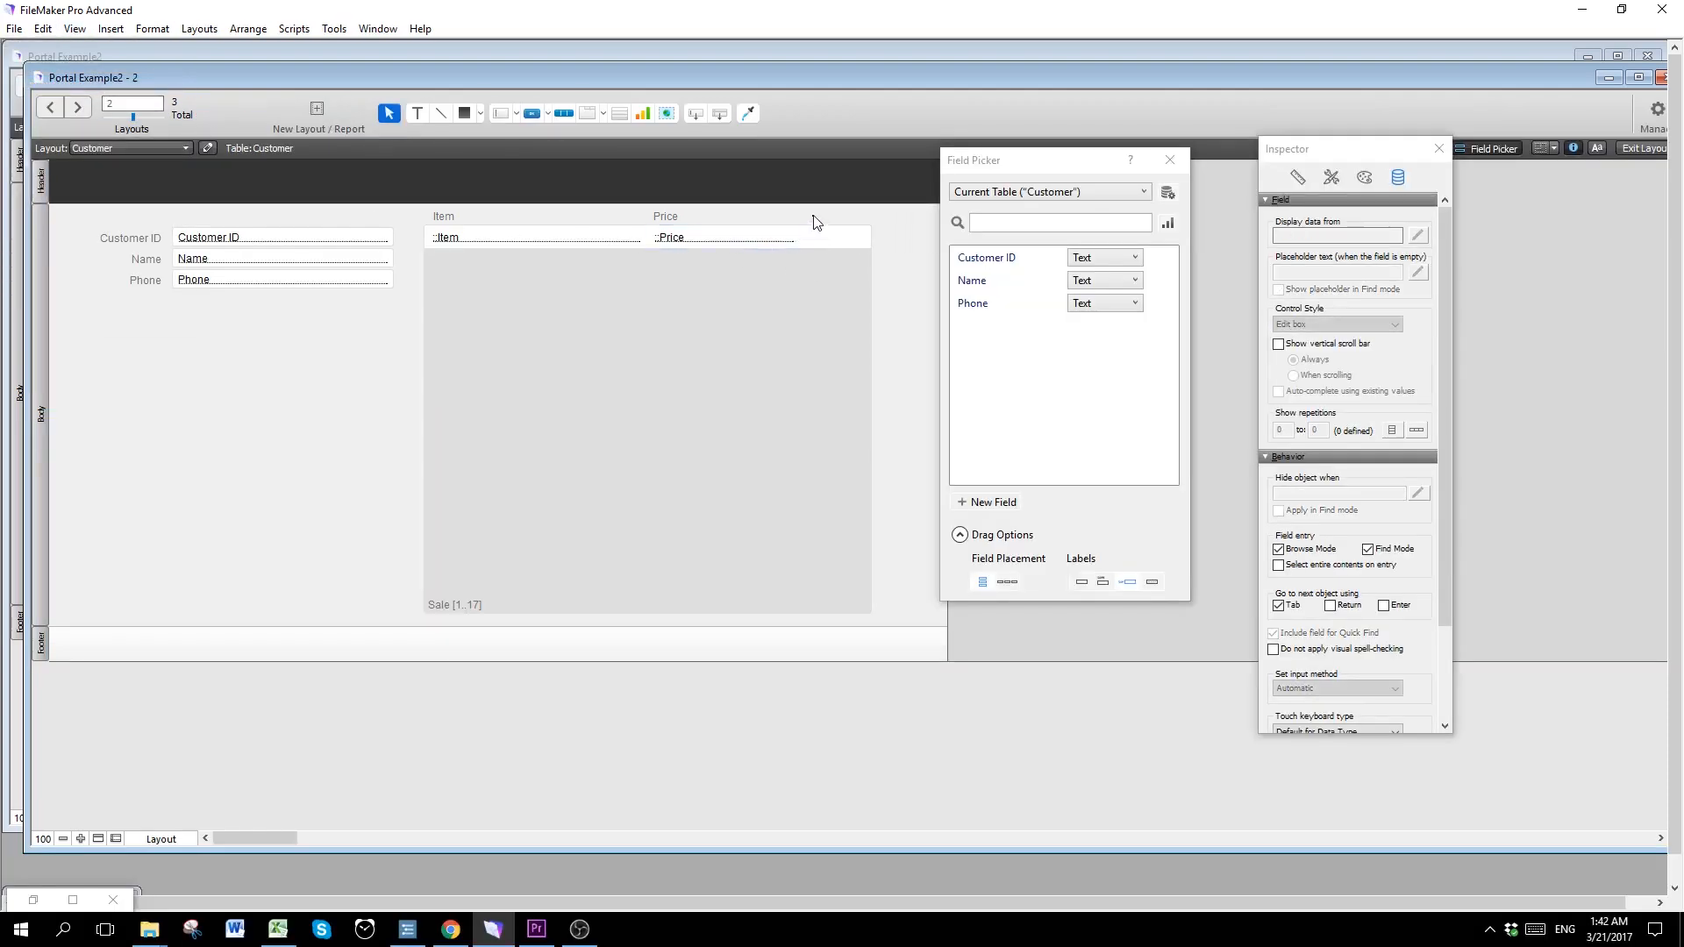
pyautogui.click(530, 112)
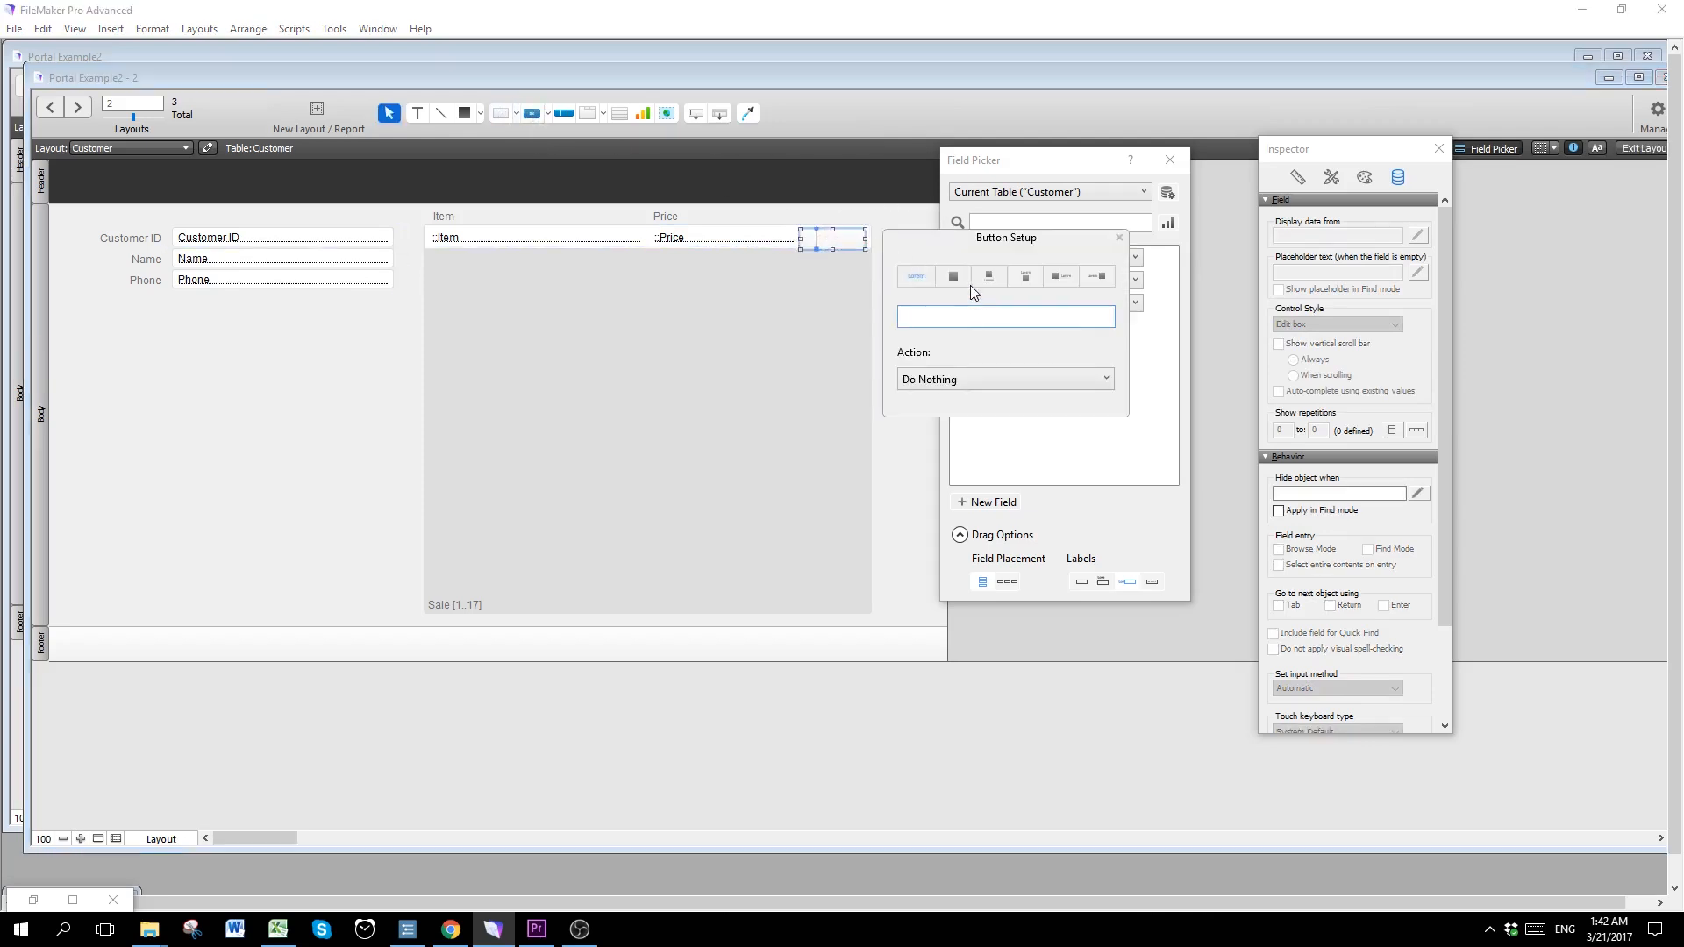
pyautogui.click(953, 275)
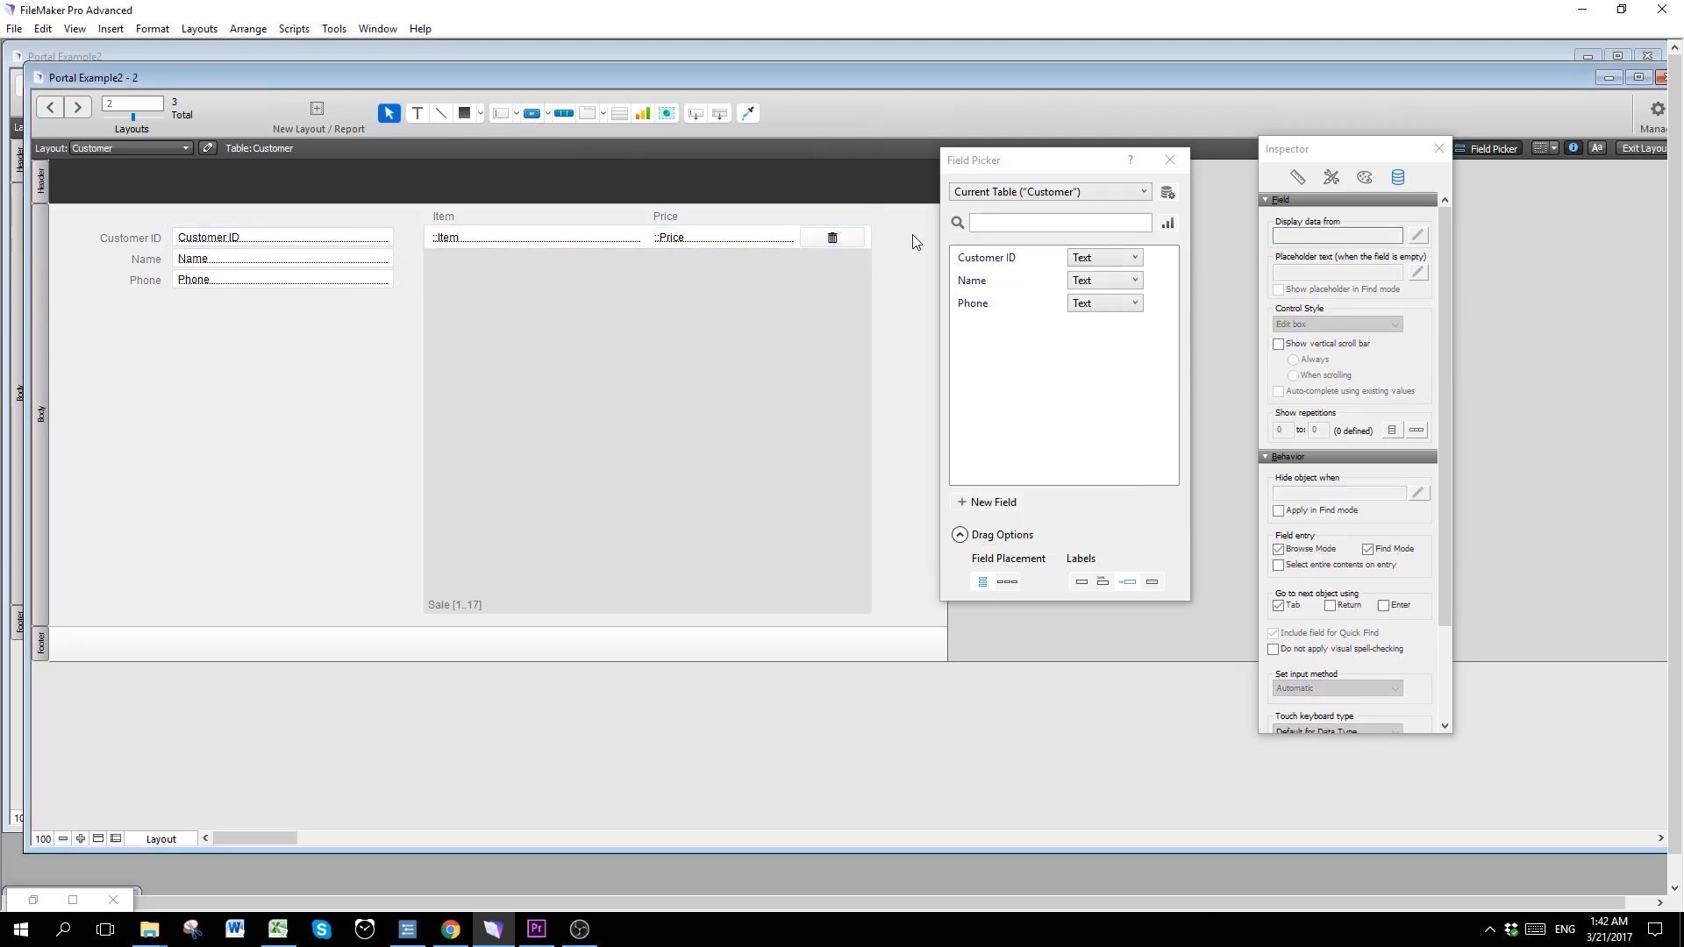
pyautogui.moveTo(860, 241)
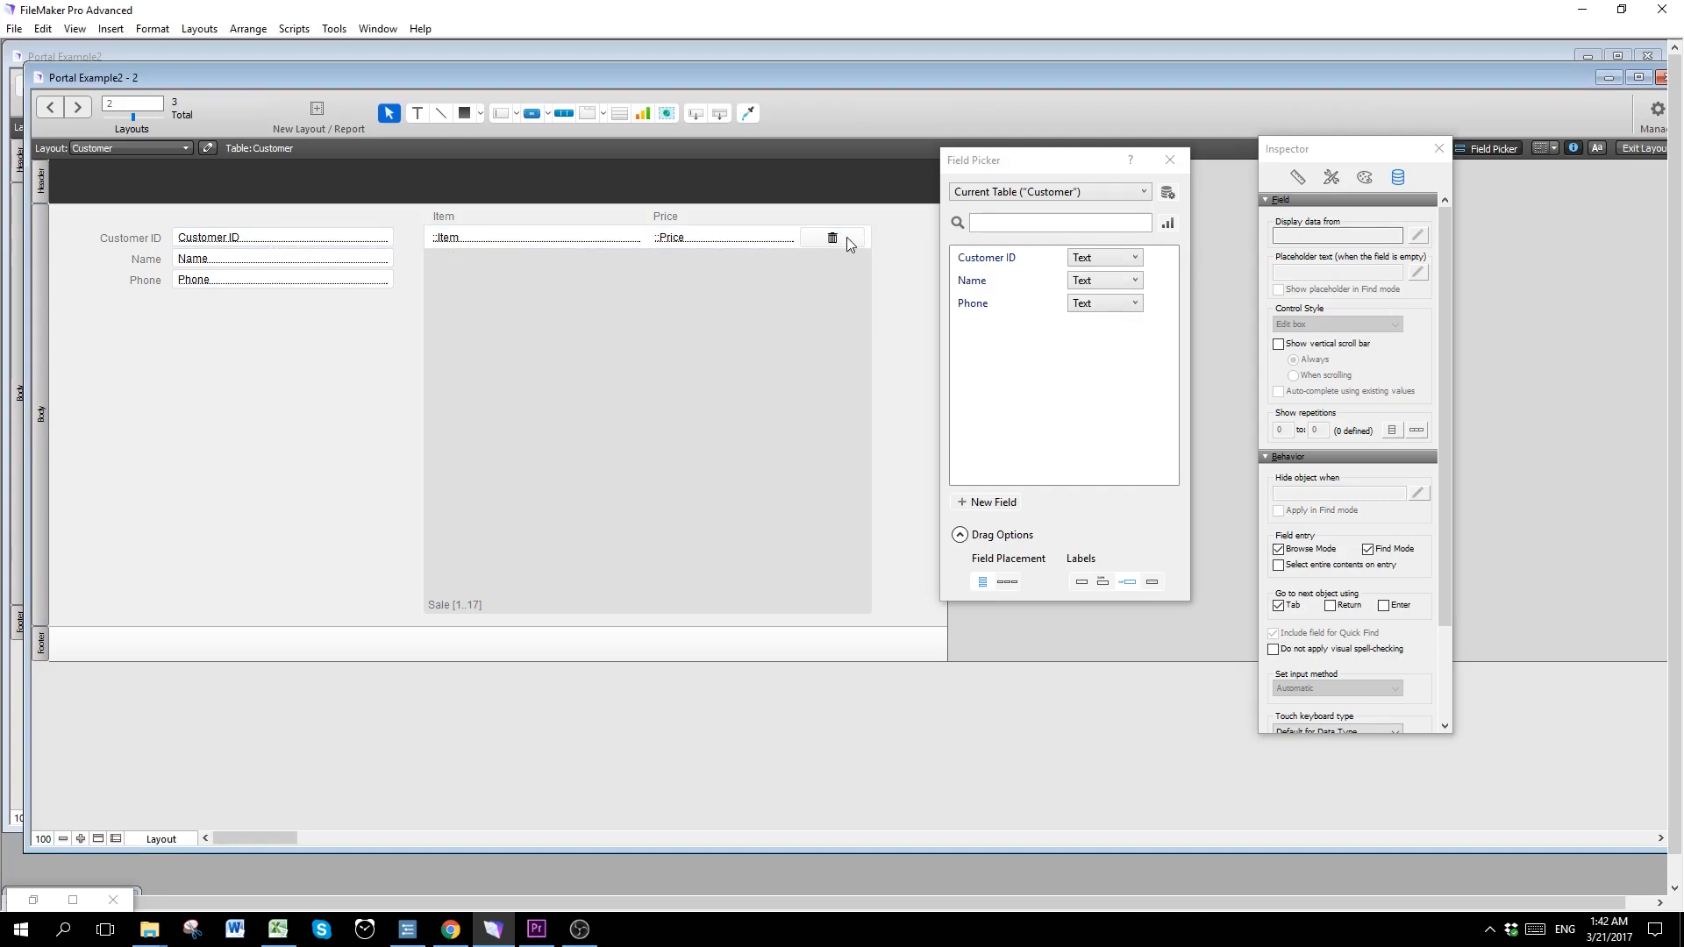
pyautogui.moveTo(833, 276)
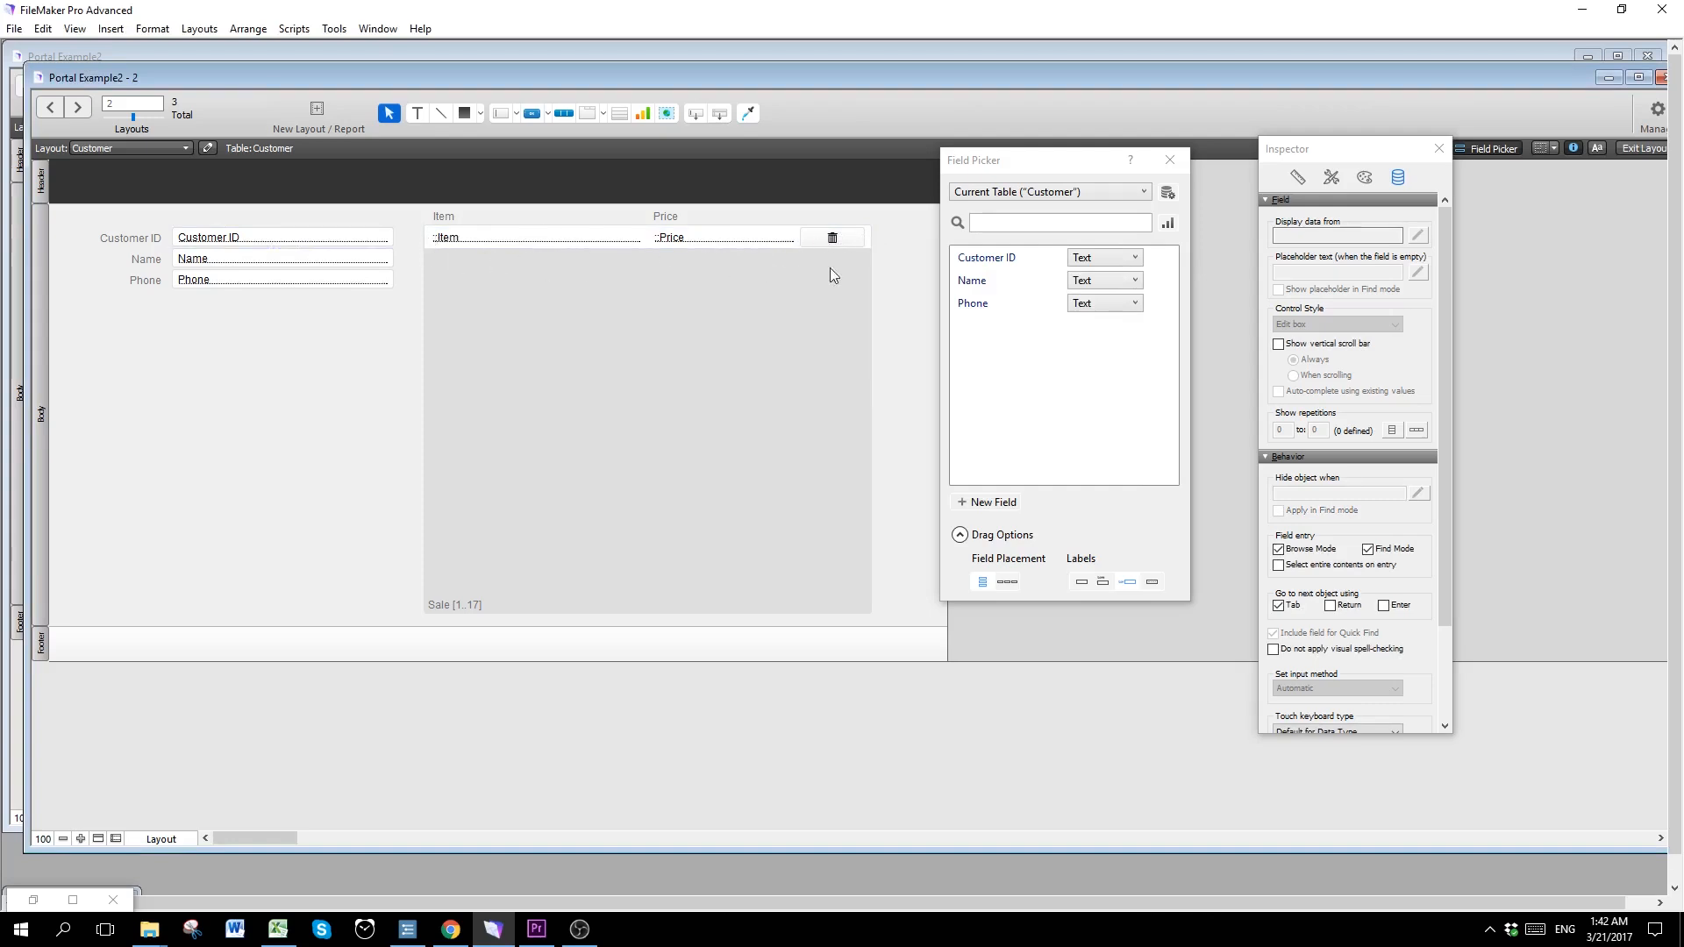
pyautogui.moveTo(840, 251)
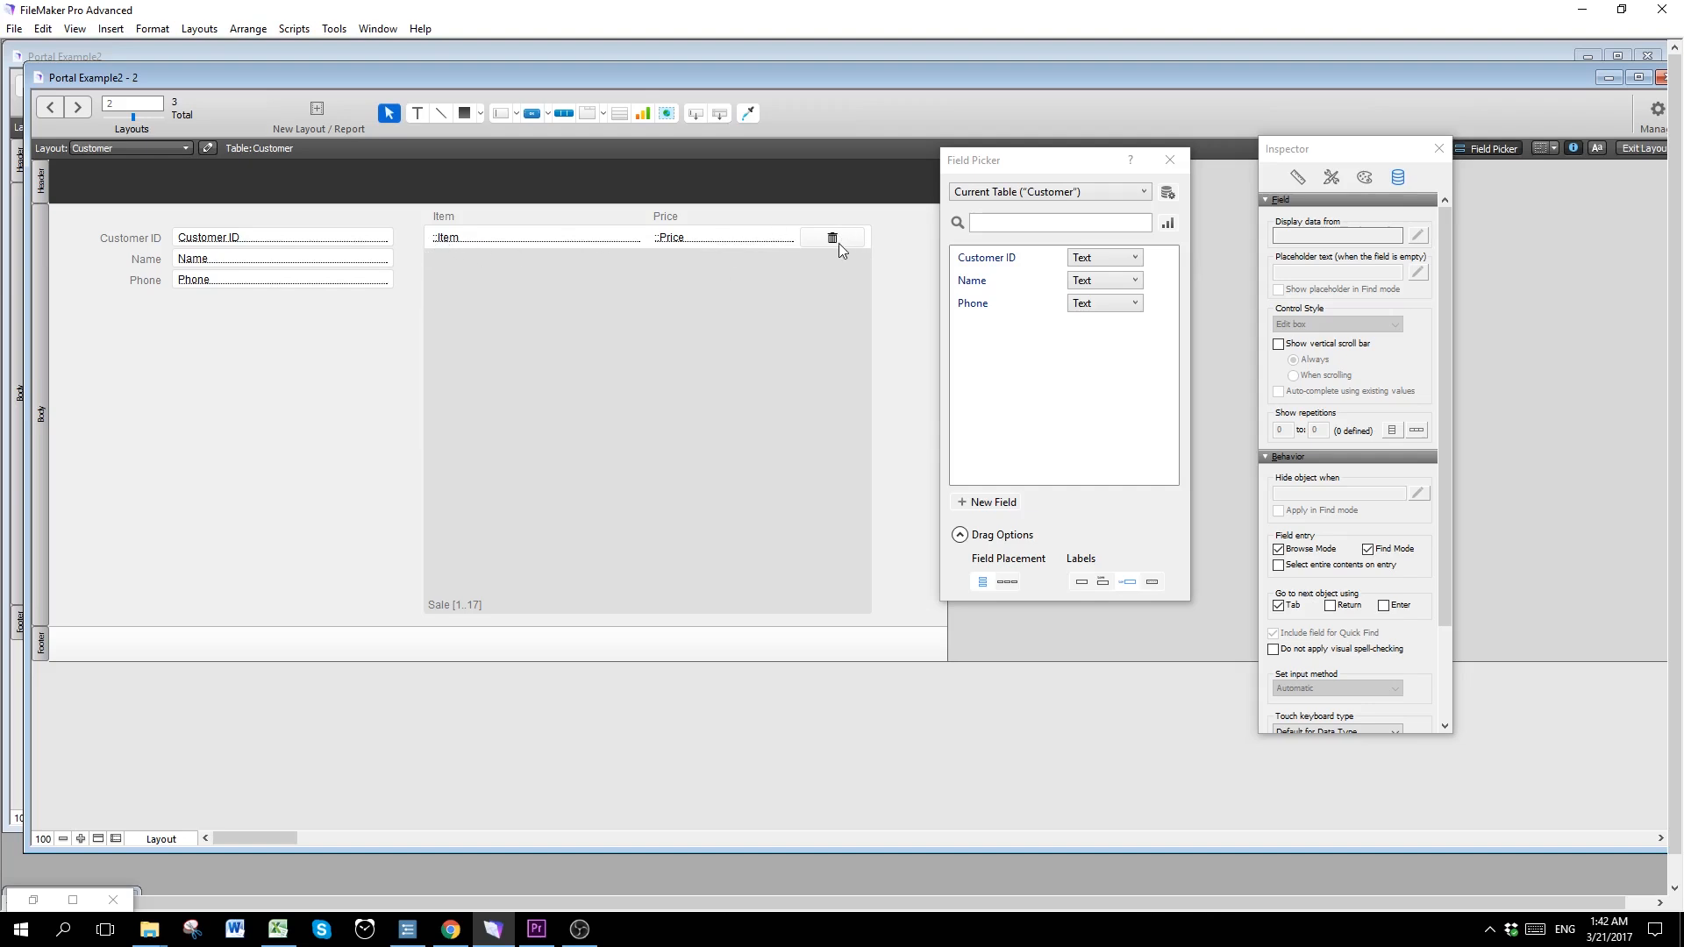
# Step: Make the trash-can button run the single step Delete Portal Row
pyautogui.click(831, 237)
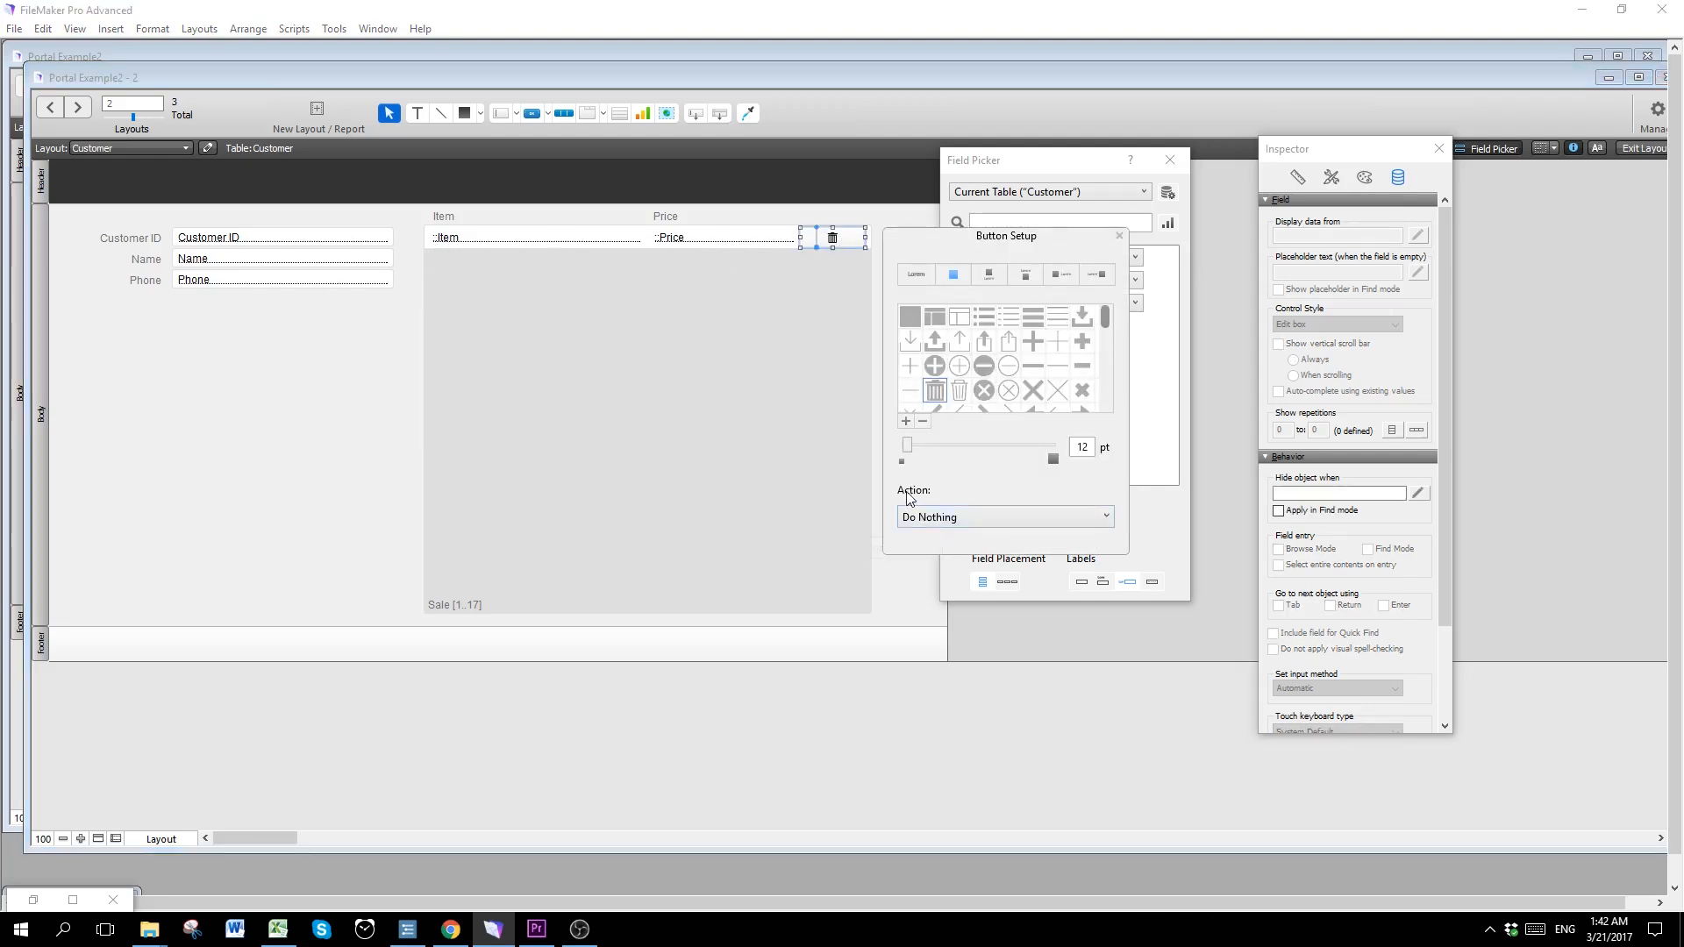
pyautogui.moveTo(956, 527)
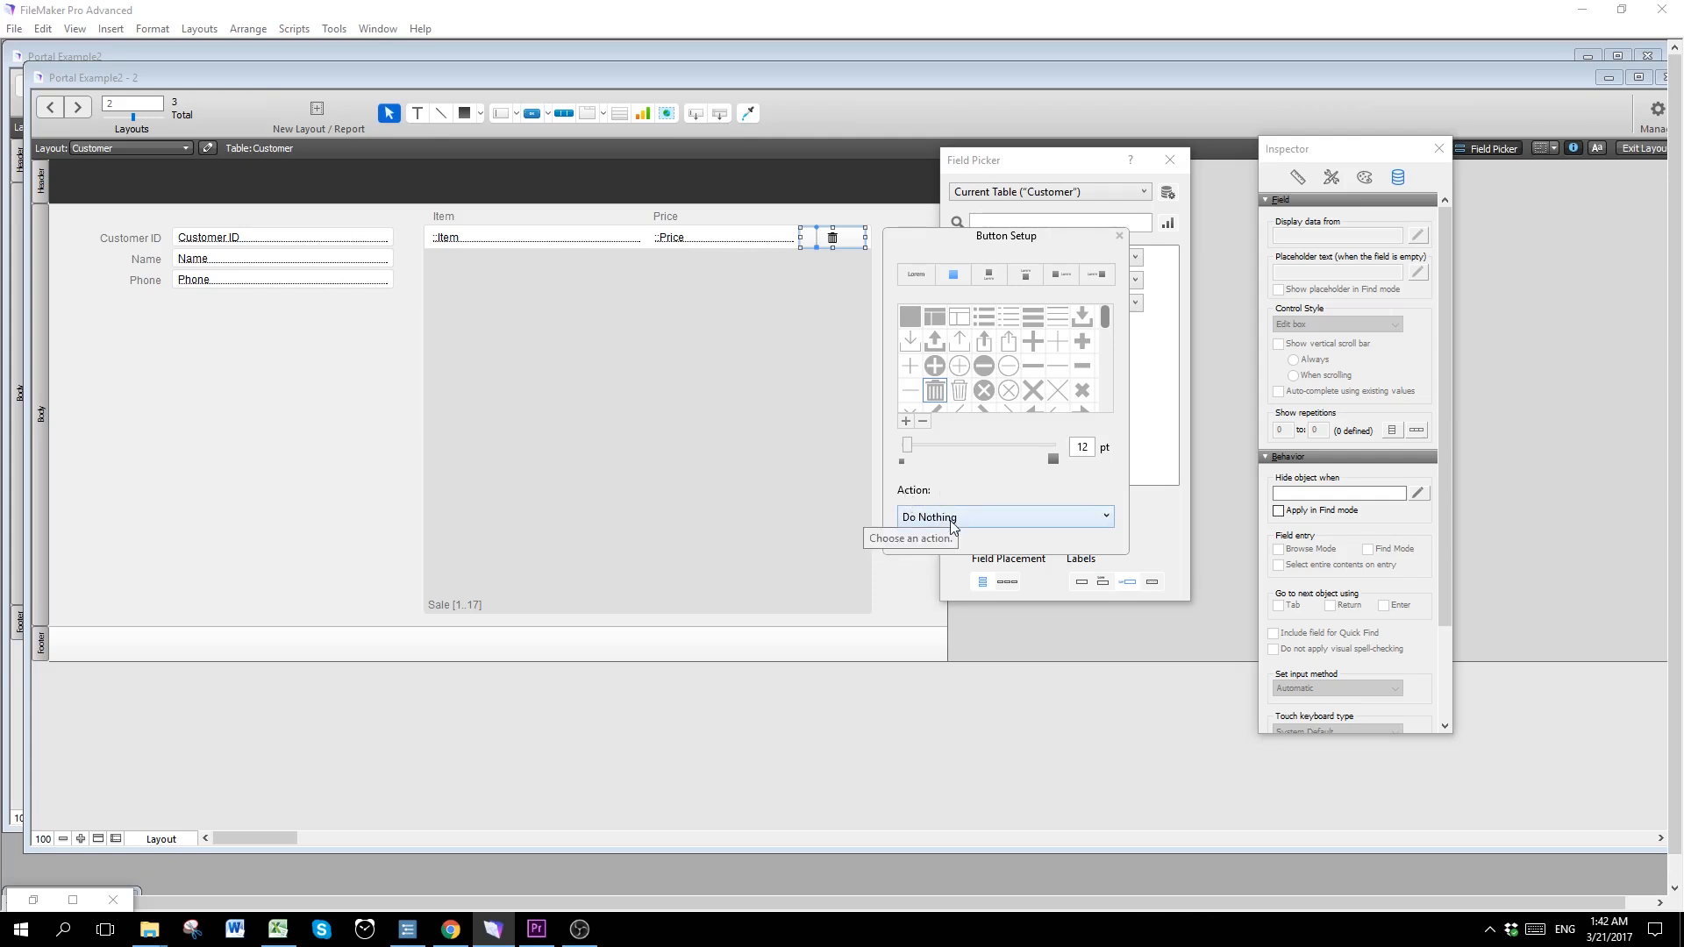
pyautogui.click(1002, 516)
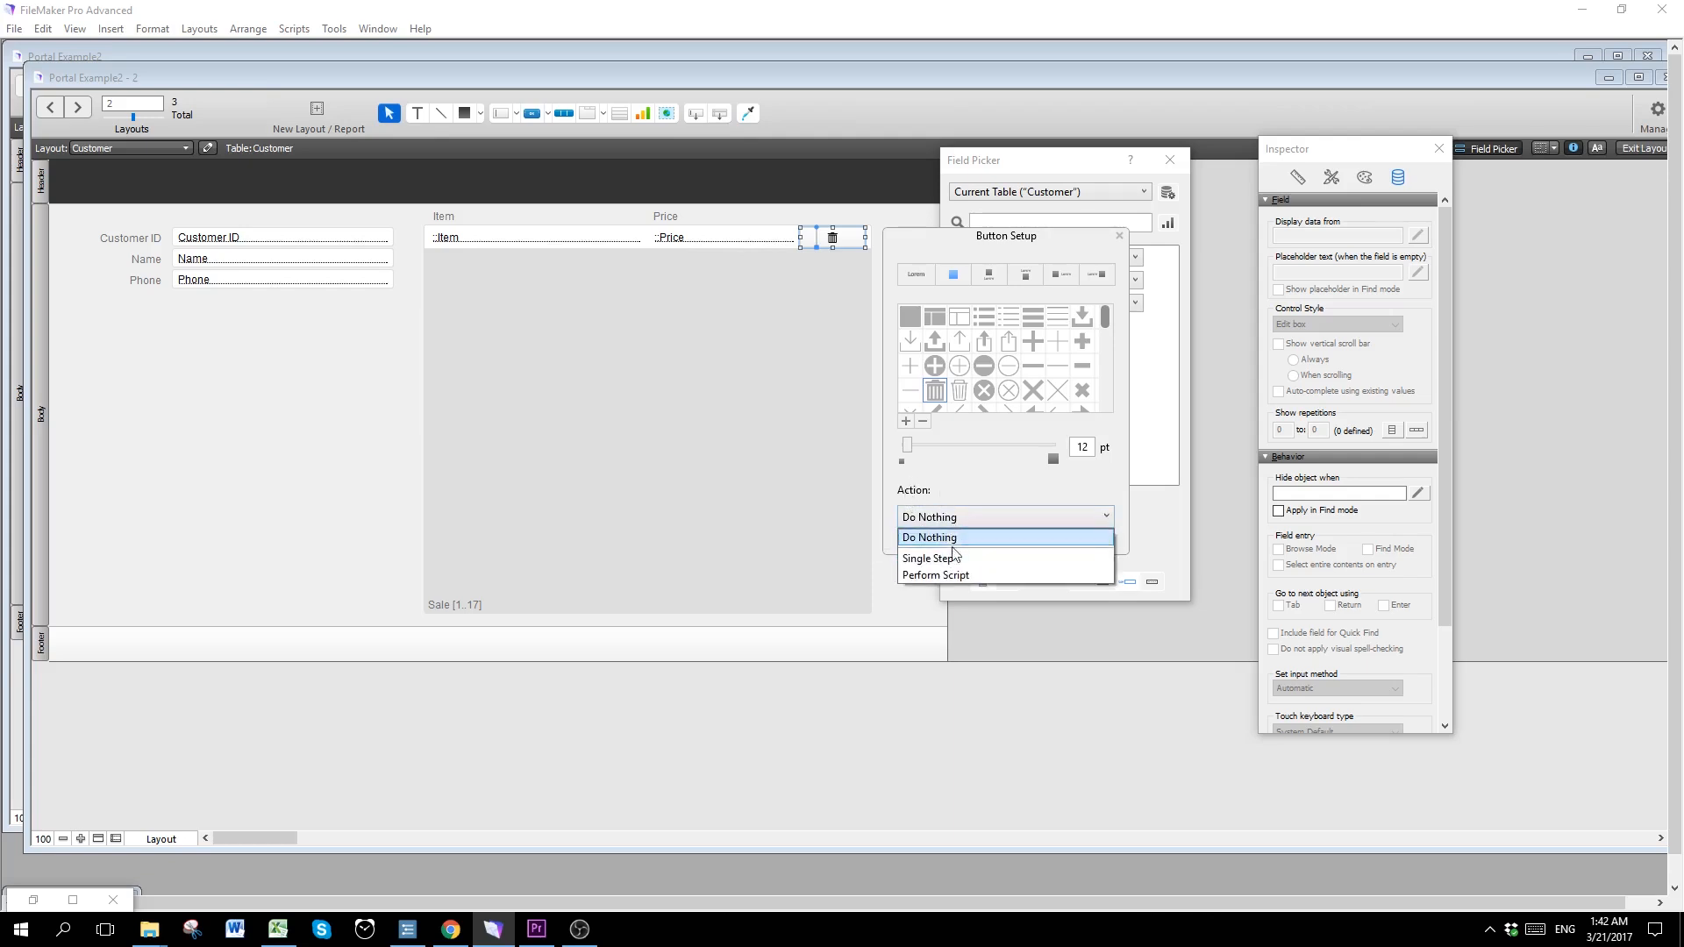
pyautogui.click(935, 575)
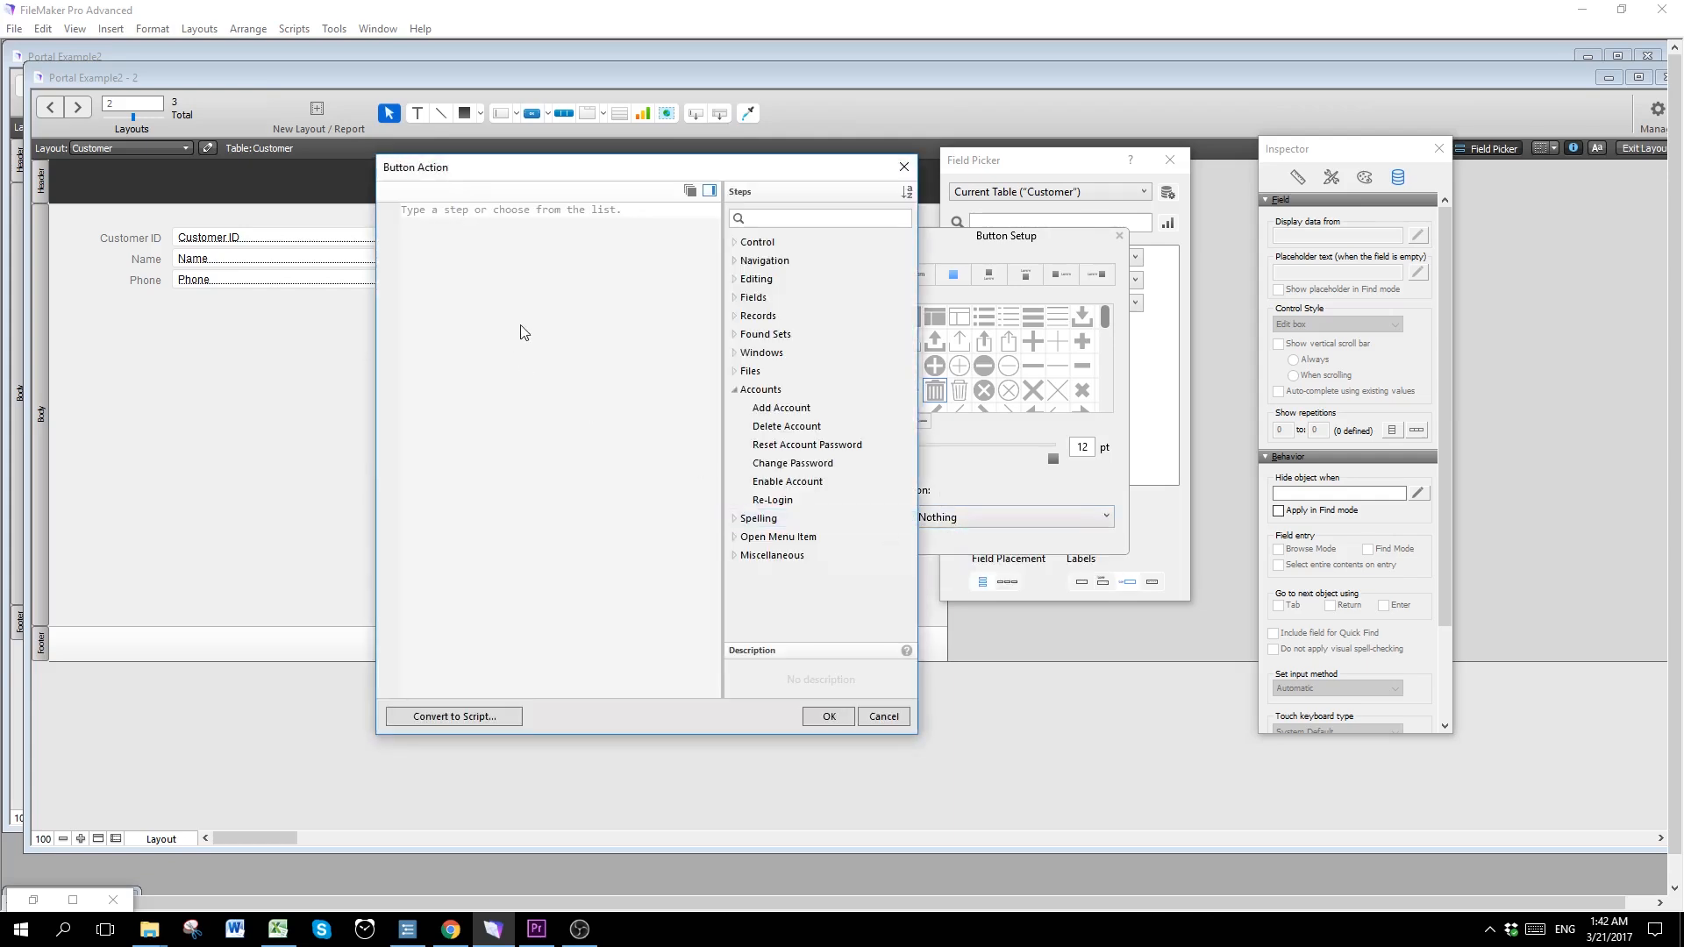
pyautogui.write('Delete porta')
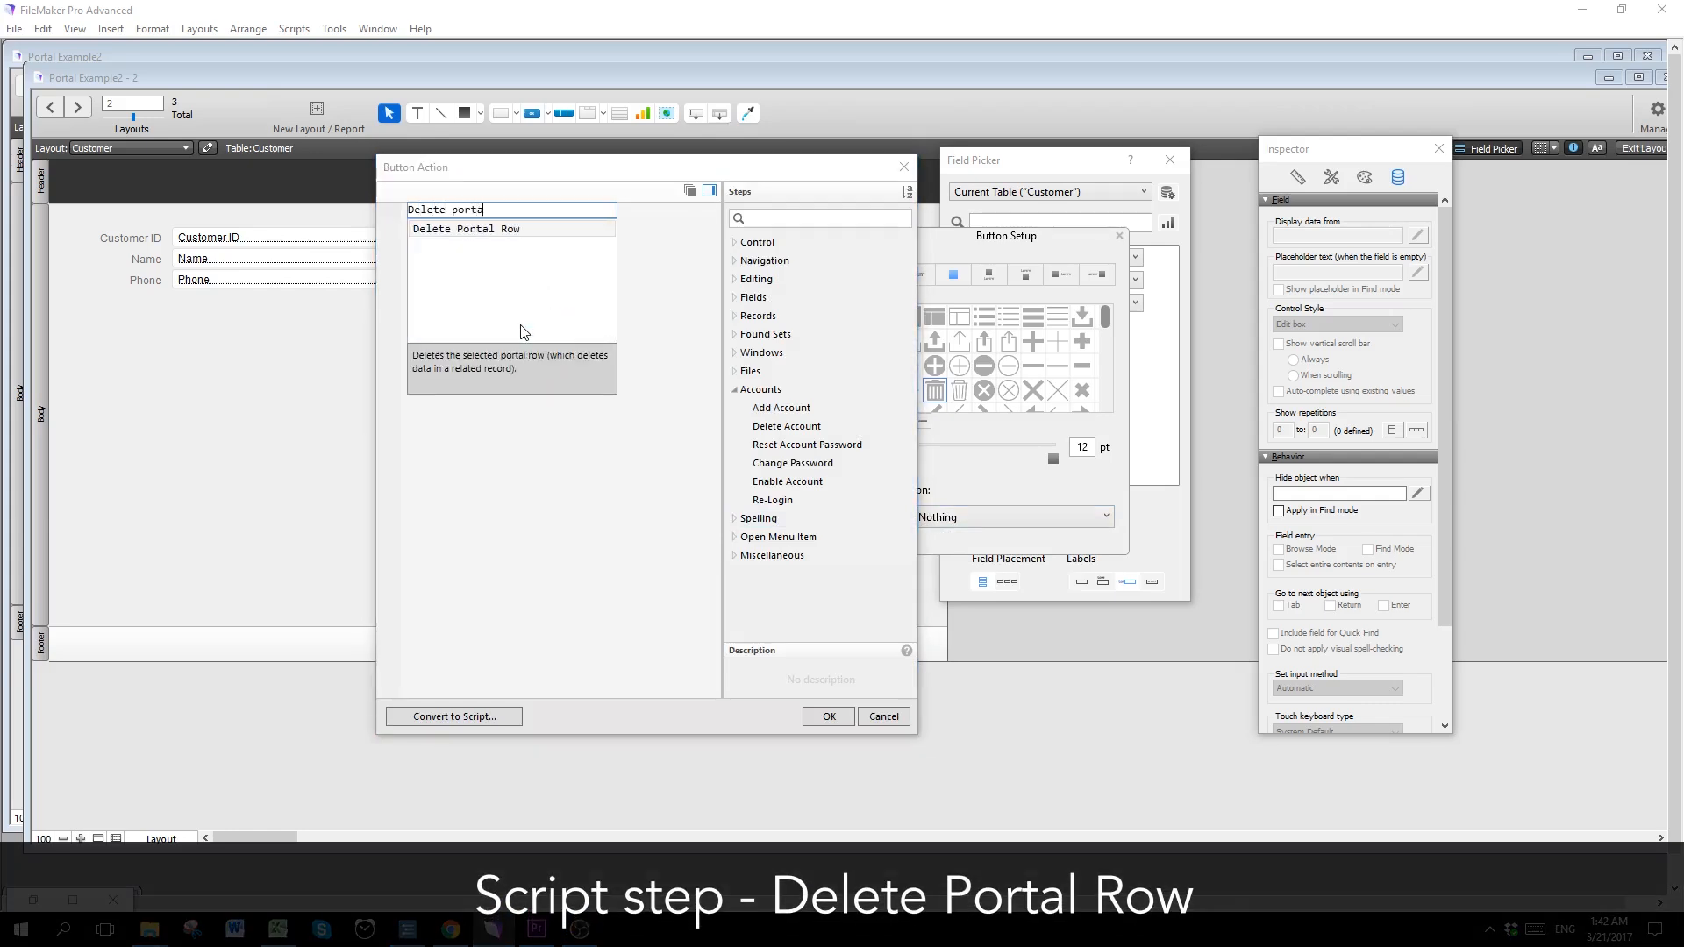
pyautogui.doubleClick(465, 228)
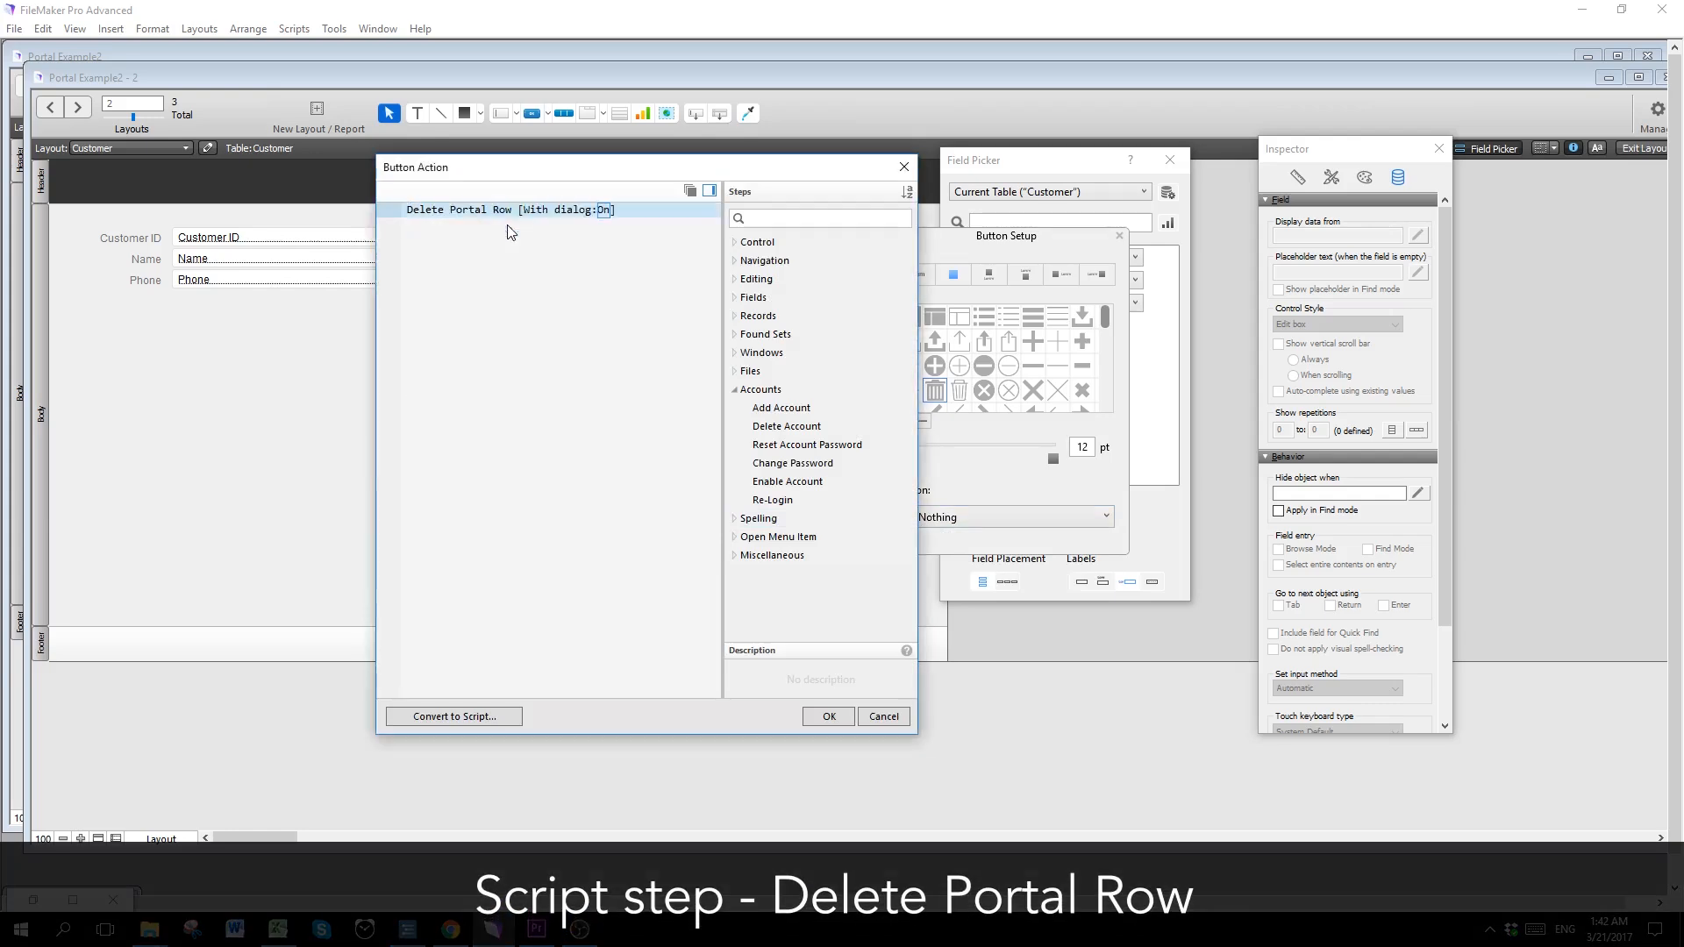
pyautogui.moveTo(406, 218)
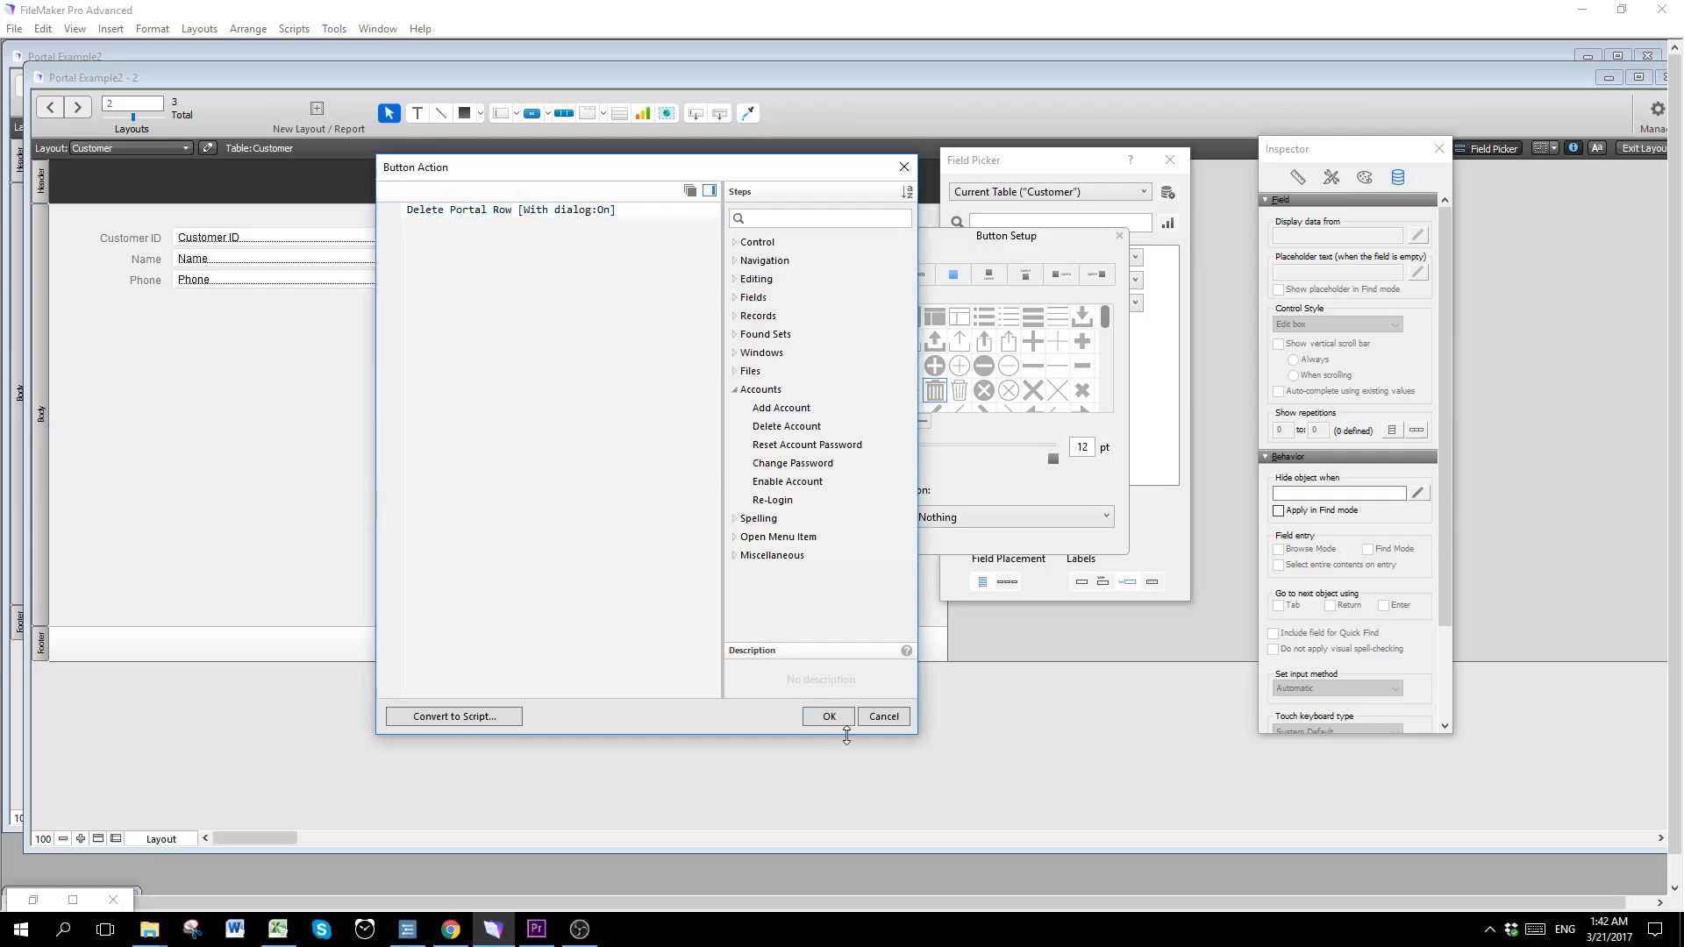
pyautogui.click(826, 716)
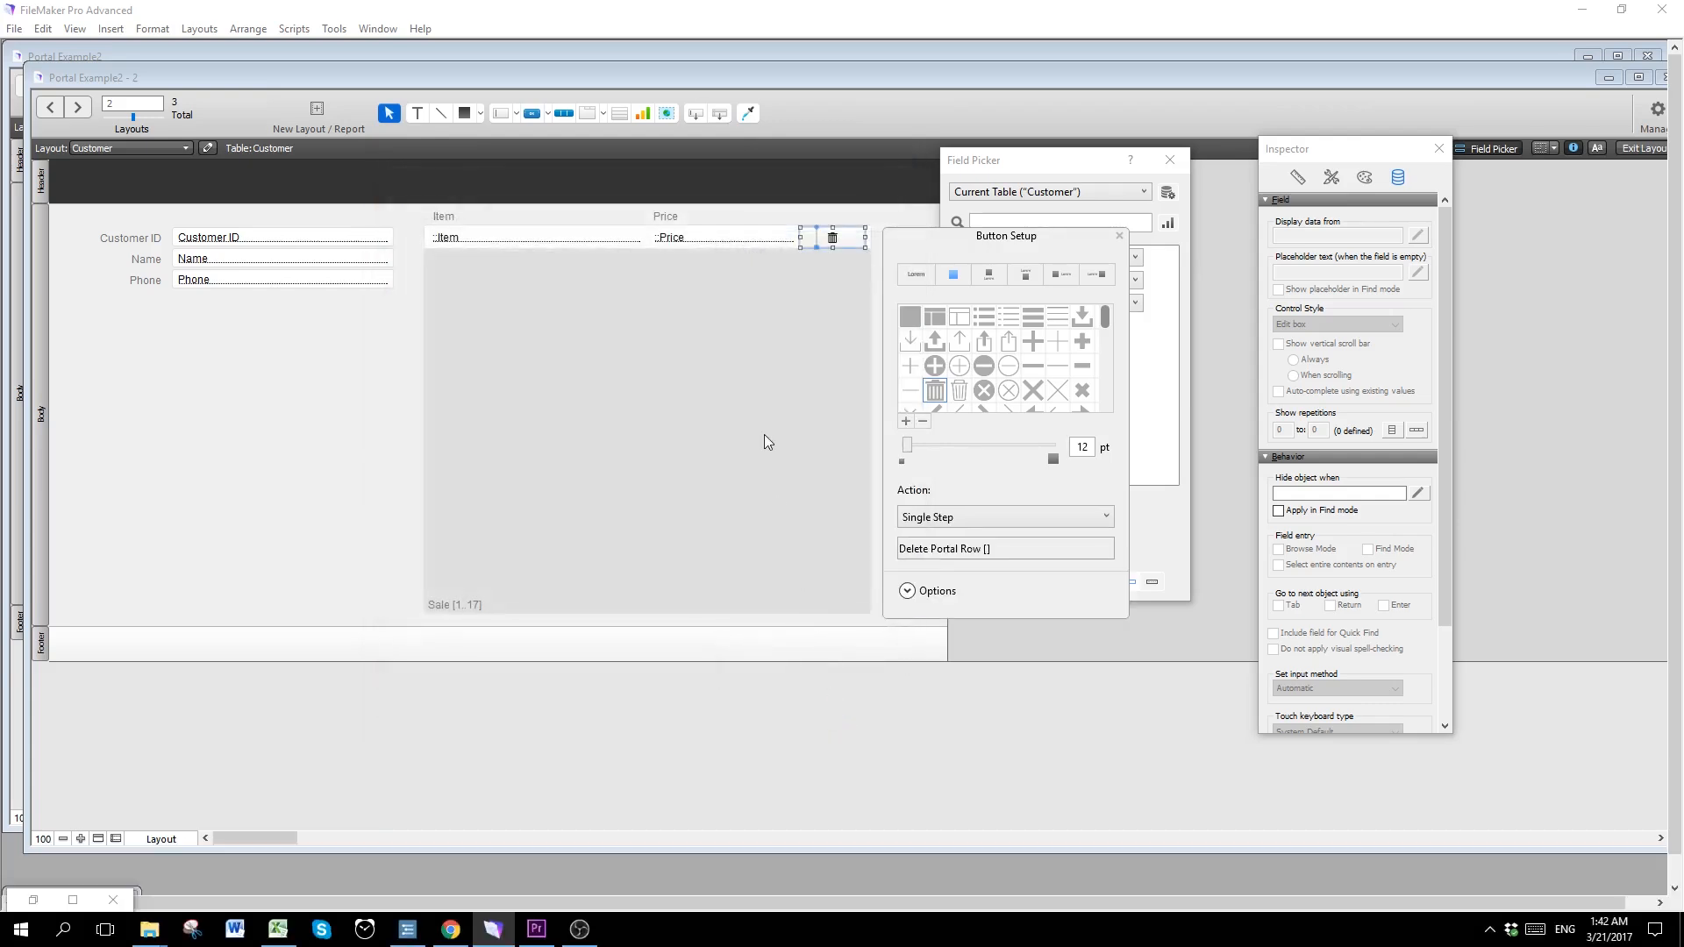
pyautogui.click(1118, 235)
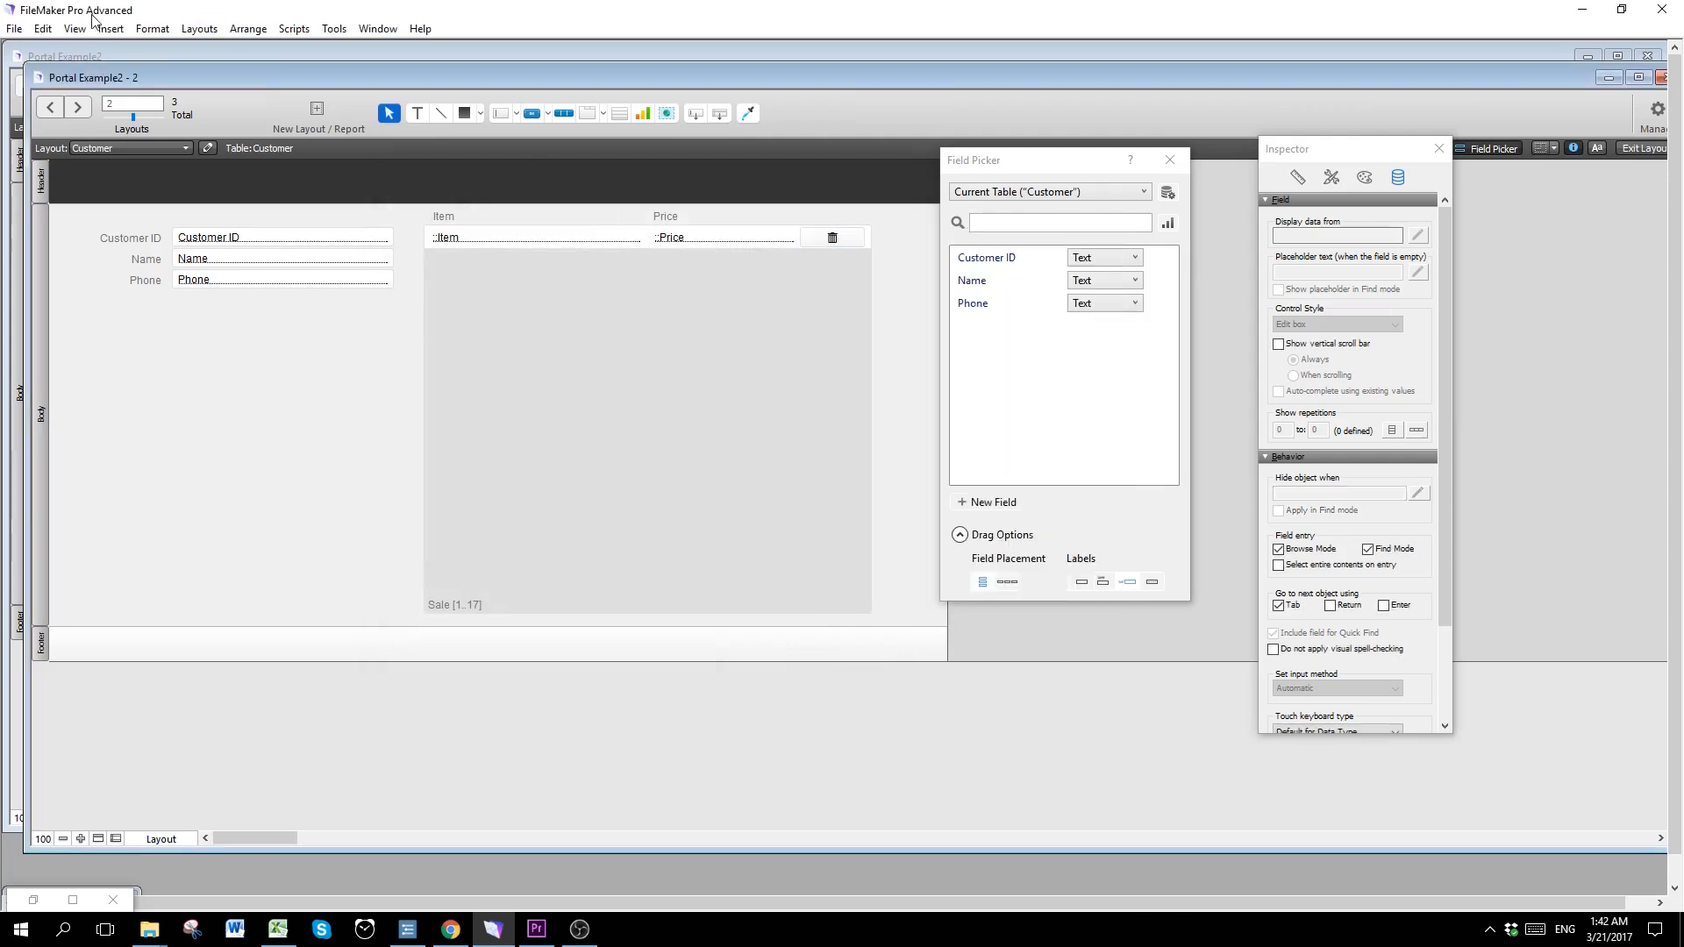
# Step: Return to Browse mode and add a test portal row named 'Mistake entry'
pyautogui.click(74, 28)
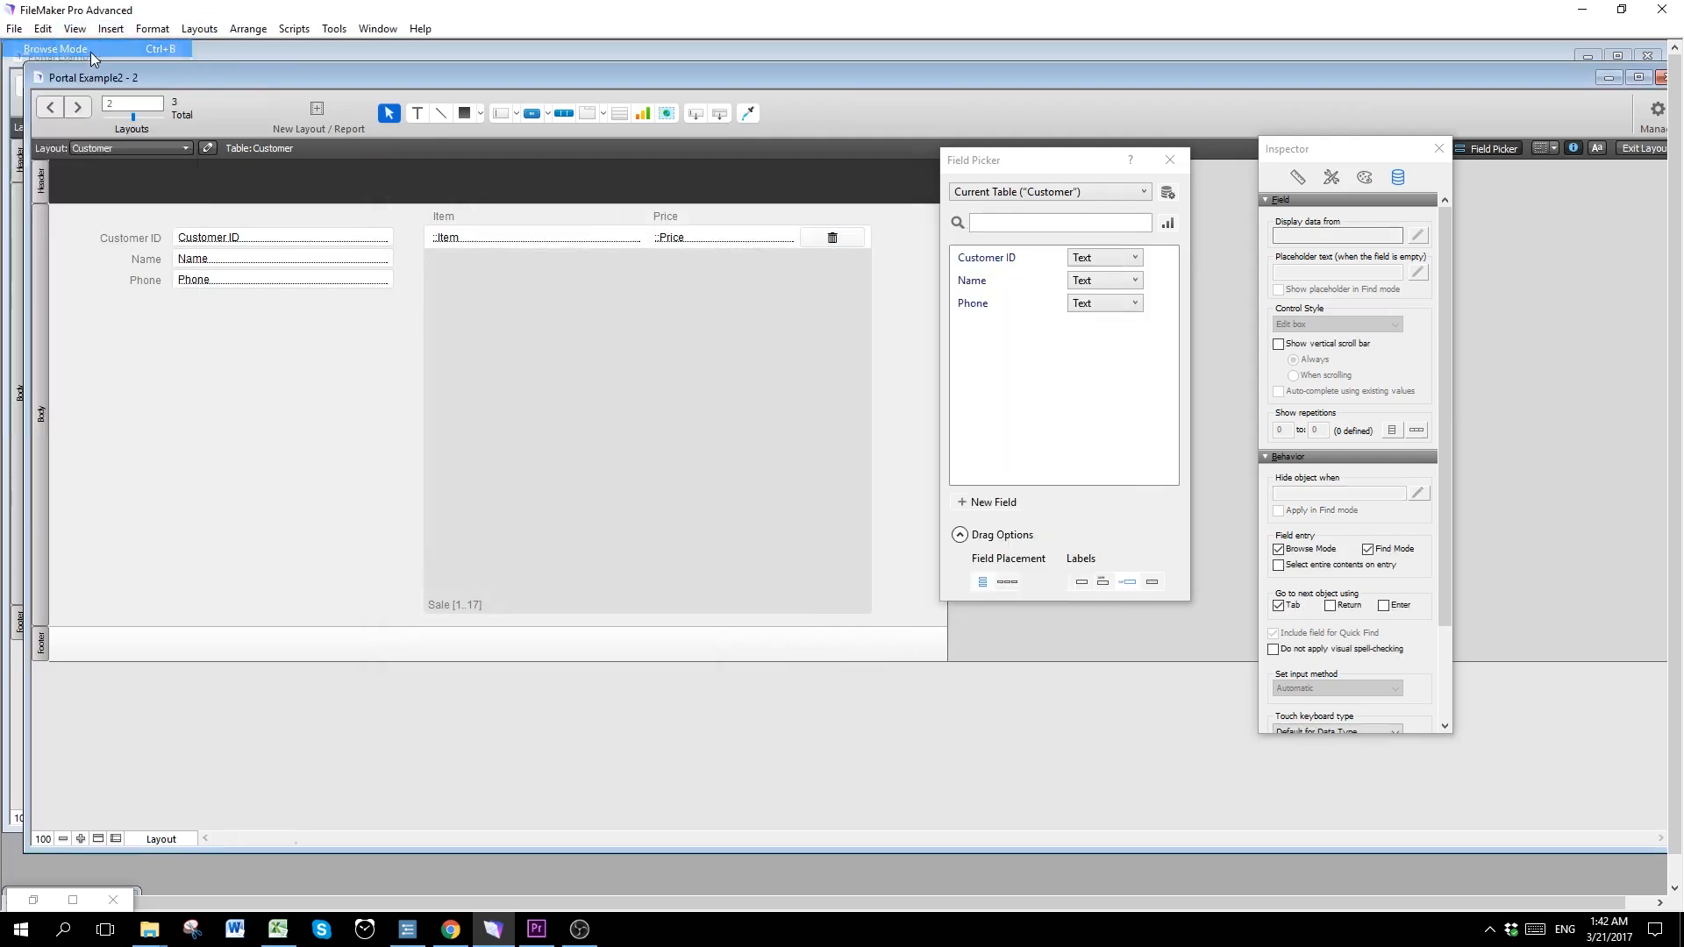
pyautogui.click(54, 49)
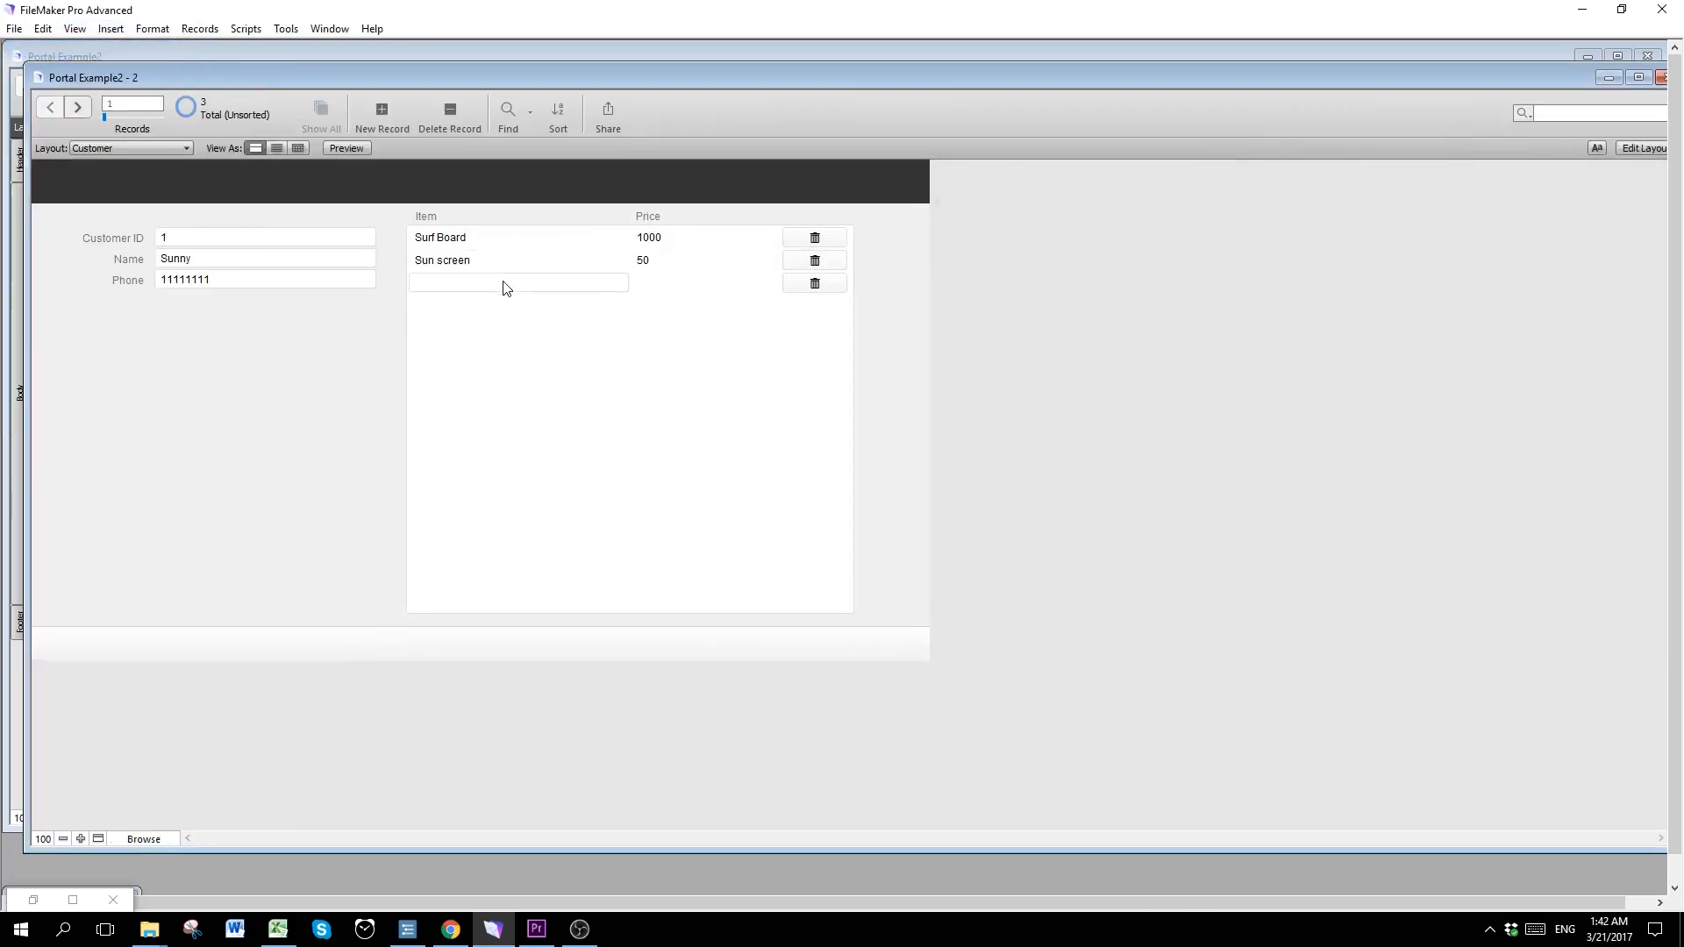
pyautogui.write('Mistake')
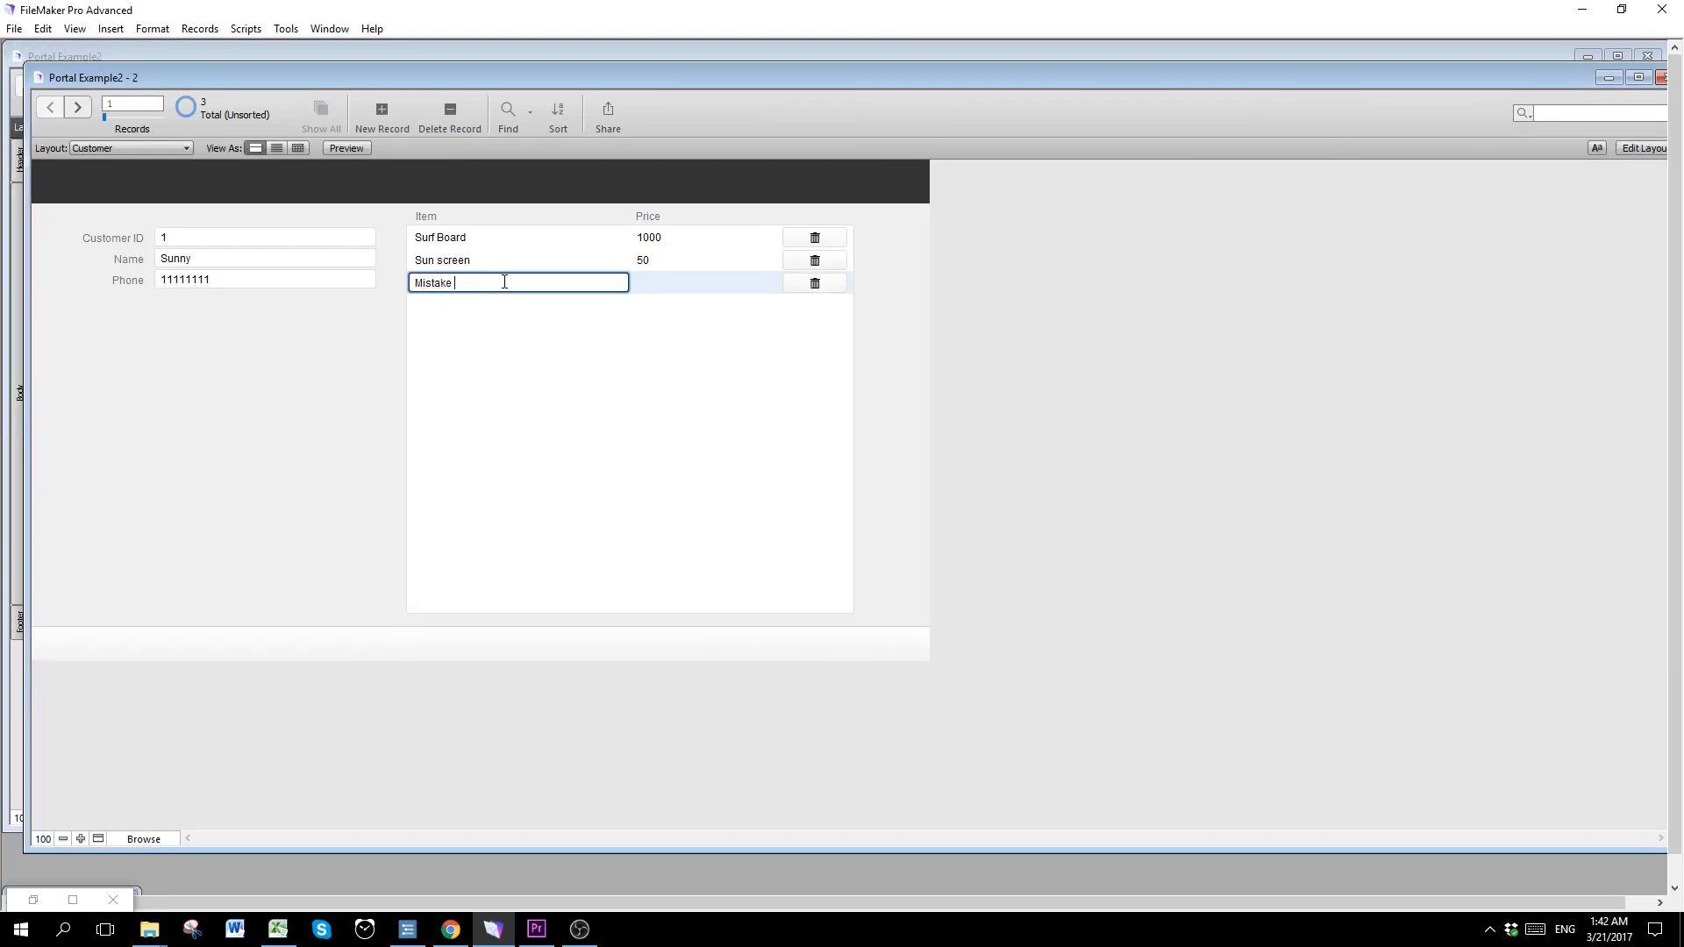
pyautogui.write('entry')
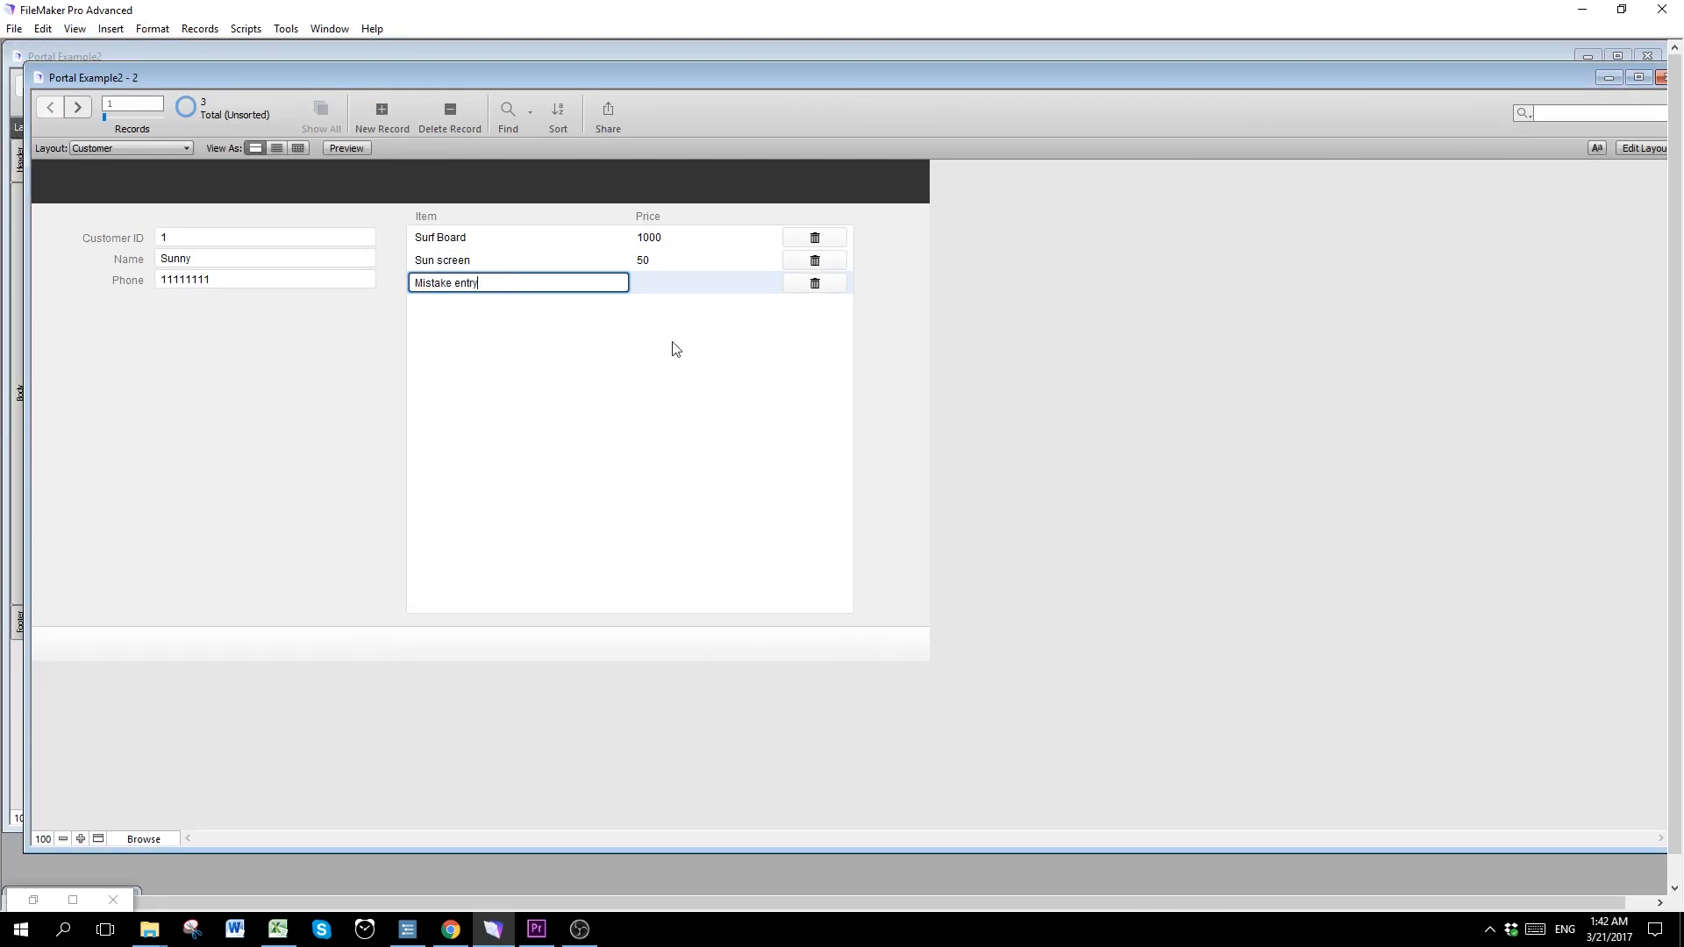
# Step: Delete the 'Mistake entry' row with its trash-can button and confirm the deletion
pyautogui.click(812, 283)
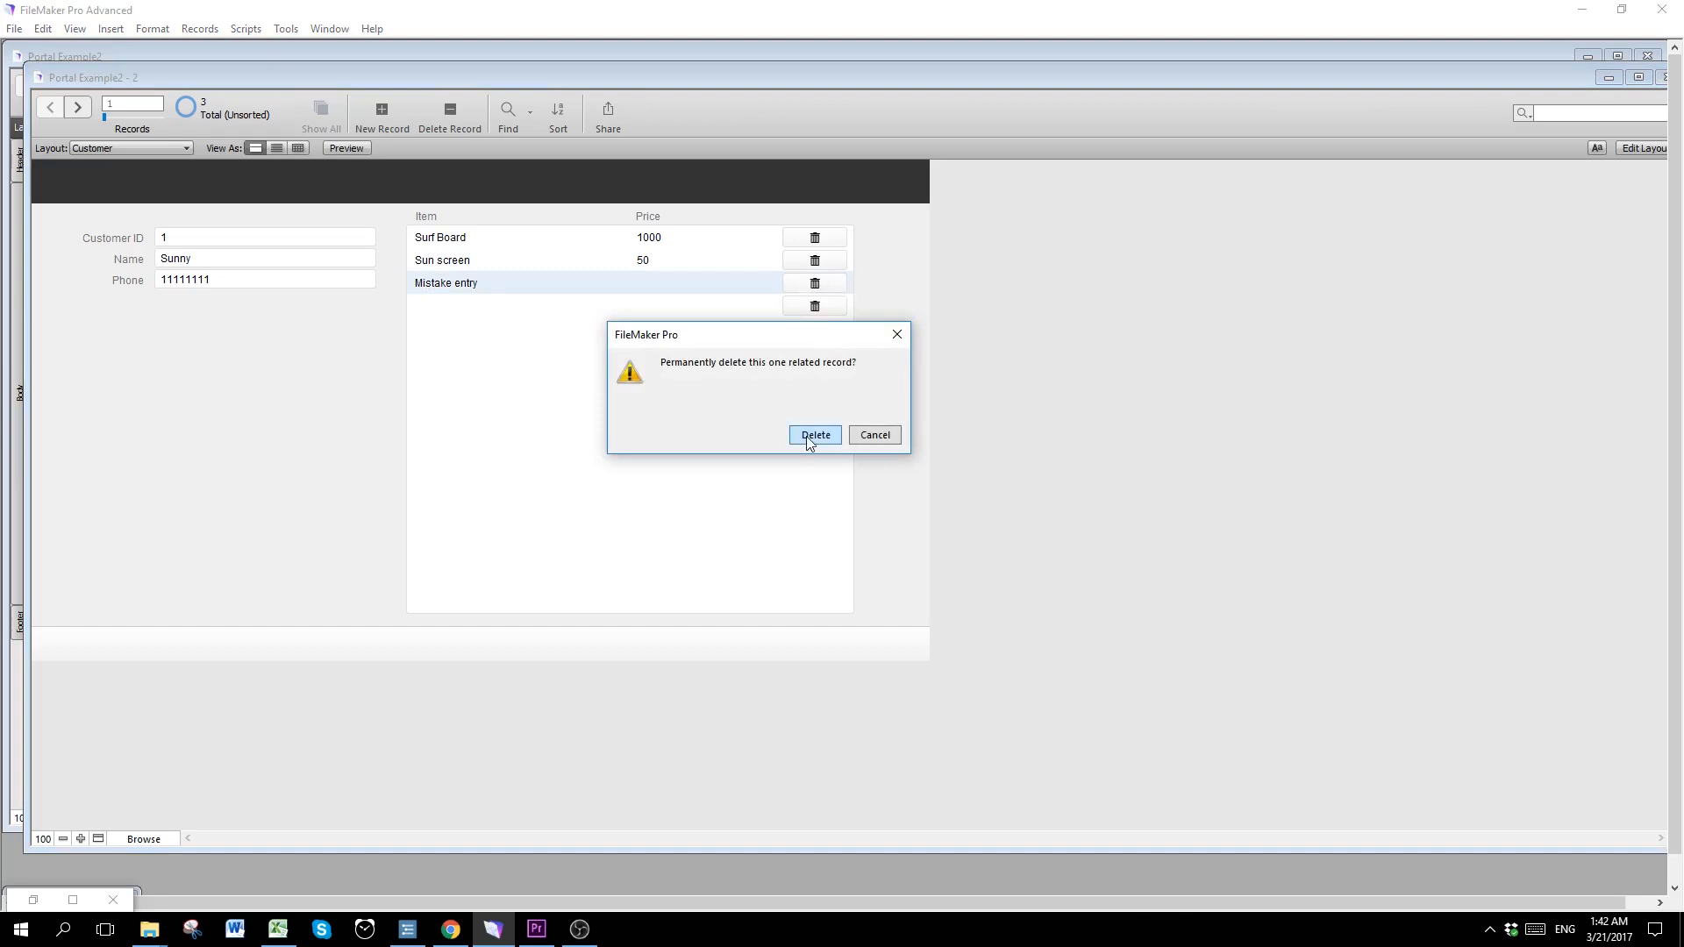
pyautogui.click(814, 435)
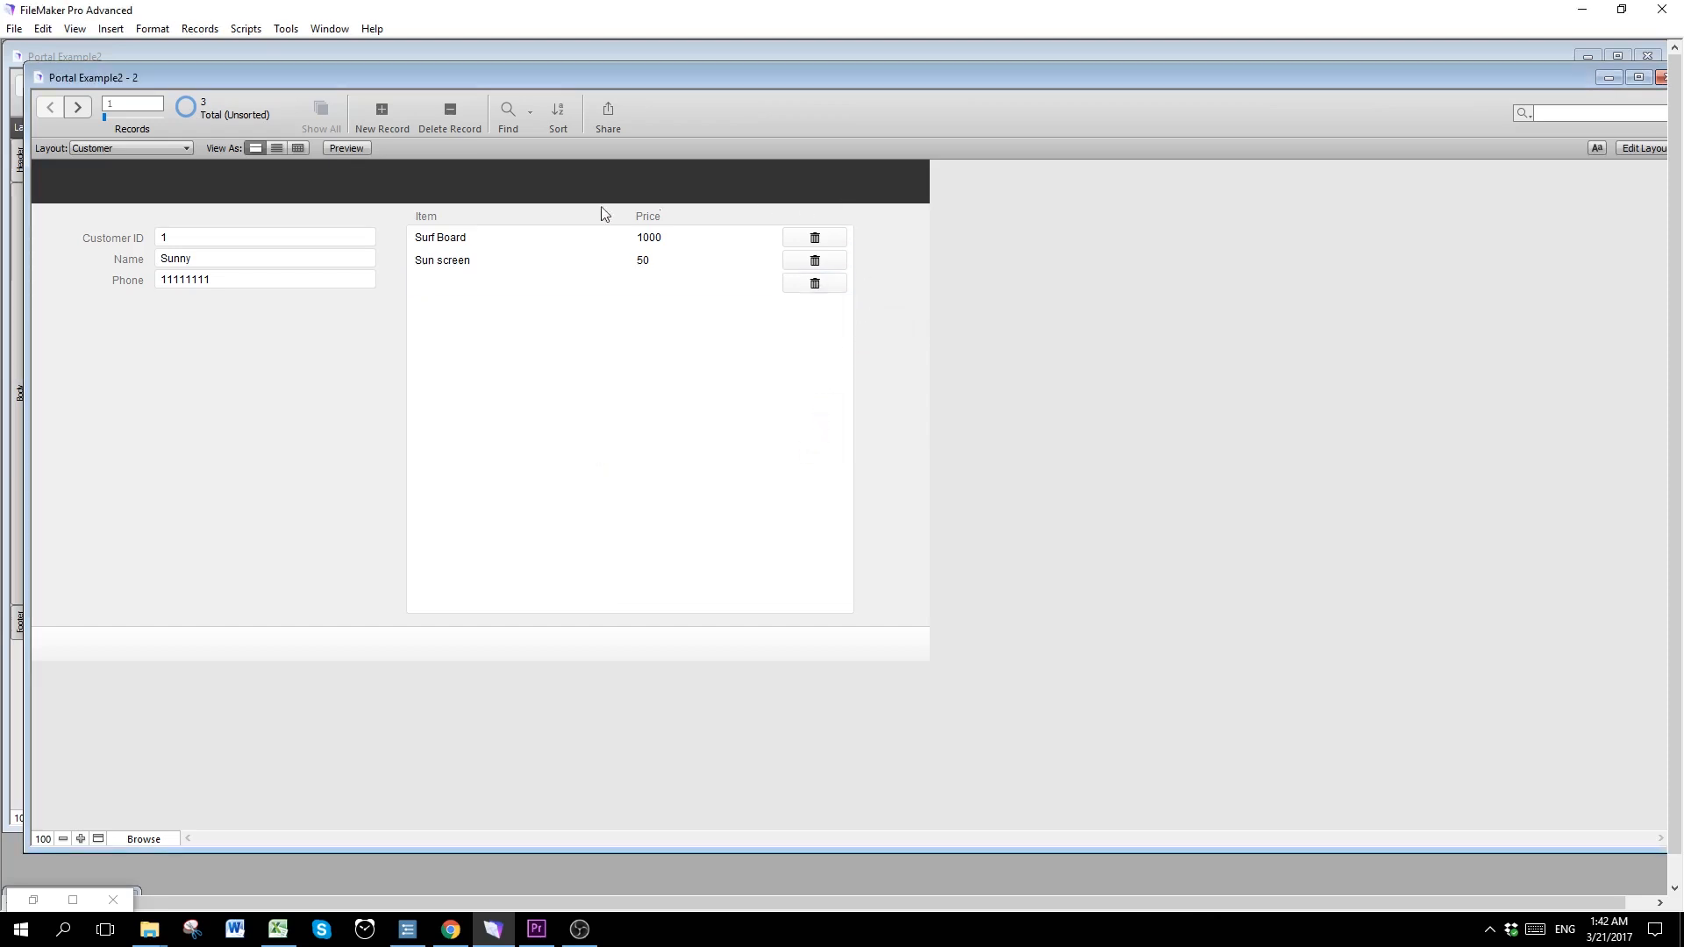